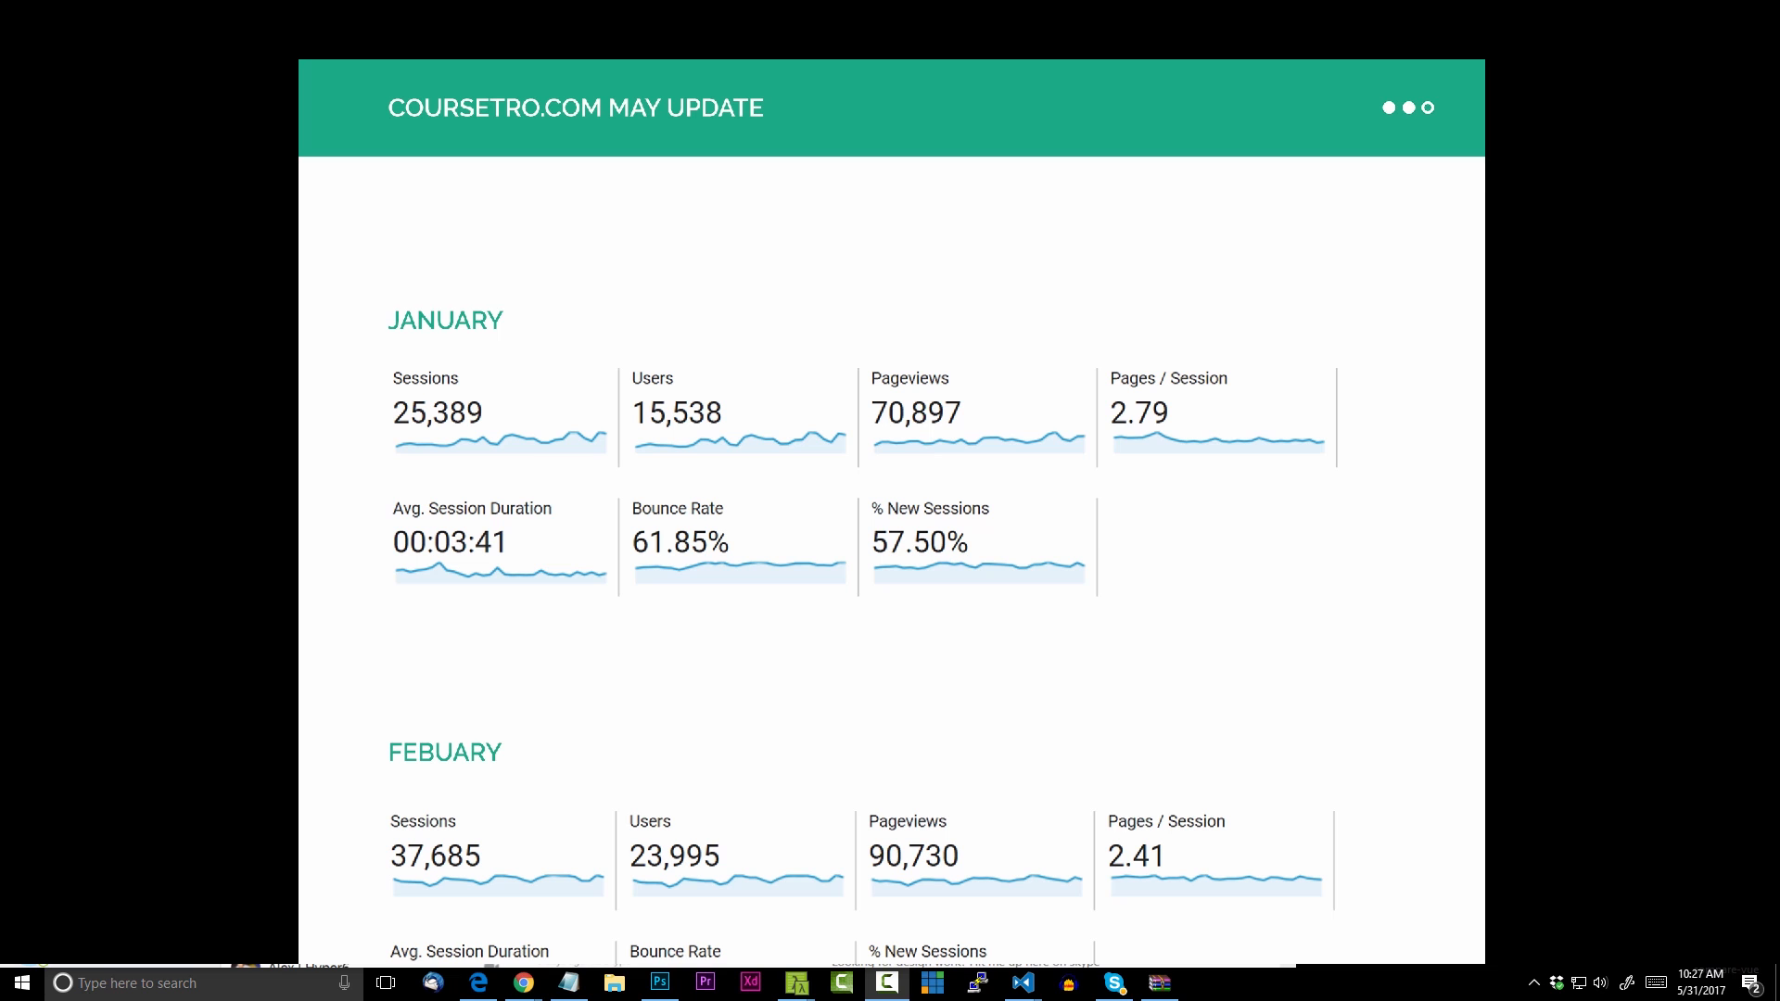
{"action": "mouse_move", "coordinate": [1459, 503]}
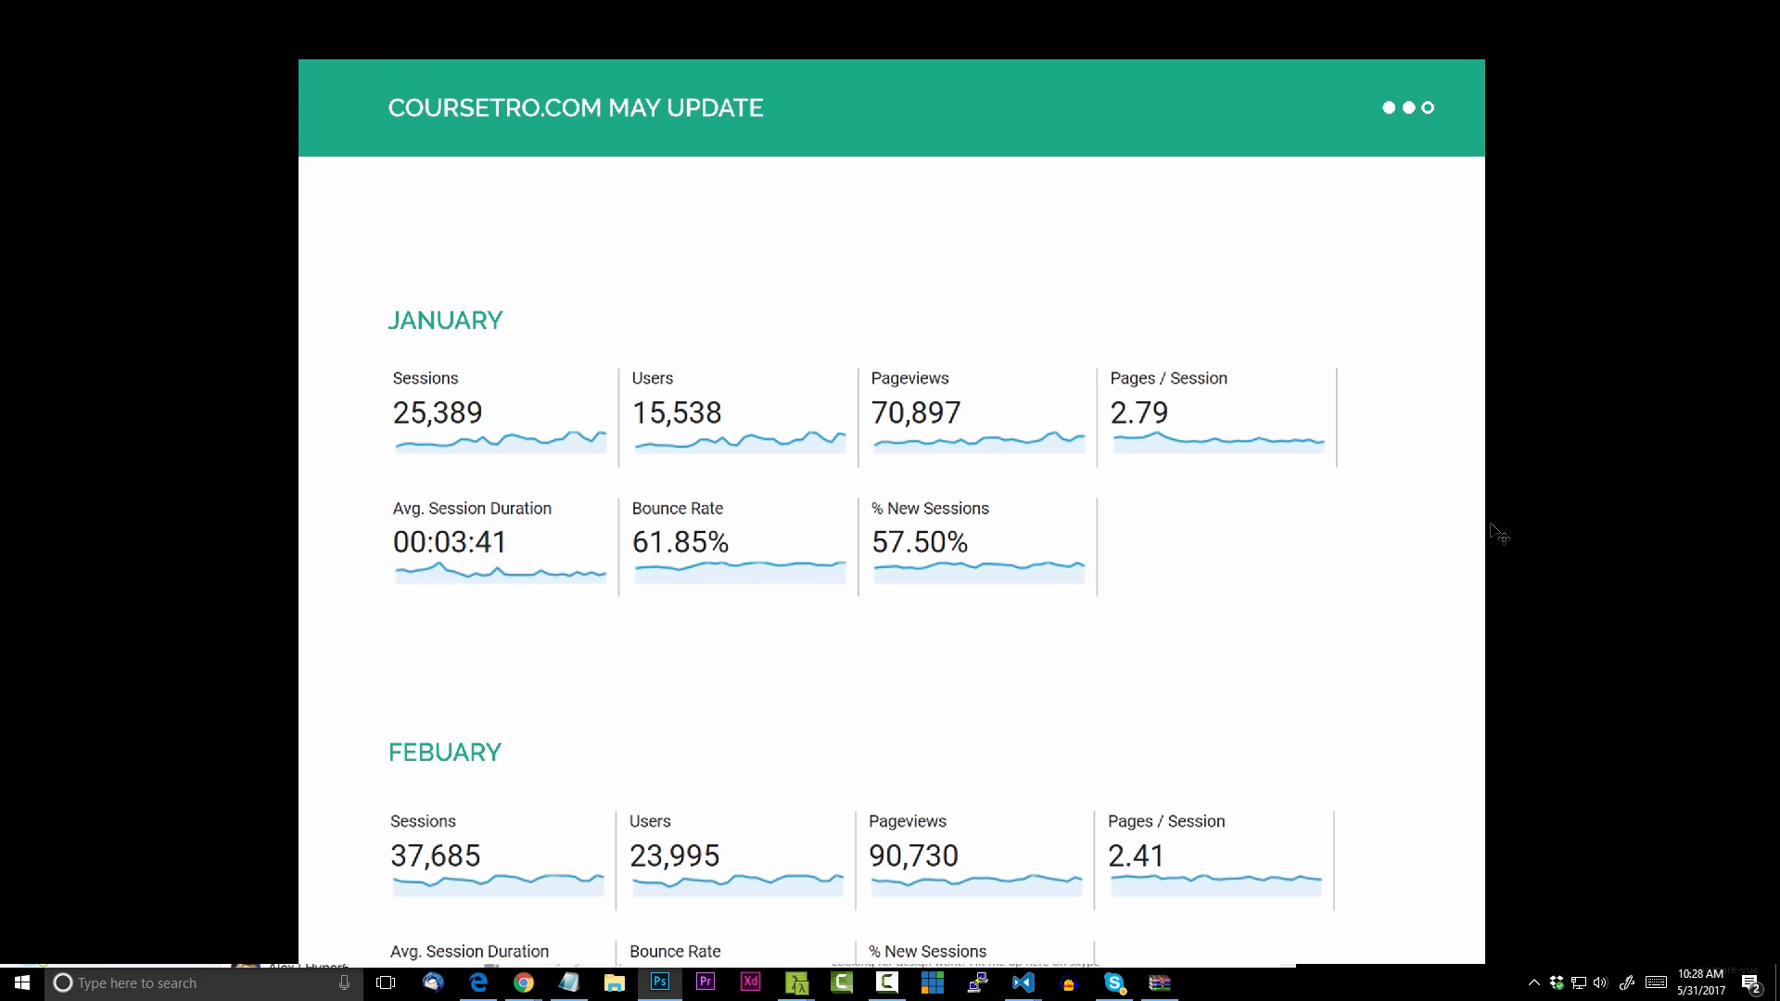
{"action": "mouse_move", "coordinate": [1445, 502]}
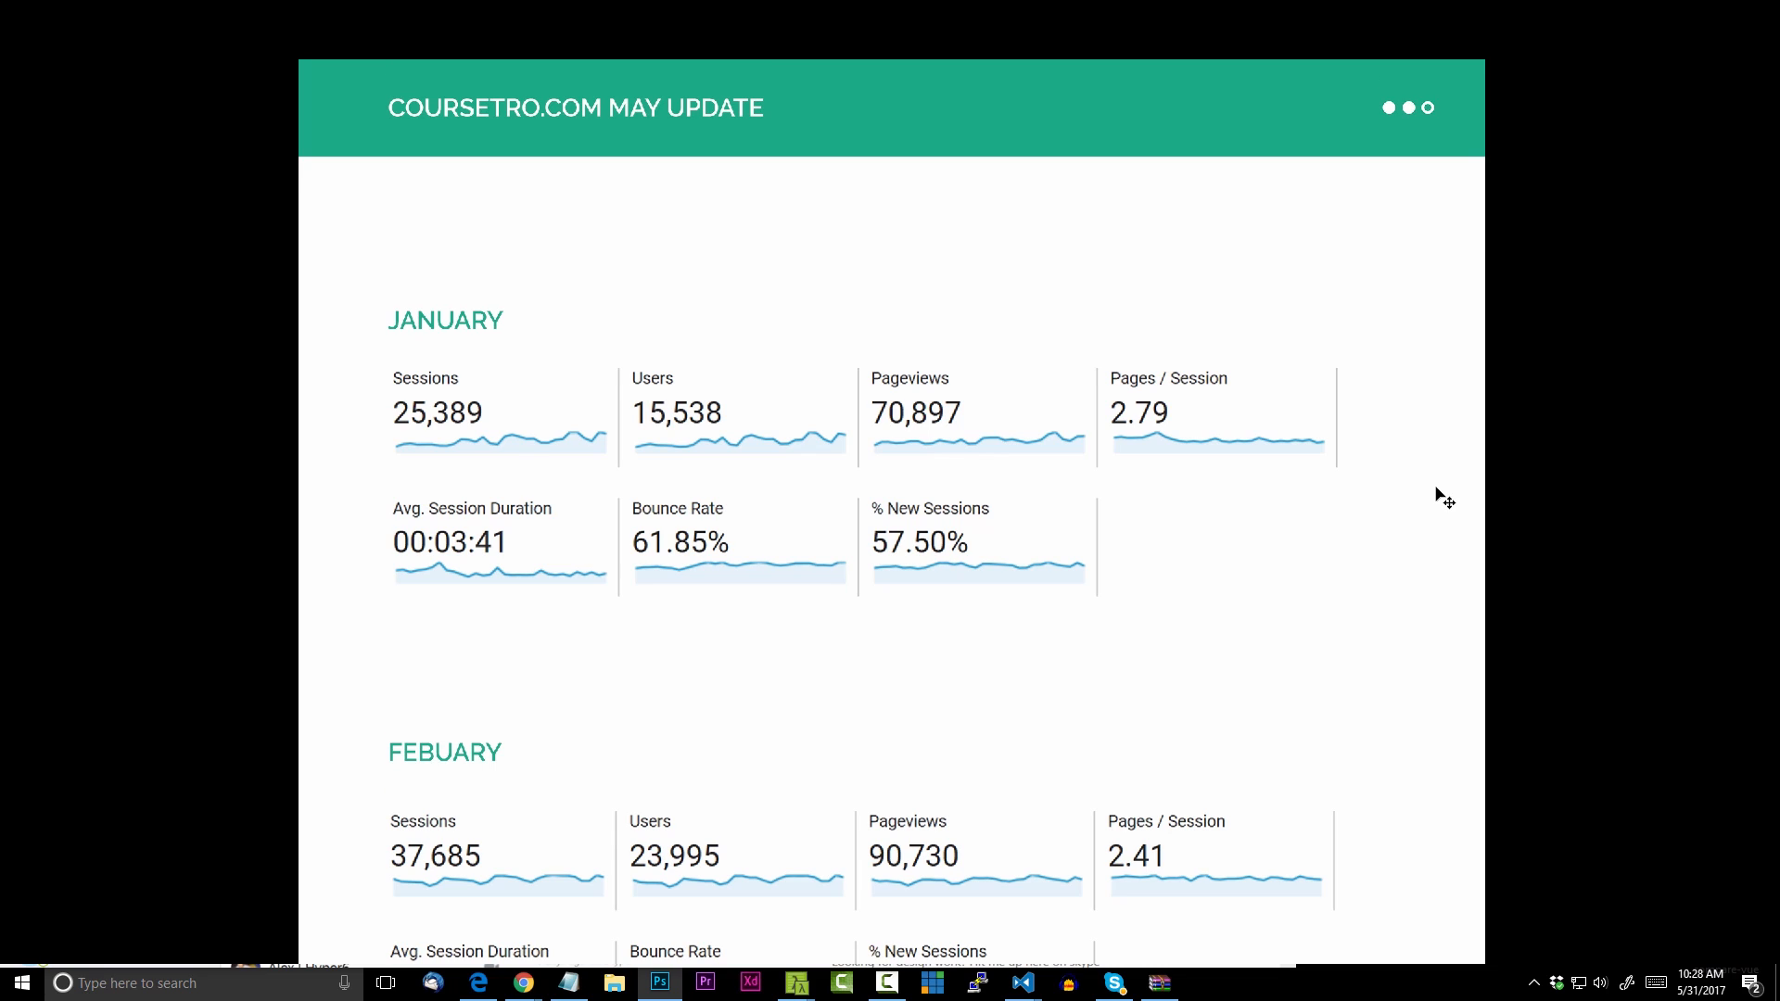
{"action": "mouse_move", "coordinate": [951, 125]}
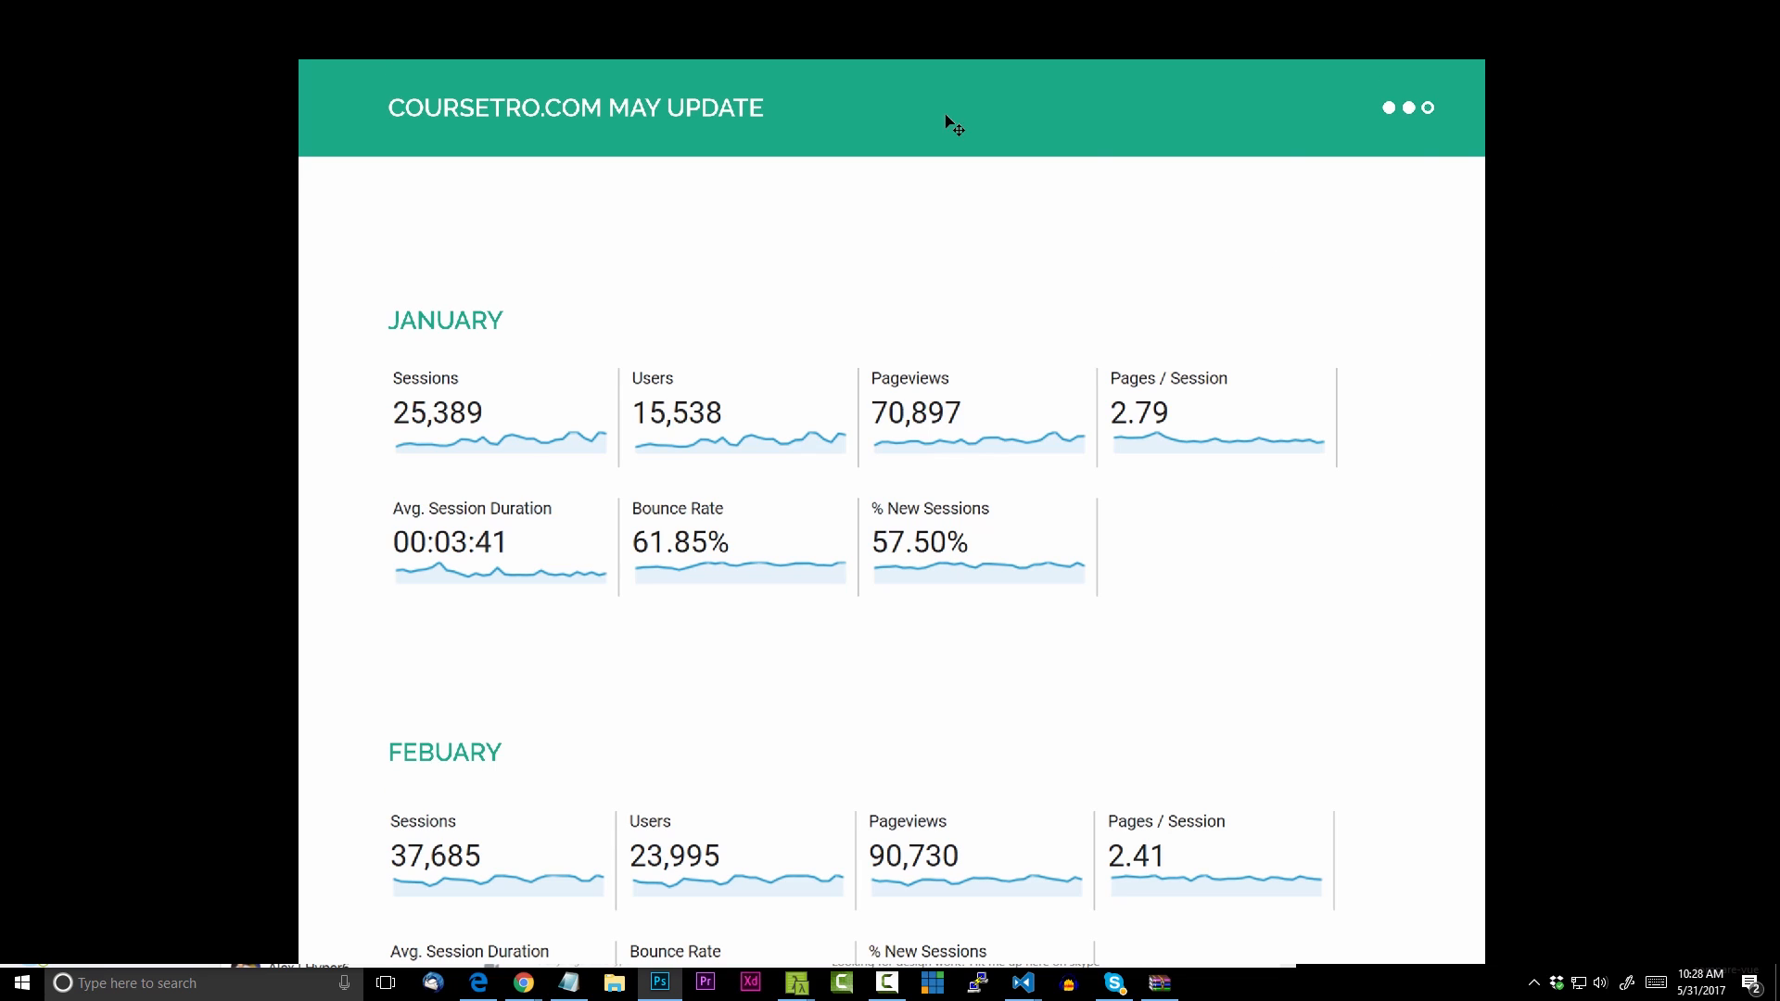
{"action": "mouse_move", "coordinate": [575, 130]}
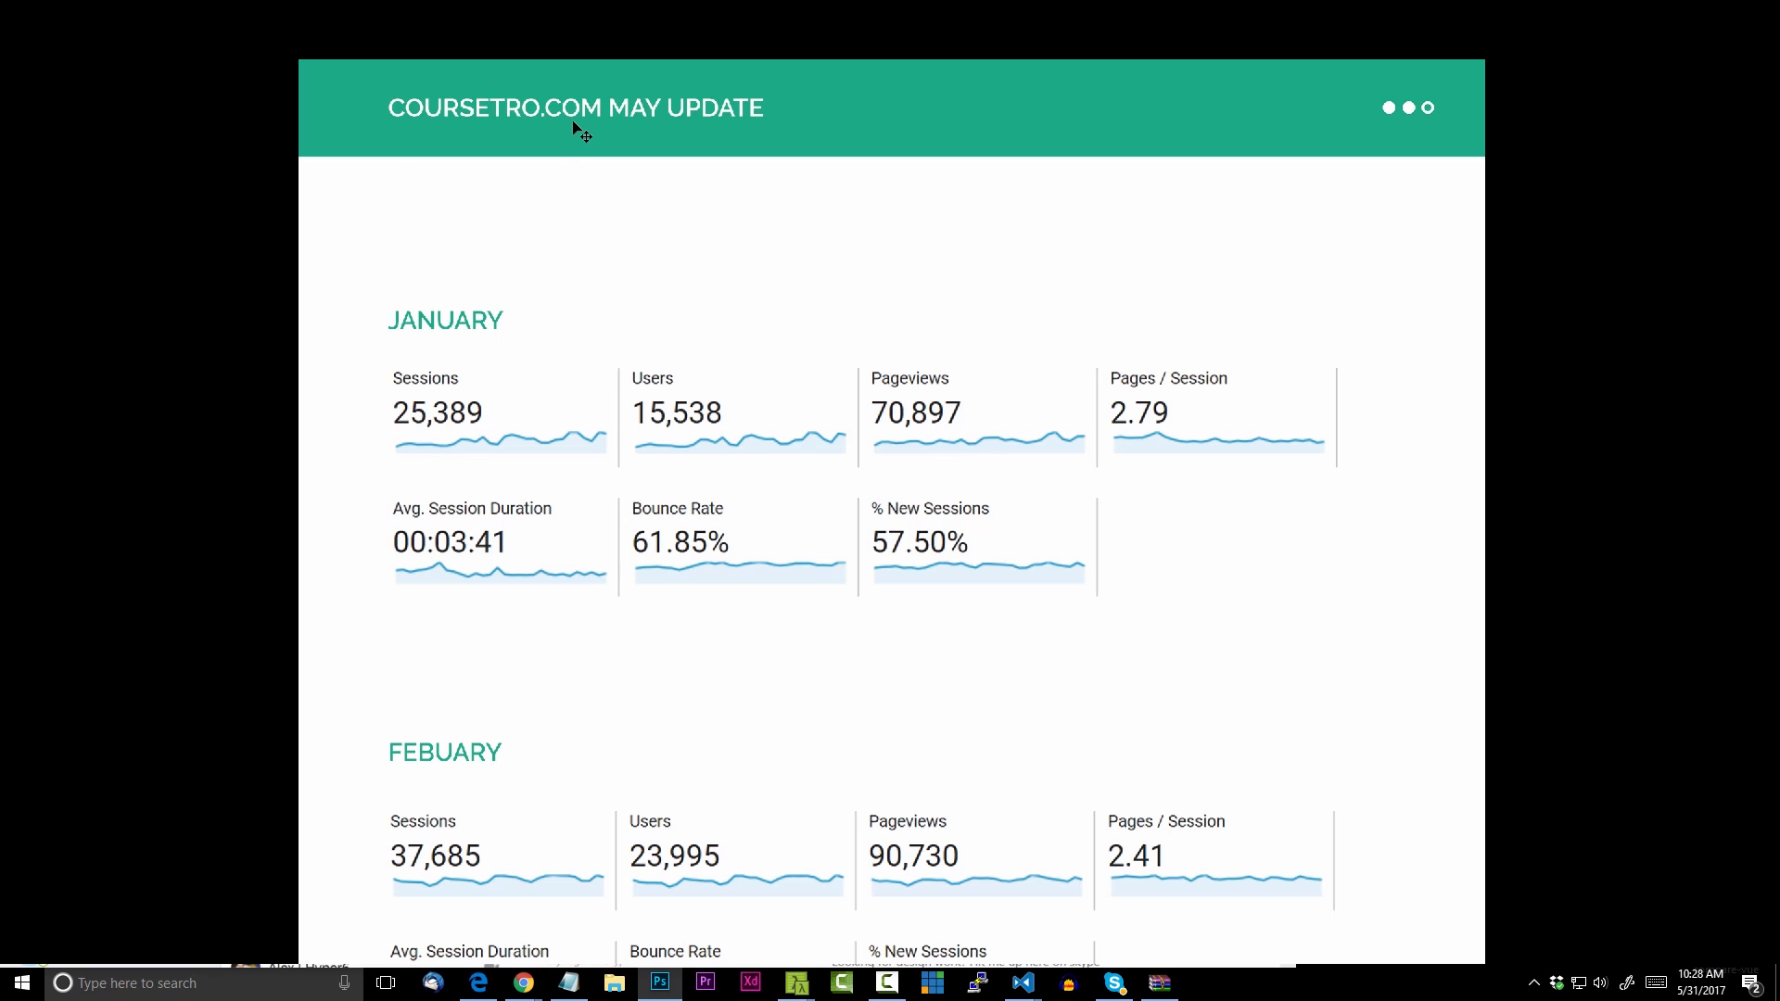
{"action": "mouse_move", "coordinate": [1699, 349]}
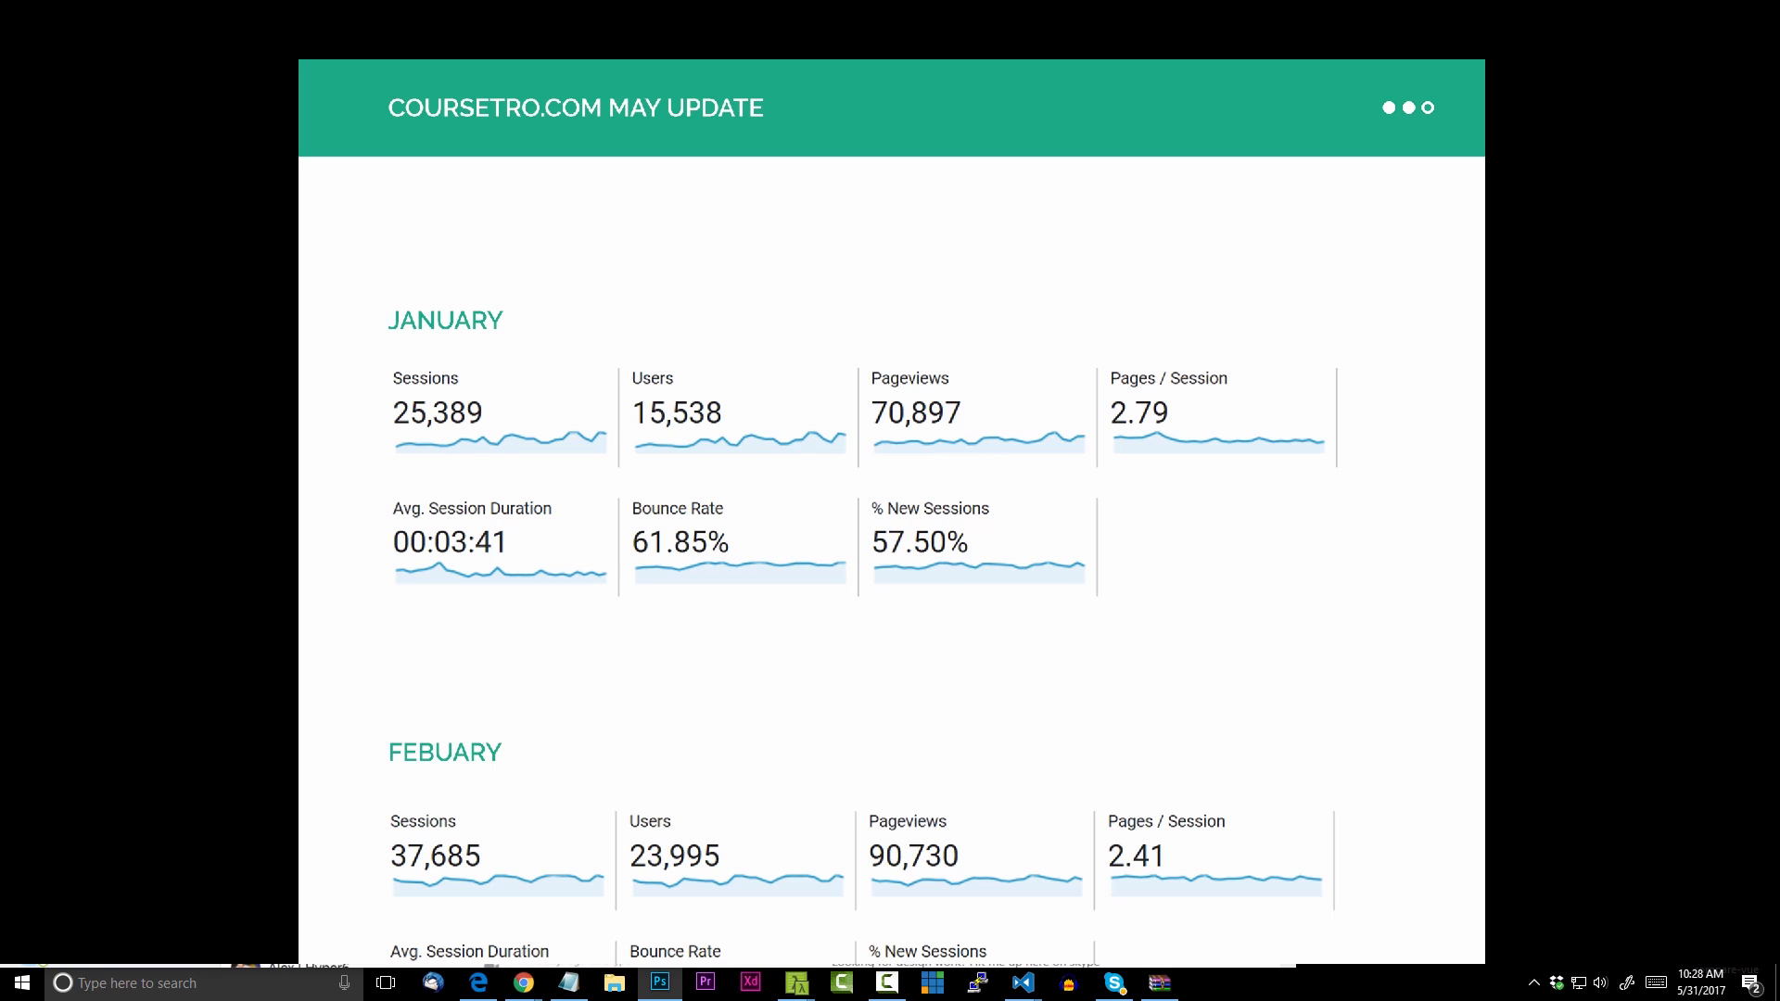
{"action": "mouse_move", "coordinate": [1518, 477]}
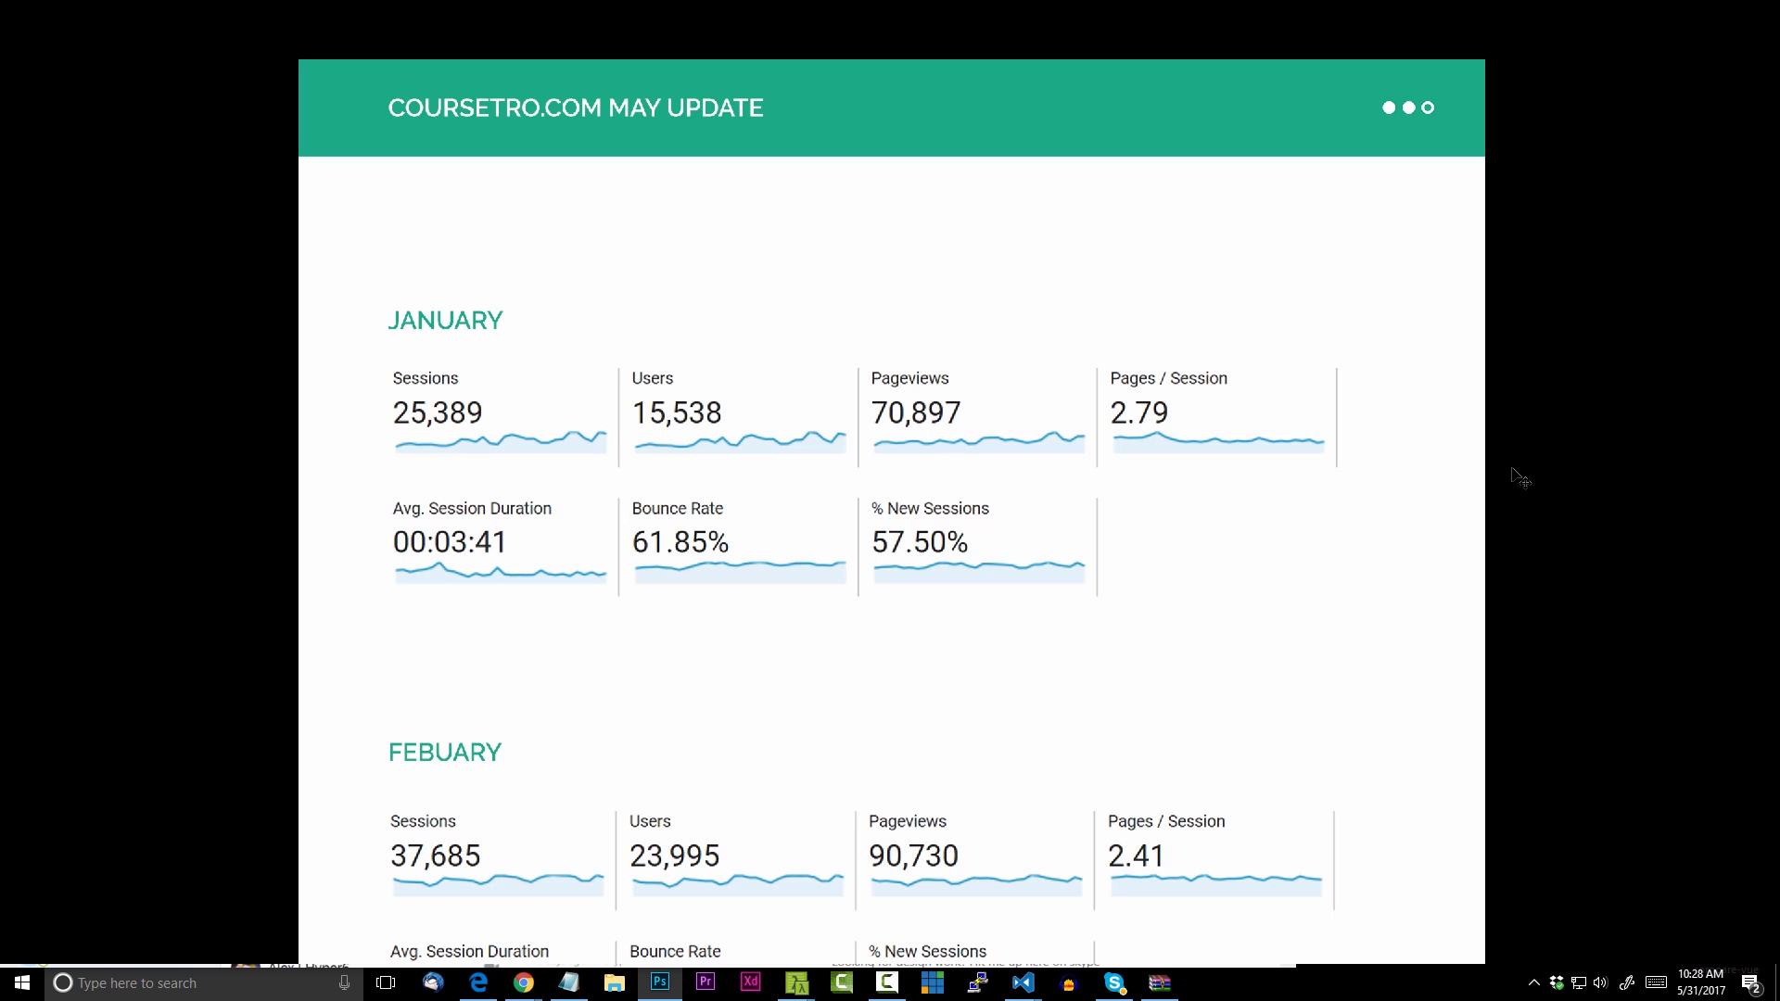
Scroll past the March–May figures to the All Users and Pageviews charts for January–May
{"action": "scroll", "scroll_direction": "down", "scroll_amount": 3}
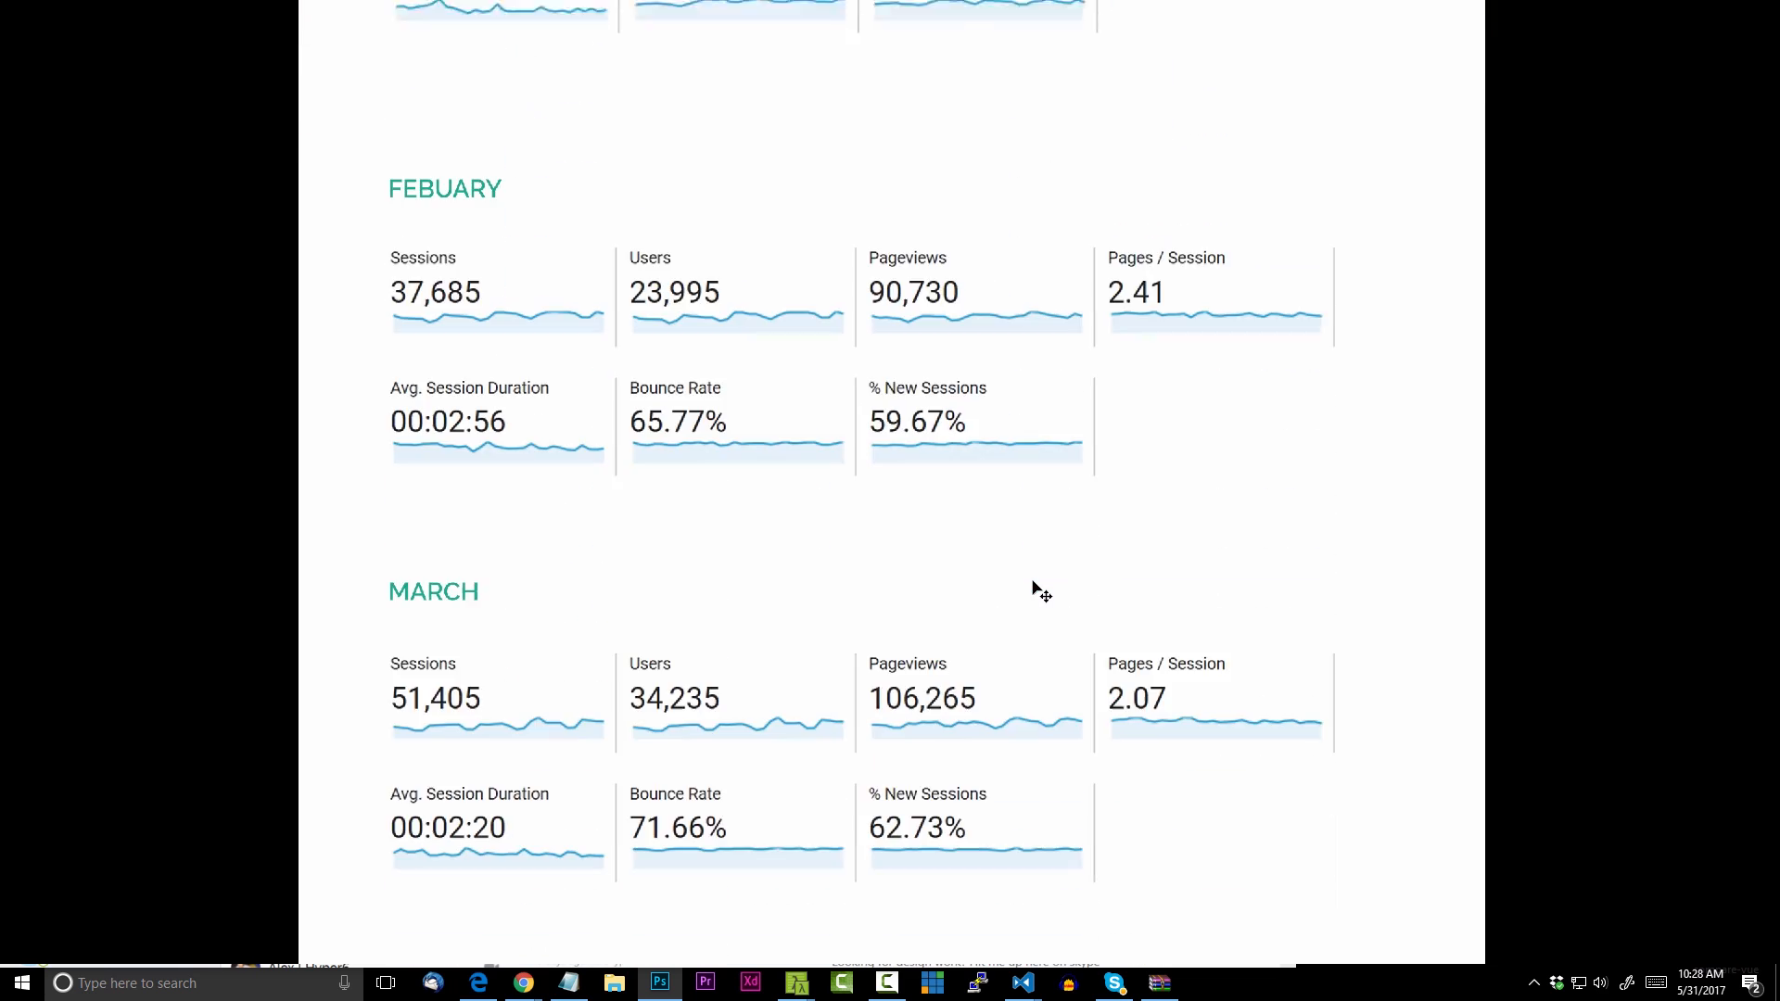
{"action": "scroll", "scroll_direction": "down", "scroll_amount": 3}
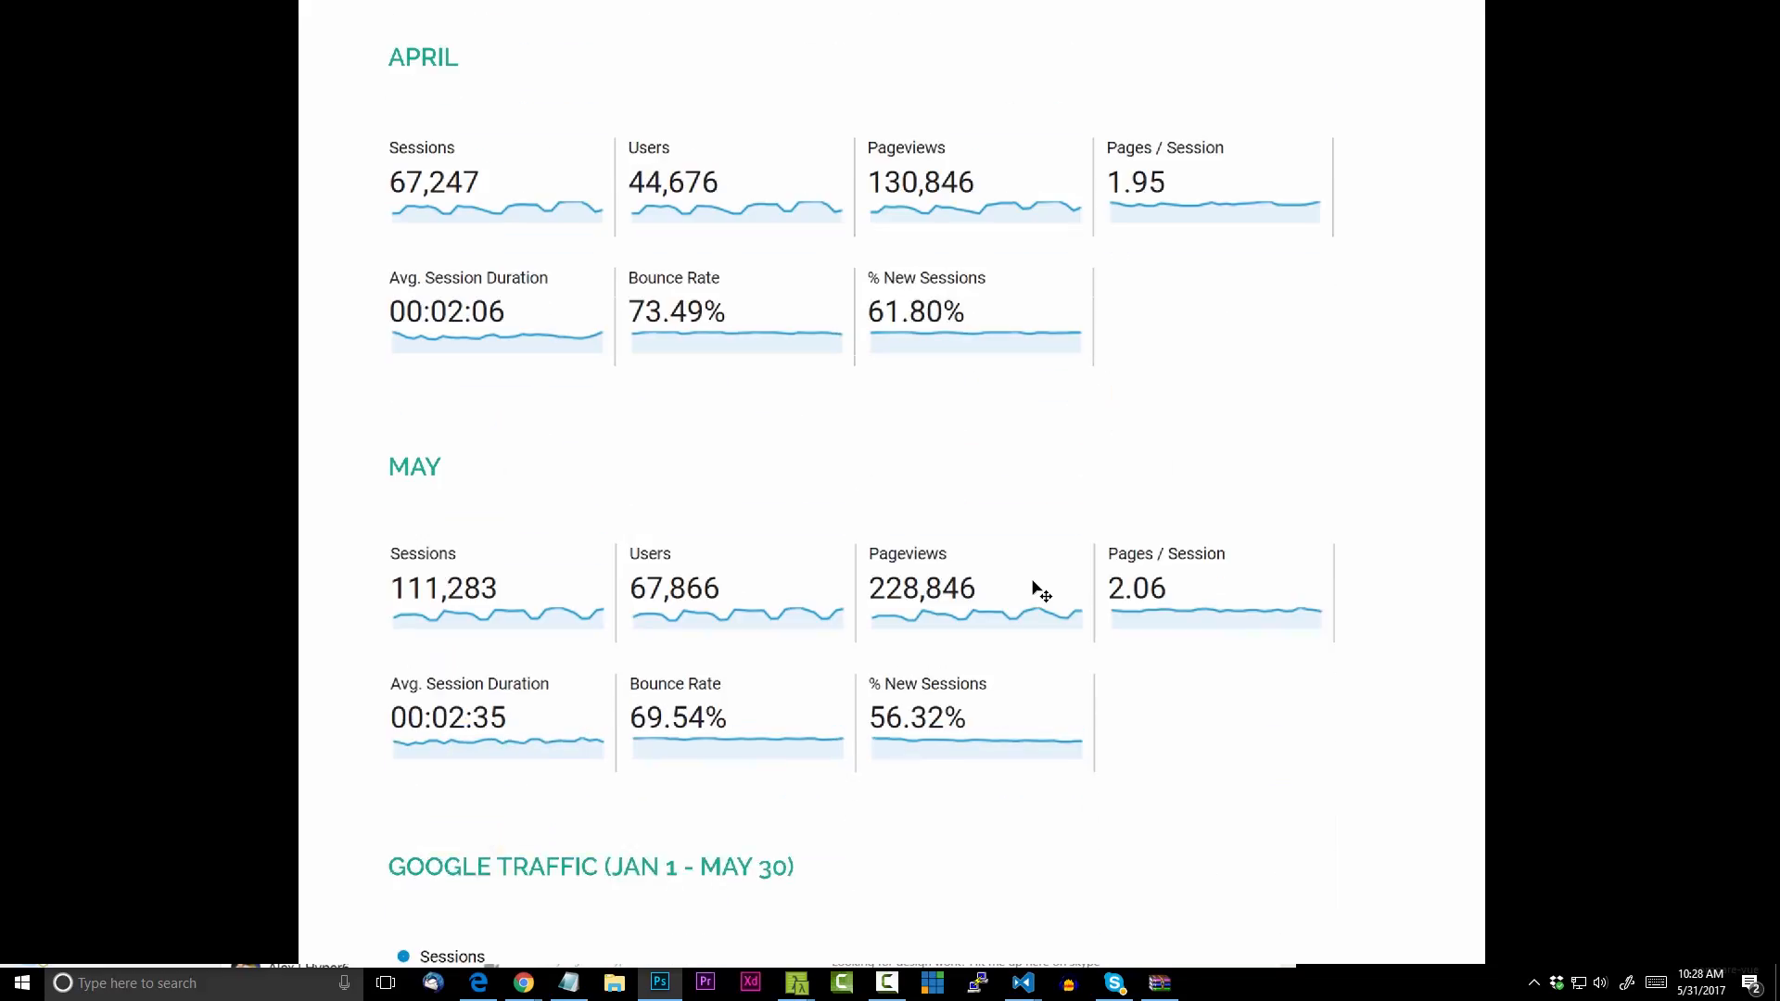
{"action": "scroll", "scroll_direction": "down", "scroll_amount": 3}
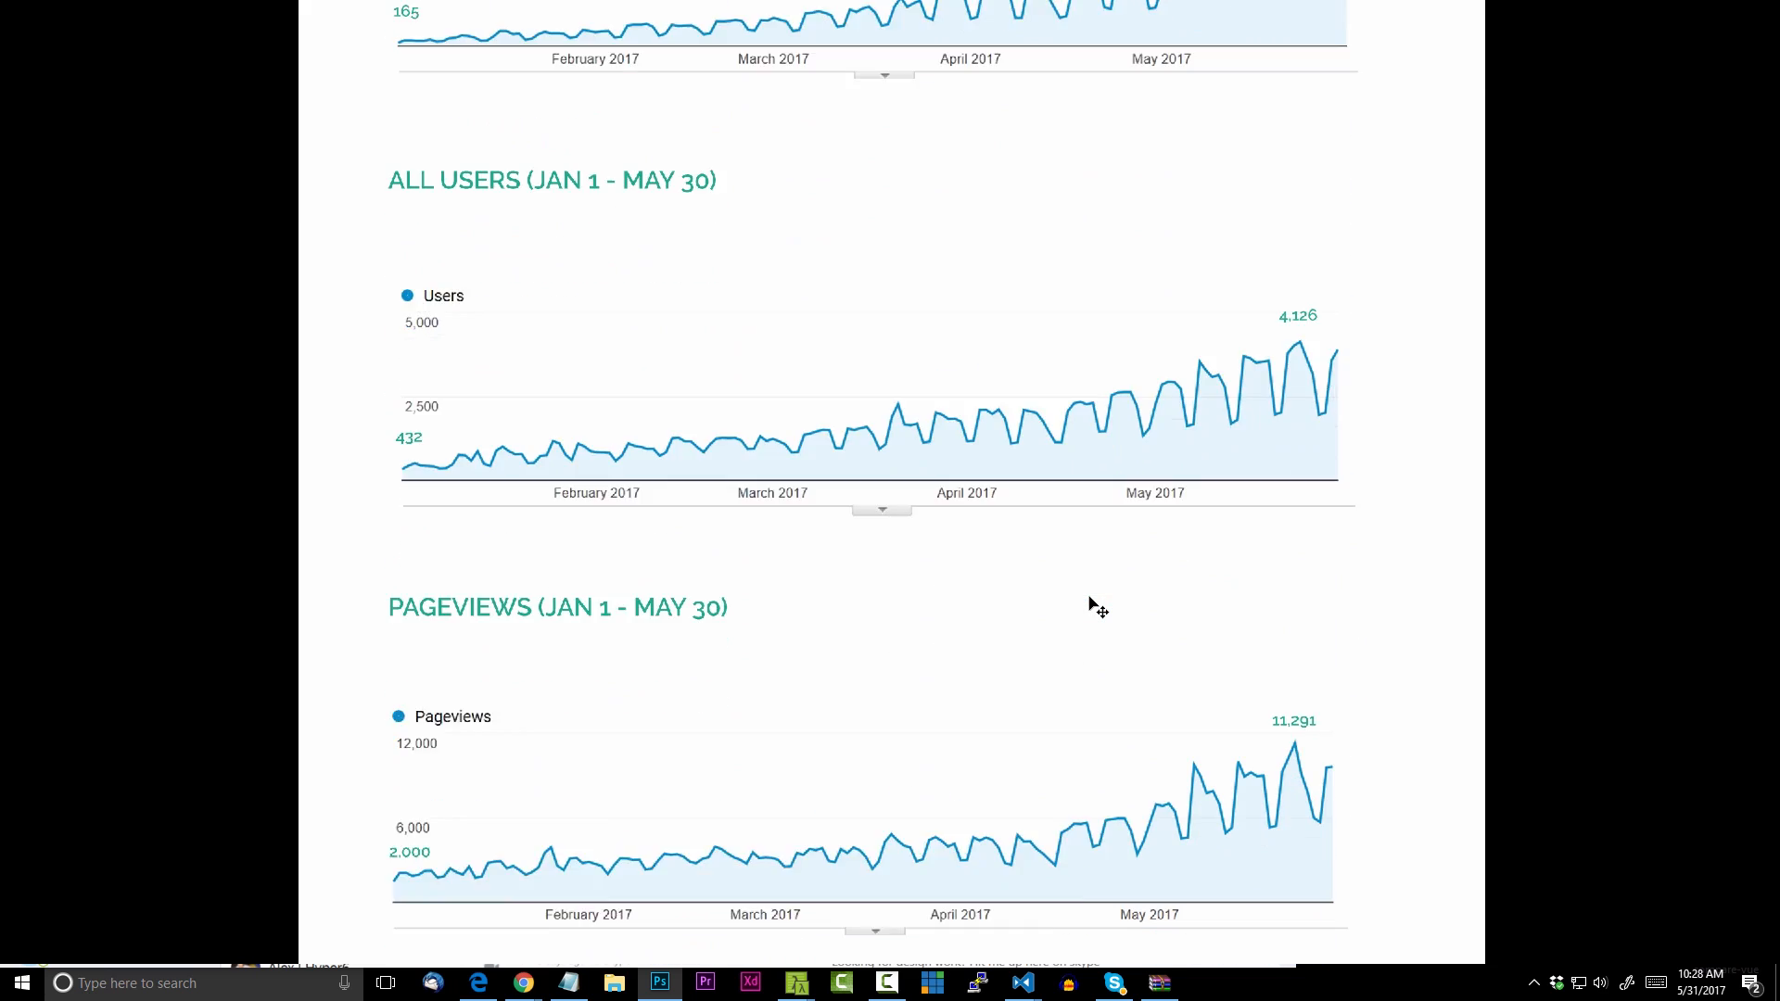
{"action": "scroll", "scroll_direction": "down", "scroll_amount": 3}
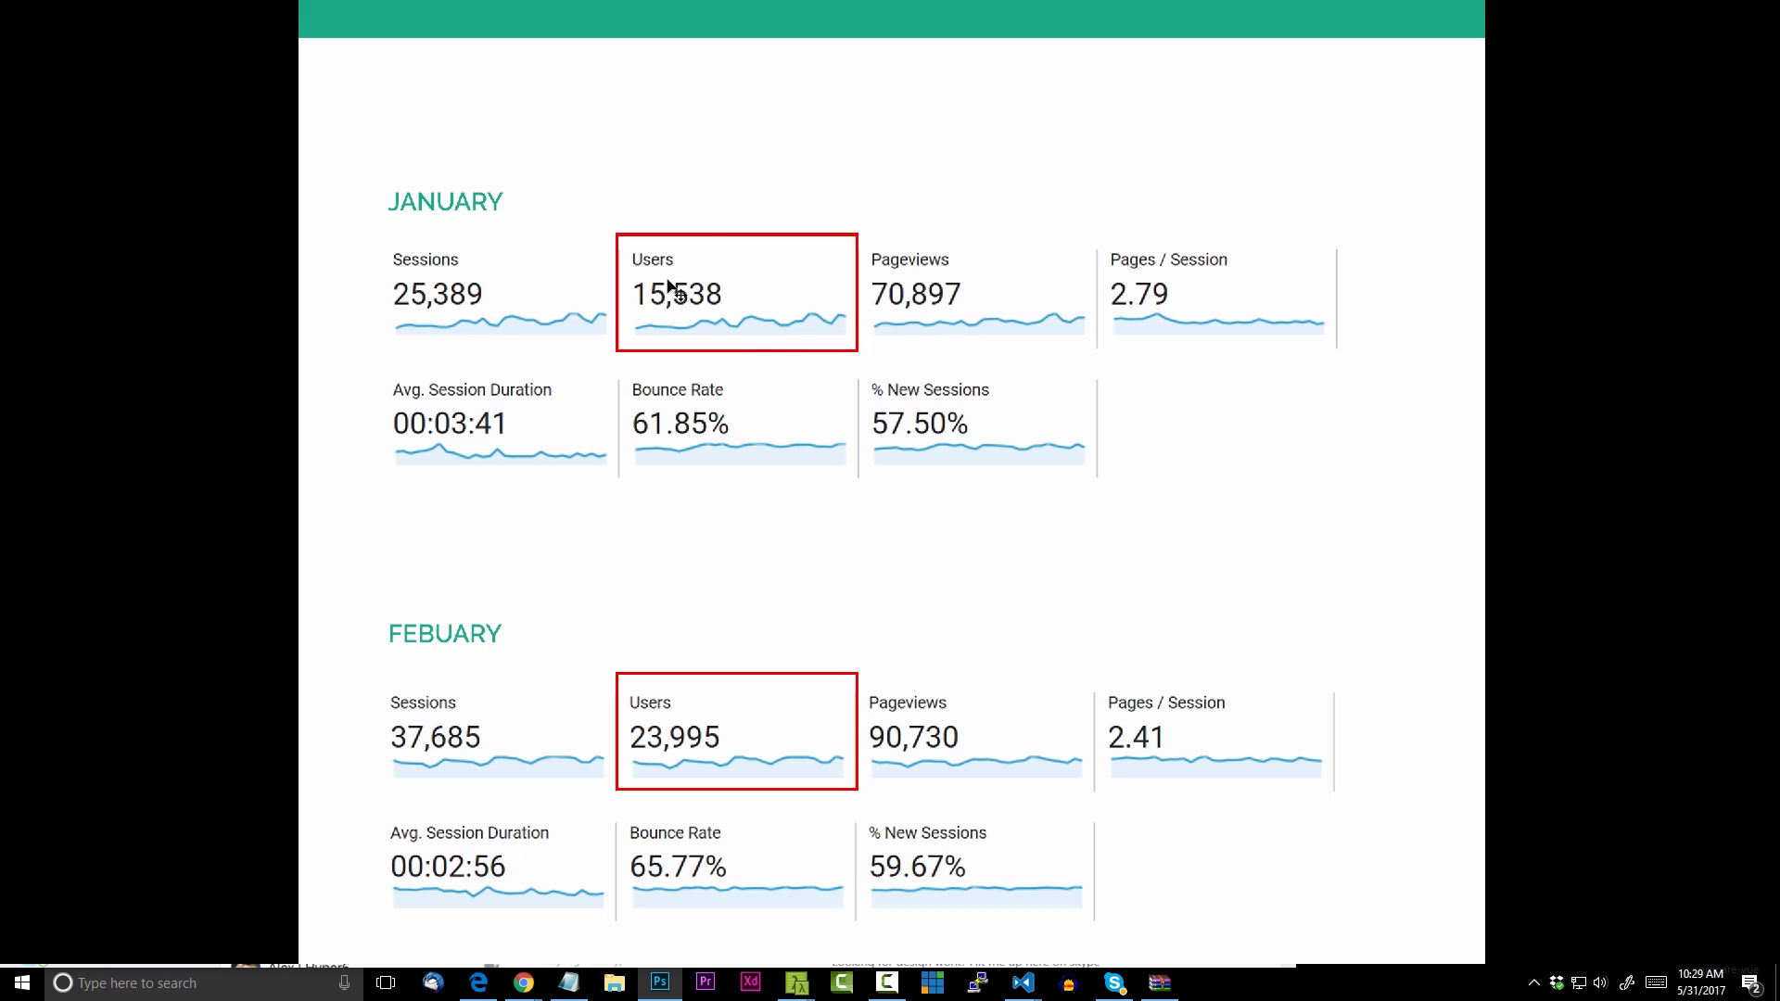
{"action": "mouse_move", "coordinate": [1683, 655]}
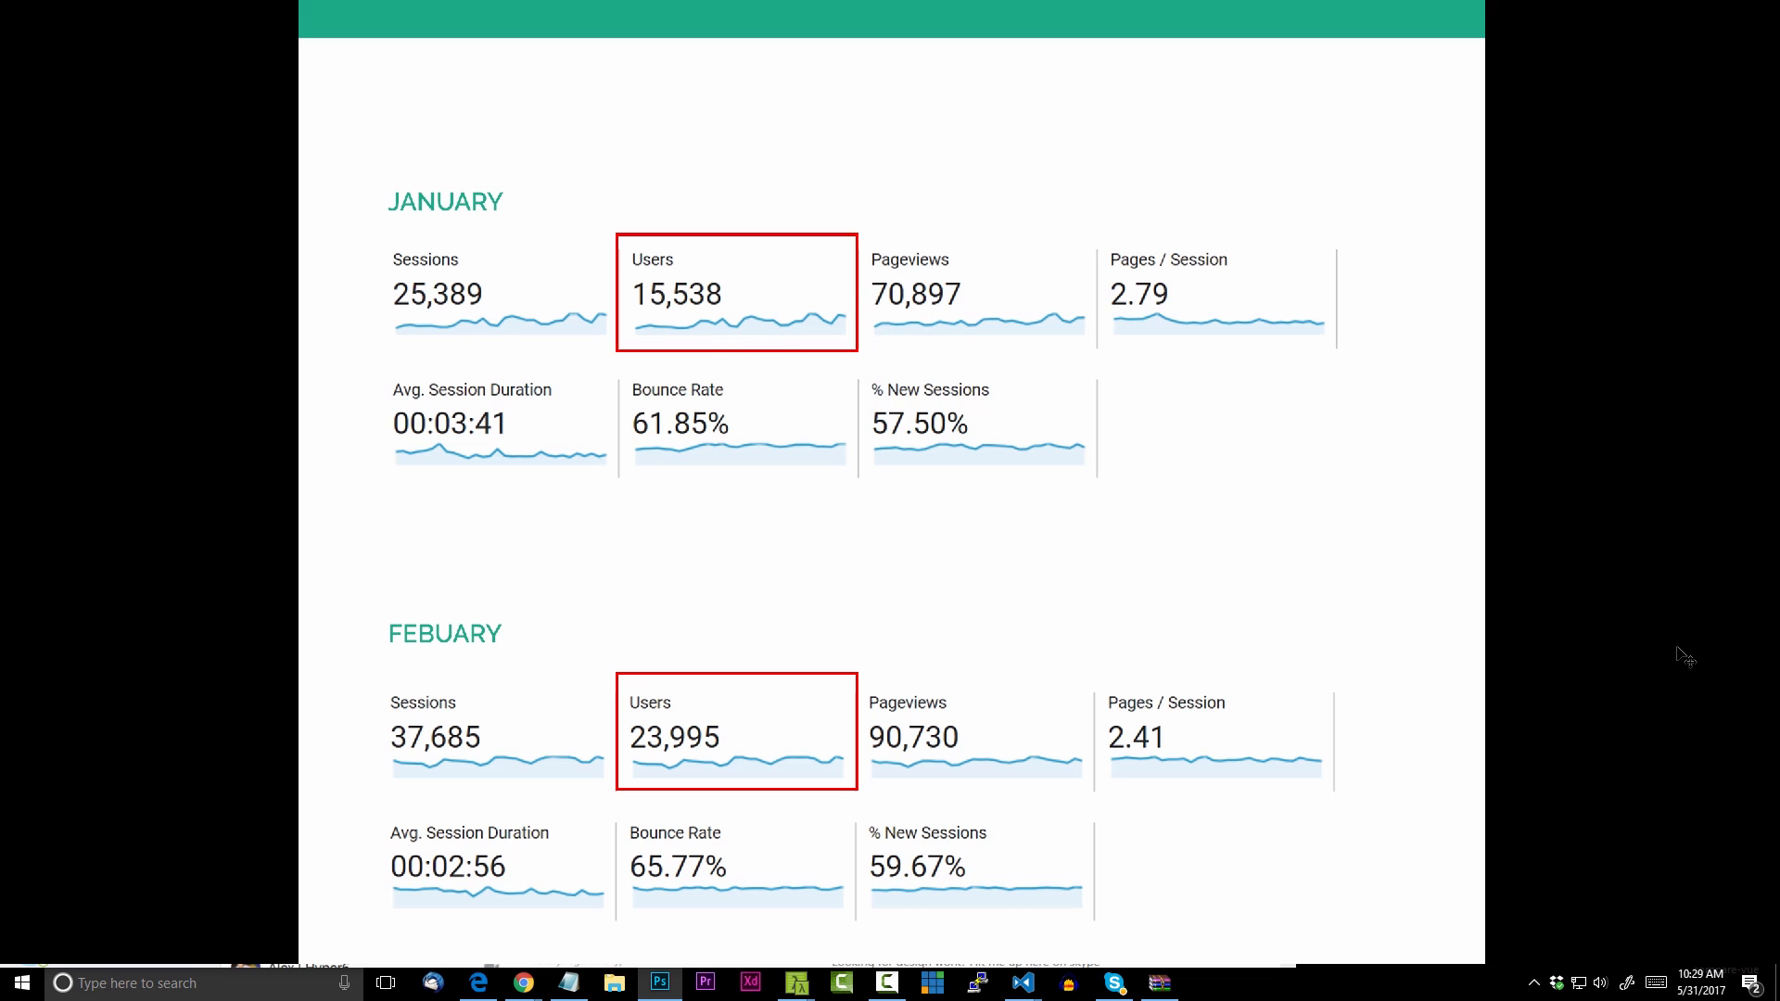
Scroll through the red-boxed Users counts from January down to May's 67,866
{"action": "scroll", "scroll_direction": "down", "scroll_amount": 3}
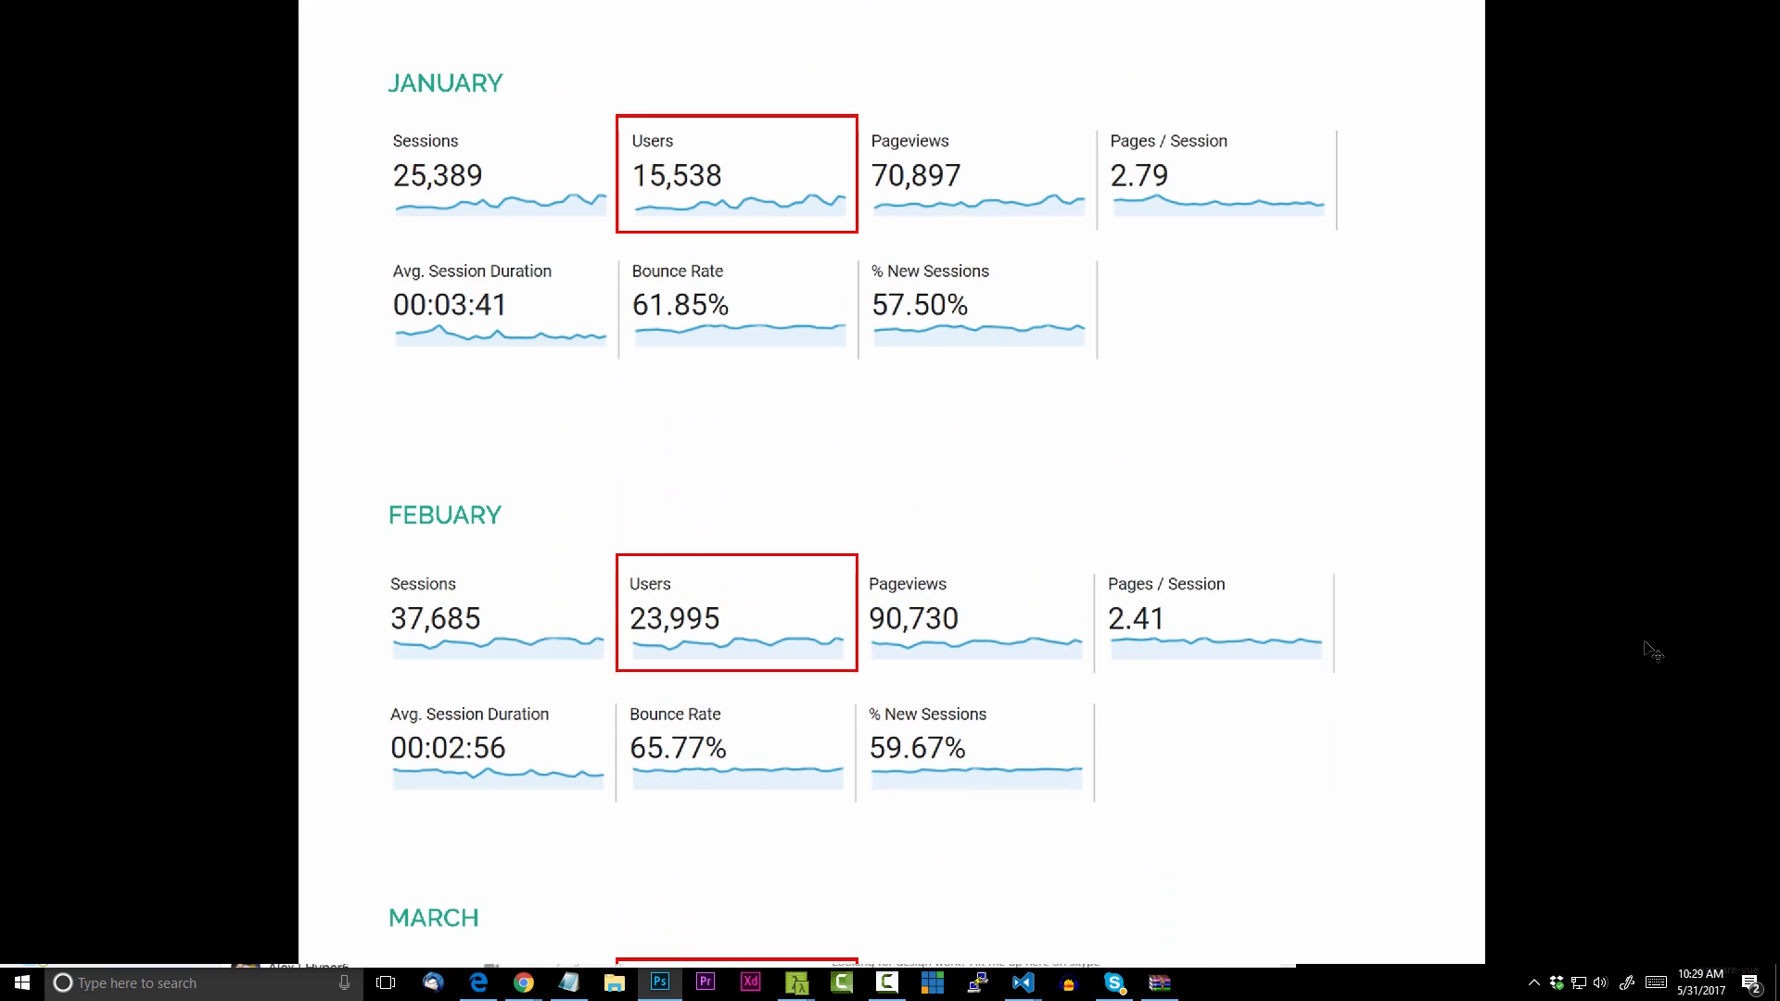
{"action": "mouse_move", "coordinate": [1310, 602]}
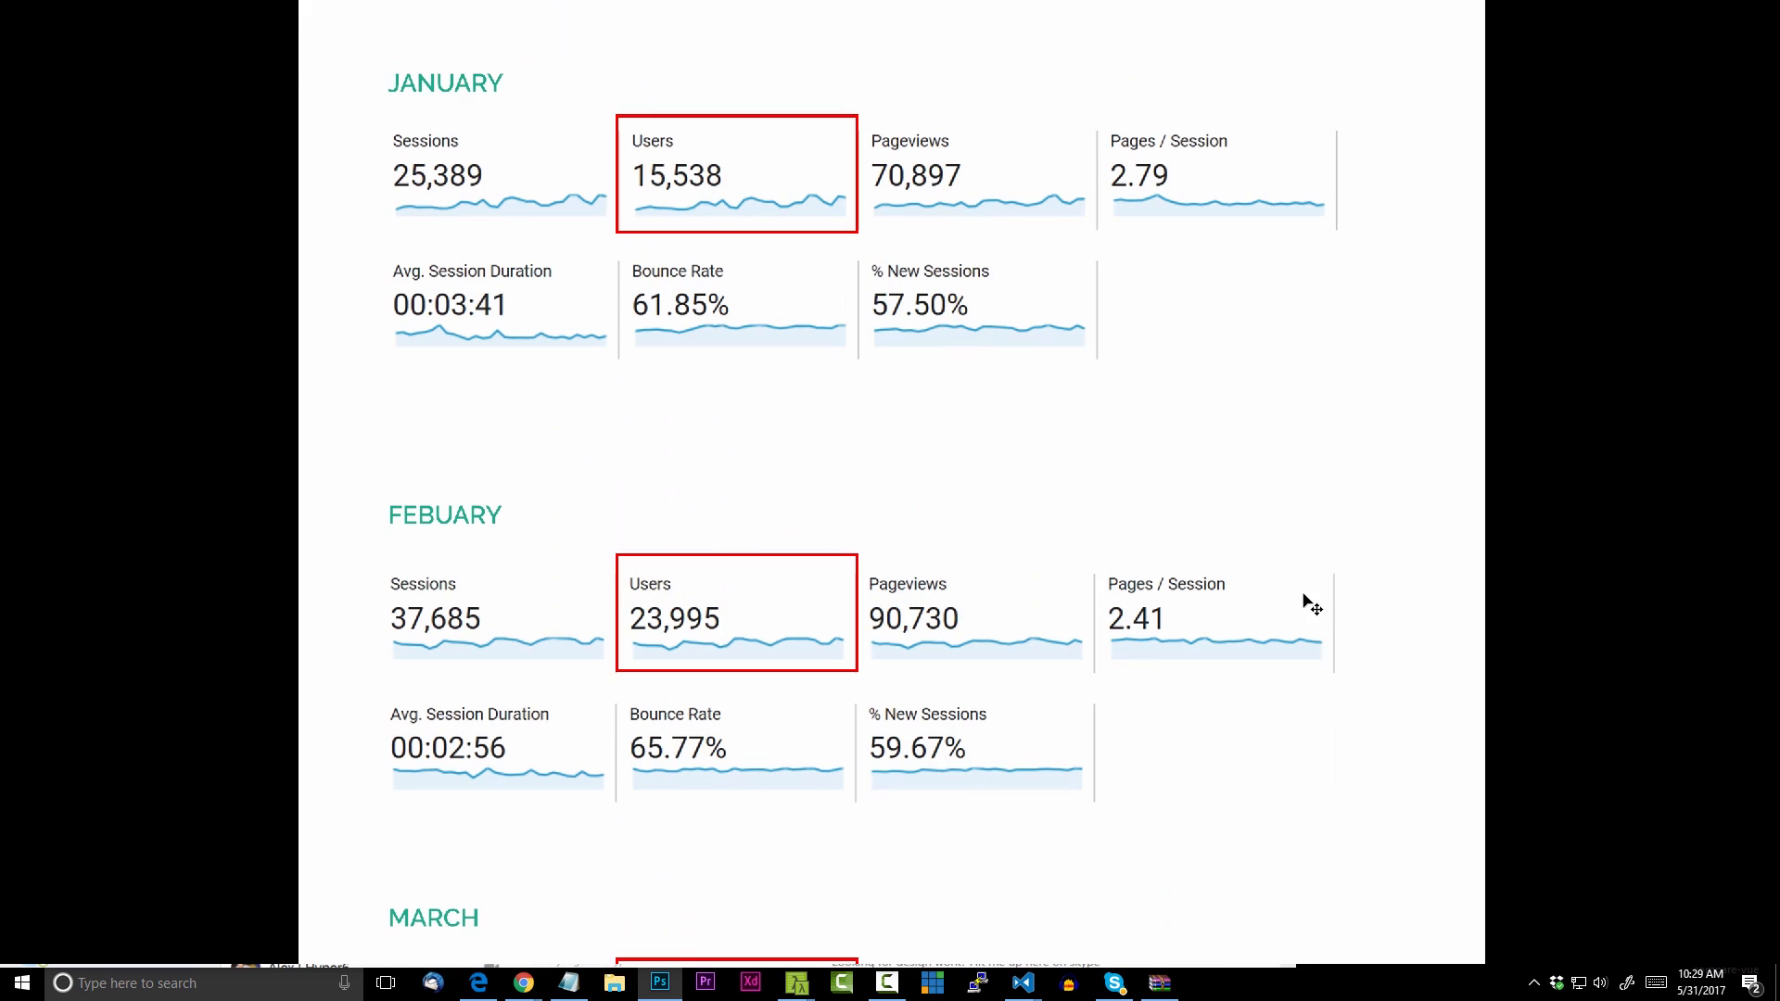
{"action": "mouse_move", "coordinate": [1598, 561]}
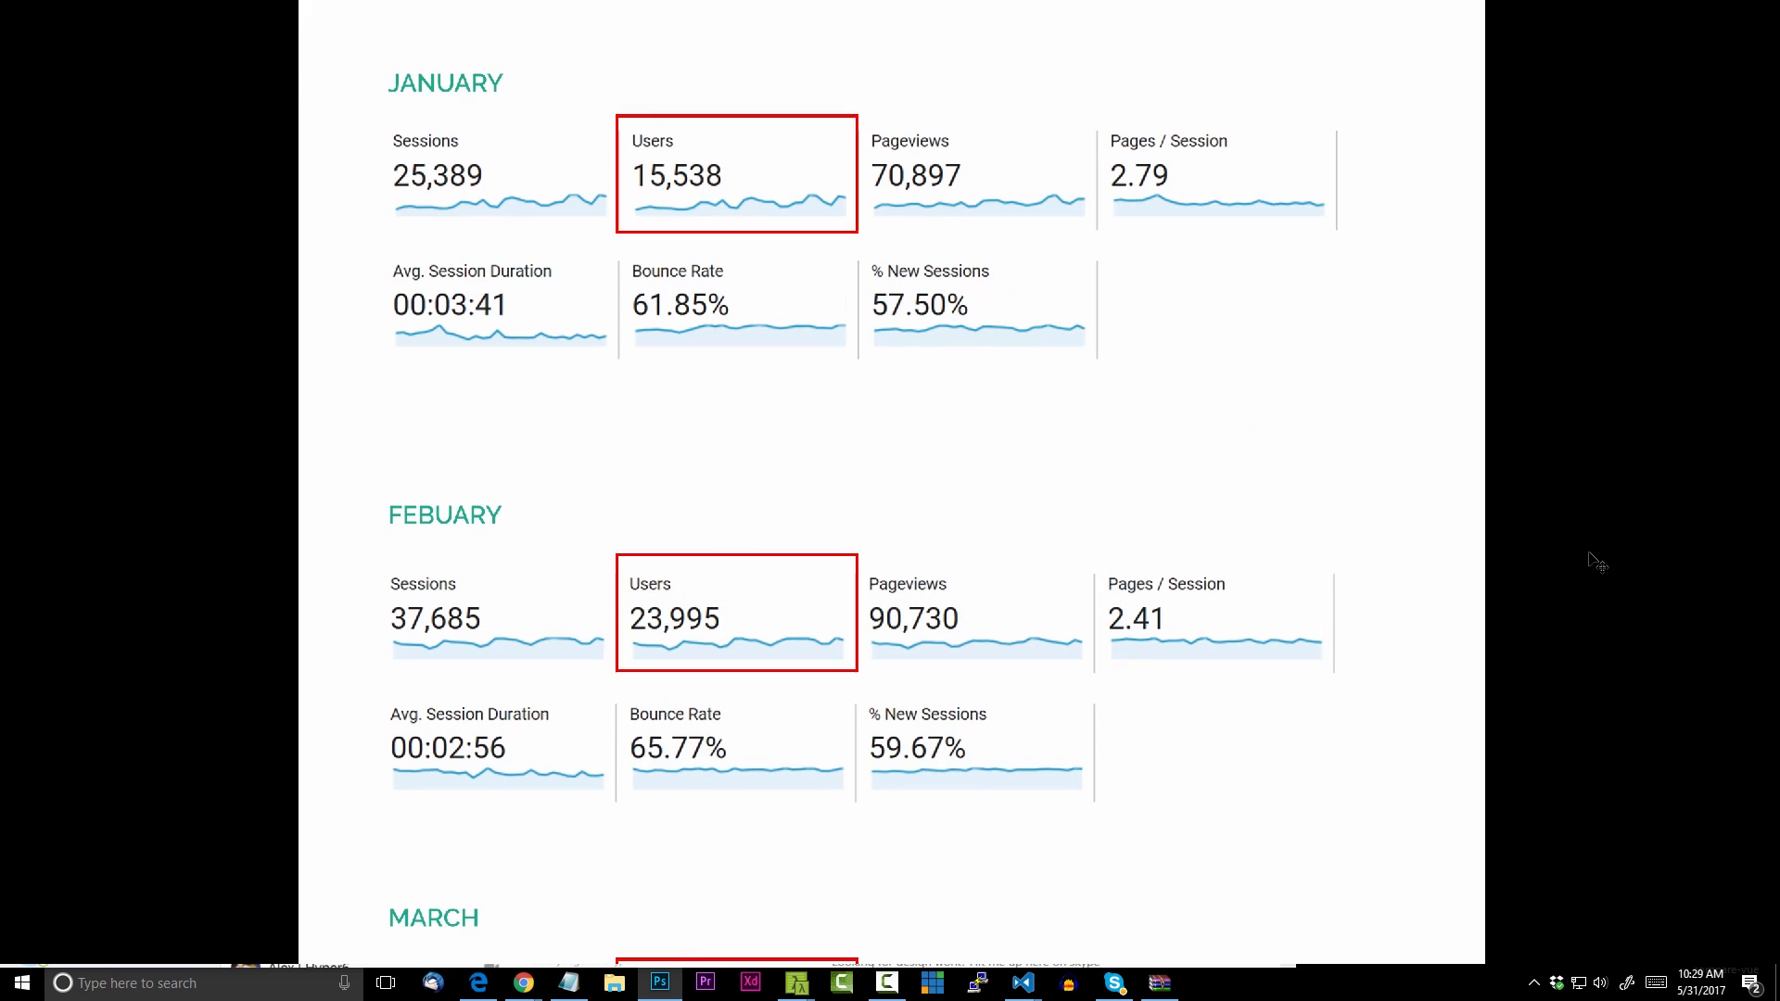
{"action": "scroll", "scroll_direction": "down", "scroll_amount": 3}
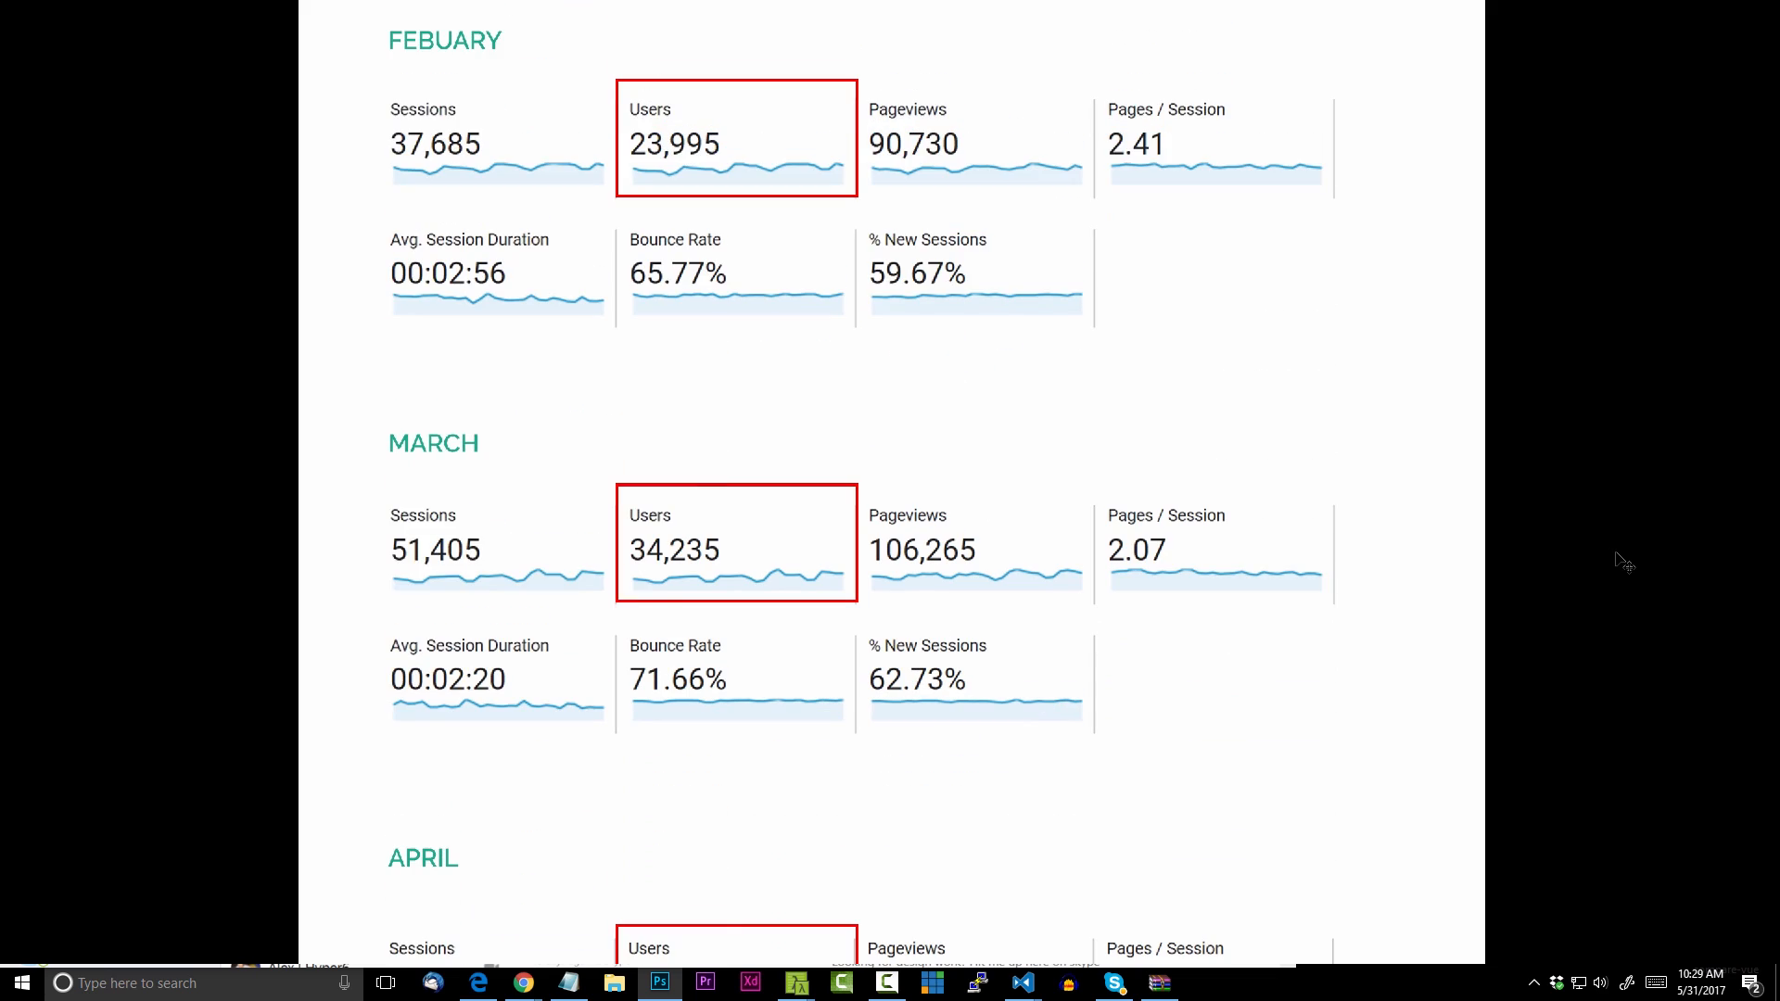
{"action": "scroll", "scroll_direction": "down", "scroll_amount": 3}
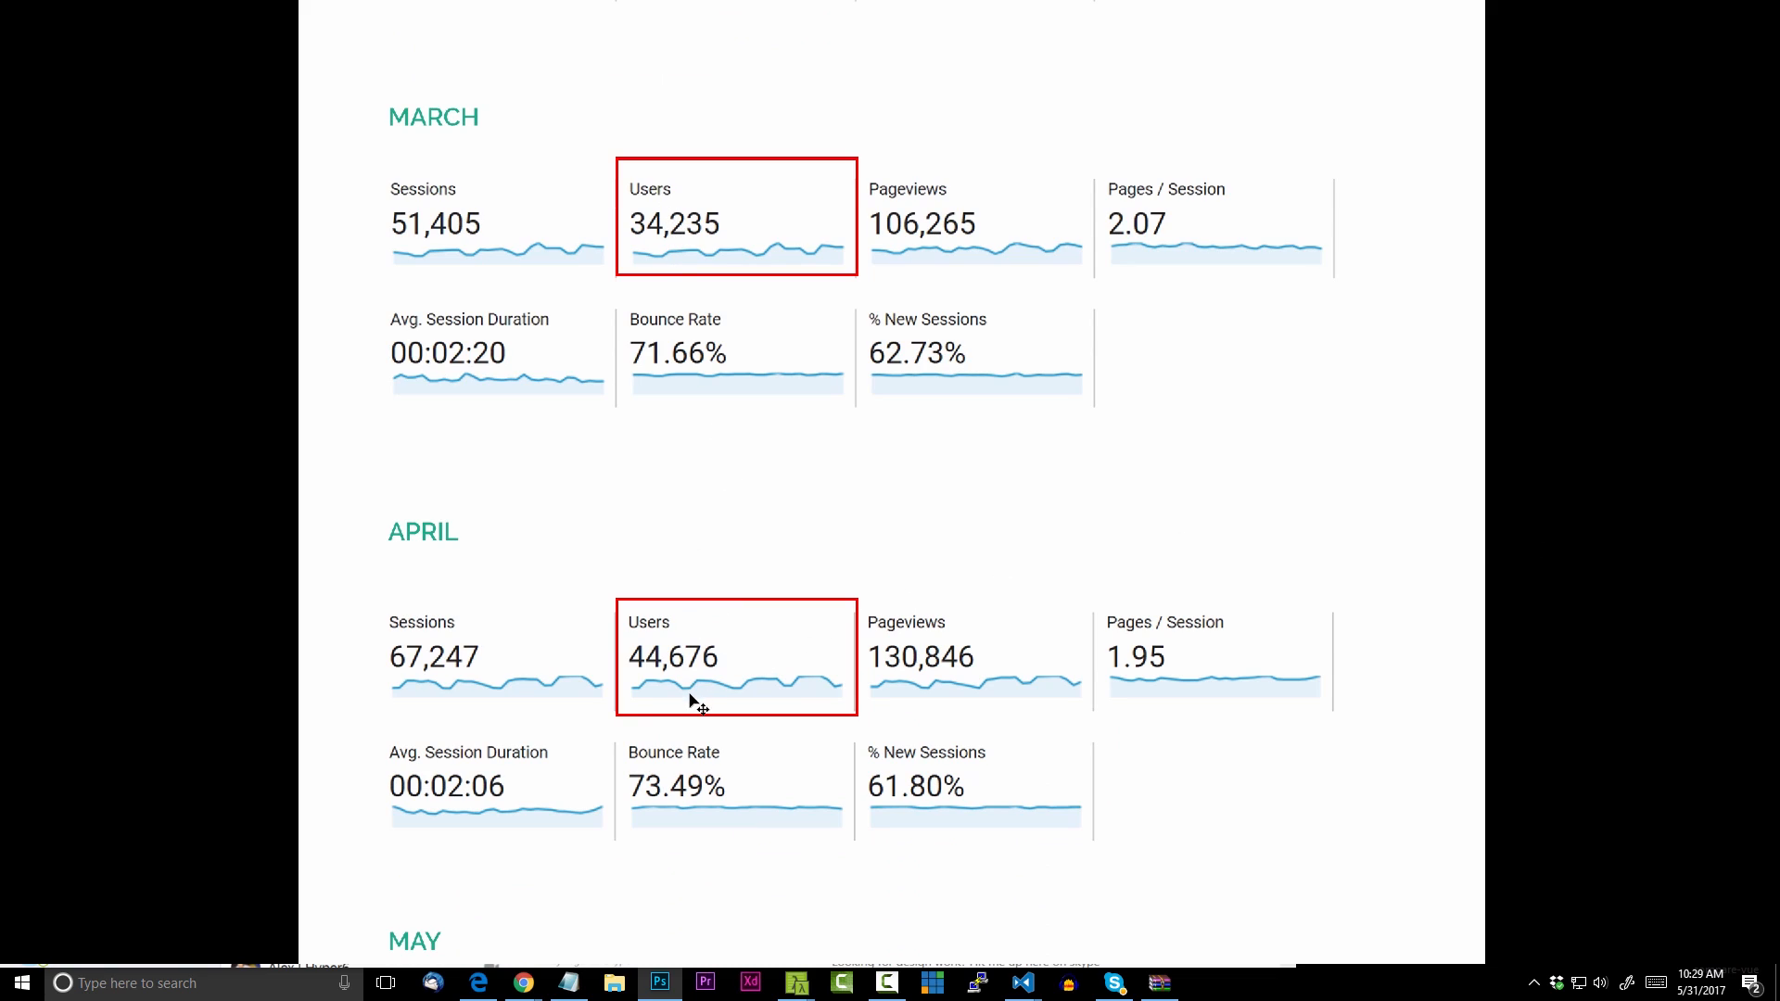
{"action": "scroll", "scroll_direction": "down", "scroll_amount": 3}
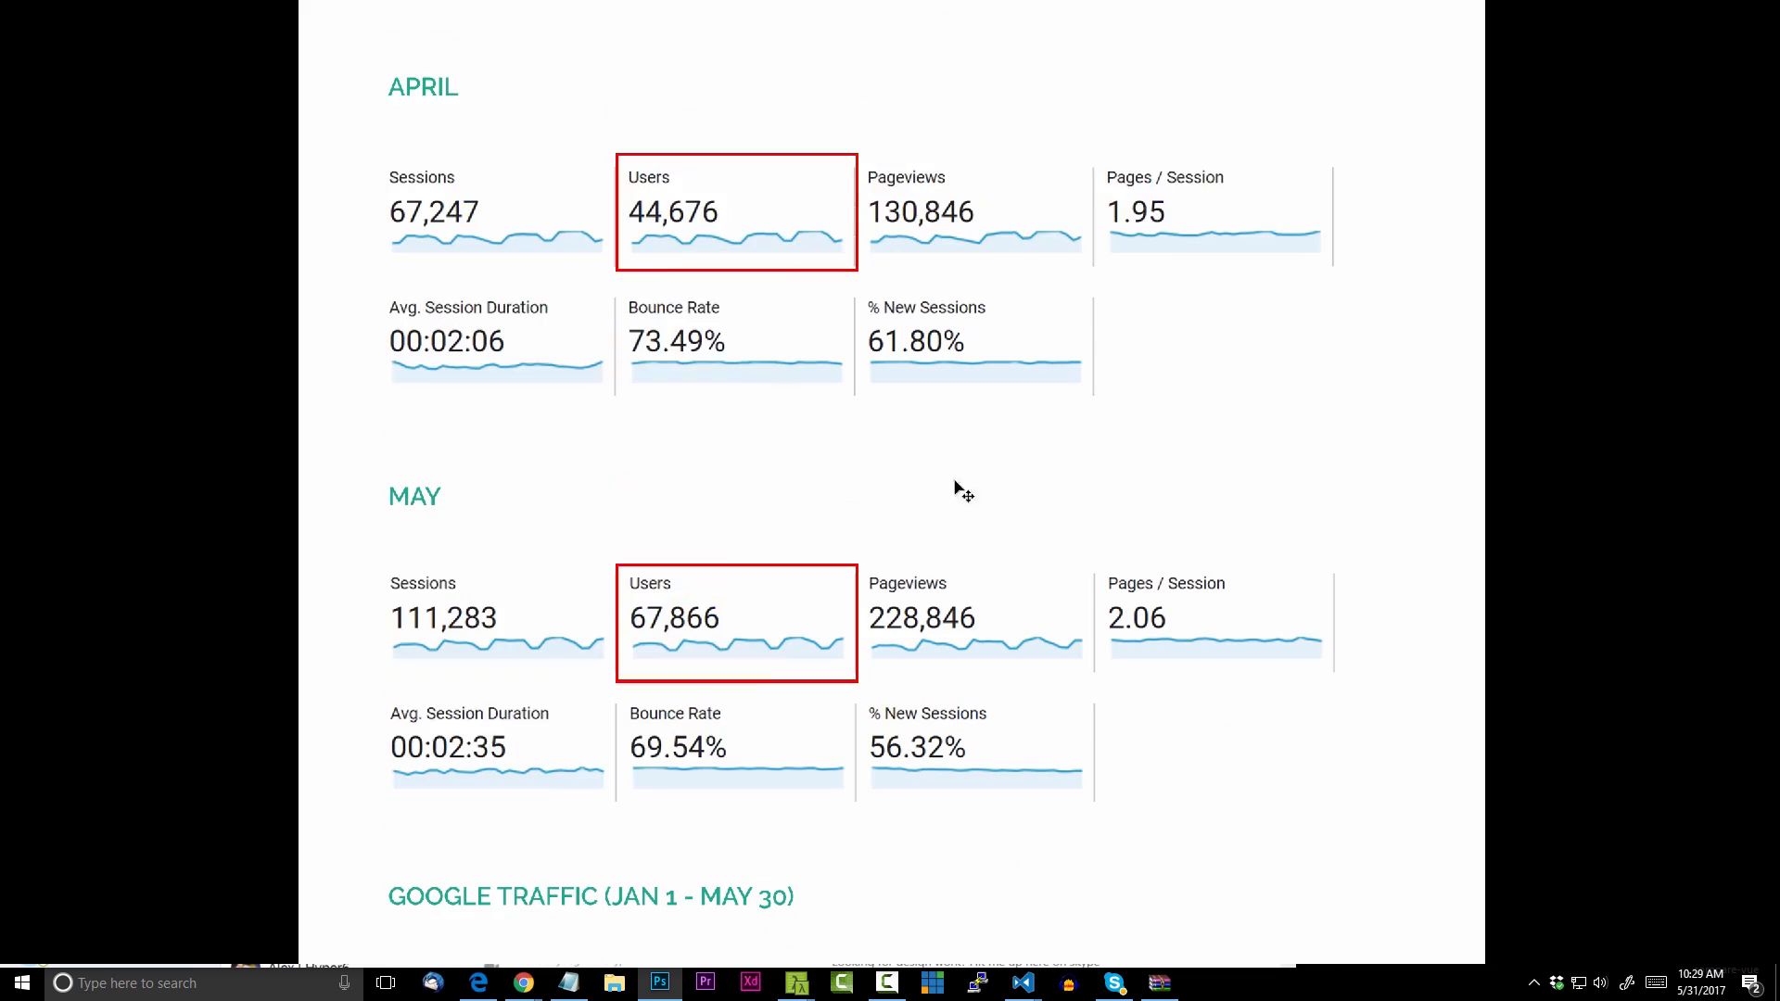
{"action": "mouse_move", "coordinate": [820, 638]}
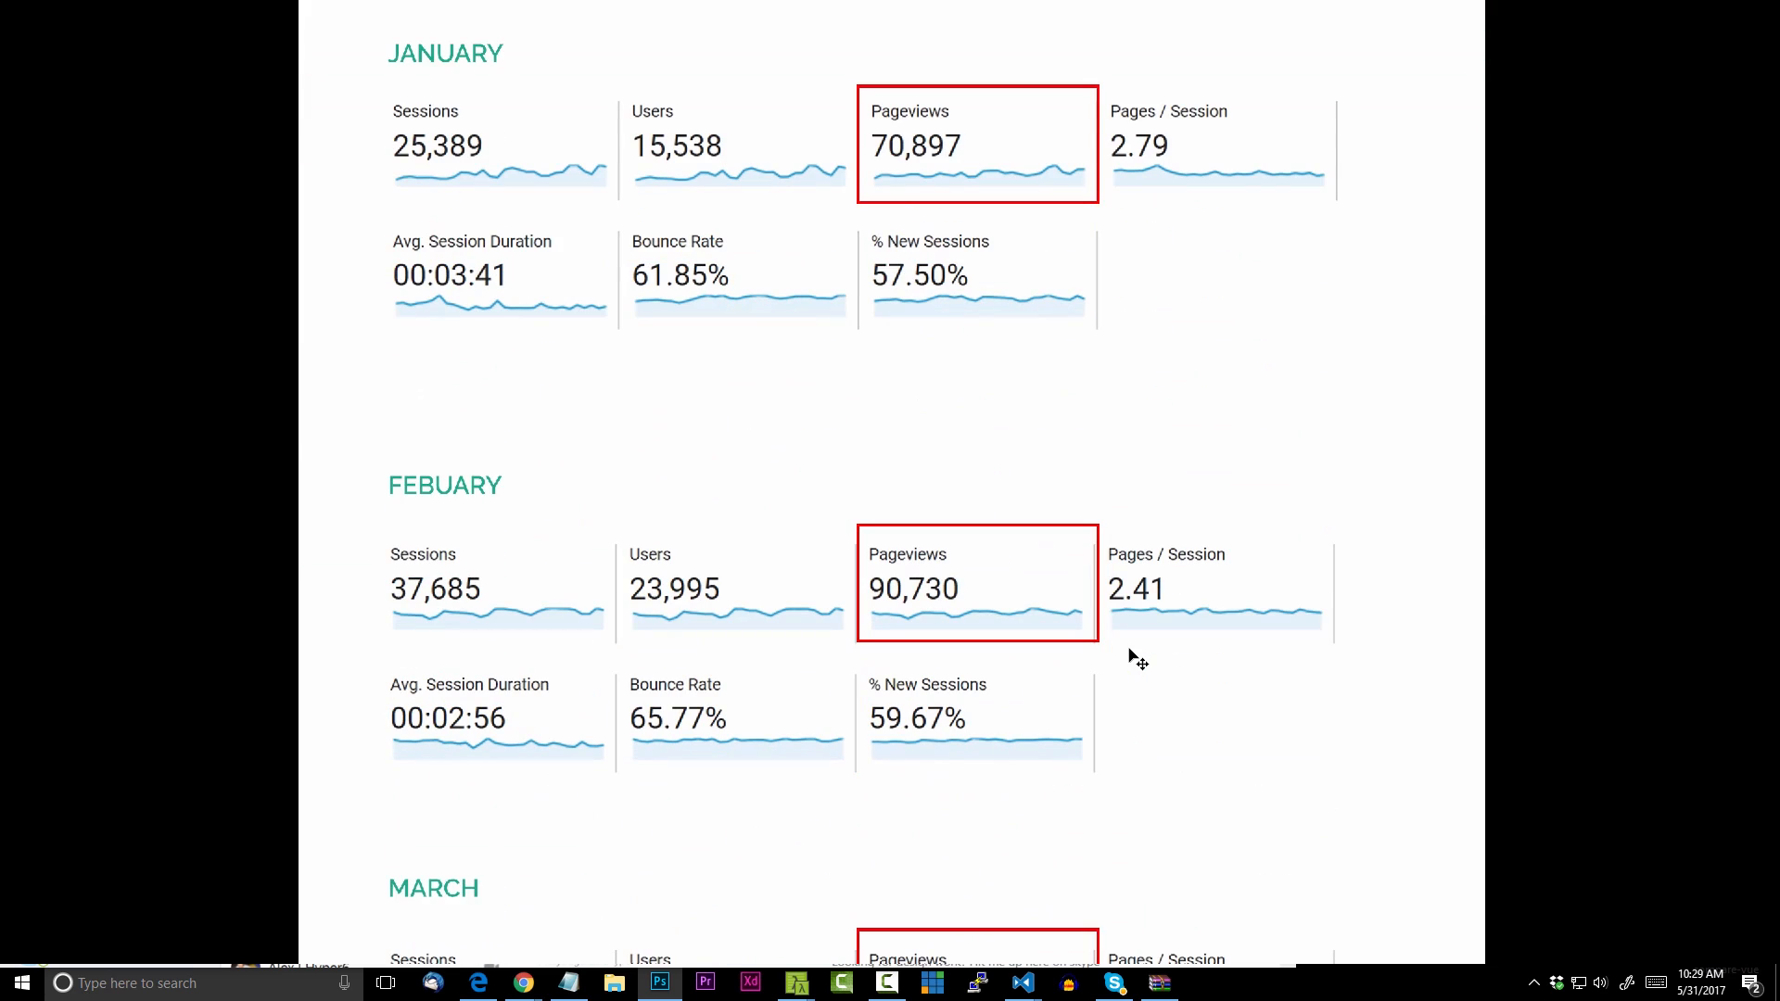
Scroll through the boxed Pageviews values for February to May, down to the Google Traffic chart
{"action": "scroll", "scroll_direction": "down", "scroll_amount": 3}
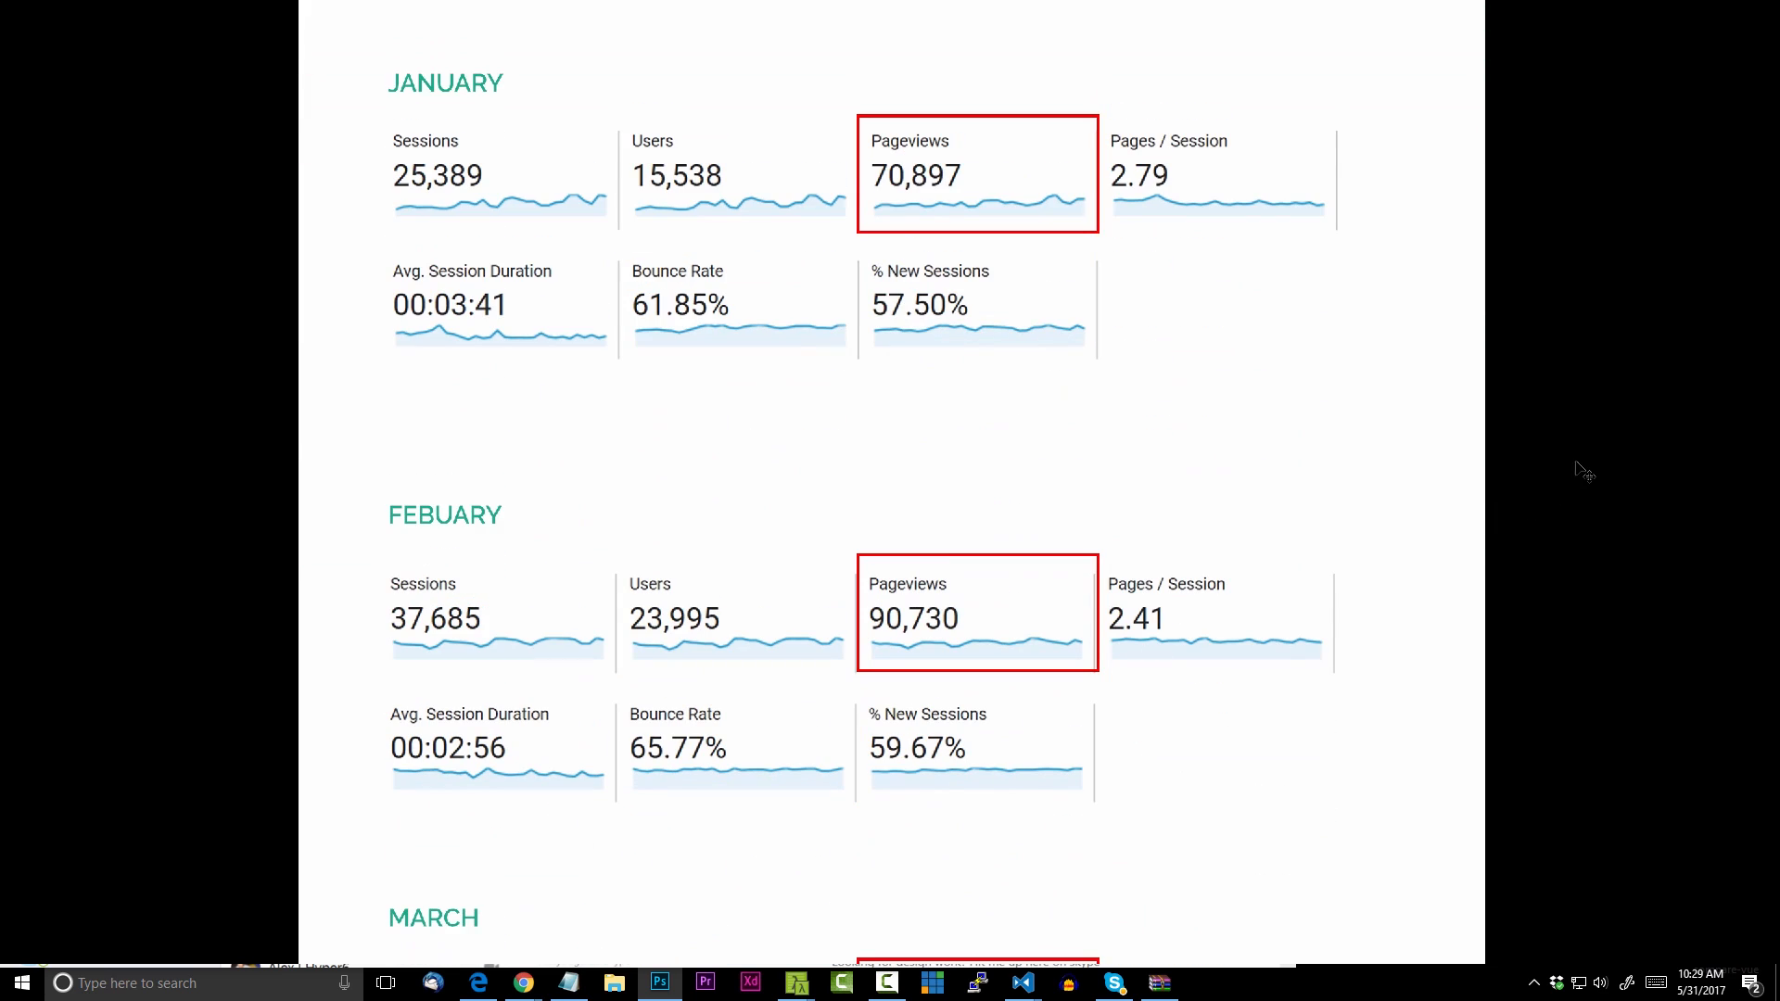
{"action": "mouse_move", "coordinate": [1614, 354]}
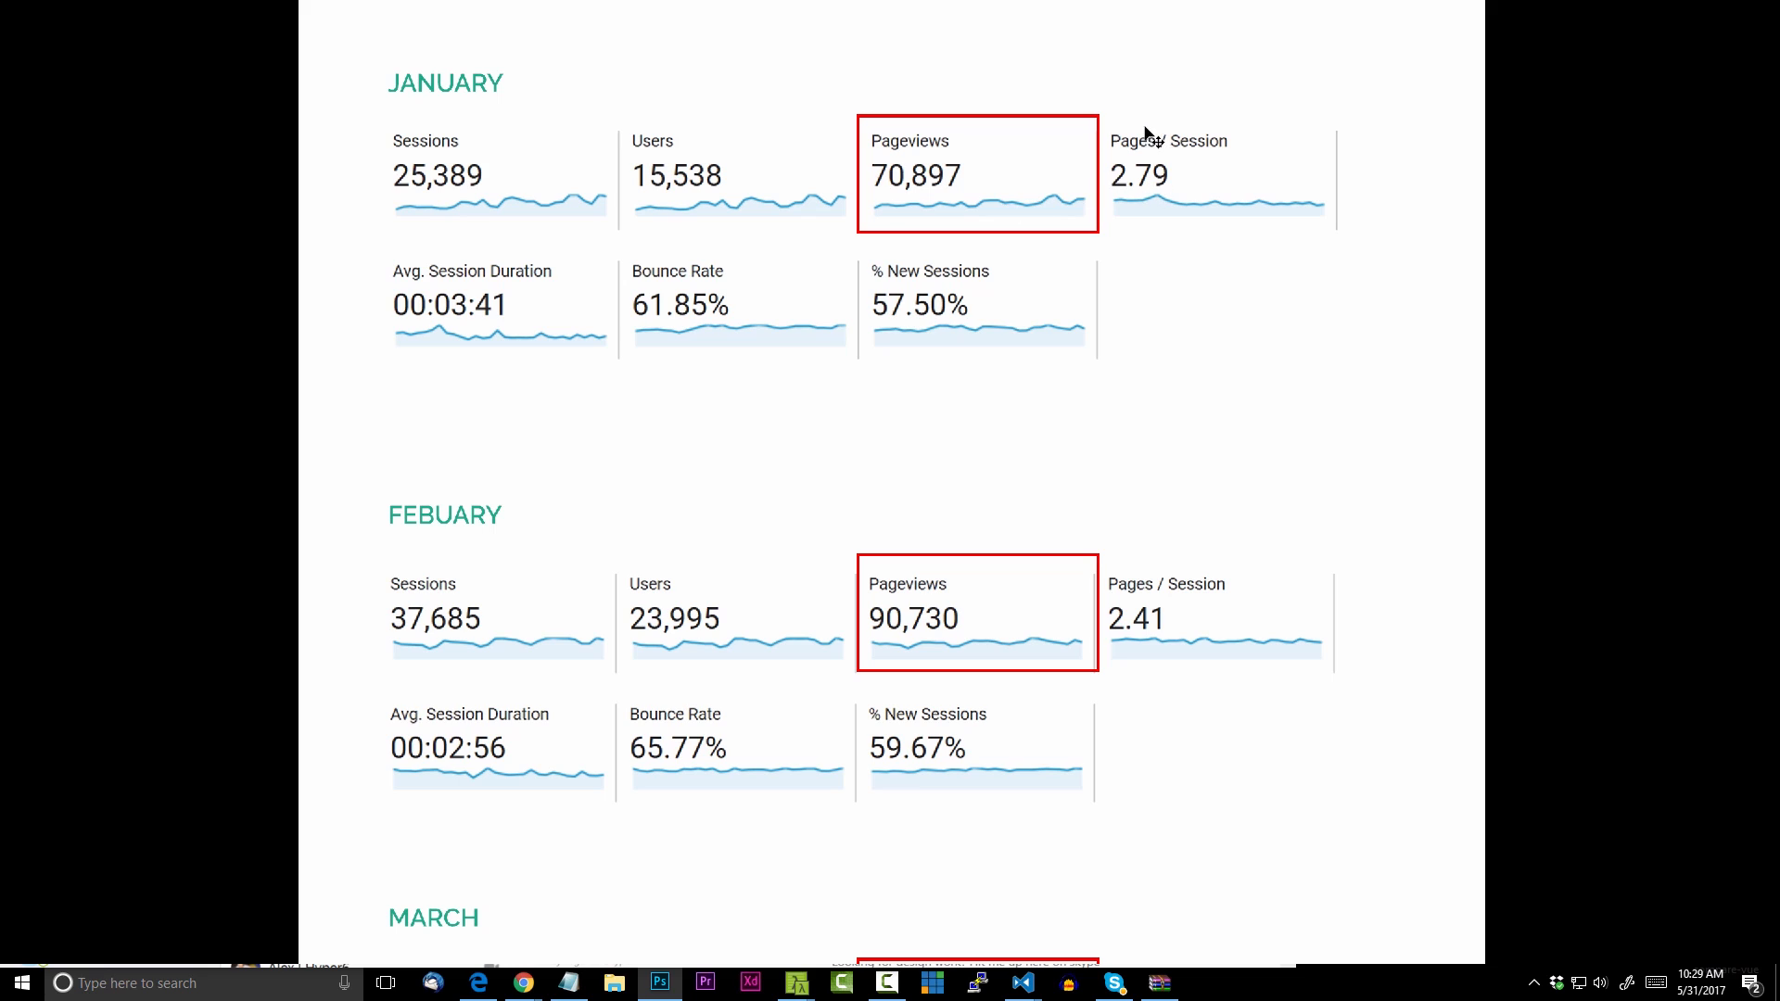
{"action": "mouse_move", "coordinate": [1176, 197]}
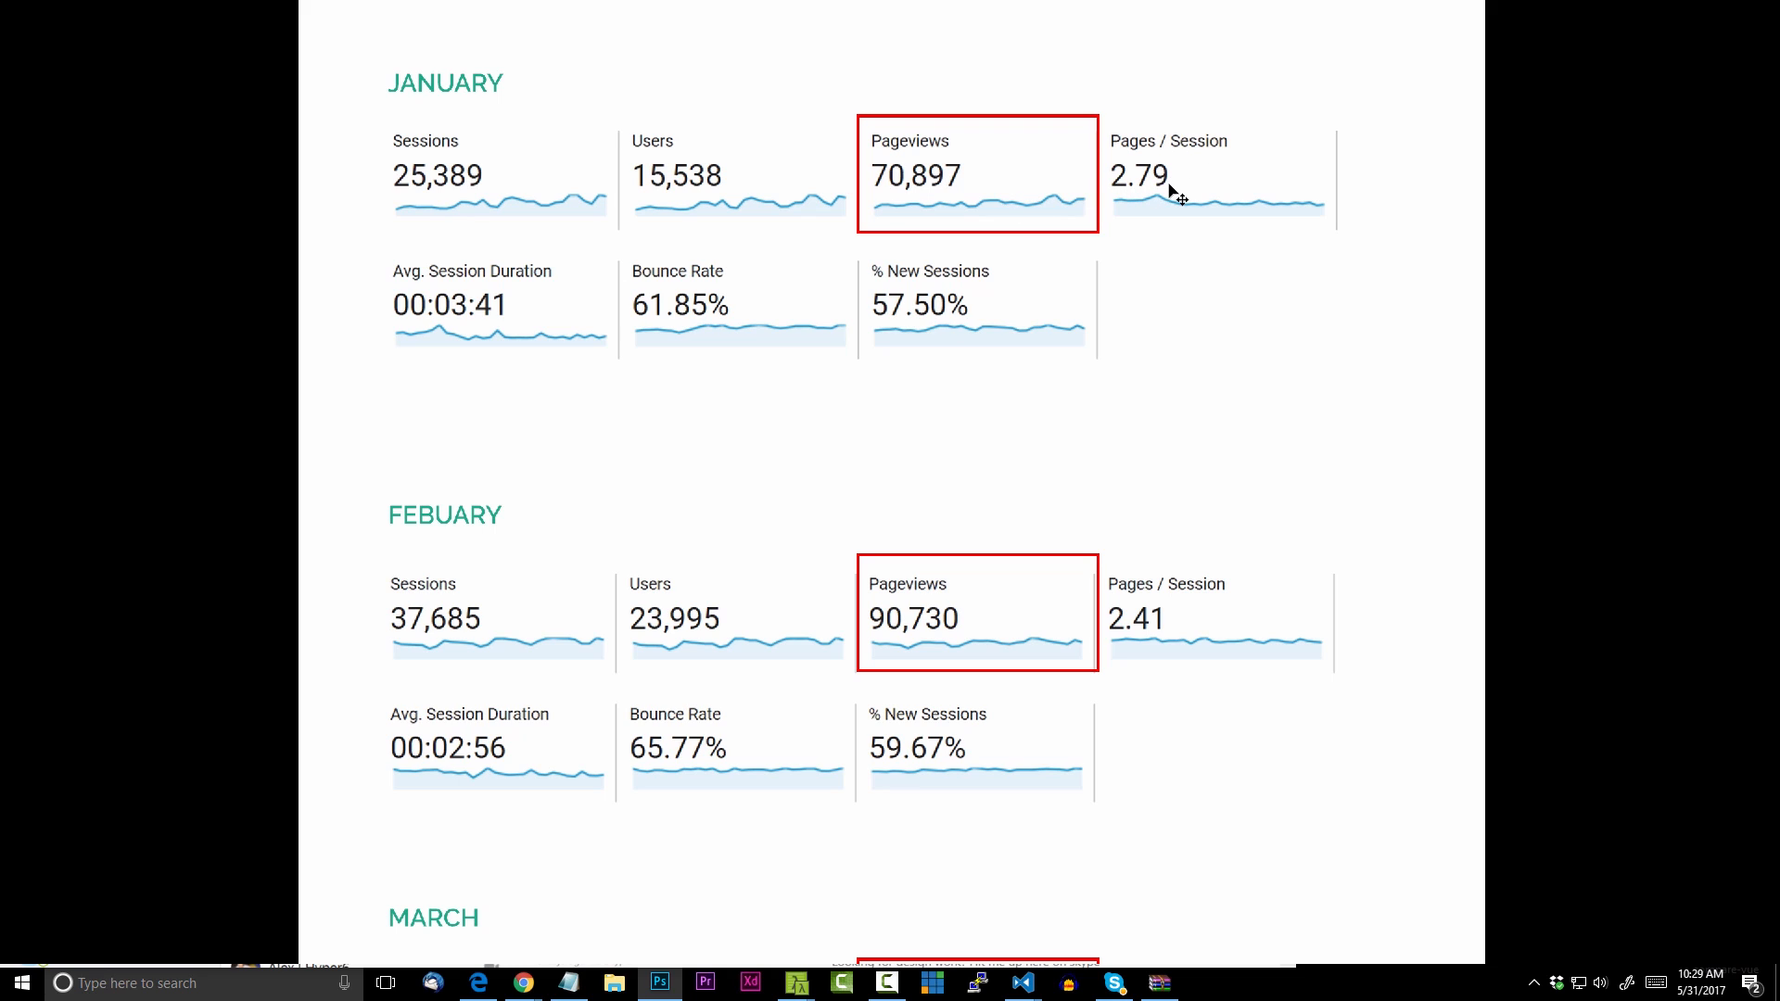
{"action": "mouse_move", "coordinate": [1421, 317]}
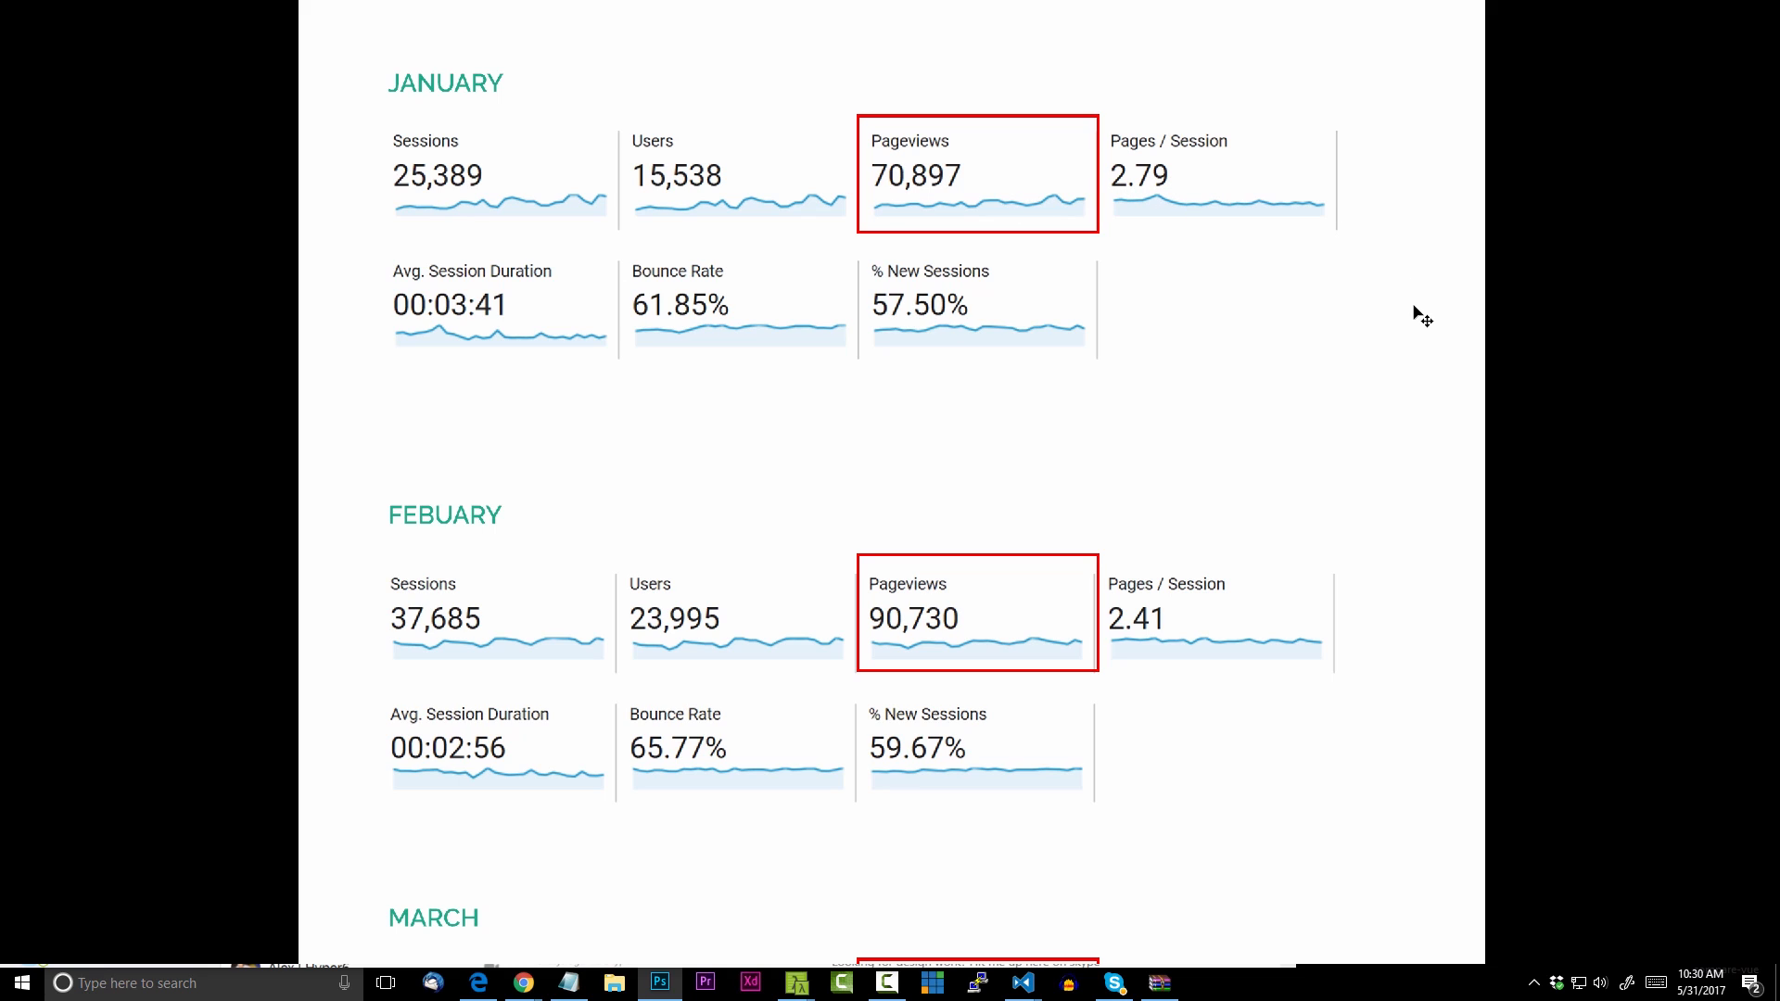
{"action": "mouse_move", "coordinate": [965, 204]}
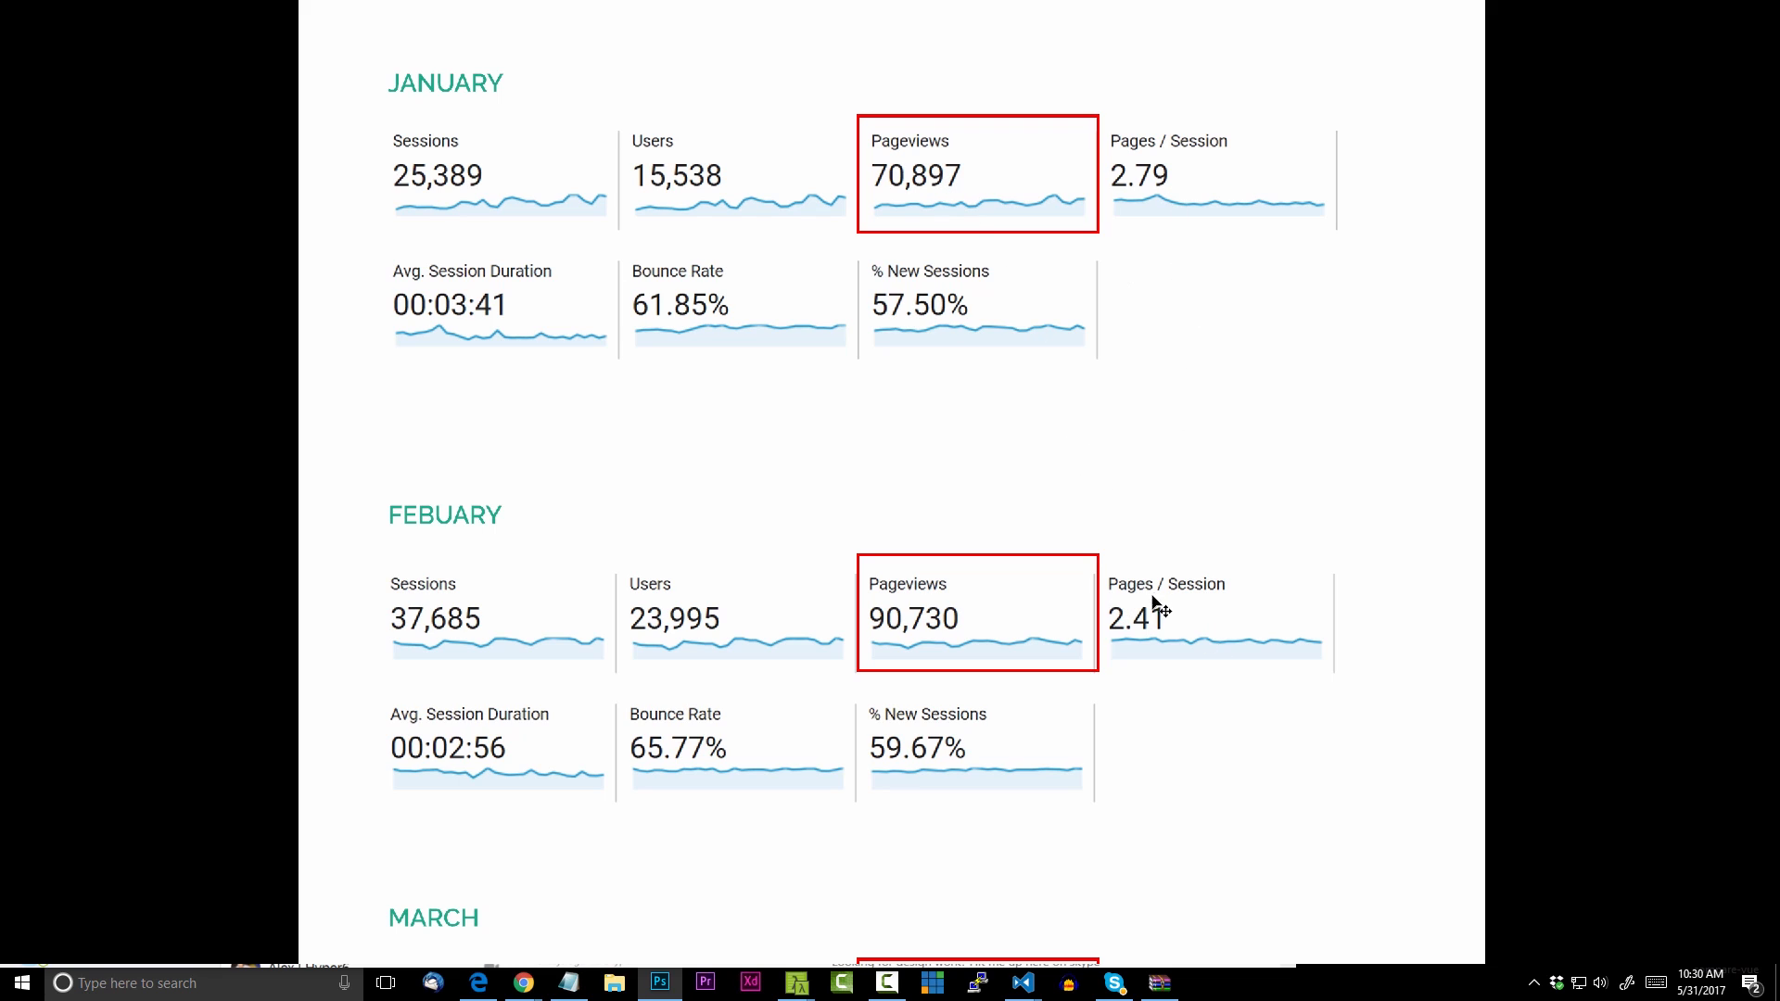
{"action": "mouse_move", "coordinate": [1178, 645]}
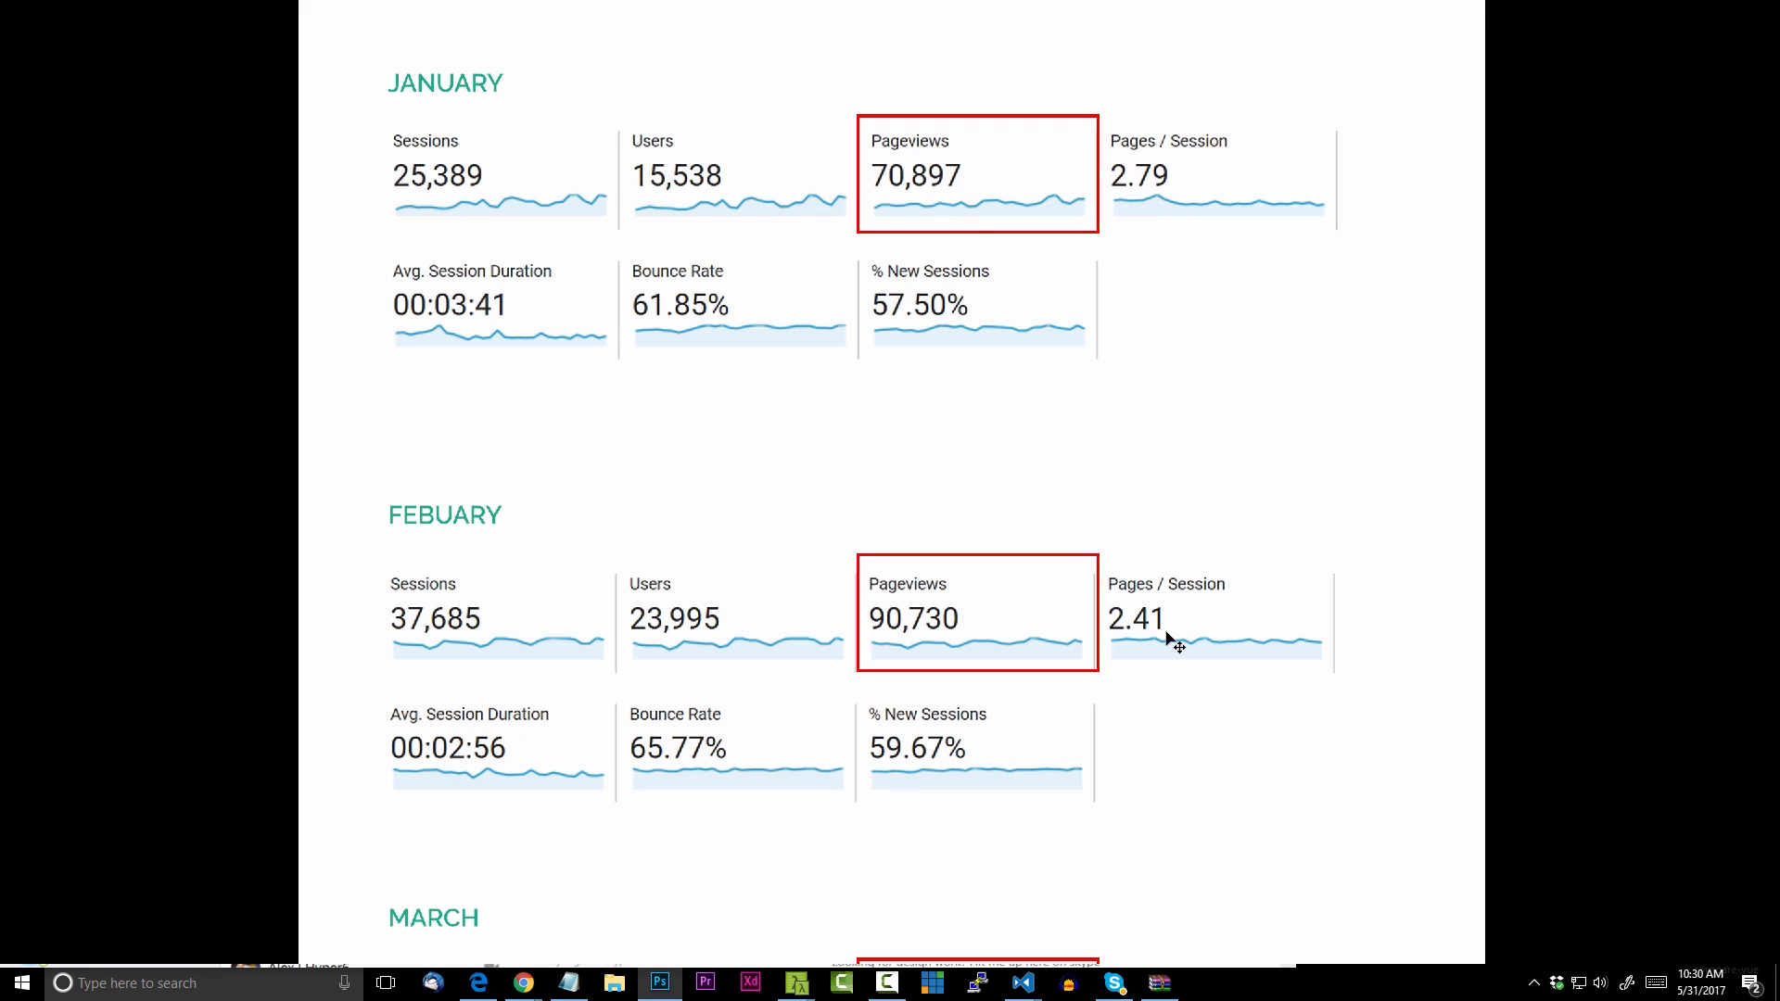
{"action": "mouse_move", "coordinate": [1149, 193]}
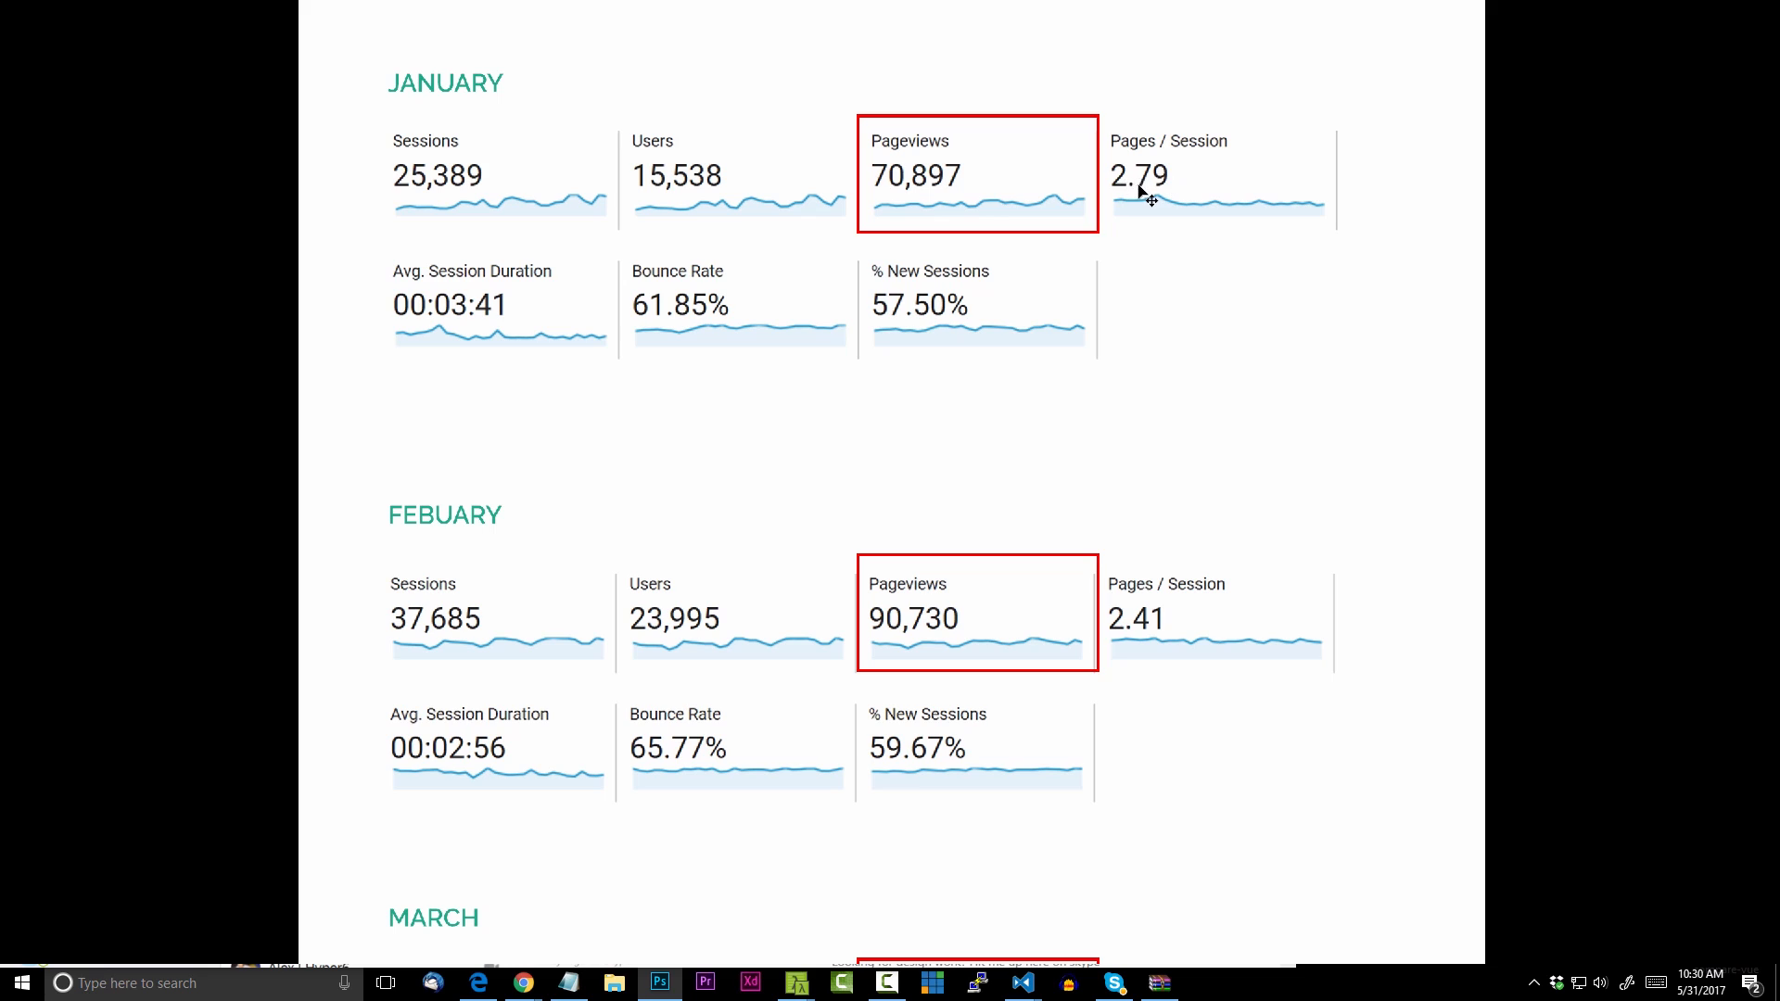
{"action": "mouse_move", "coordinate": [1032, 639]}
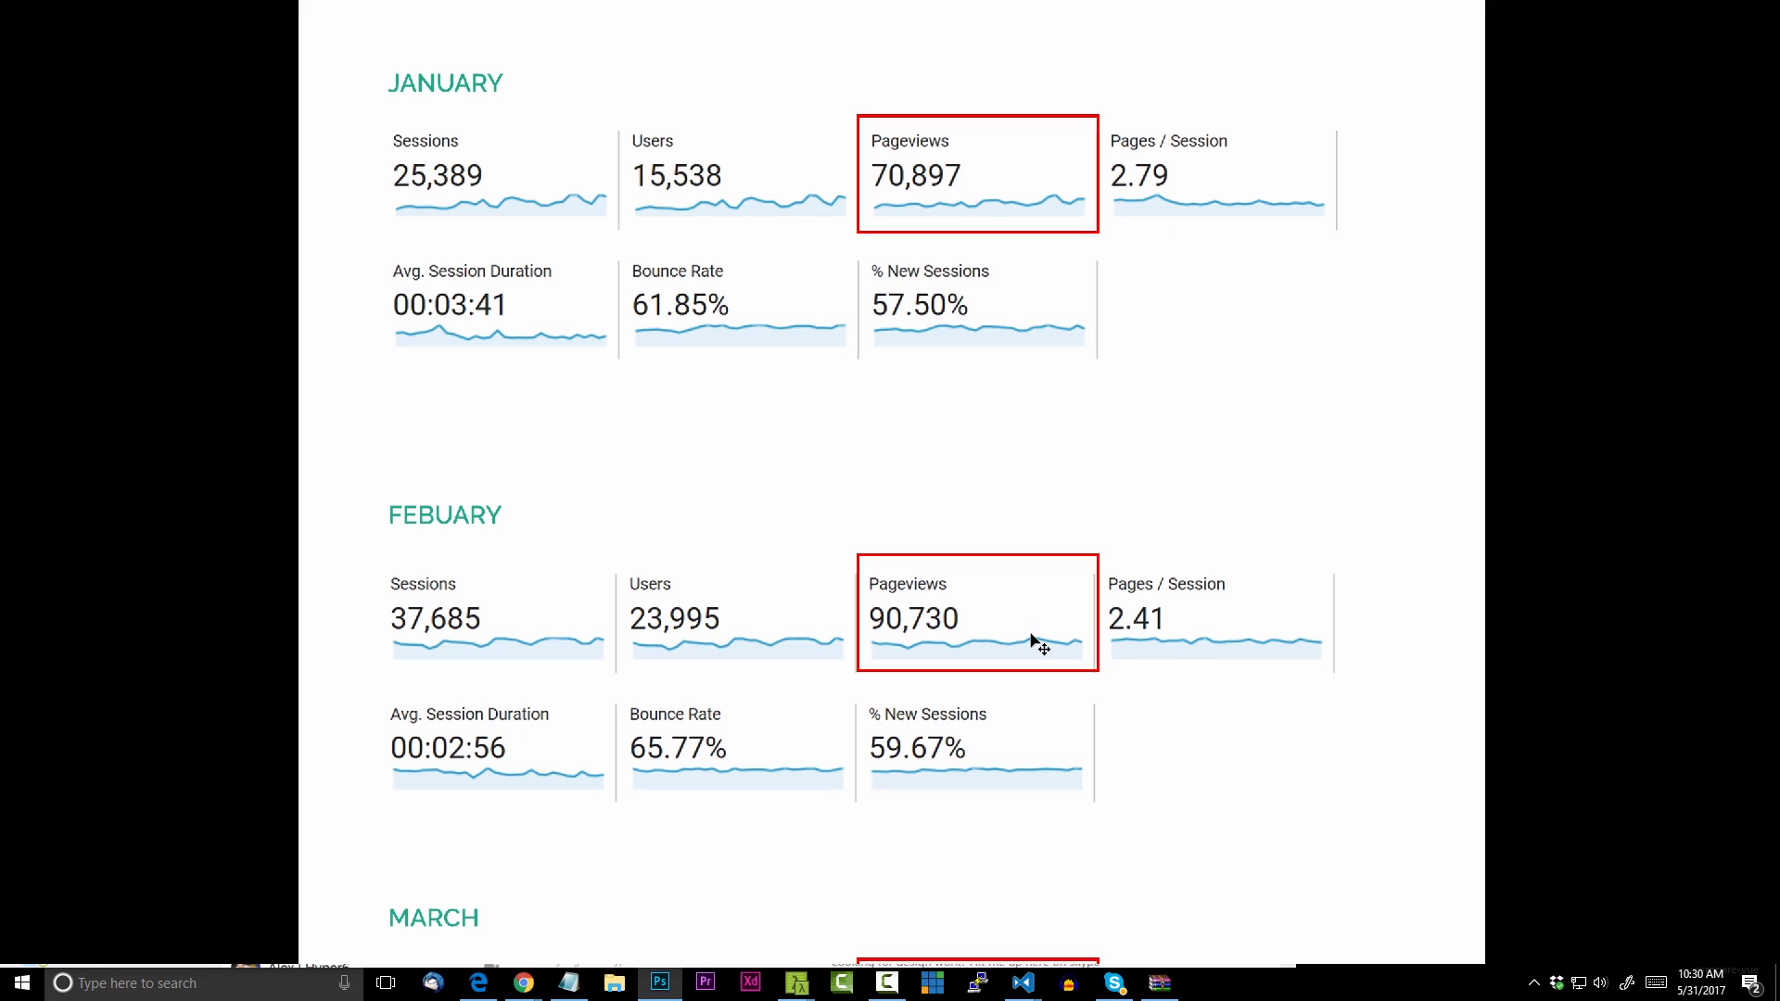
{"action": "scroll", "scroll_direction": "down", "scroll_amount": 3}
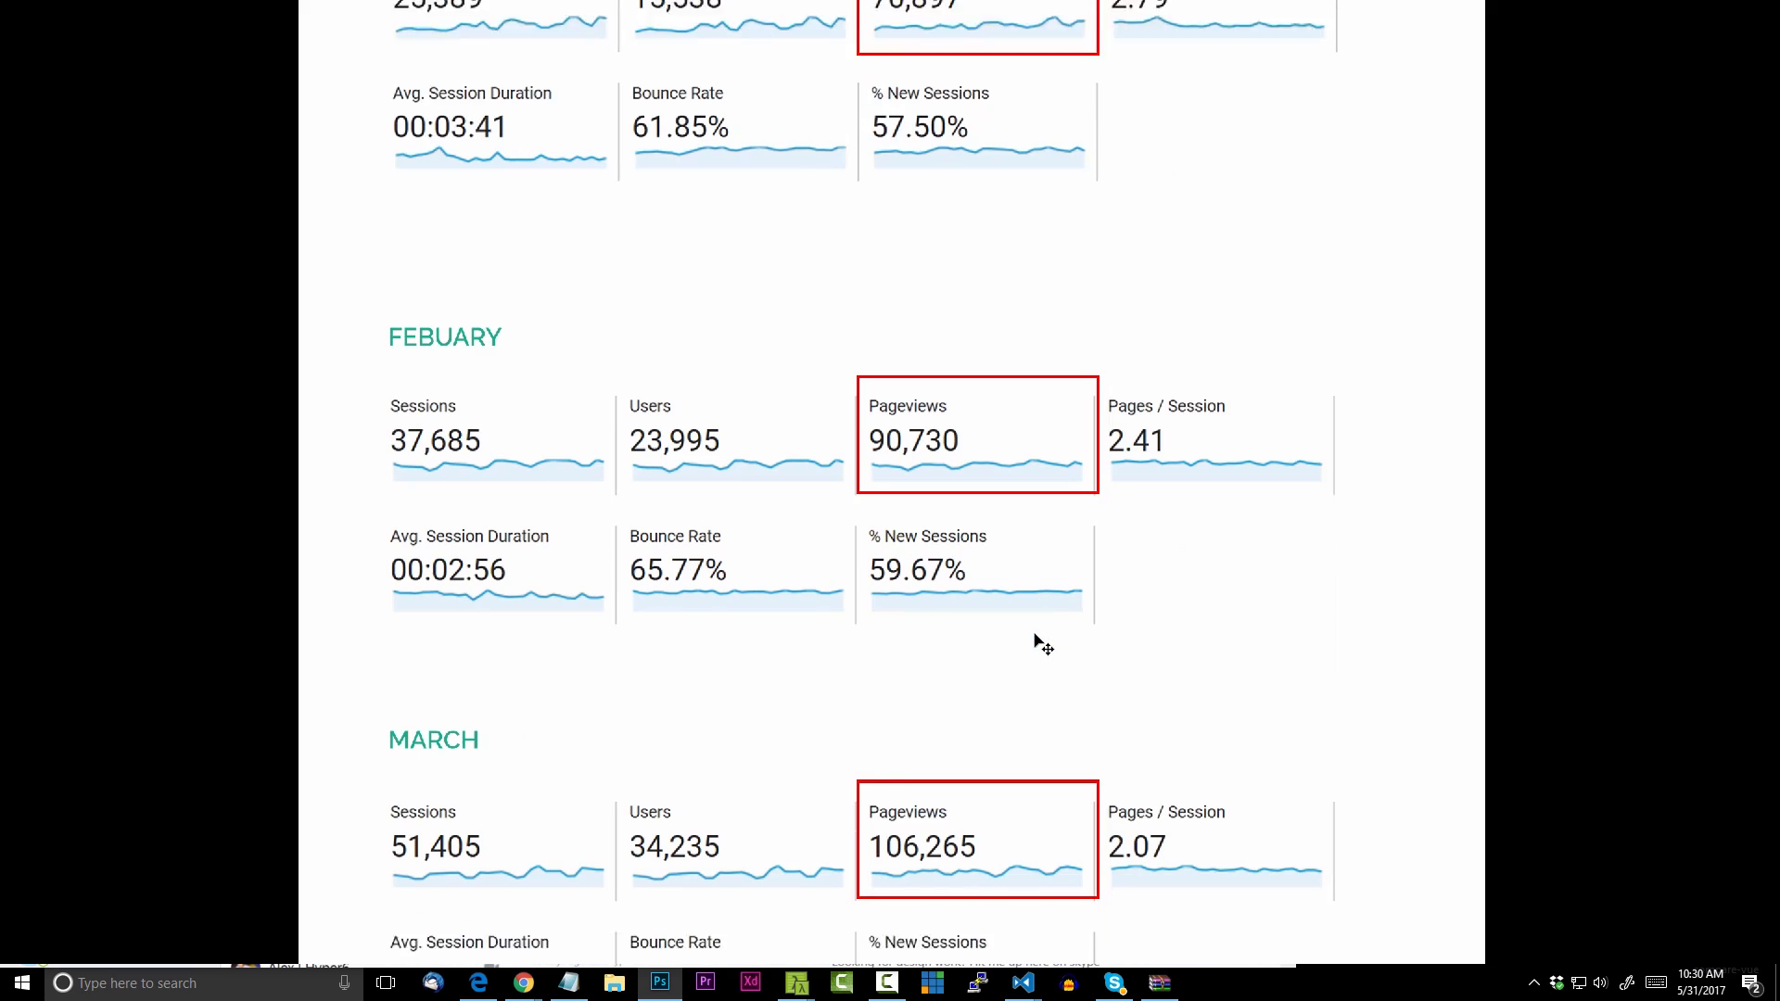
{"action": "scroll", "scroll_direction": "down", "scroll_amount": 3}
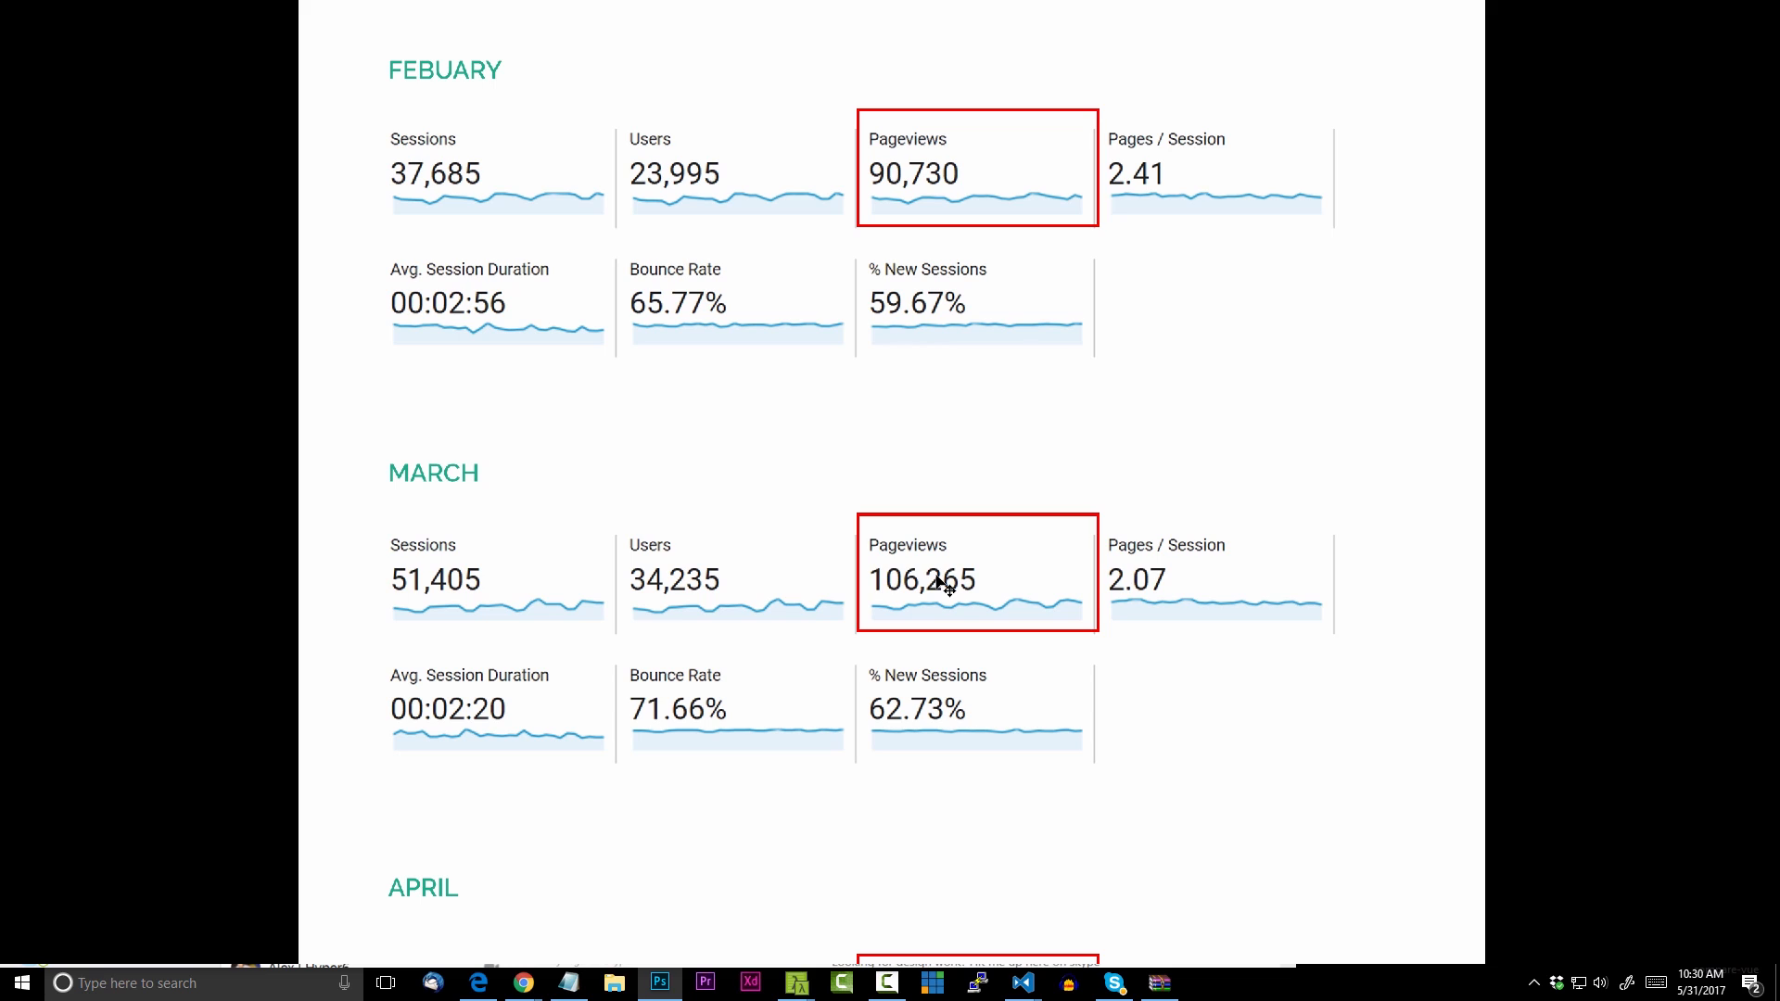
{"action": "mouse_move", "coordinate": [1210, 567]}
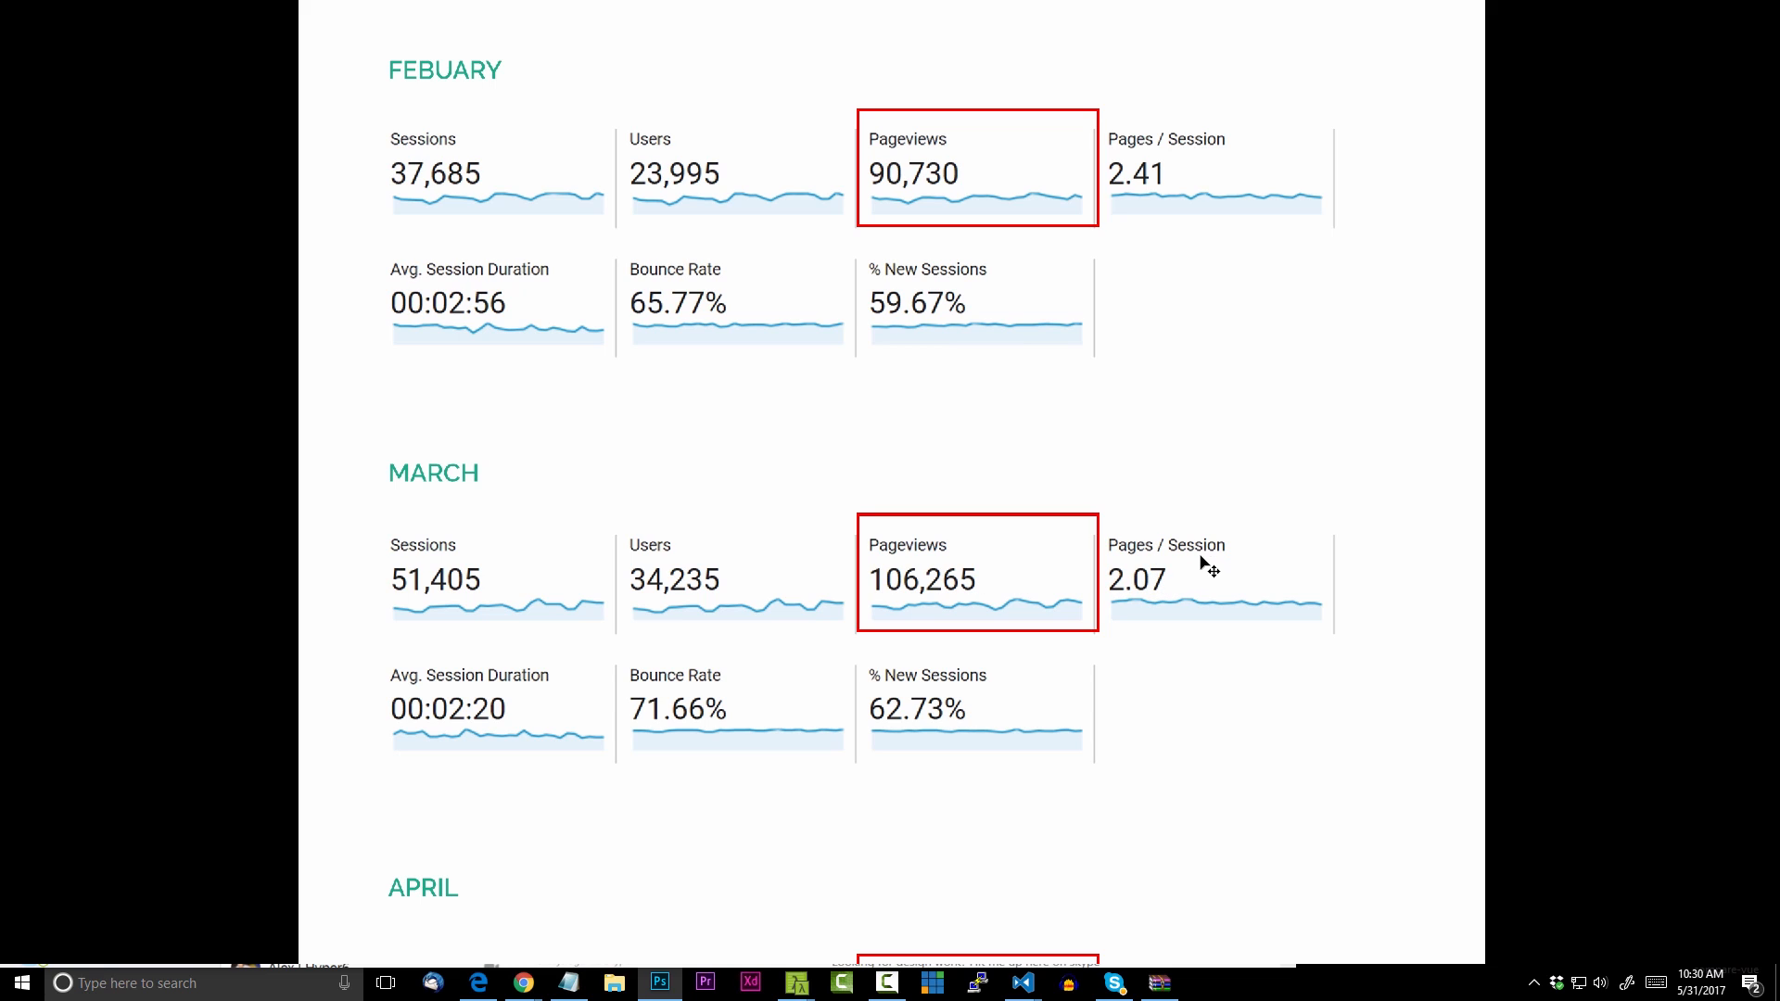
{"action": "mouse_move", "coordinate": [1154, 598]}
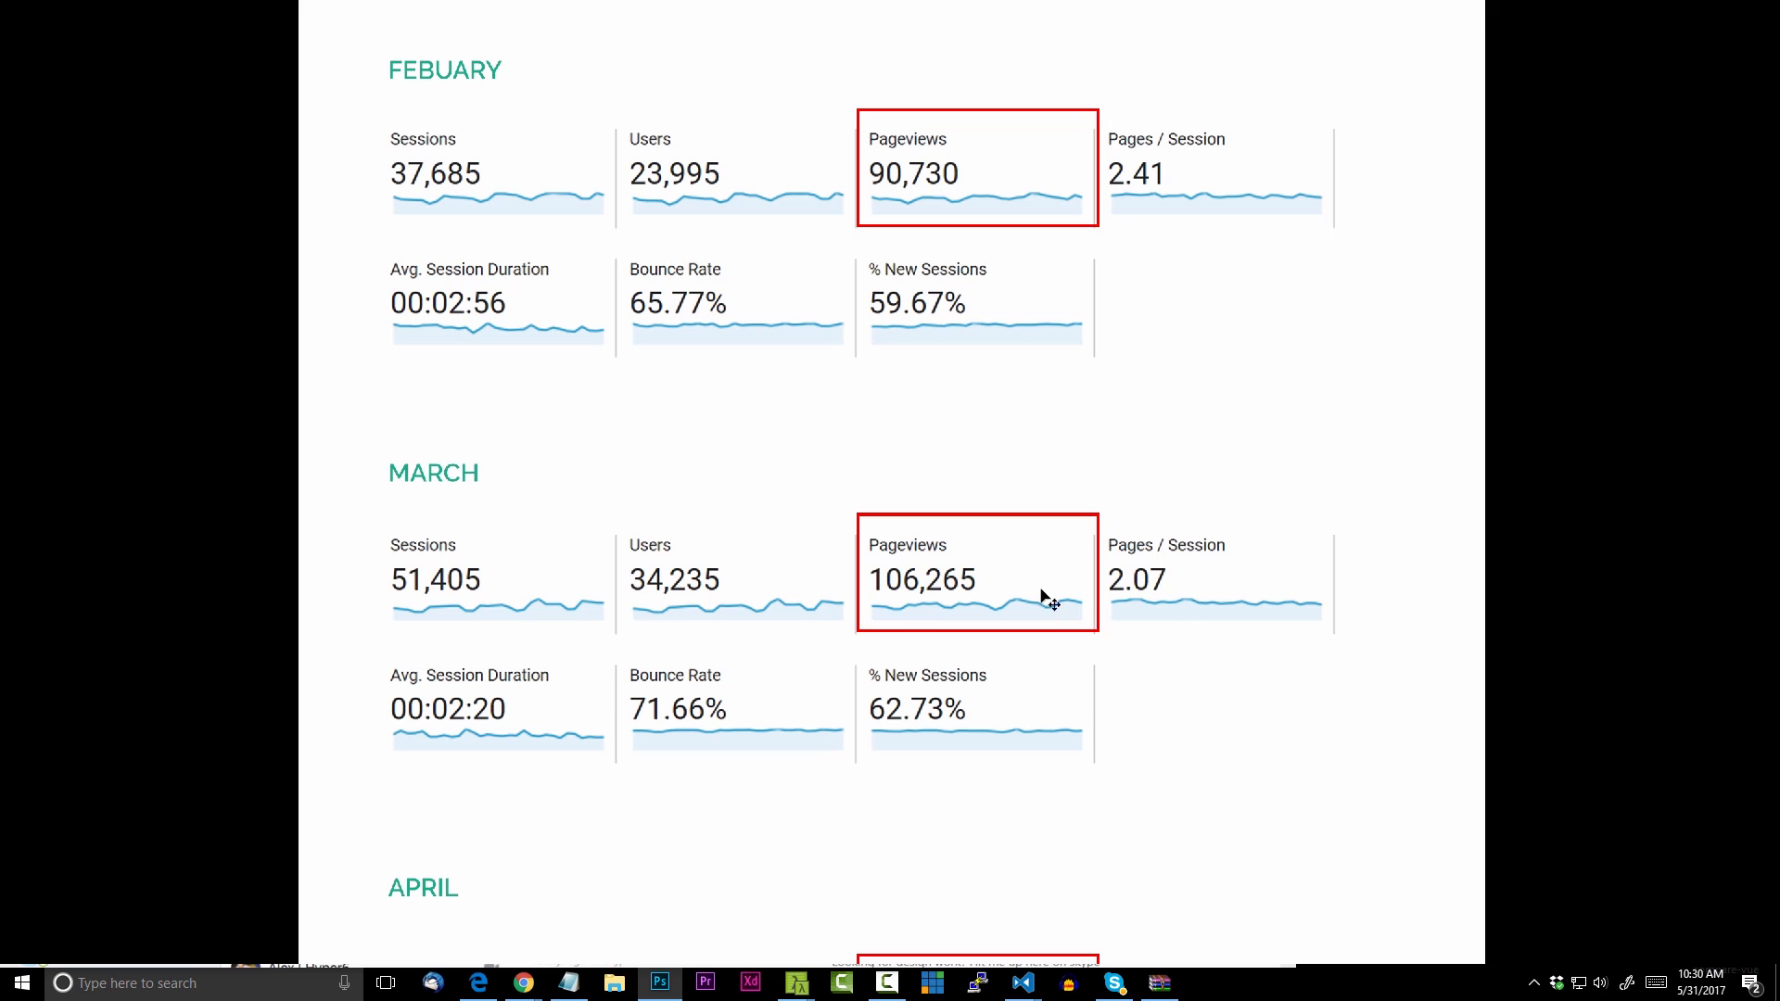
{"action": "scroll", "scroll_direction": "down", "scroll_amount": 3}
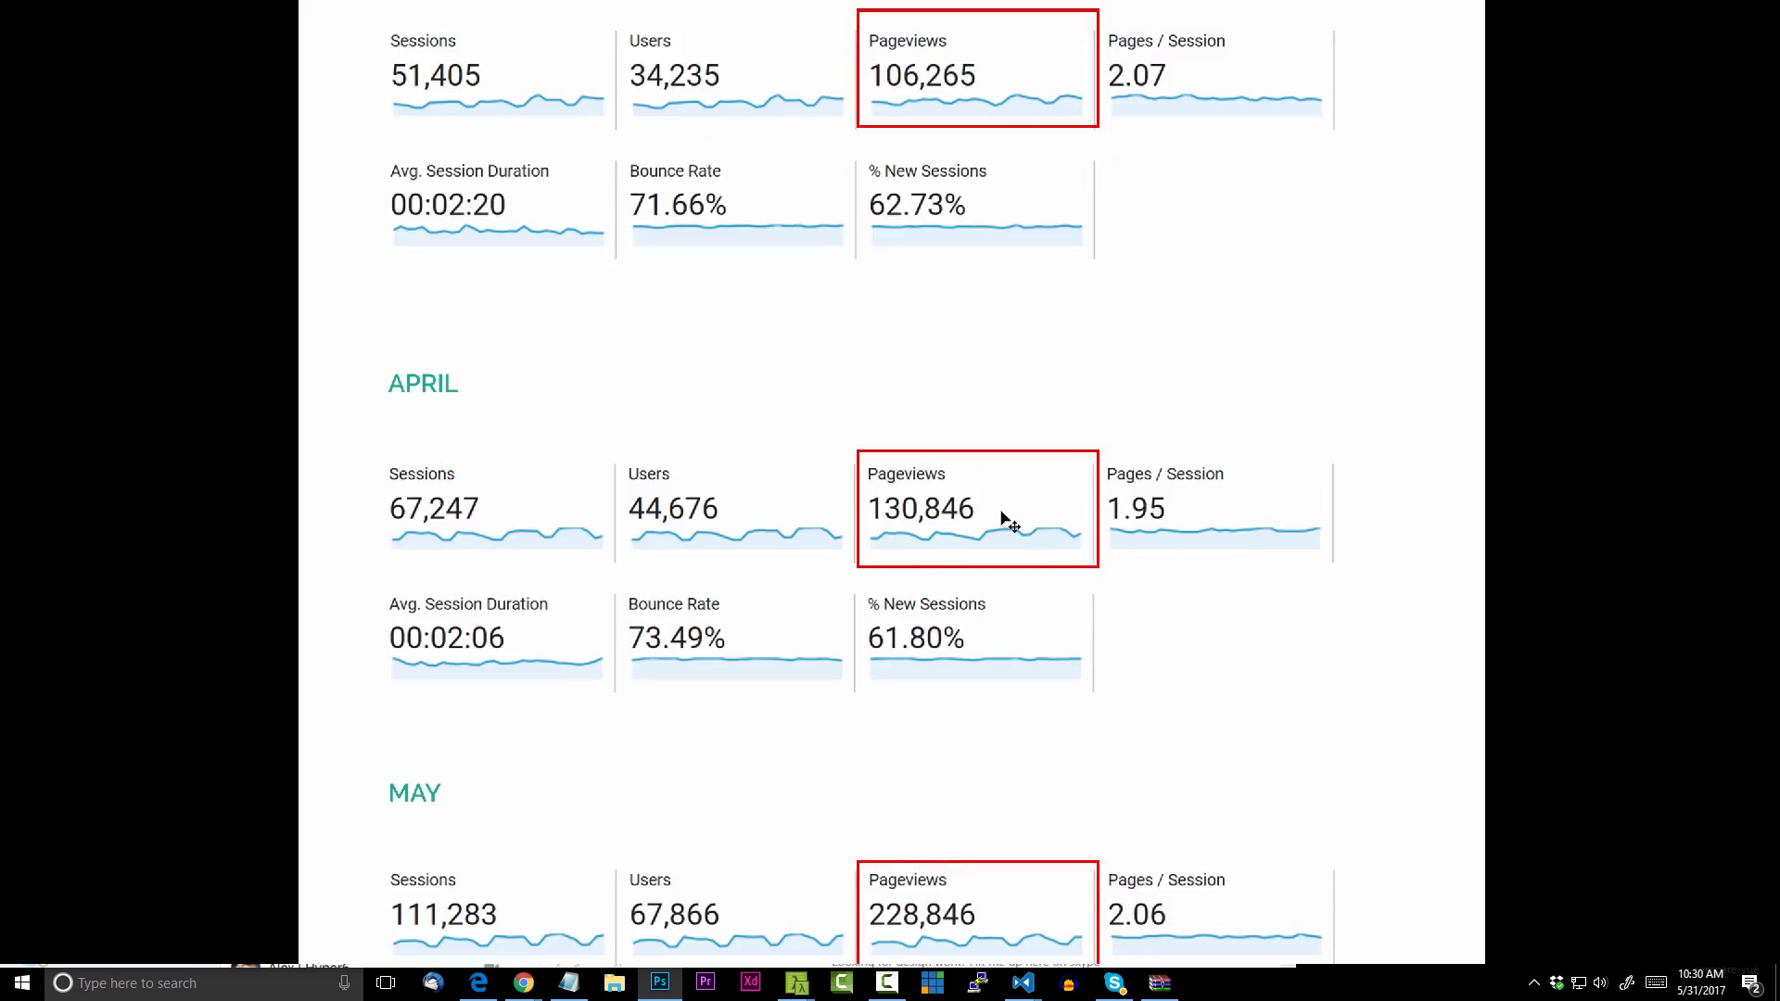
{"action": "mouse_move", "coordinate": [1205, 509]}
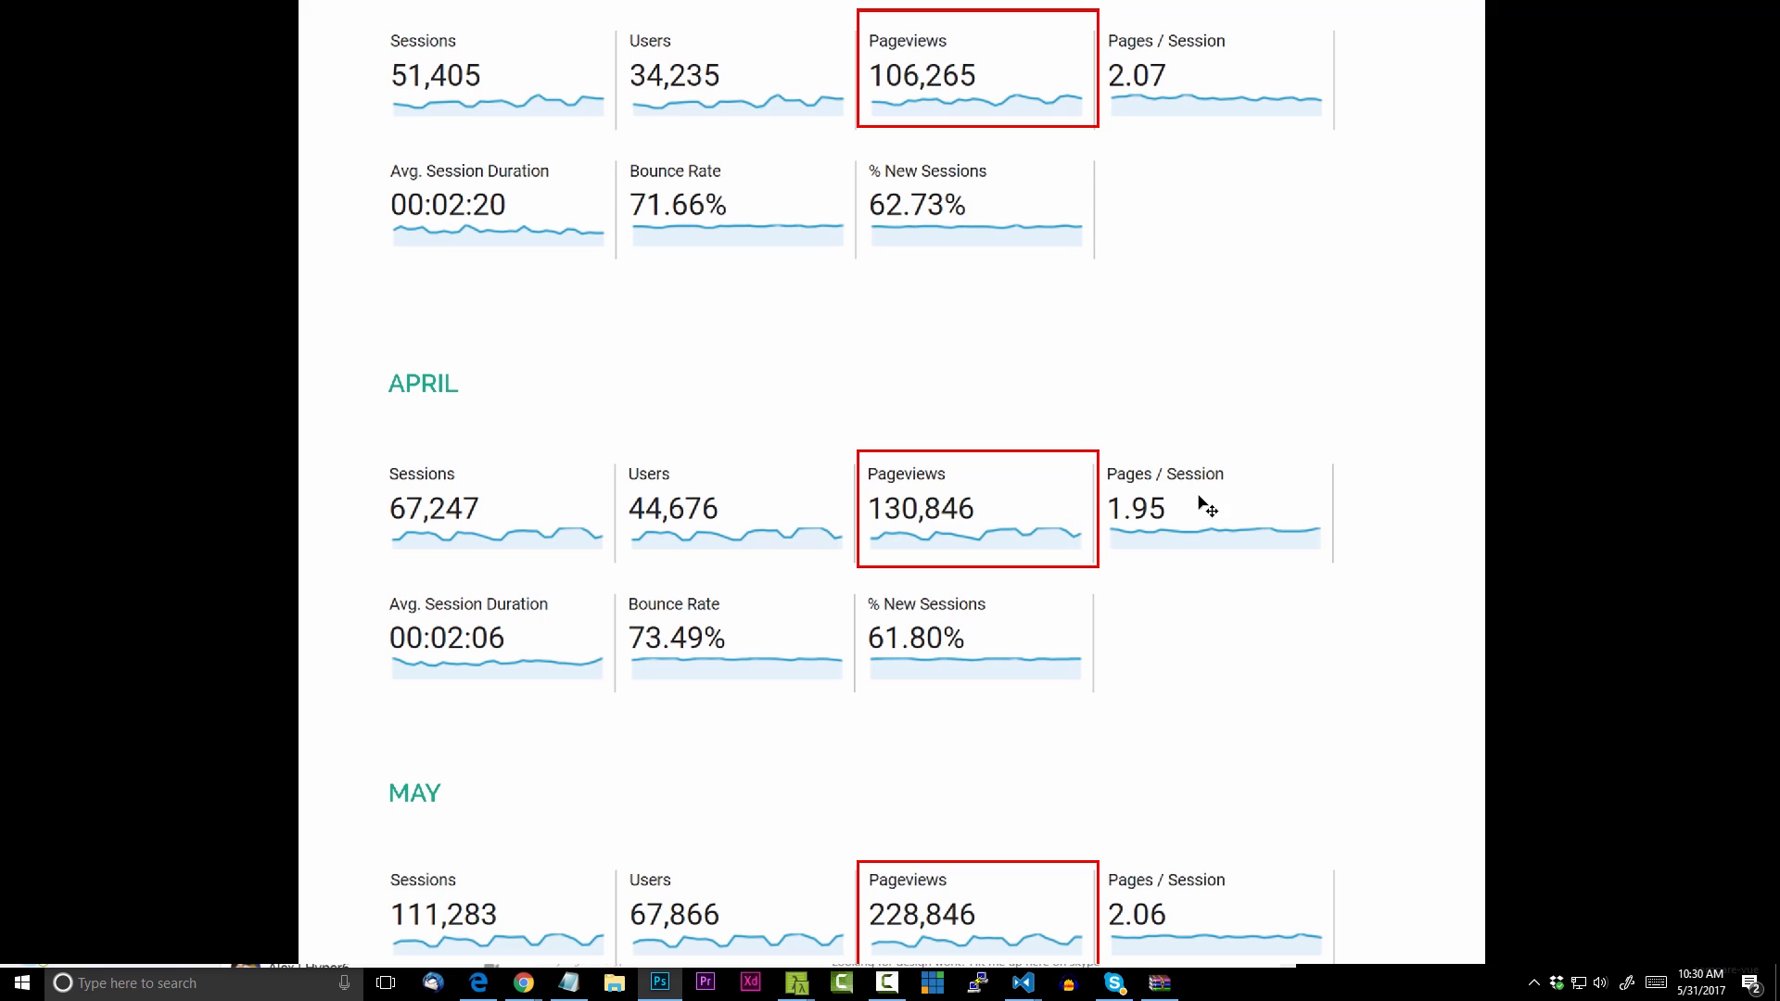
{"action": "mouse_move", "coordinate": [1174, 520]}
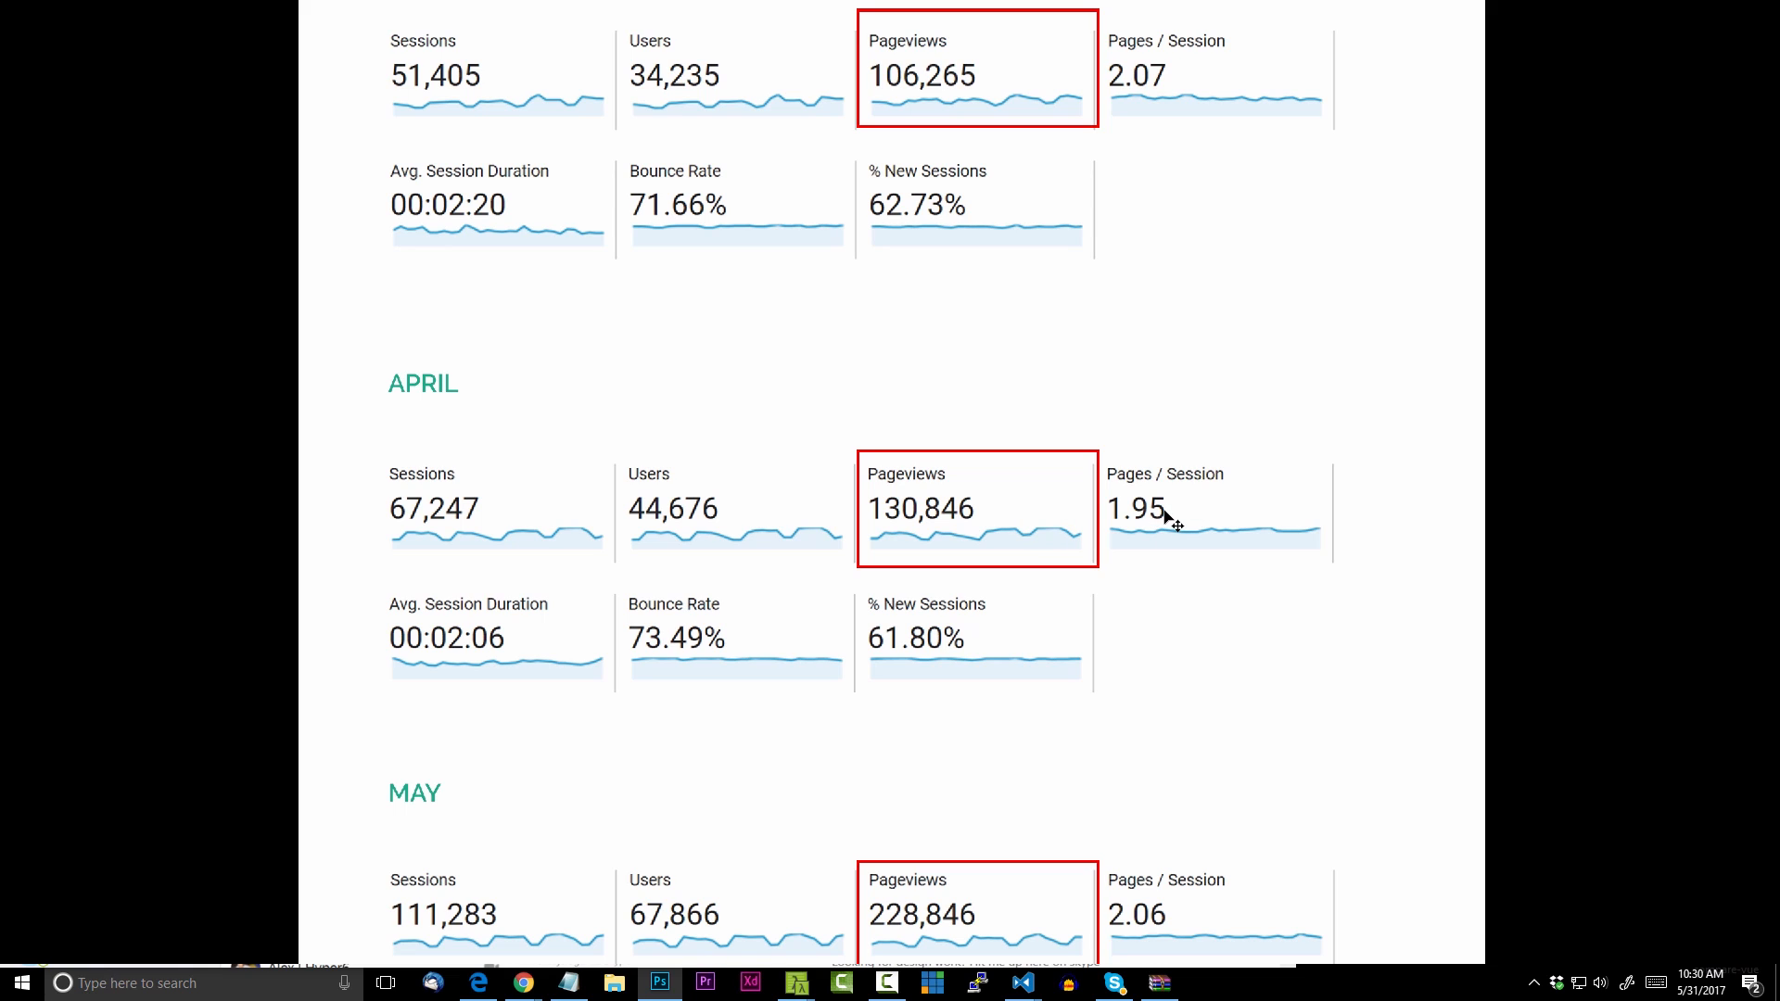
{"action": "scroll", "scroll_direction": "down", "scroll_amount": 3}
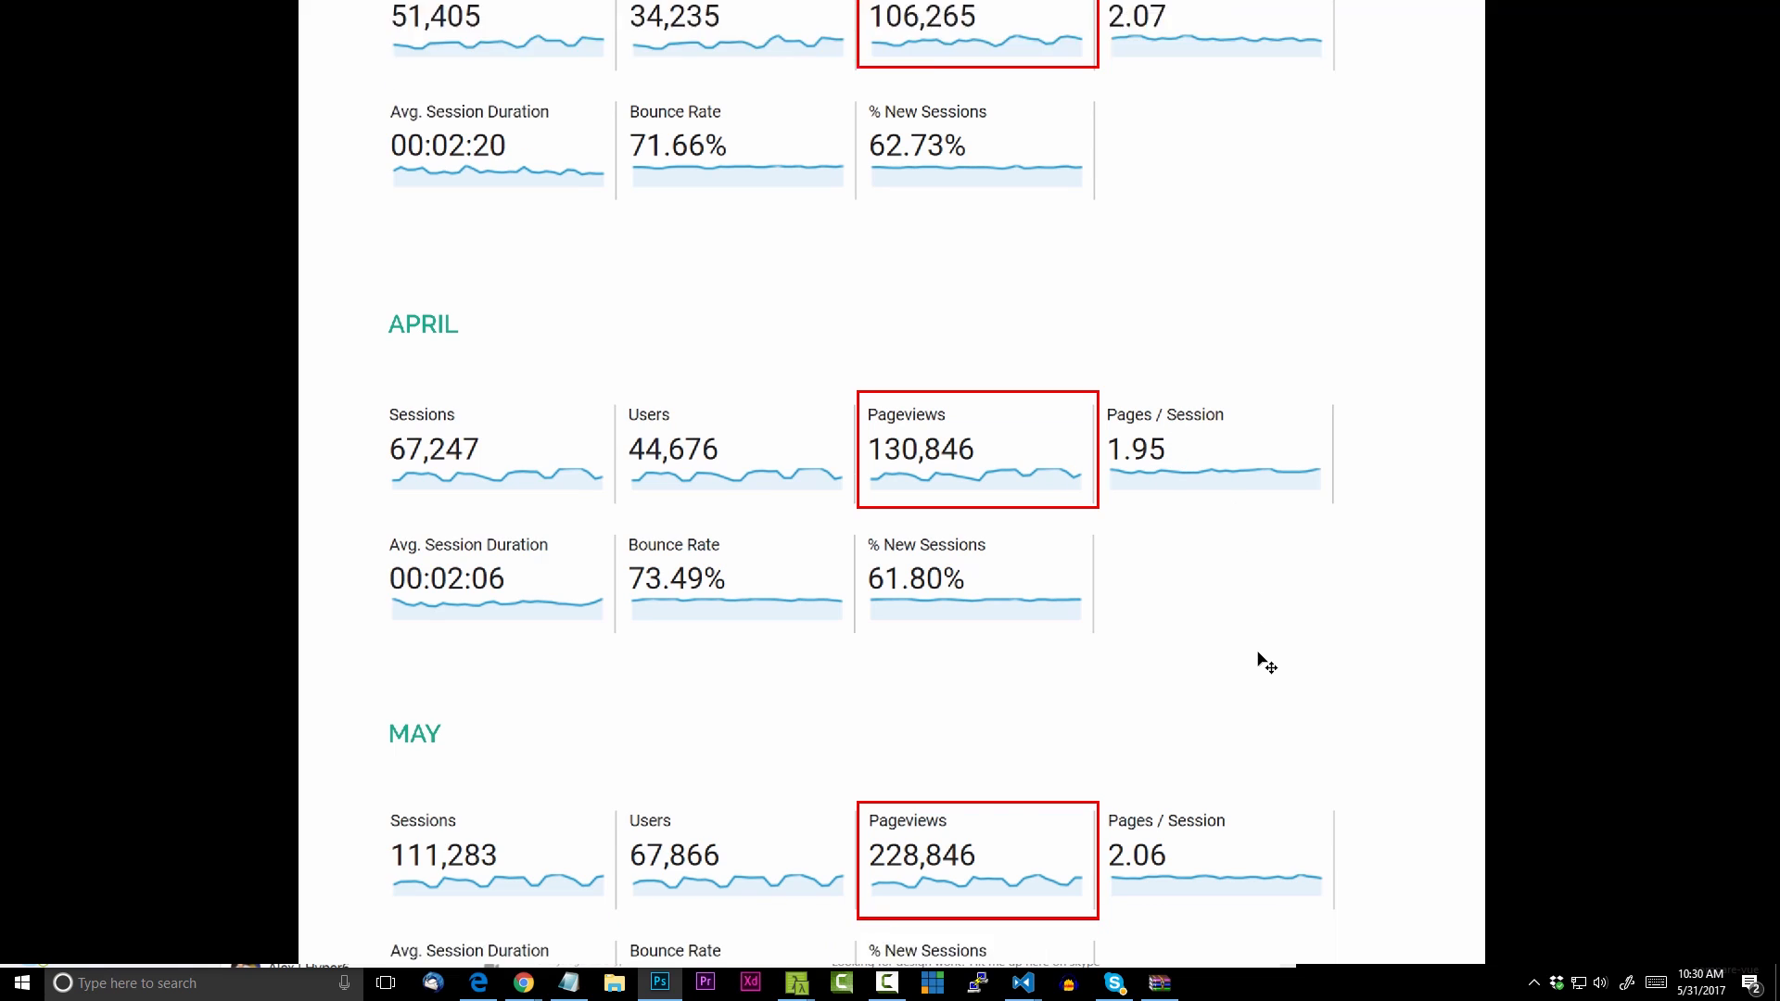
{"action": "scroll", "scroll_direction": "down", "scroll_amount": 3}
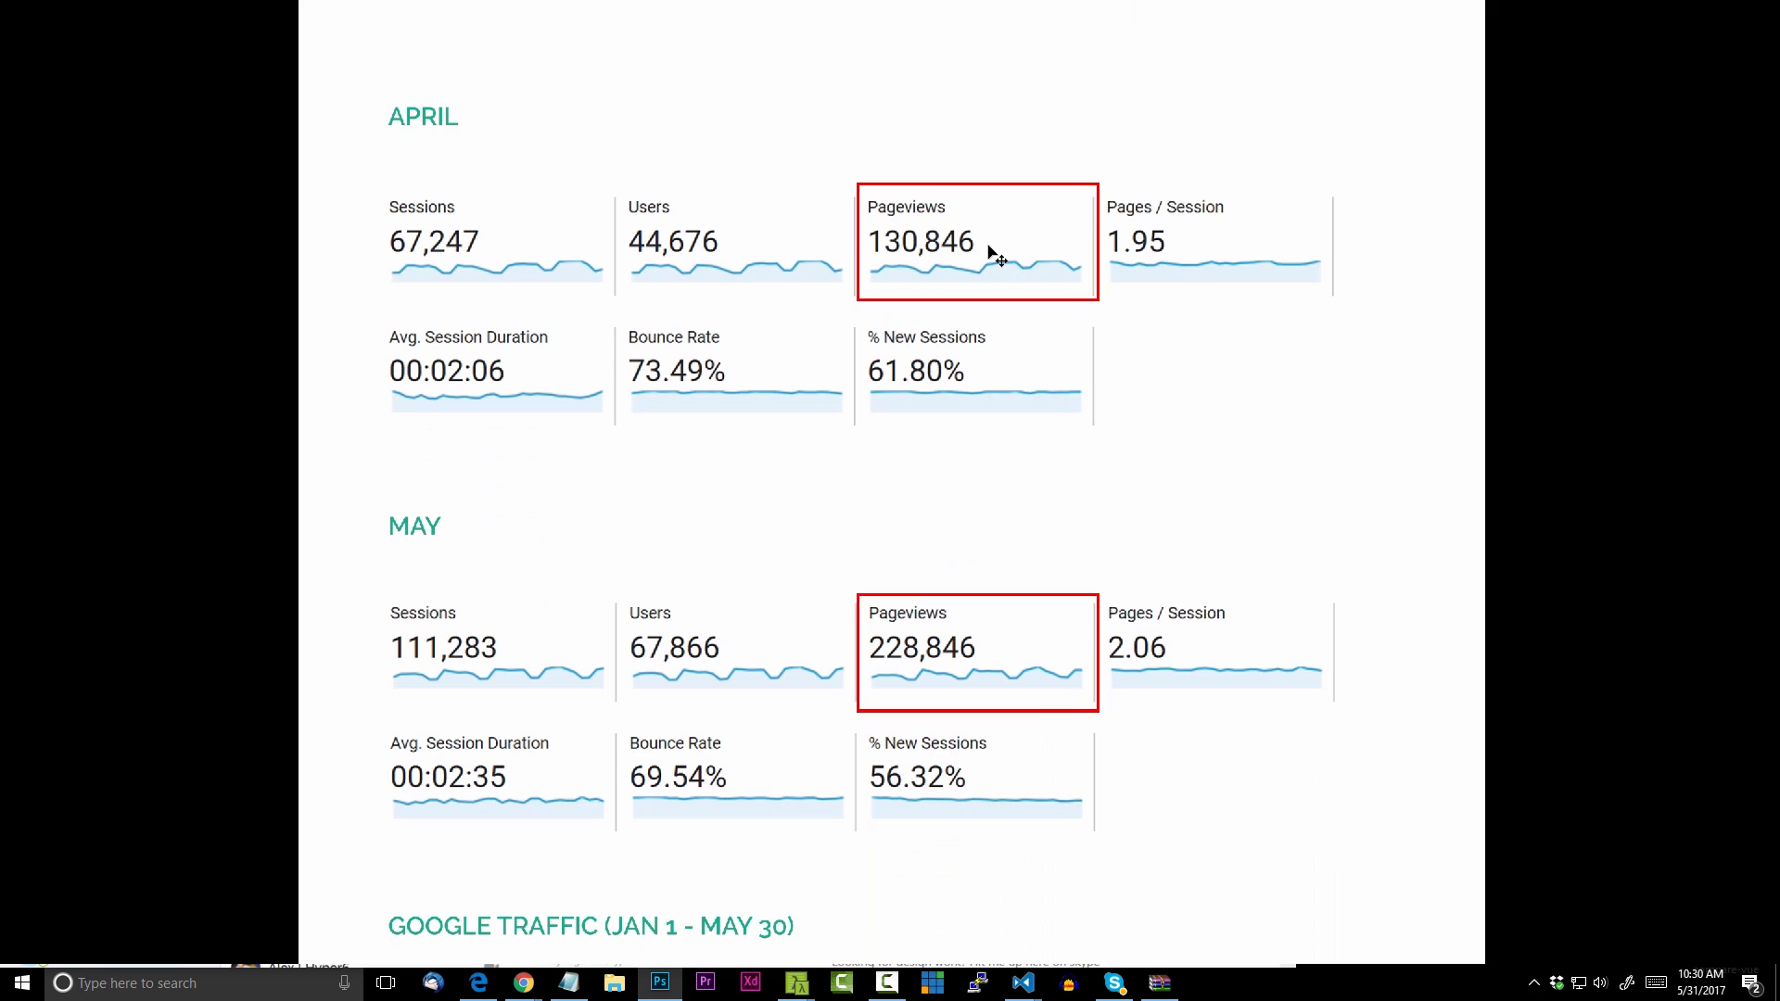
{"action": "mouse_move", "coordinate": [1043, 665]}
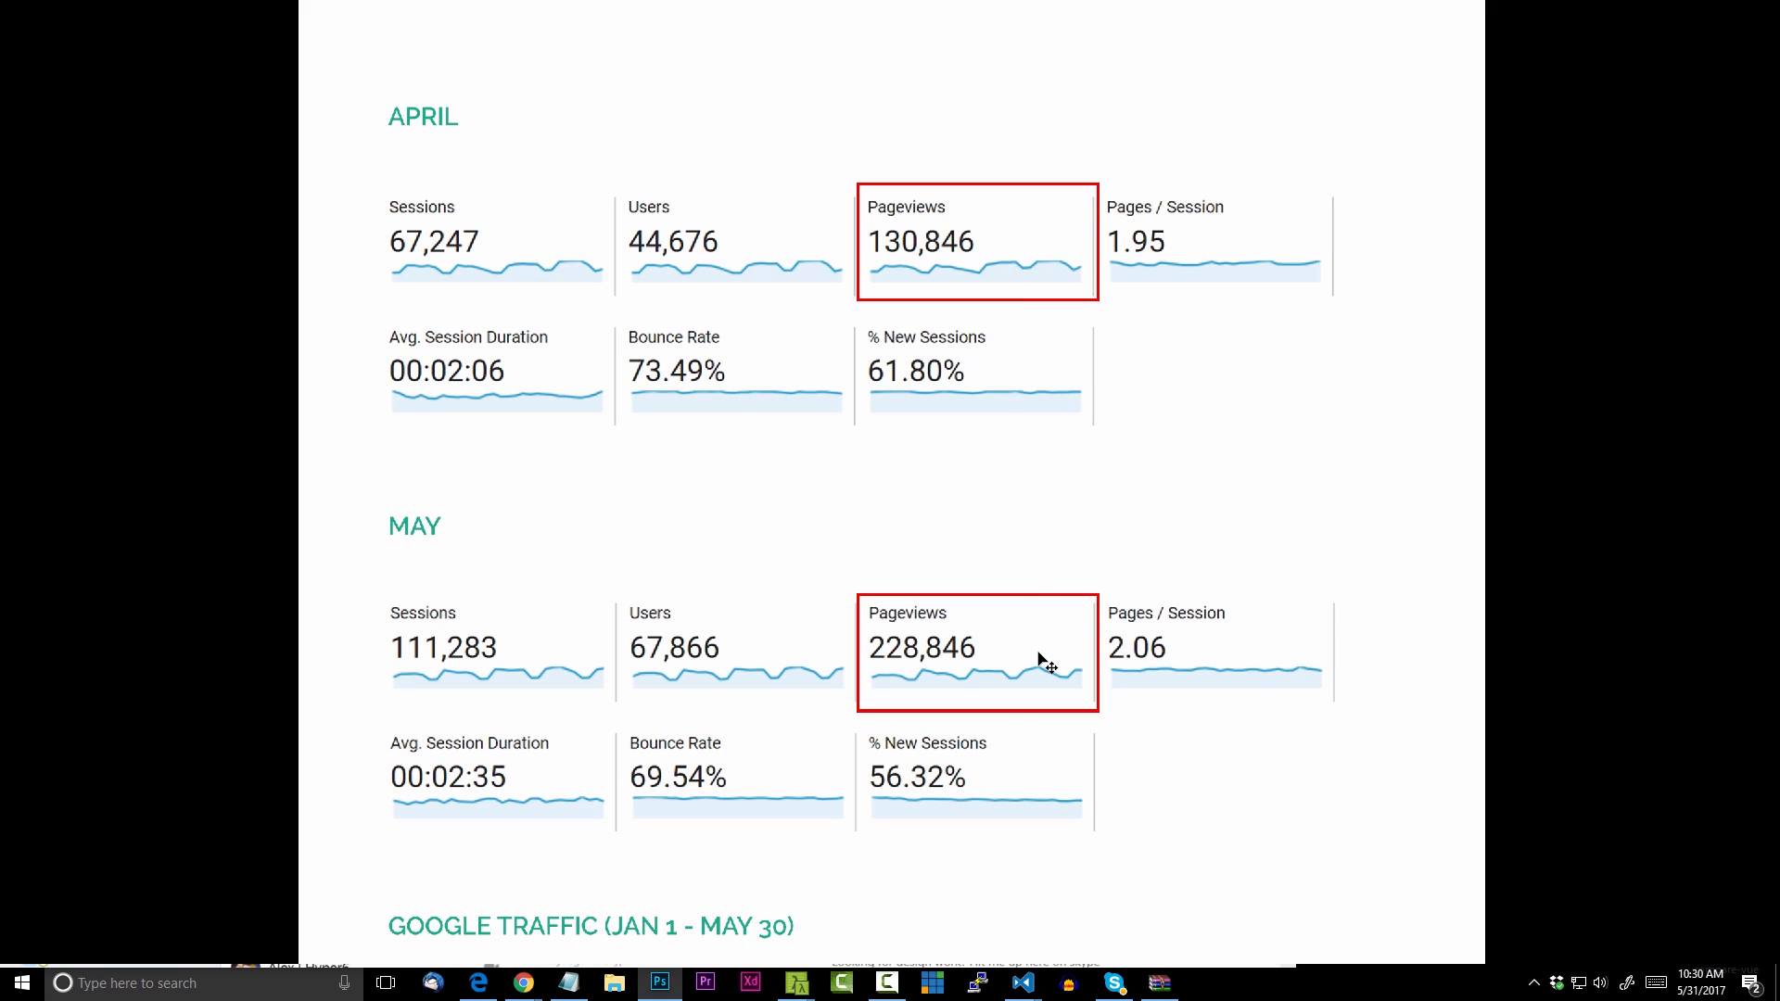
{"action": "mouse_move", "coordinate": [1547, 704]}
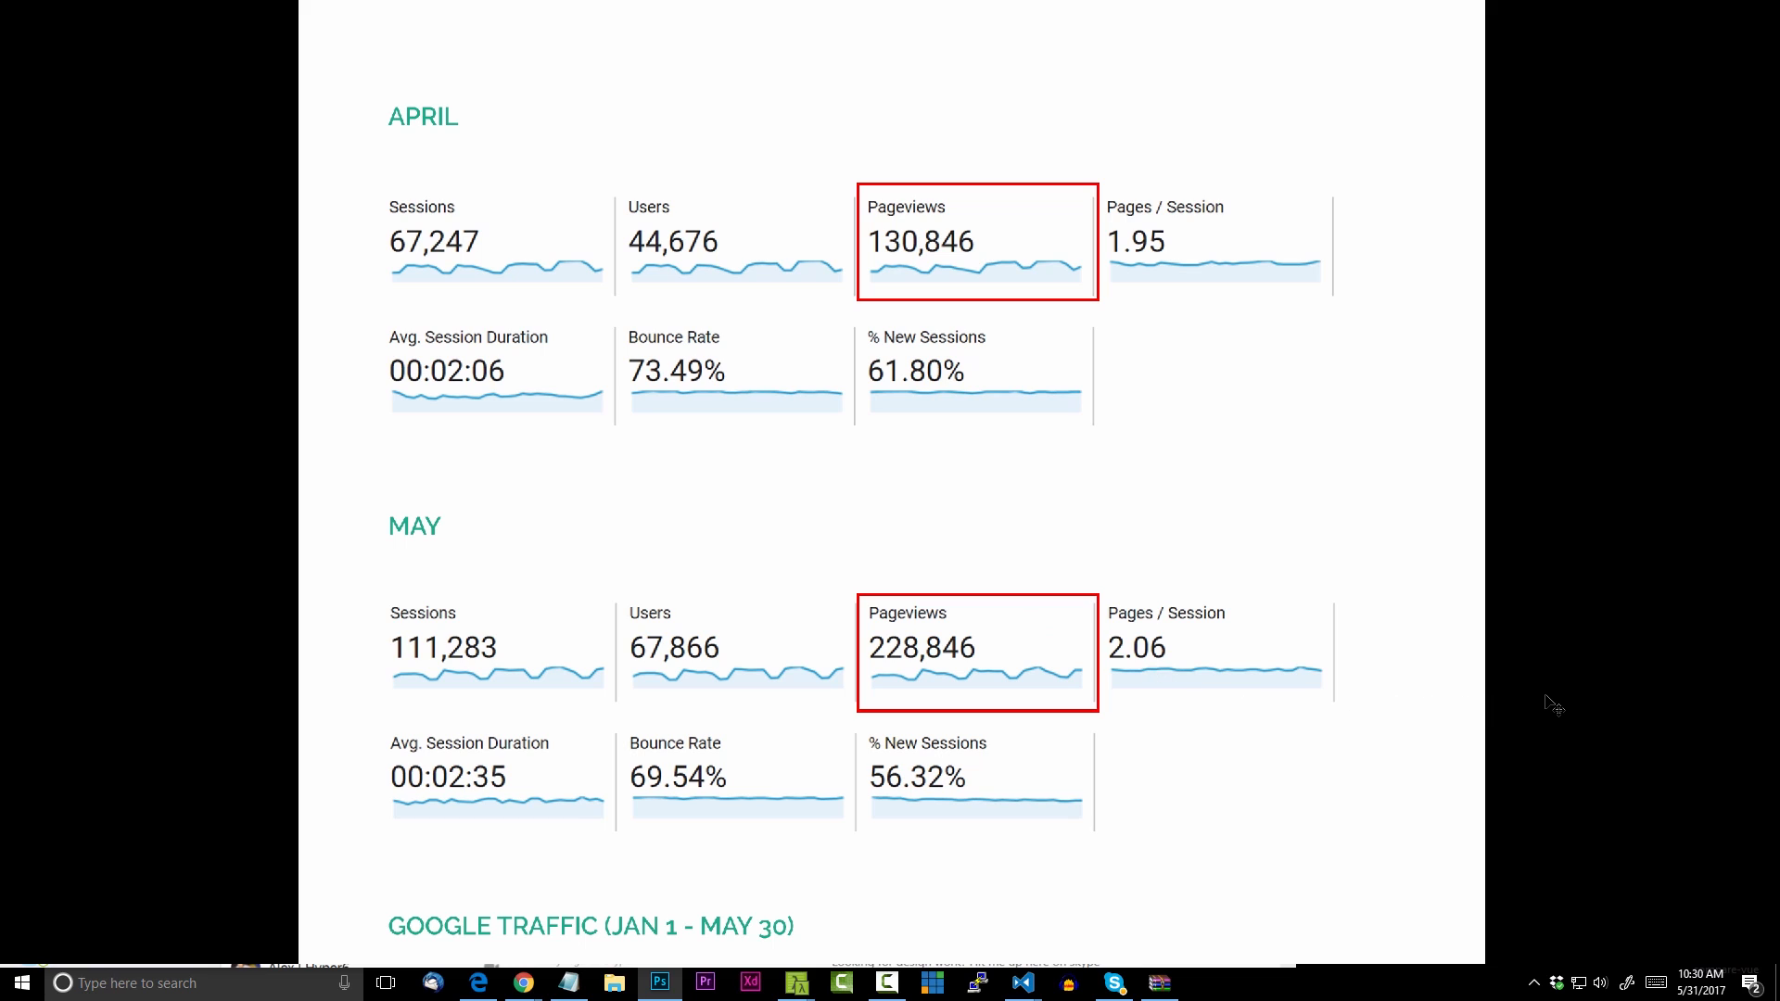
{"action": "mouse_move", "coordinate": [1542, 678]}
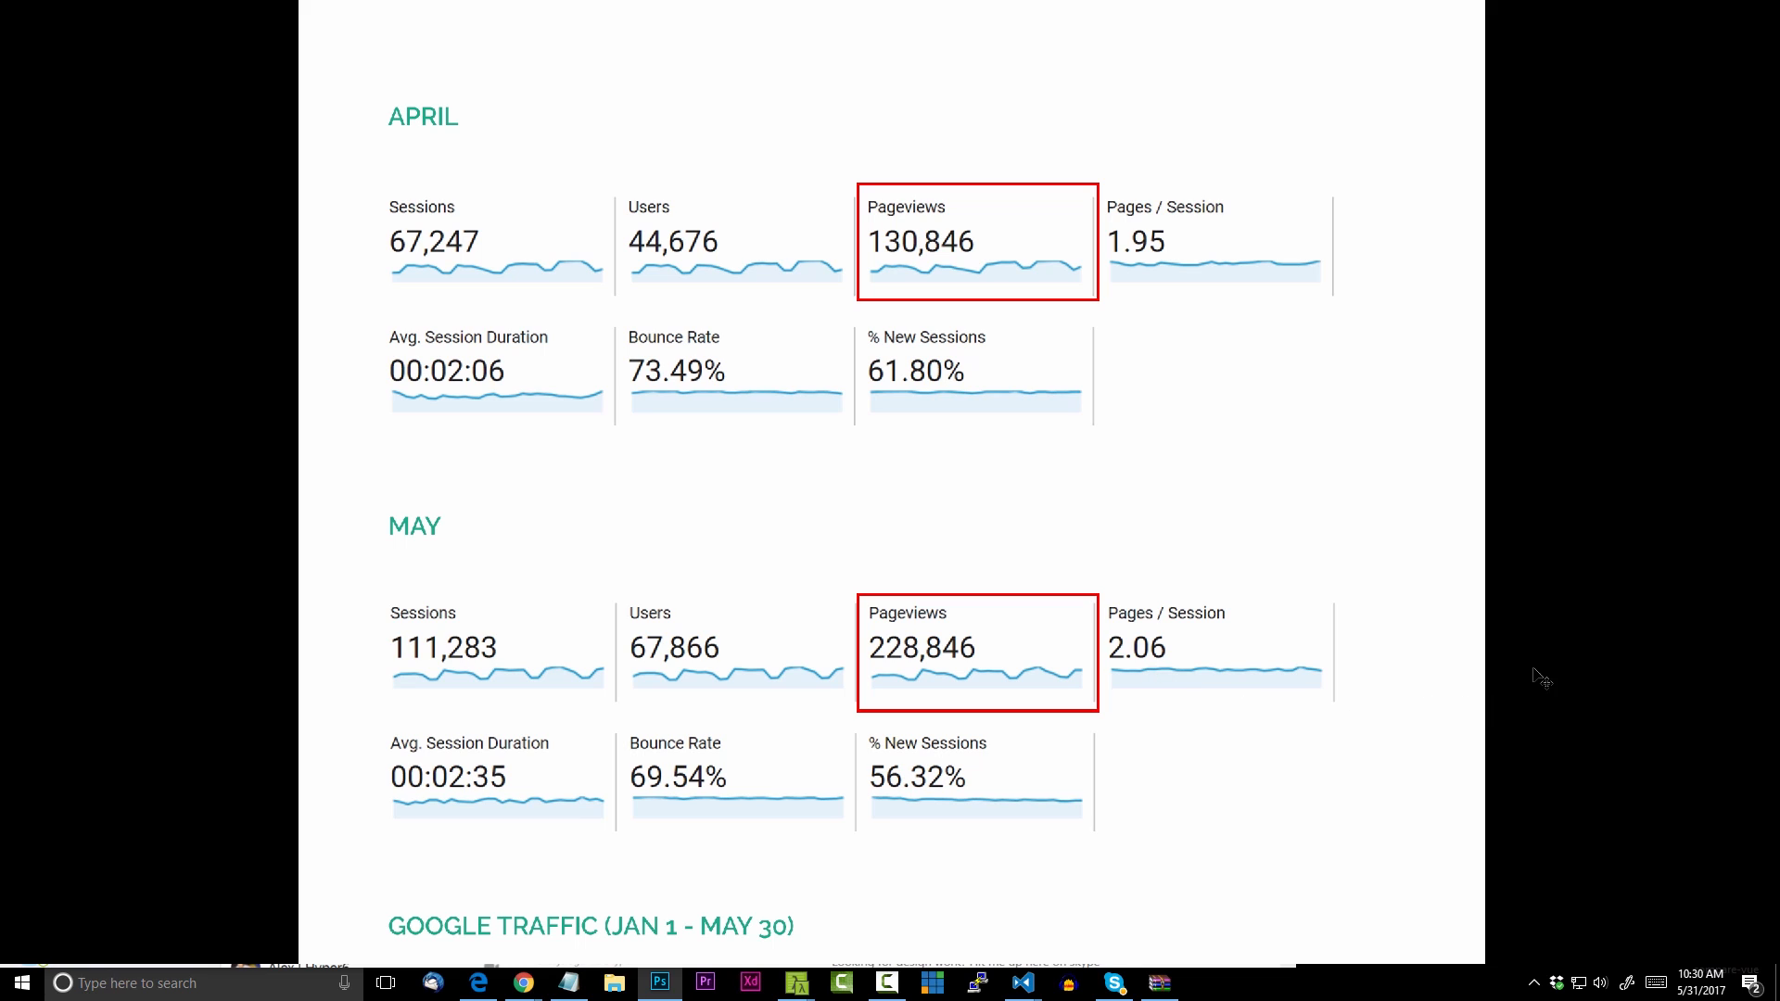
{"action": "scroll", "scroll_direction": "down", "scroll_amount": 3}
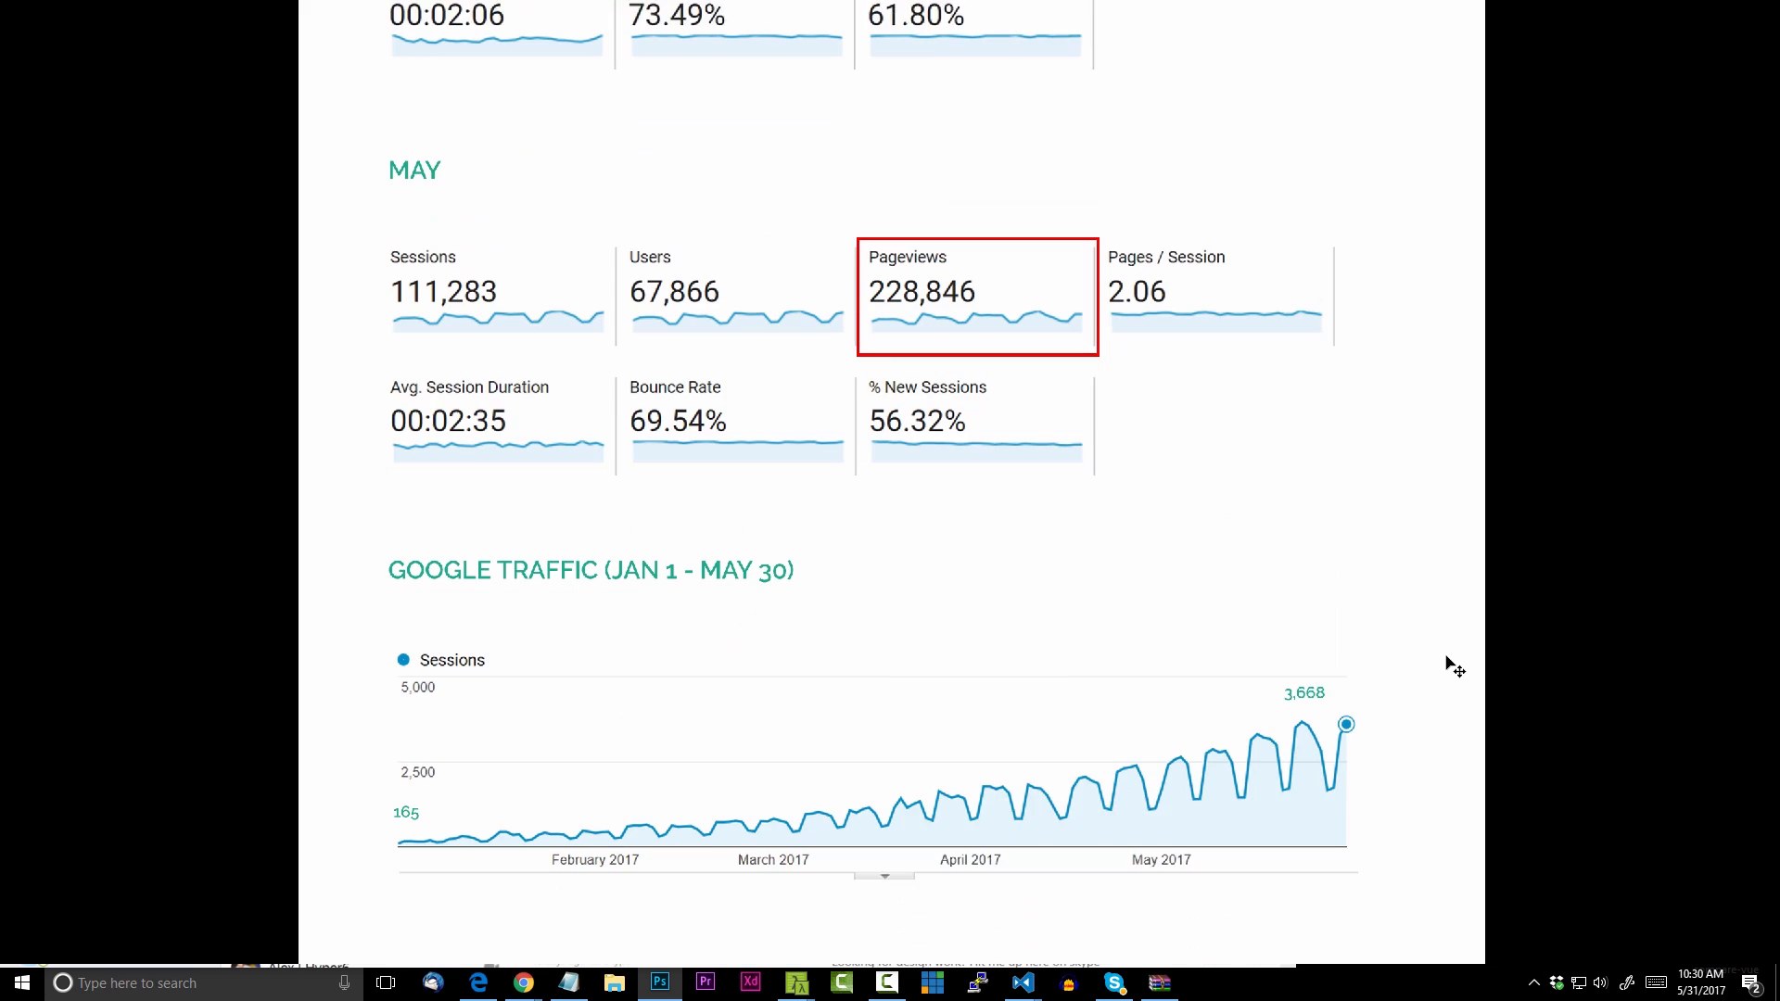
{"action": "scroll", "scroll_direction": "down", "scroll_amount": 3}
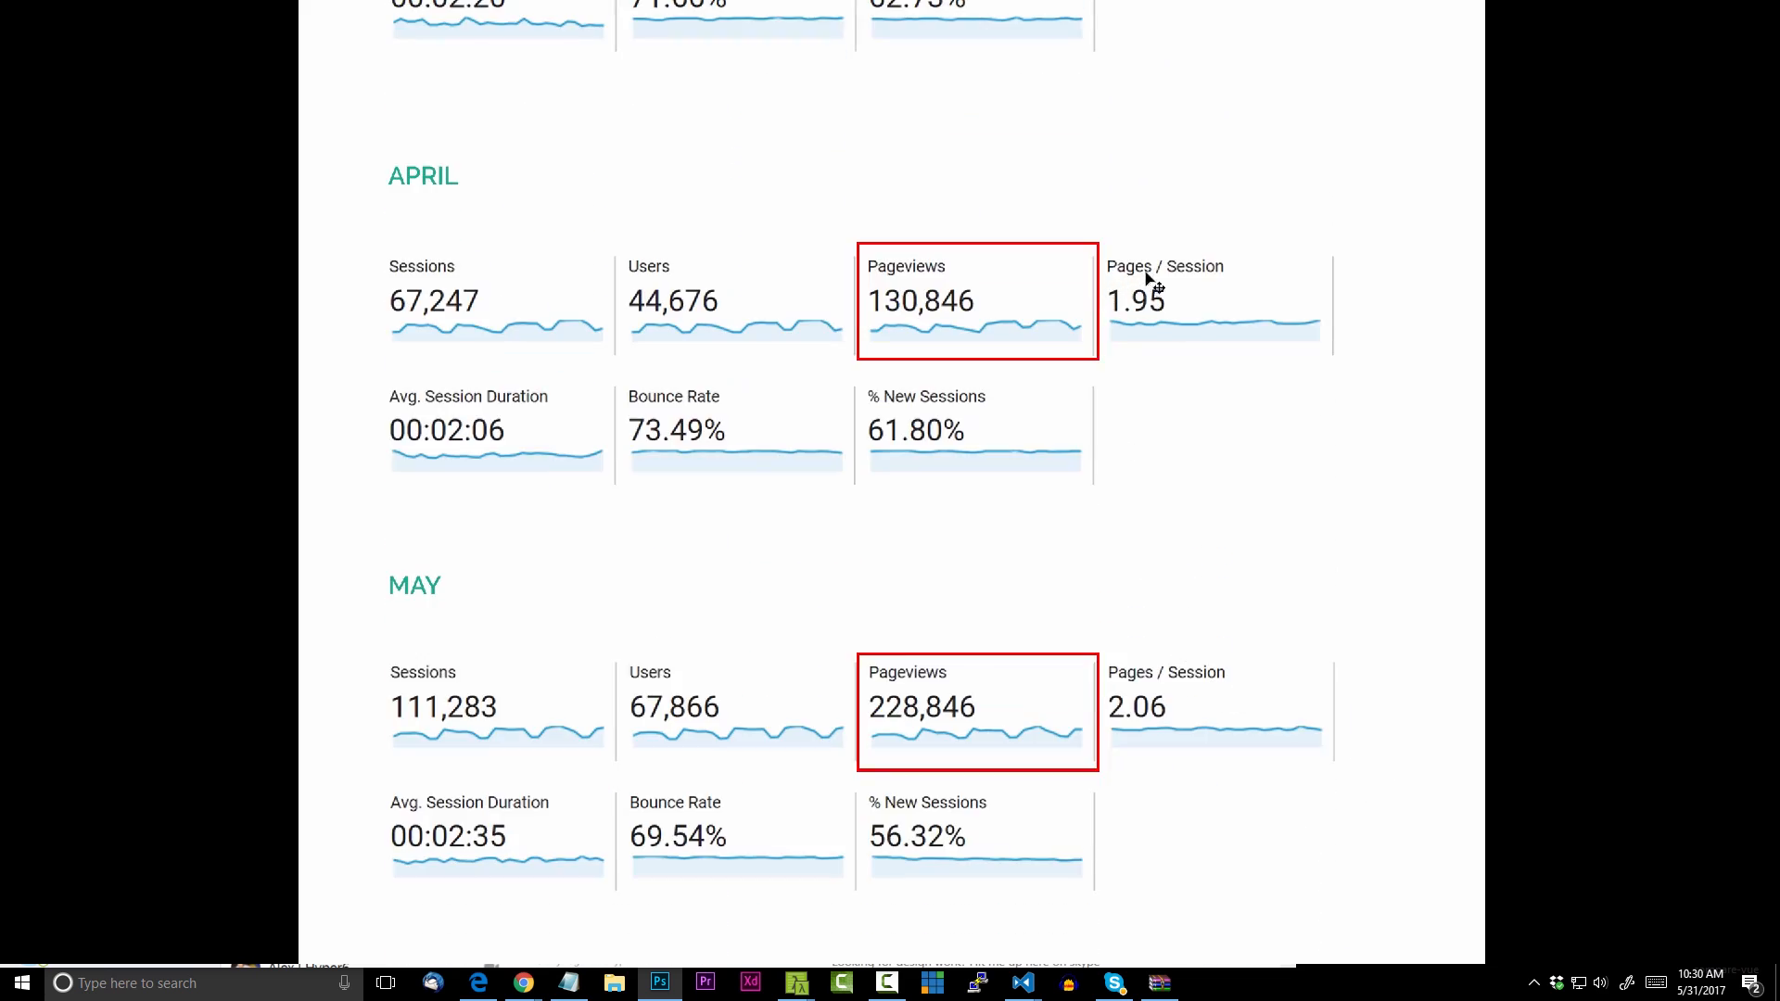
{"action": "mouse_move", "coordinate": [1184, 727]}
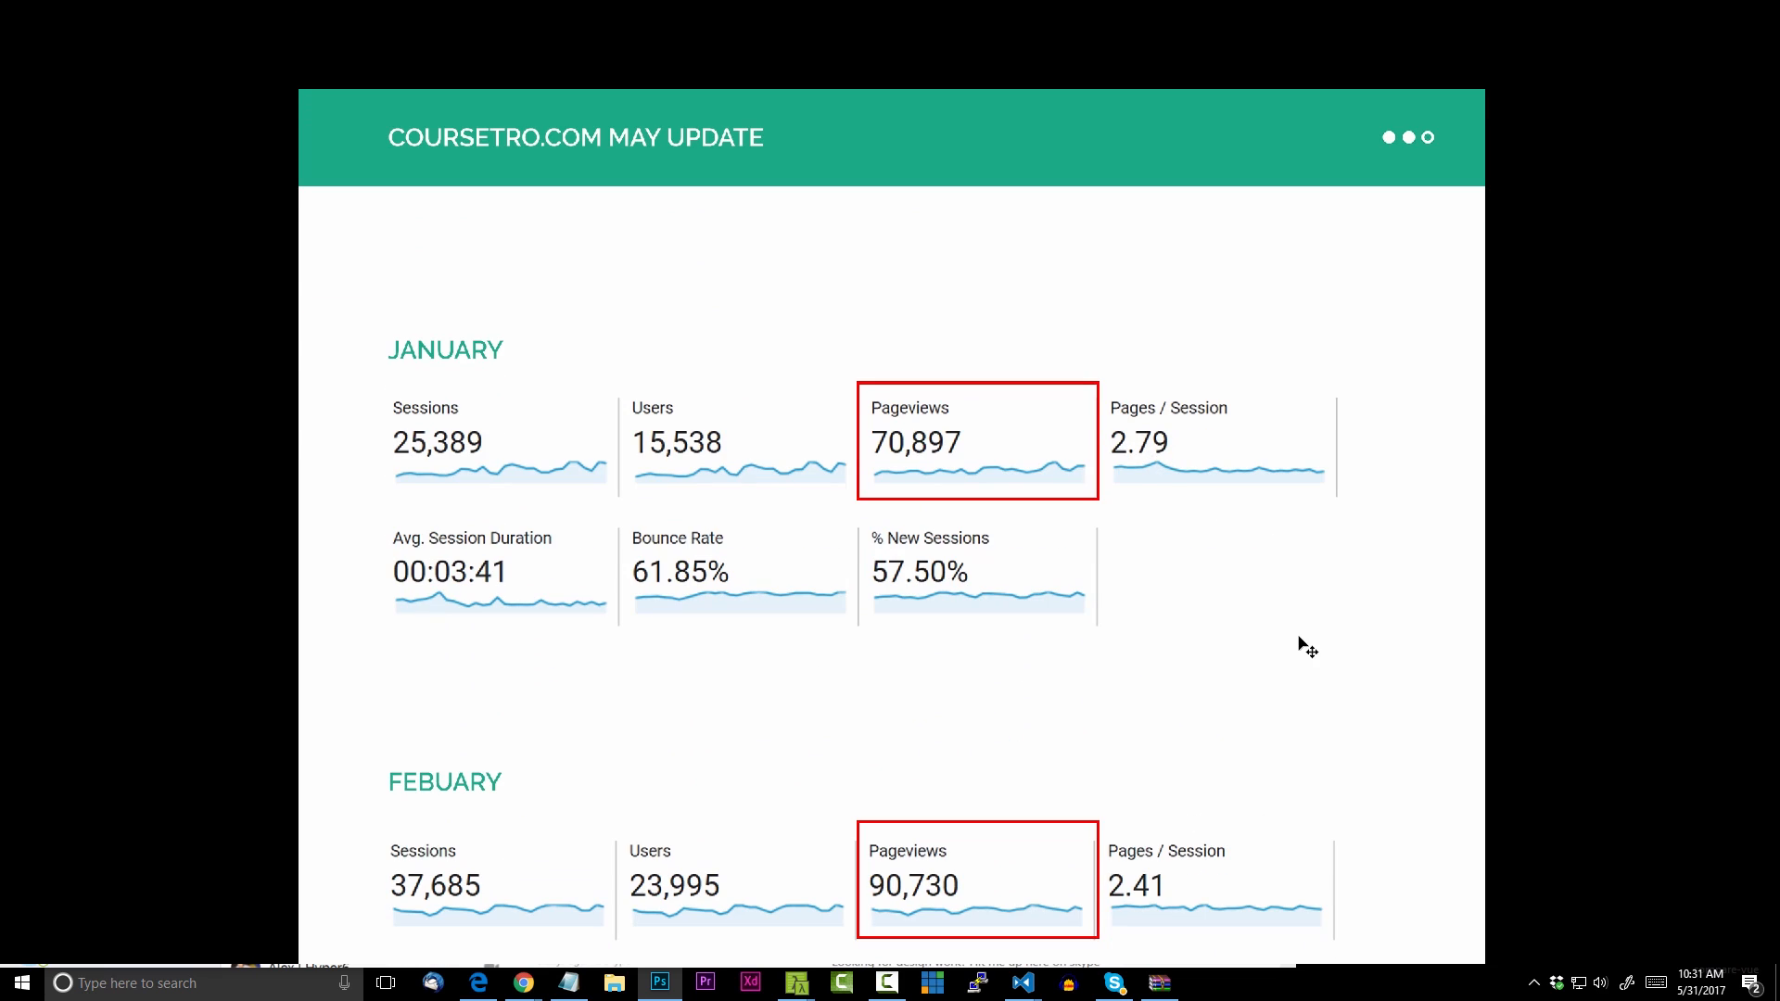
Move the red highlight boxes onto the January and February Pages / Session metrics
{"action": "left_click_drag", "start_coordinate": [976, 440], "coordinate": [1207, 440]}
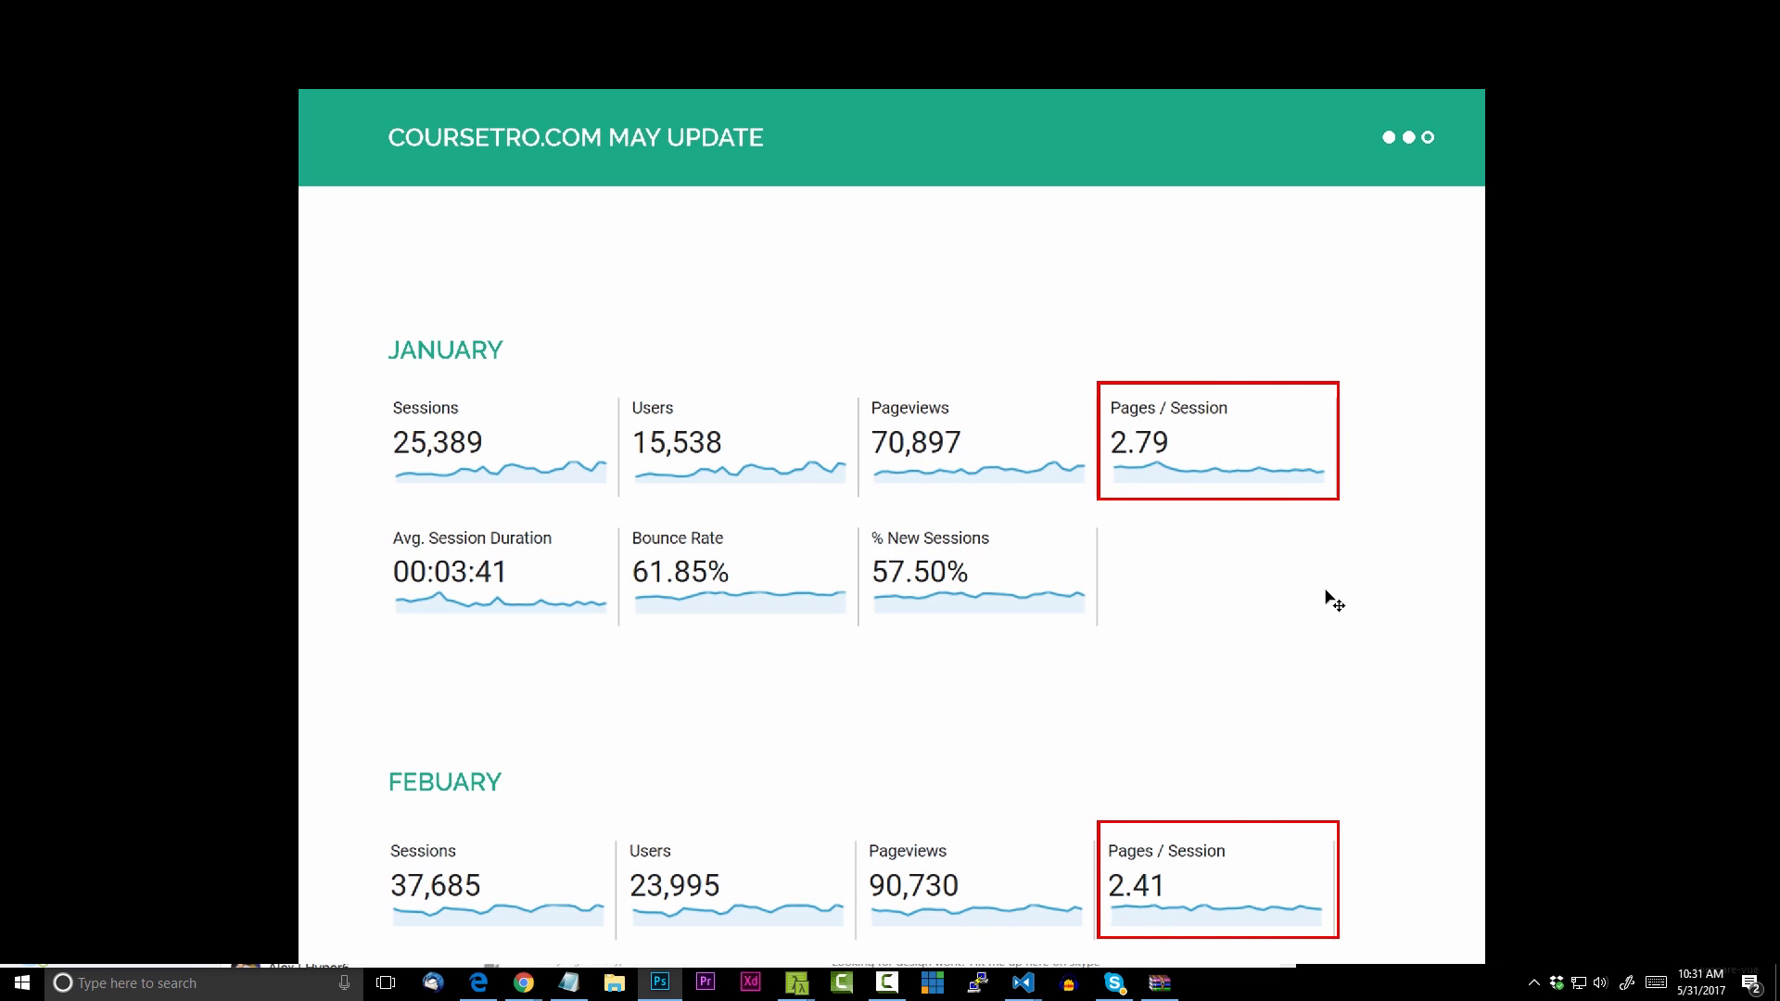
{"action": "mouse_move", "coordinate": [1601, 649]}
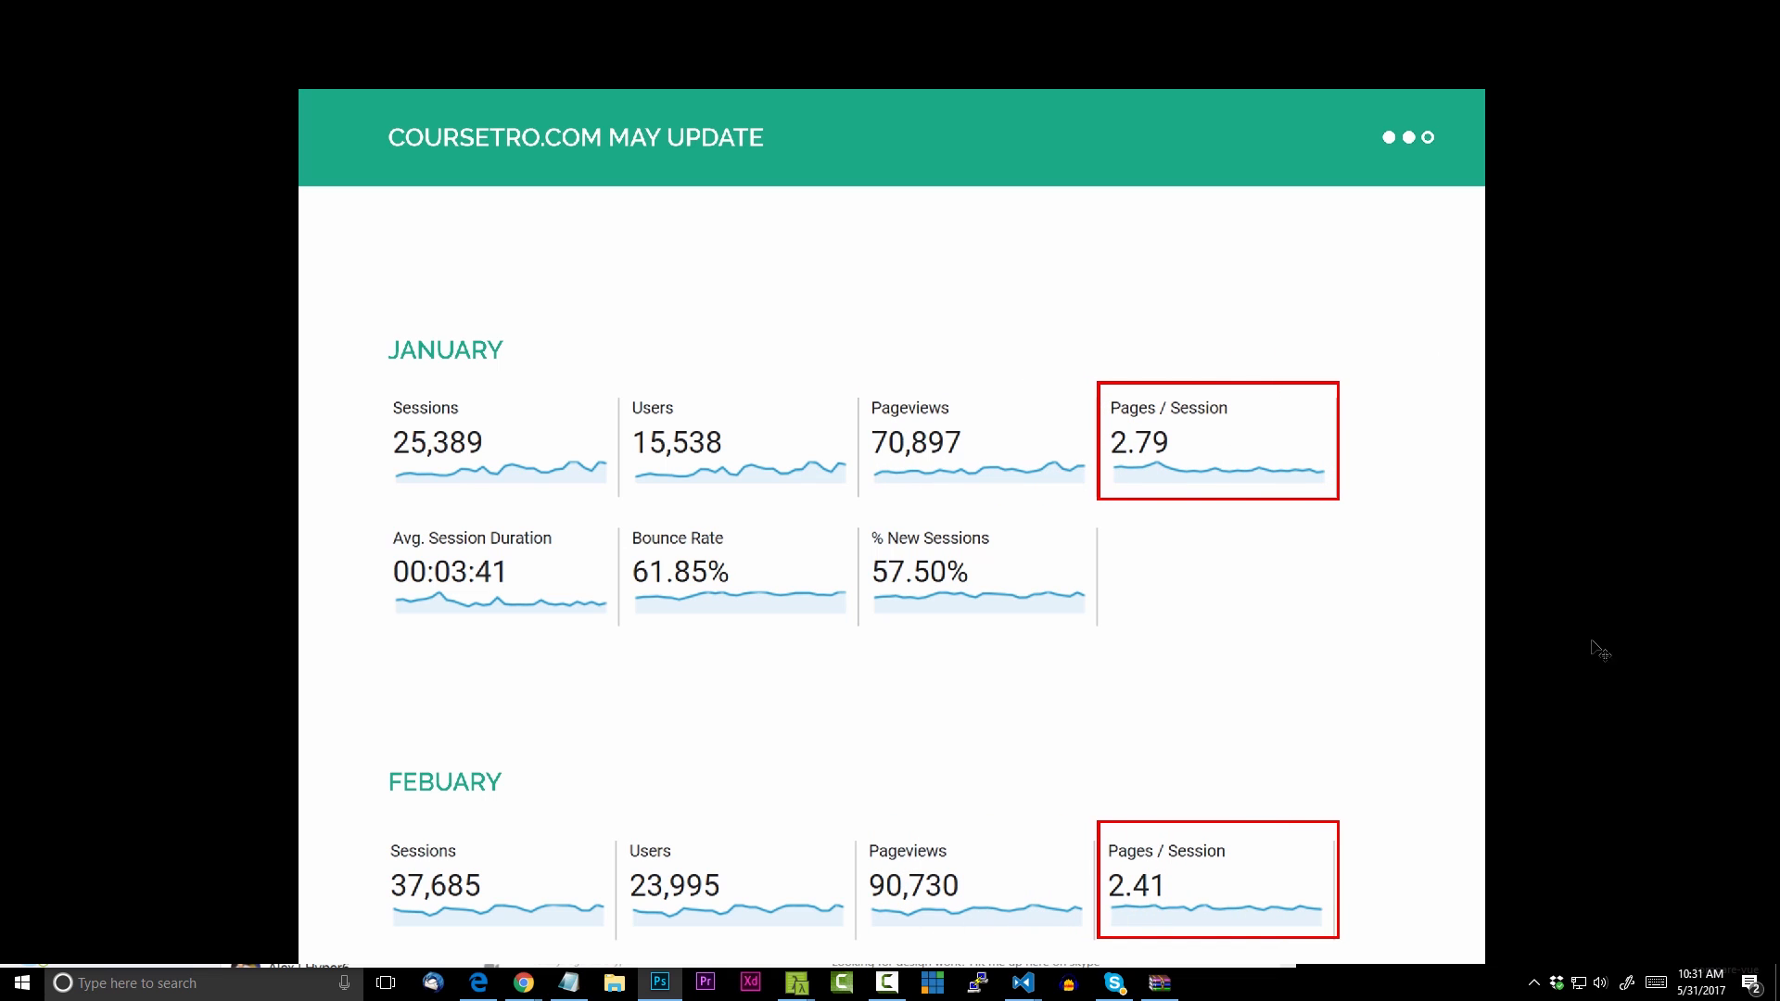
{"action": "mouse_move", "coordinate": [1625, 651]}
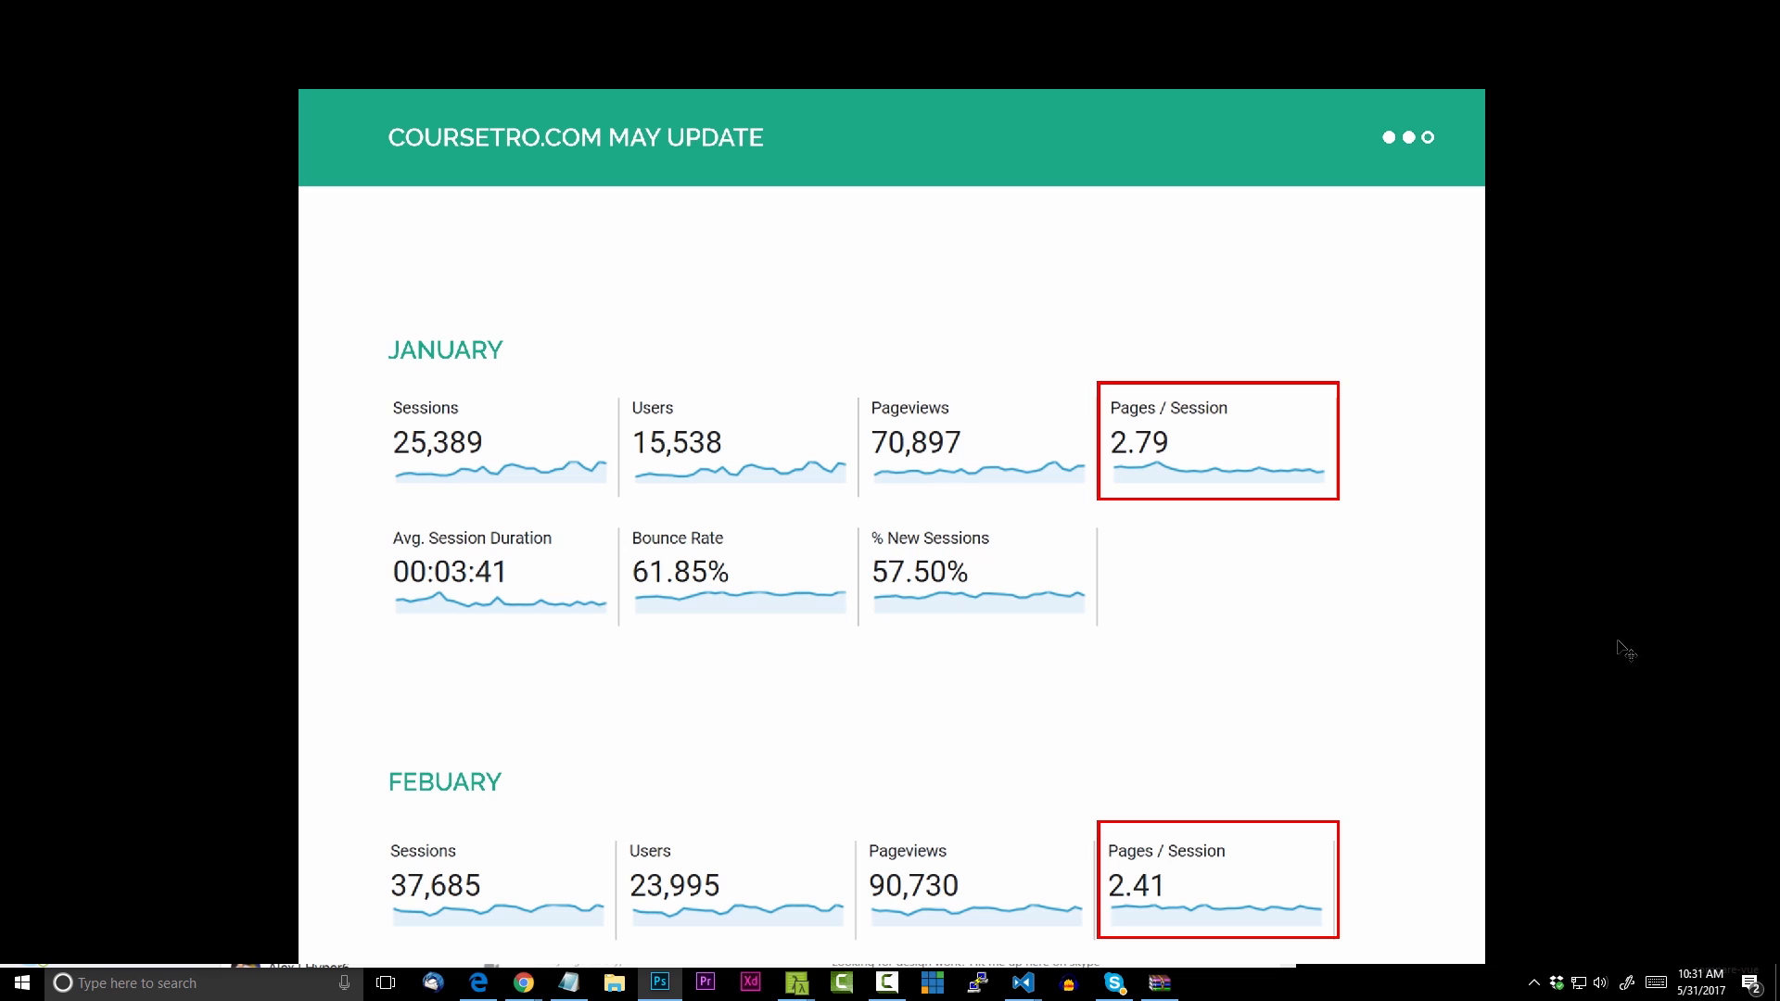
{"action": "mouse_move", "coordinate": [368, 368]}
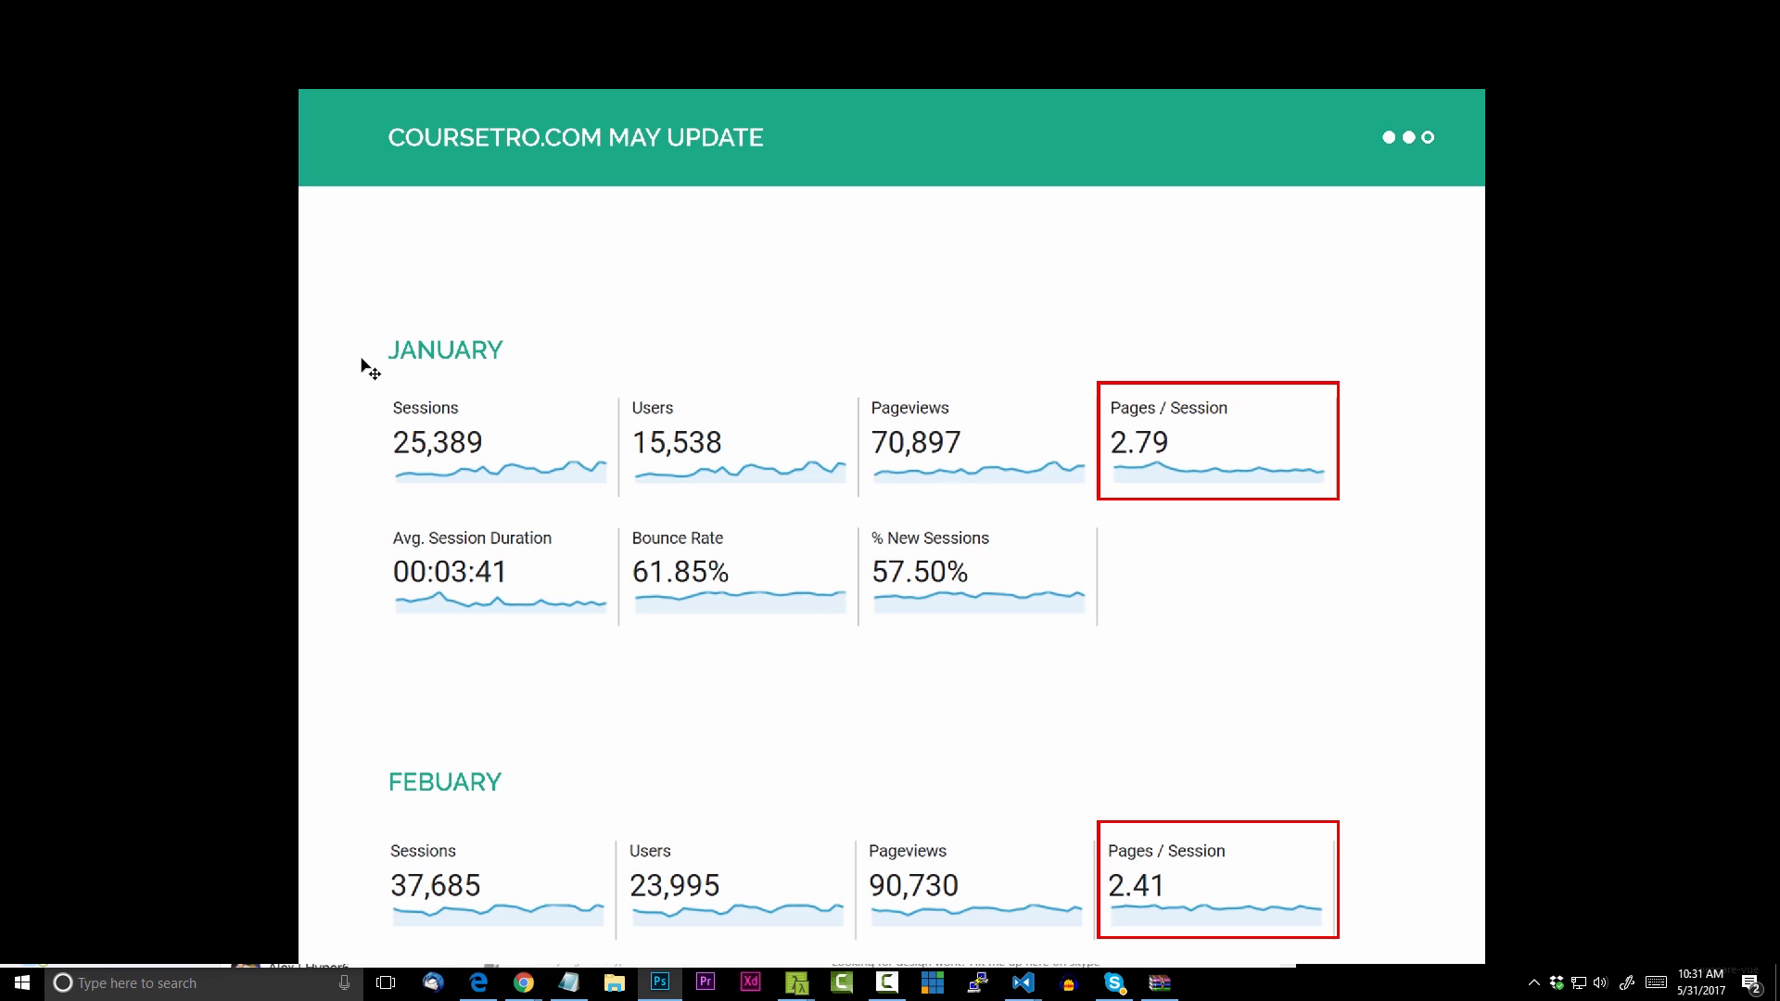
{"action": "mouse_move", "coordinate": [381, 359]}
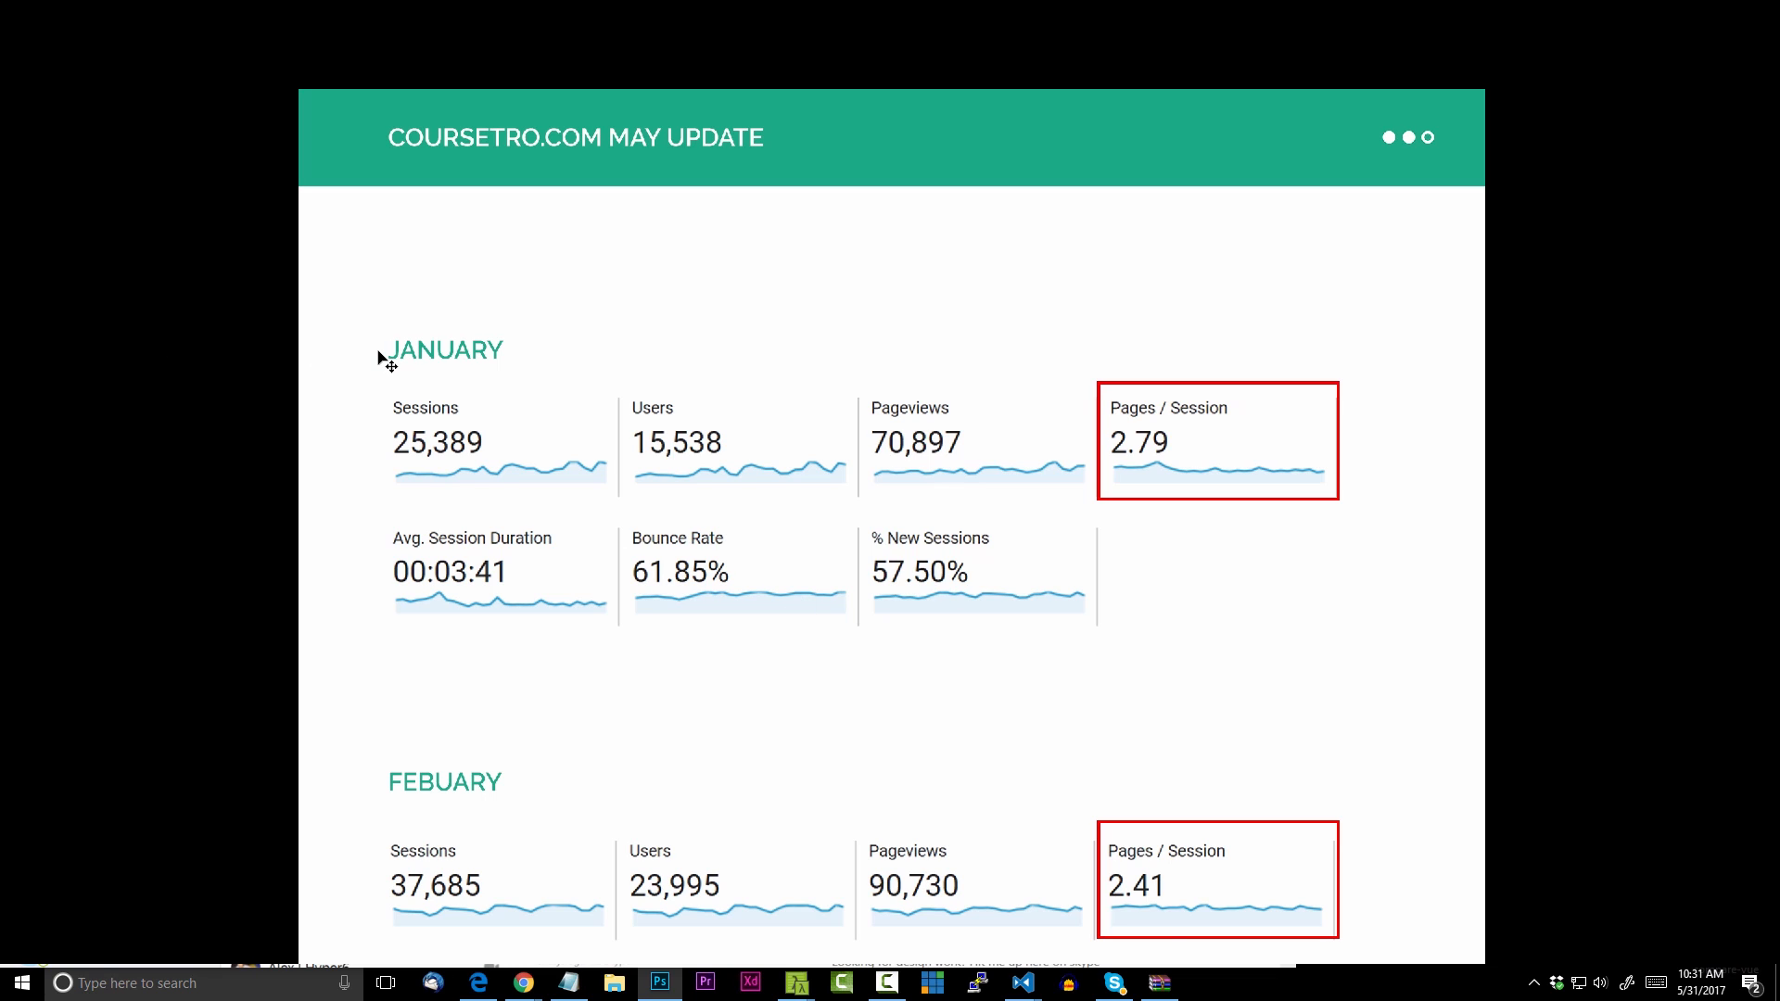
{"action": "mouse_move", "coordinate": [373, 361]}
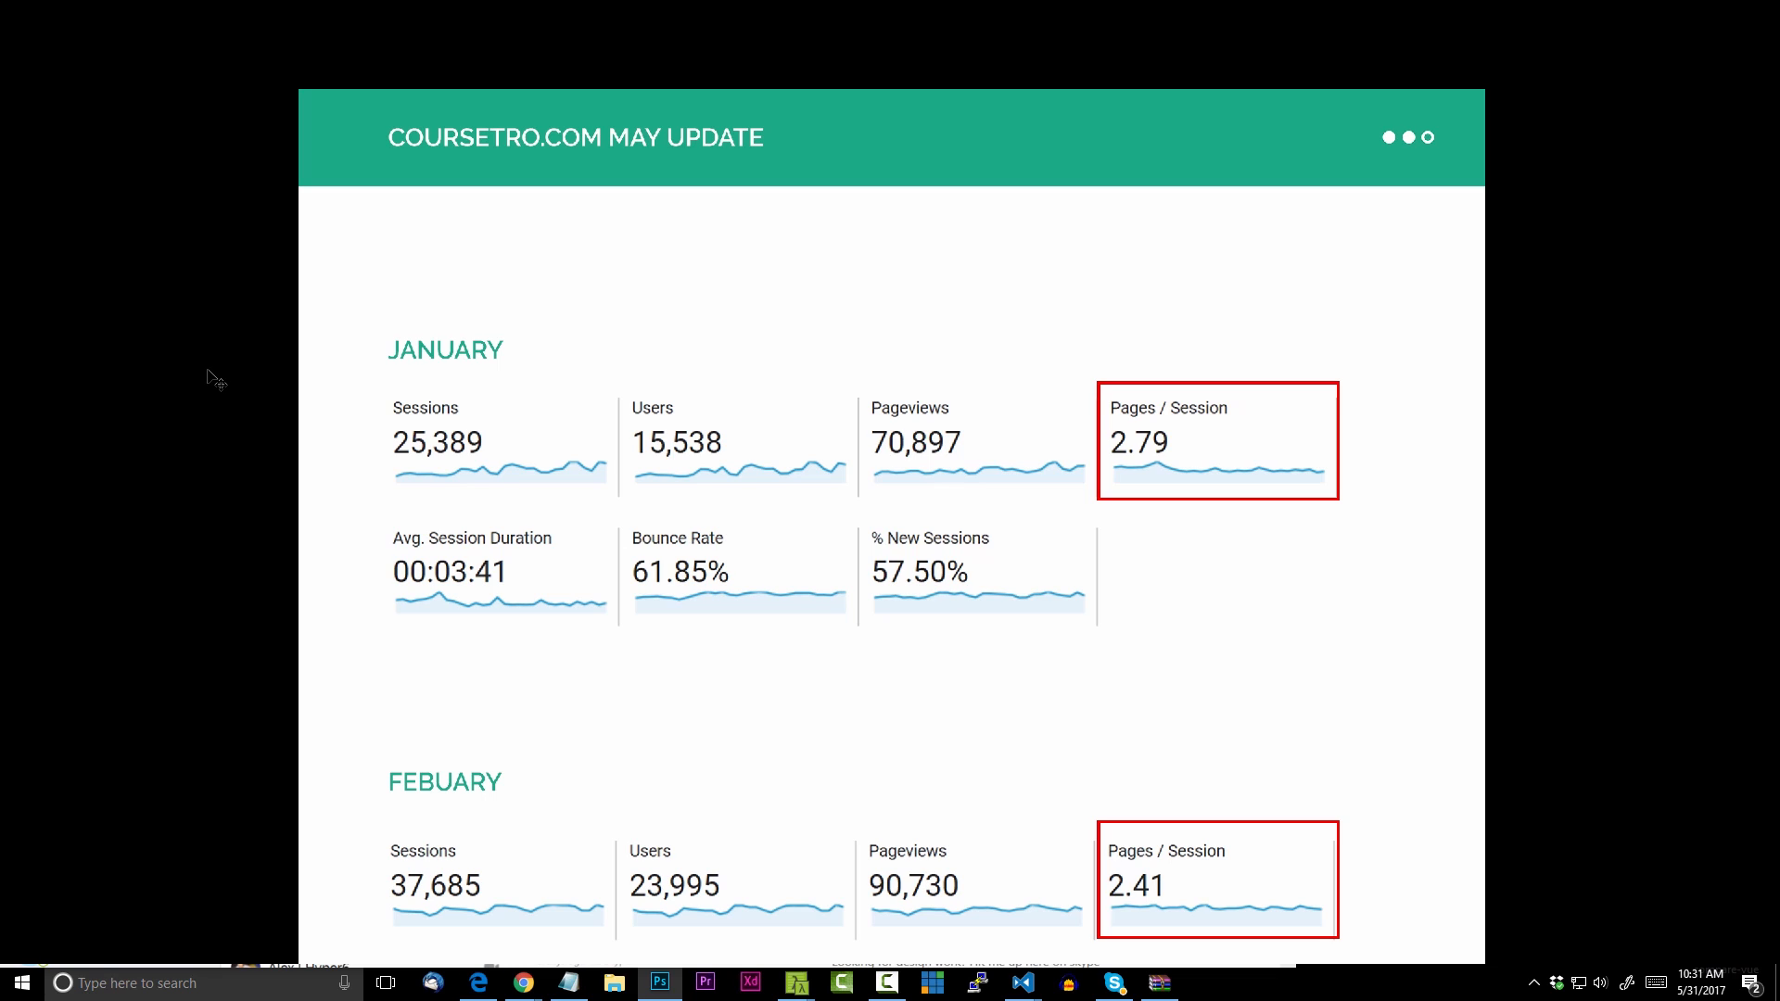
{"action": "mouse_move", "coordinate": [1587, 673]}
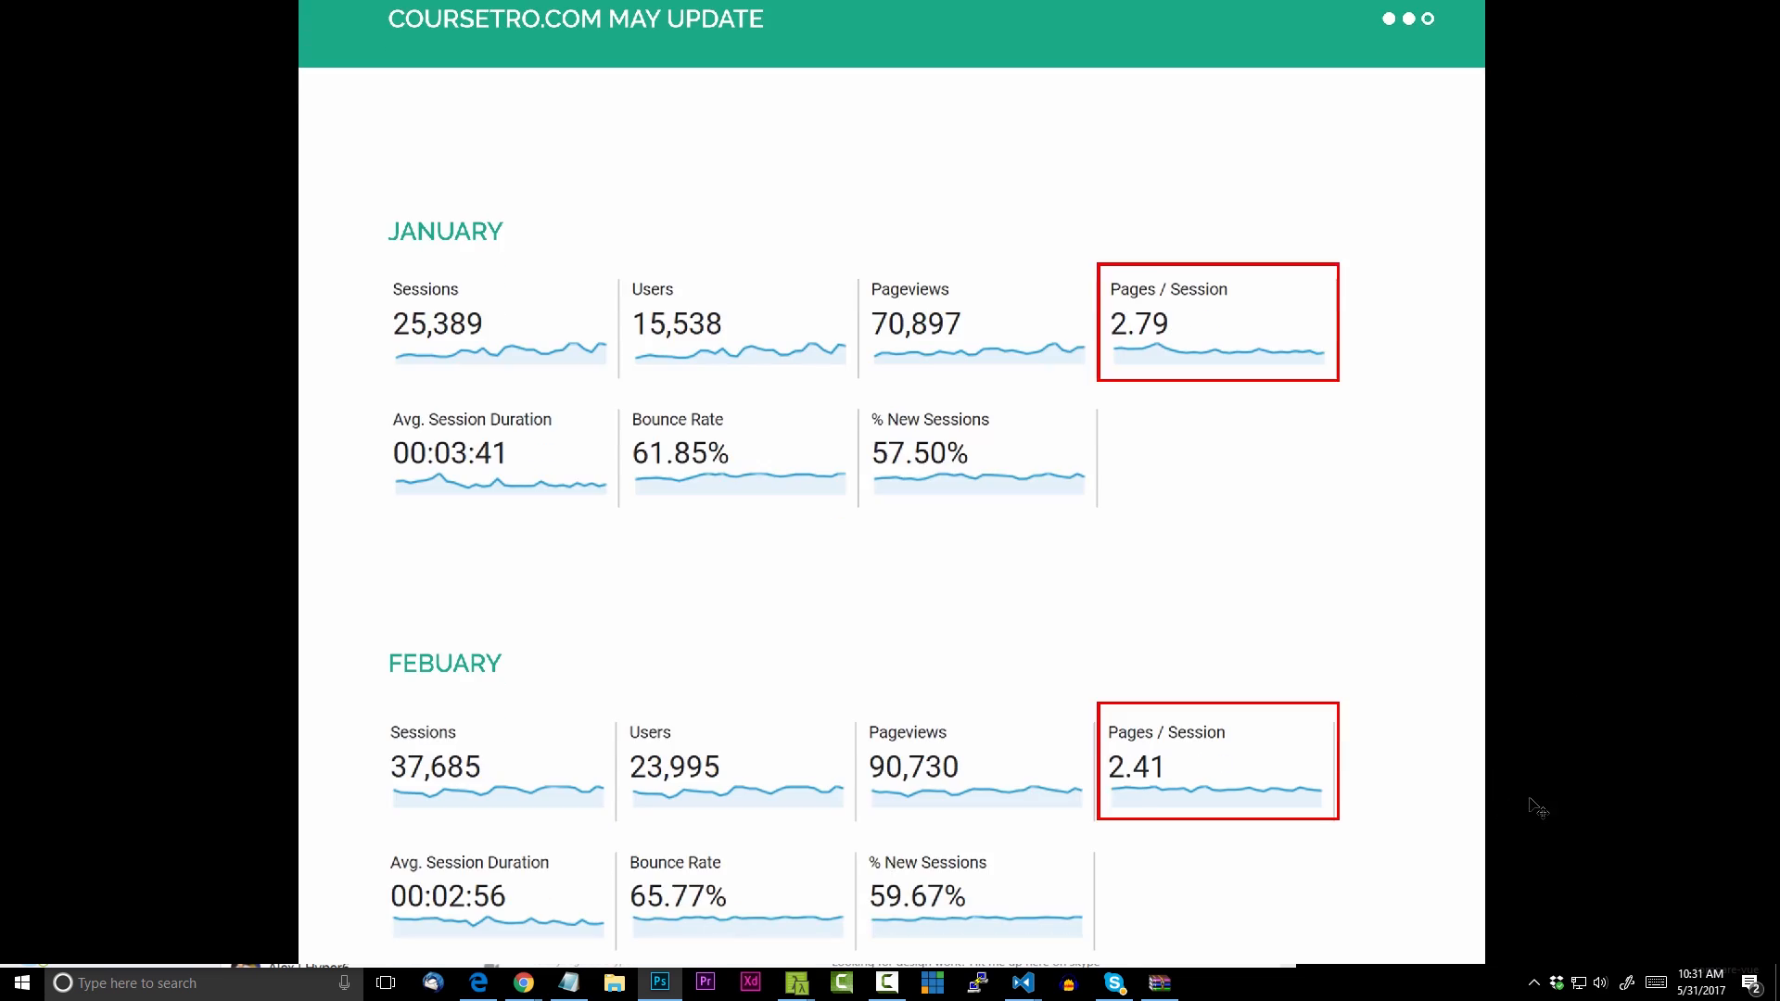
Scroll the report down to the boxed April and May Pages / Session figures
{"action": "scroll", "scroll_direction": "down", "scroll_amount": 3}
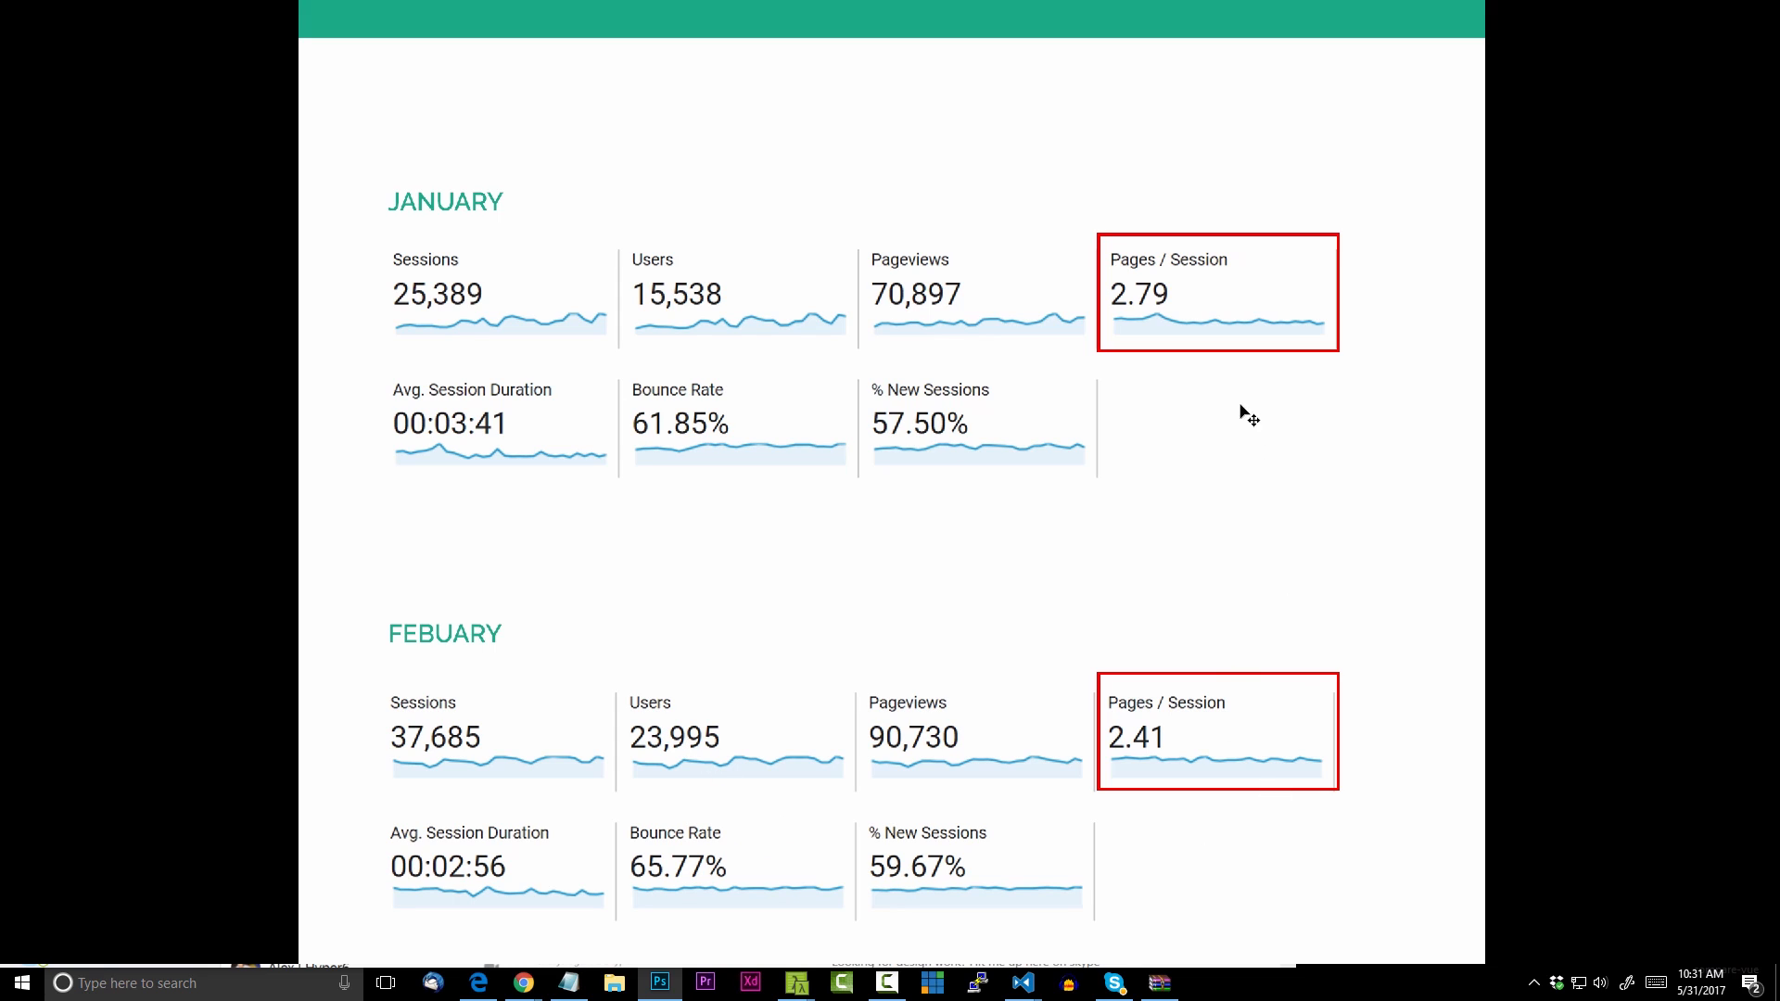
{"action": "mouse_move", "coordinate": [1601, 822]}
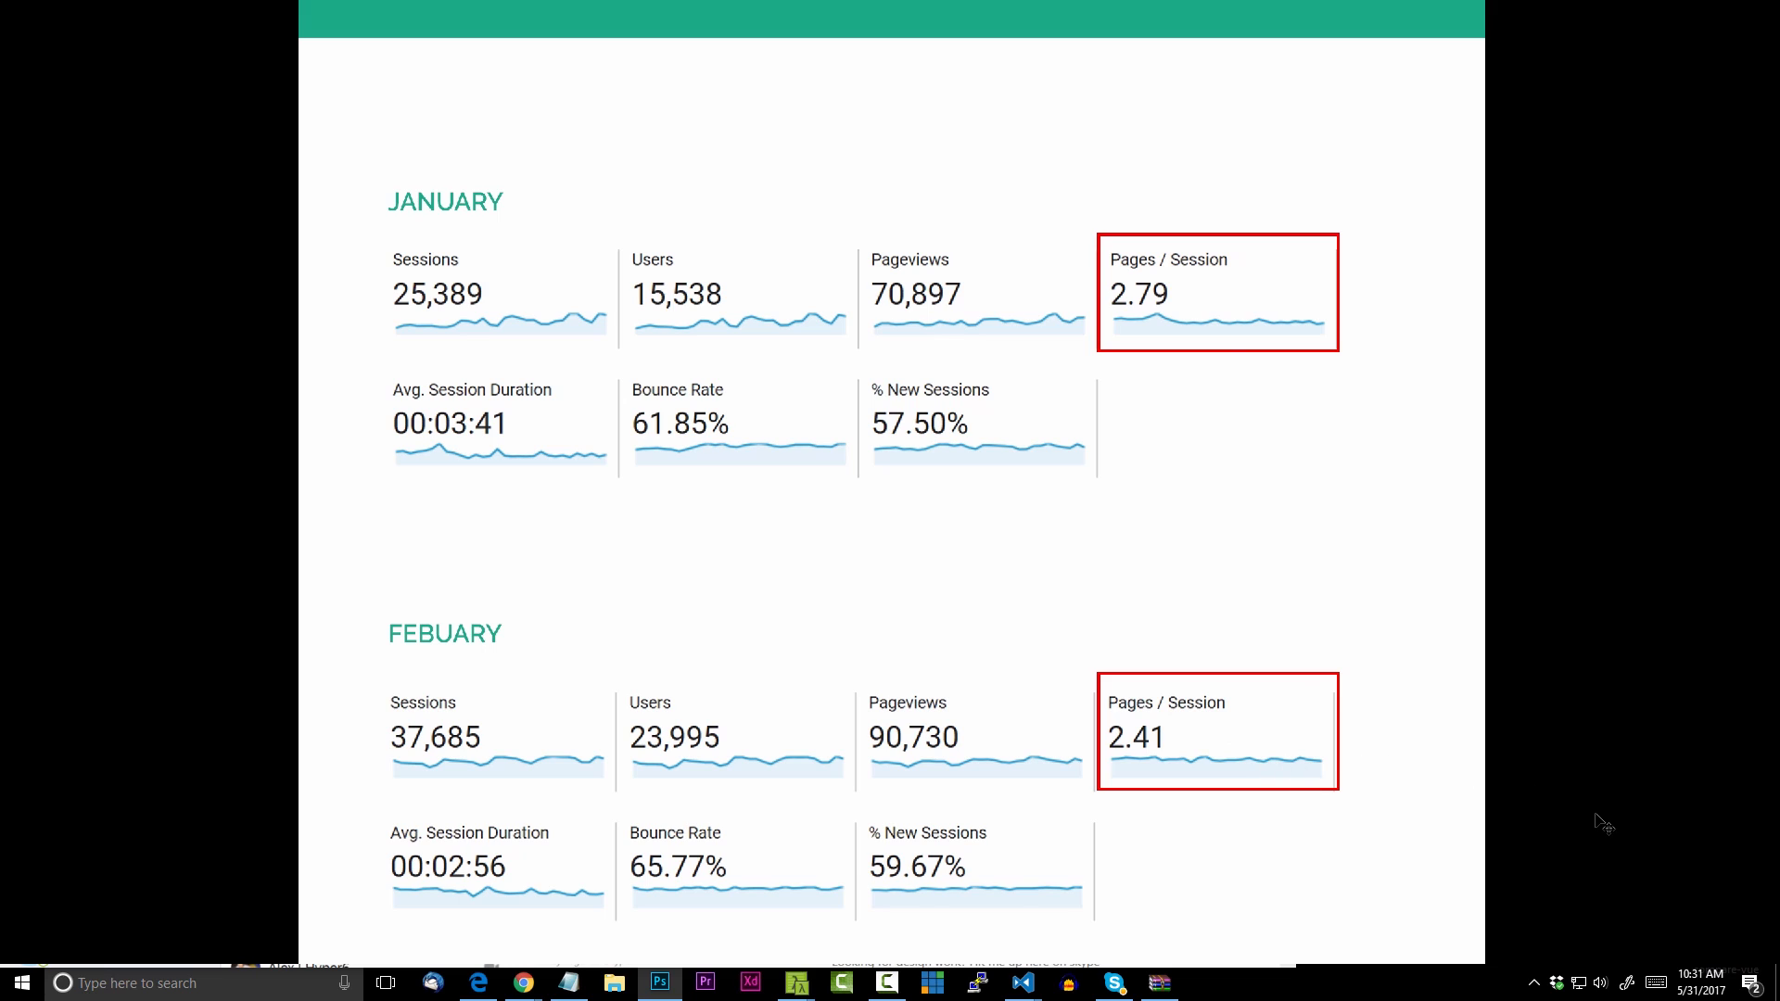
{"action": "scroll", "scroll_direction": "down", "scroll_amount": 3}
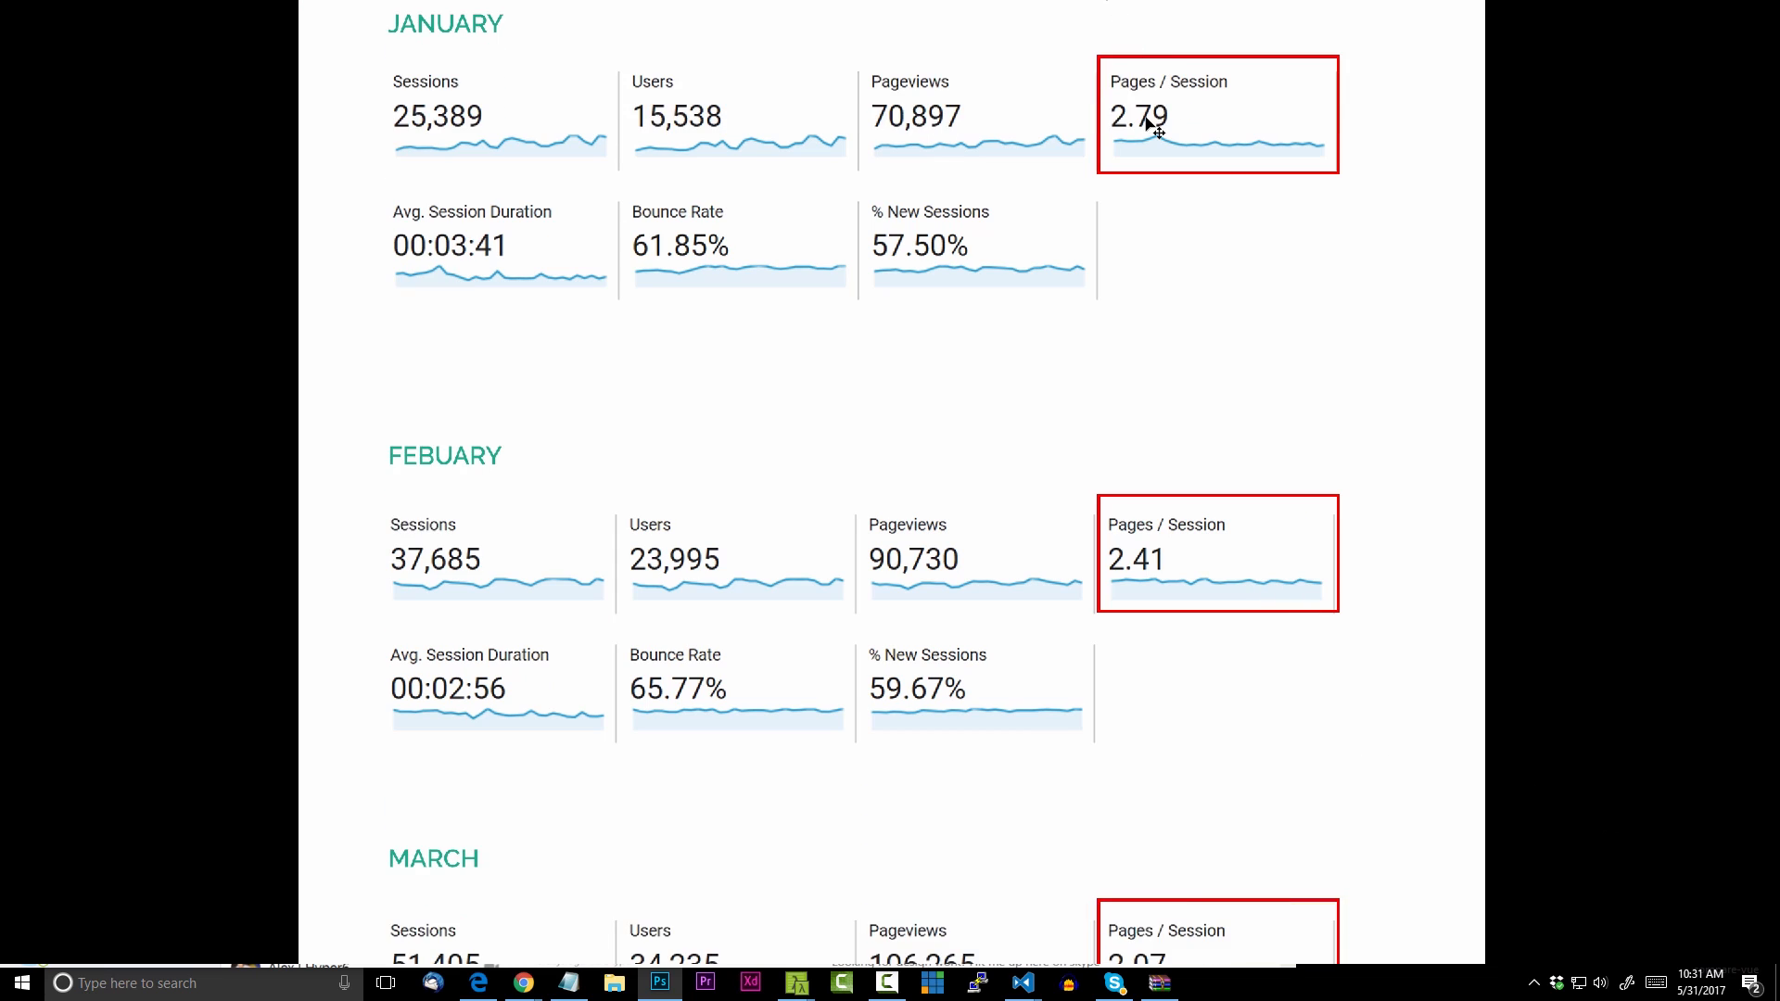
{"action": "scroll", "scroll_direction": "down", "scroll_amount": 3}
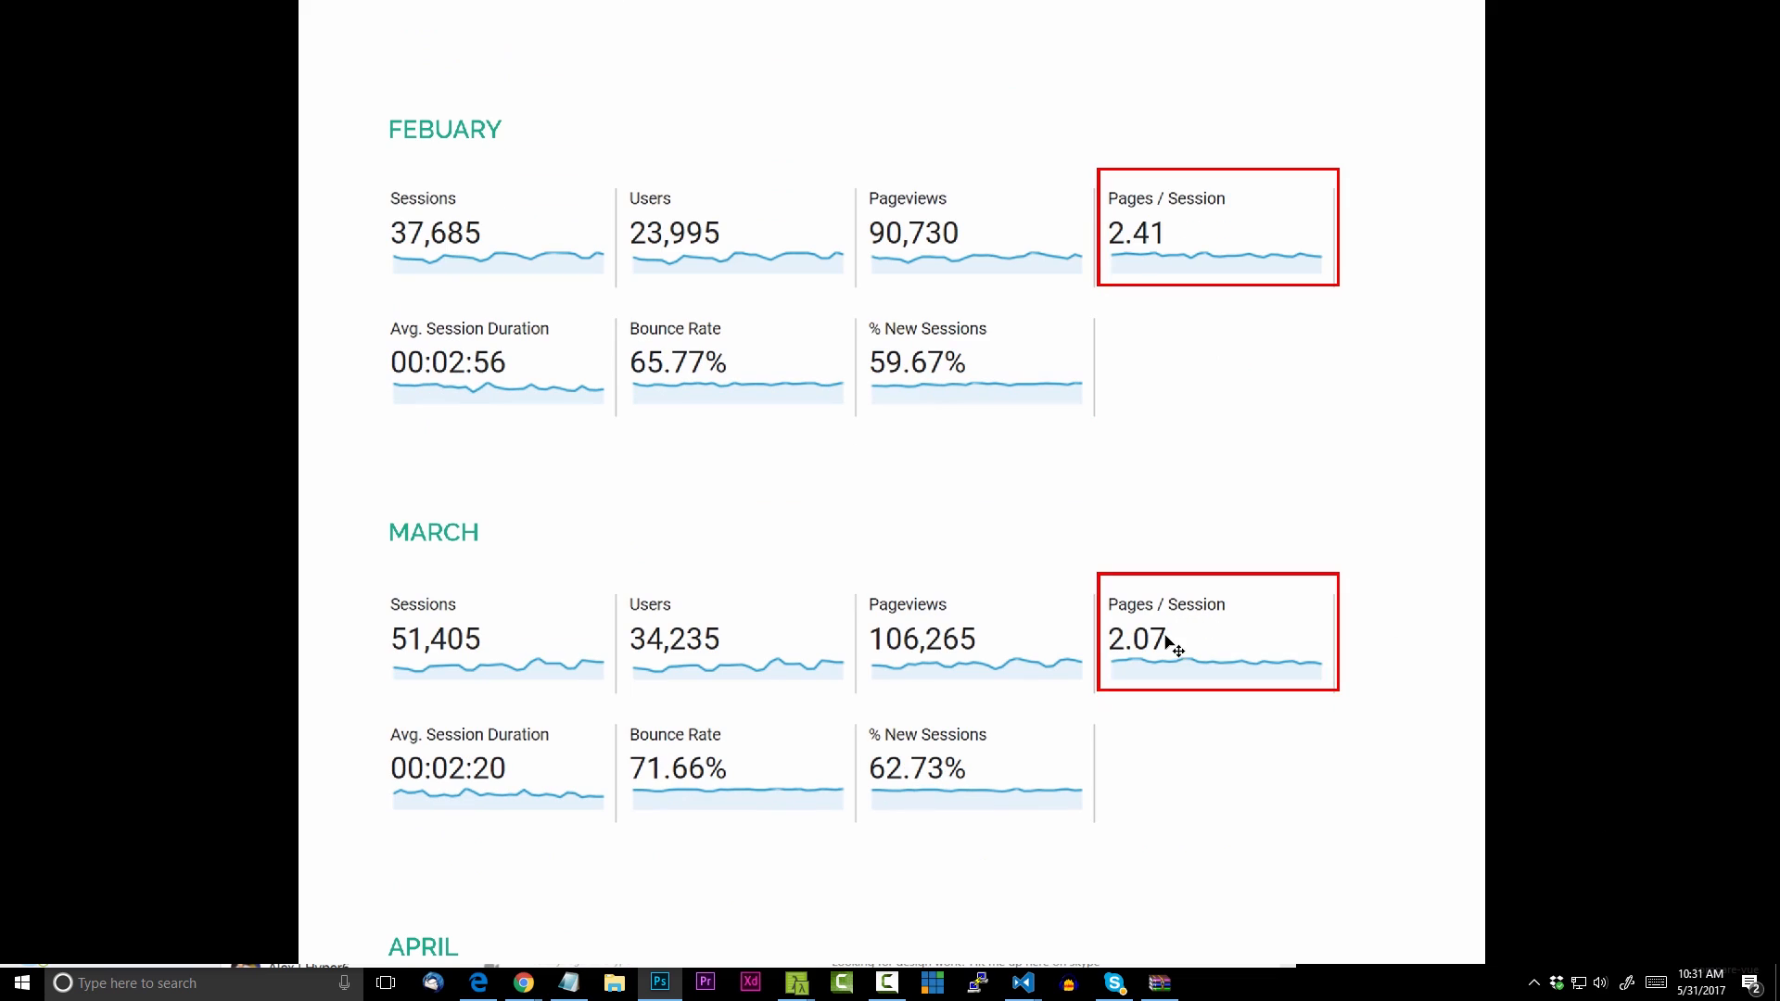
{"action": "scroll", "scroll_direction": "down", "scroll_amount": 3}
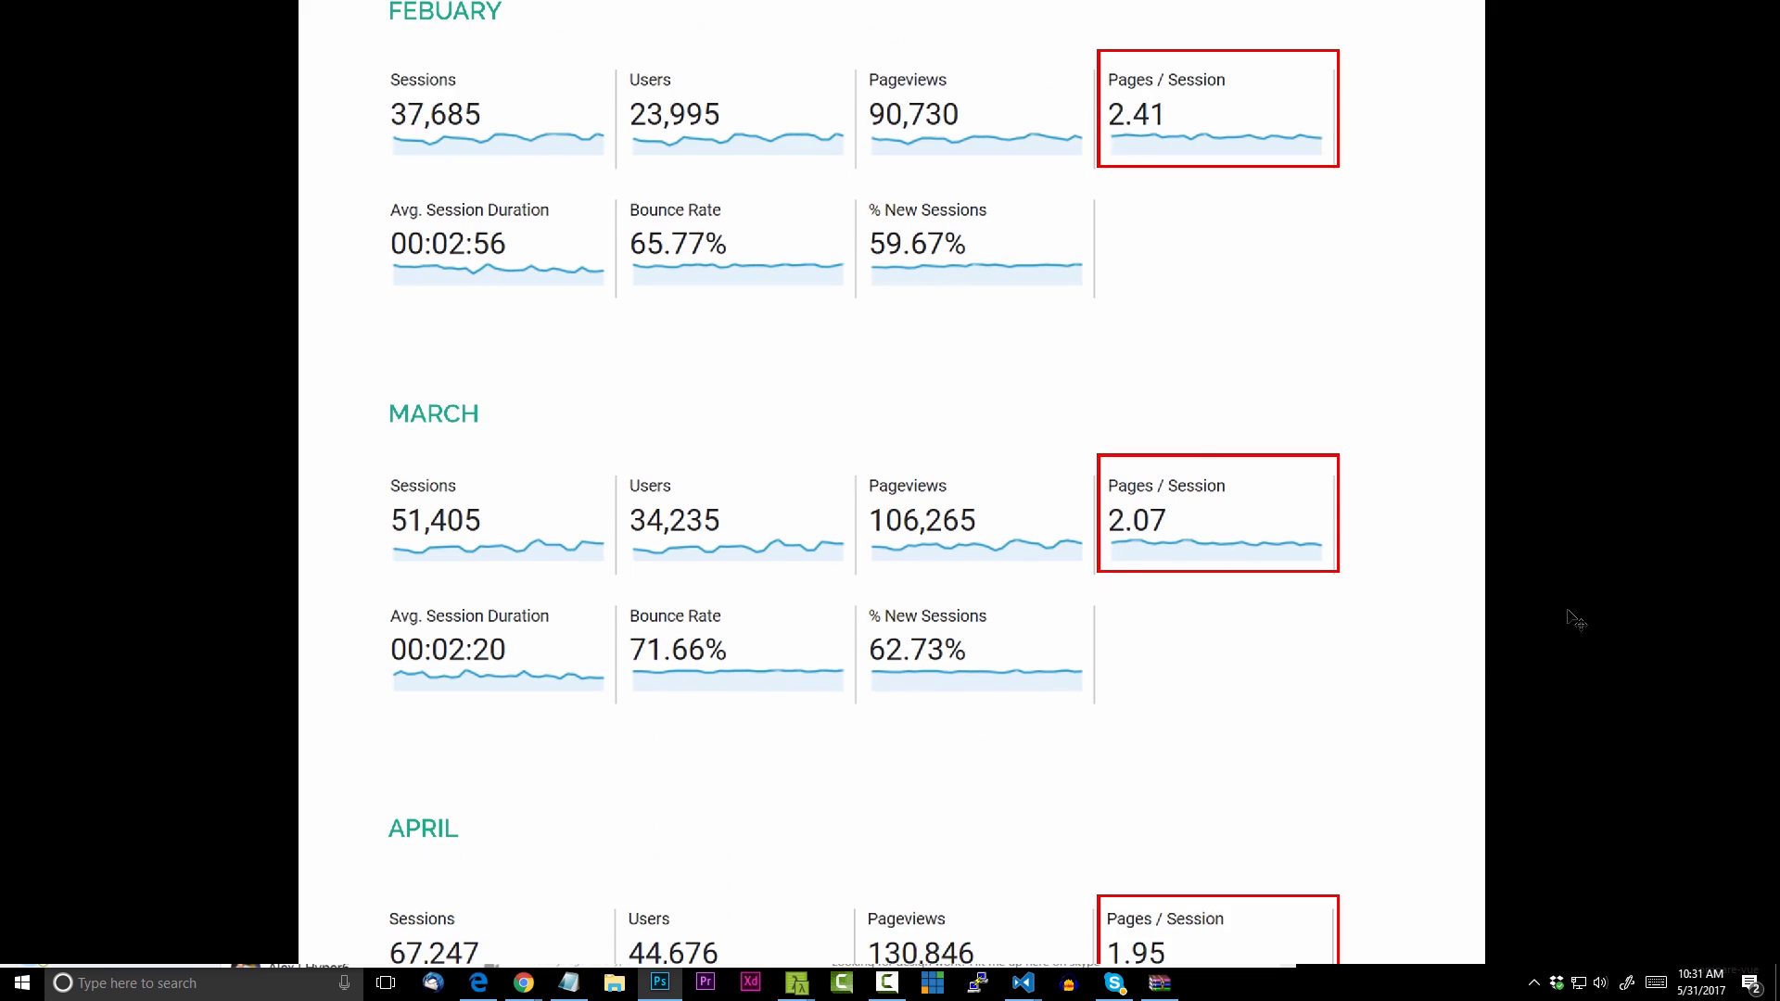
{"action": "scroll", "scroll_direction": "down", "scroll_amount": 3}
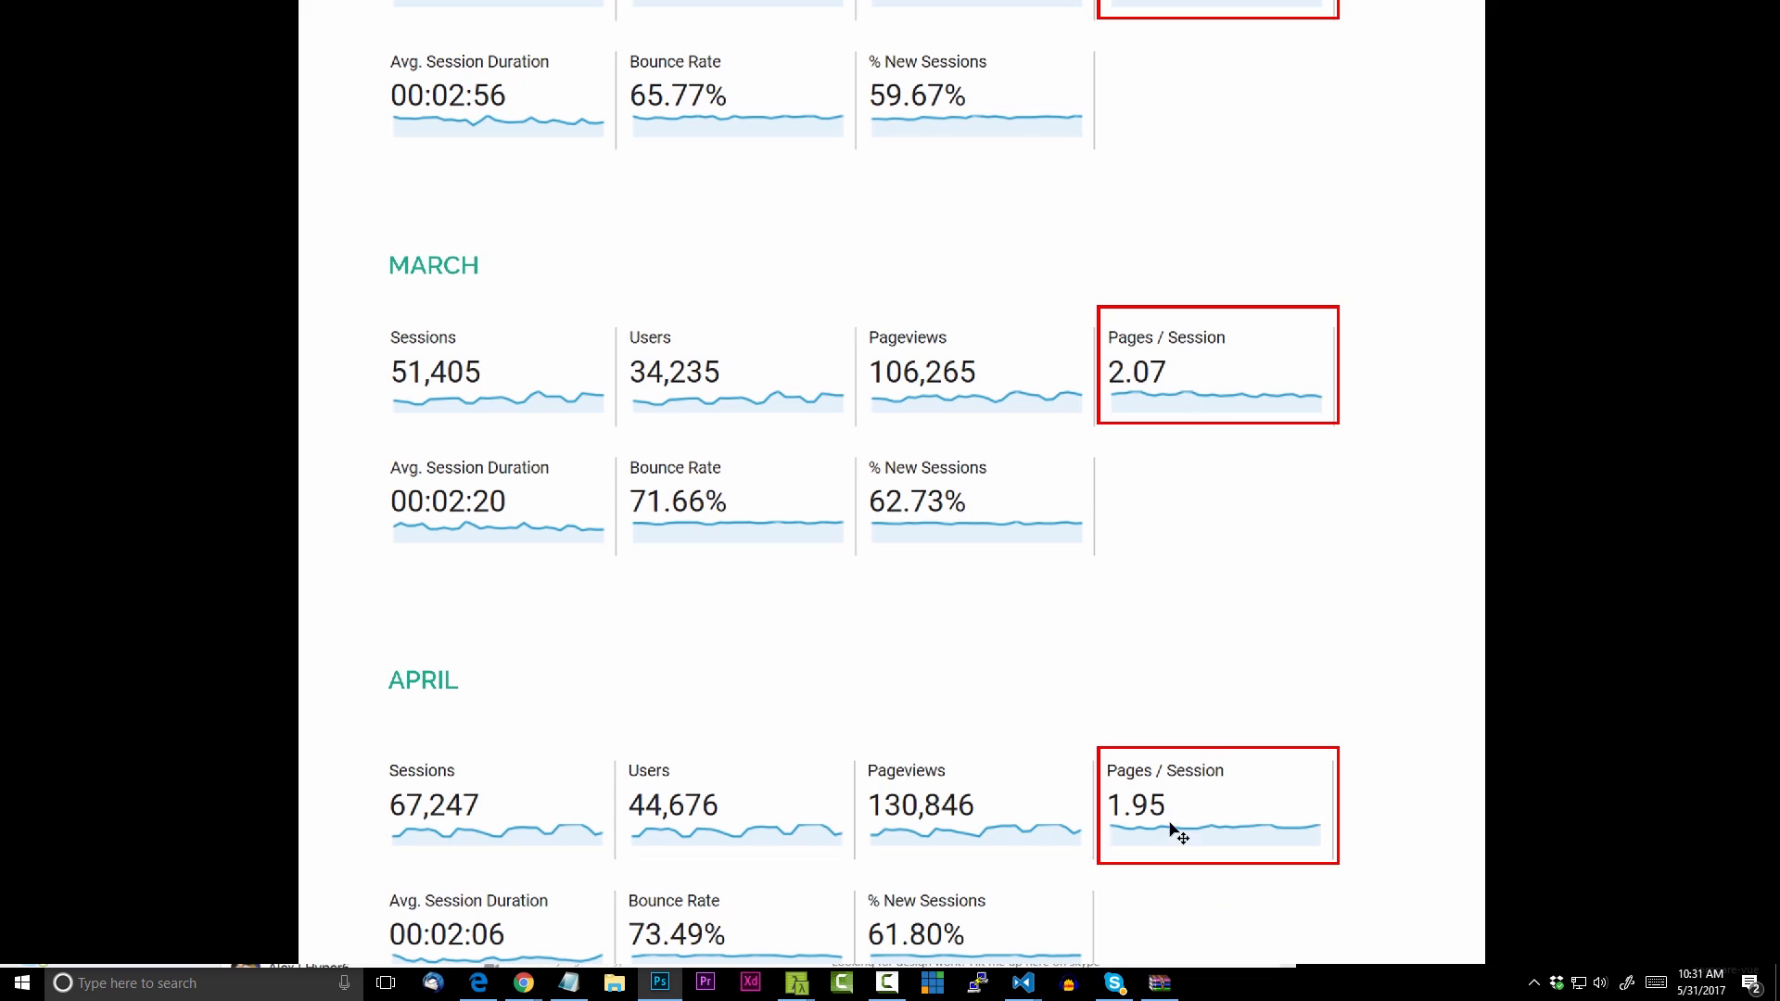
{"action": "scroll", "scroll_direction": "down", "scroll_amount": 3}
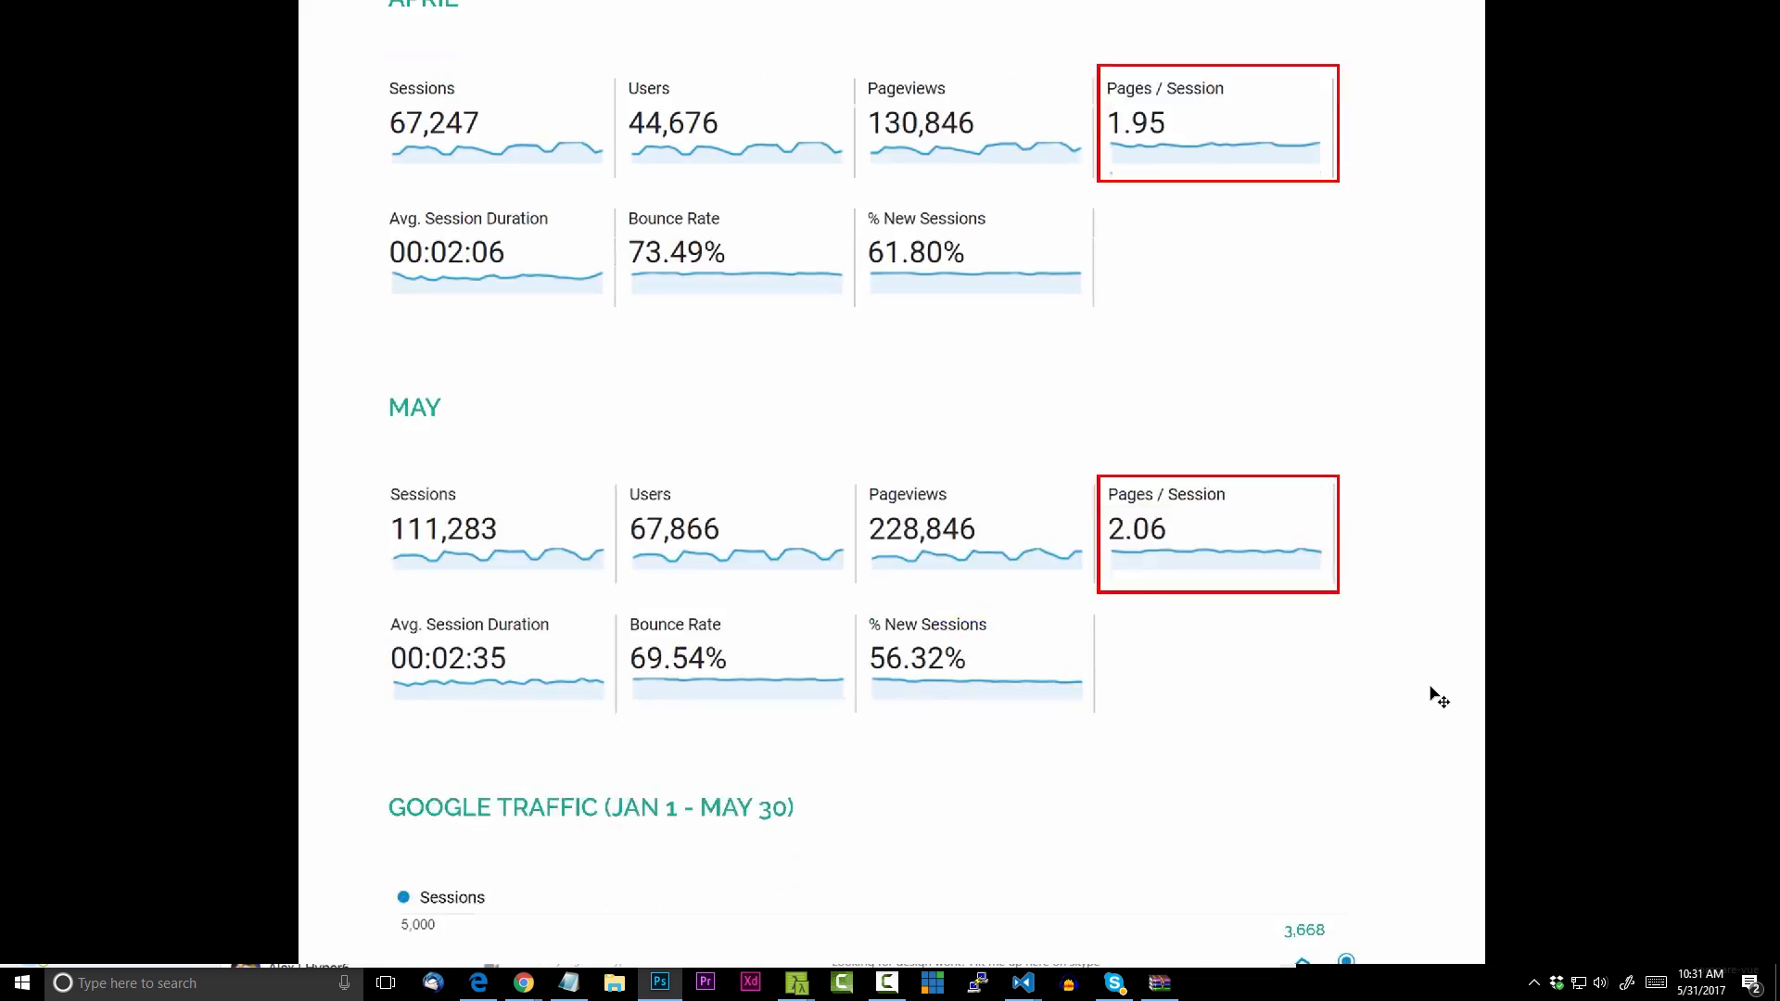
{"action": "scroll", "scroll_direction": "up", "scroll_amount": 3}
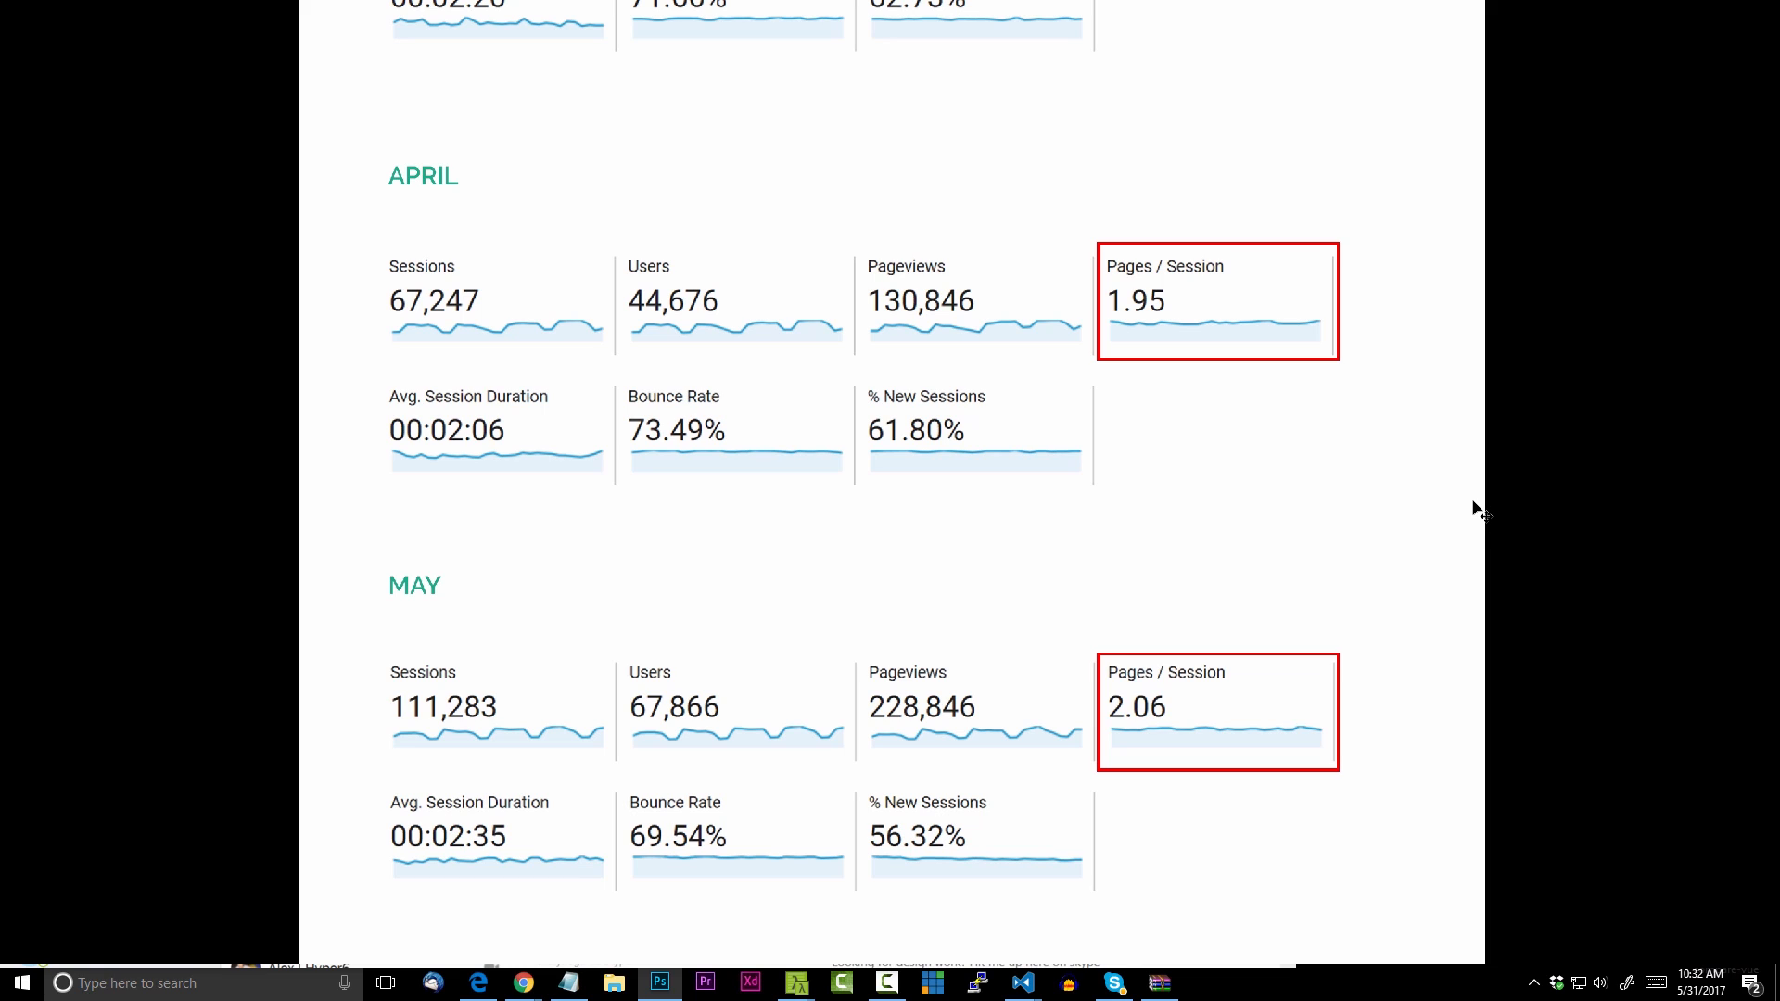
{"action": "mouse_move", "coordinate": [1138, 702]}
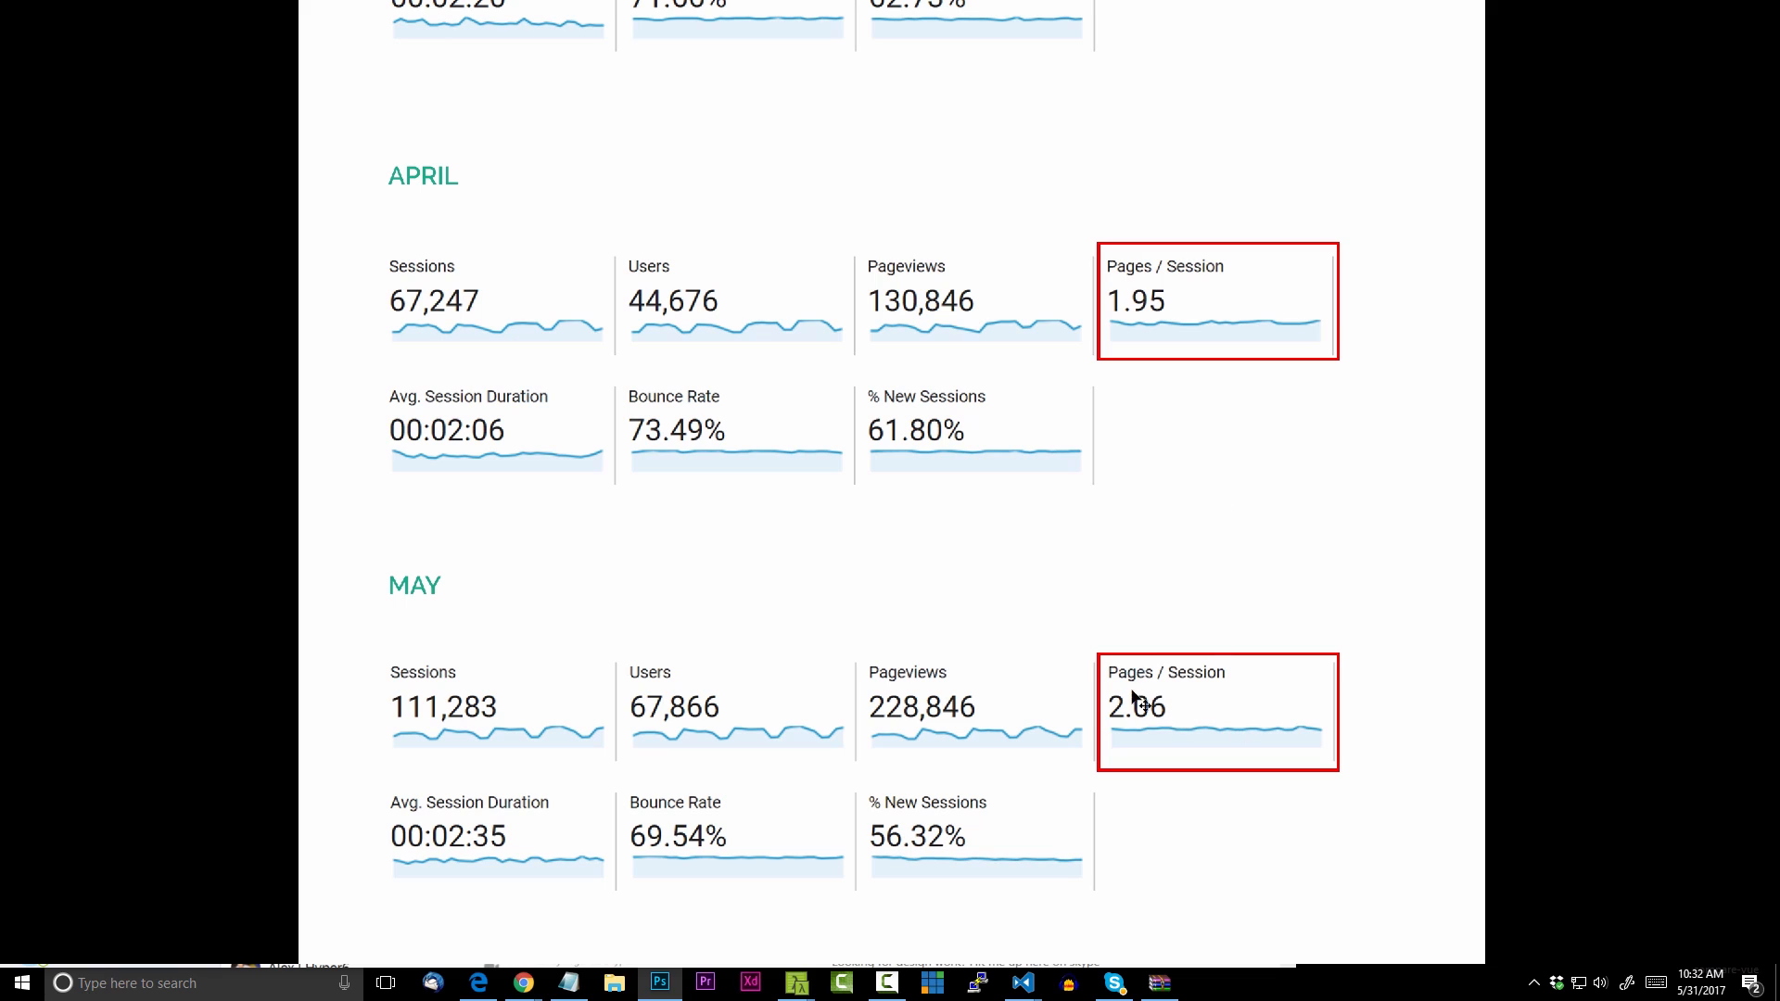
{"action": "scroll", "scroll_direction": "down", "scroll_amount": 3}
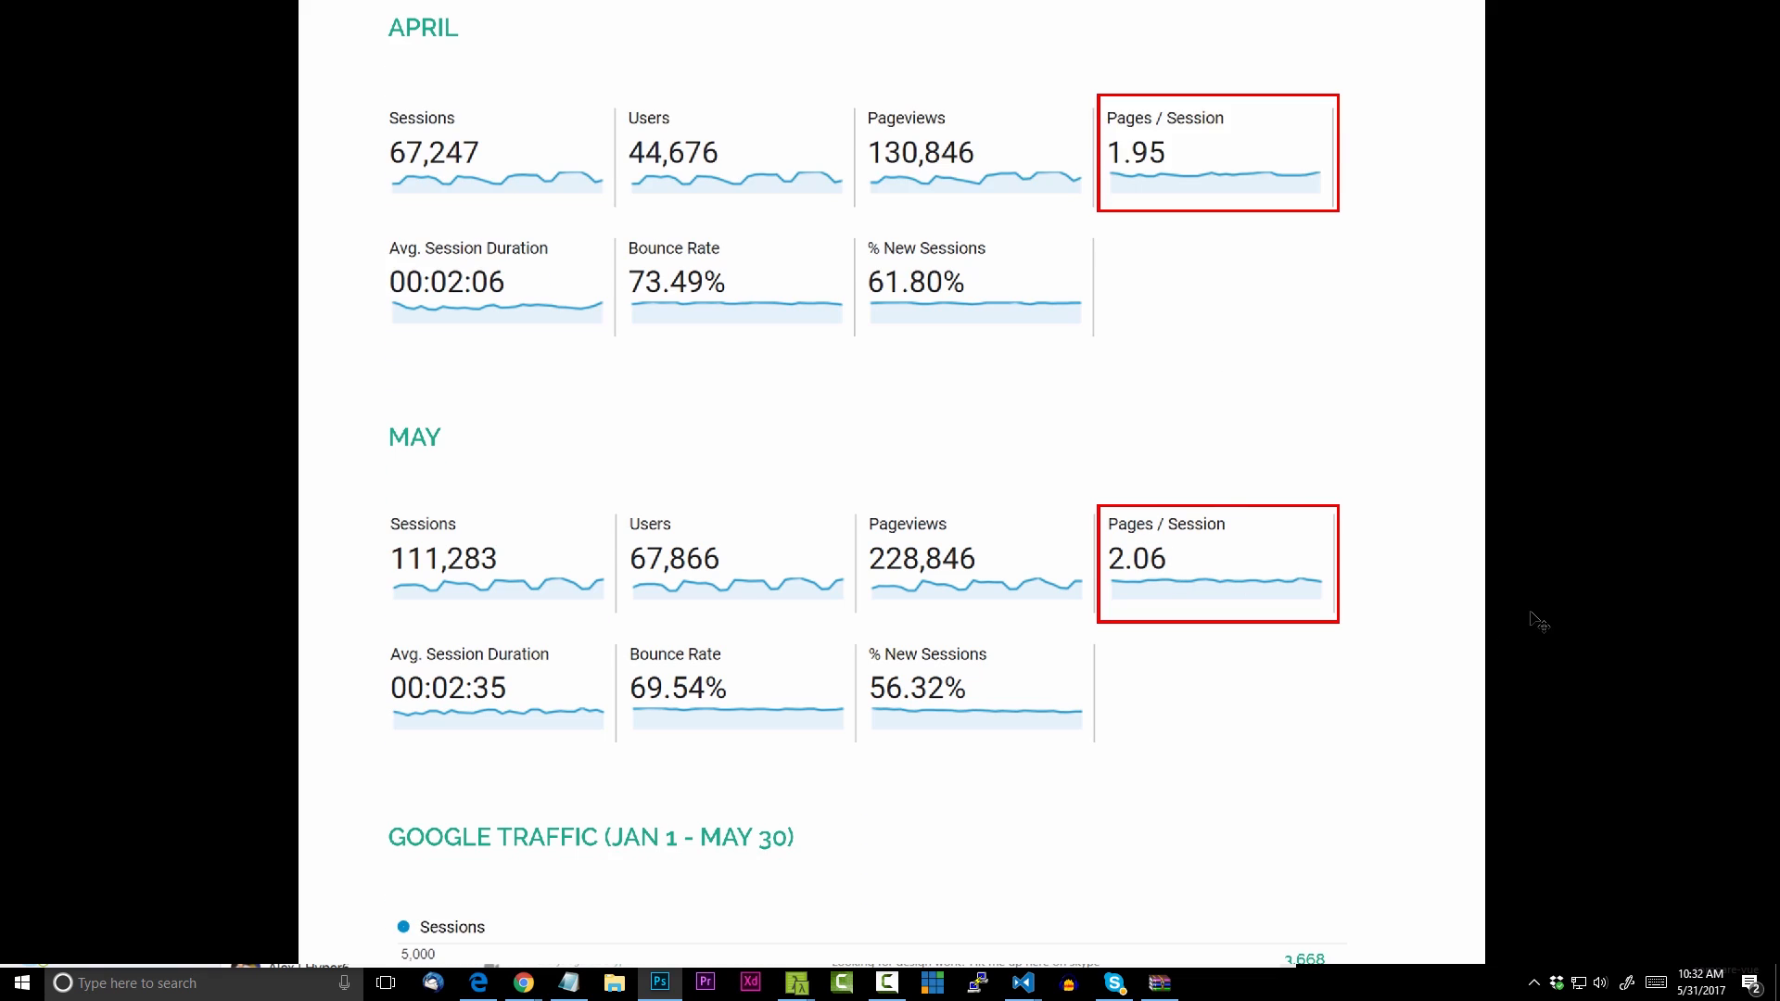
{"action": "scroll", "scroll_direction": "down", "scroll_amount": 3}
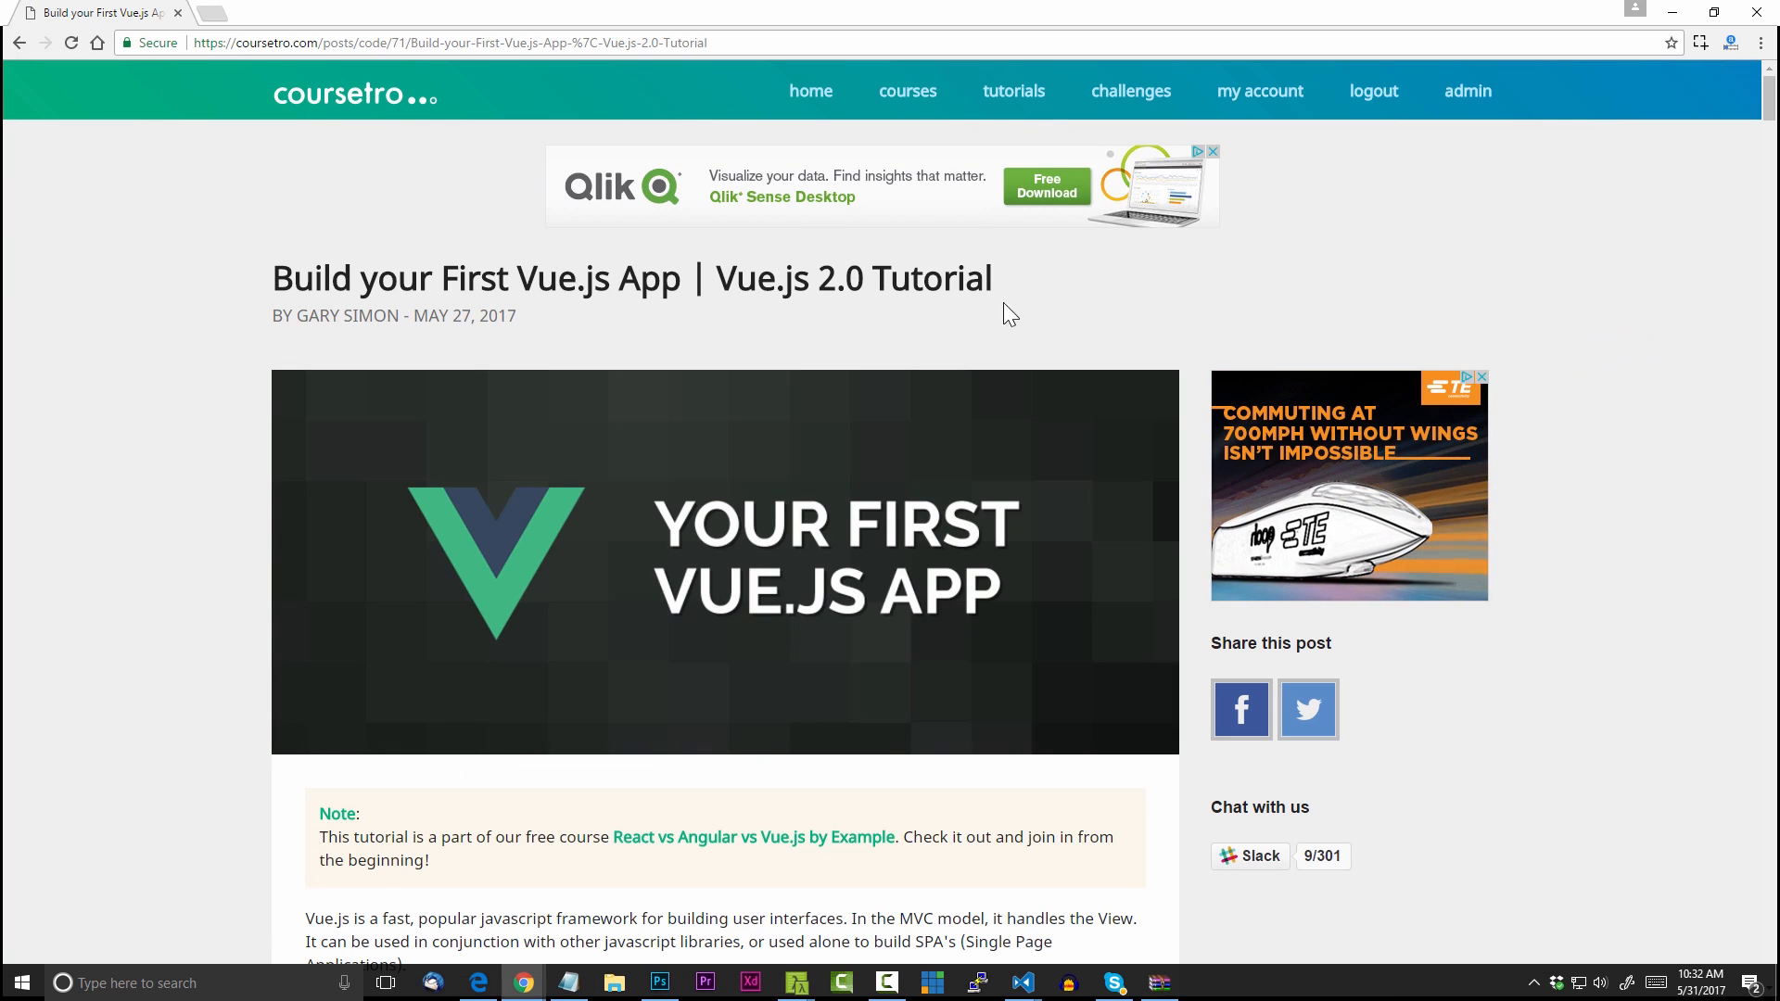
Open the 'Make your Angular App SEO-Friendly' tutorial from coursetro.com and scroll through it
{"action": "scroll", "scroll_direction": "down", "scroll_amount": 3}
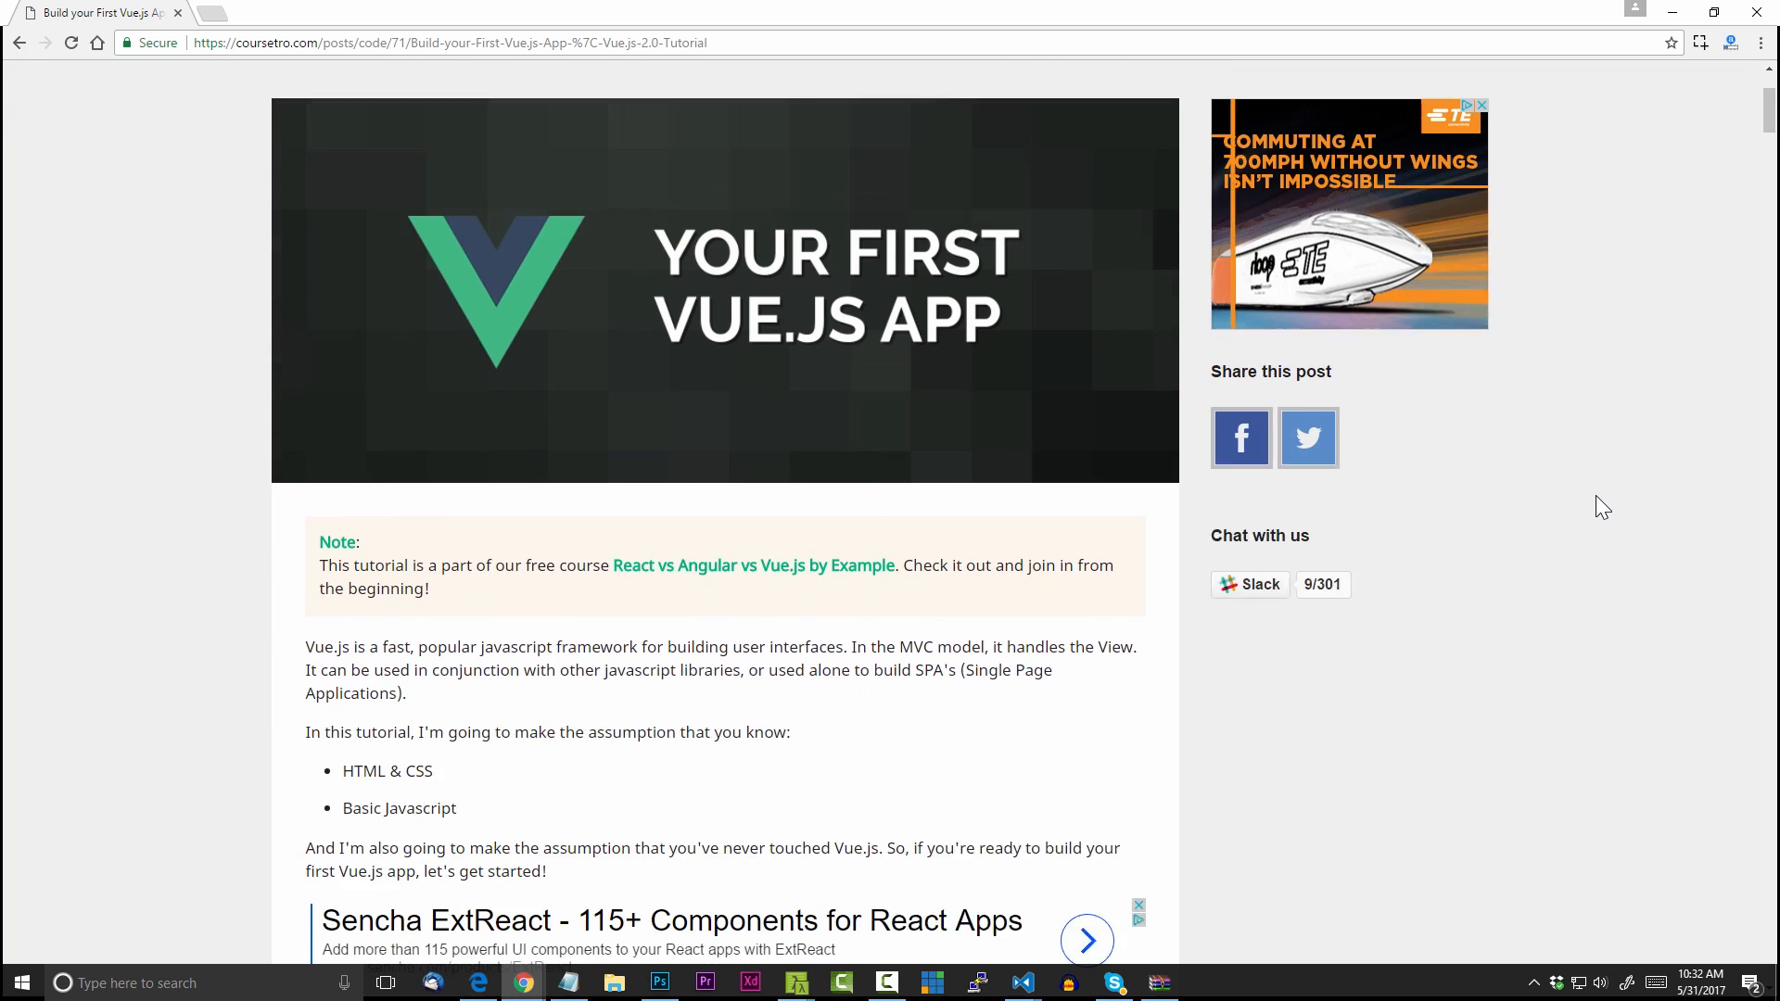
{"action": "scroll", "scroll_direction": "down", "scroll_amount": 3}
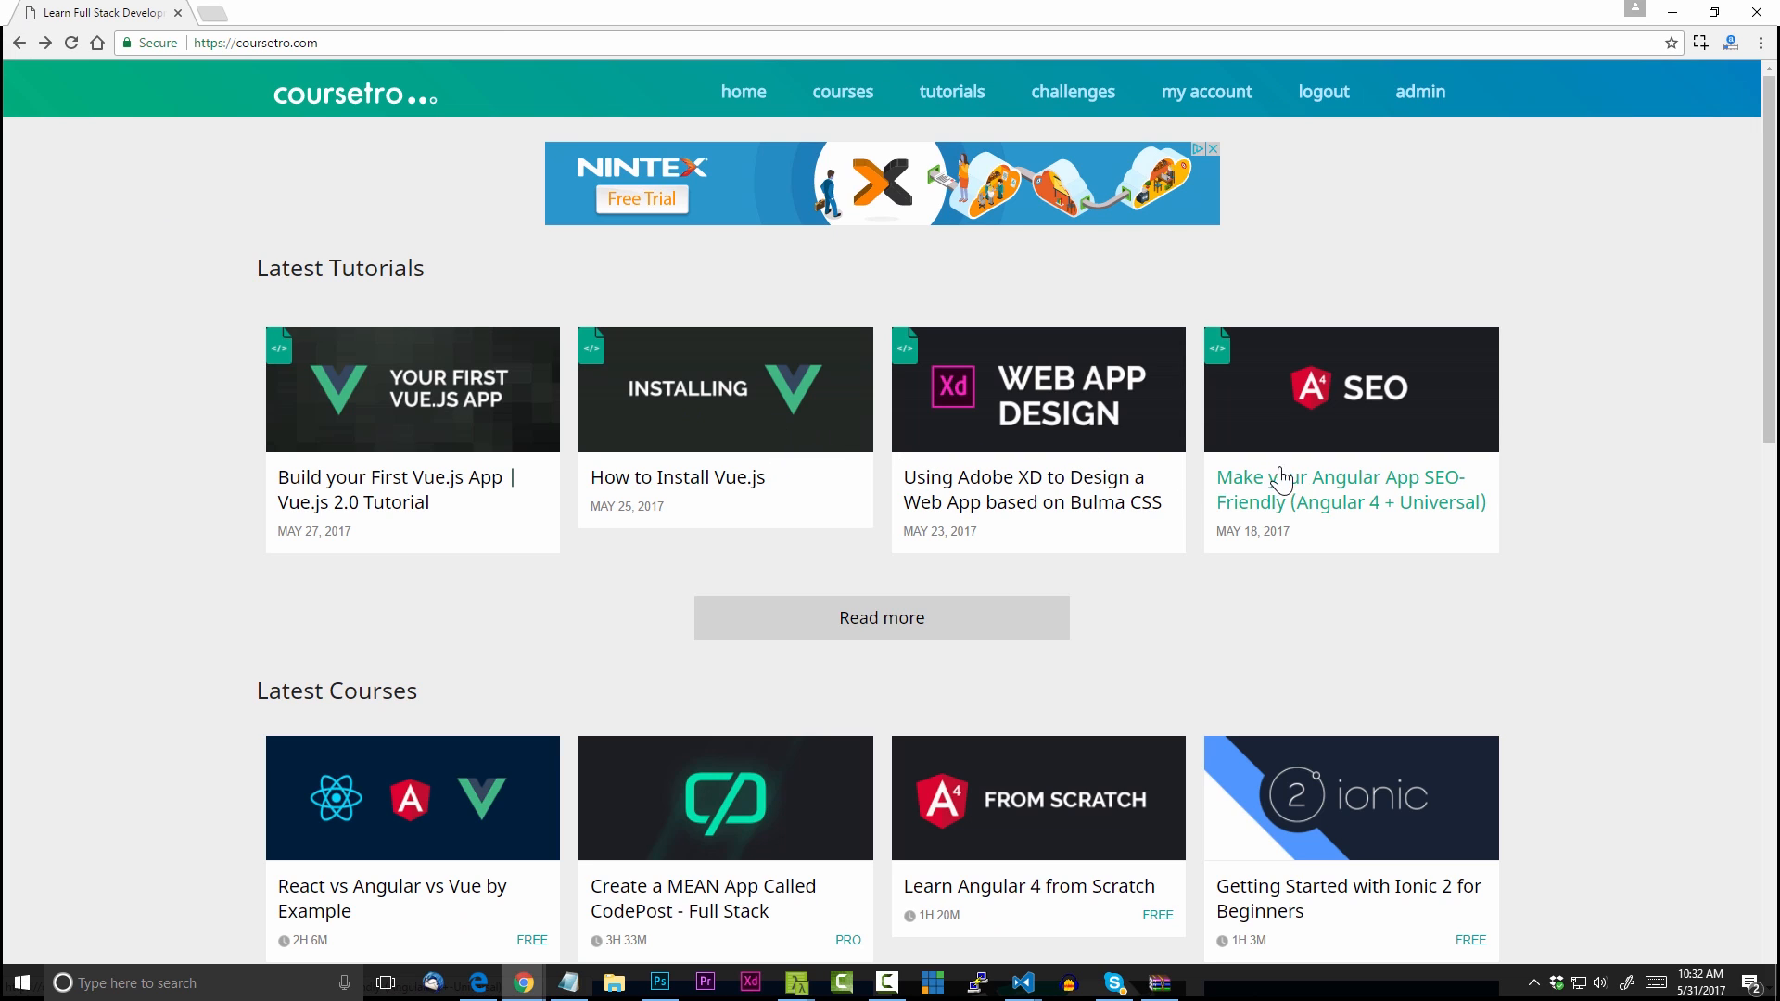
{"action": "left_click", "coordinate": [1349, 490]}
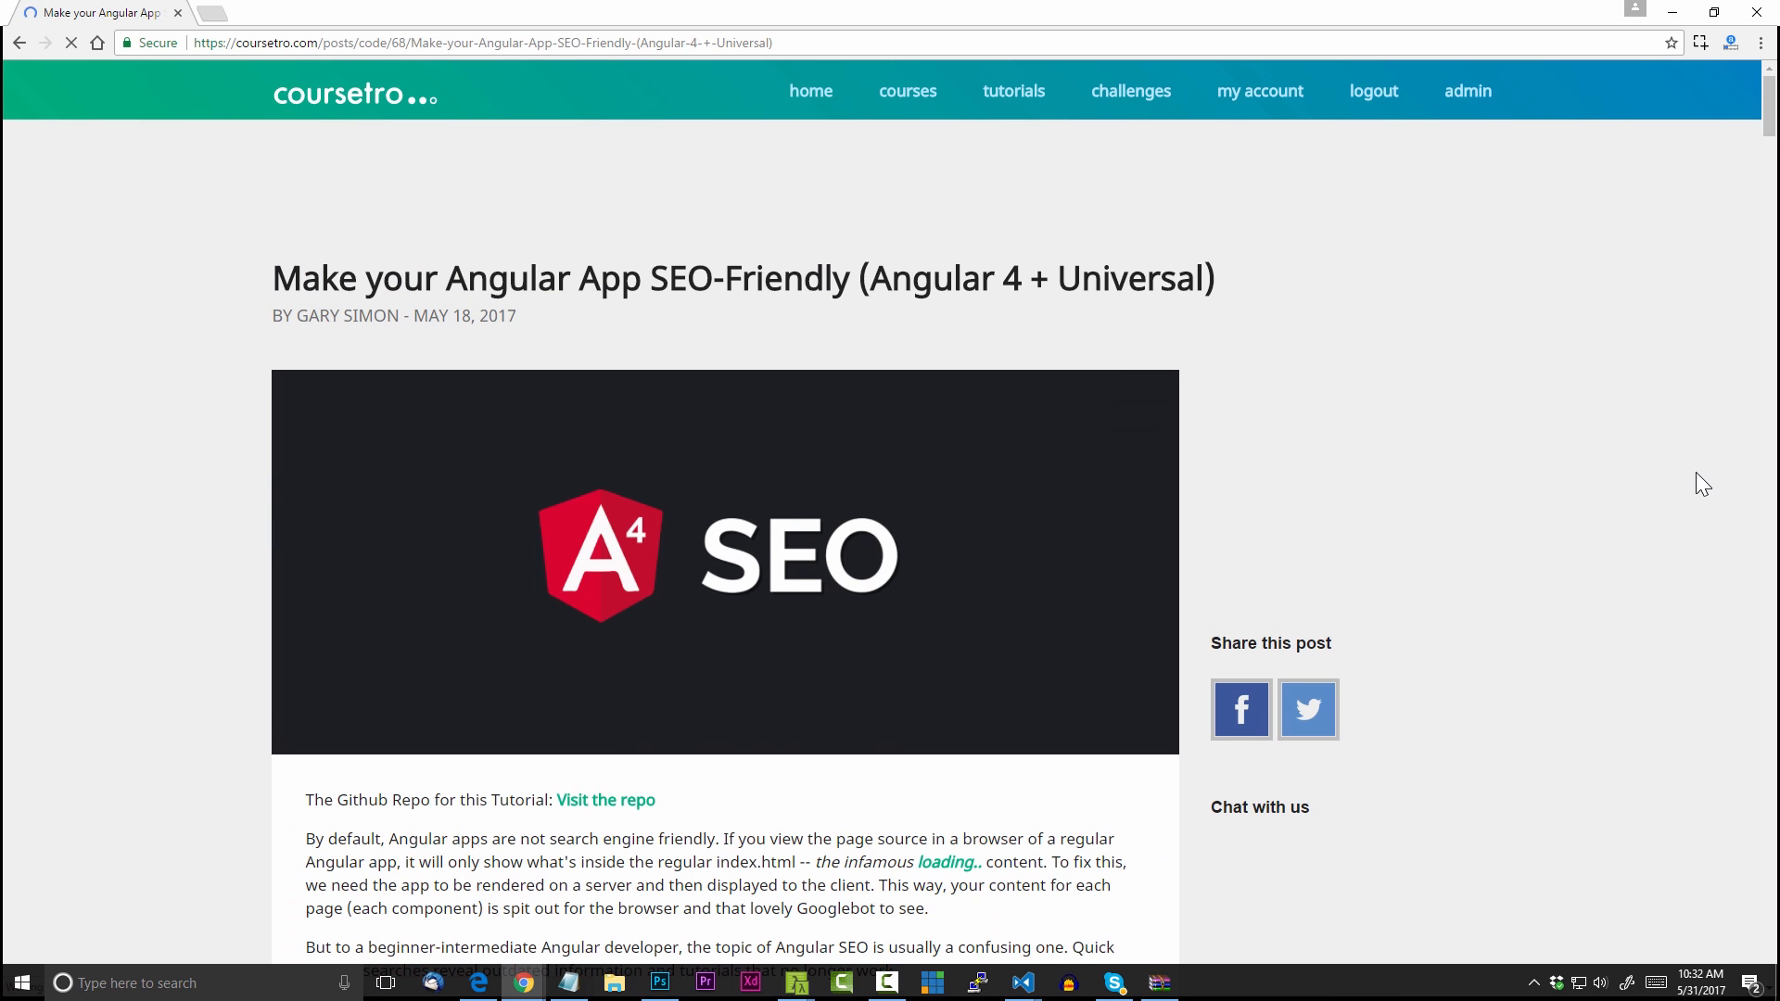
{"action": "scroll", "scroll_direction": "down", "scroll_amount": 3}
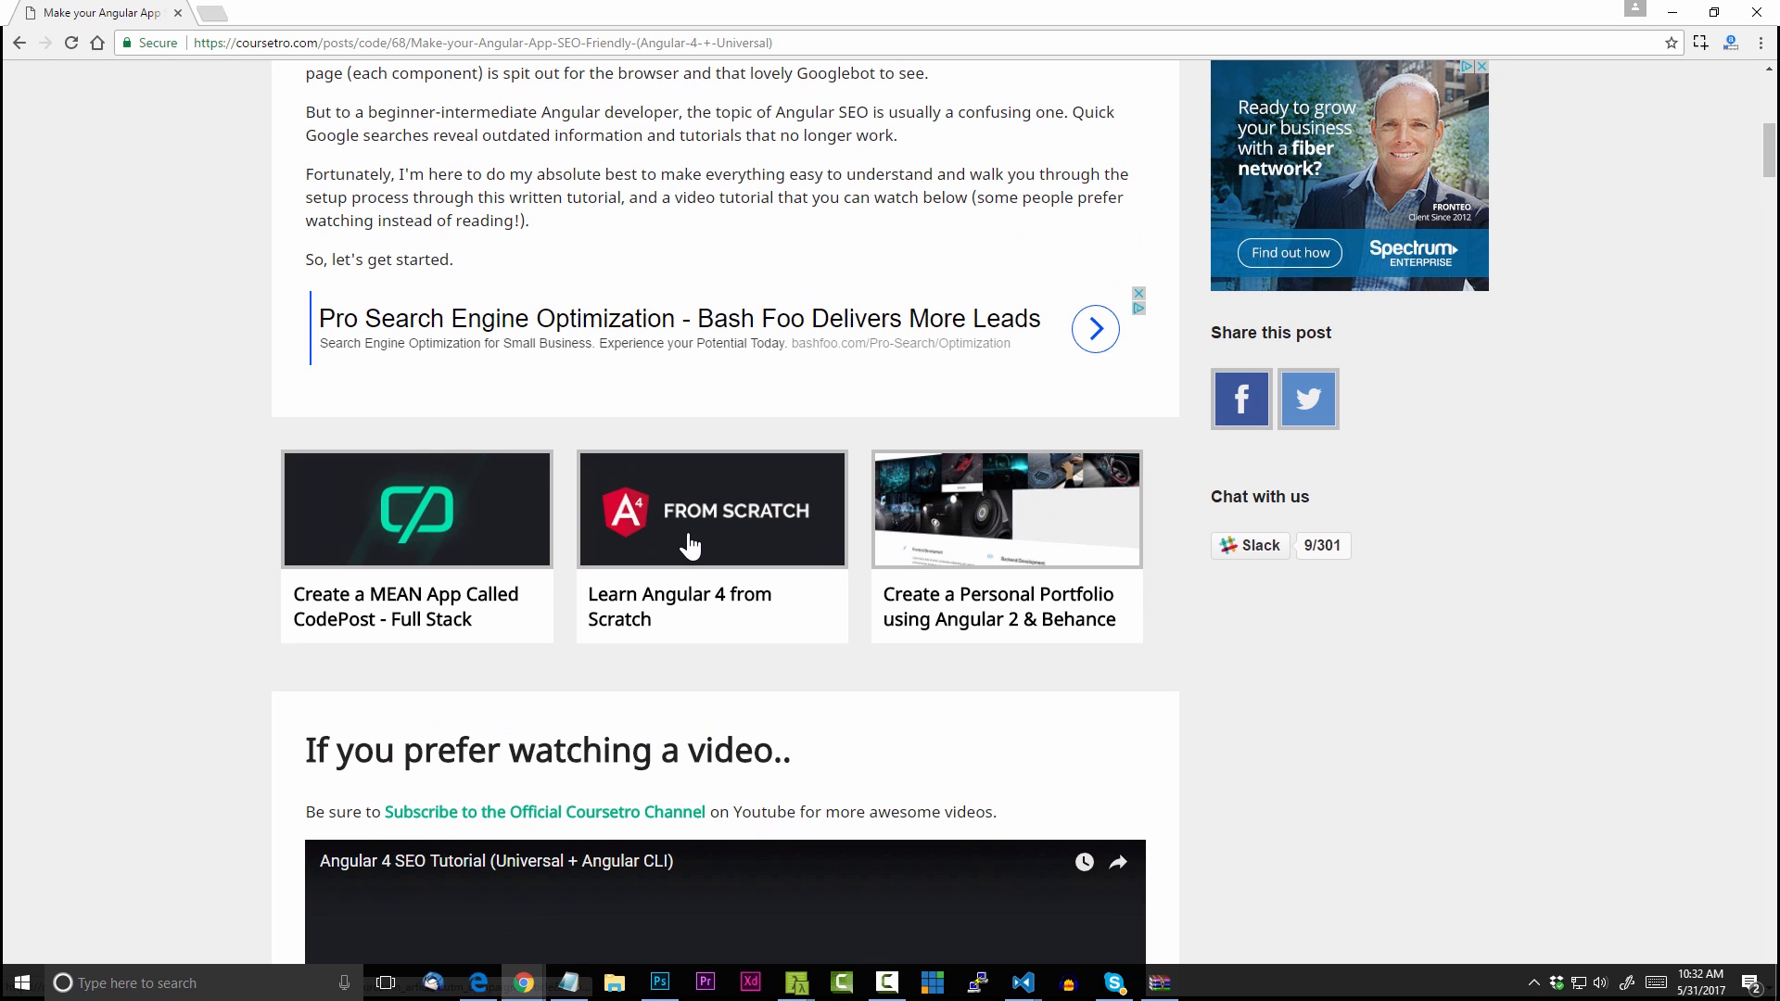
{"action": "mouse_move", "coordinate": [425, 557]}
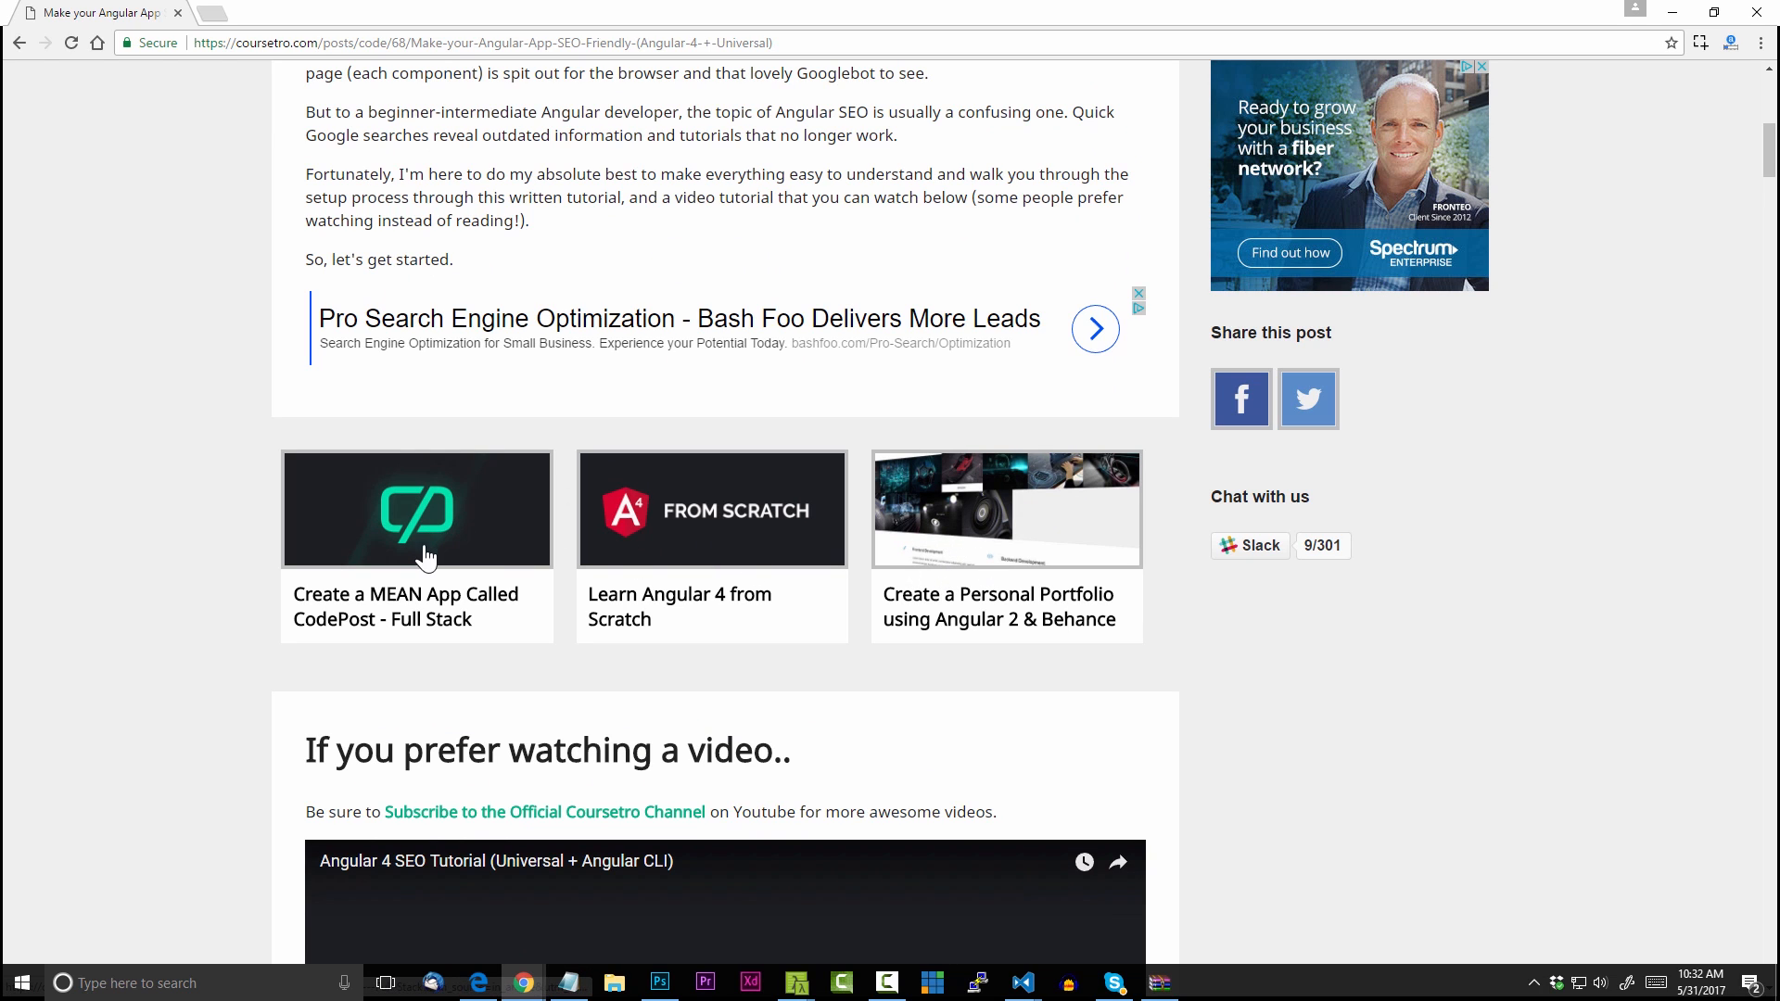
{"action": "scroll", "scroll_direction": "up", "scroll_amount": 3}
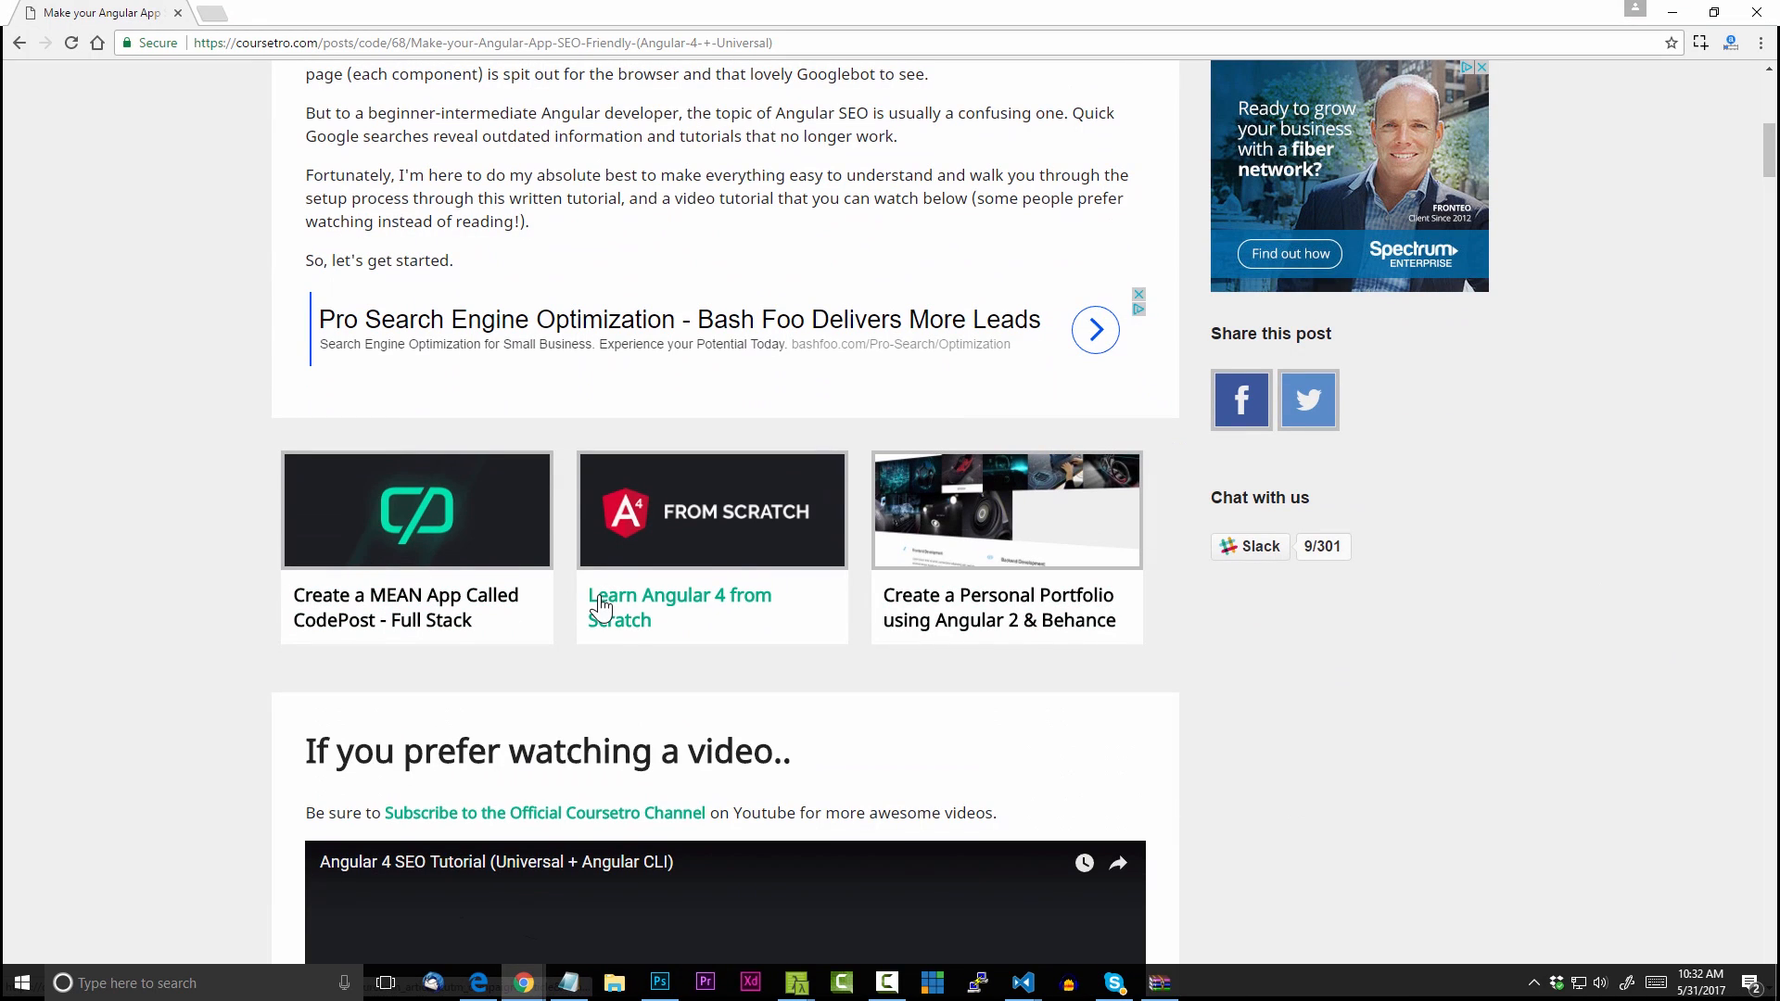
{"action": "mouse_move", "coordinate": [954, 607]}
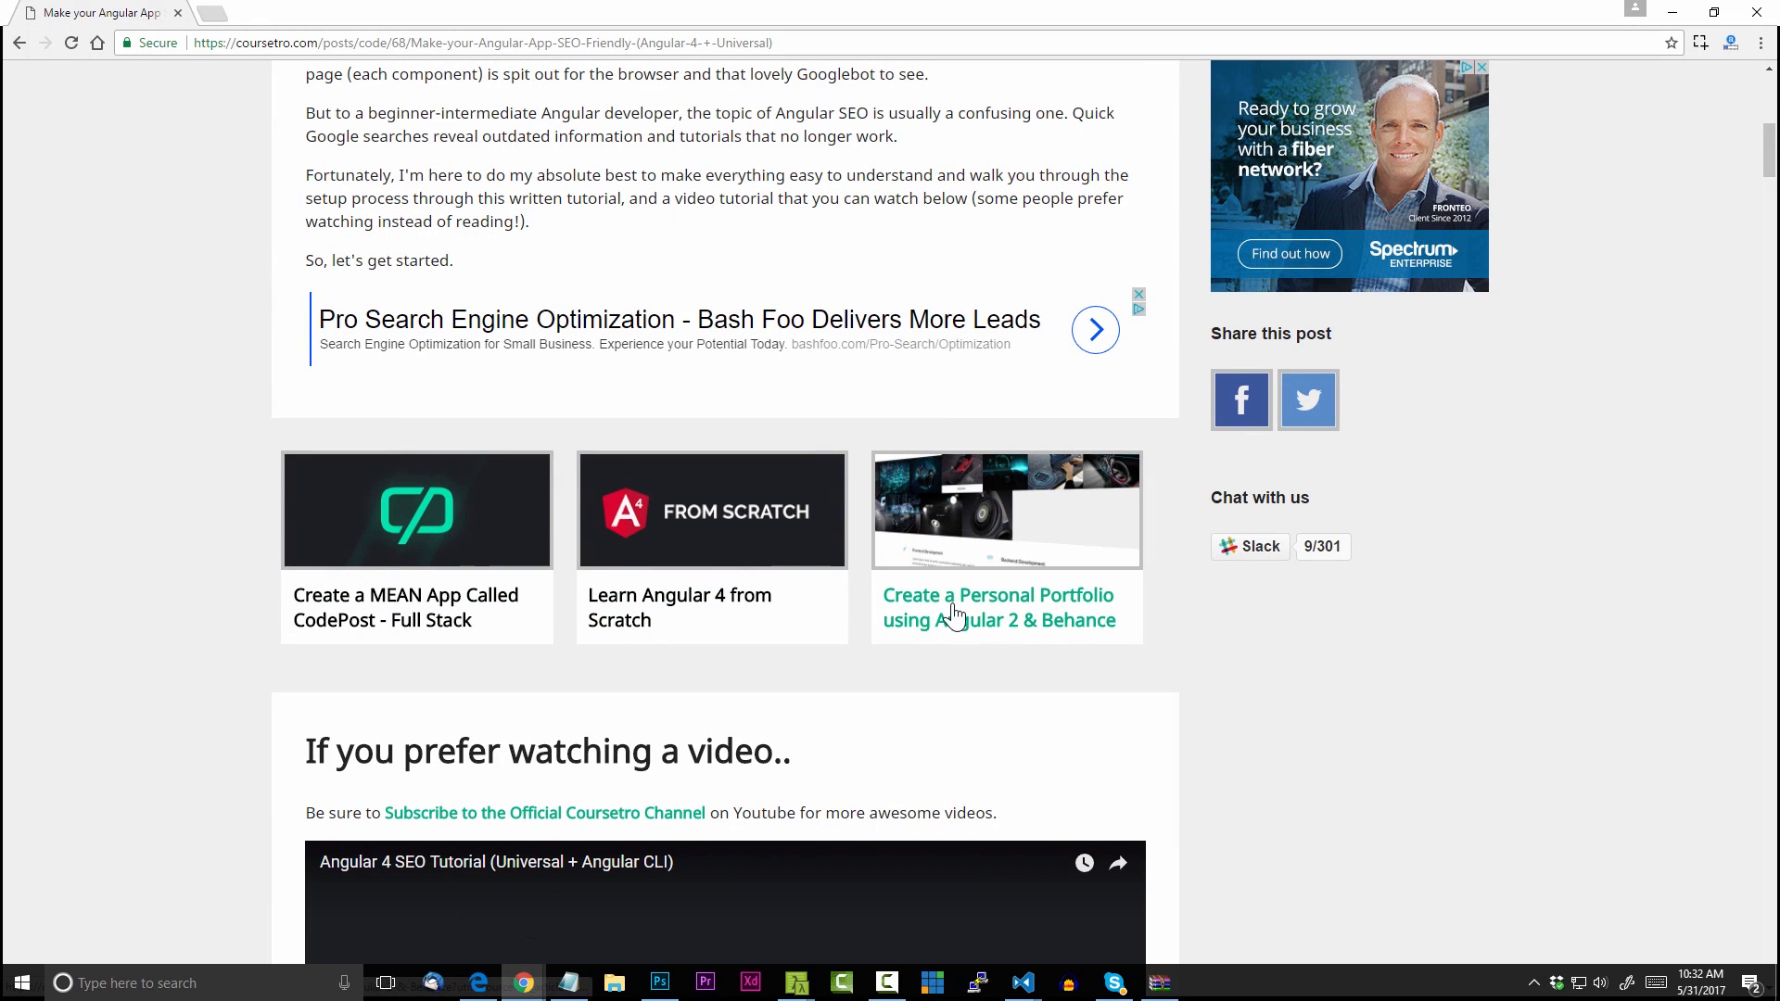
{"action": "scroll", "scroll_direction": "up", "scroll_amount": 3}
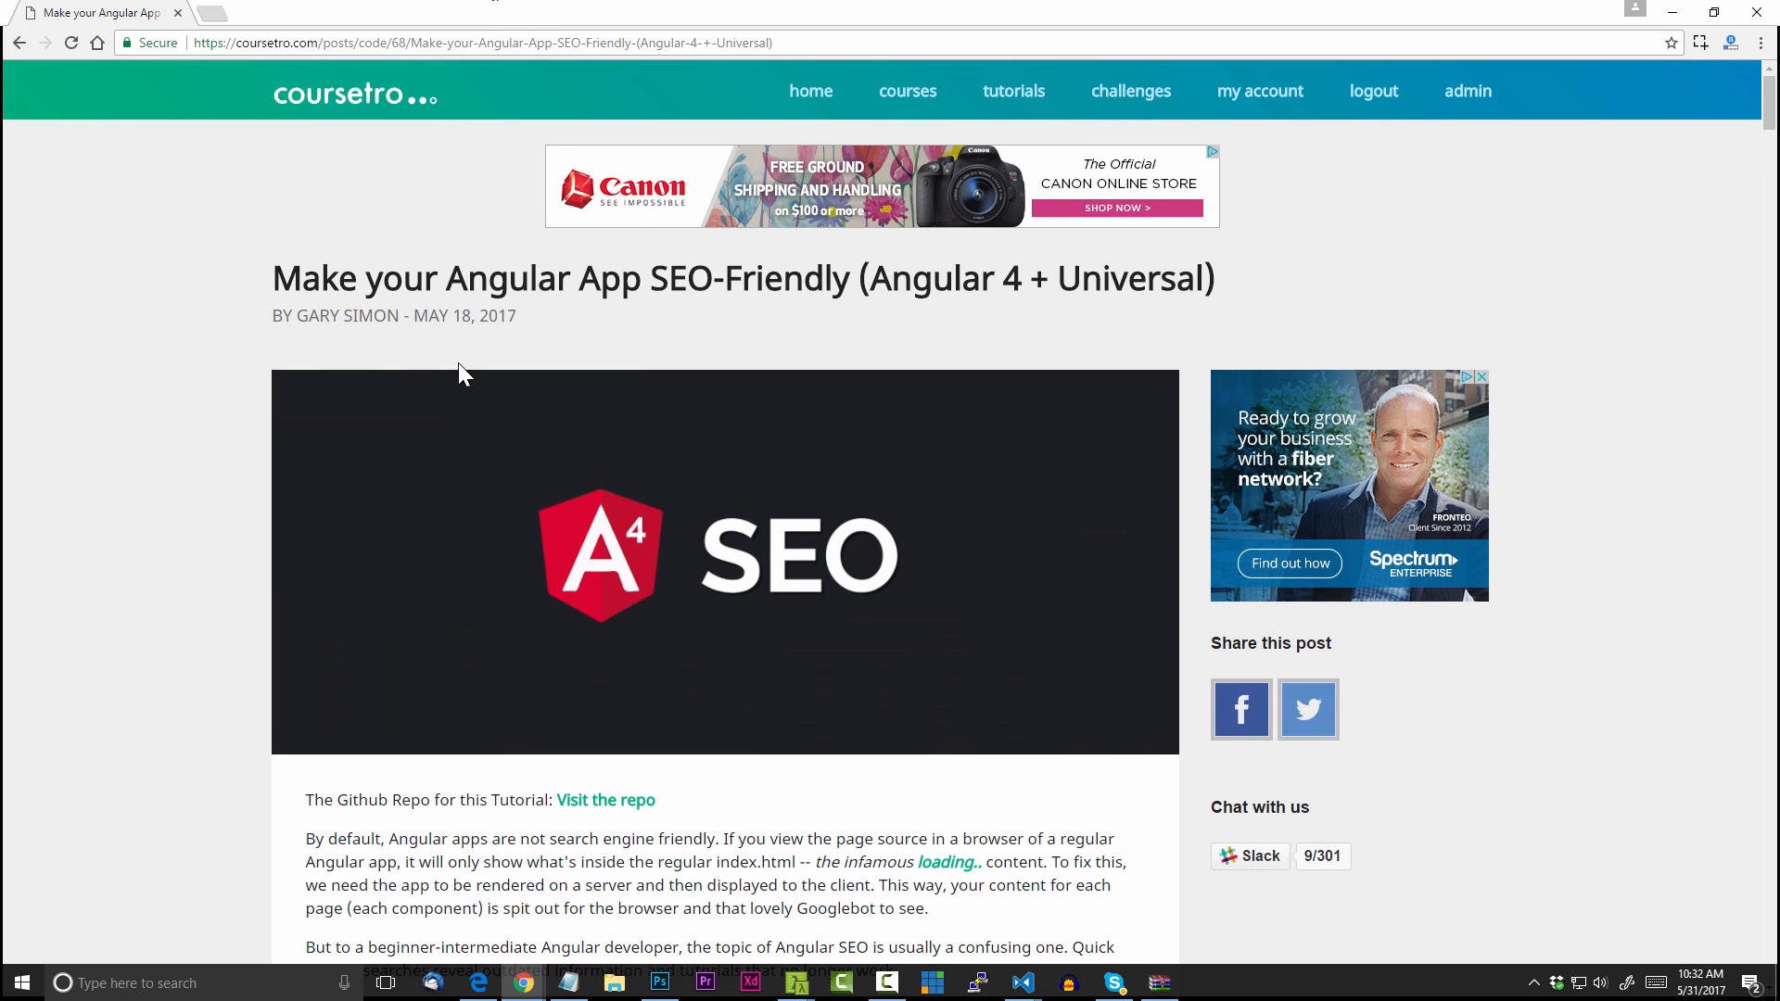
{"action": "scroll", "scroll_direction": "down", "scroll_amount": 3}
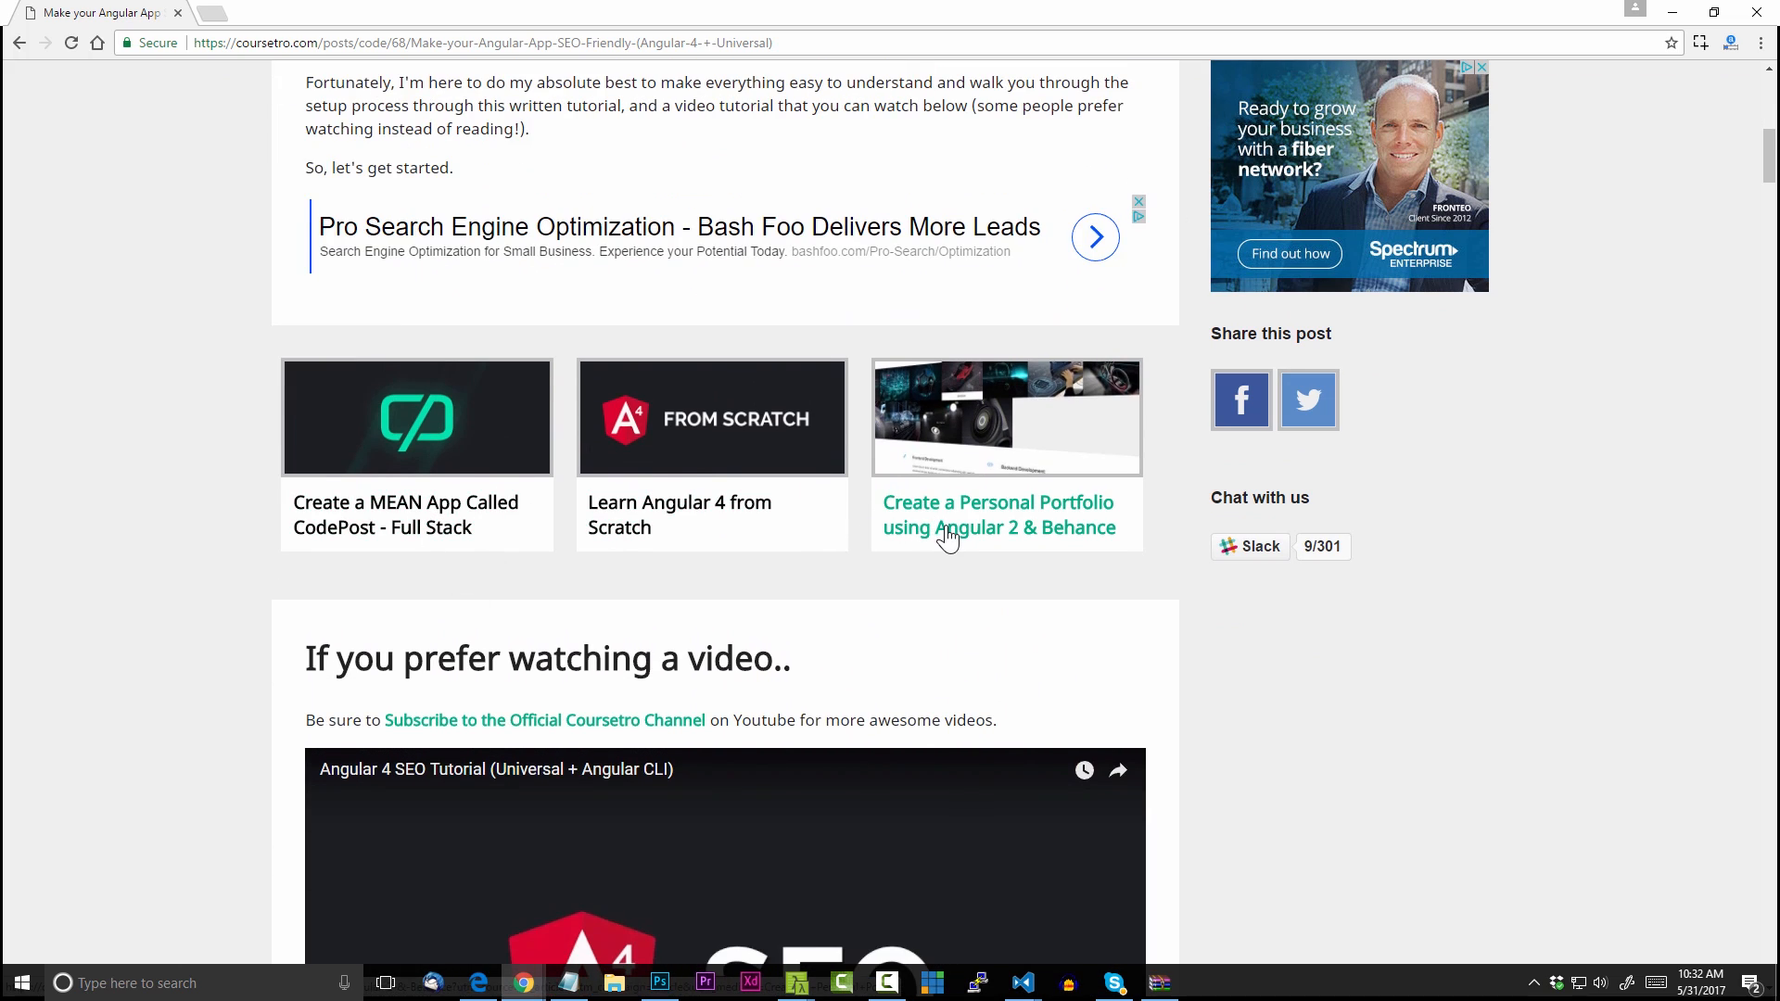
{"action": "mouse_move", "coordinate": [936, 536]}
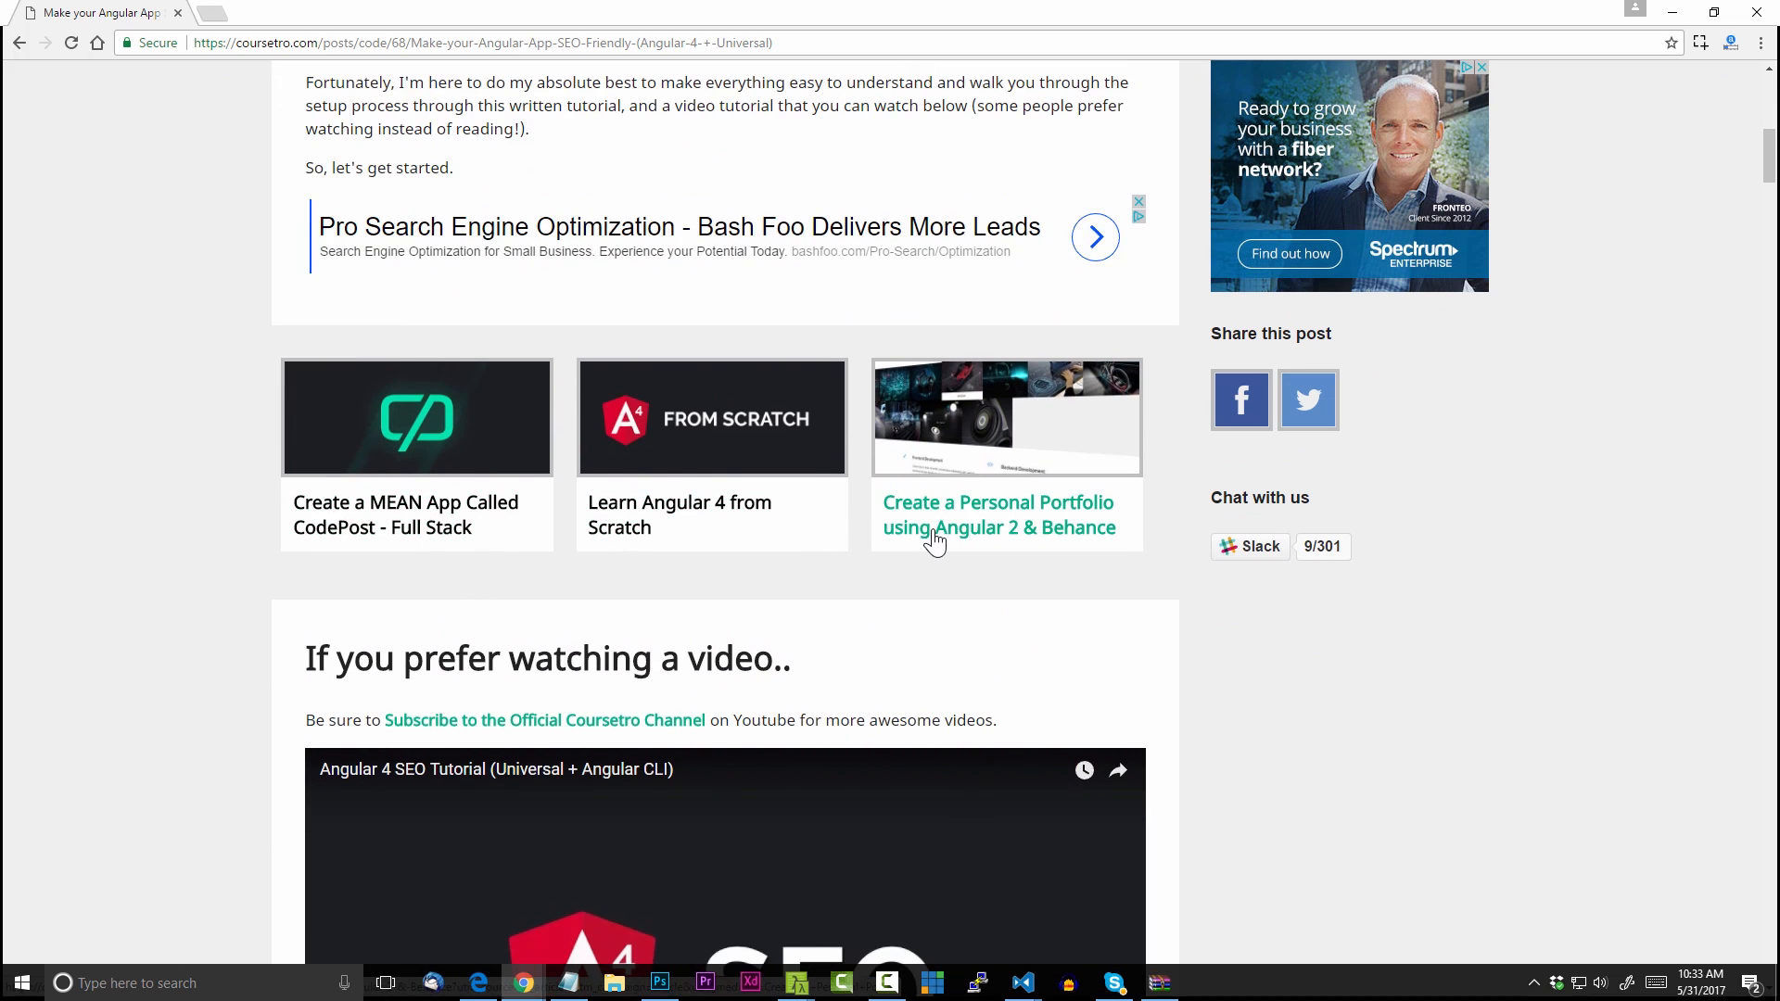
{"action": "mouse_move", "coordinate": [936, 581]}
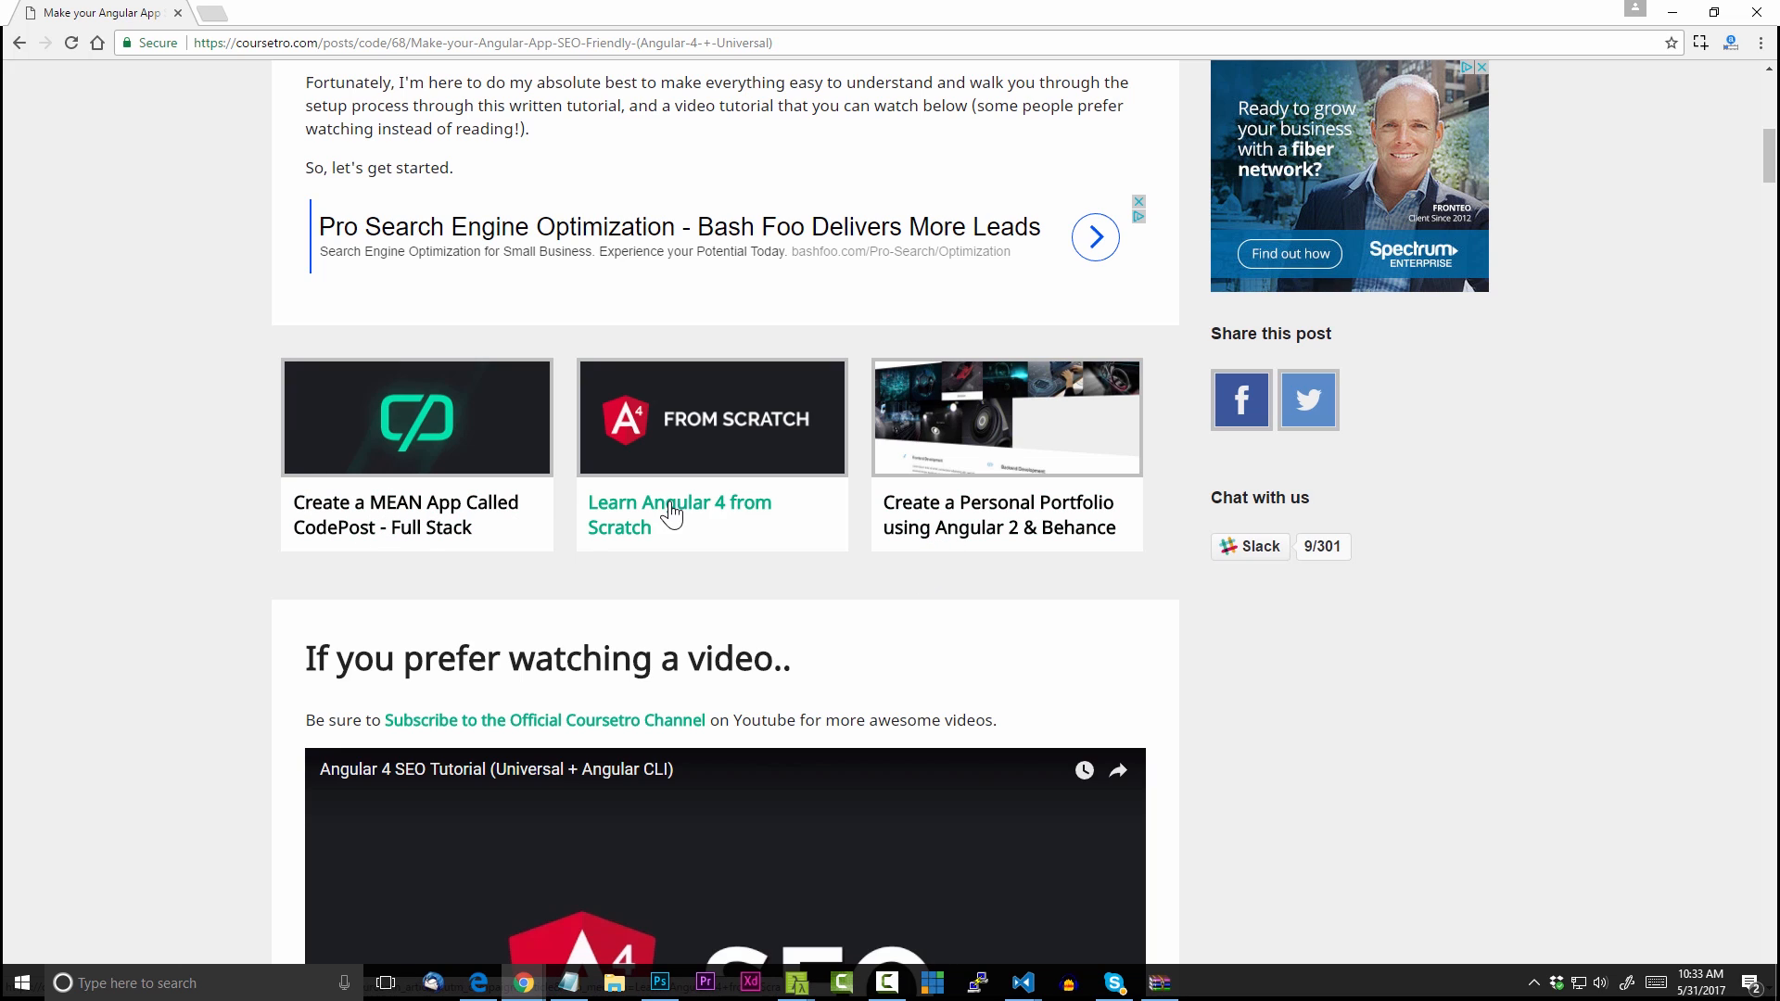
{"action": "mouse_move", "coordinate": [202, 72]}
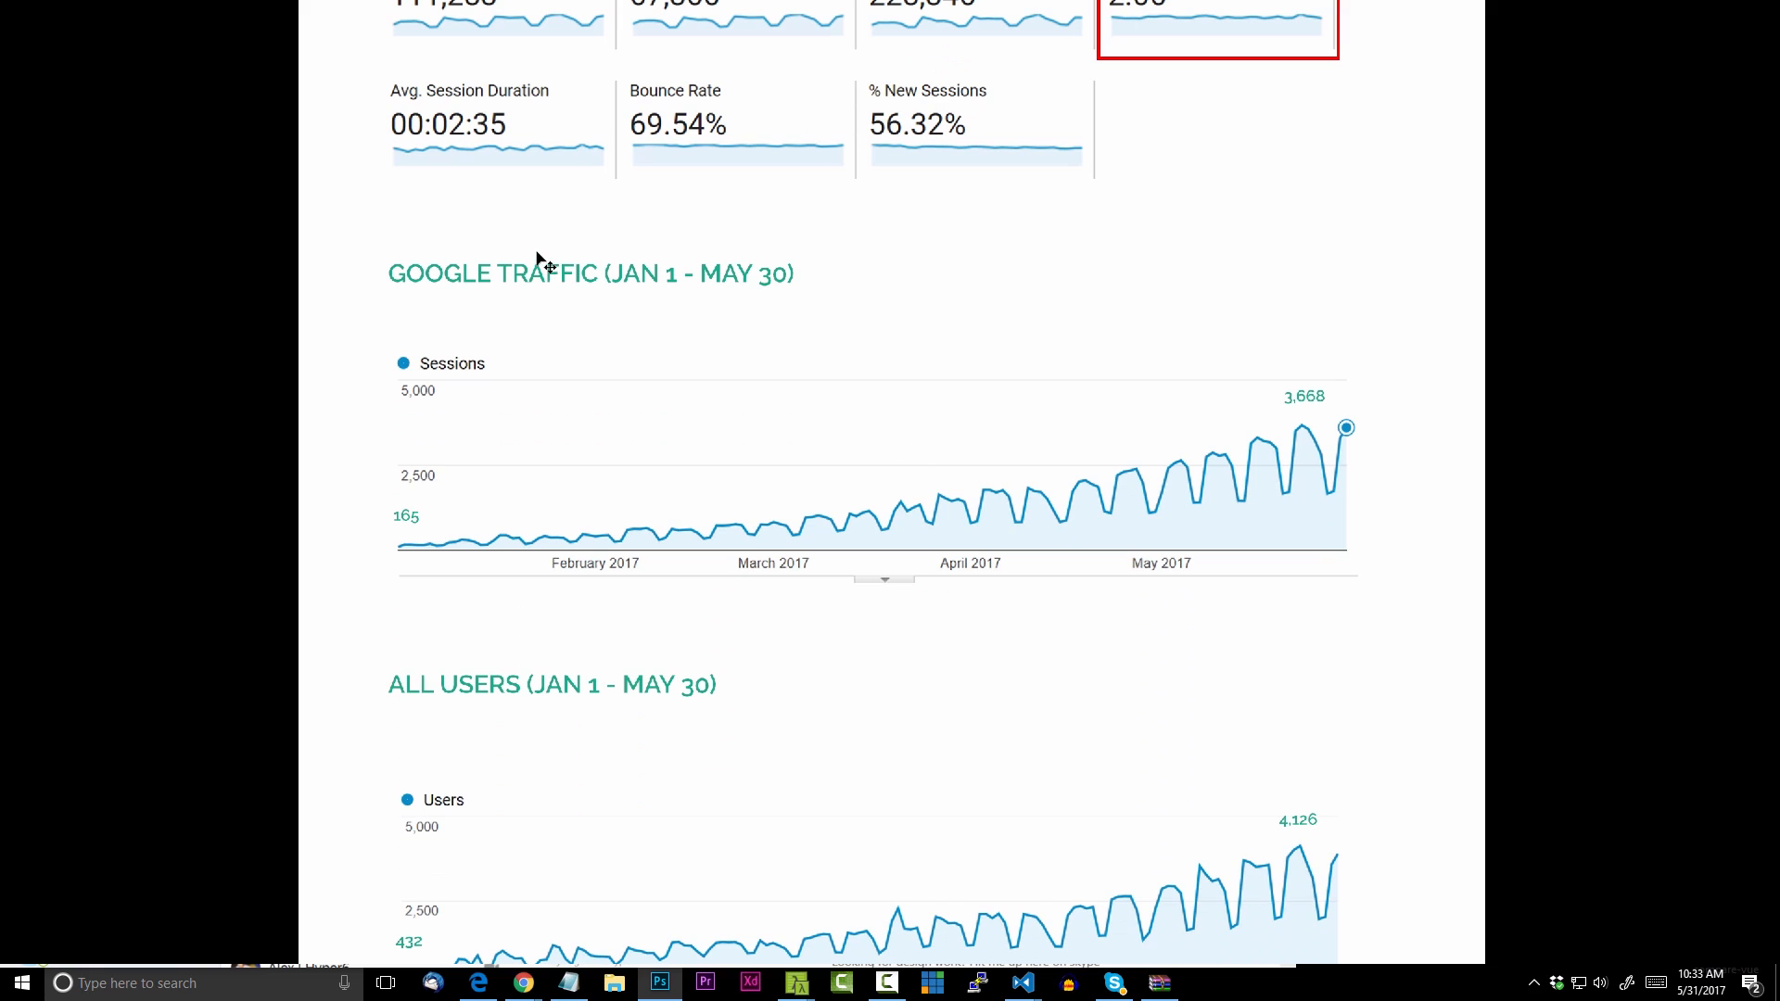
{"action": "mouse_move", "coordinate": [302, 440]}
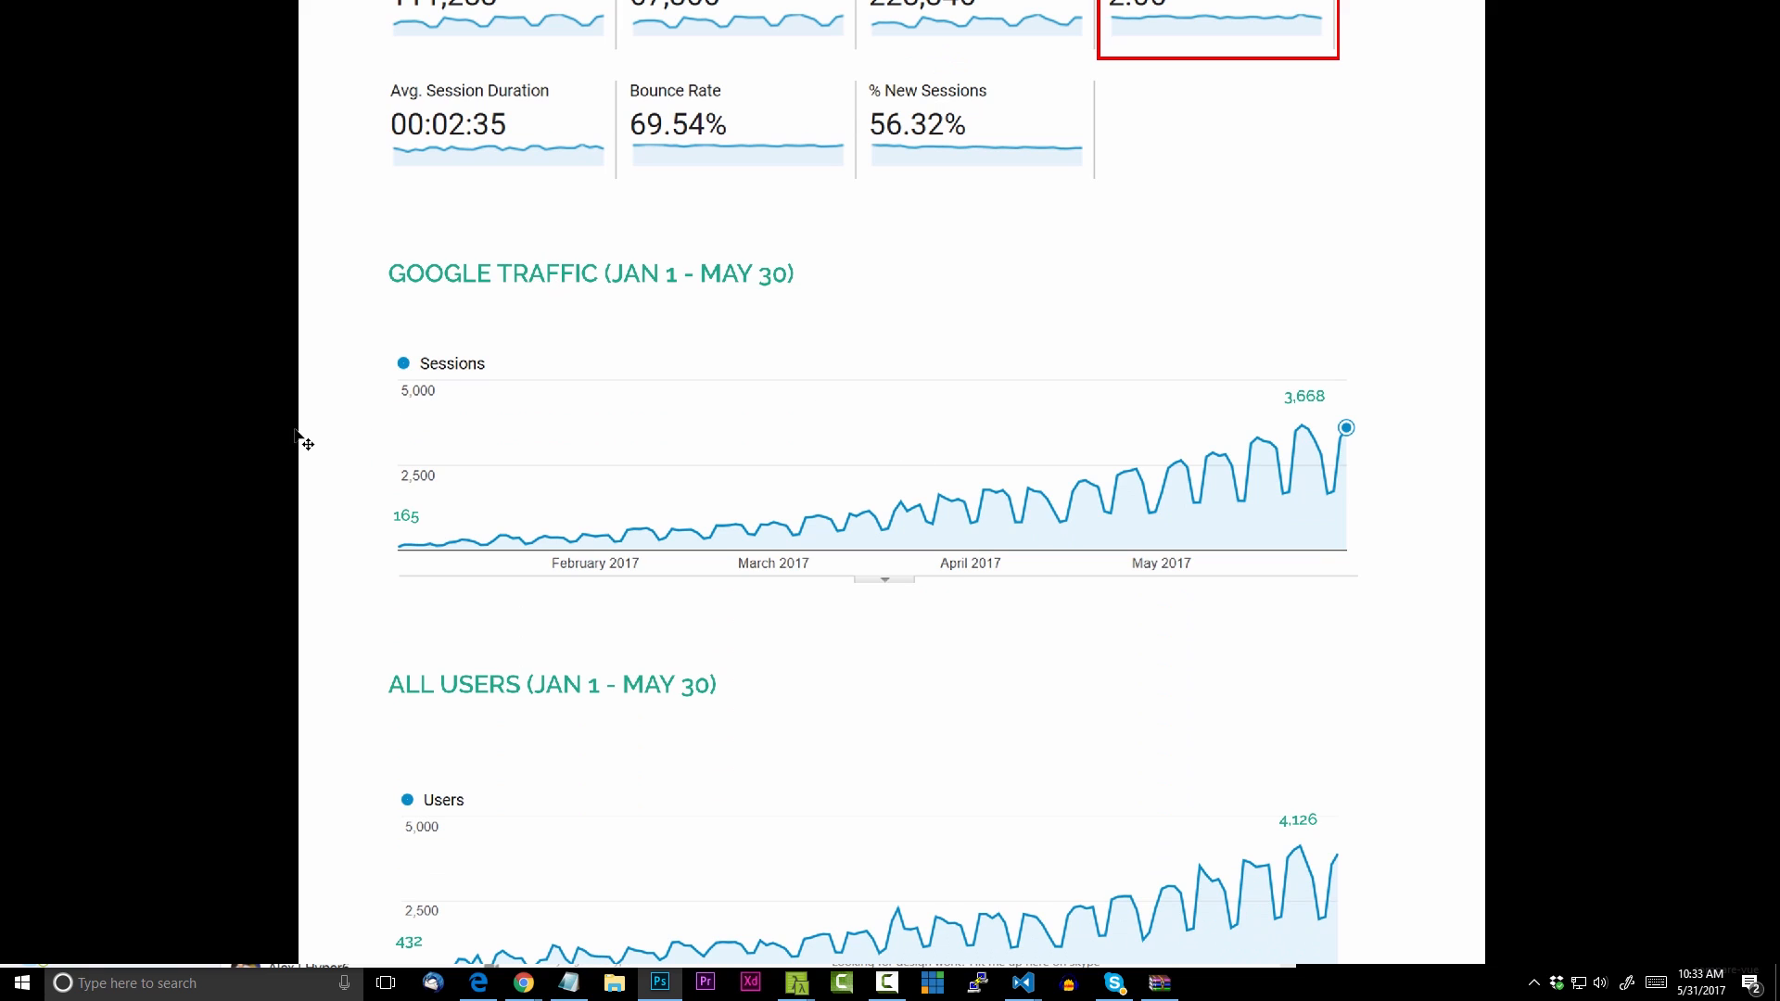
{"action": "mouse_move", "coordinate": [298, 565]}
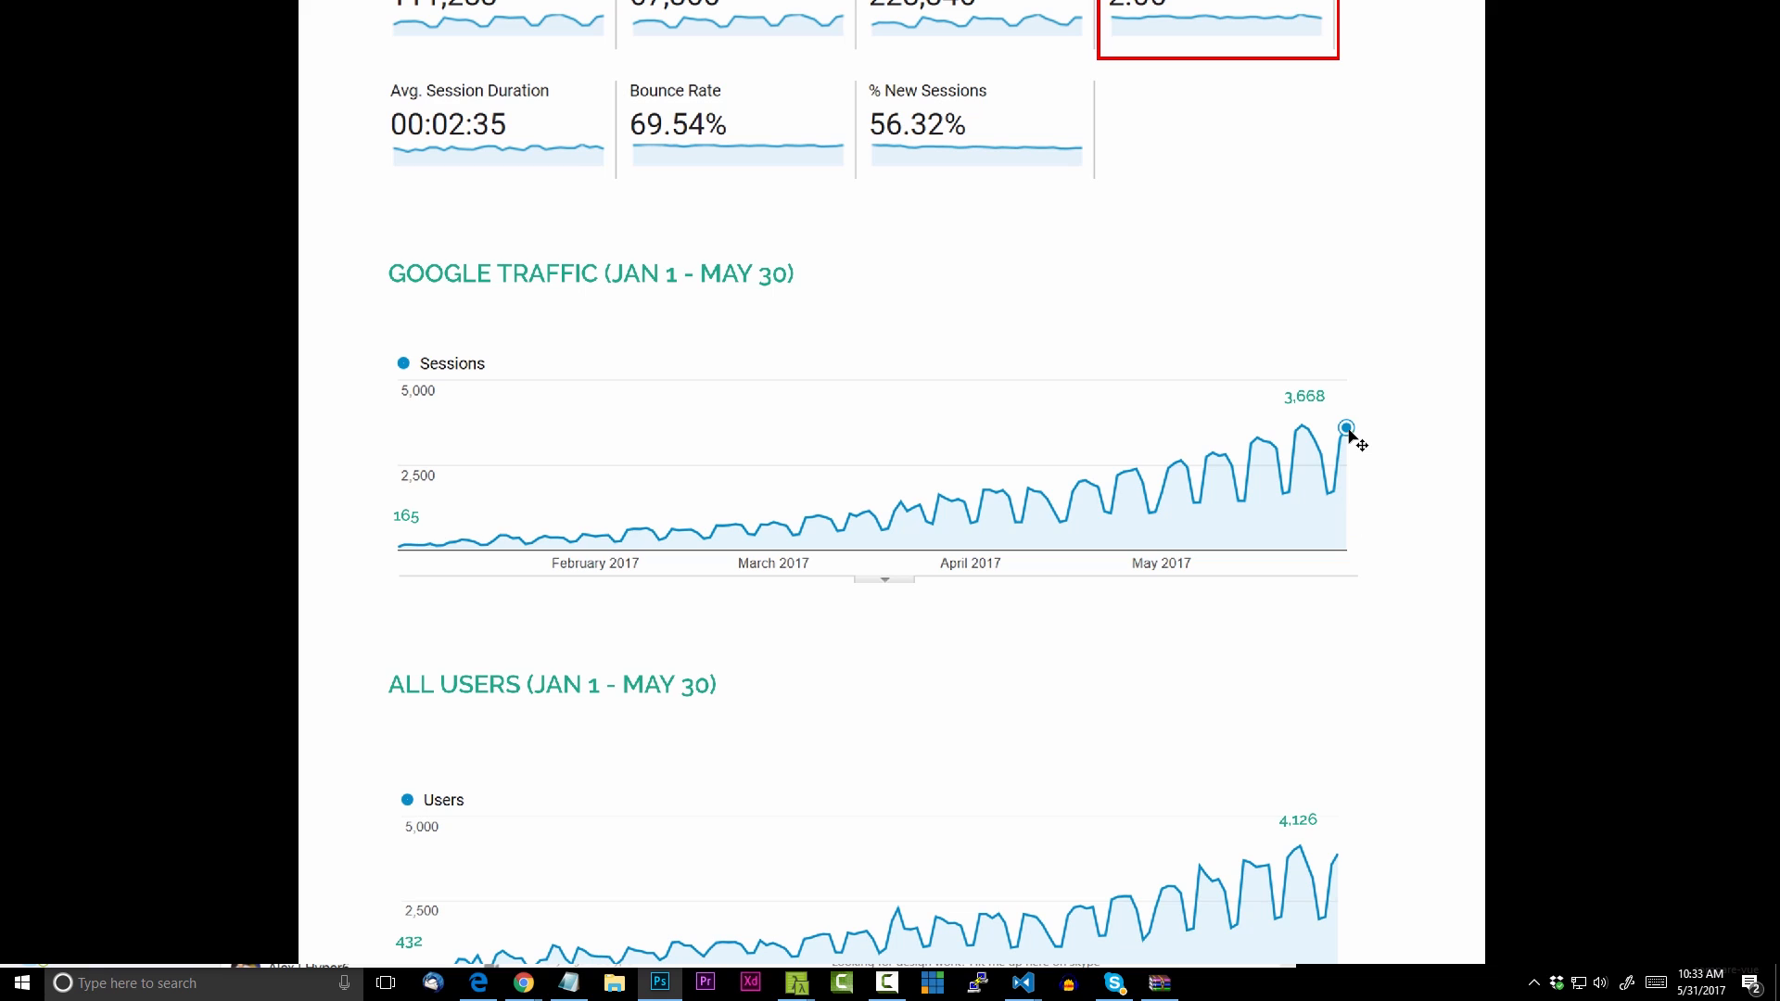
{"action": "mouse_move", "coordinate": [430, 550]}
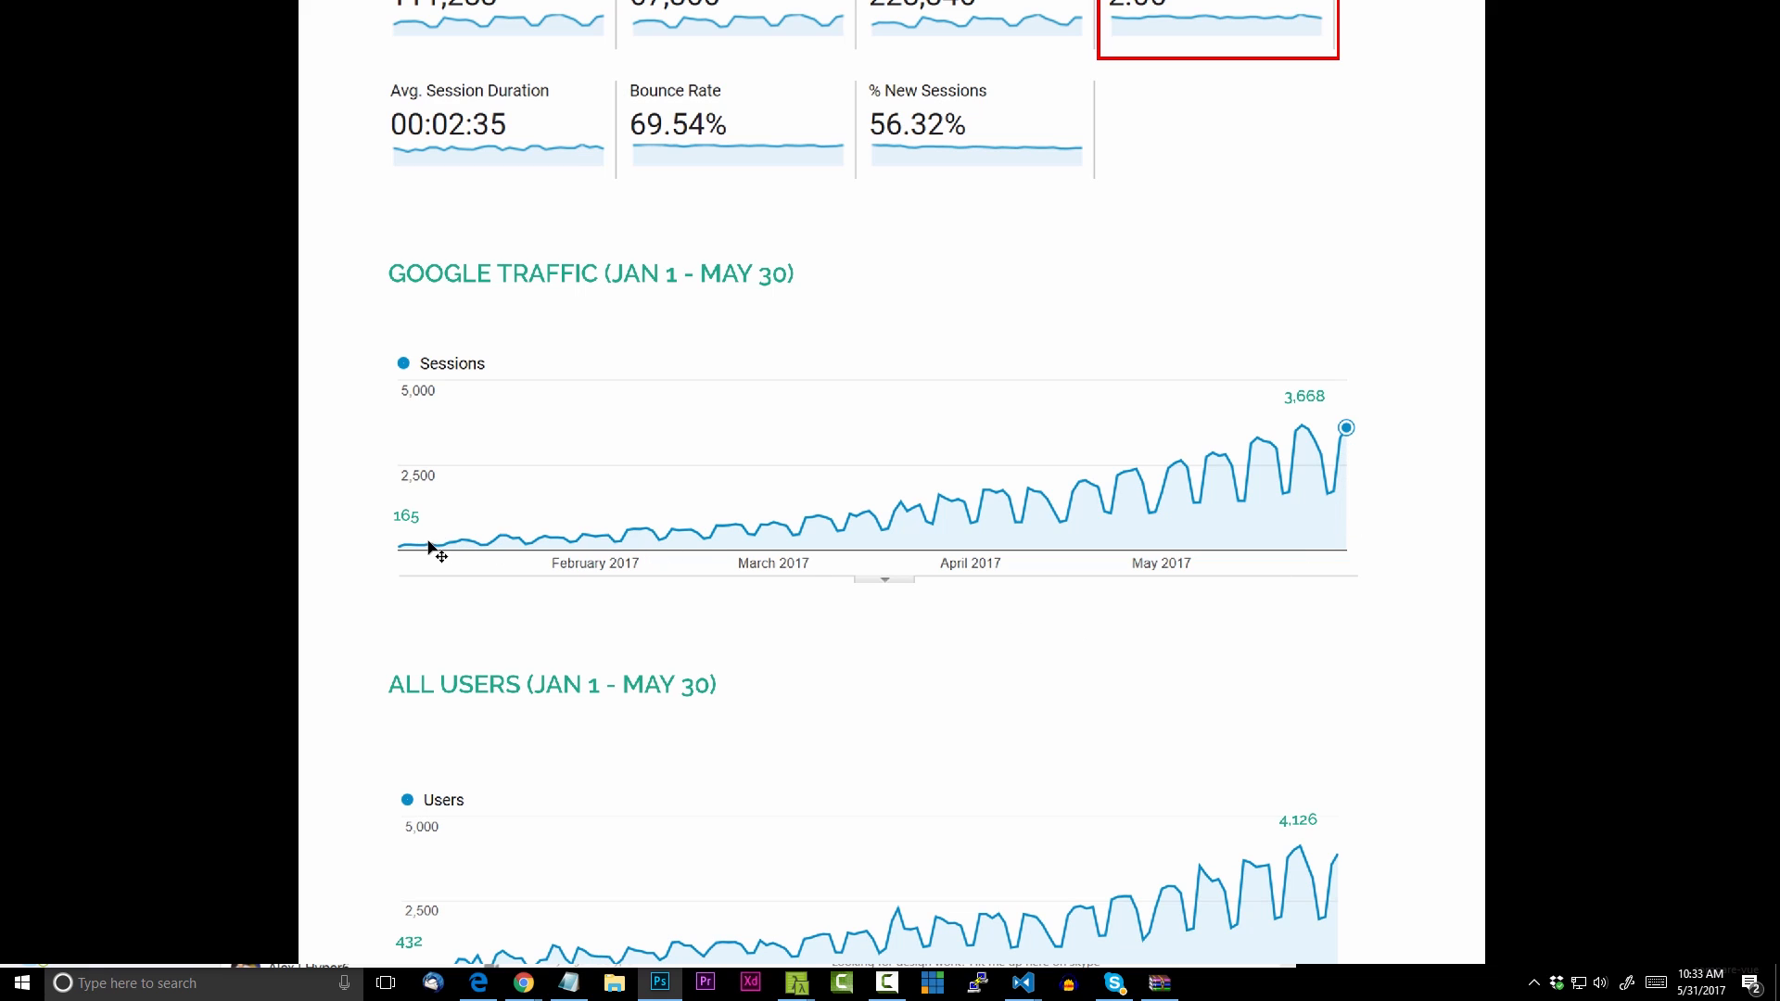
{"action": "mouse_move", "coordinate": [875, 534]}
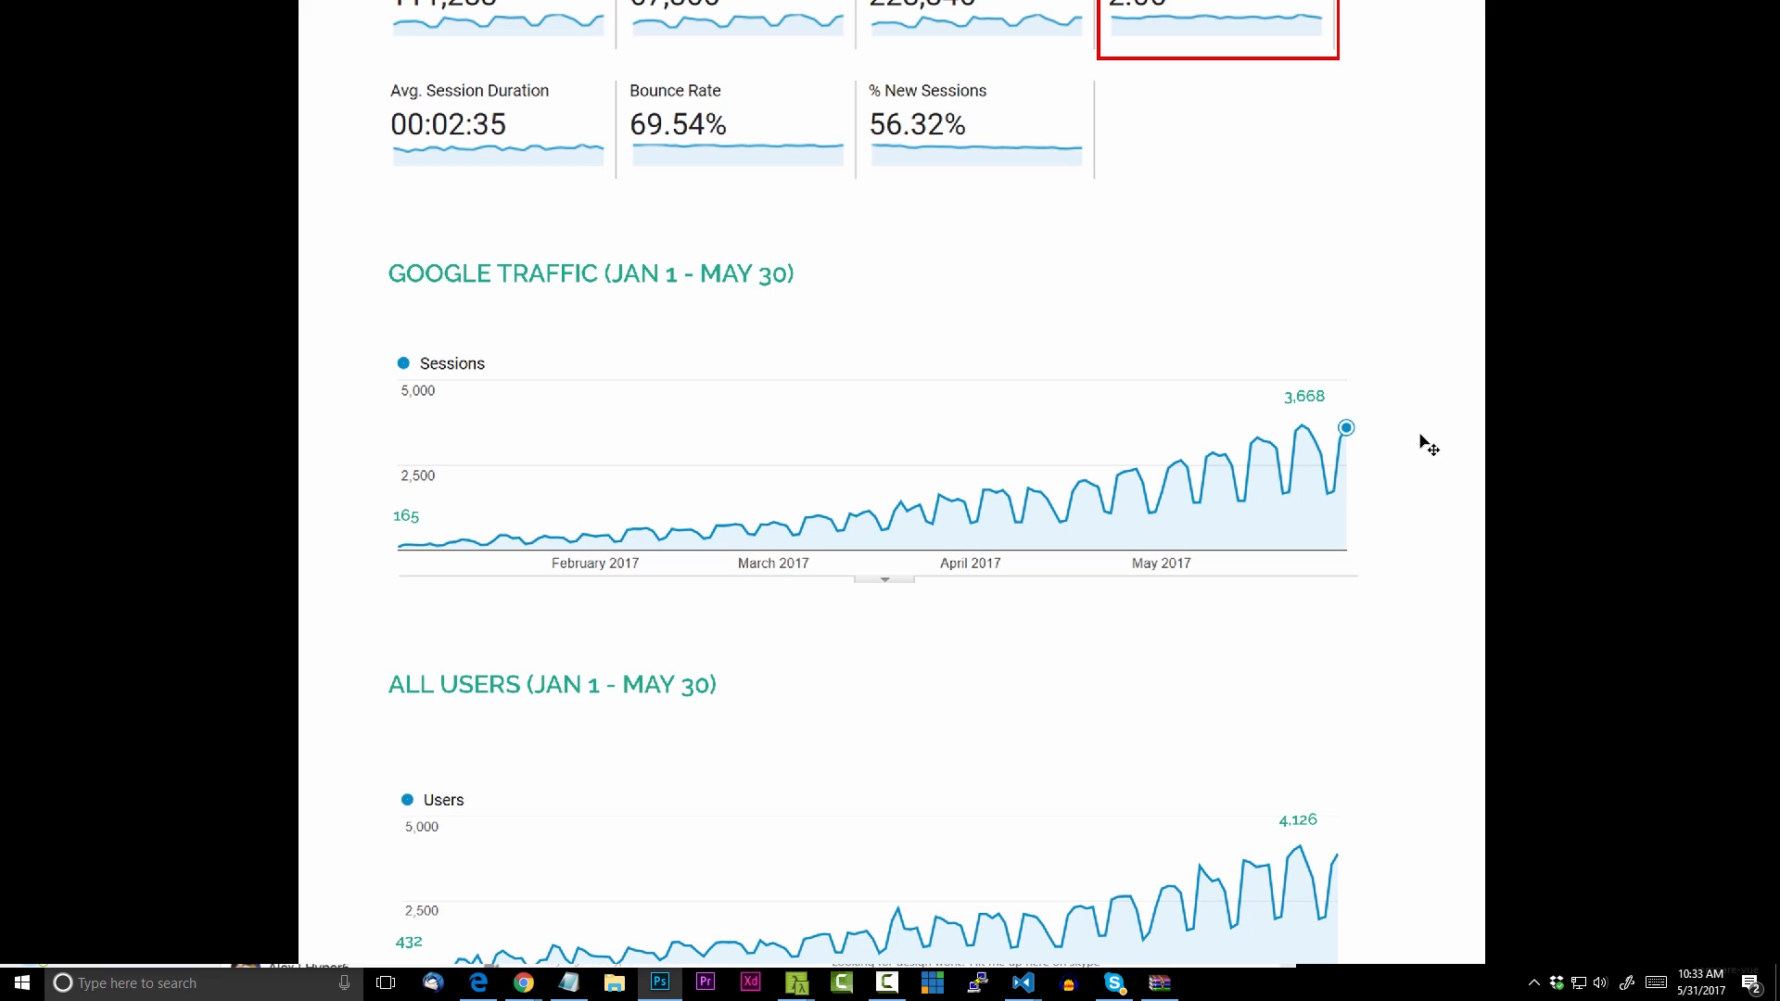
{"action": "mouse_move", "coordinate": [1723, 548]}
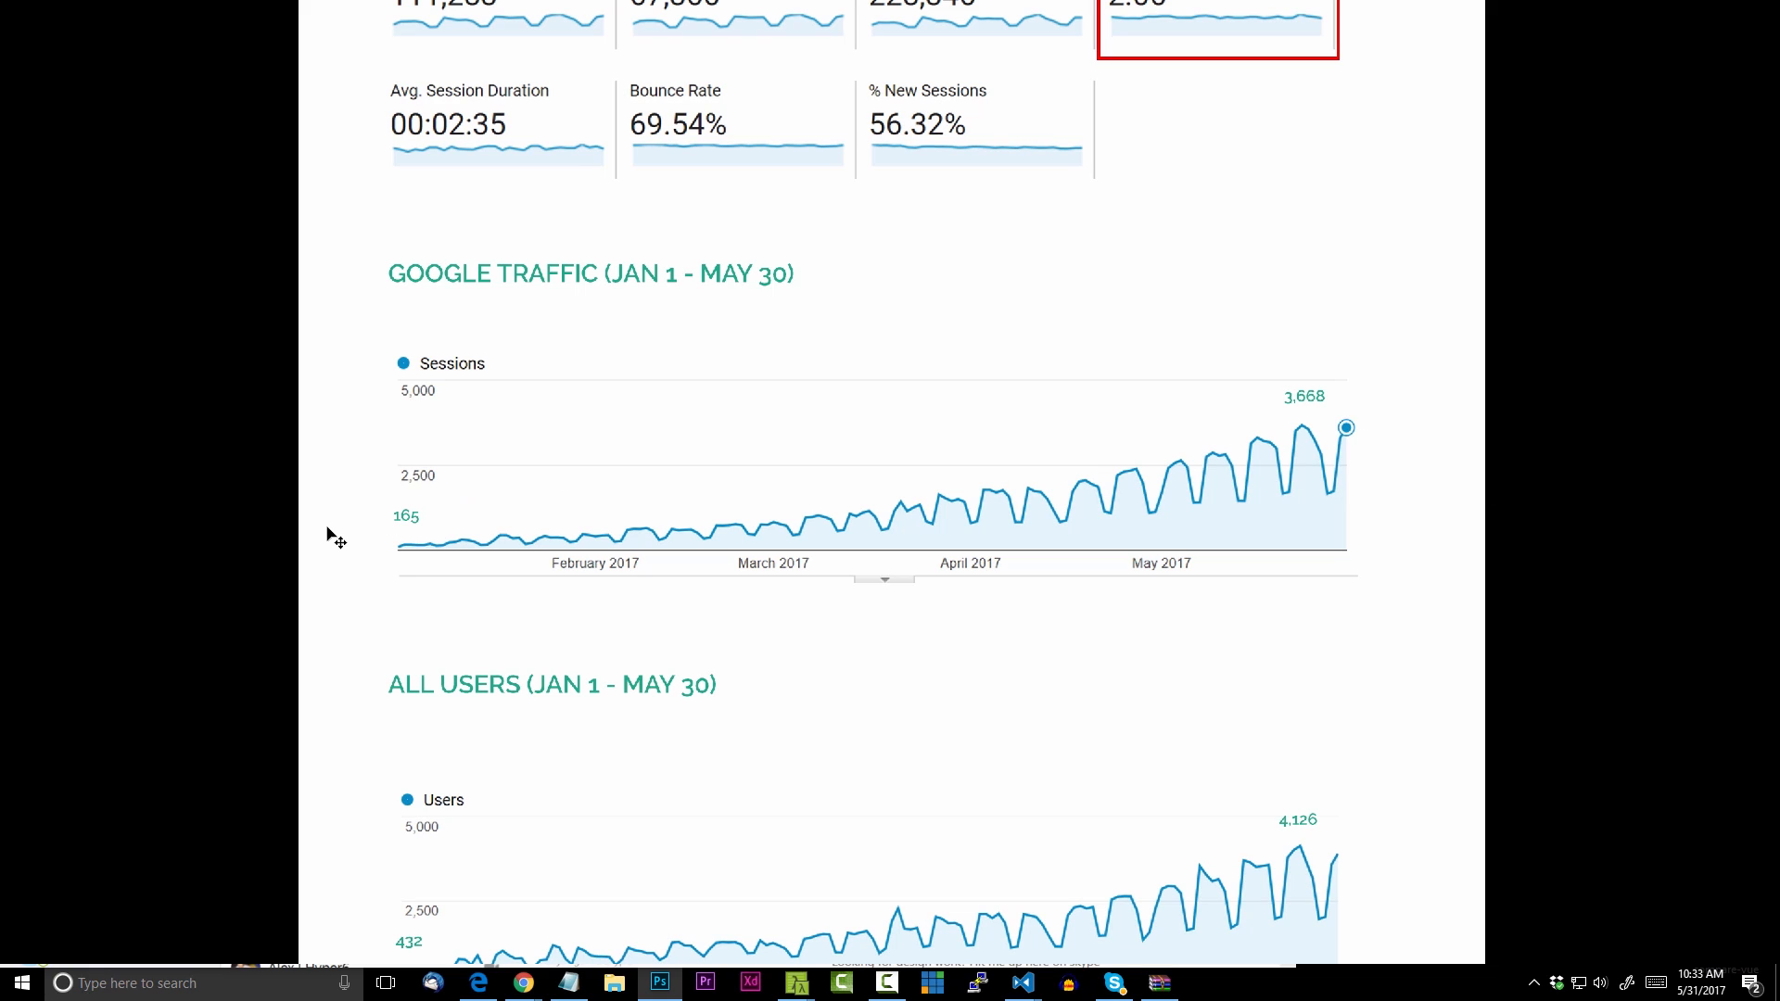
{"action": "mouse_move", "coordinate": [409, 516]}
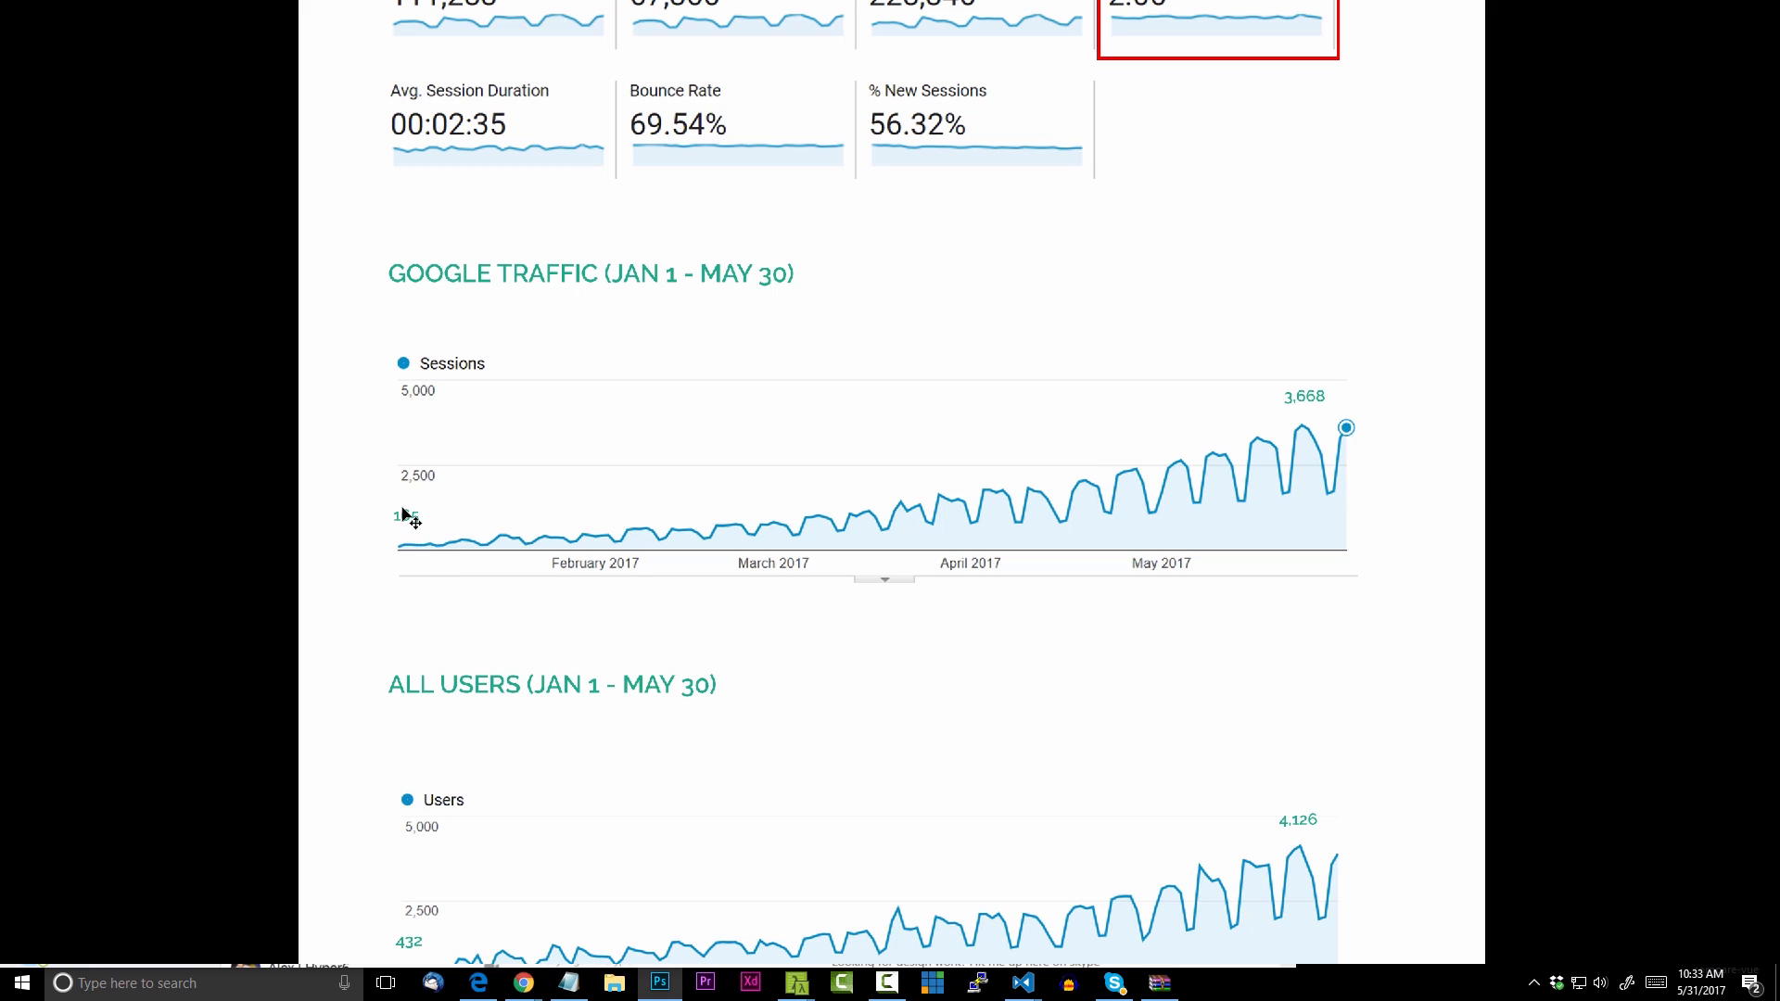
{"action": "mouse_move", "coordinate": [1319, 436]}
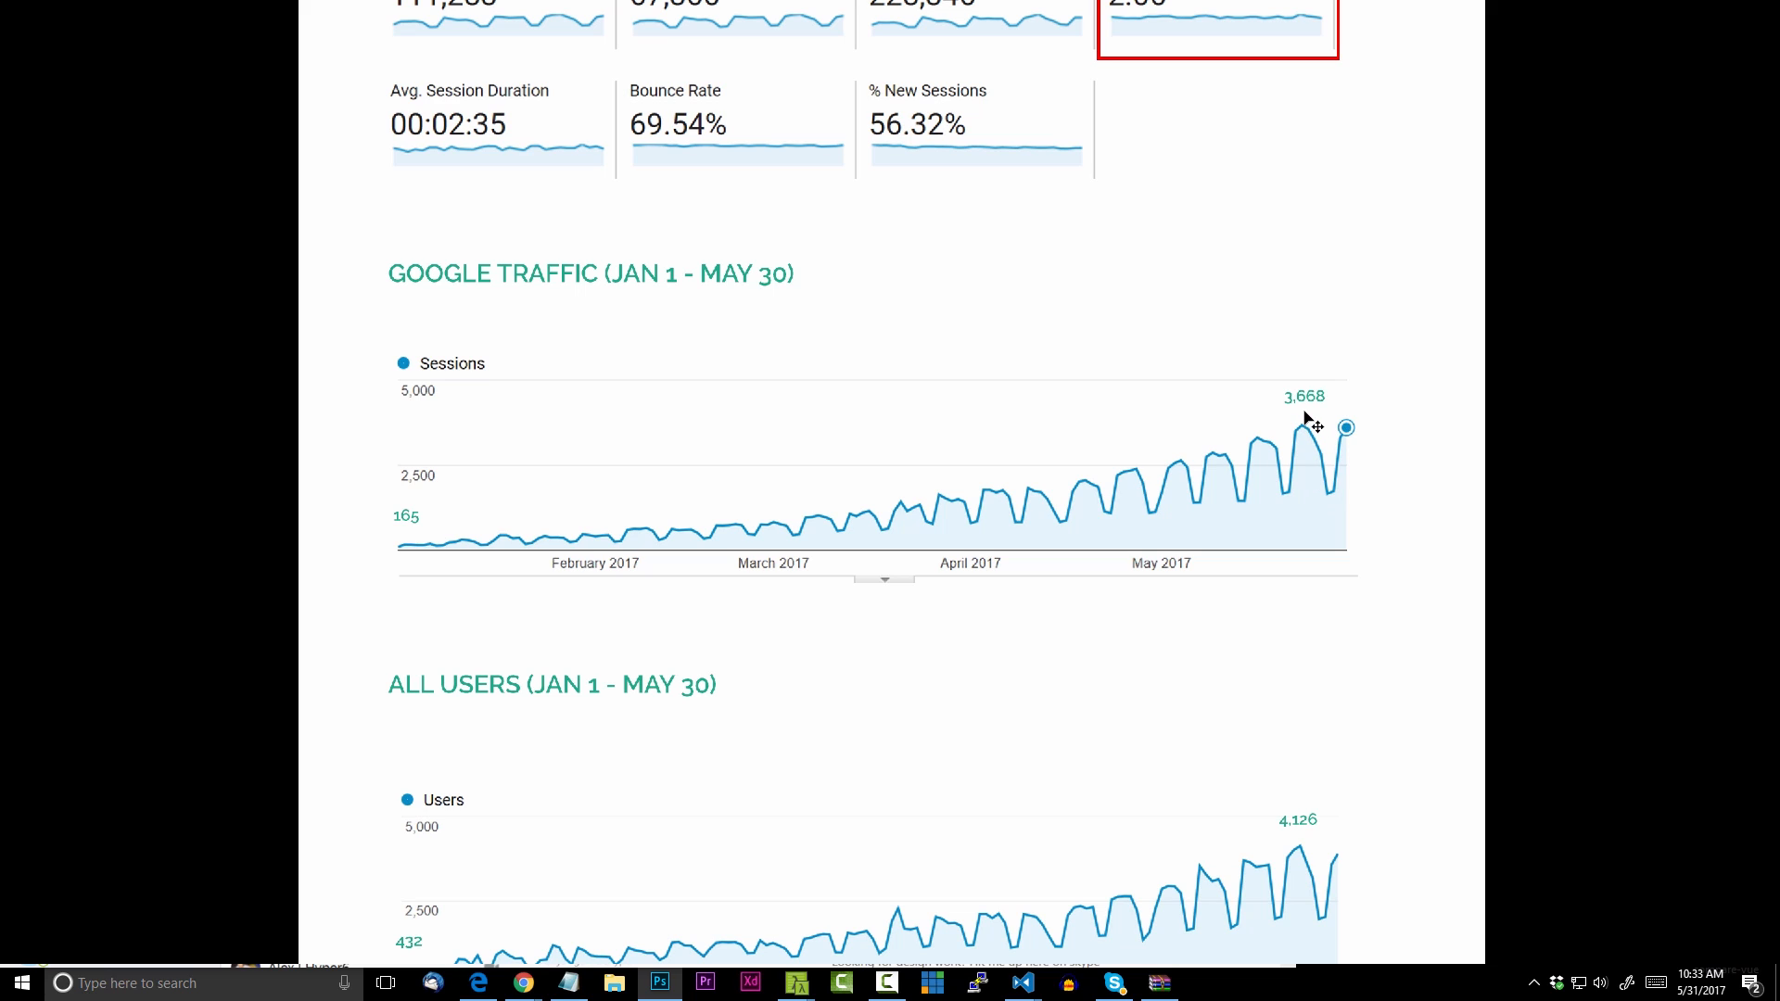
Scroll the canvas to the Sessions and All Users charts for January to May 30
{"action": "scroll", "scroll_direction": "down", "scroll_amount": 3}
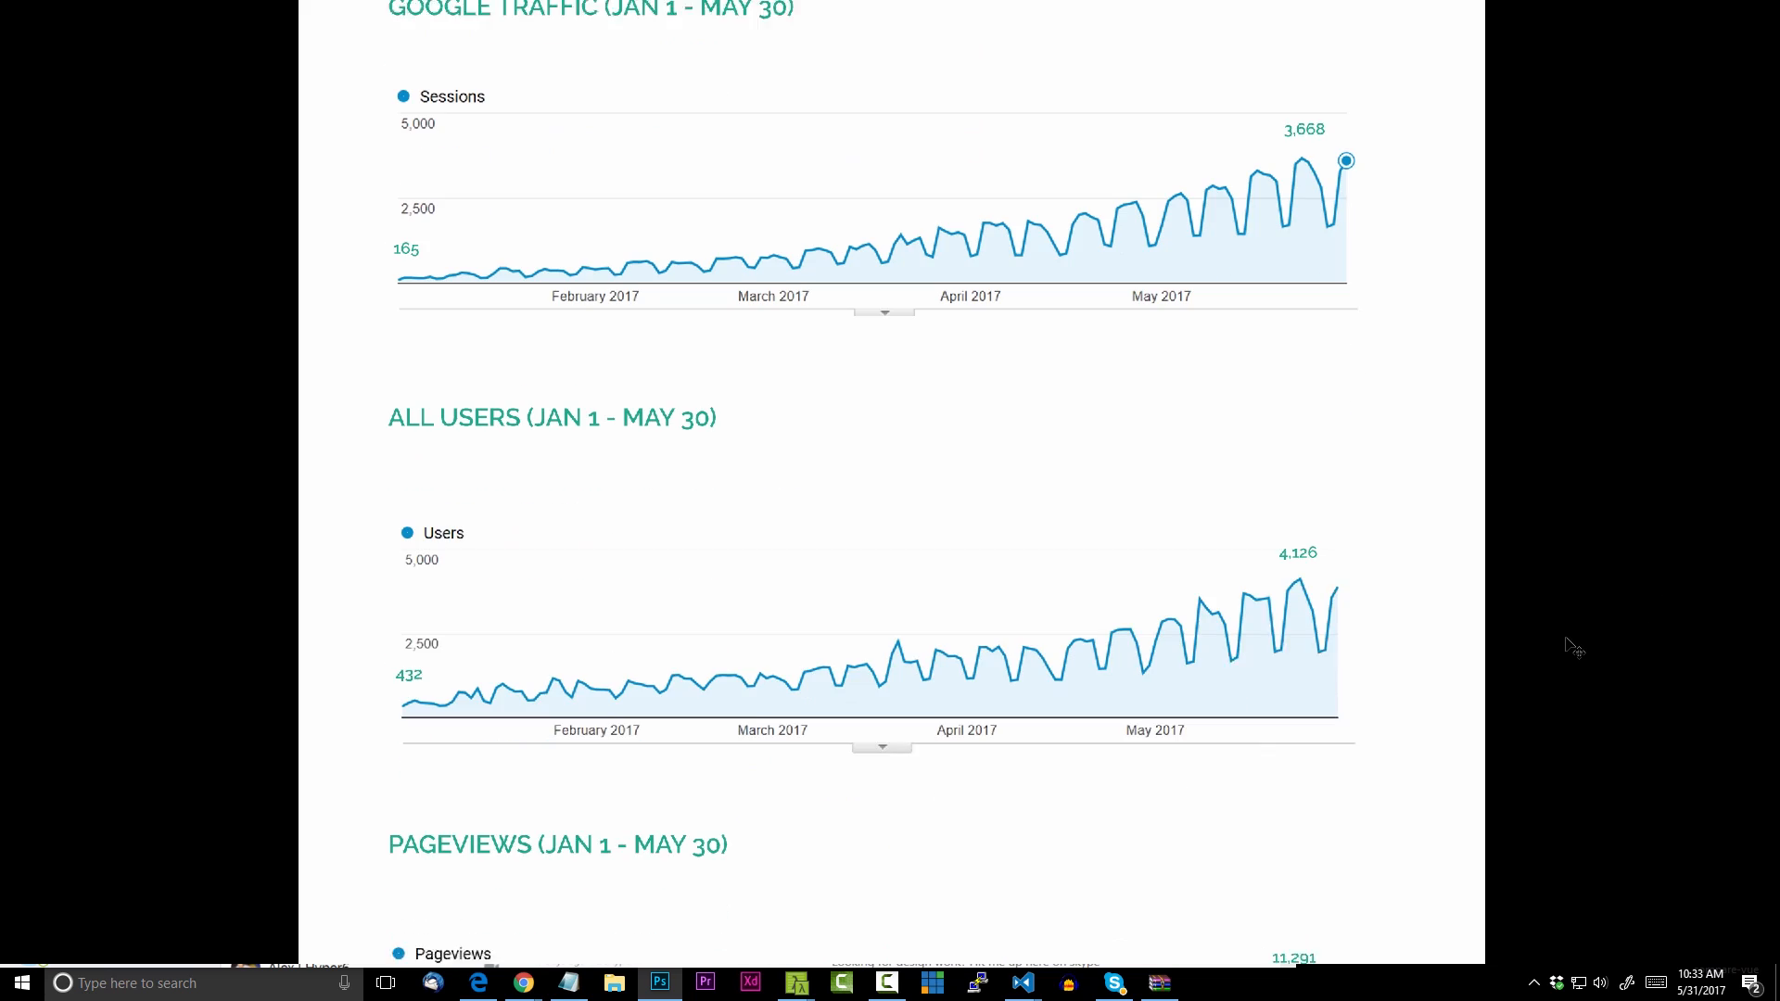
{"action": "scroll", "scroll_direction": "down", "scroll_amount": 3}
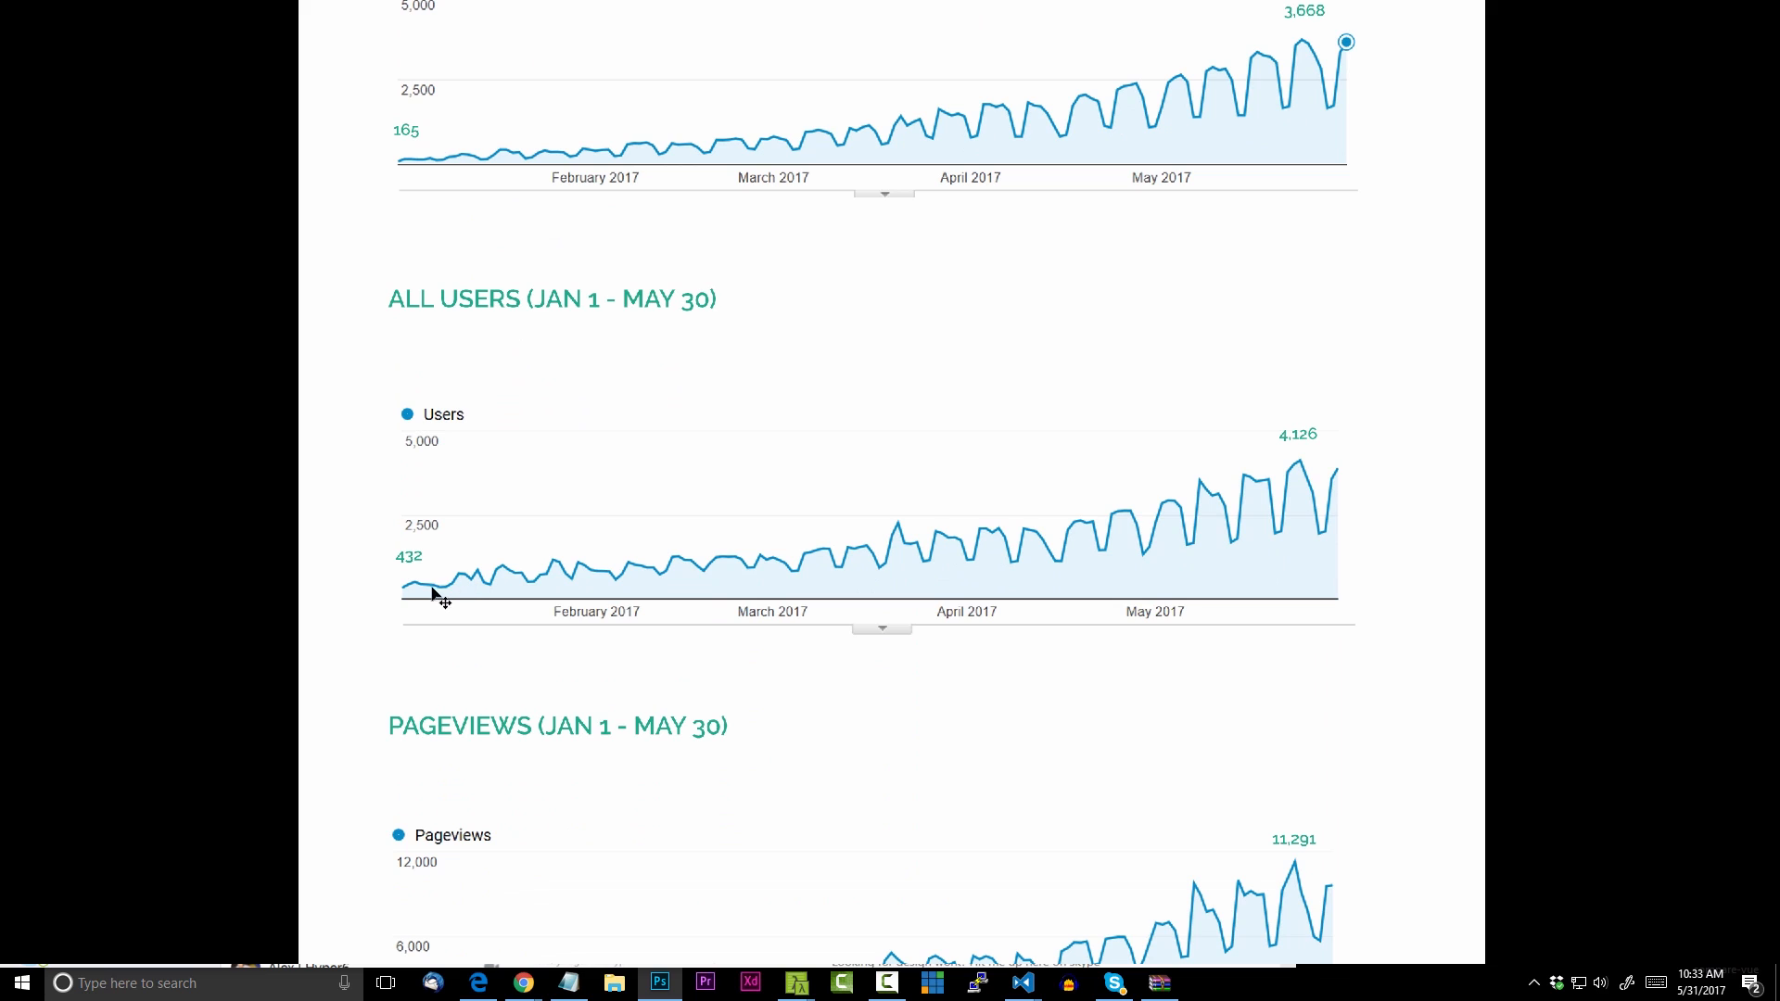
{"action": "scroll", "scroll_direction": "down", "scroll_amount": 3}
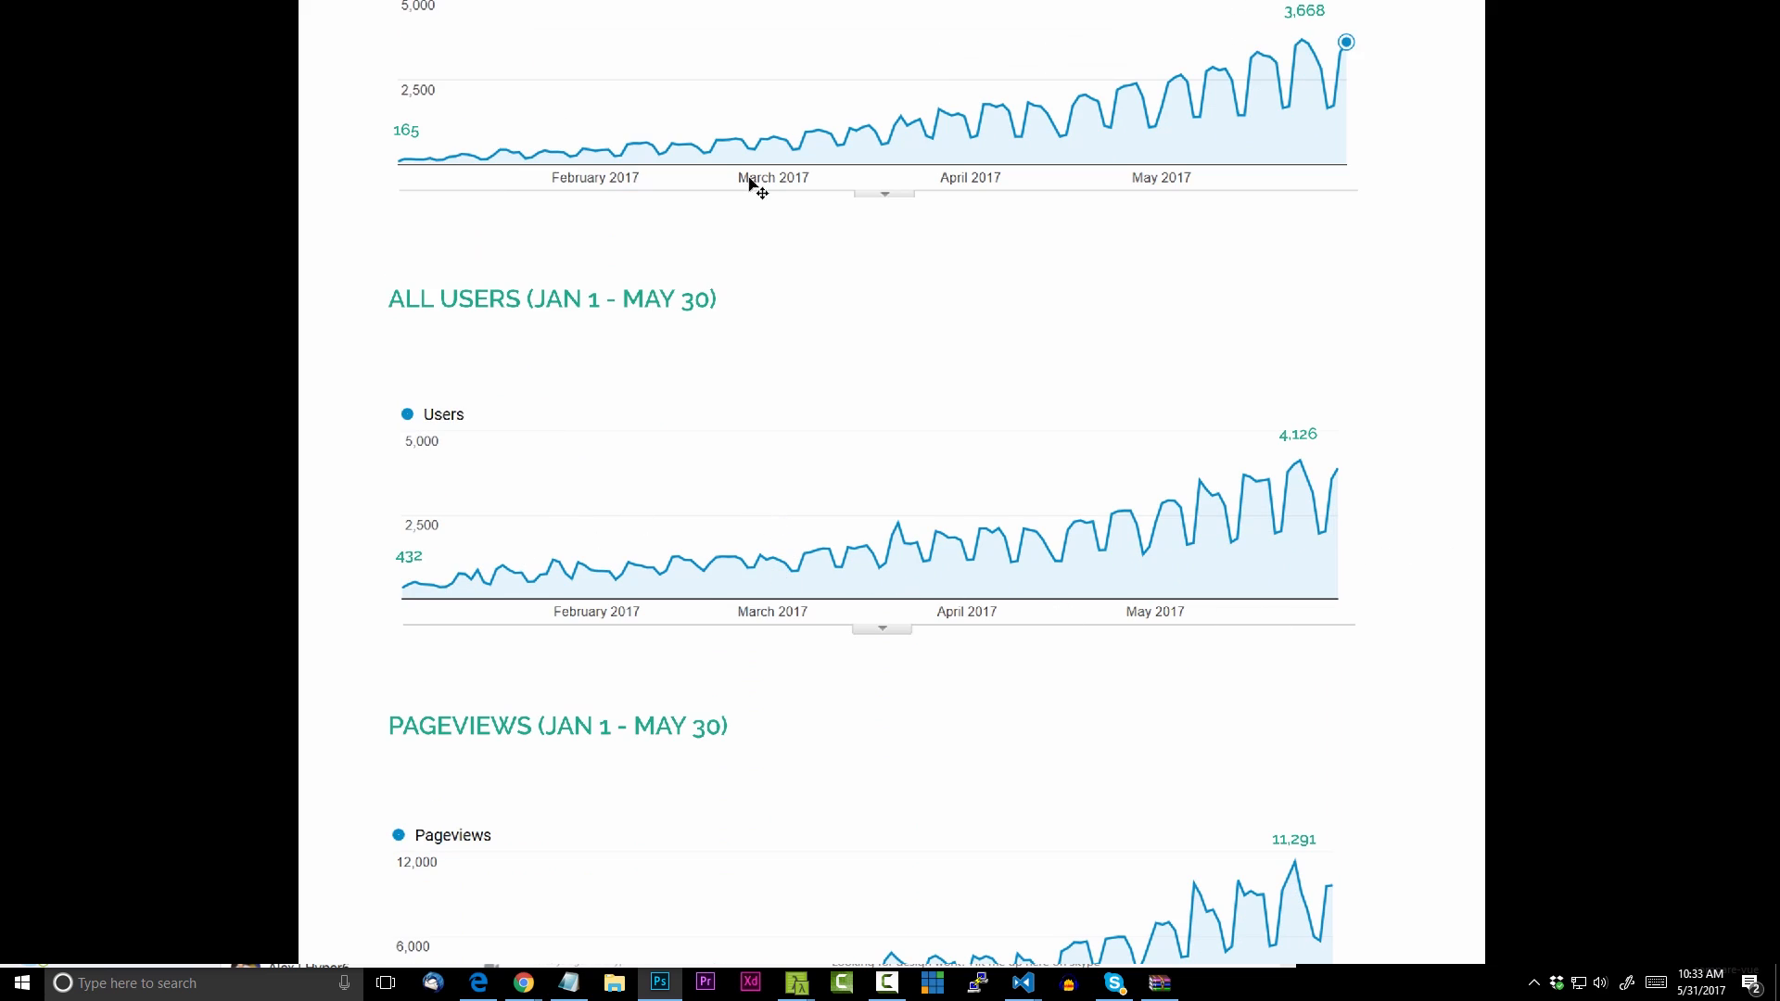
{"action": "mouse_move", "coordinate": [1323, 45]}
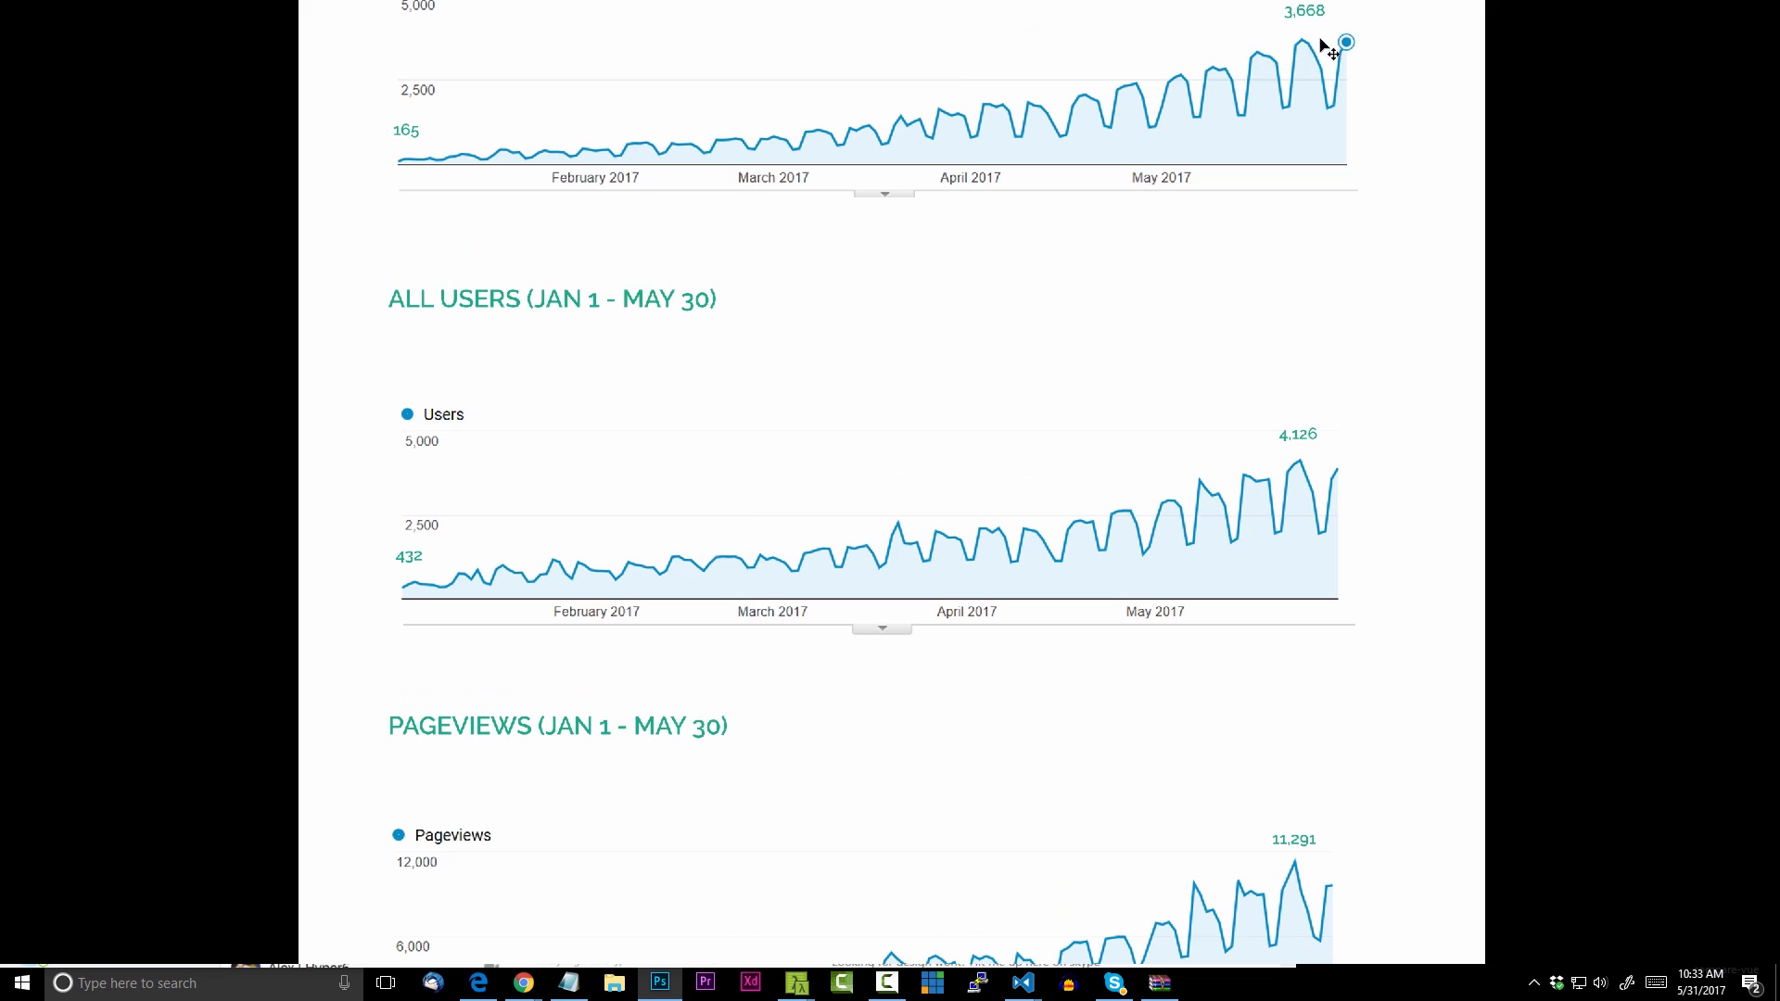
{"action": "mouse_move", "coordinate": [1283, 494]}
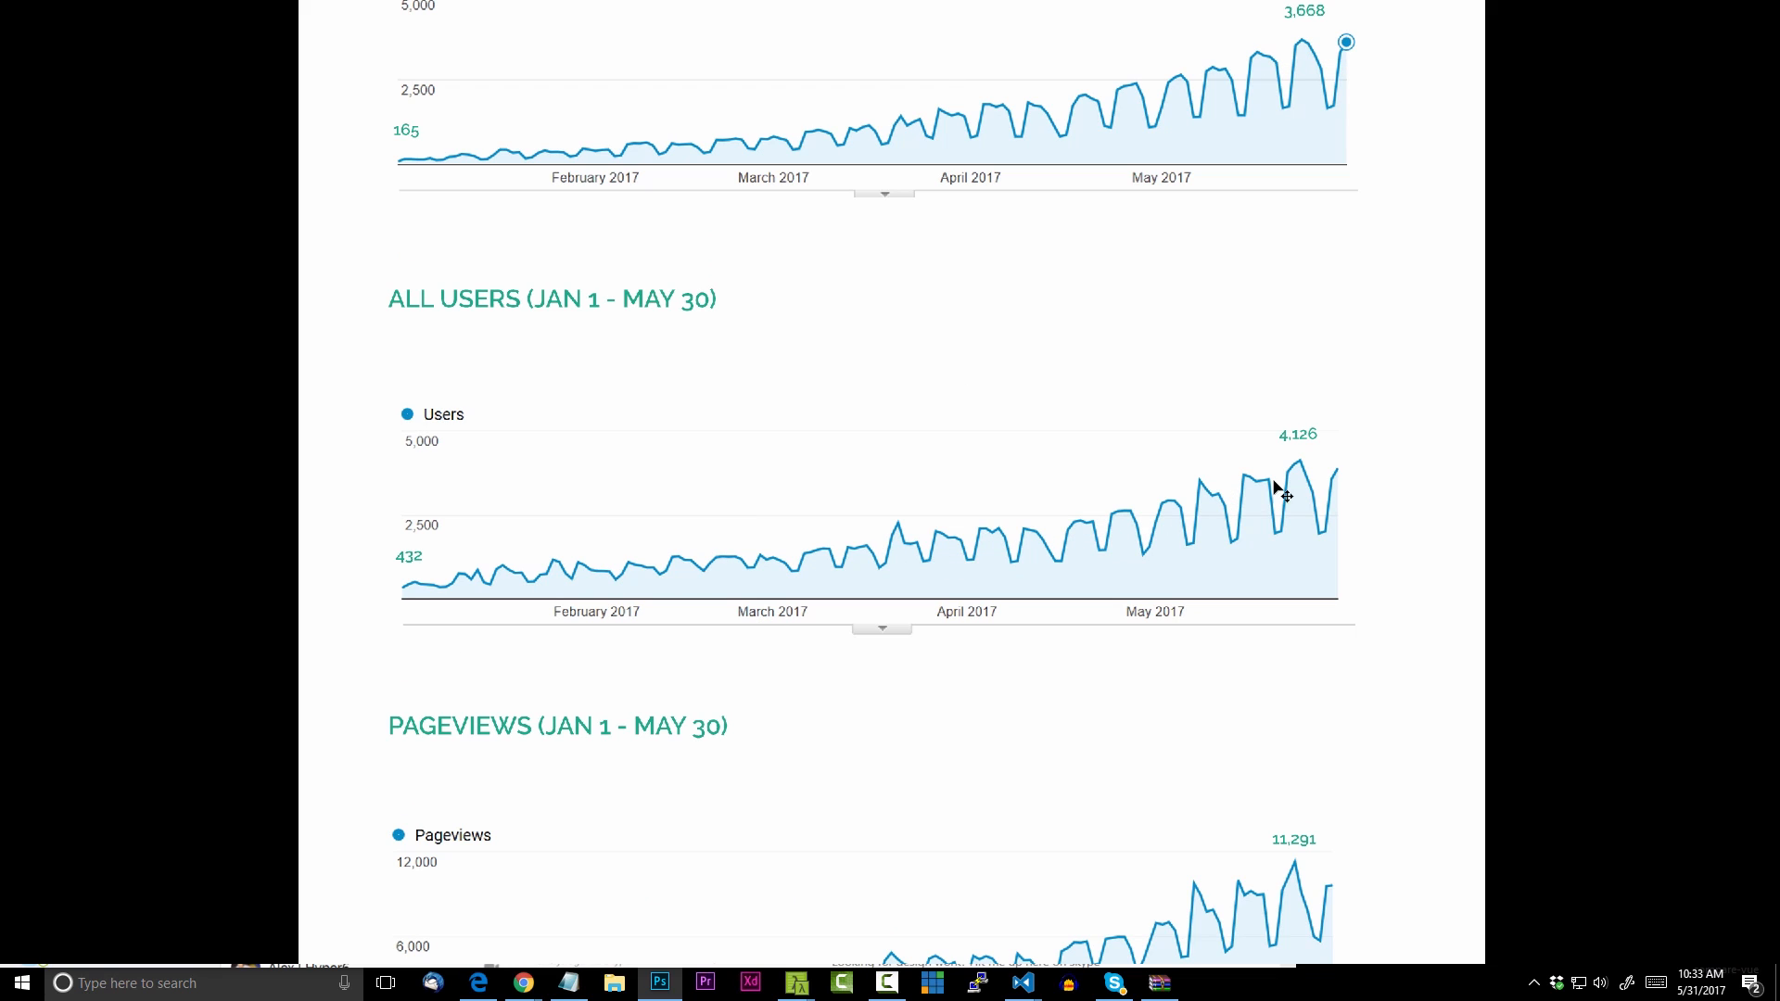
{"action": "scroll", "scroll_direction": "down", "scroll_amount": 3}
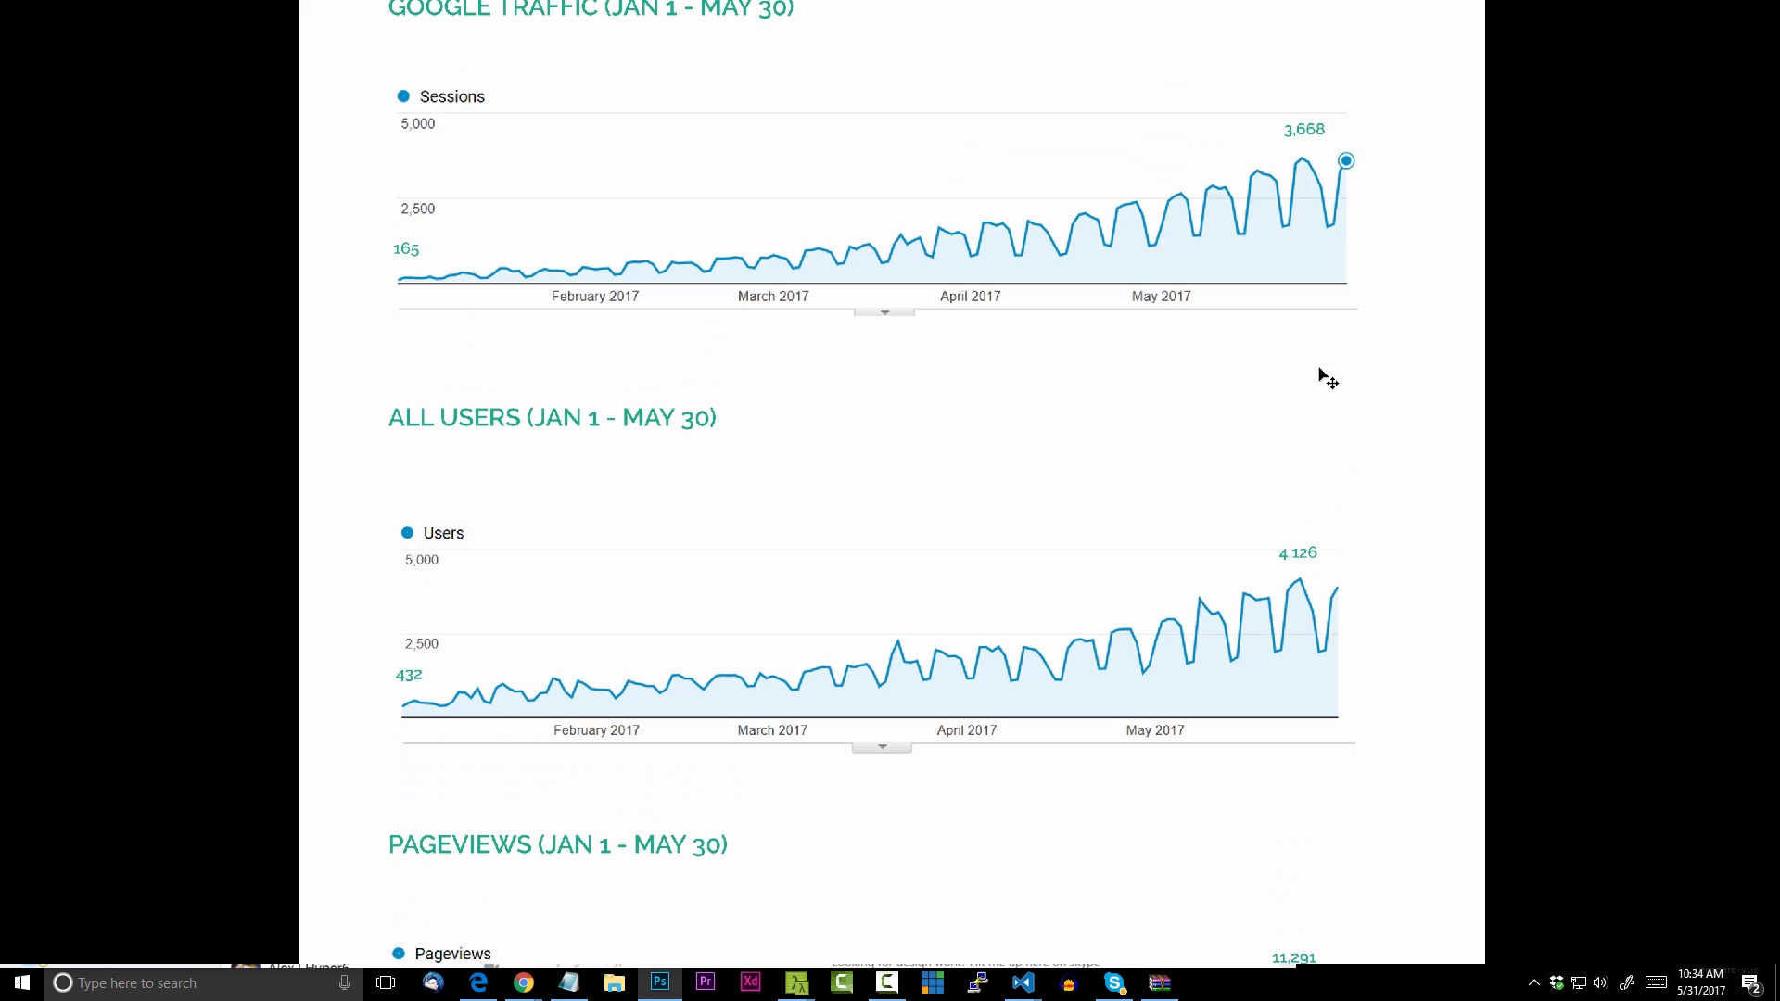
{"action": "mouse_move", "coordinate": [1294, 138]}
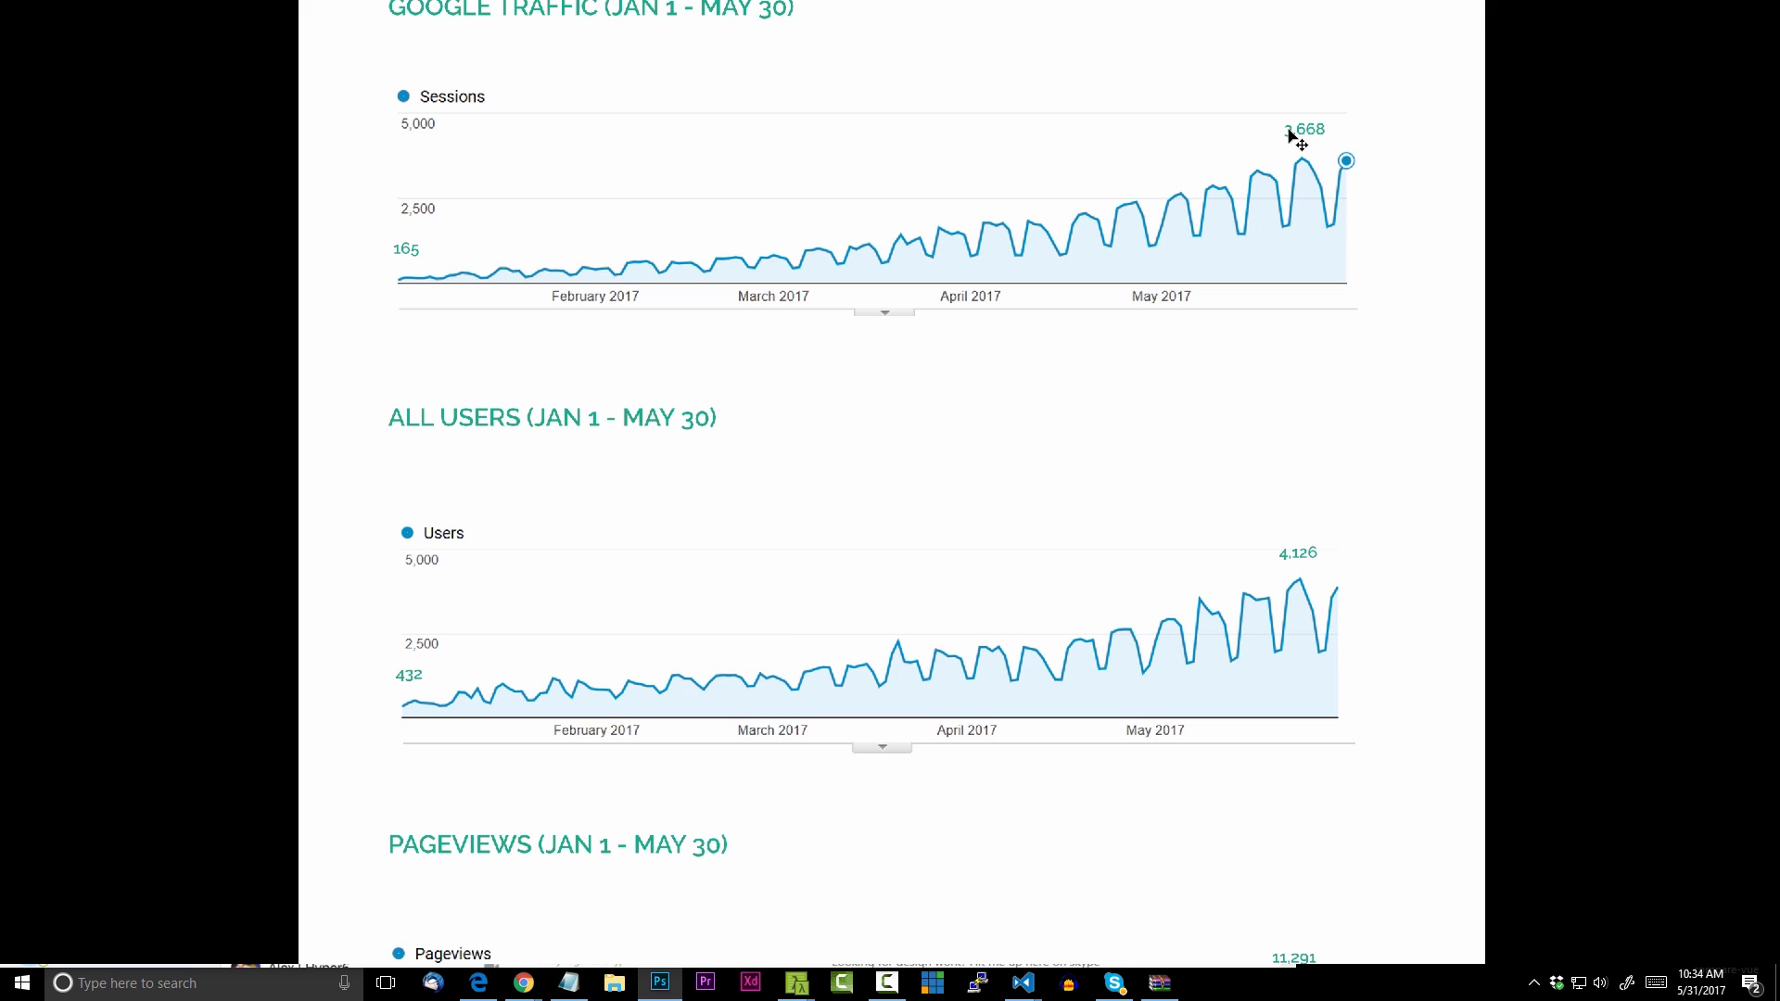
{"action": "scroll", "scroll_direction": "down", "scroll_amount": 3}
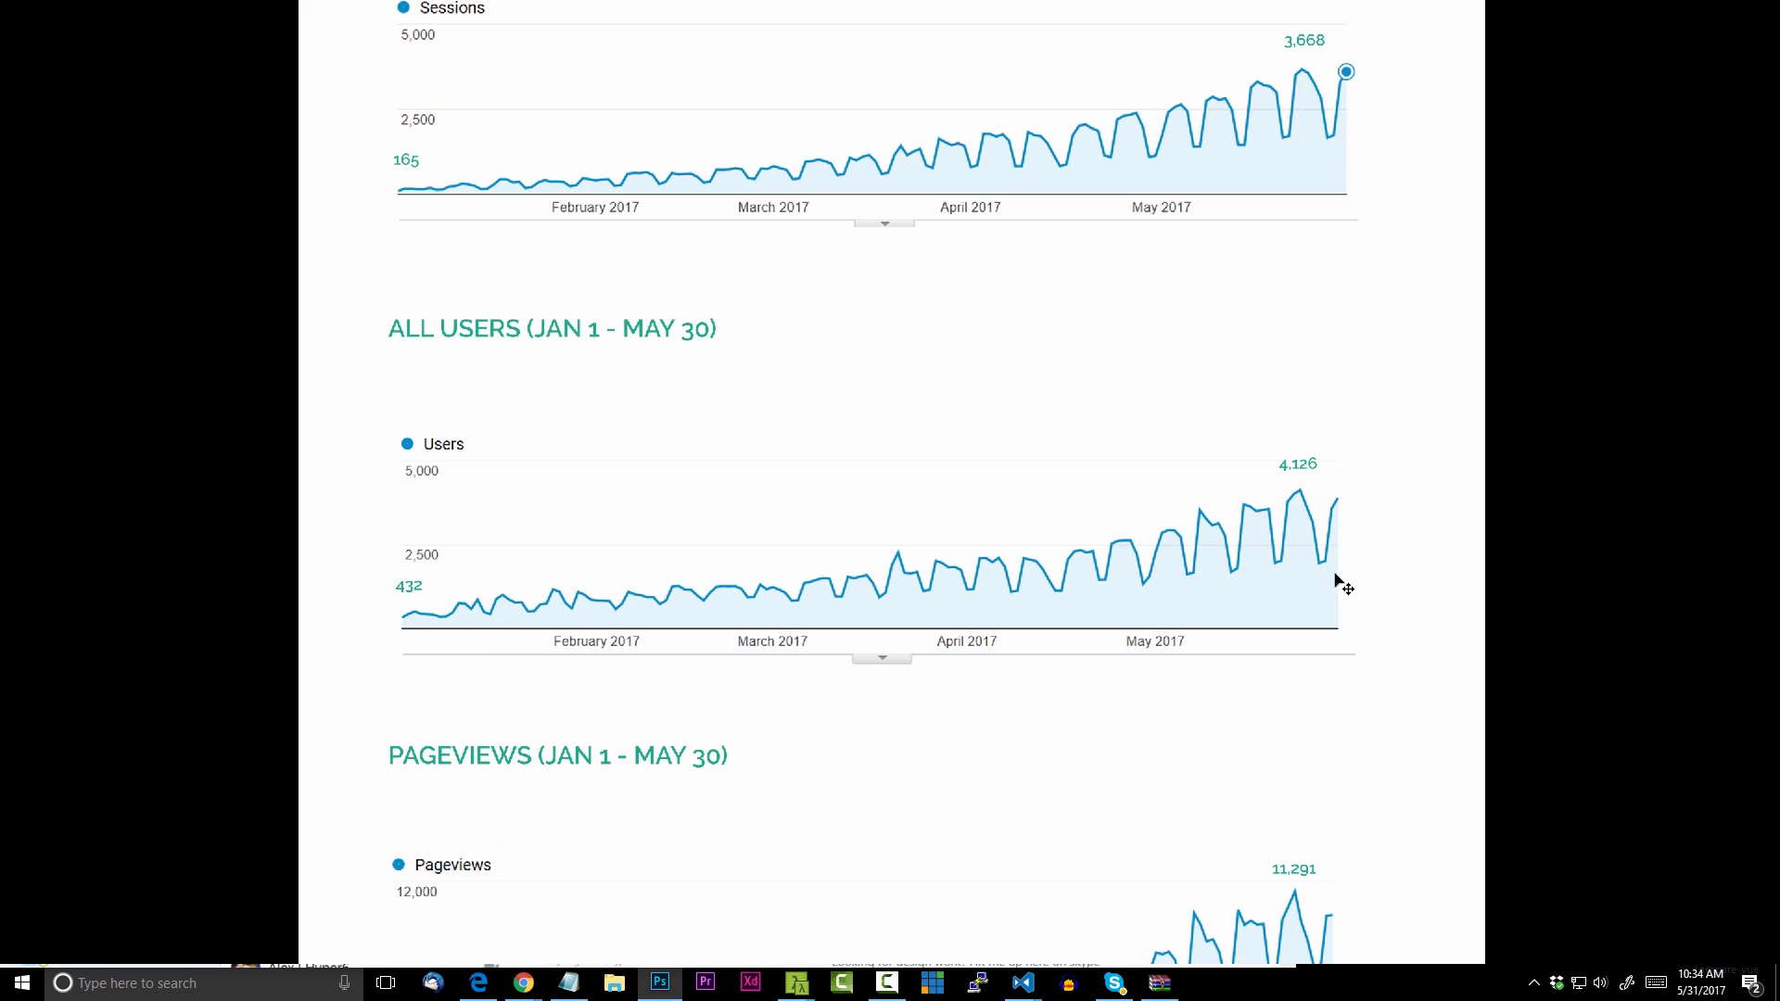
{"action": "mouse_move", "coordinate": [1320, 482]}
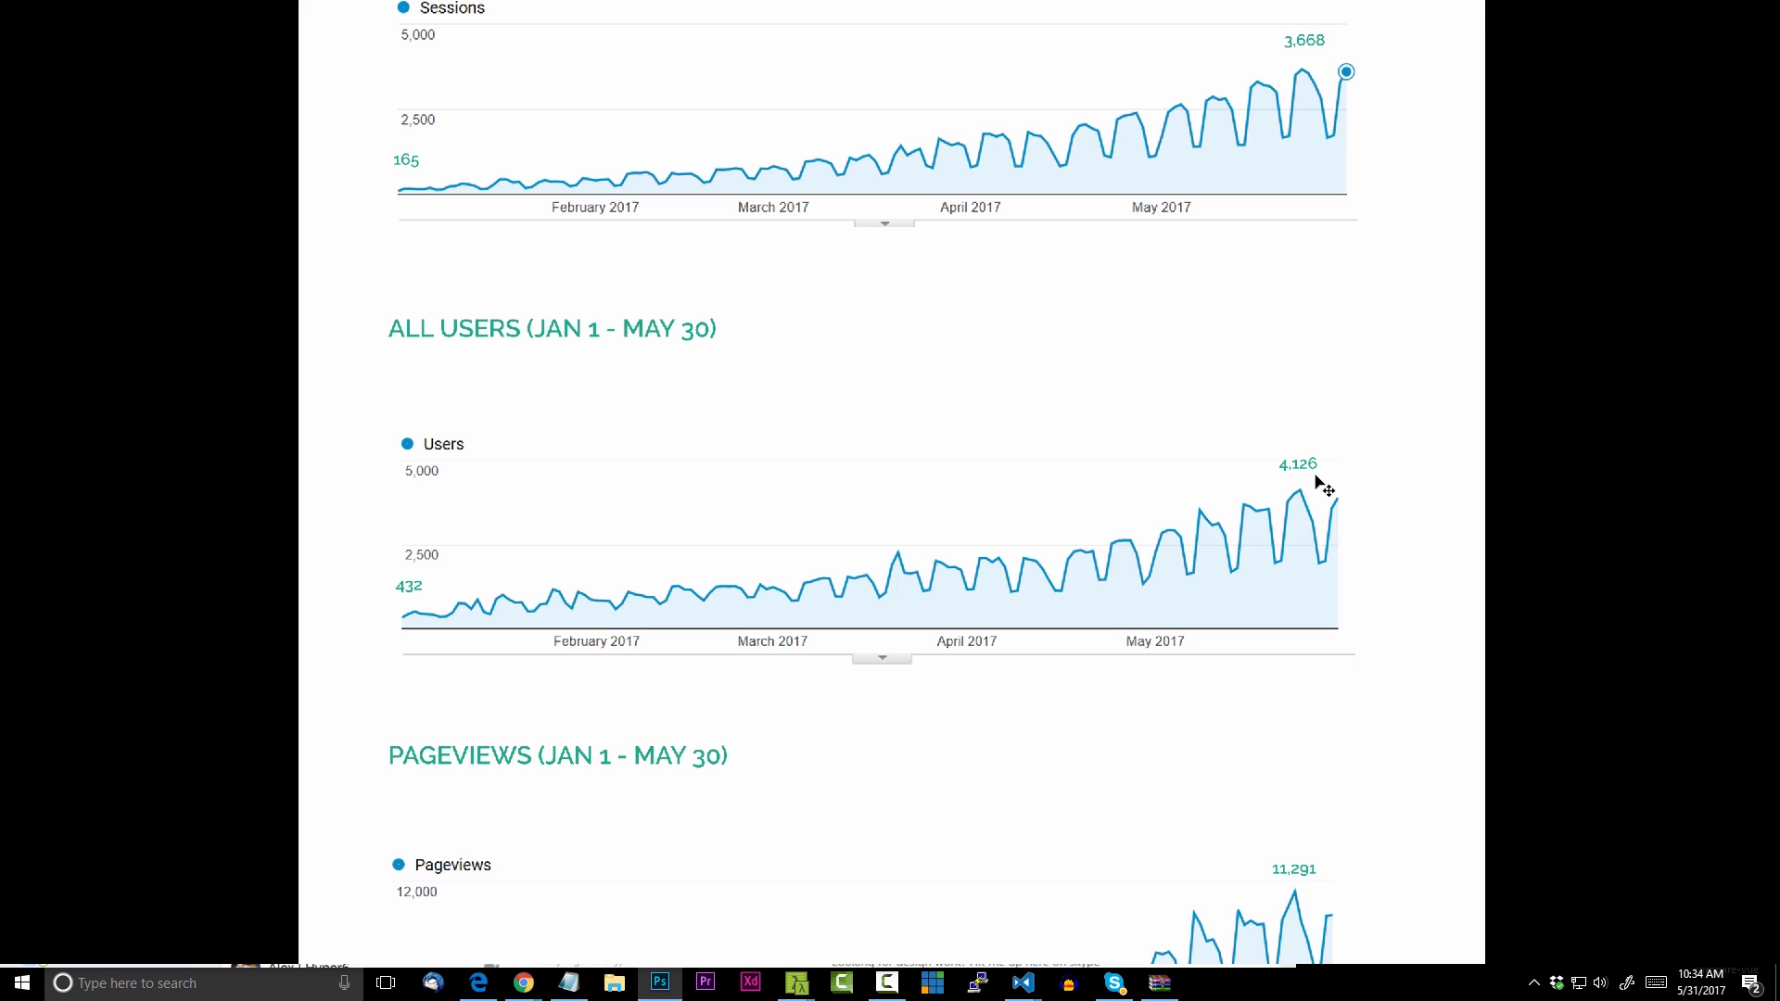
{"action": "mouse_move", "coordinate": [1407, 596]}
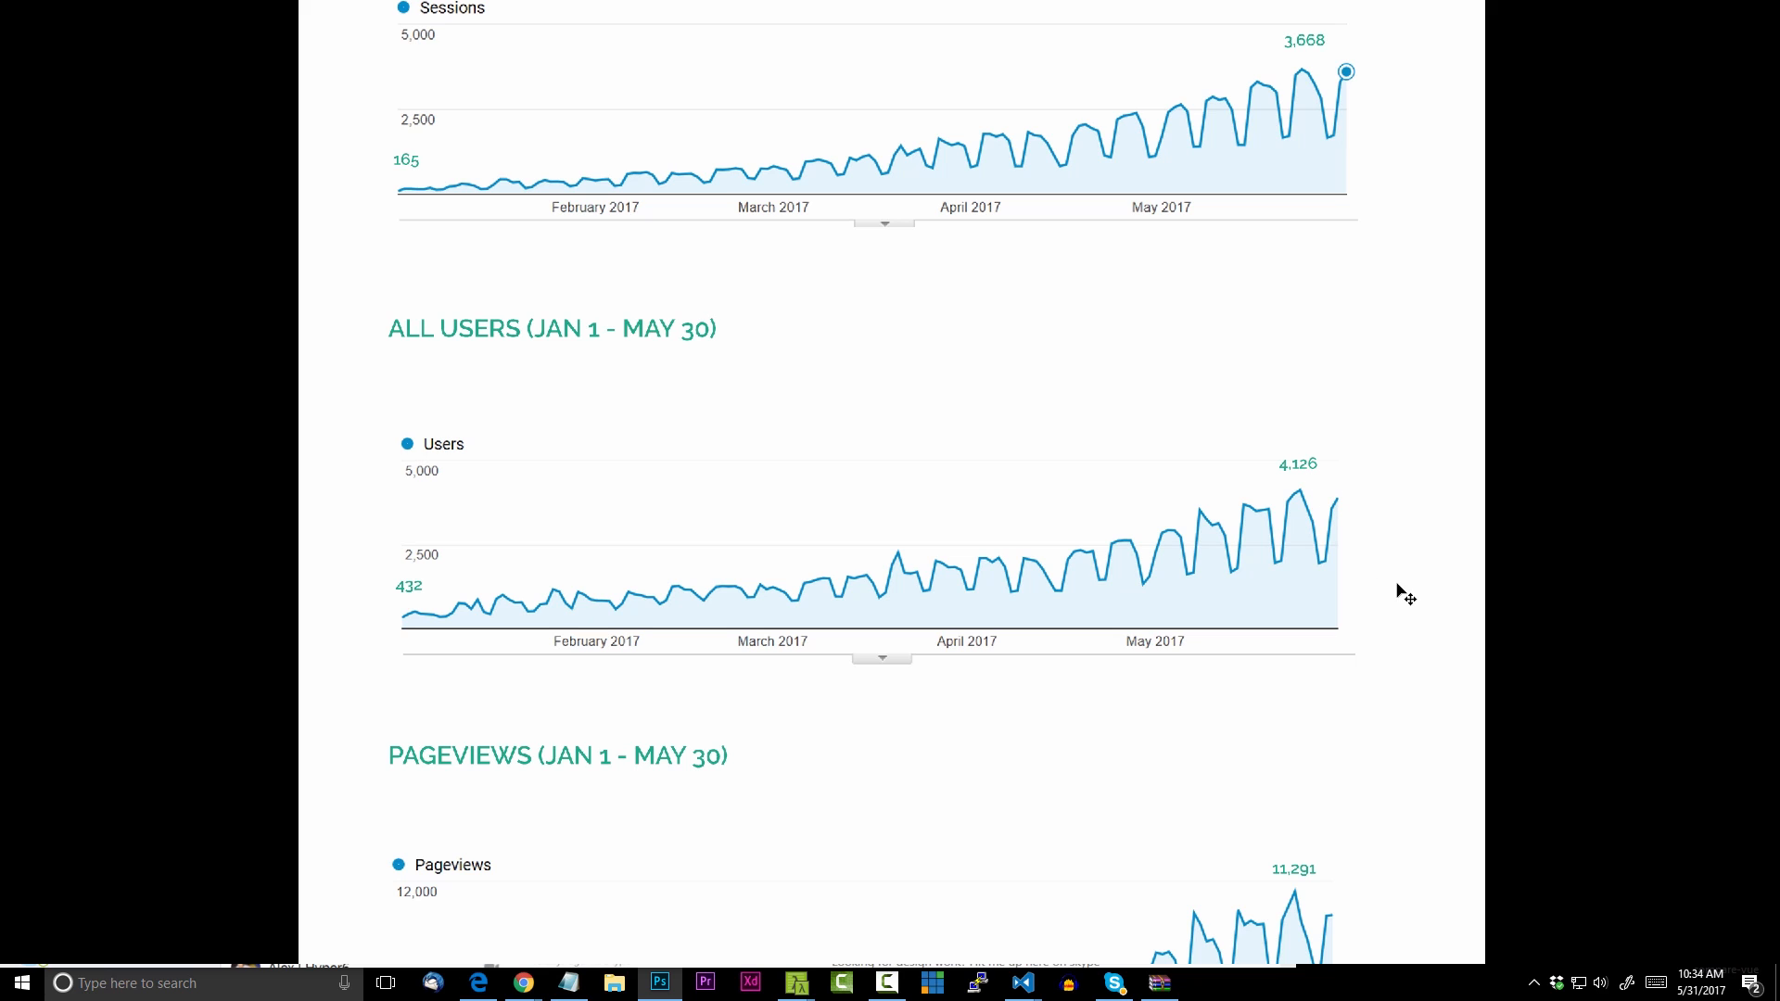
Scroll down to the Pageviews (Jan 1 – May 30) chart peaking at 11,291
{"action": "scroll", "scroll_direction": "down", "scroll_amount": 3}
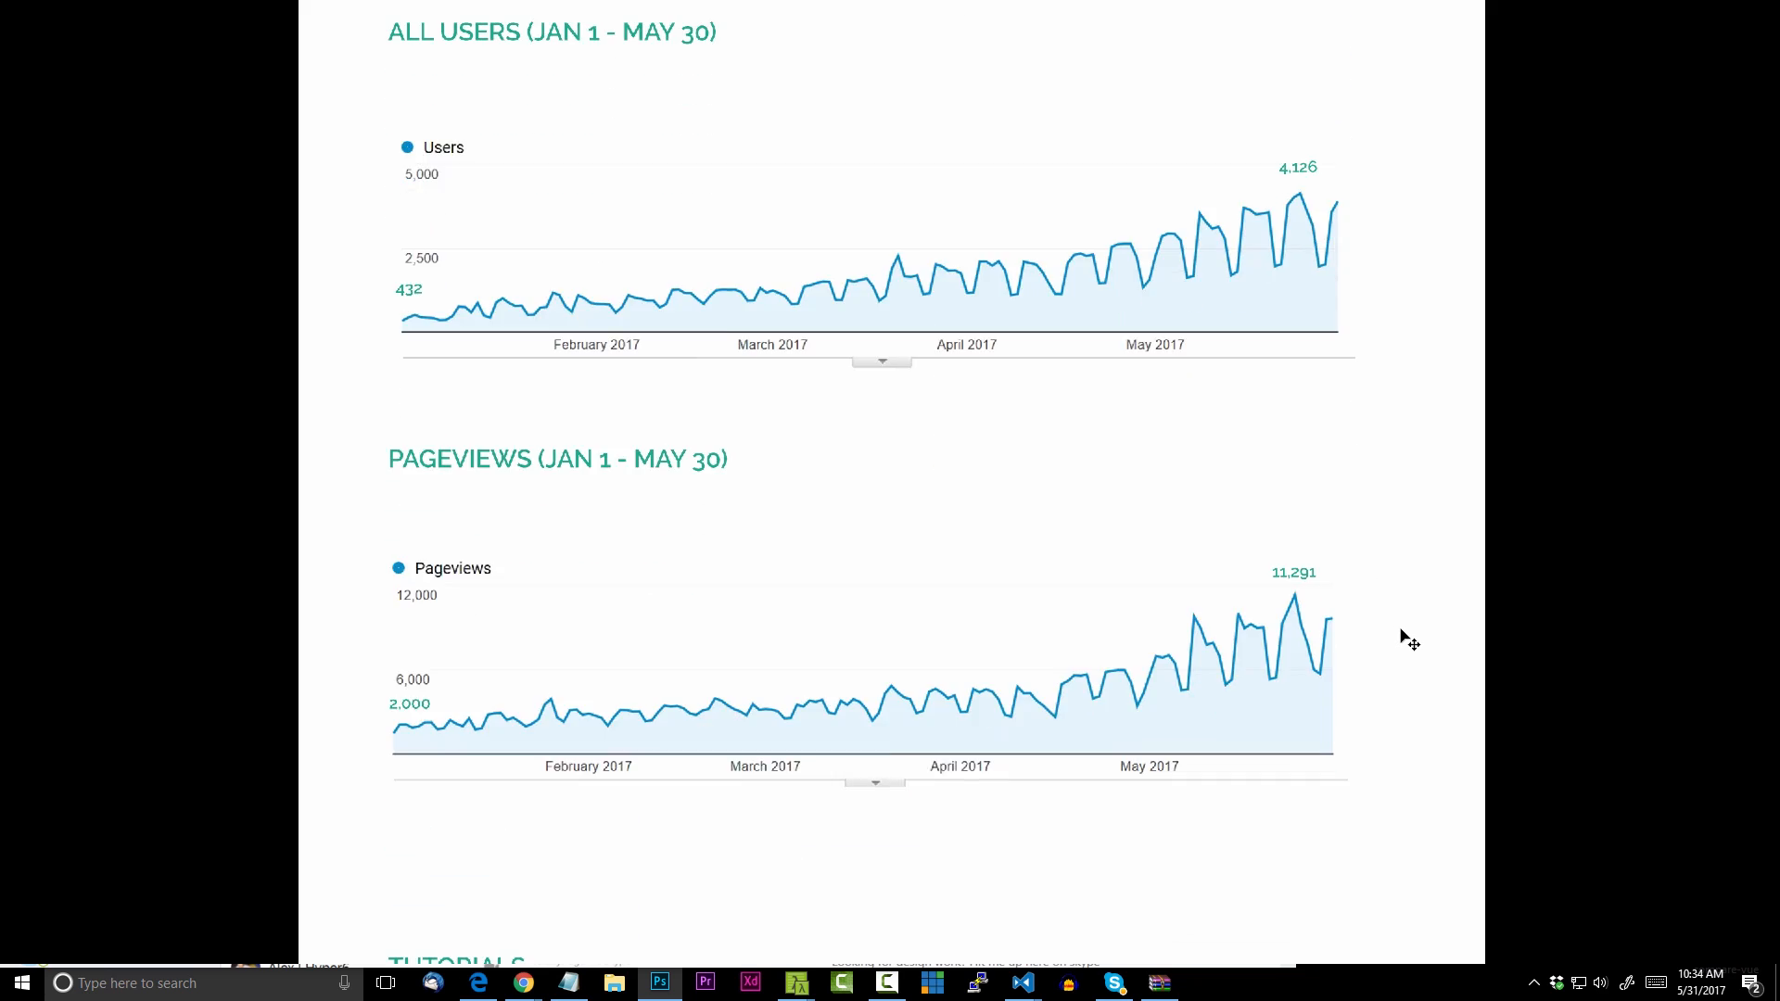
{"action": "scroll", "scroll_direction": "down", "scroll_amount": 3}
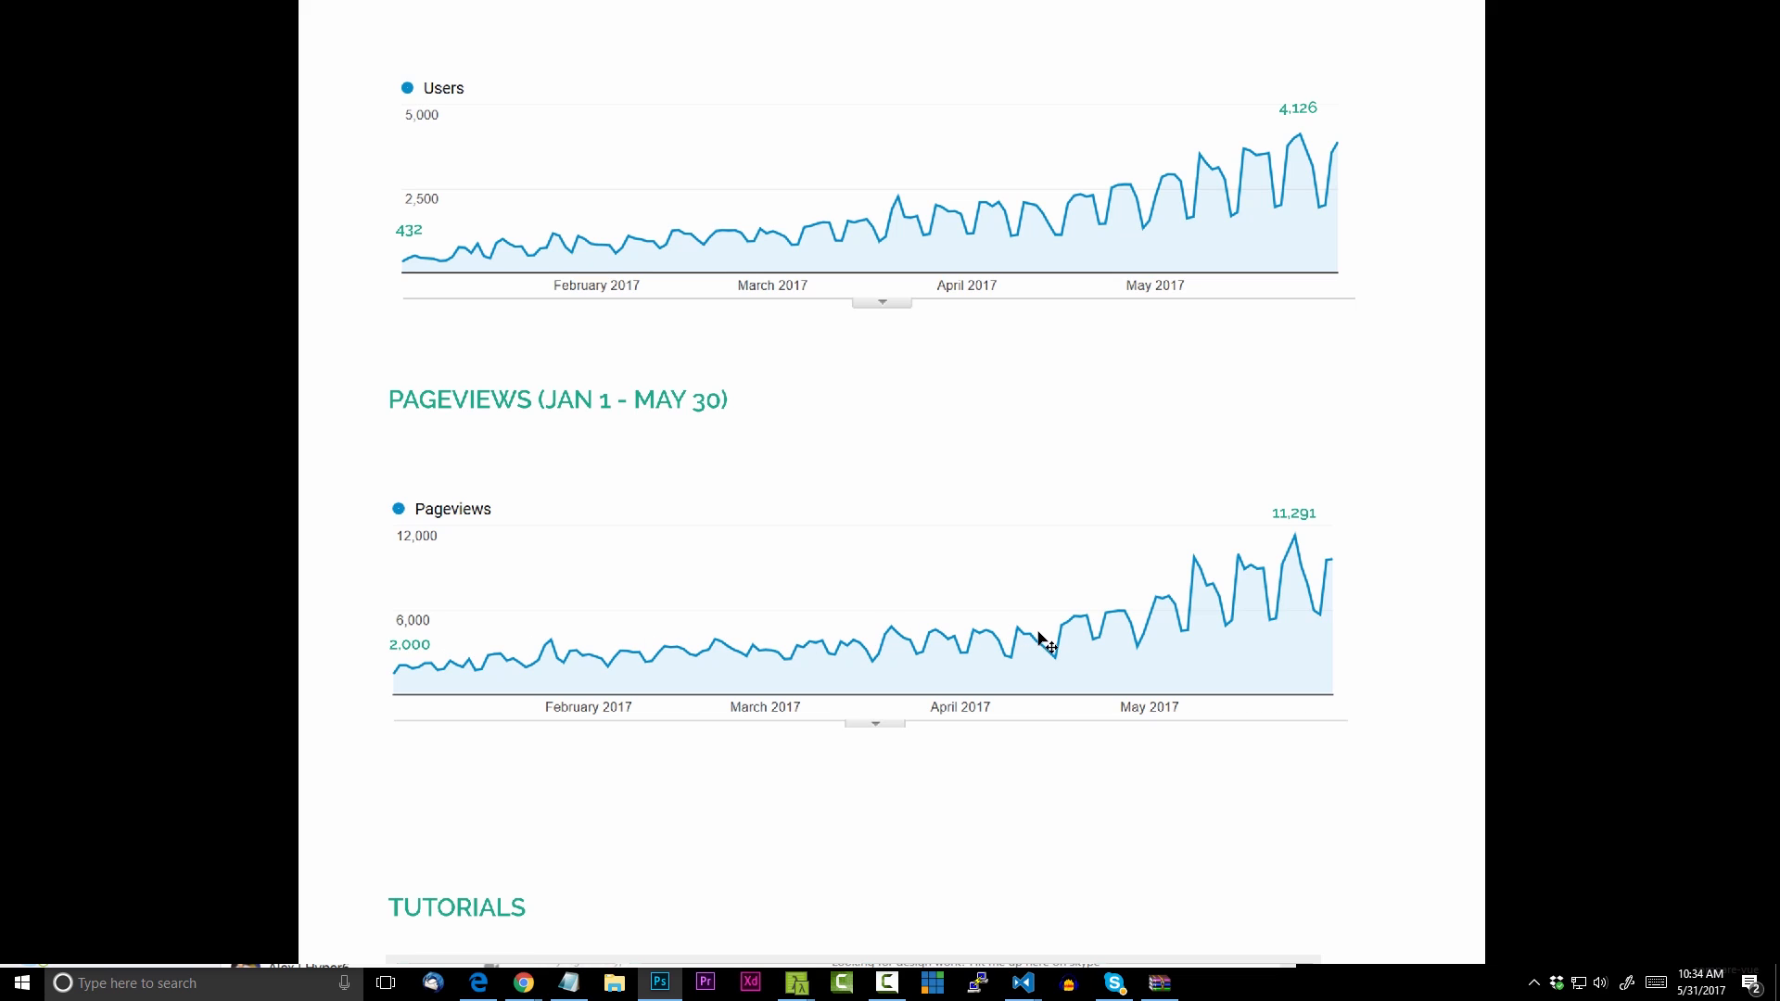
{"action": "mouse_move", "coordinate": [459, 658]}
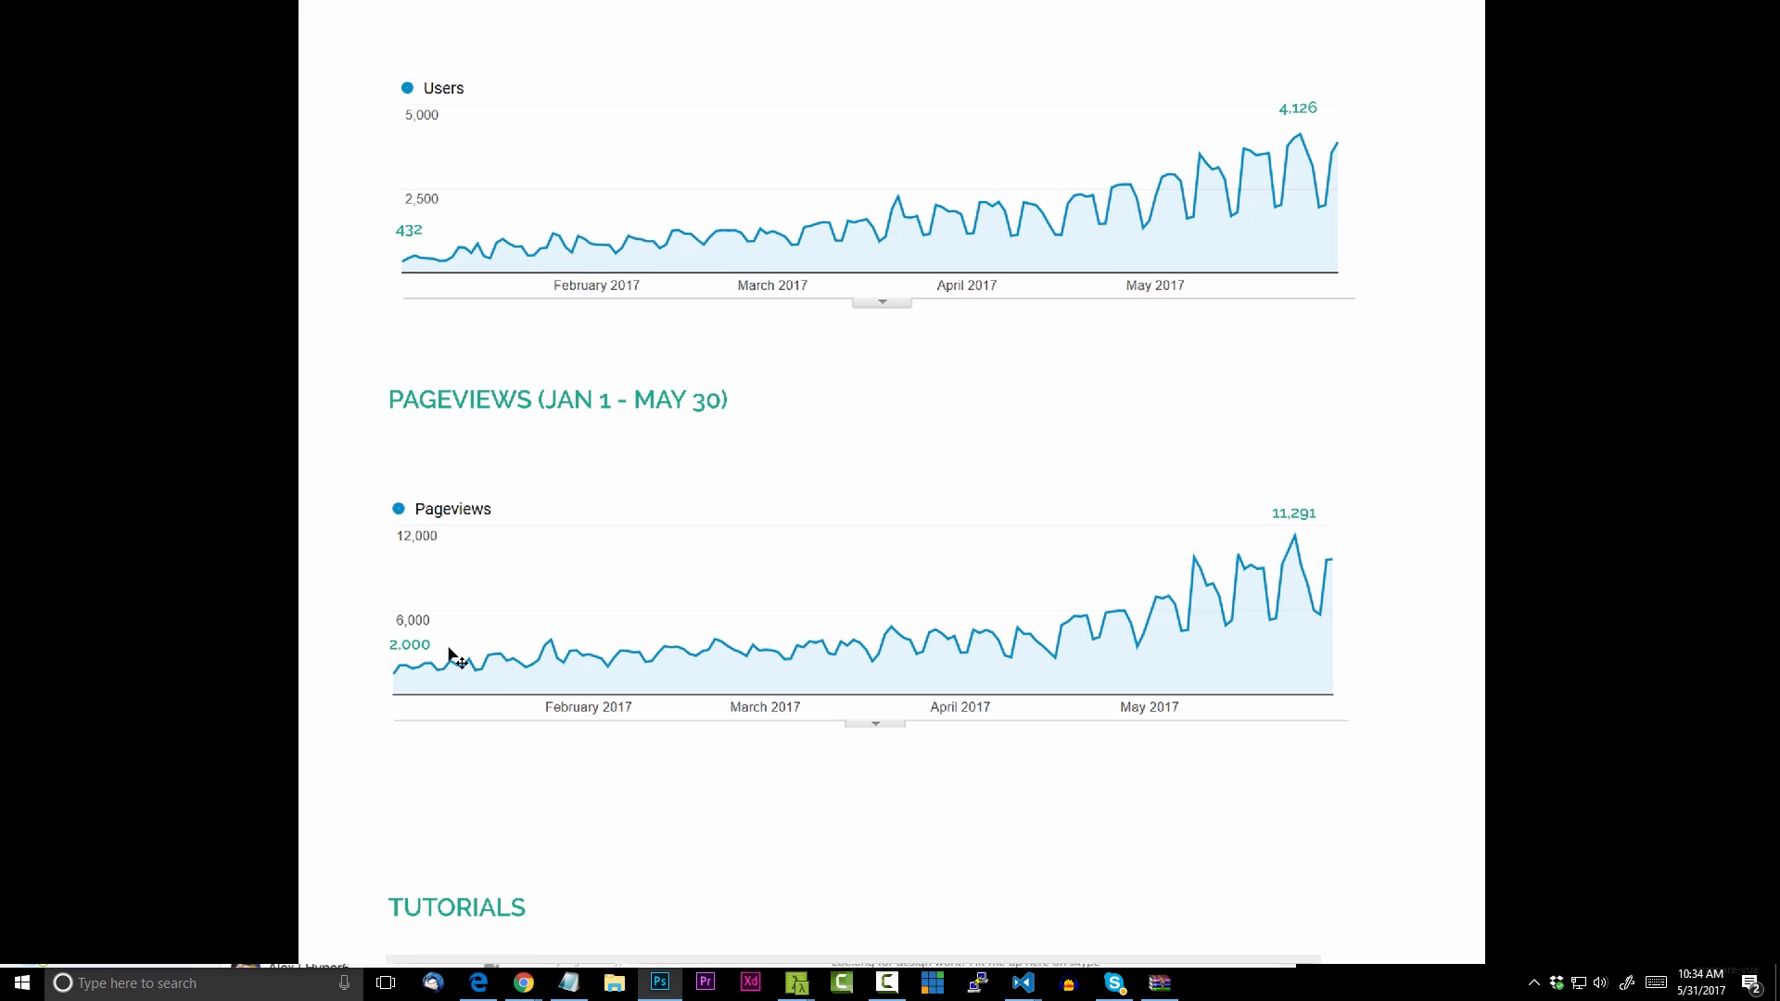
{"action": "mouse_move", "coordinate": [461, 669]}
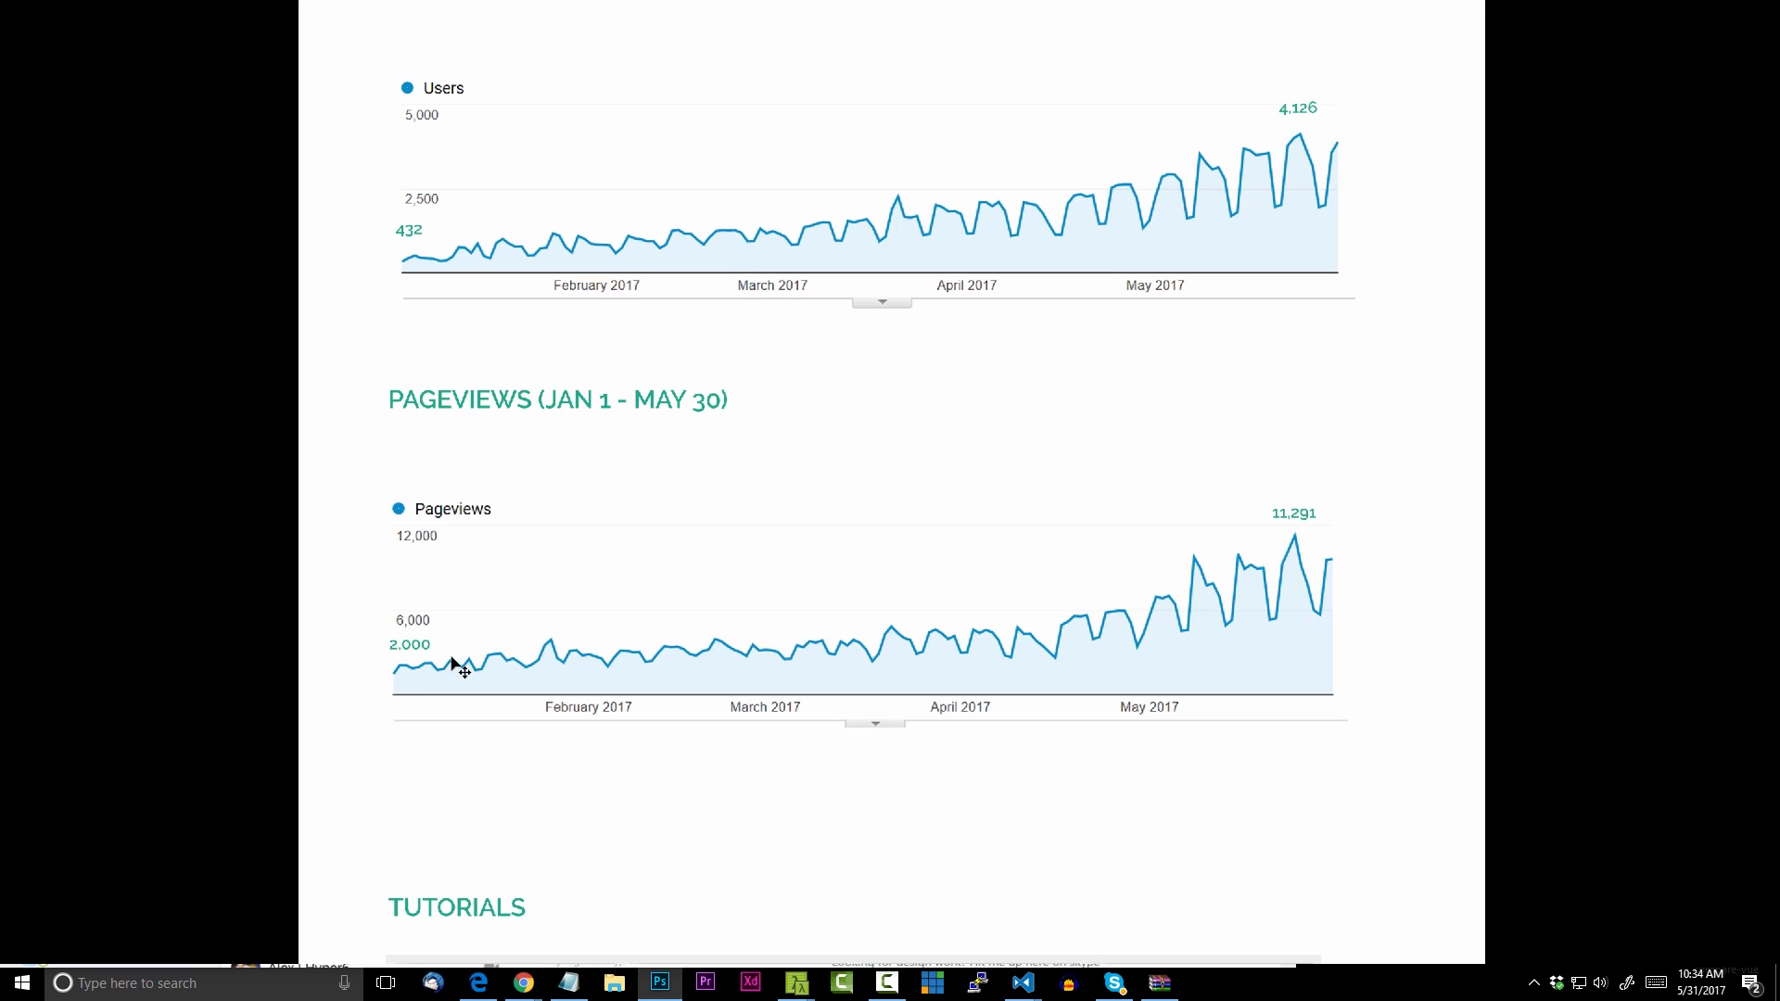
{"action": "mouse_move", "coordinate": [859, 658]}
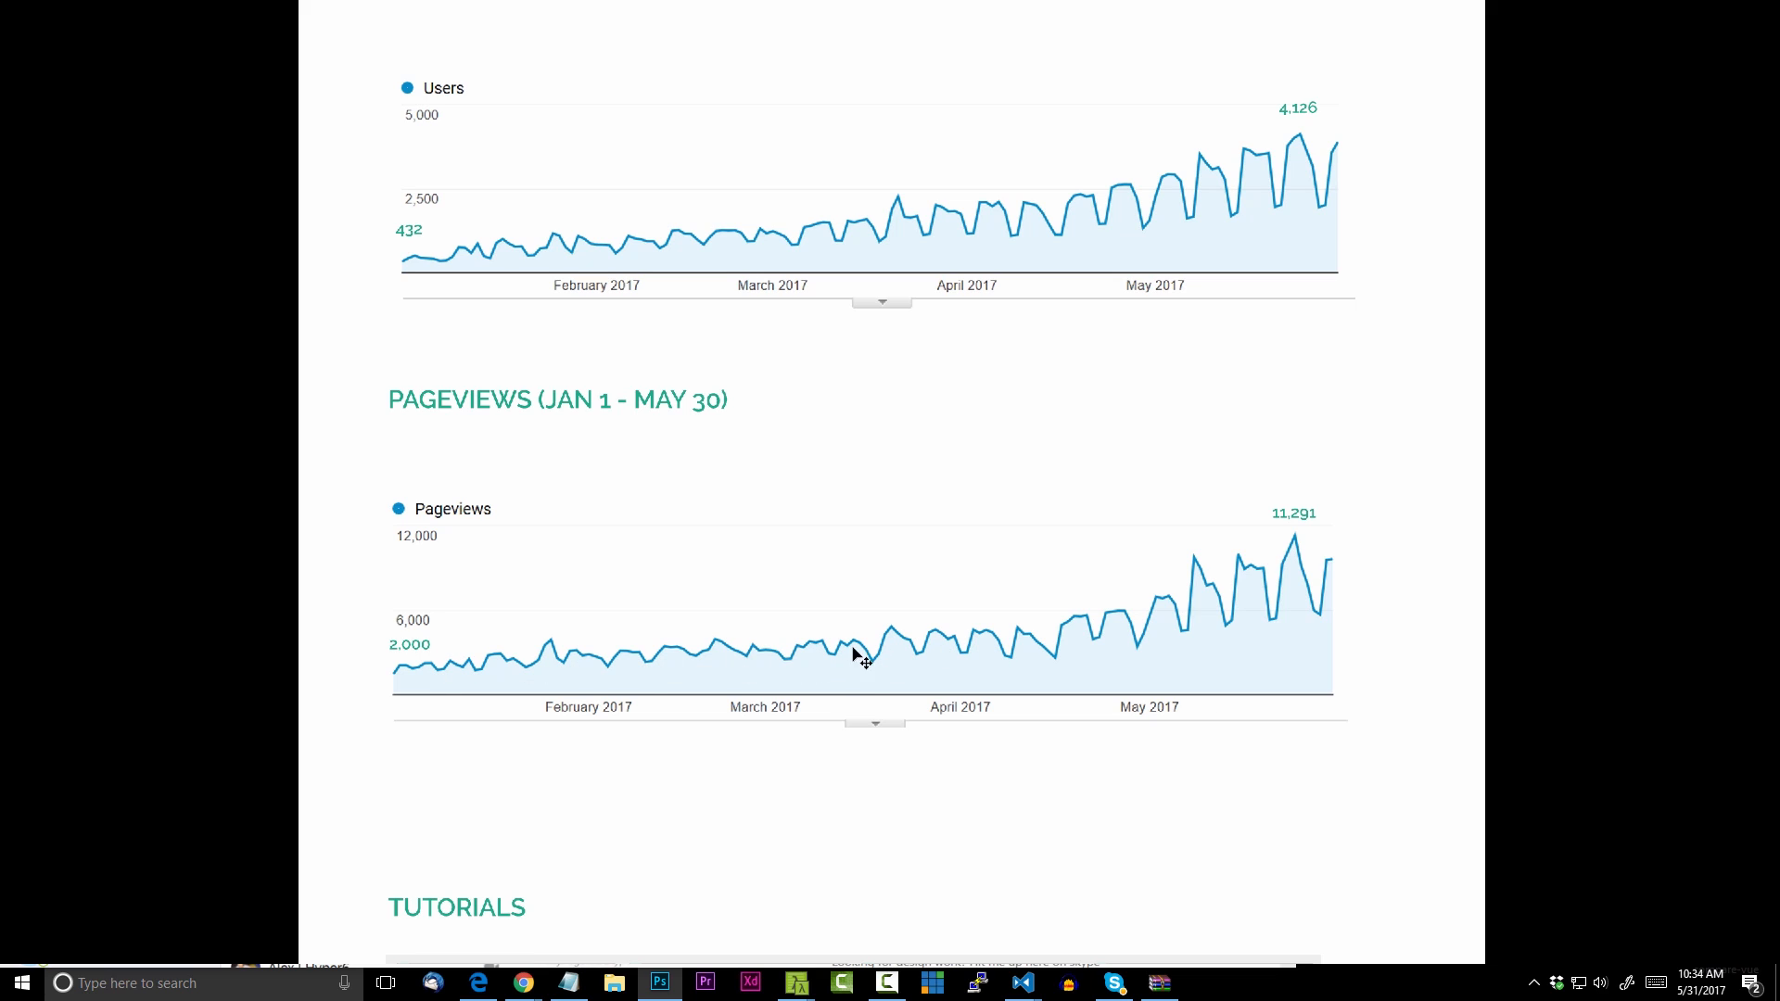
{"action": "mouse_move", "coordinate": [1162, 611]}
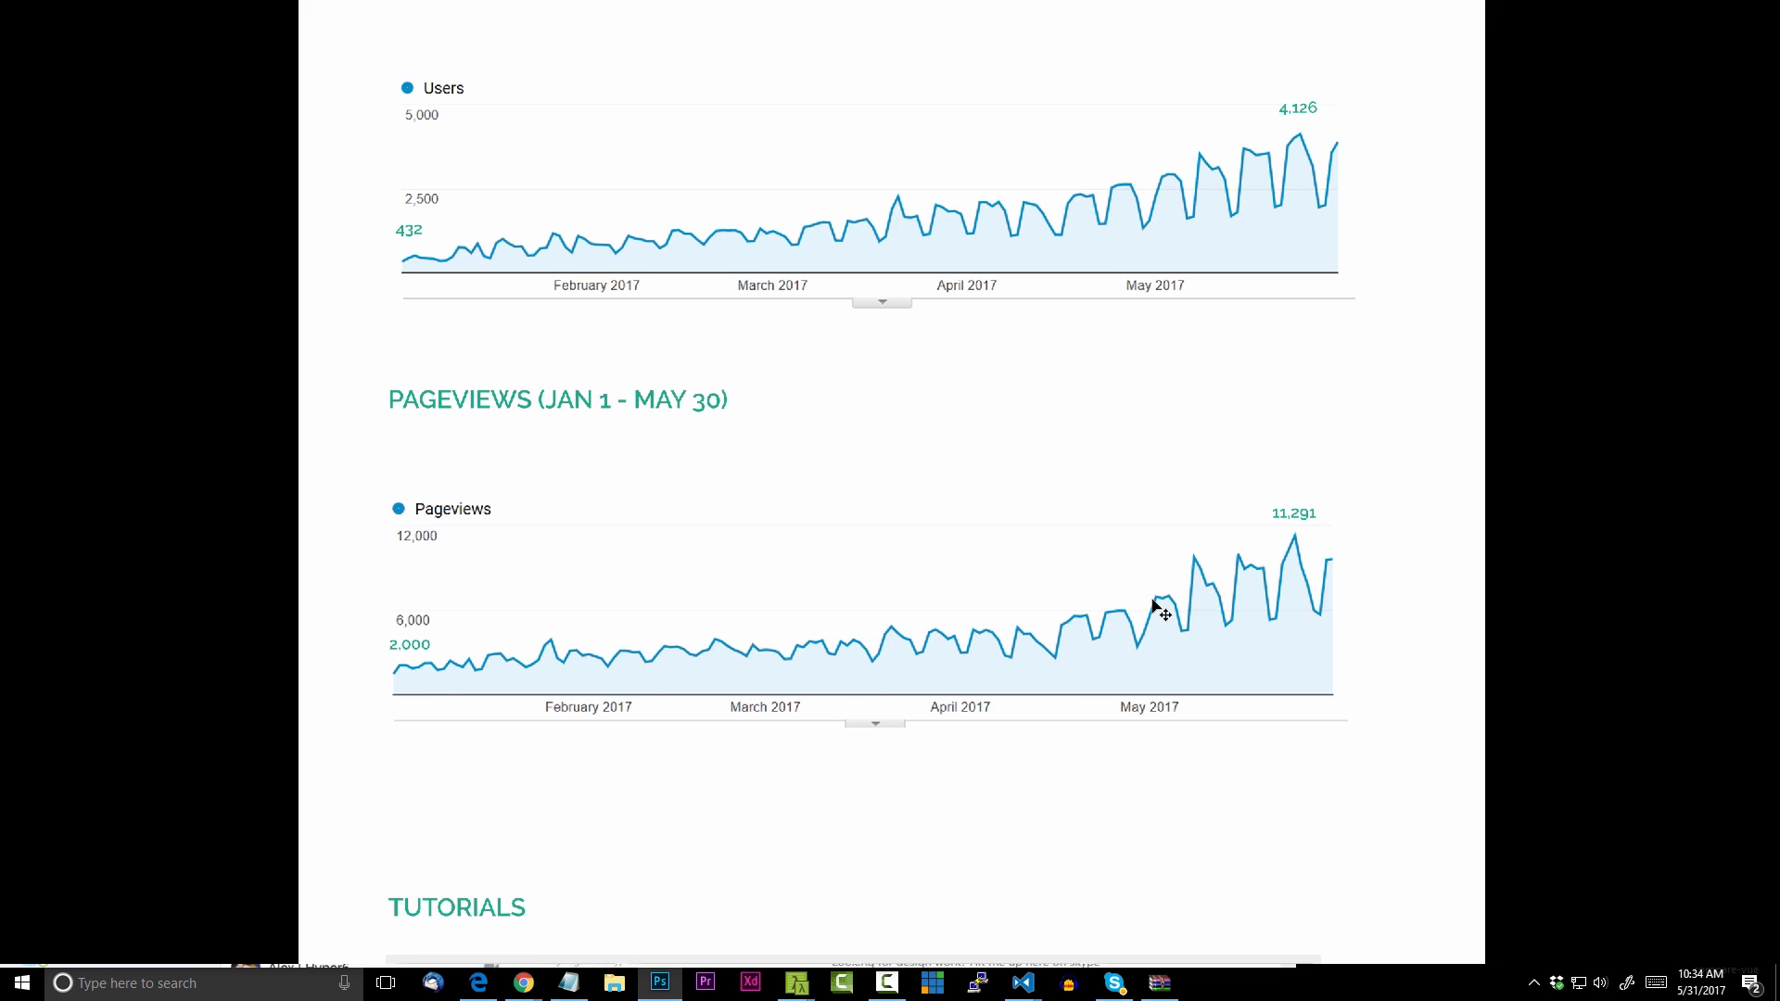
{"action": "mouse_move", "coordinate": [1313, 556]}
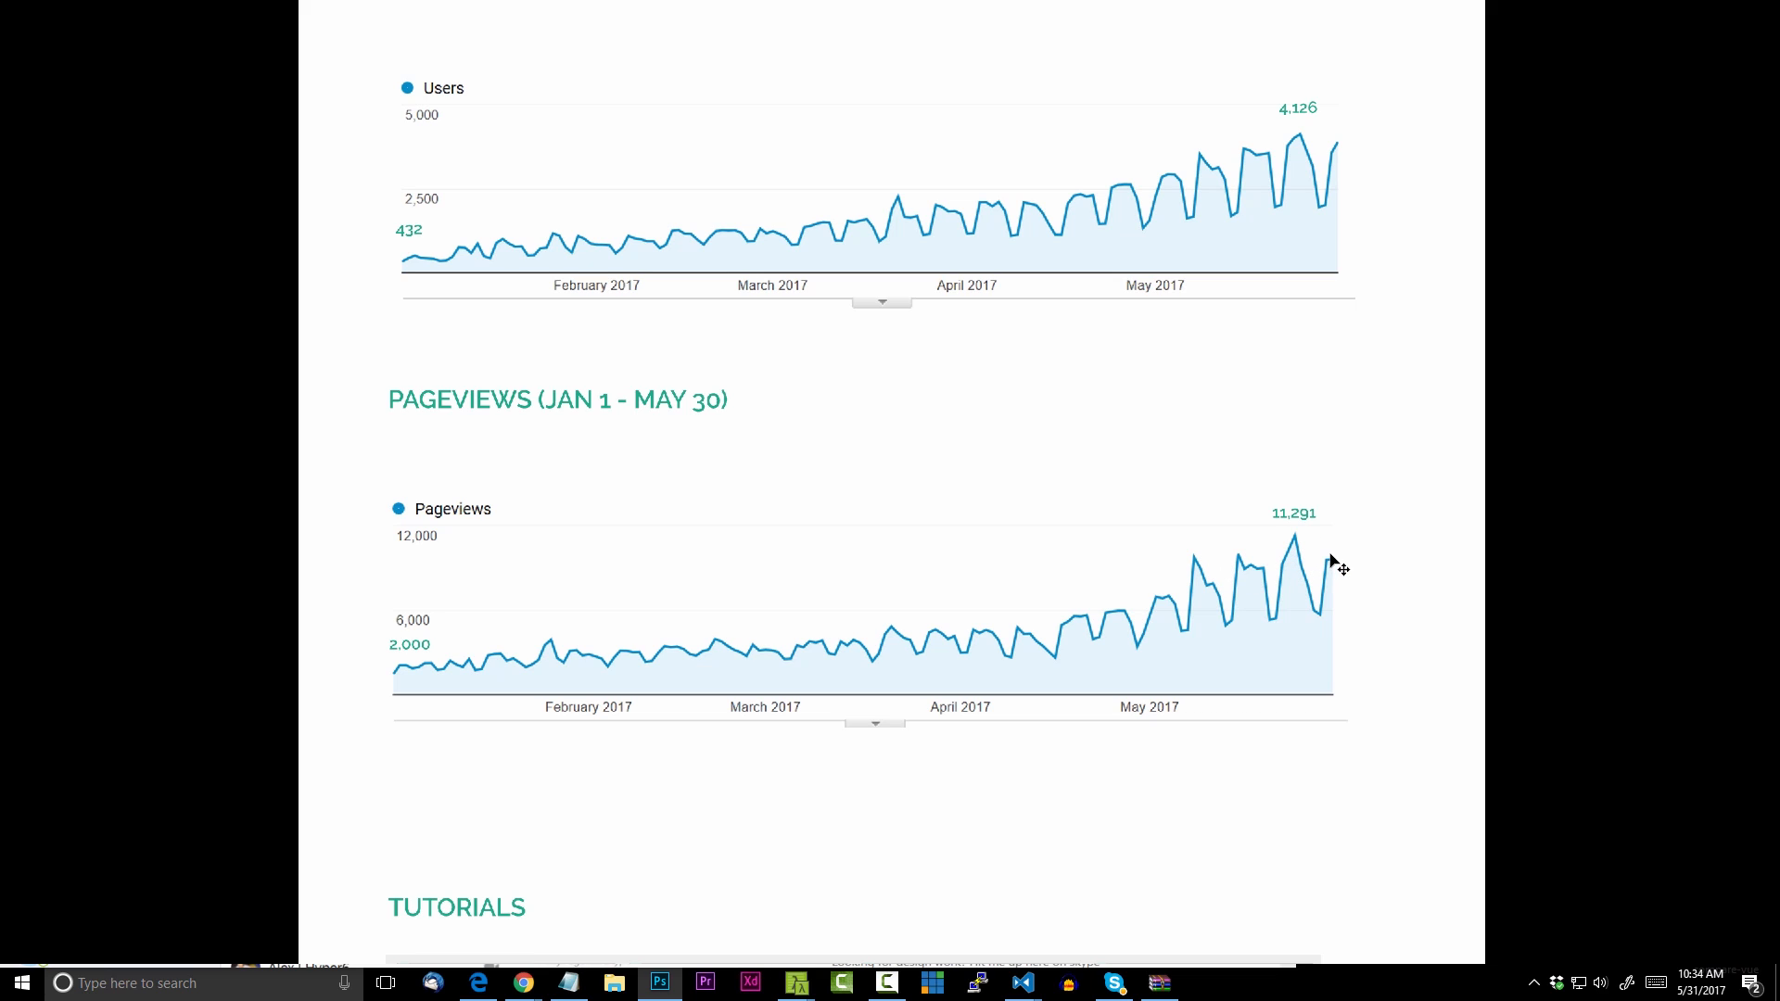
{"action": "mouse_move", "coordinate": [1389, 683]}
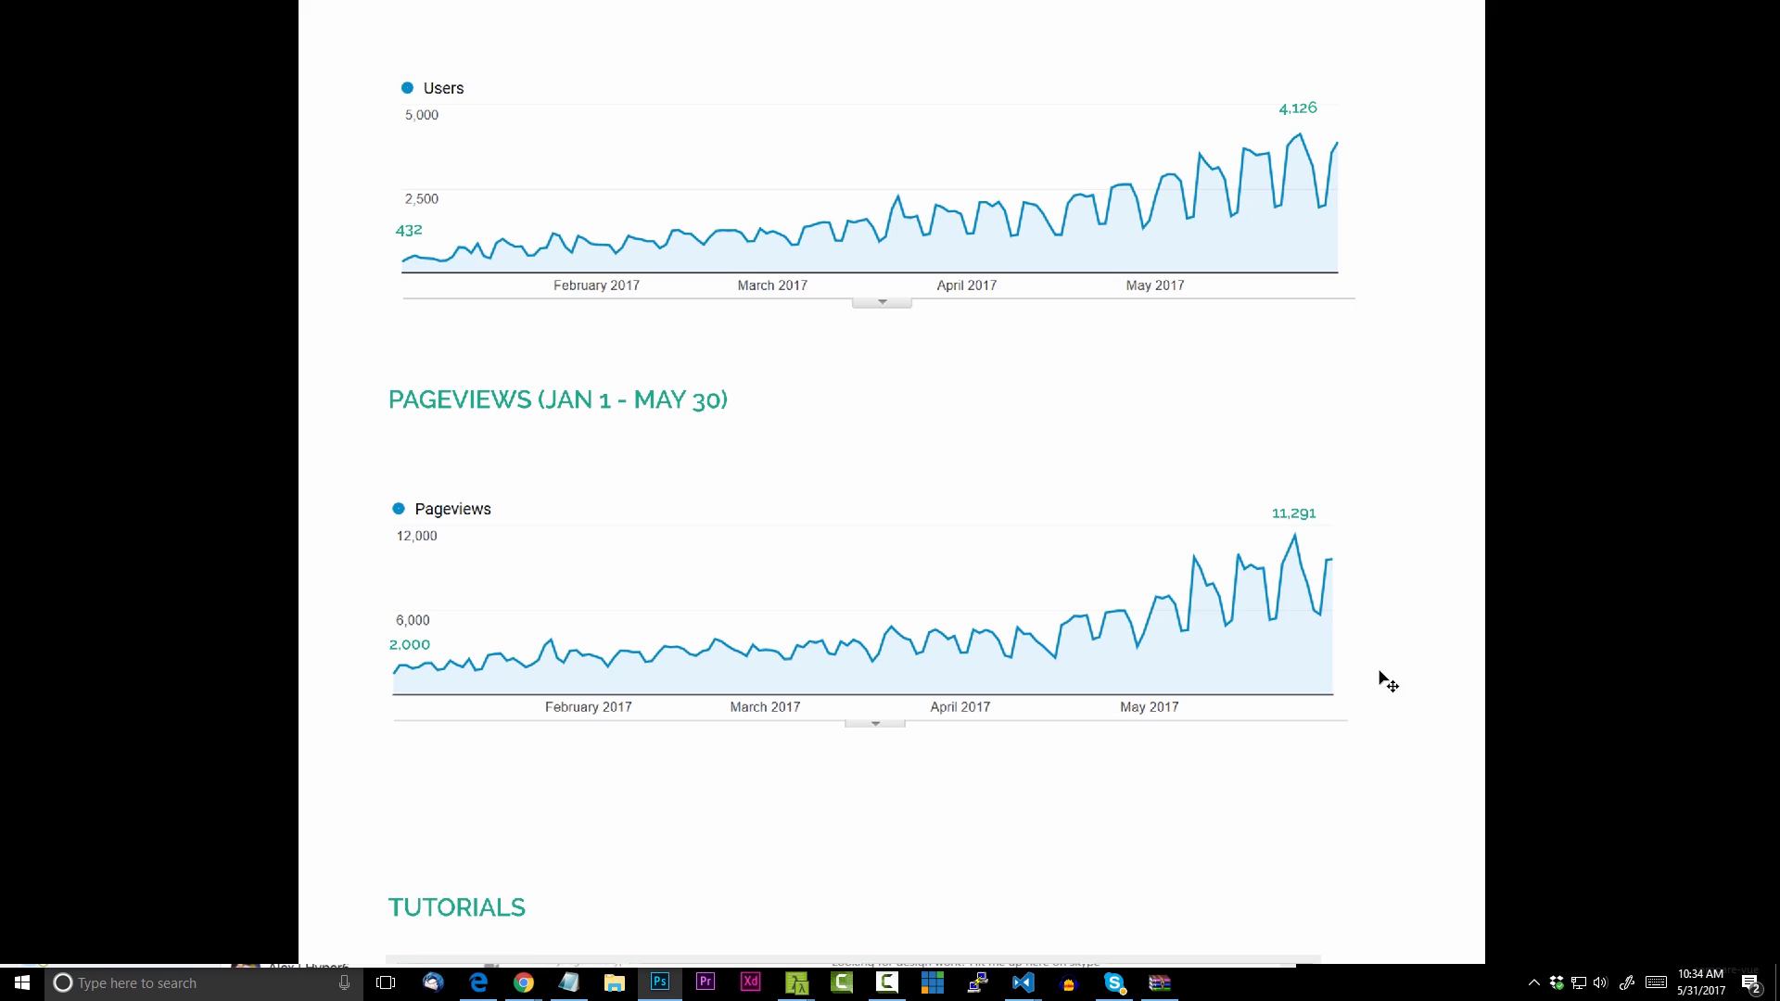
Scroll past the Pageviews chart to the Tutorials grid and the three-course Courses section
{"action": "scroll", "scroll_direction": "down", "scroll_amount": 3}
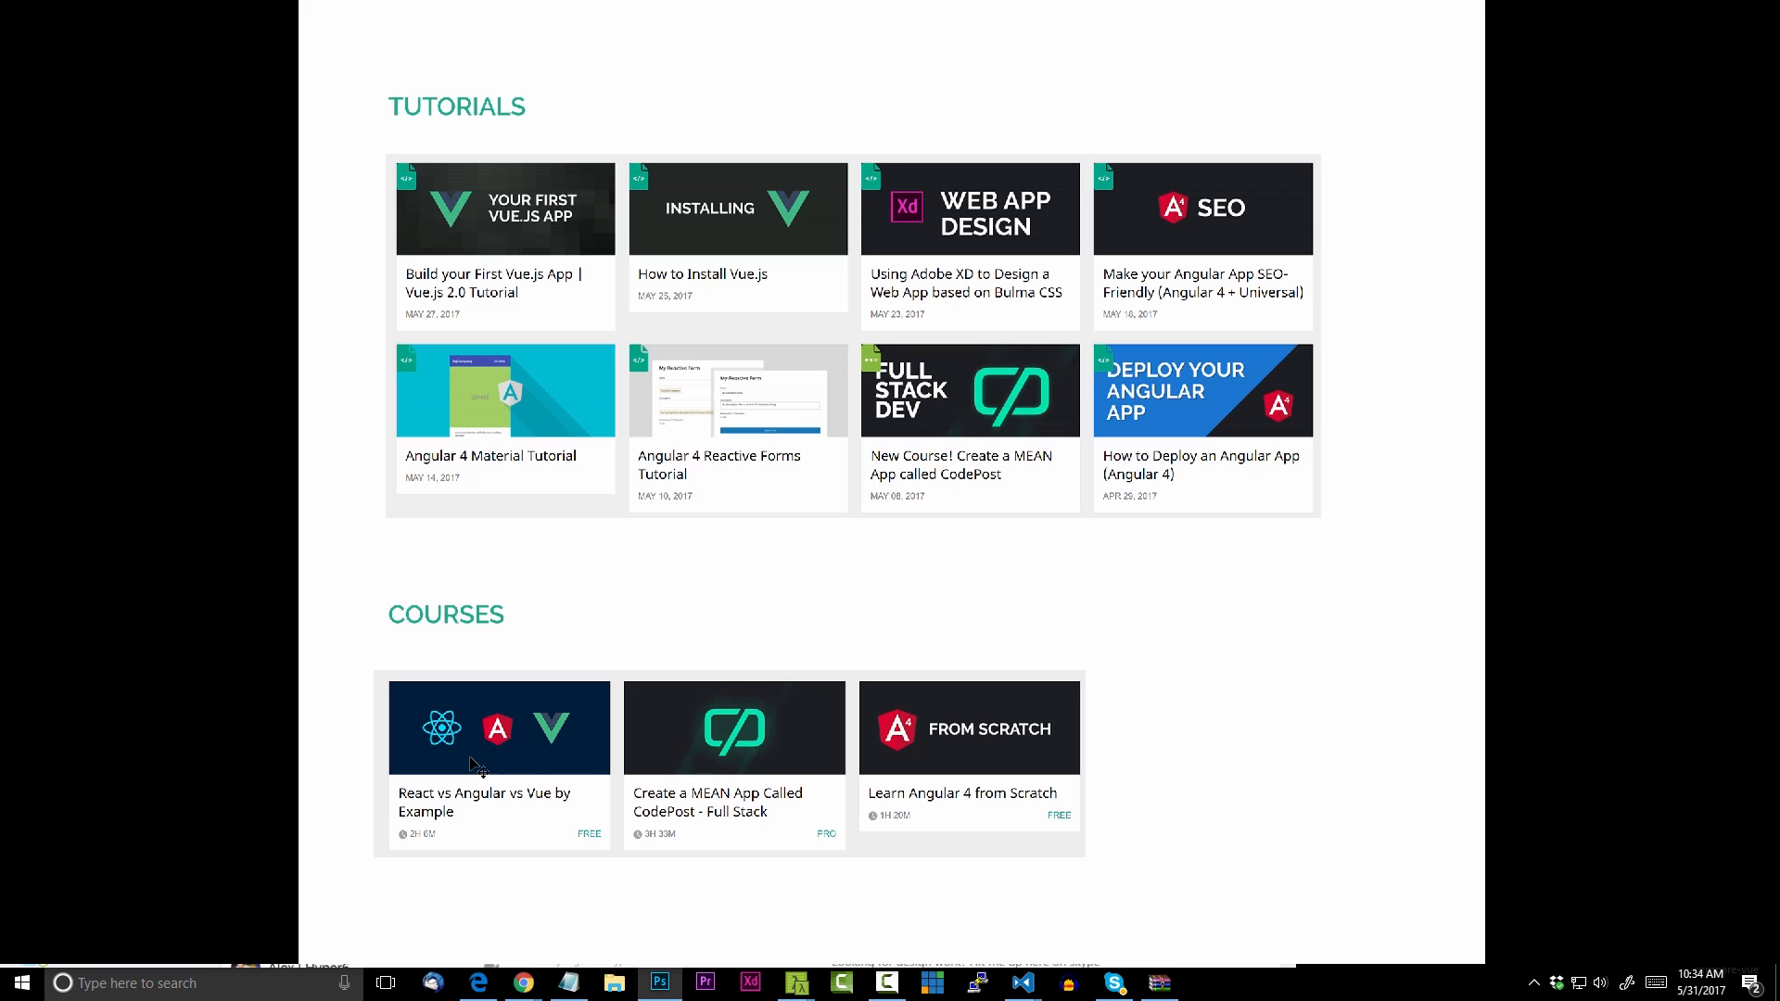
{"action": "scroll", "scroll_direction": "down", "scroll_amount": 3}
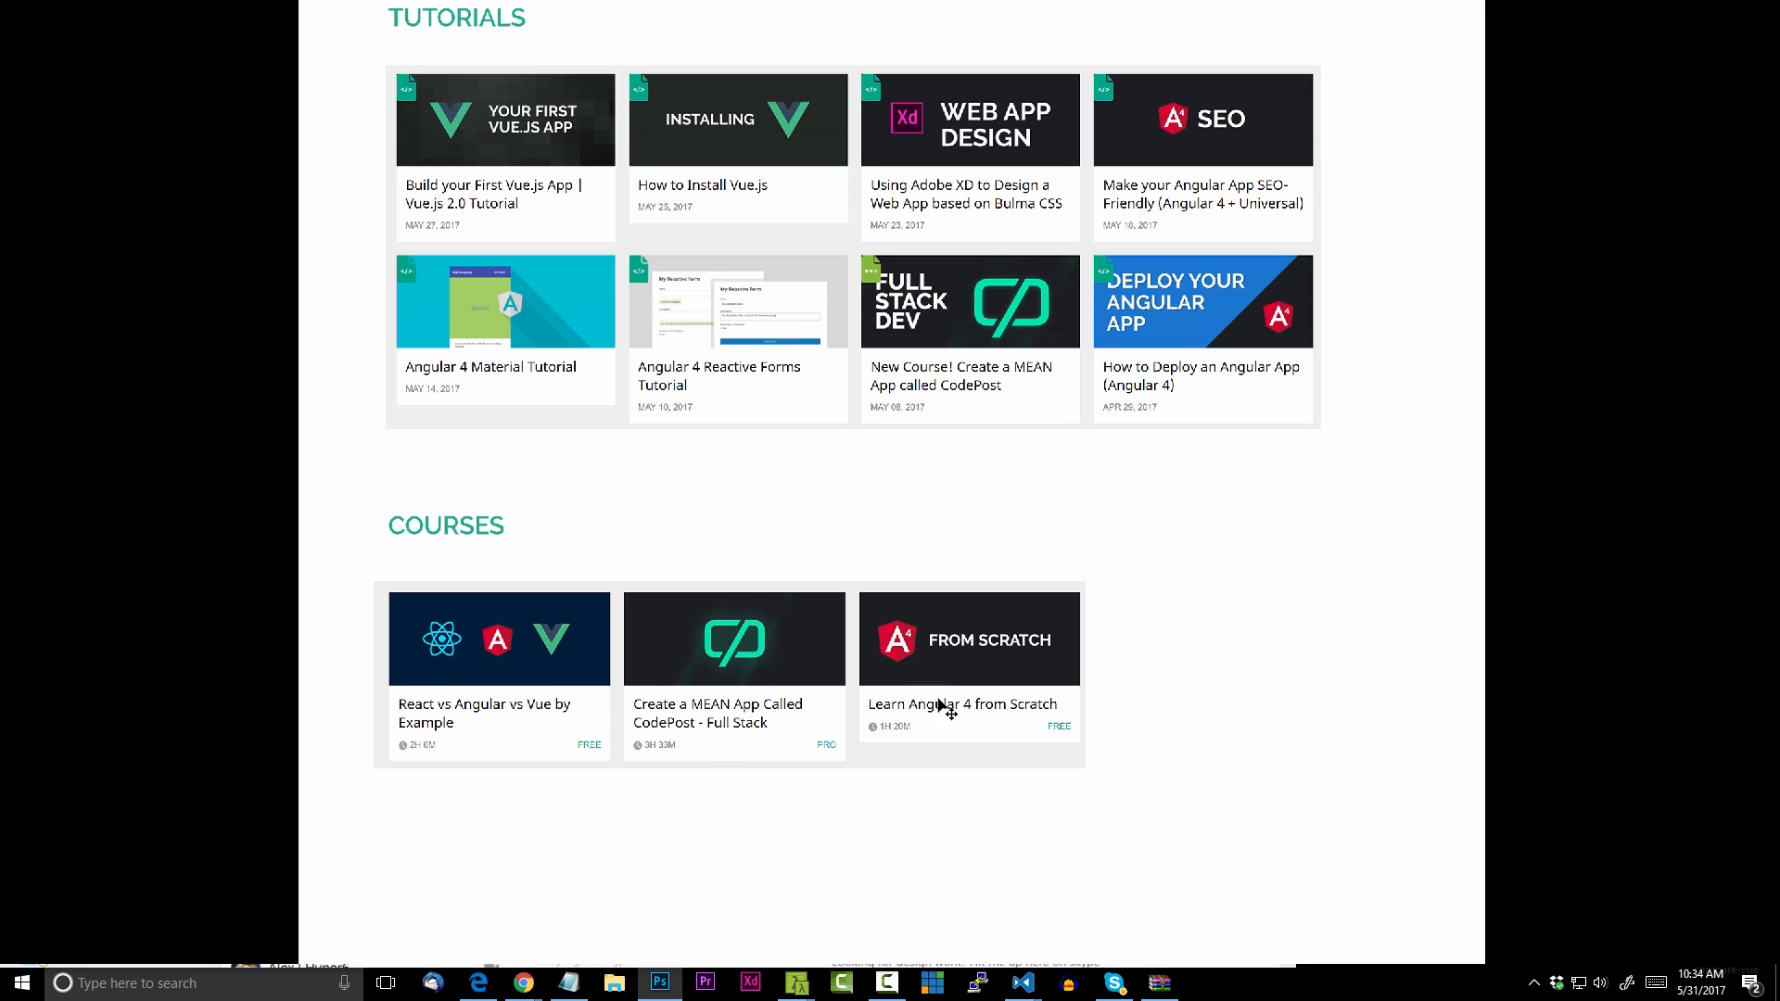
{"action": "mouse_move", "coordinate": [1048, 711]}
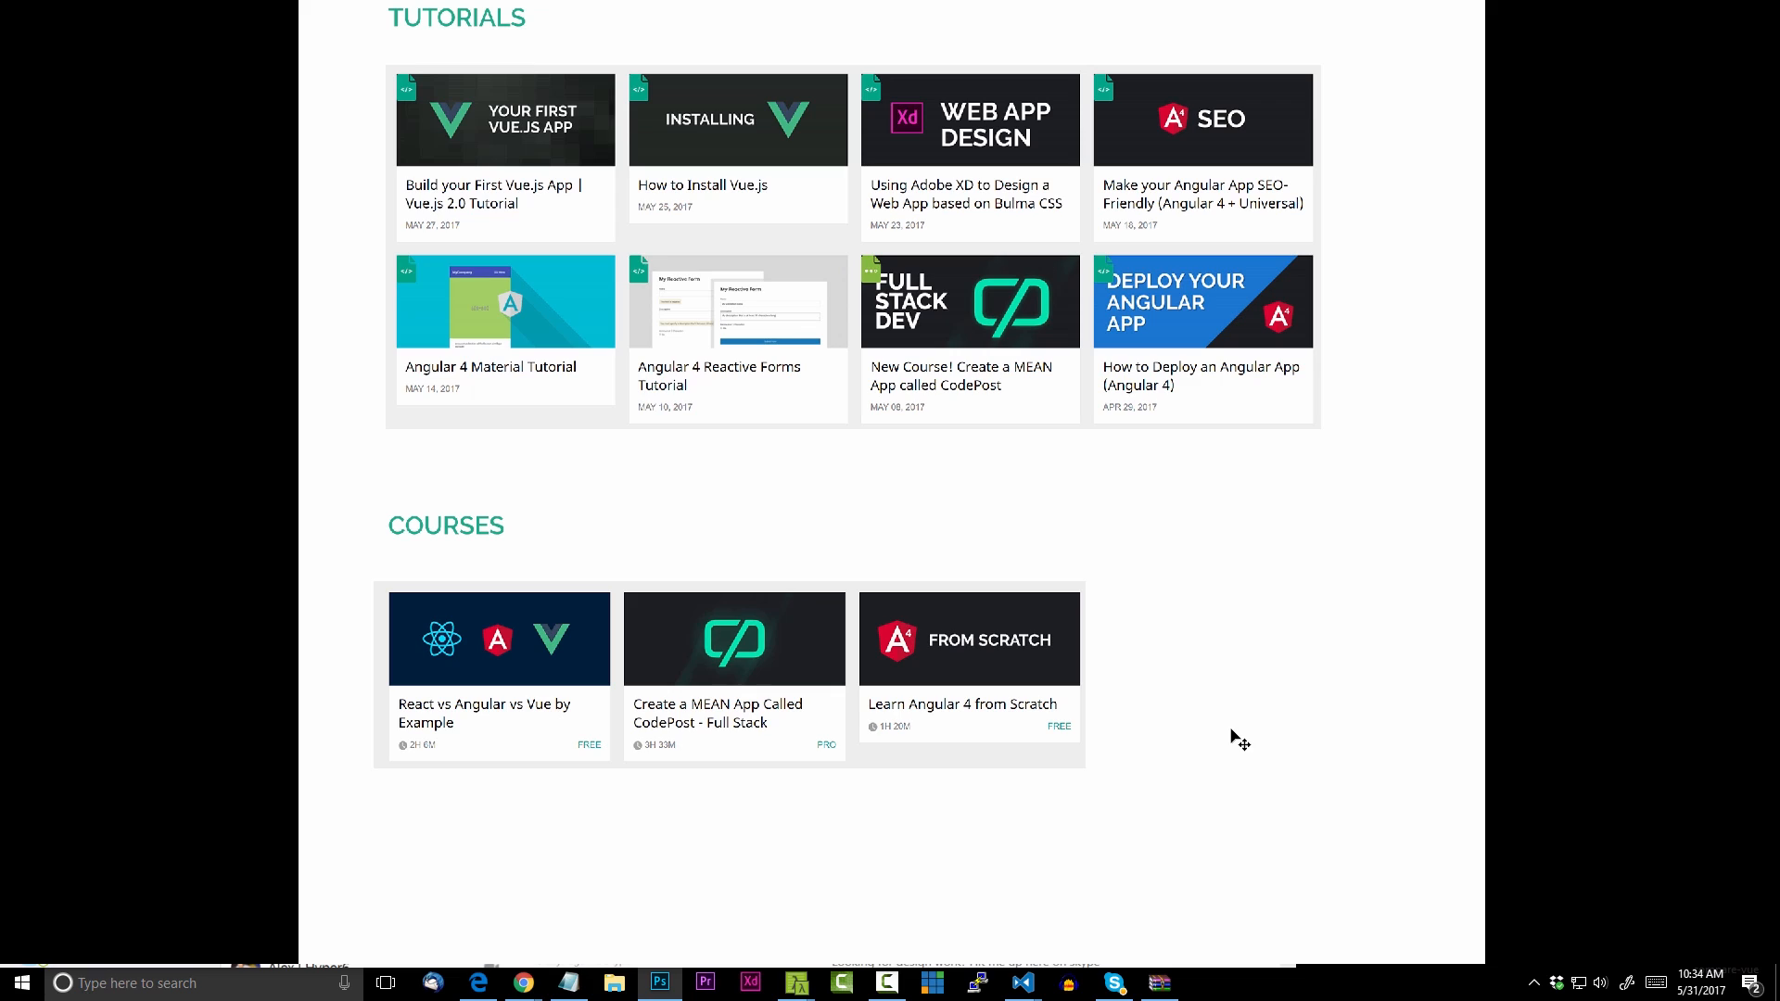
{"action": "mouse_move", "coordinate": [1290, 753]}
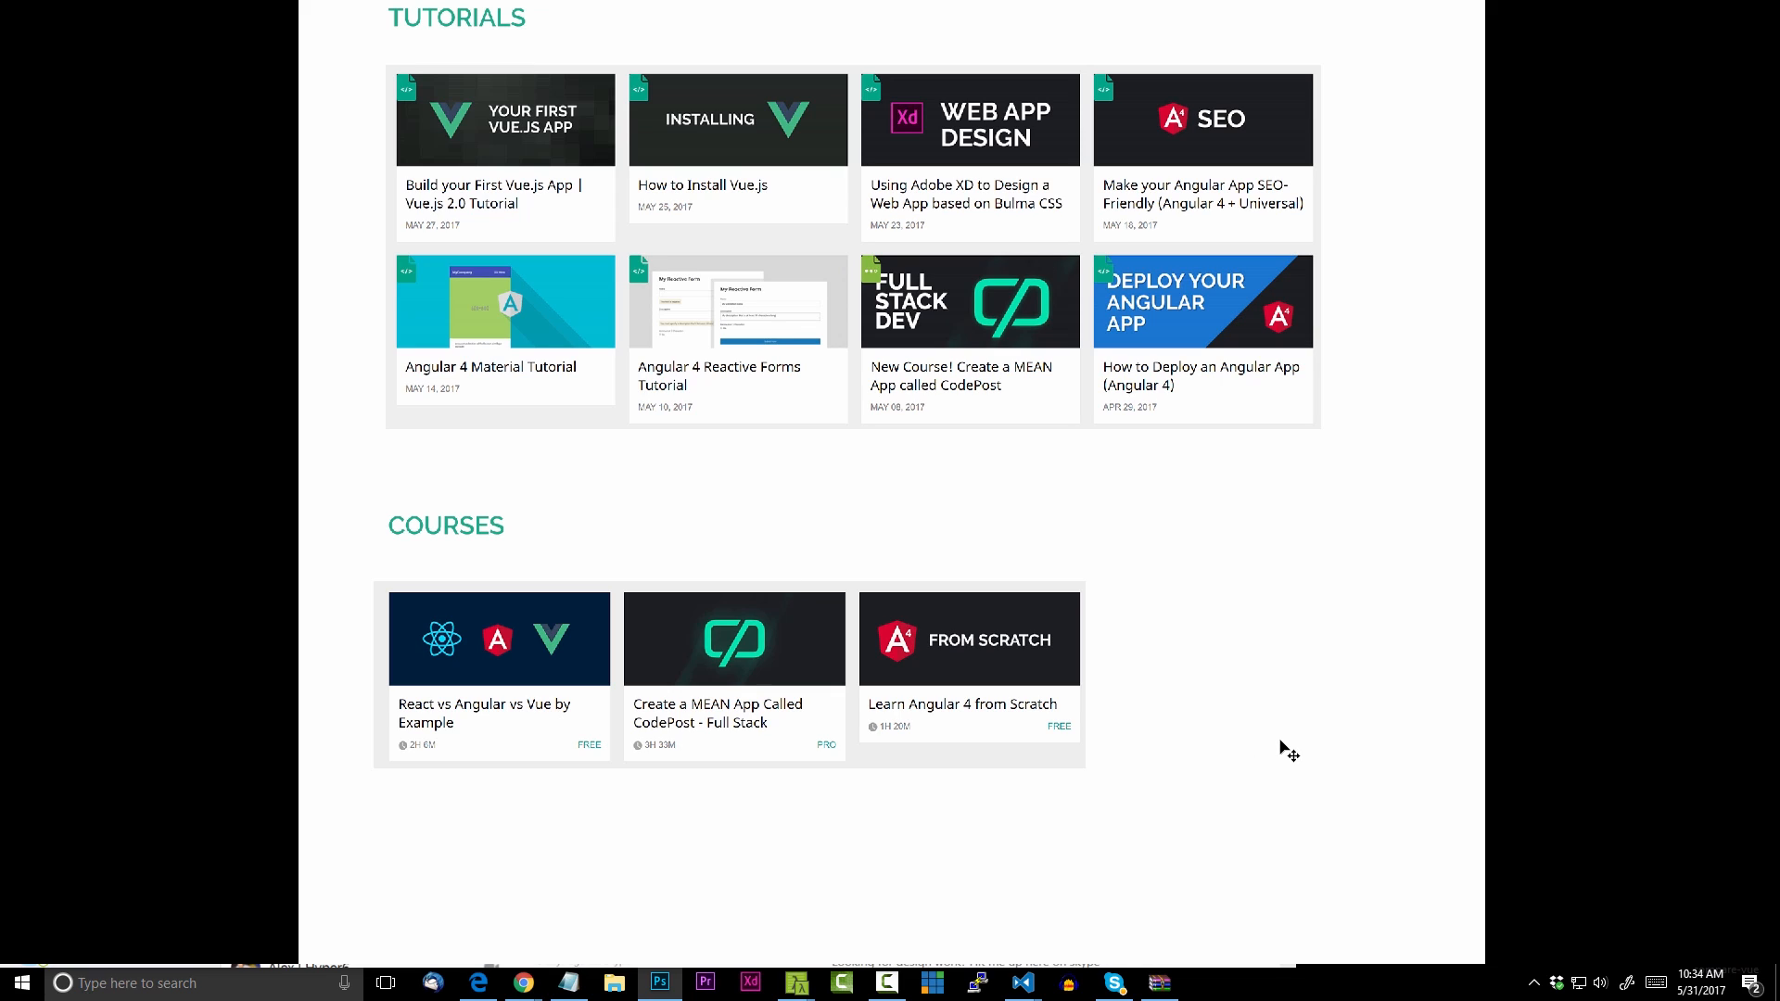
{"action": "mouse_move", "coordinate": [1027, 723]}
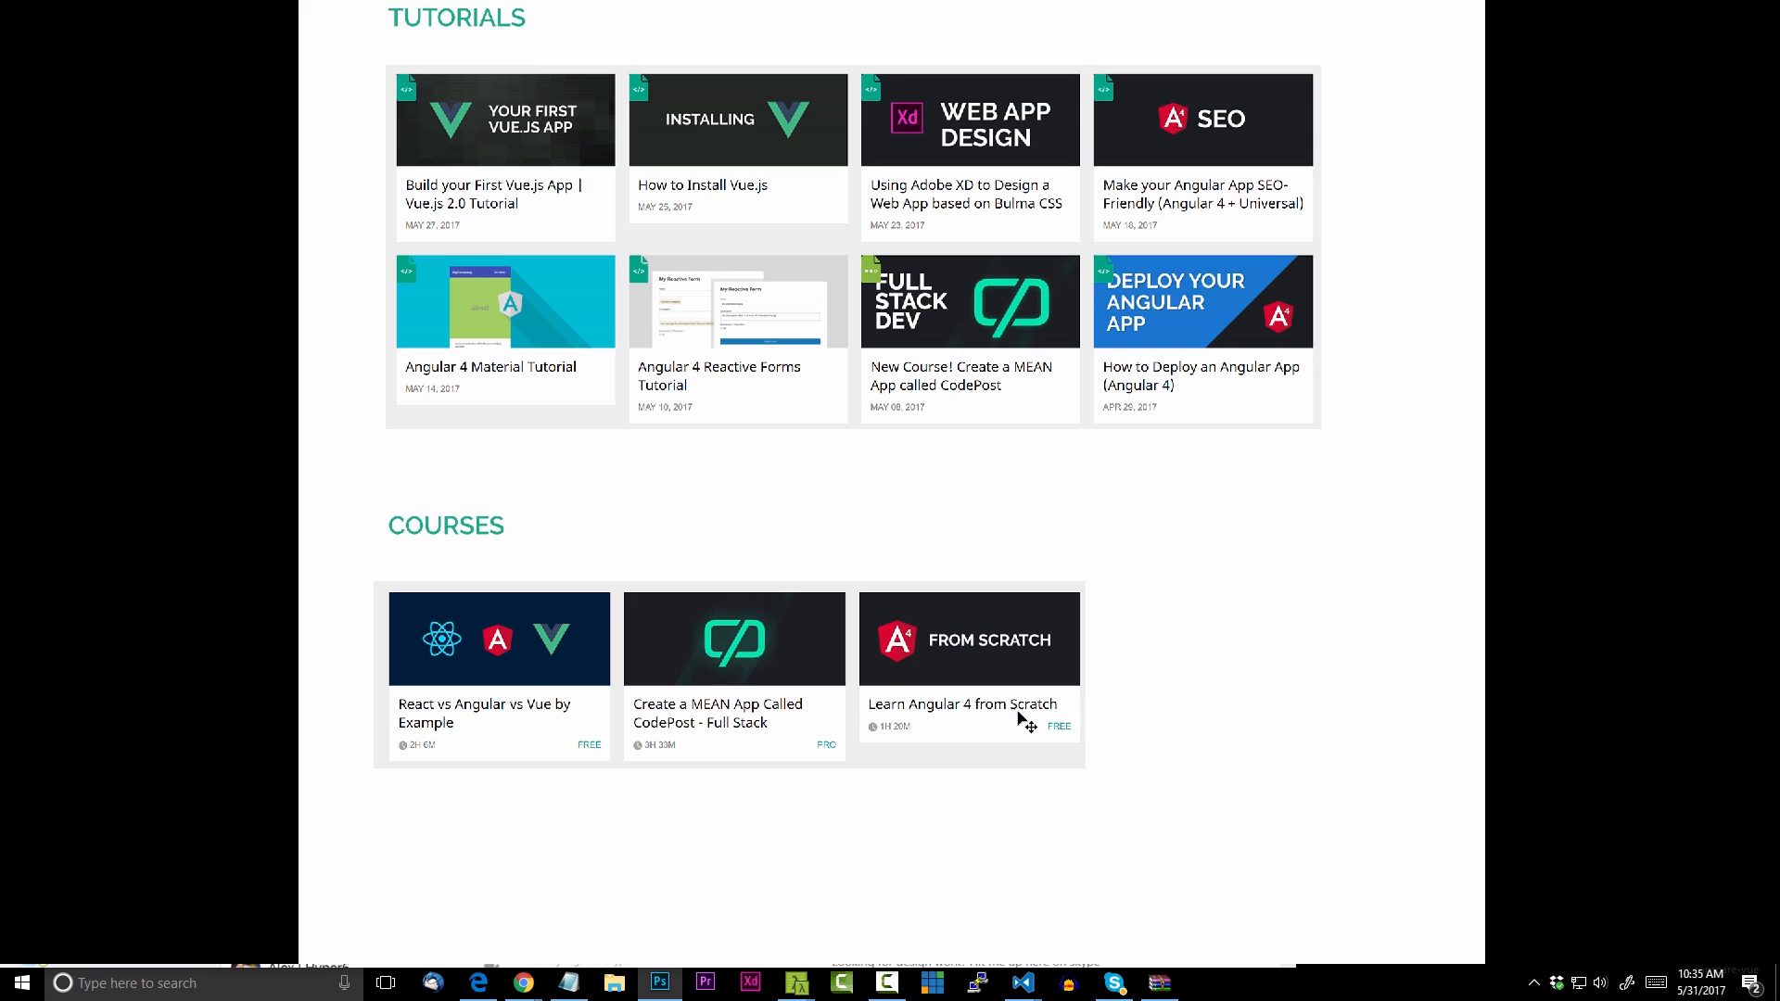
{"action": "mouse_move", "coordinate": [1093, 797]}
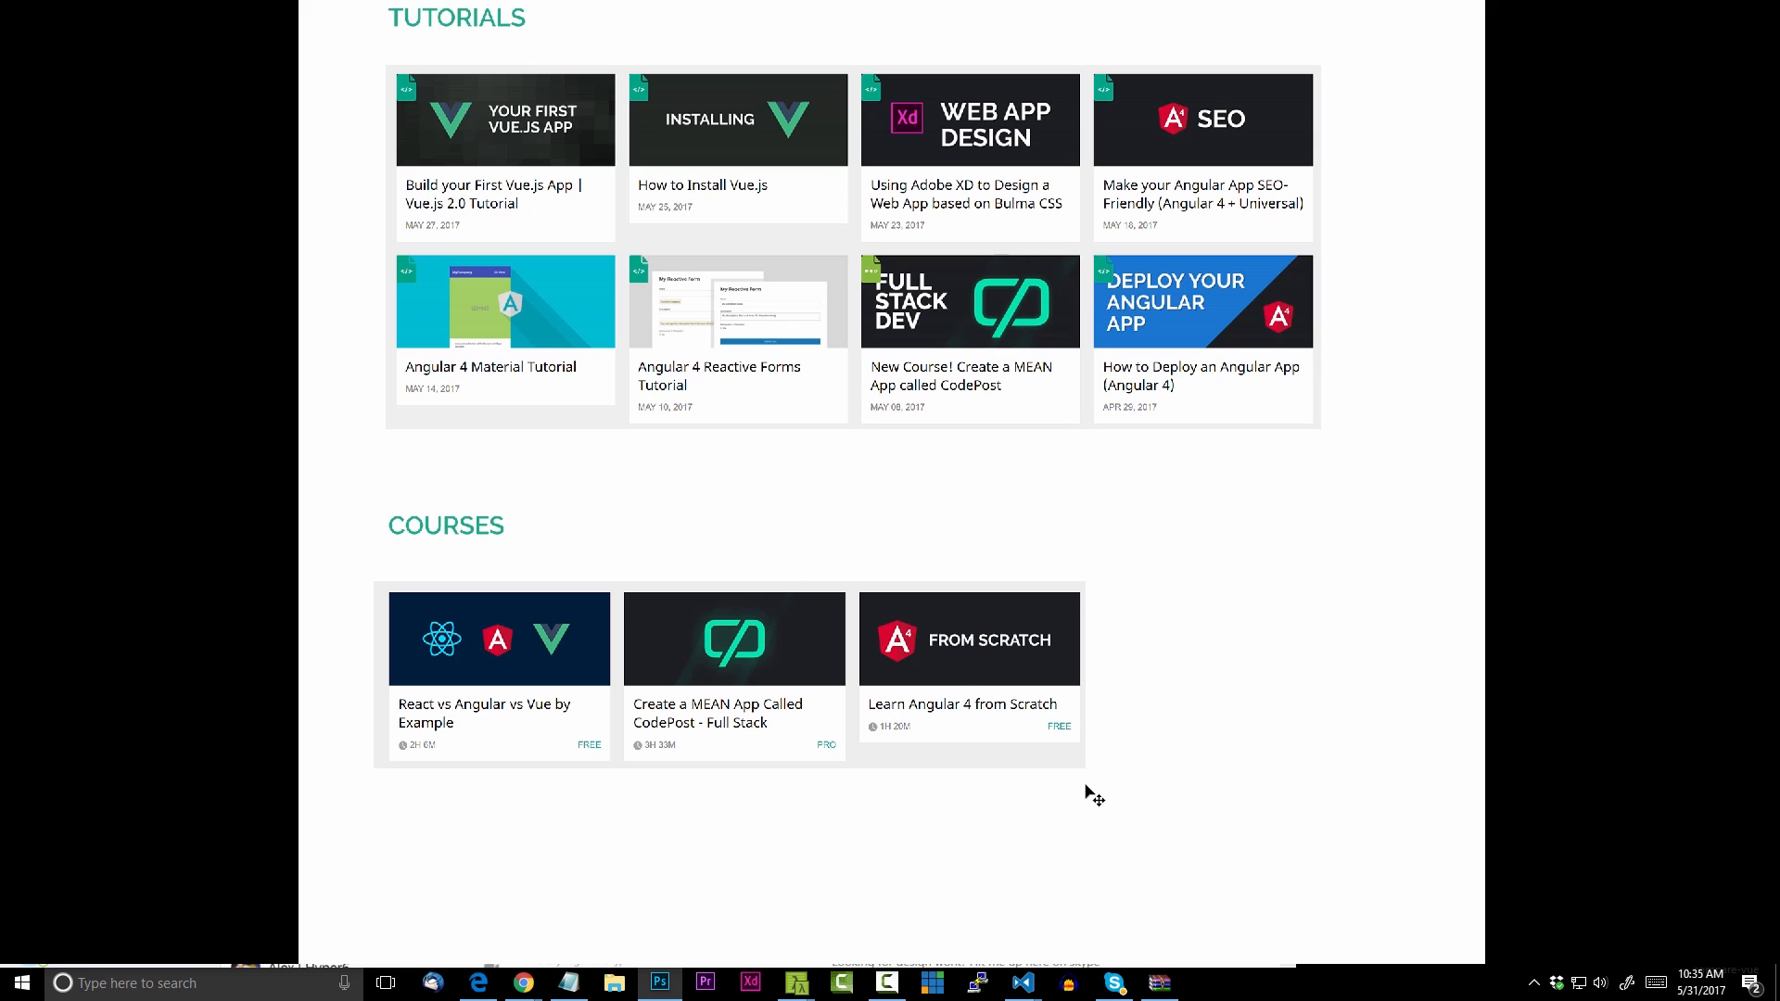
{"action": "mouse_move", "coordinate": [979, 722]}
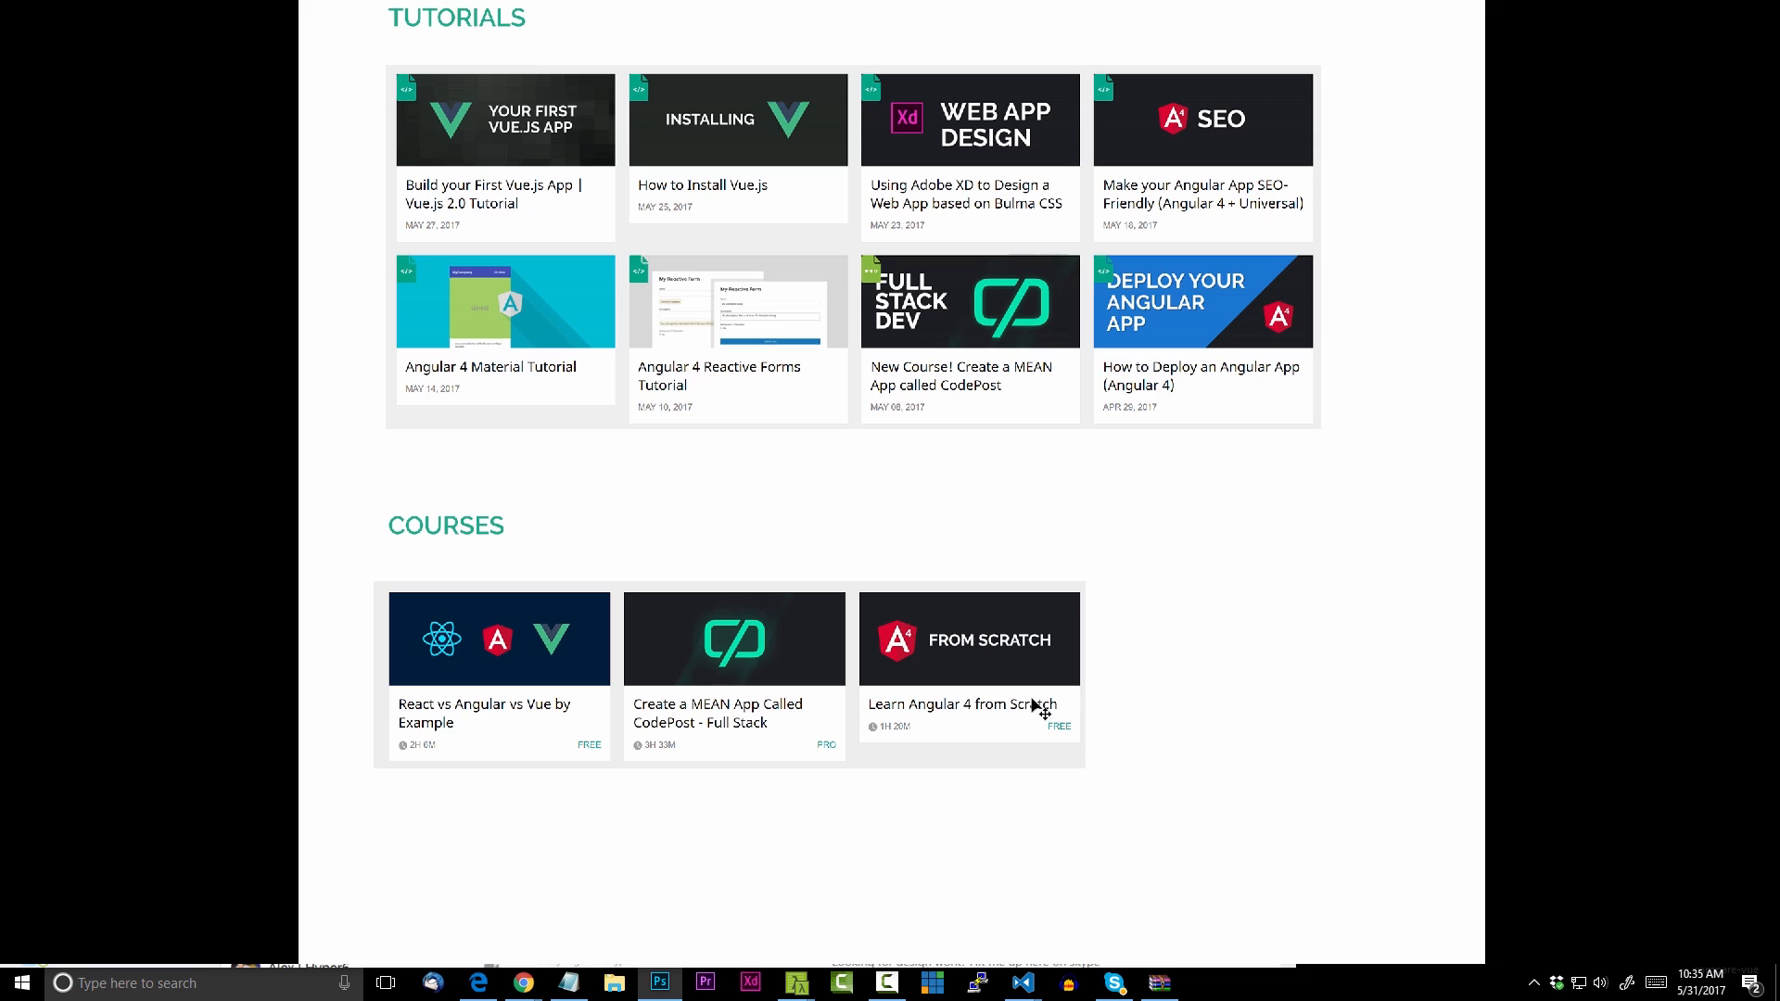
{"action": "mouse_move", "coordinate": [1040, 693]}
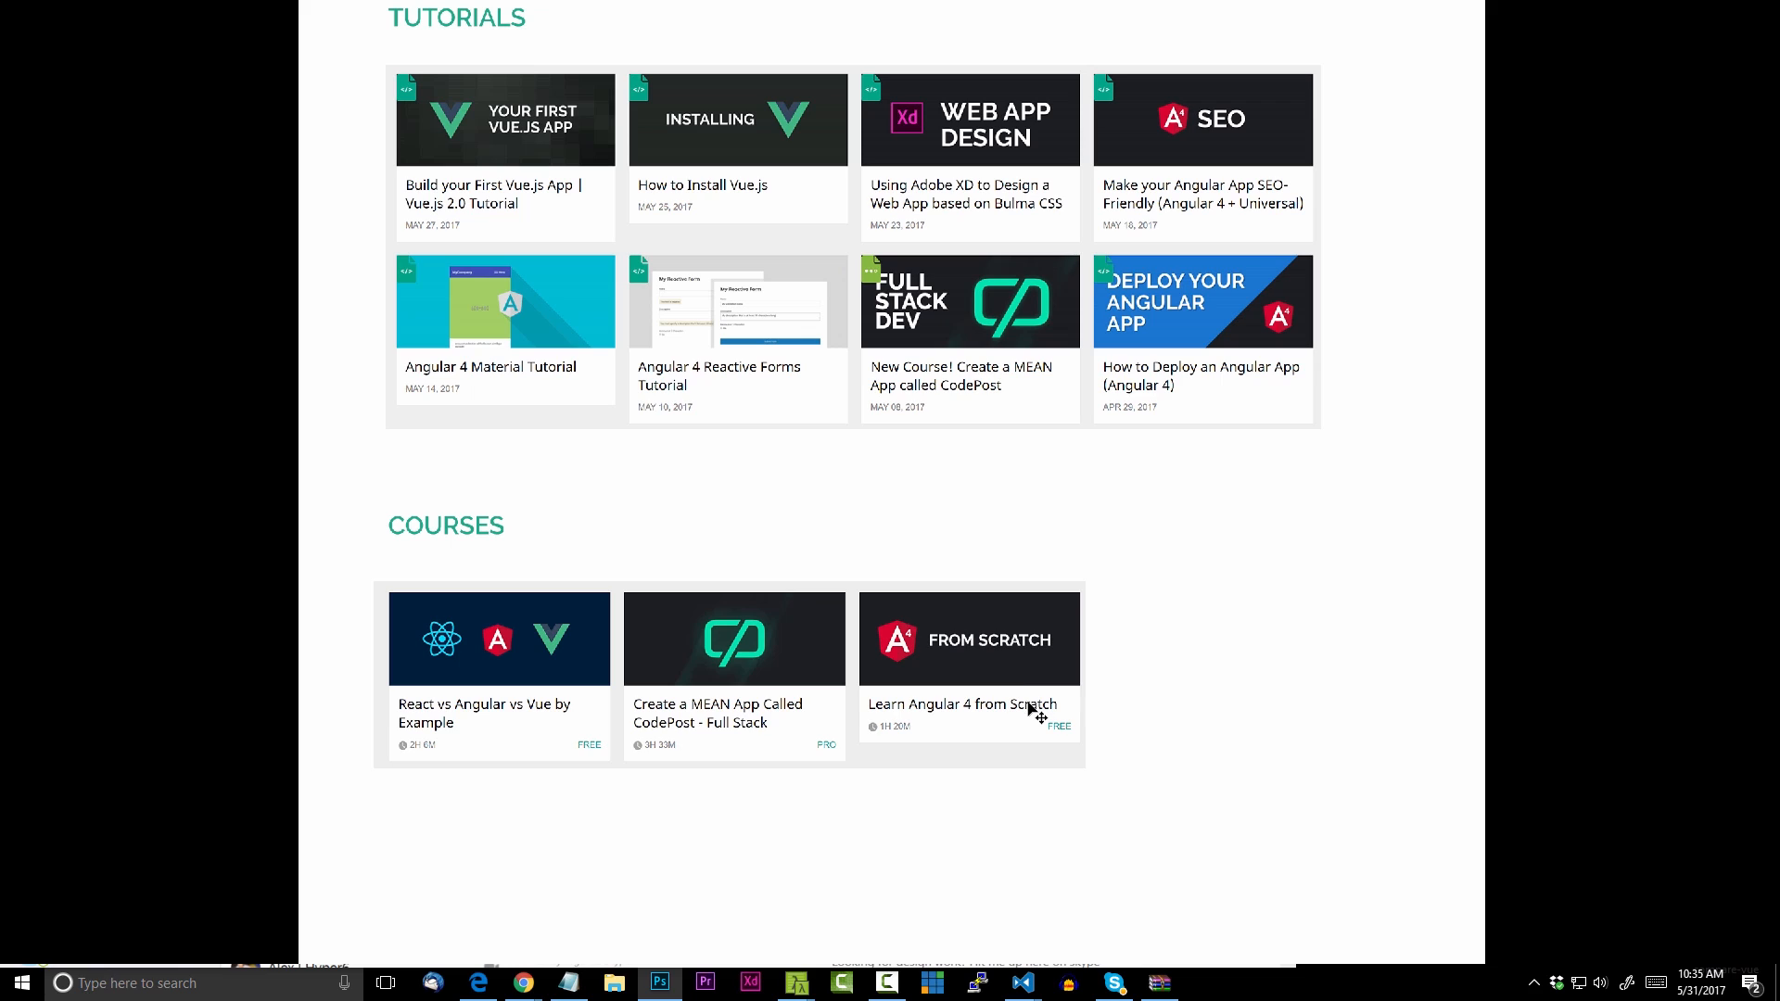
{"action": "scroll", "scroll_direction": "down", "scroll_amount": 3}
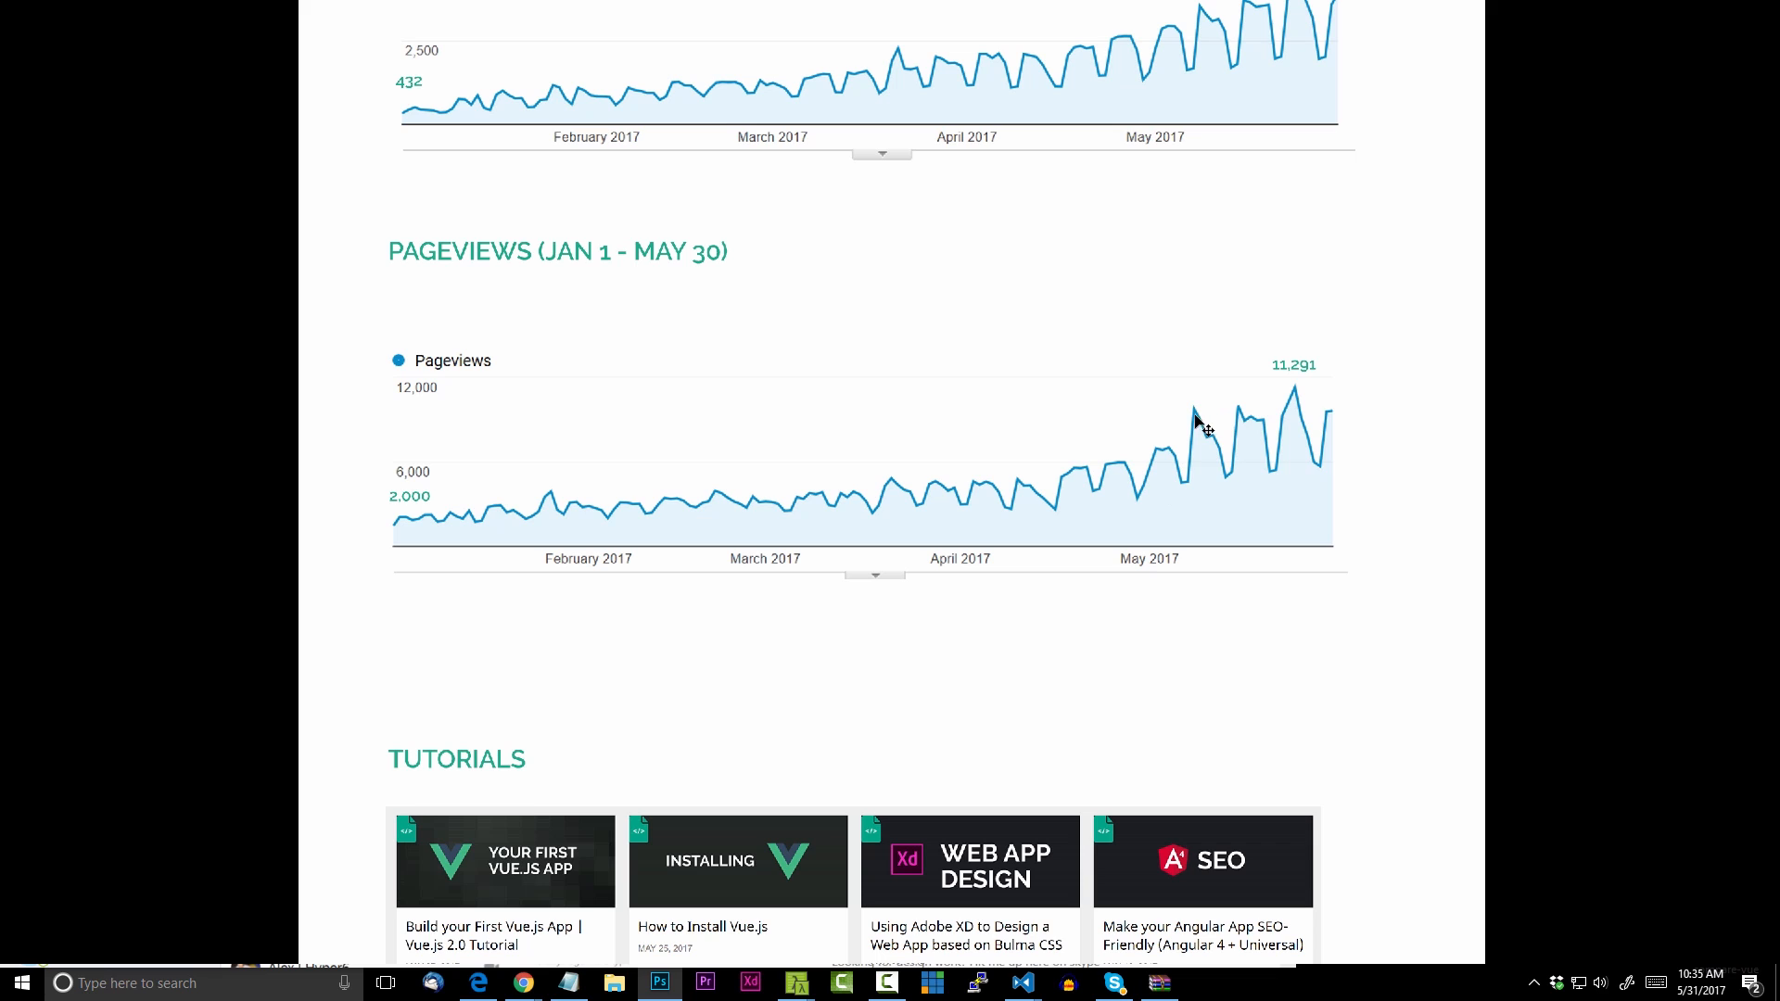
{"action": "scroll", "scroll_direction": "up", "scroll_amount": 3}
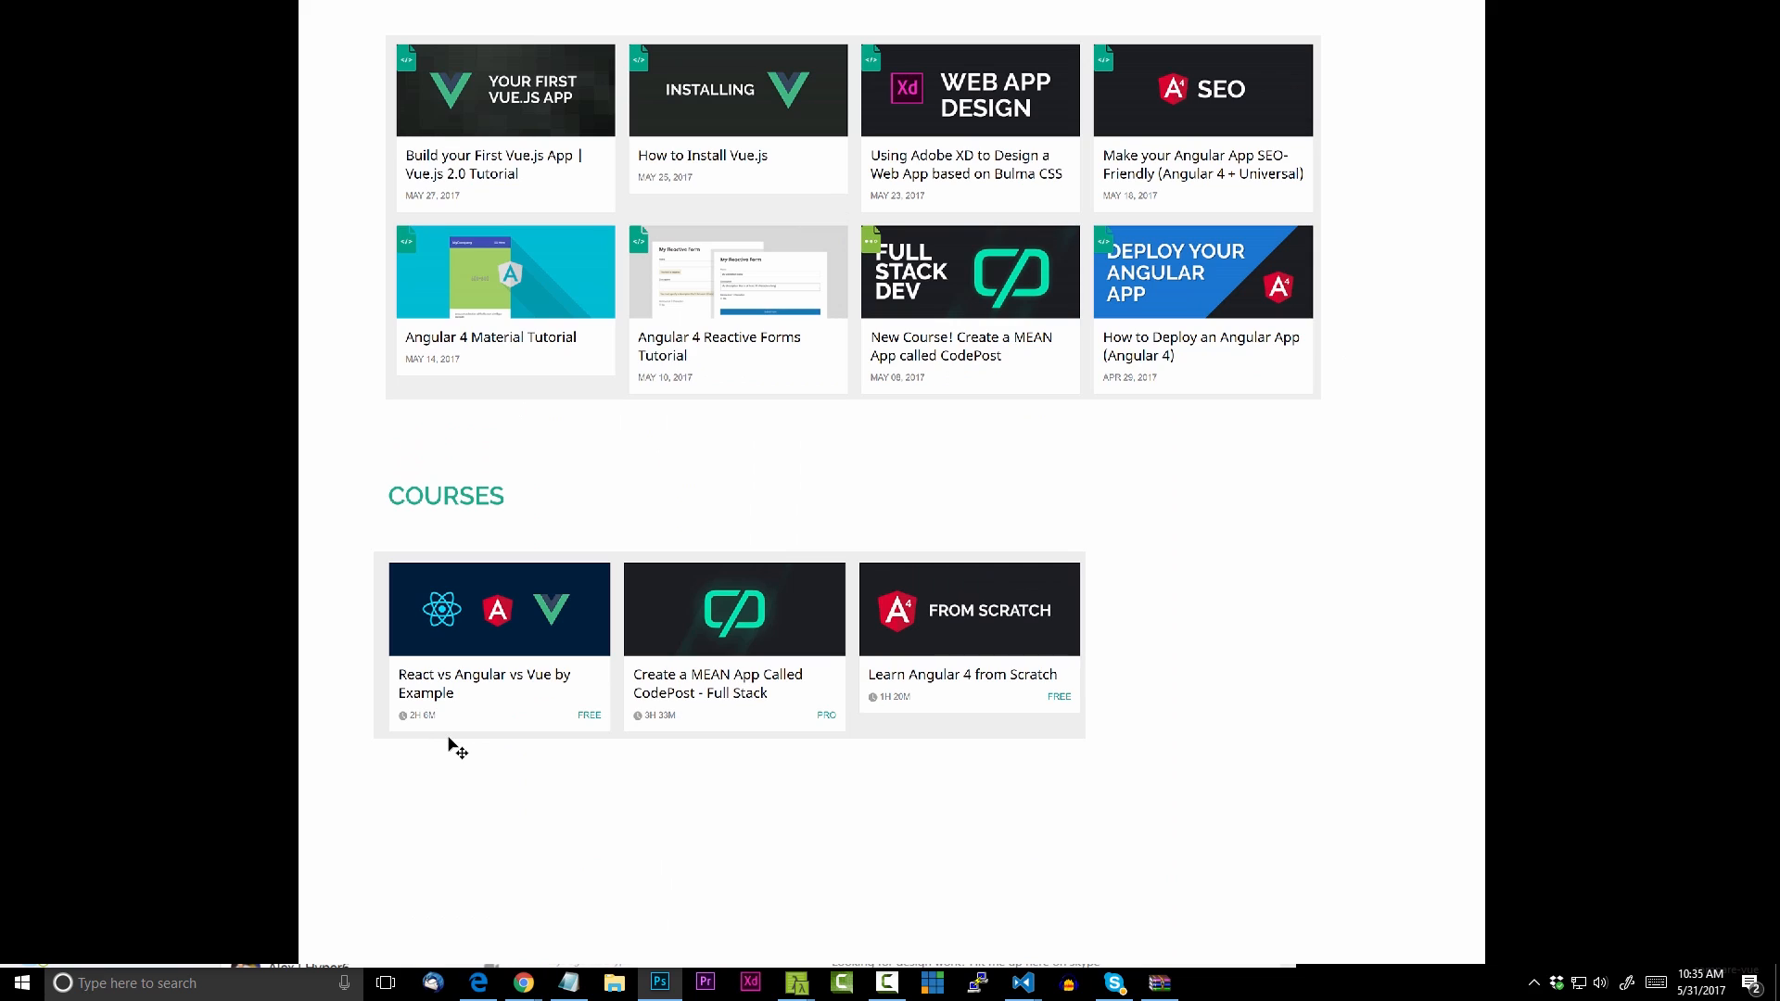
{"action": "mouse_move", "coordinate": [966, 687]}
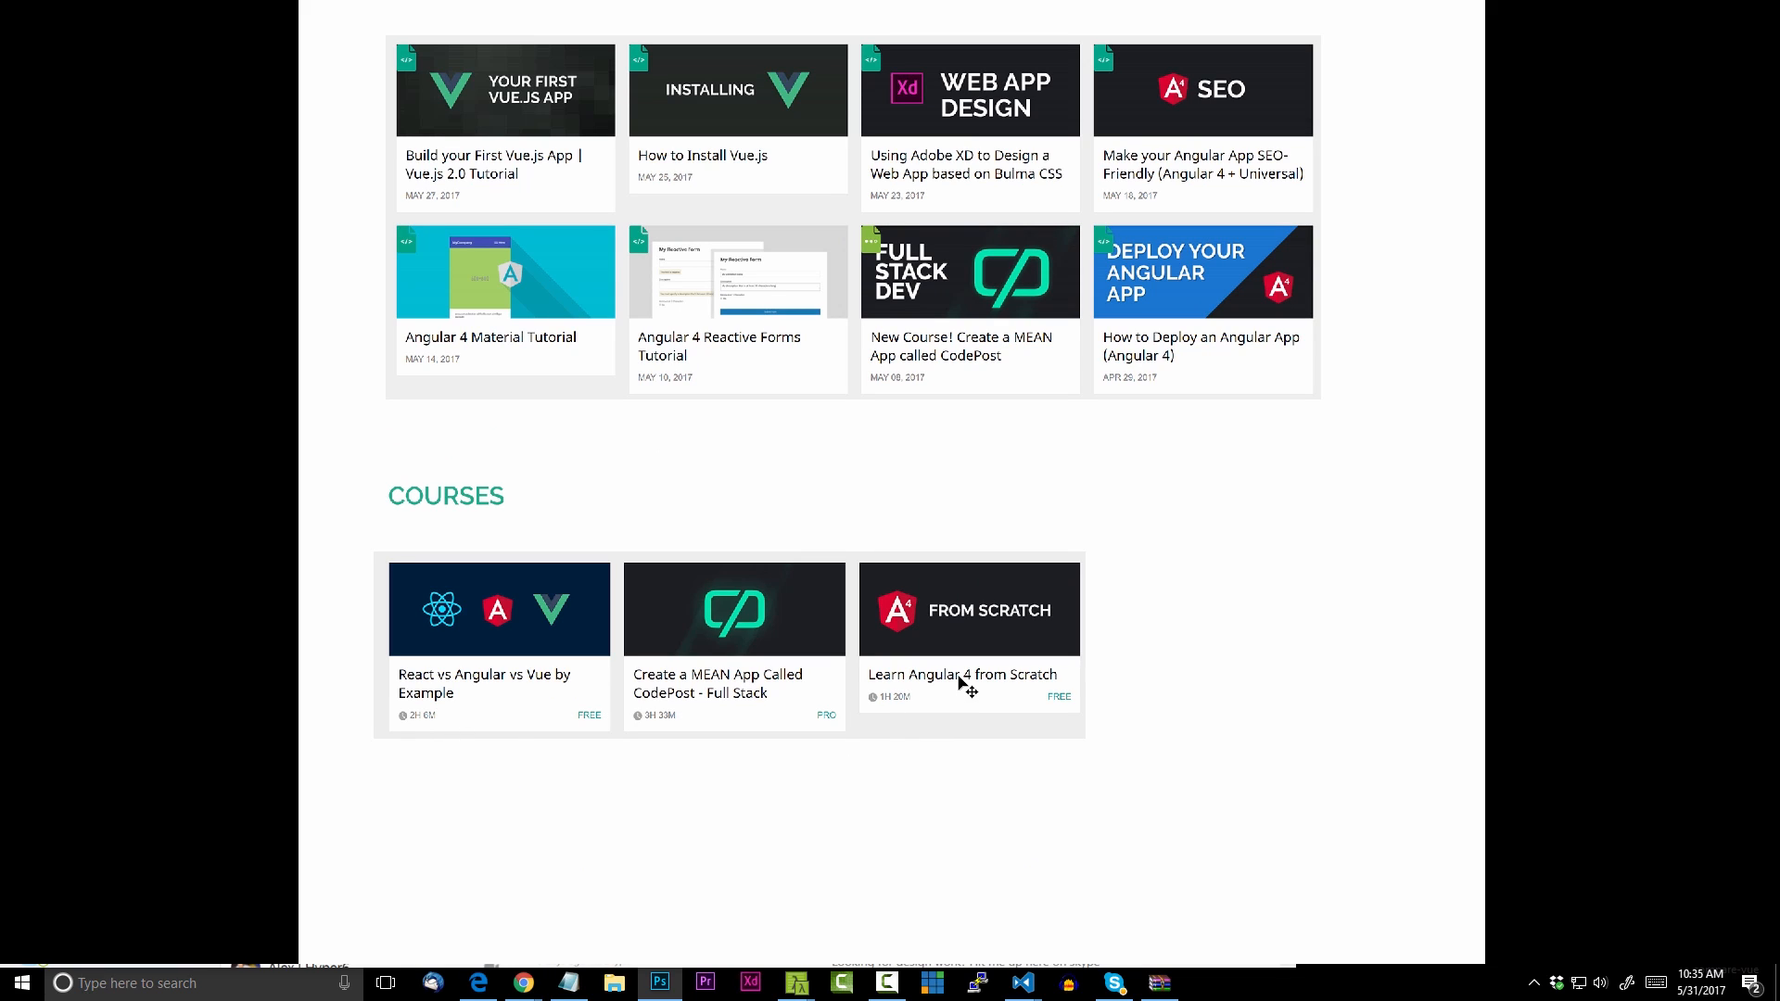
{"action": "mouse_move", "coordinate": [945, 712]}
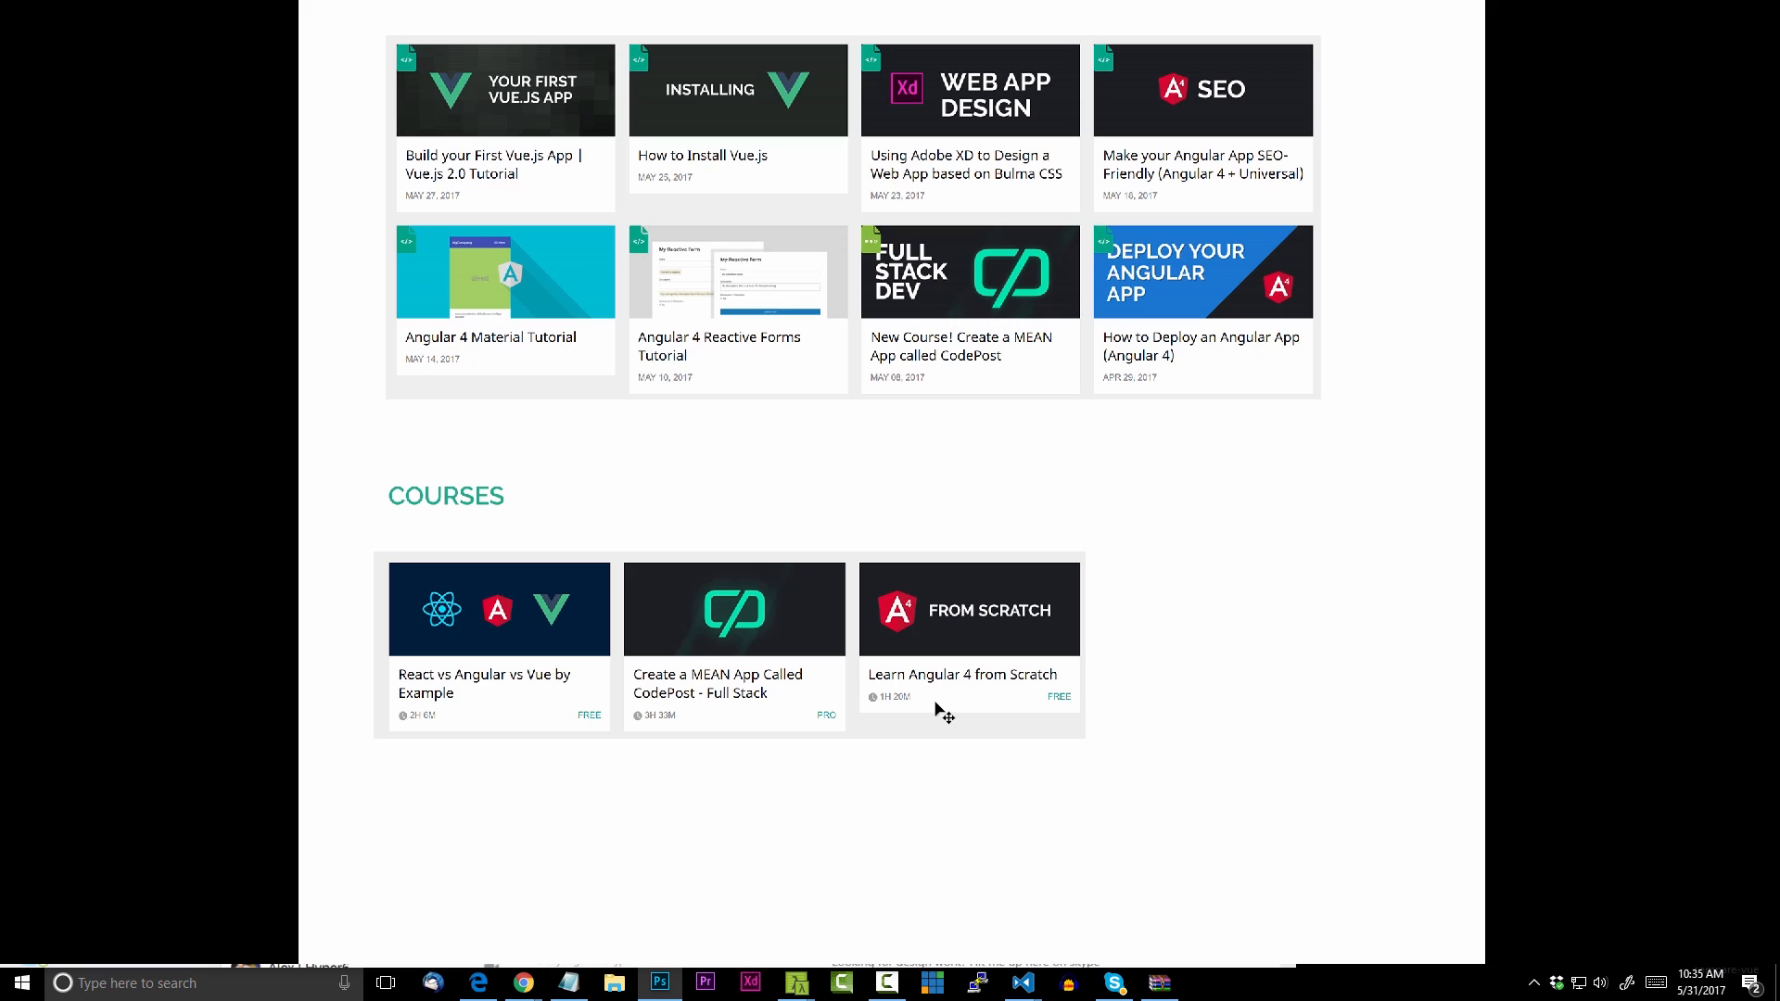
{"action": "mouse_move", "coordinate": [965, 726]}
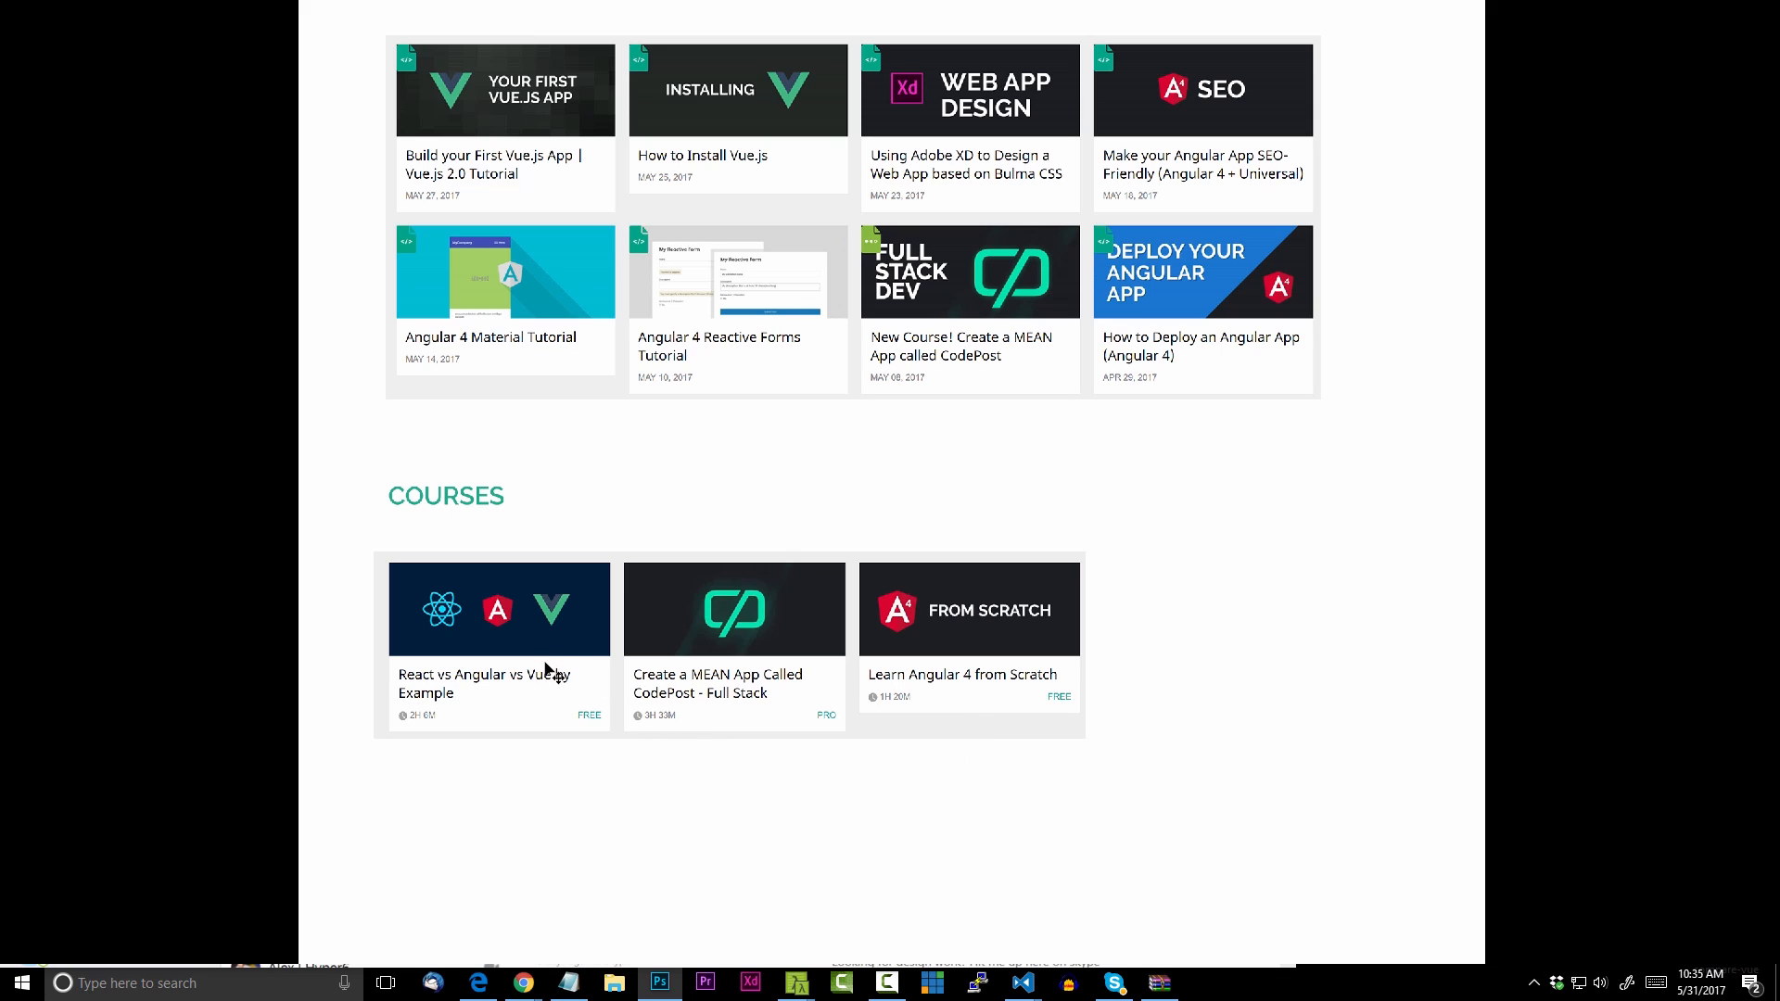
{"action": "mouse_move", "coordinate": [496, 683]}
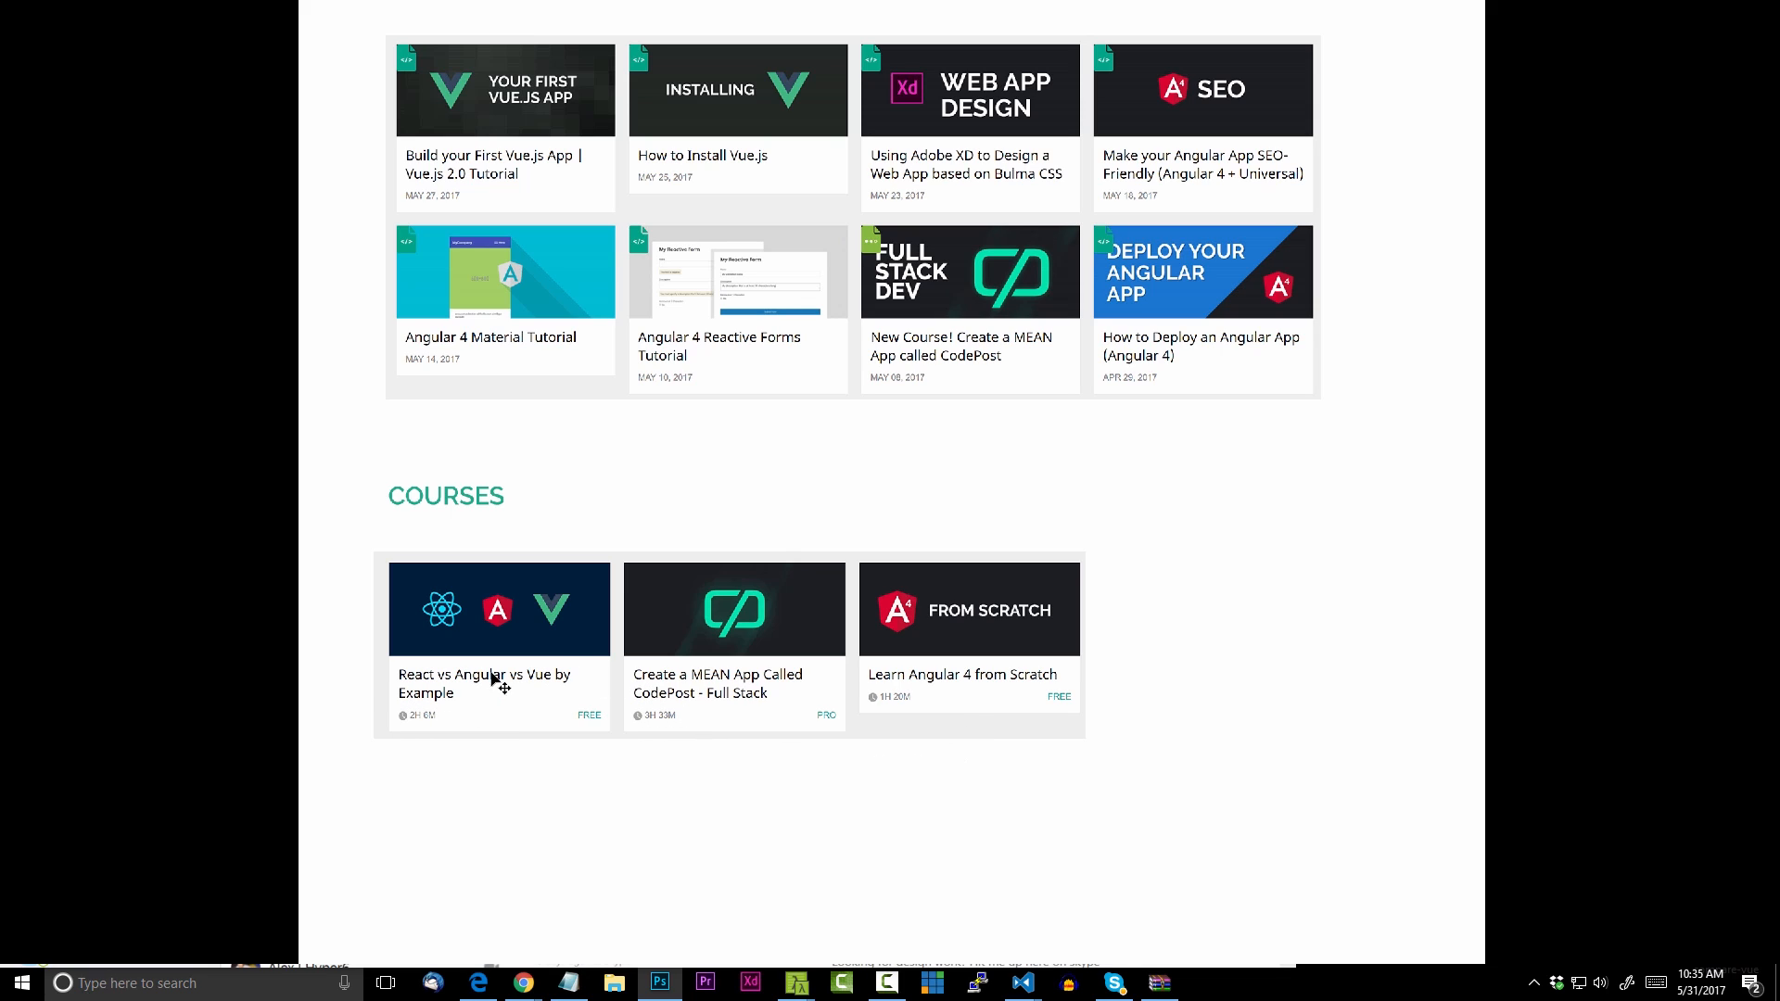
{"action": "mouse_move", "coordinate": [454, 703]}
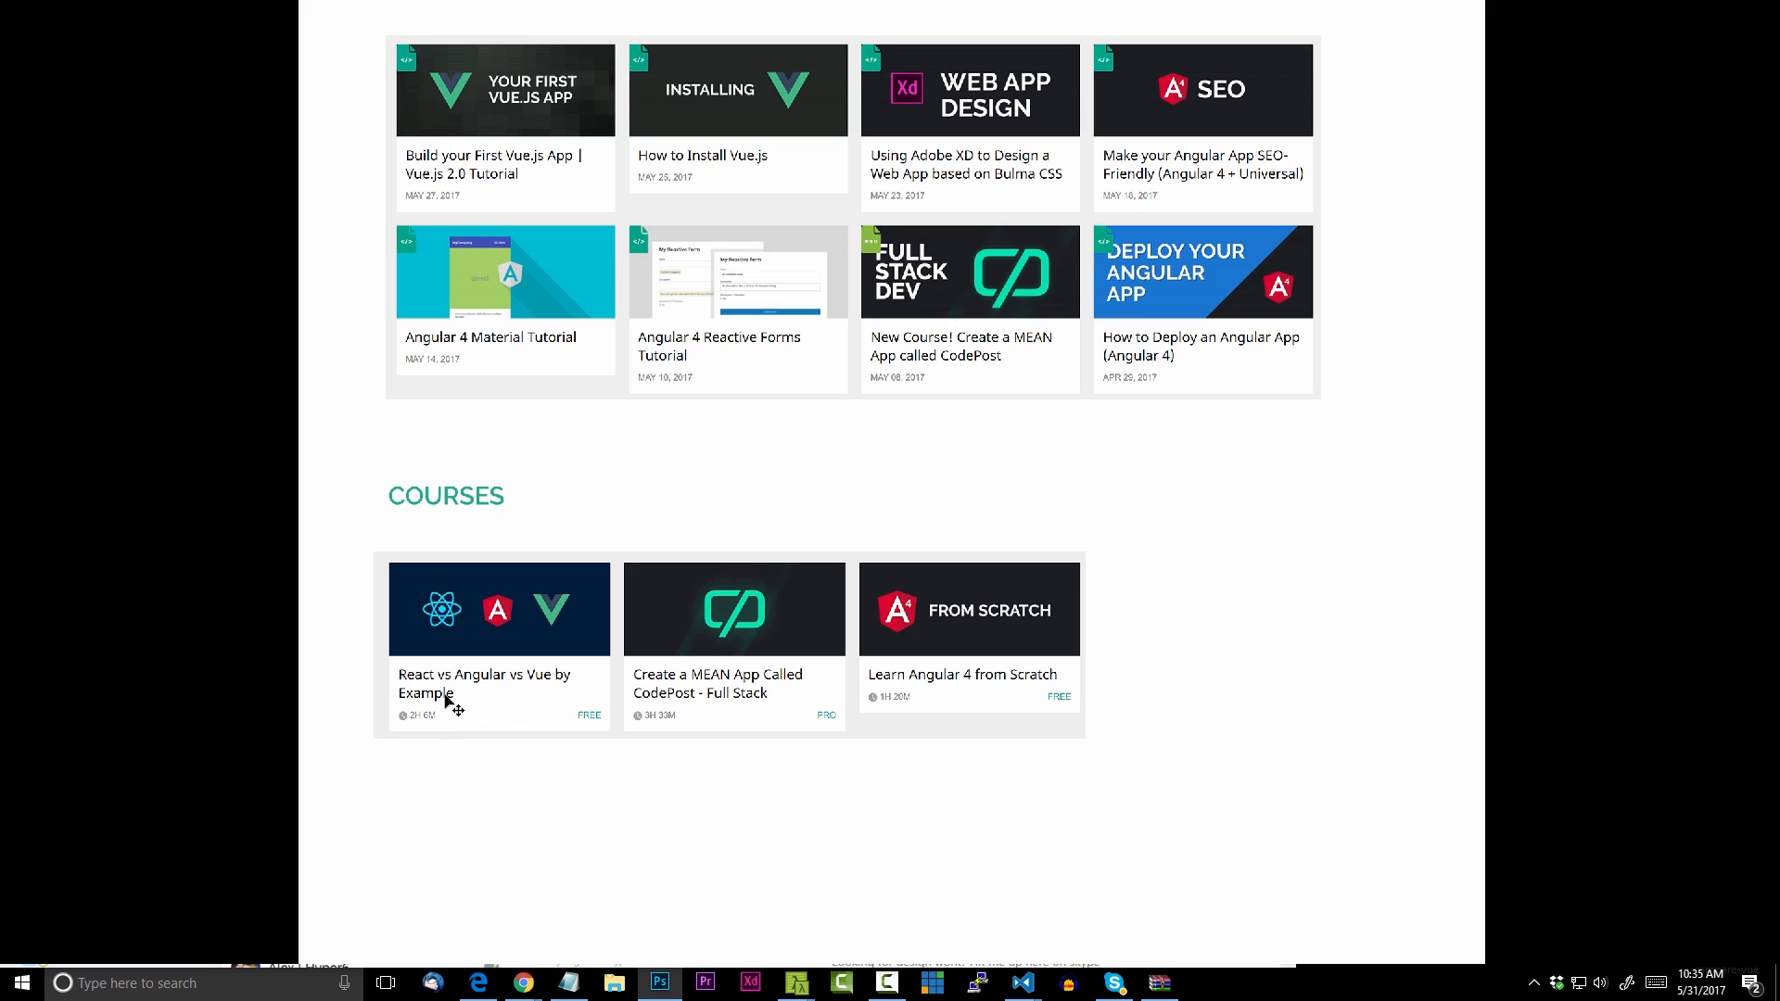
{"action": "mouse_move", "coordinate": [476, 737]}
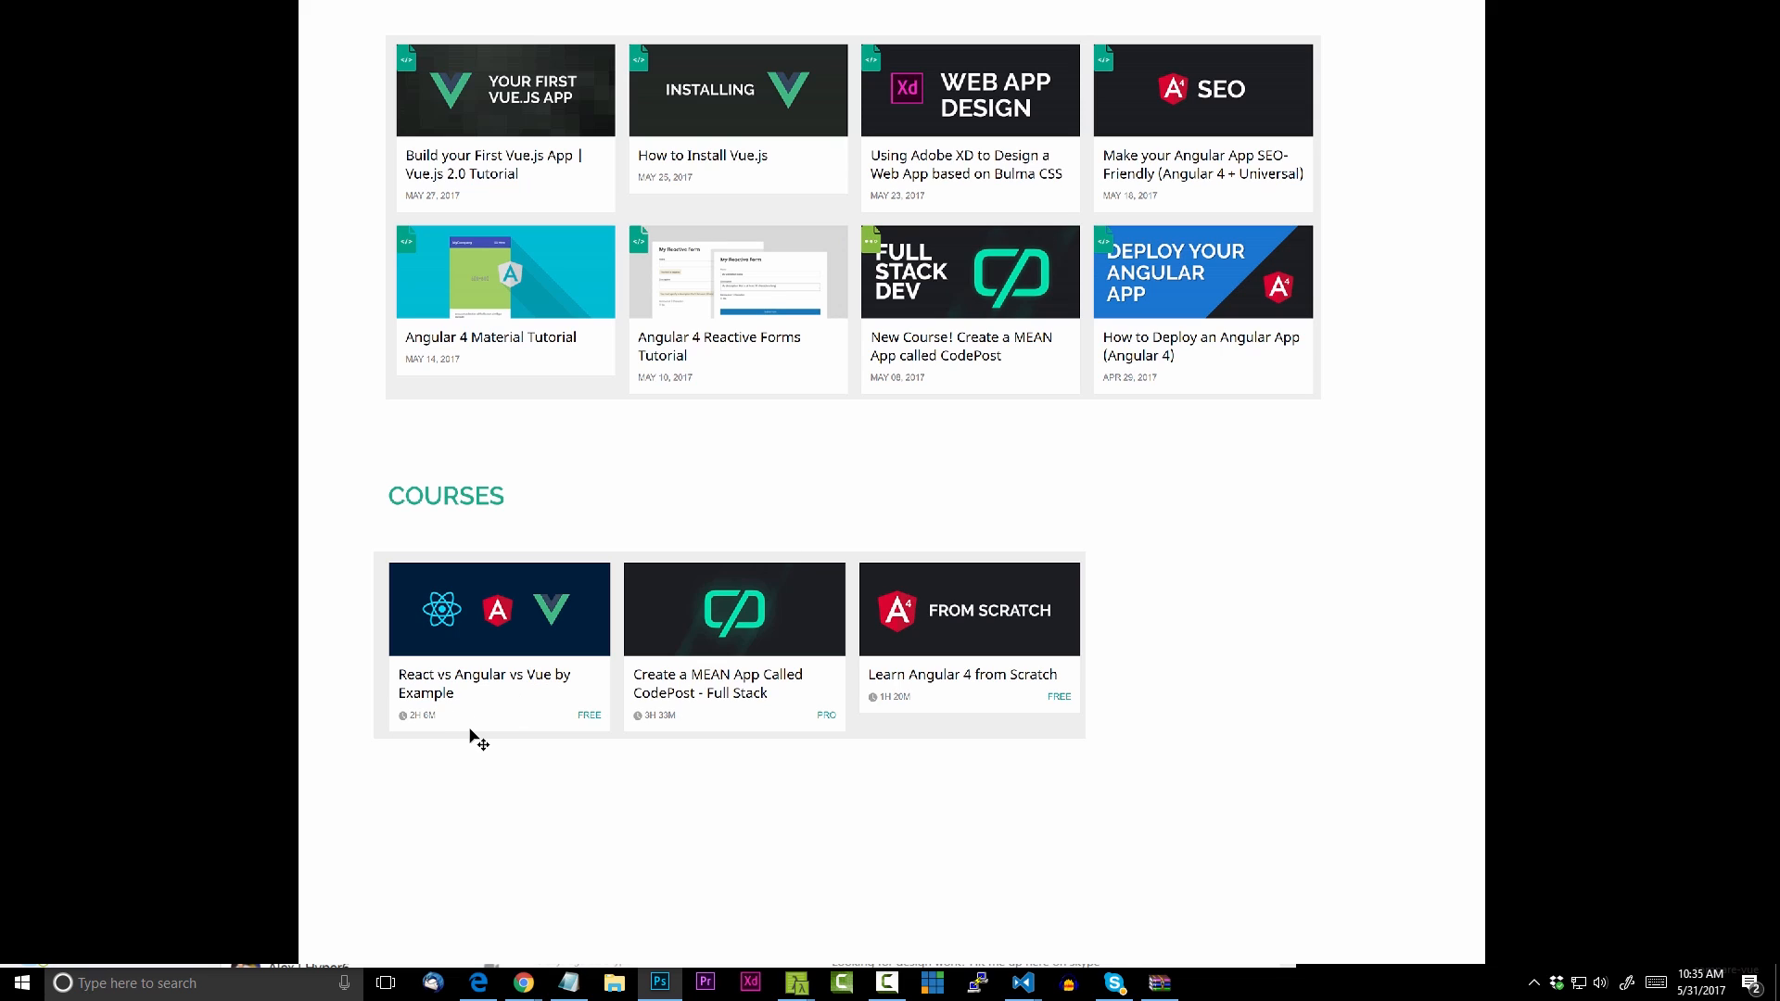
{"action": "mouse_move", "coordinate": [429, 727]}
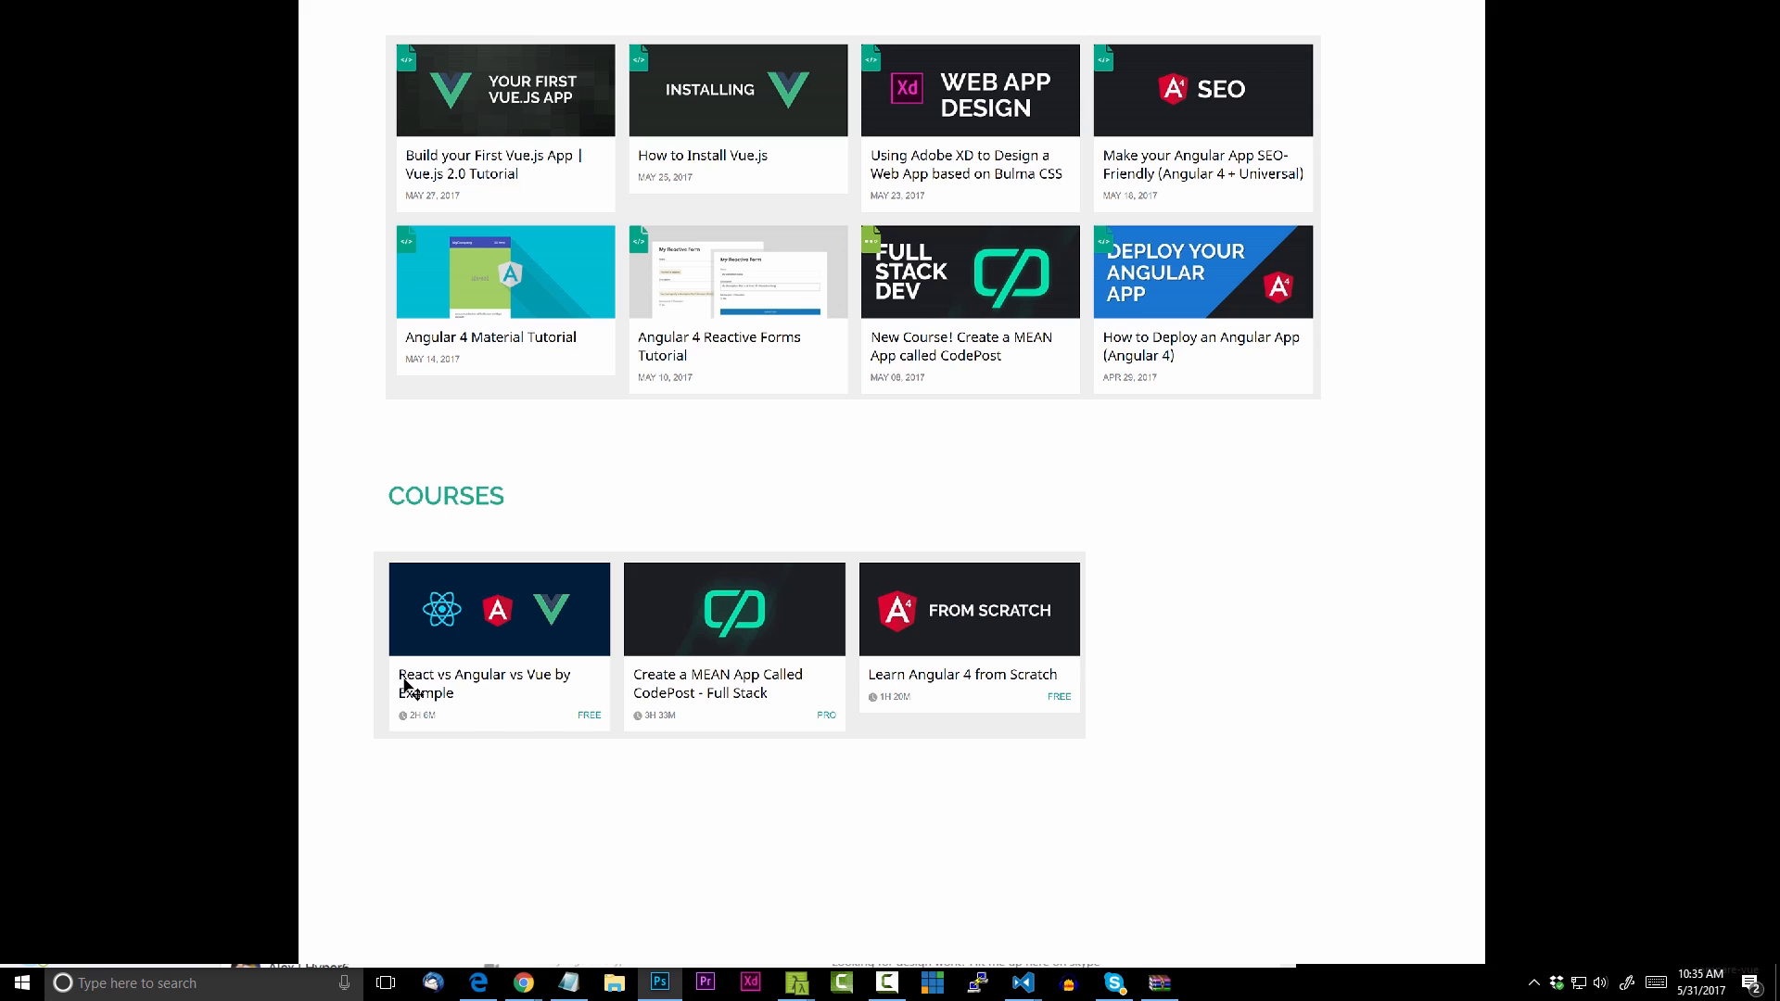
{"action": "mouse_move", "coordinate": [556, 692]}
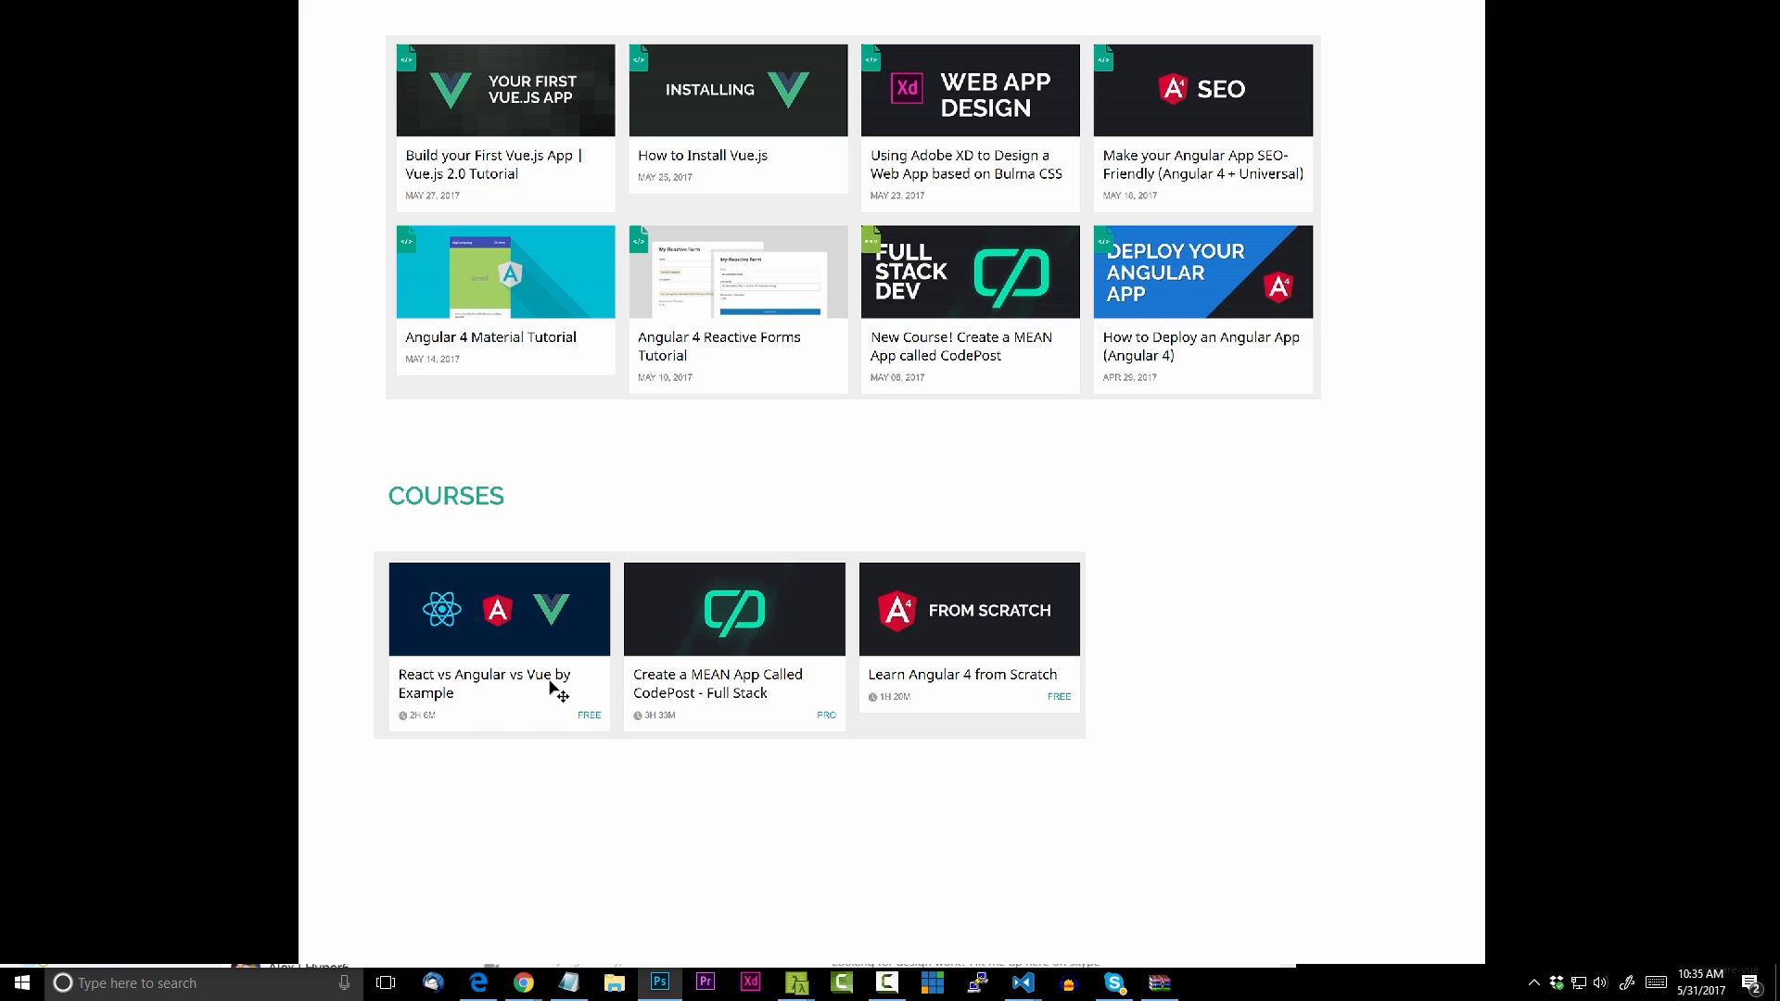
{"action": "mouse_move", "coordinate": [550, 719]}
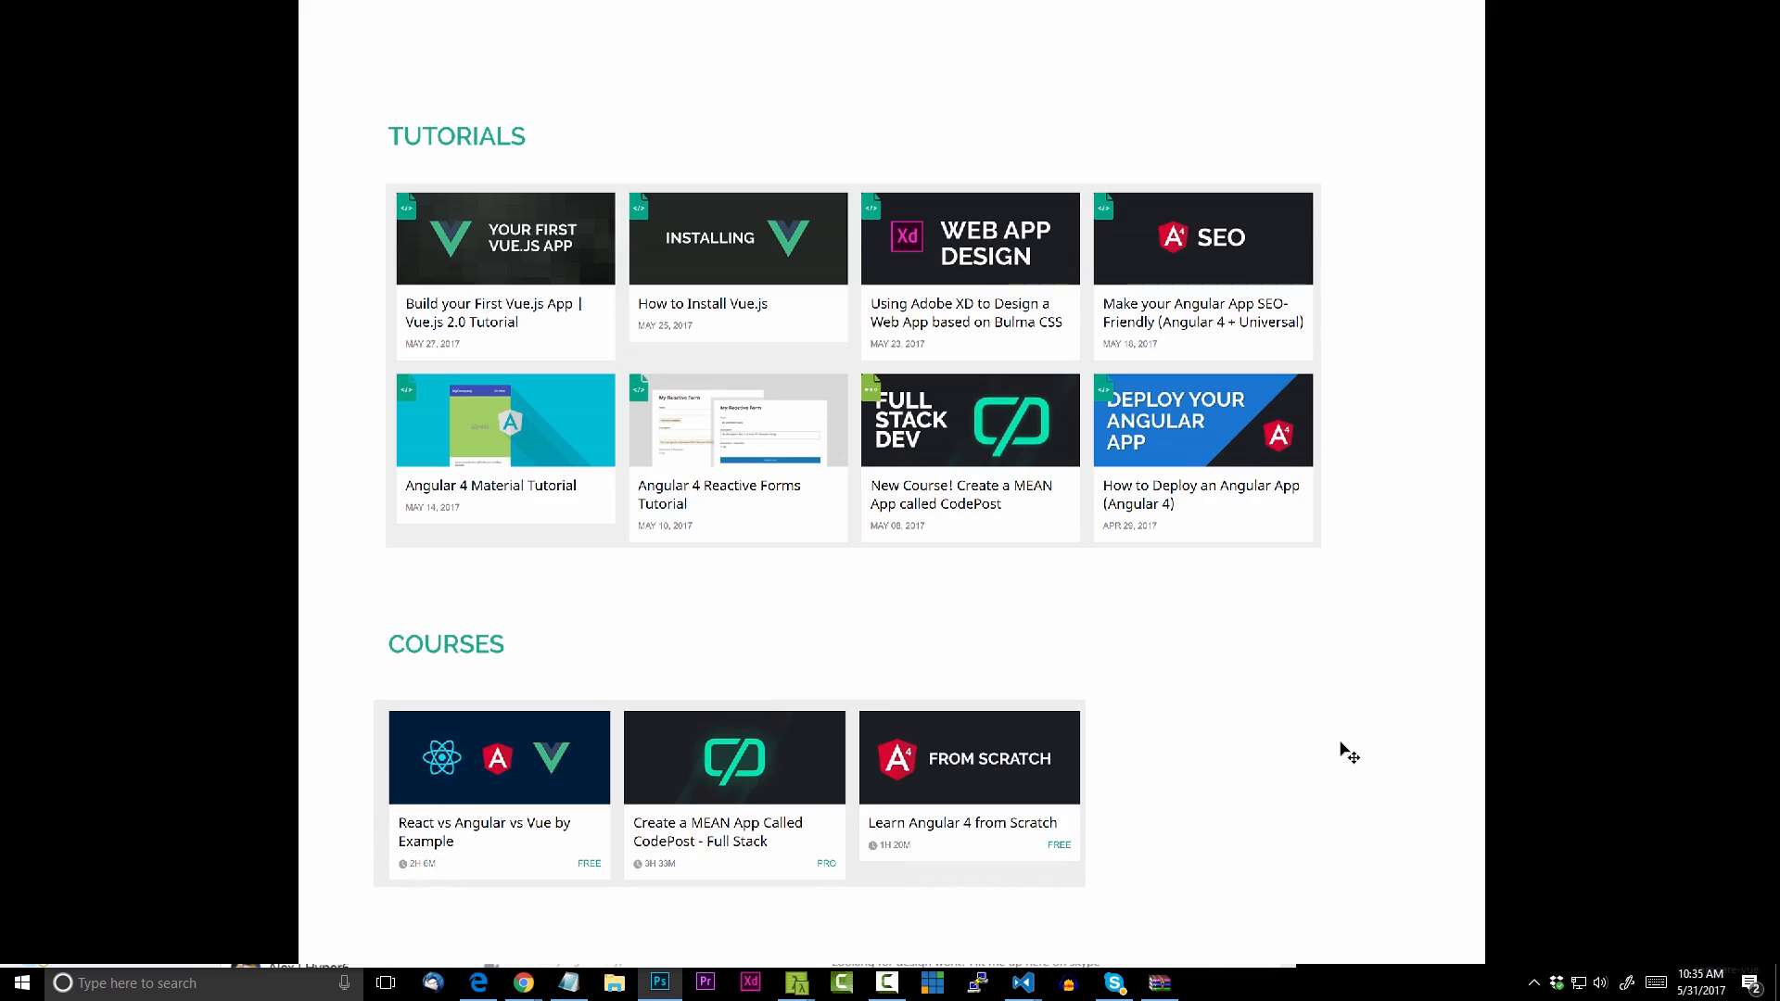
{"action": "scroll", "scroll_direction": "down", "scroll_amount": 3}
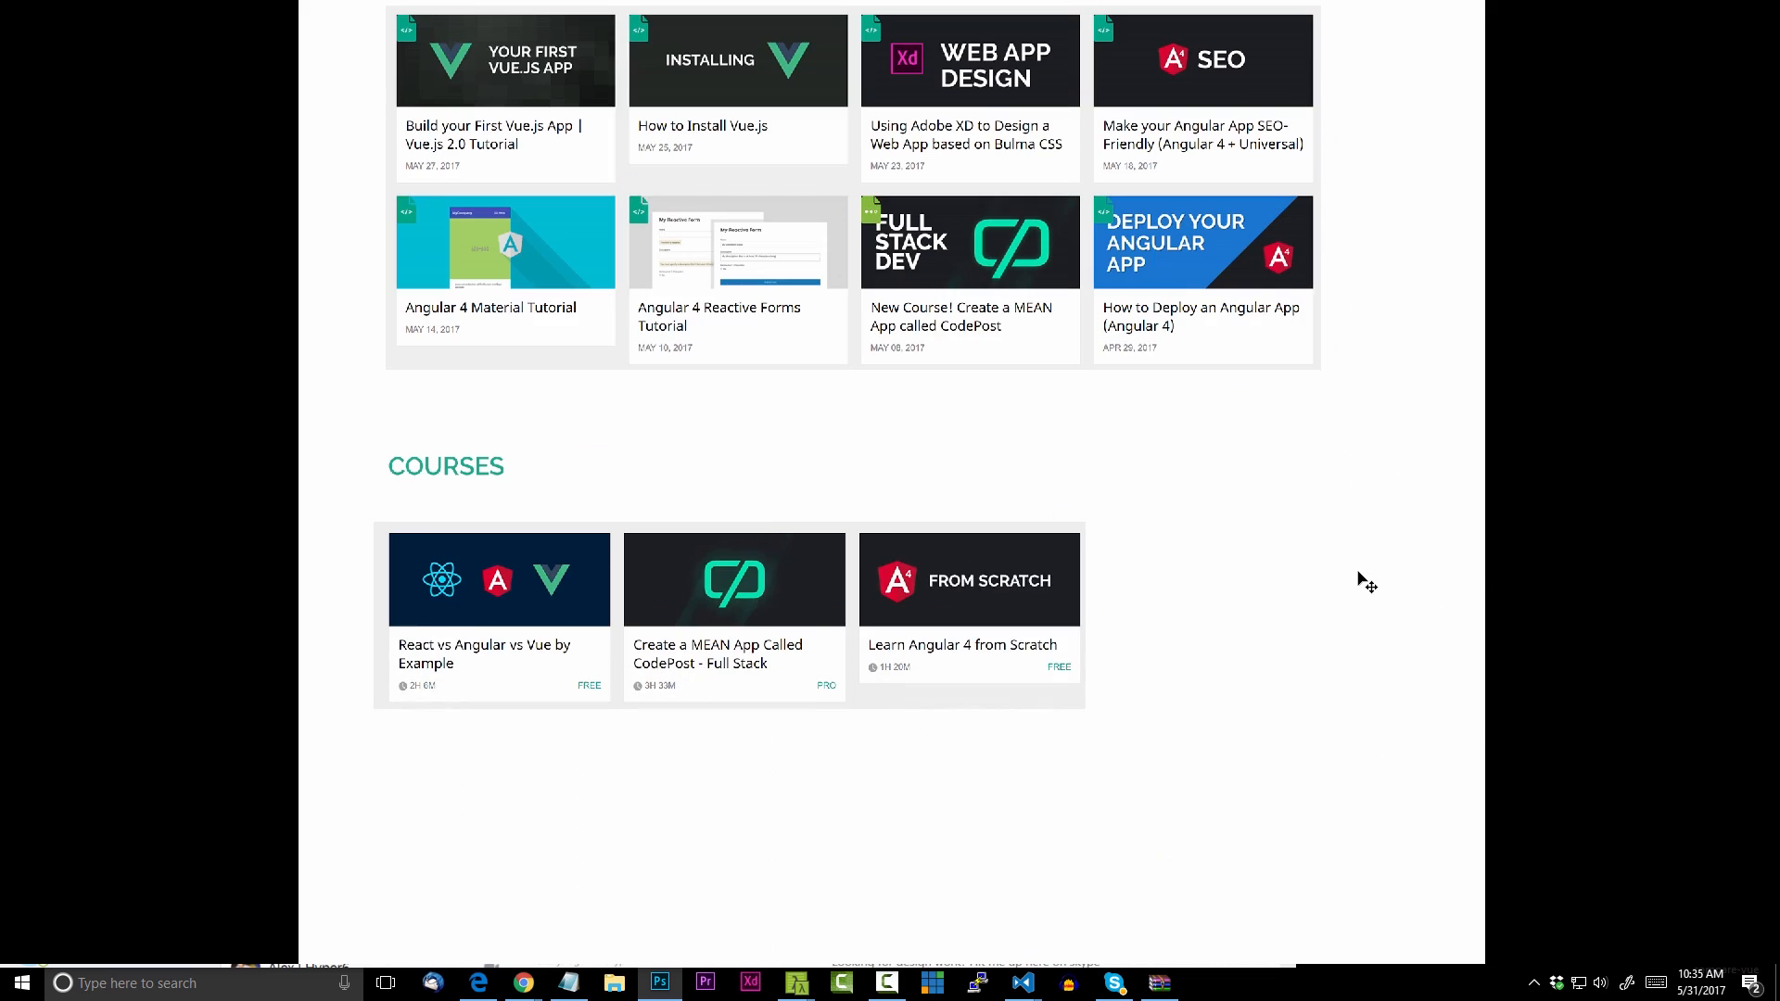
{"action": "mouse_move", "coordinate": [1444, 582]}
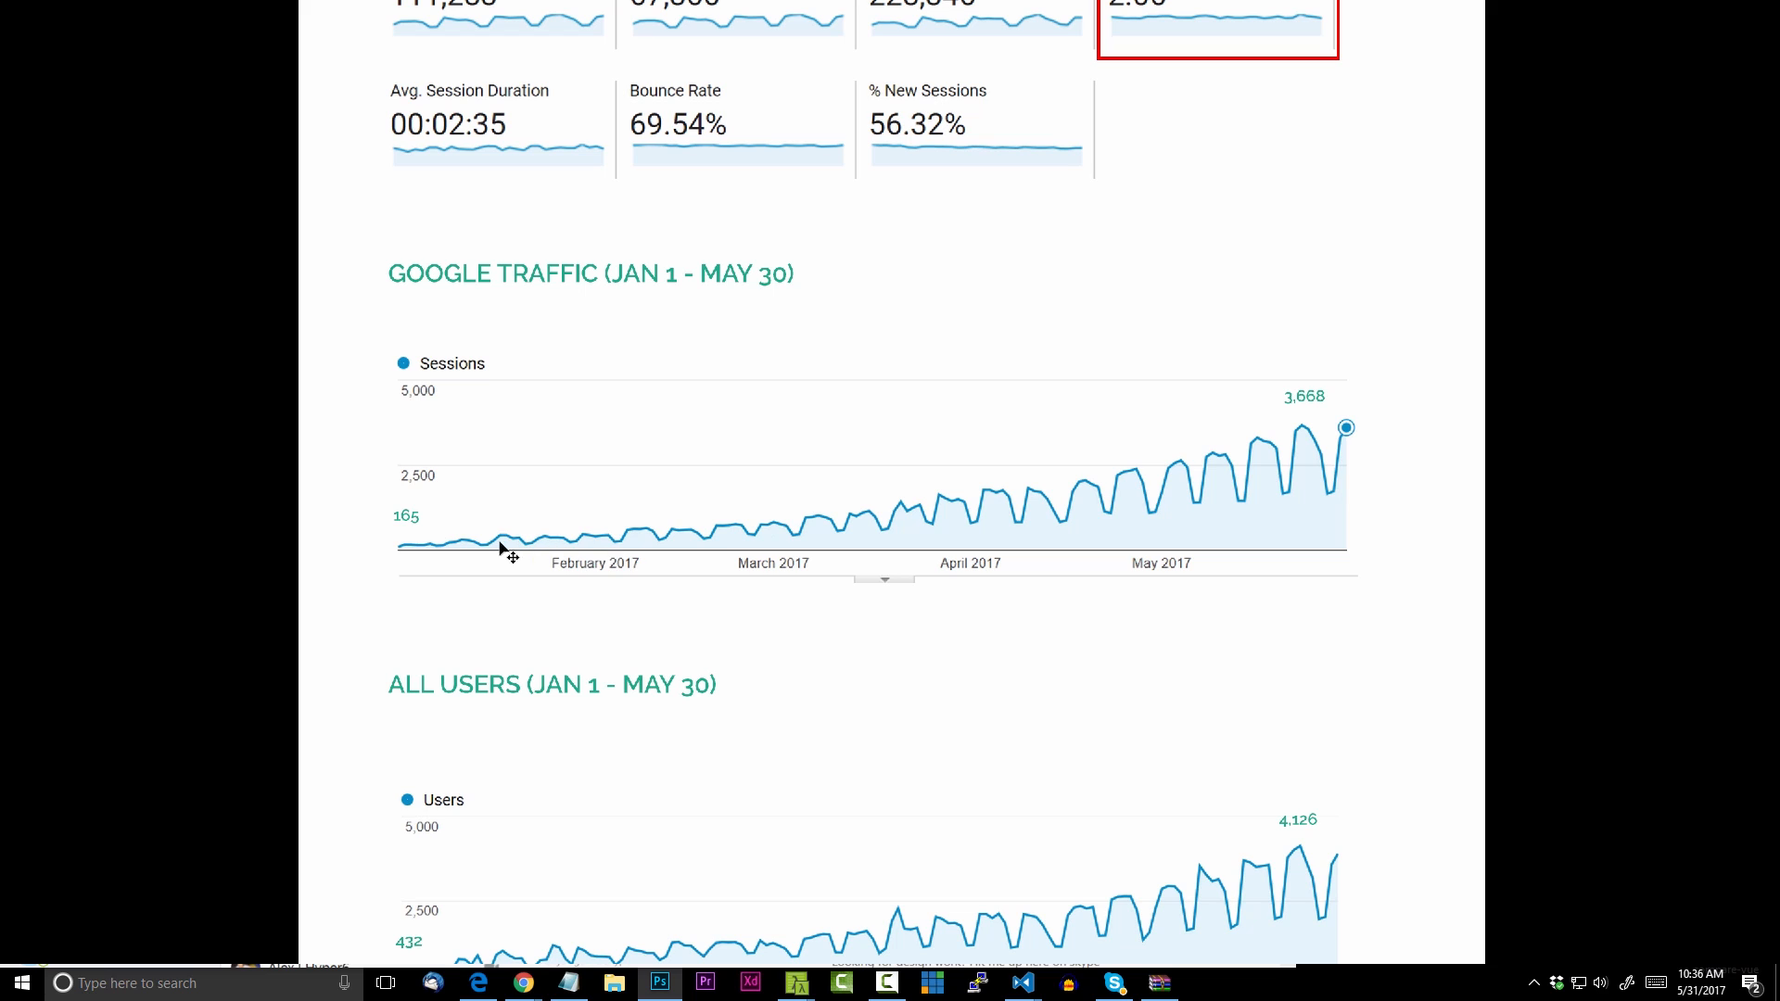
{"action": "mouse_move", "coordinate": [1396, 643]}
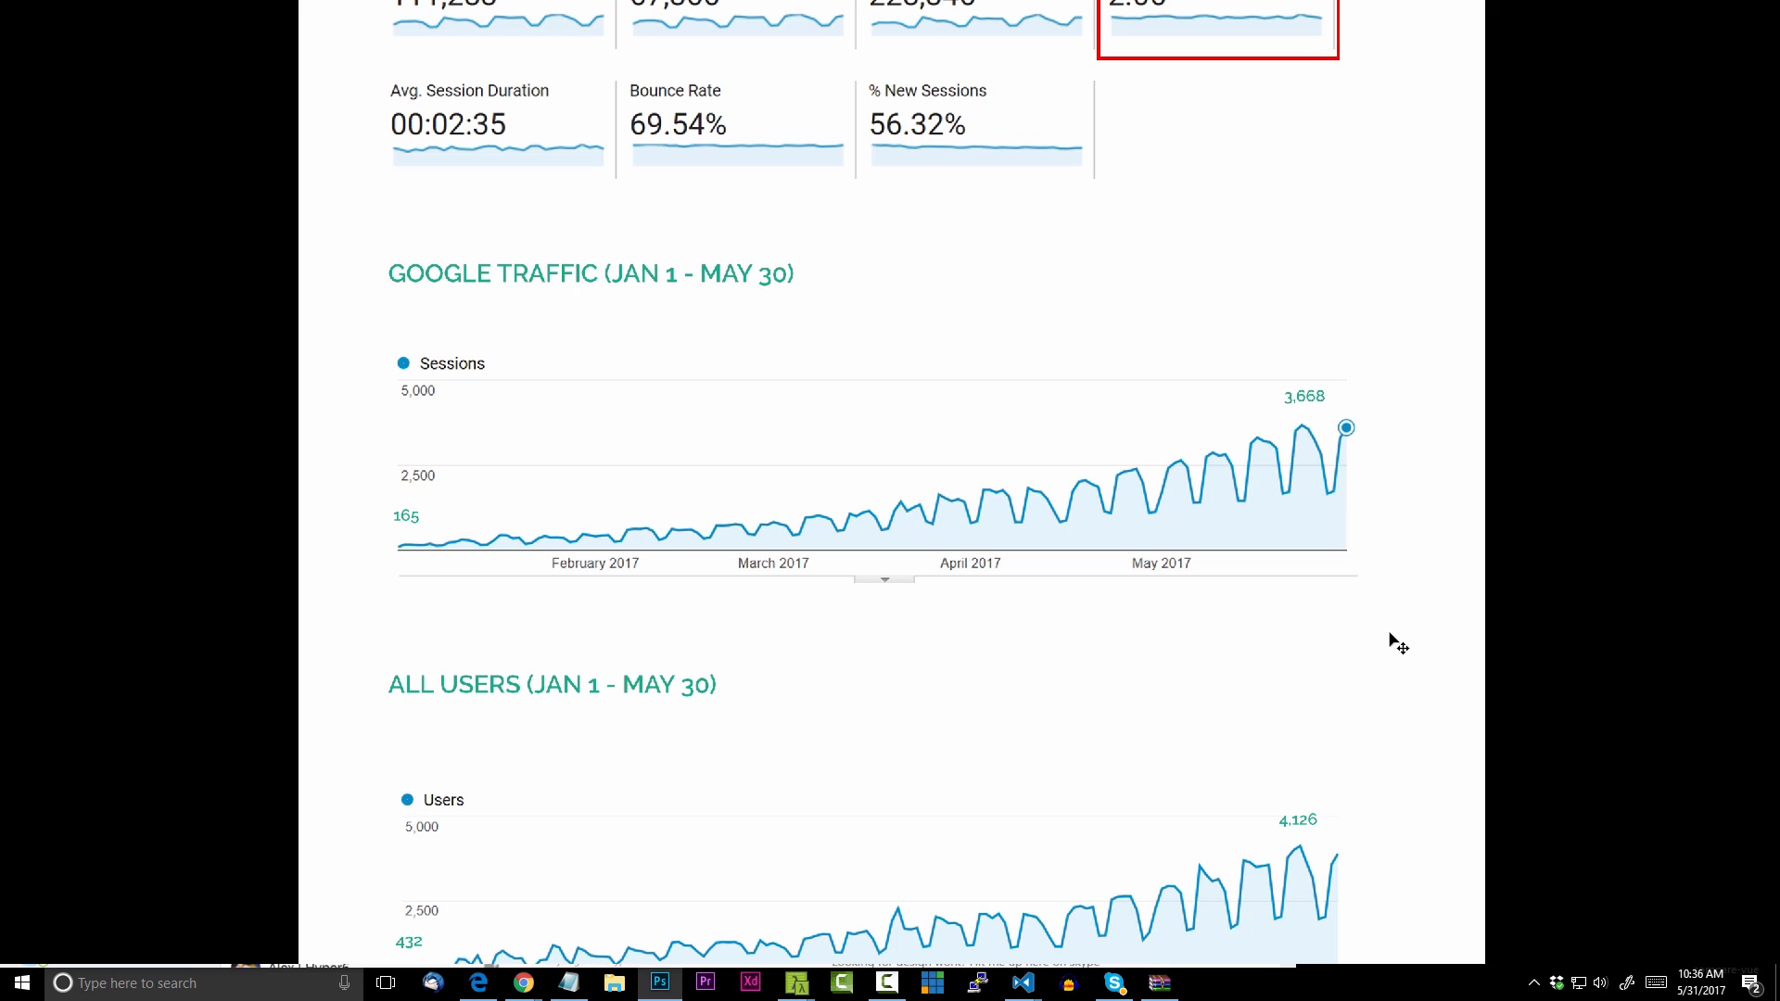
{"action": "scroll", "scroll_direction": "down", "scroll_amount": 3}
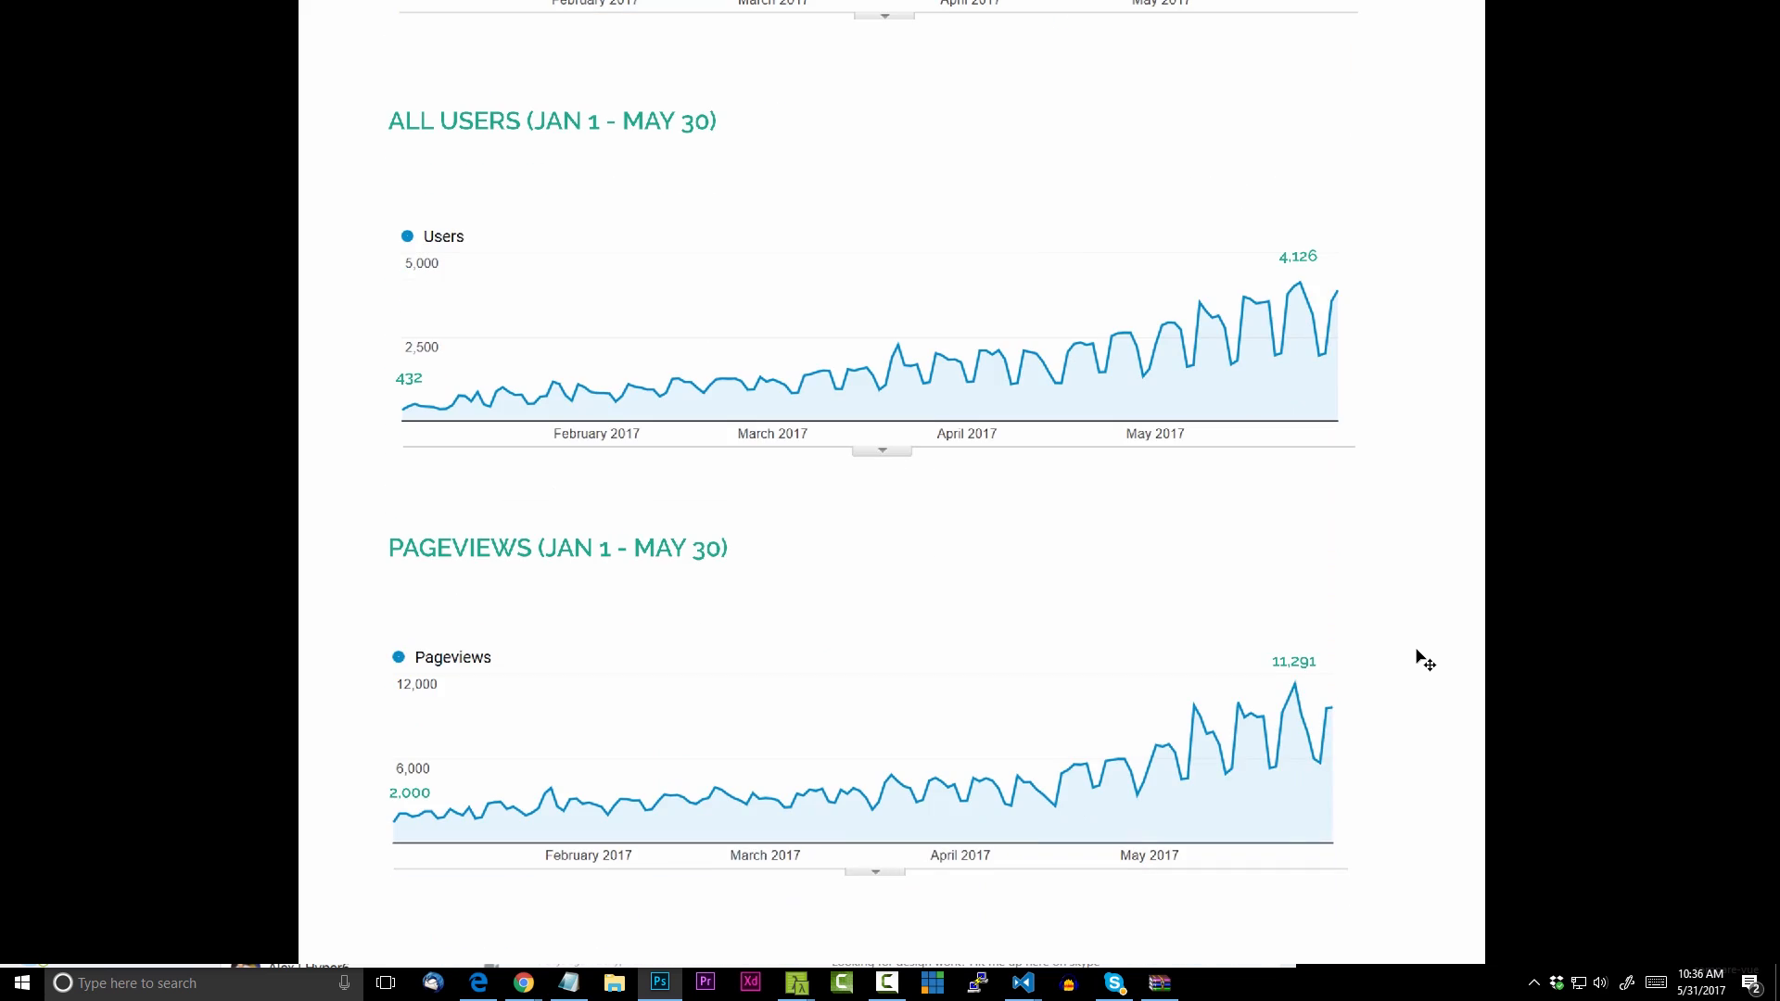
{"action": "scroll", "scroll_direction": "down", "scroll_amount": 3}
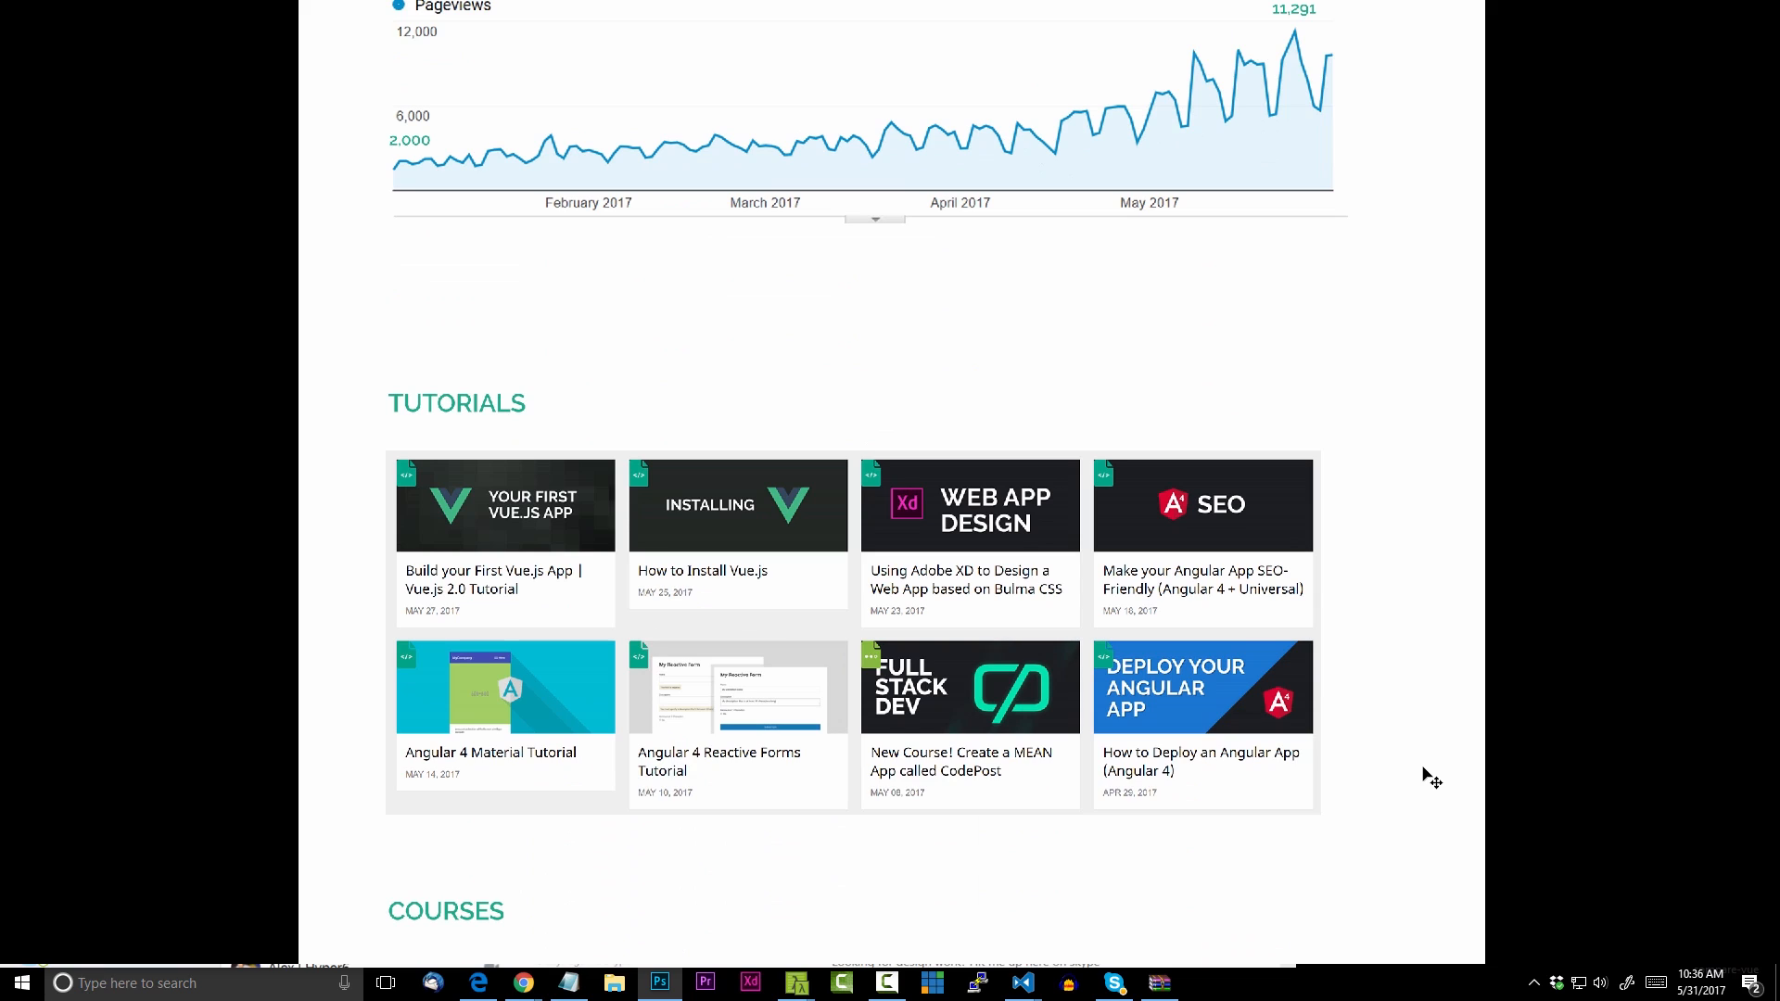
{"action": "scroll", "scroll_direction": "down", "scroll_amount": 3}
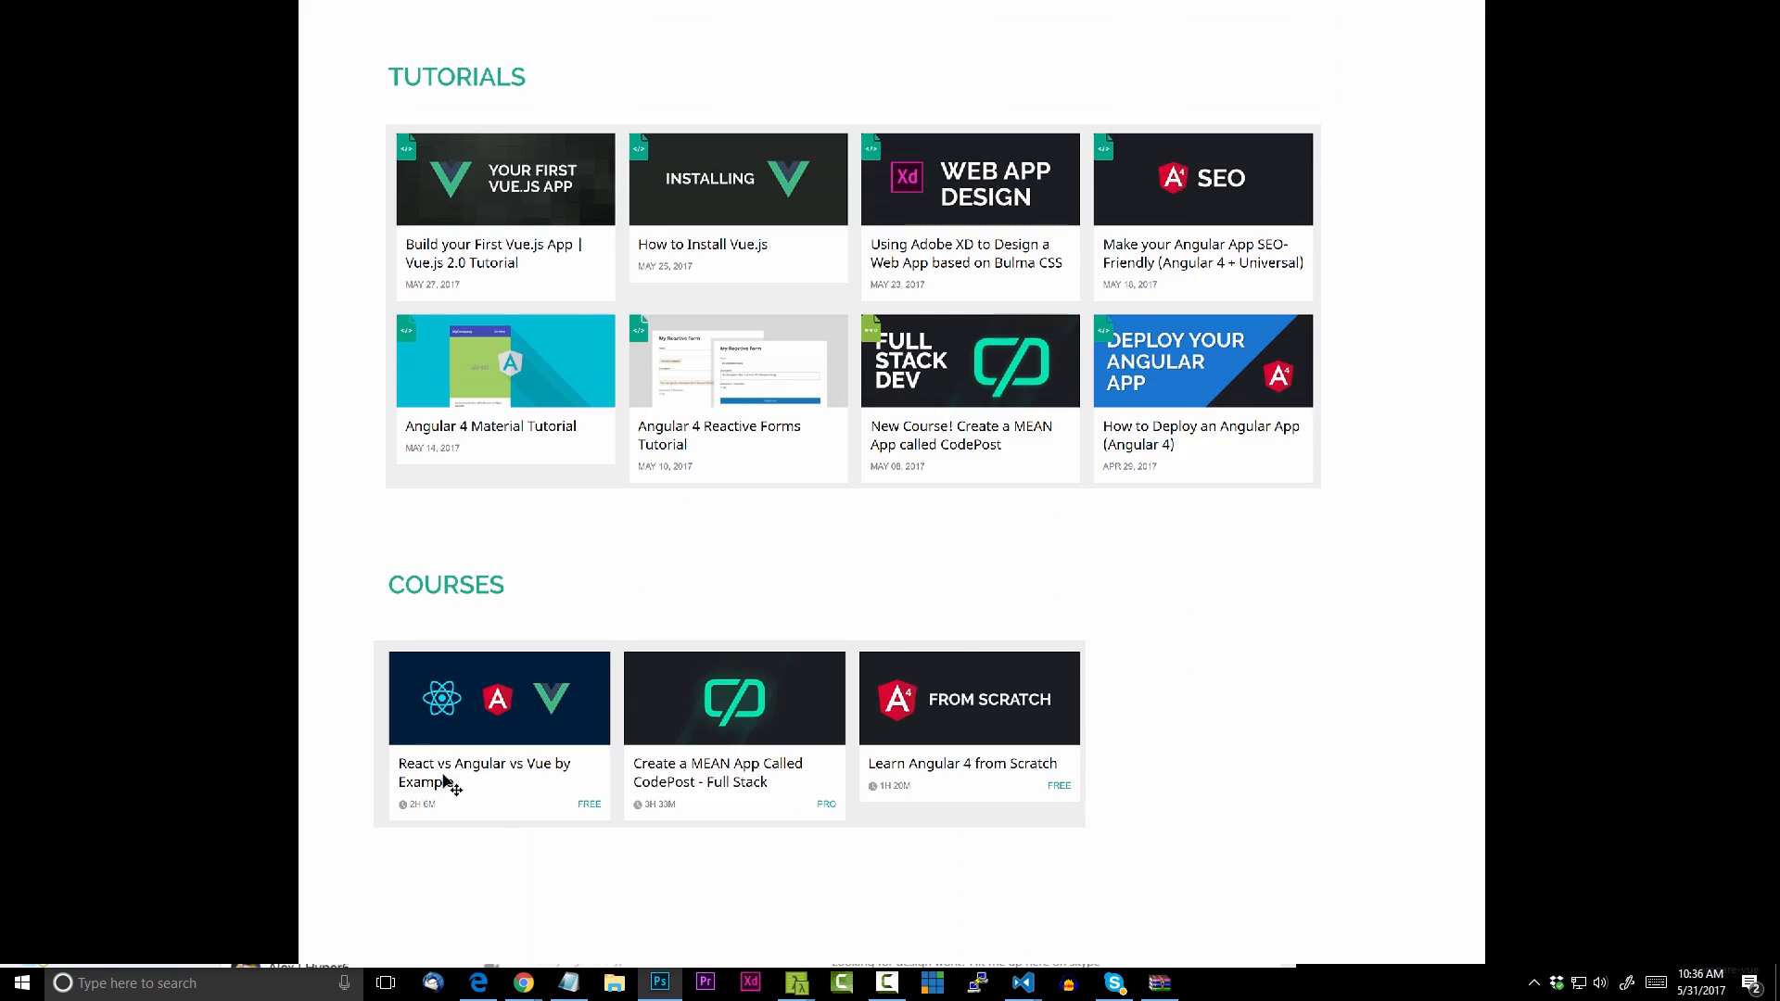
{"action": "mouse_move", "coordinate": [949, 780]}
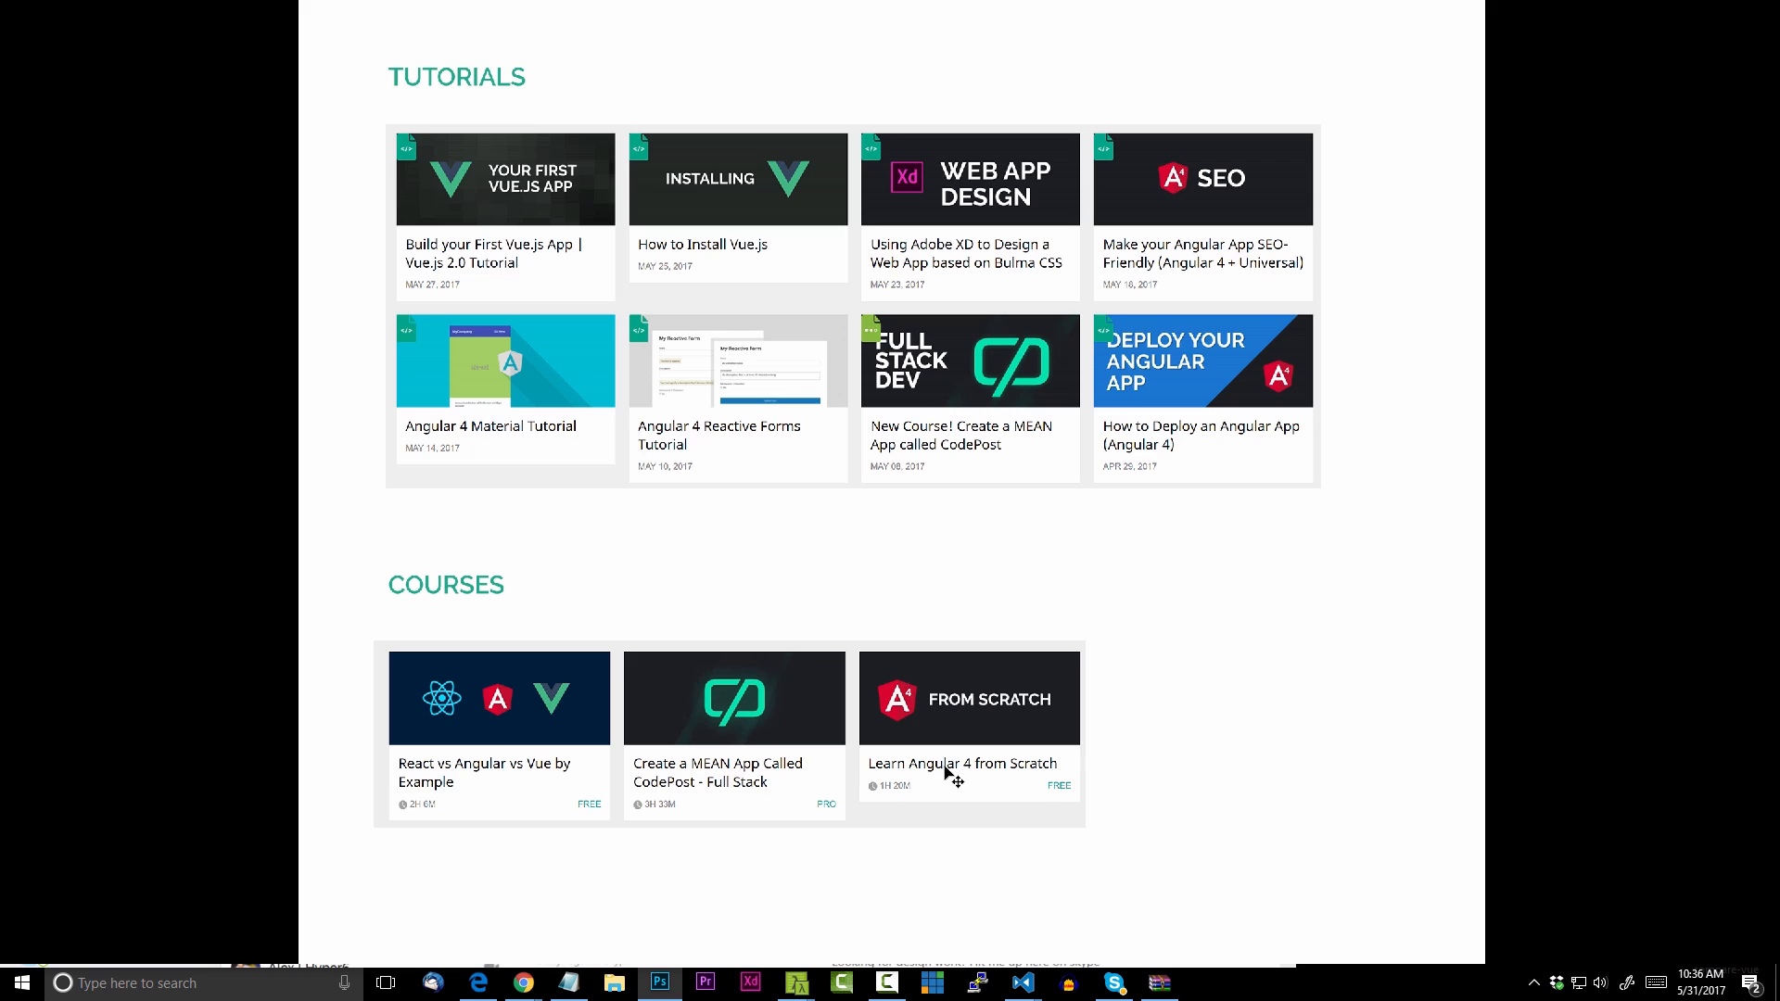
{"action": "mouse_move", "coordinate": [971, 780]}
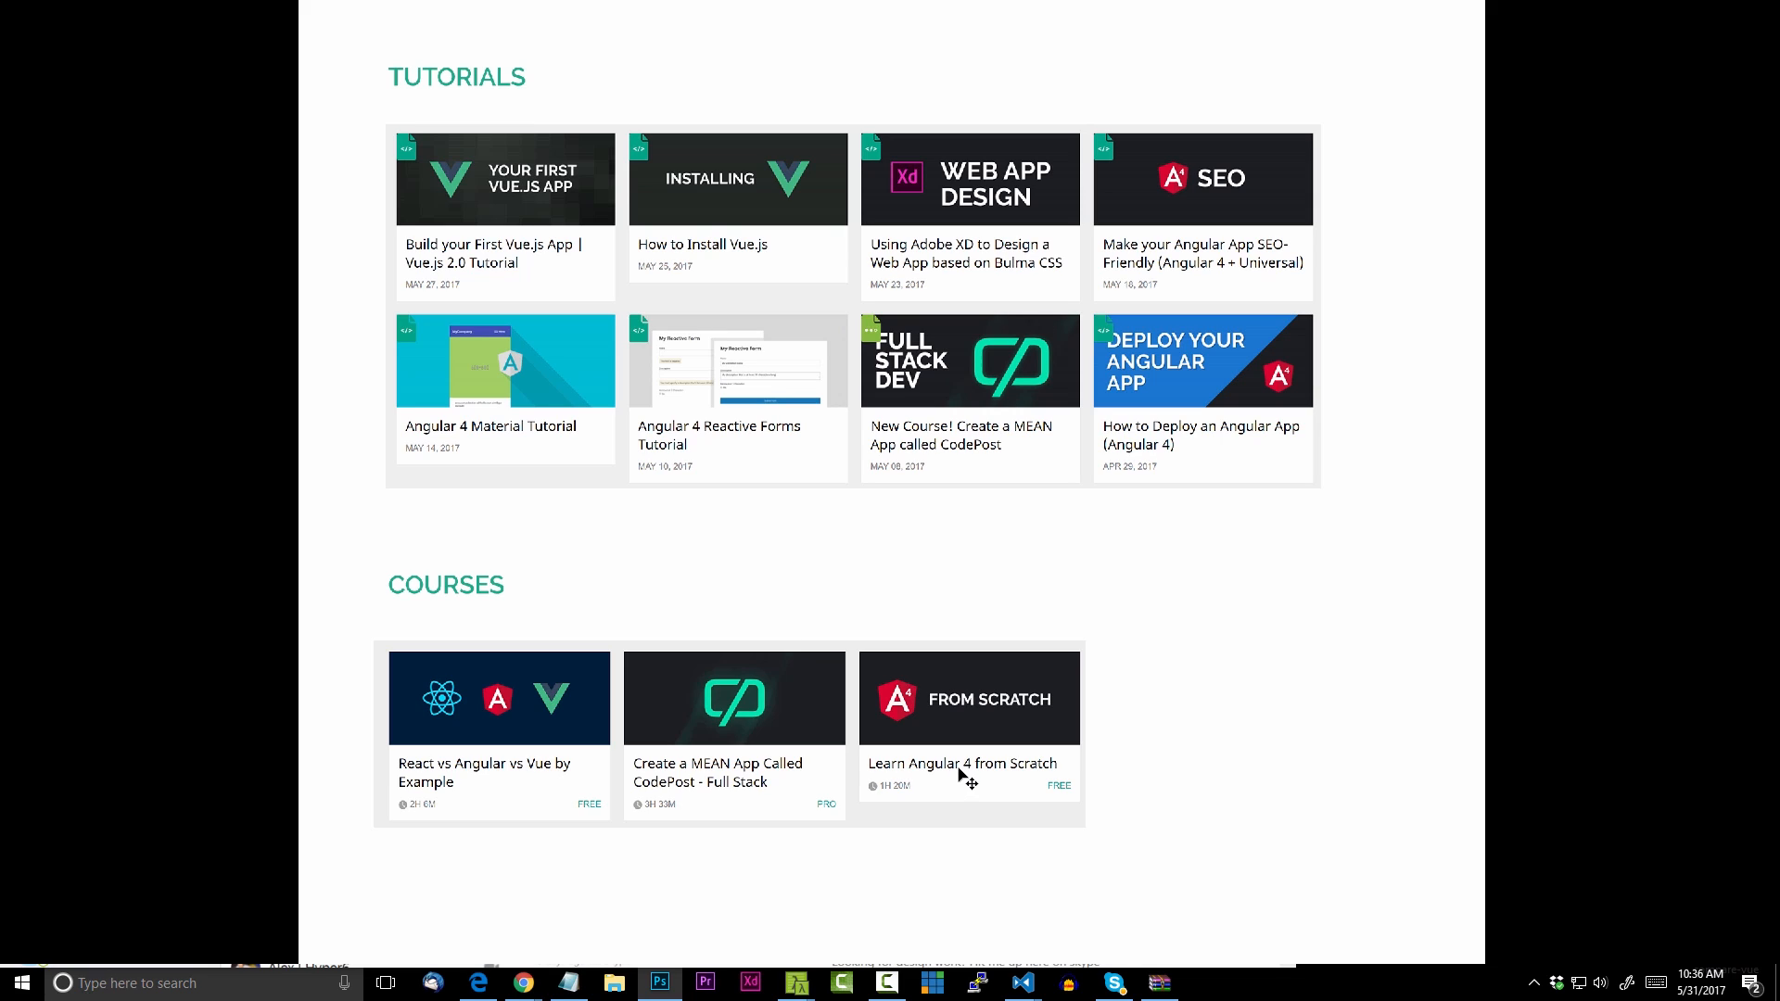
{"action": "mouse_move", "coordinate": [968, 778]}
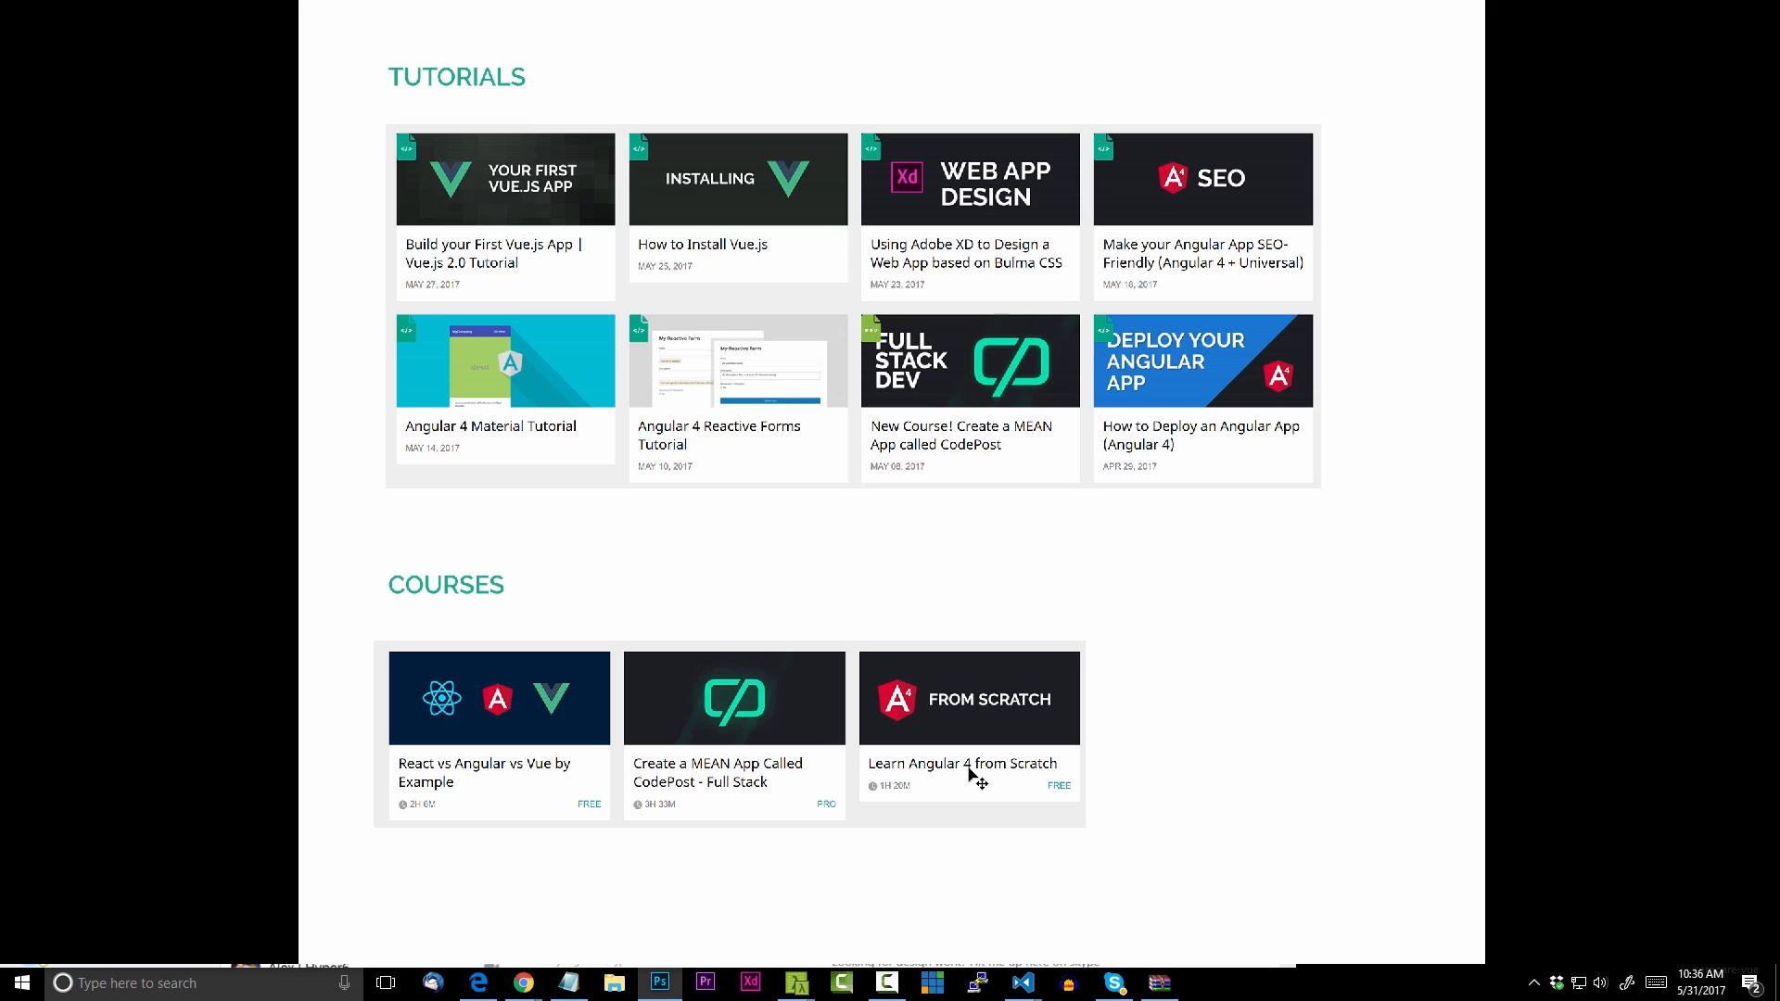
{"action": "mouse_move", "coordinate": [425, 788]}
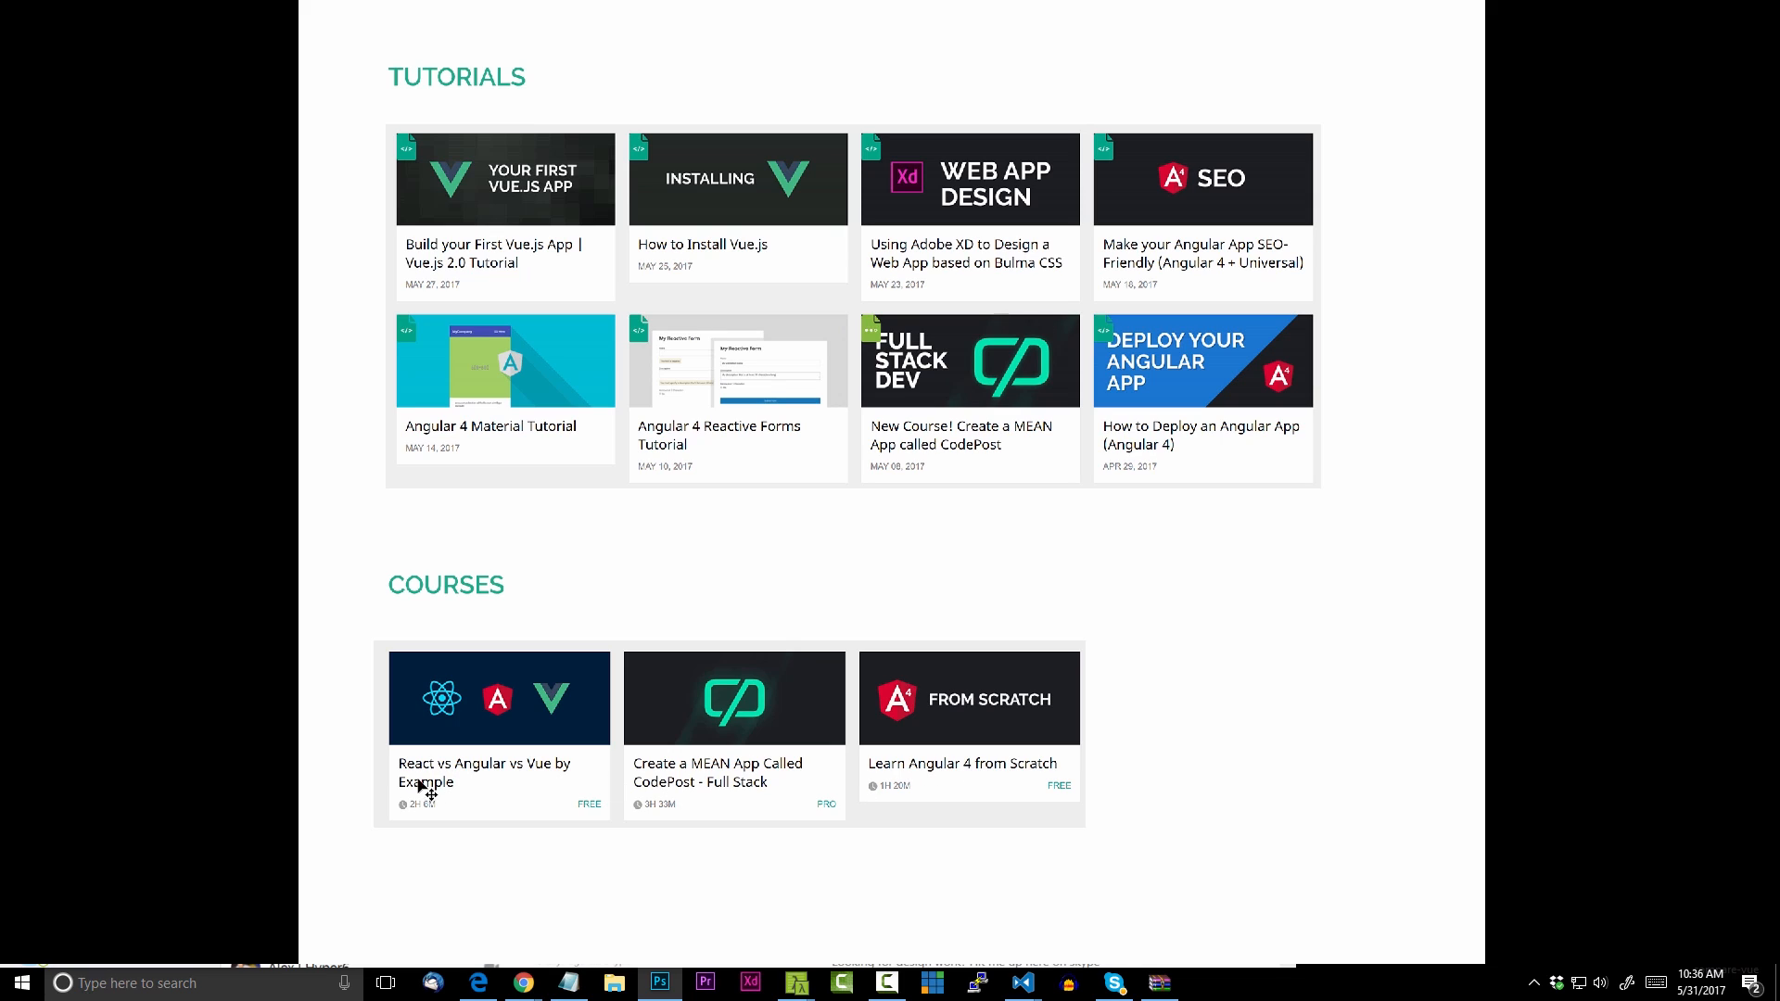
{"action": "mouse_move", "coordinate": [533, 775]}
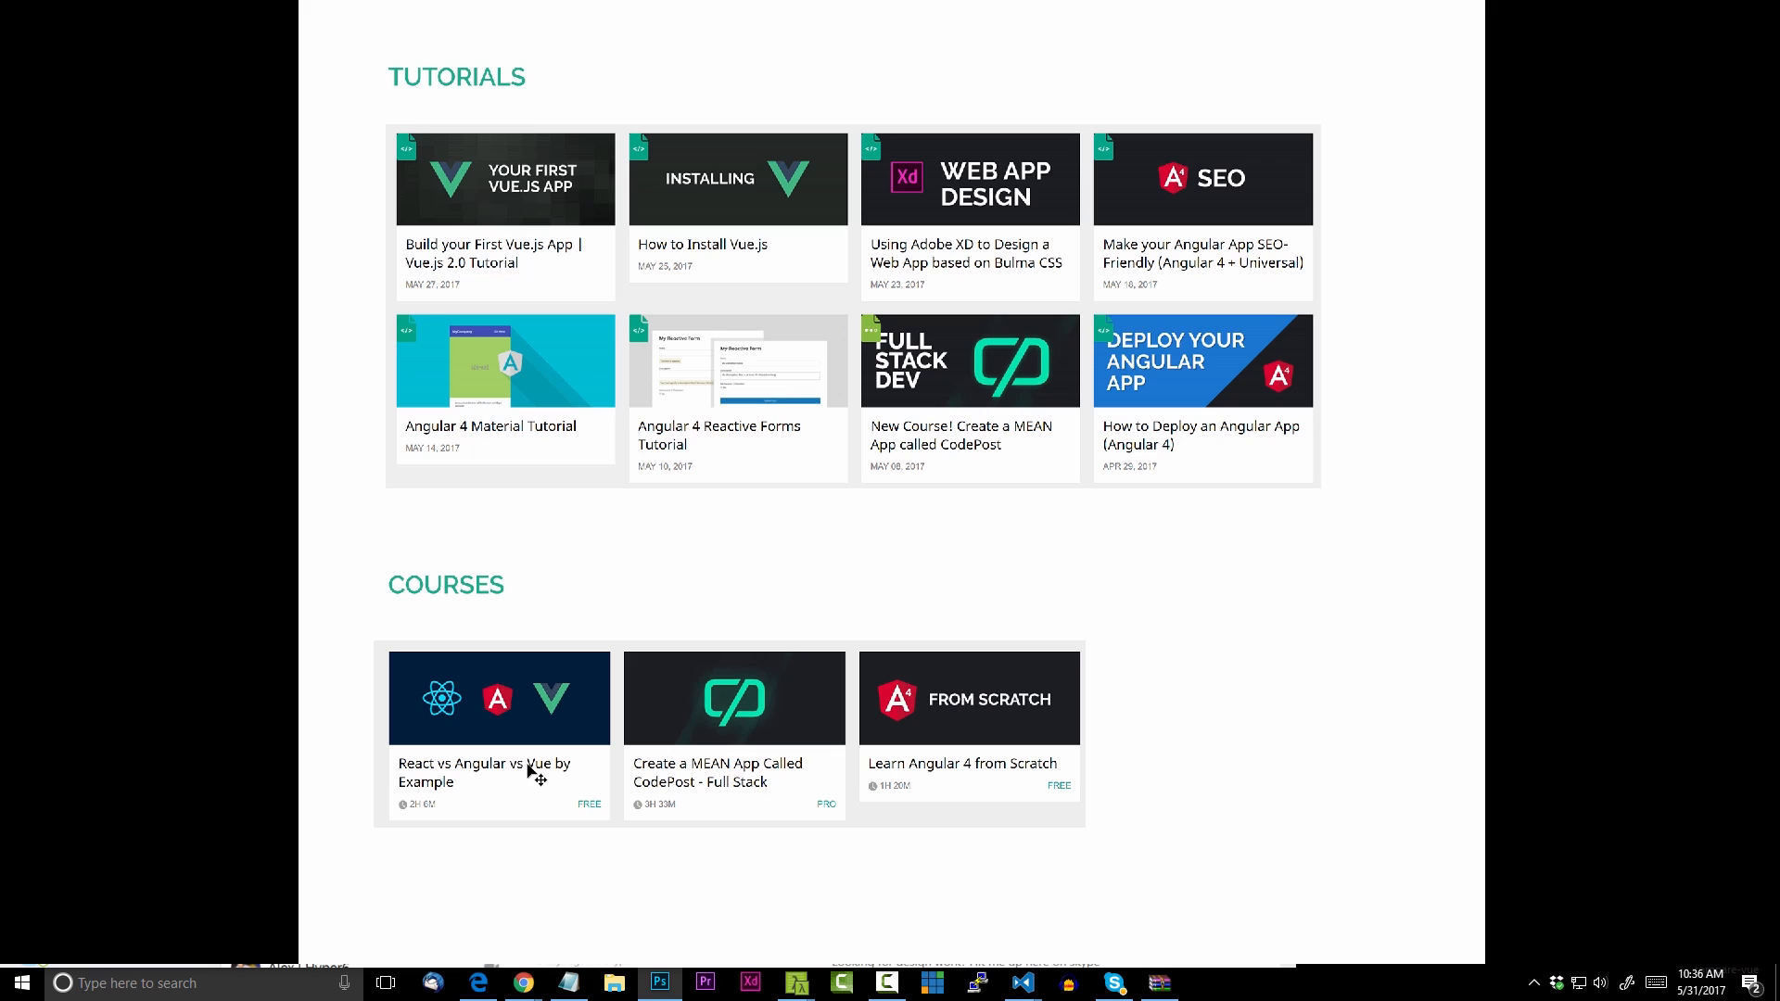
{"action": "mouse_move", "coordinate": [507, 779]}
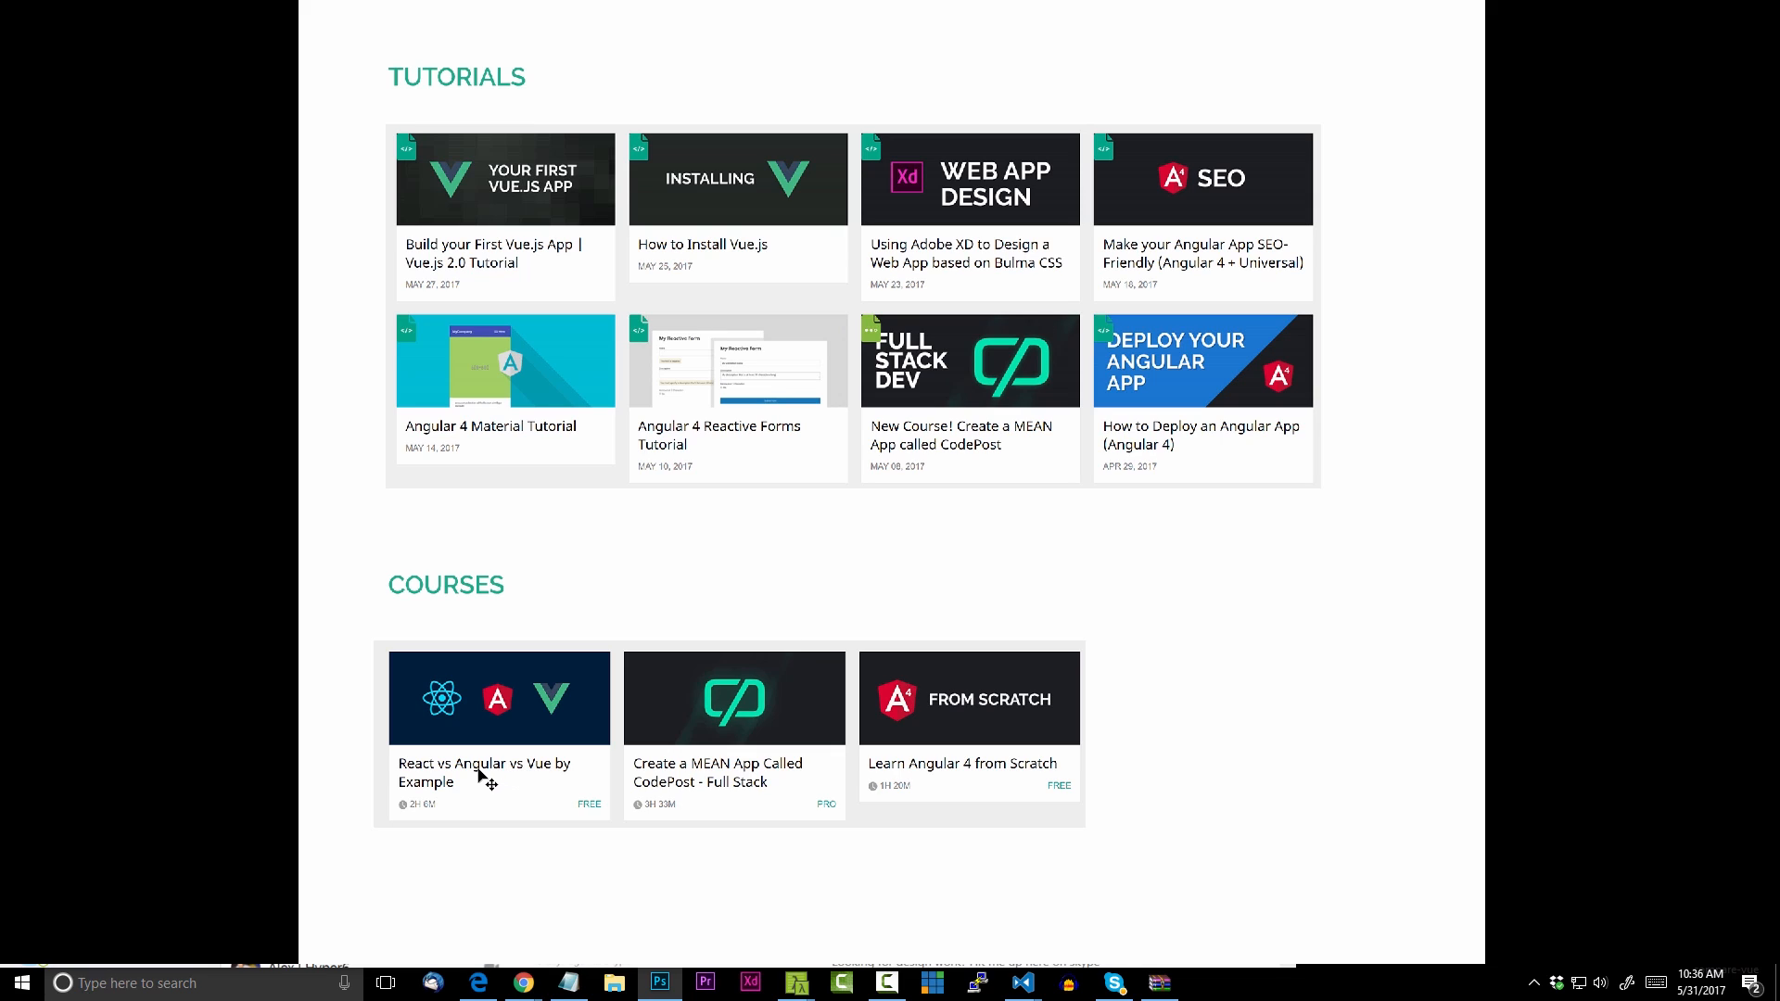
{"action": "mouse_move", "coordinate": [418, 772]}
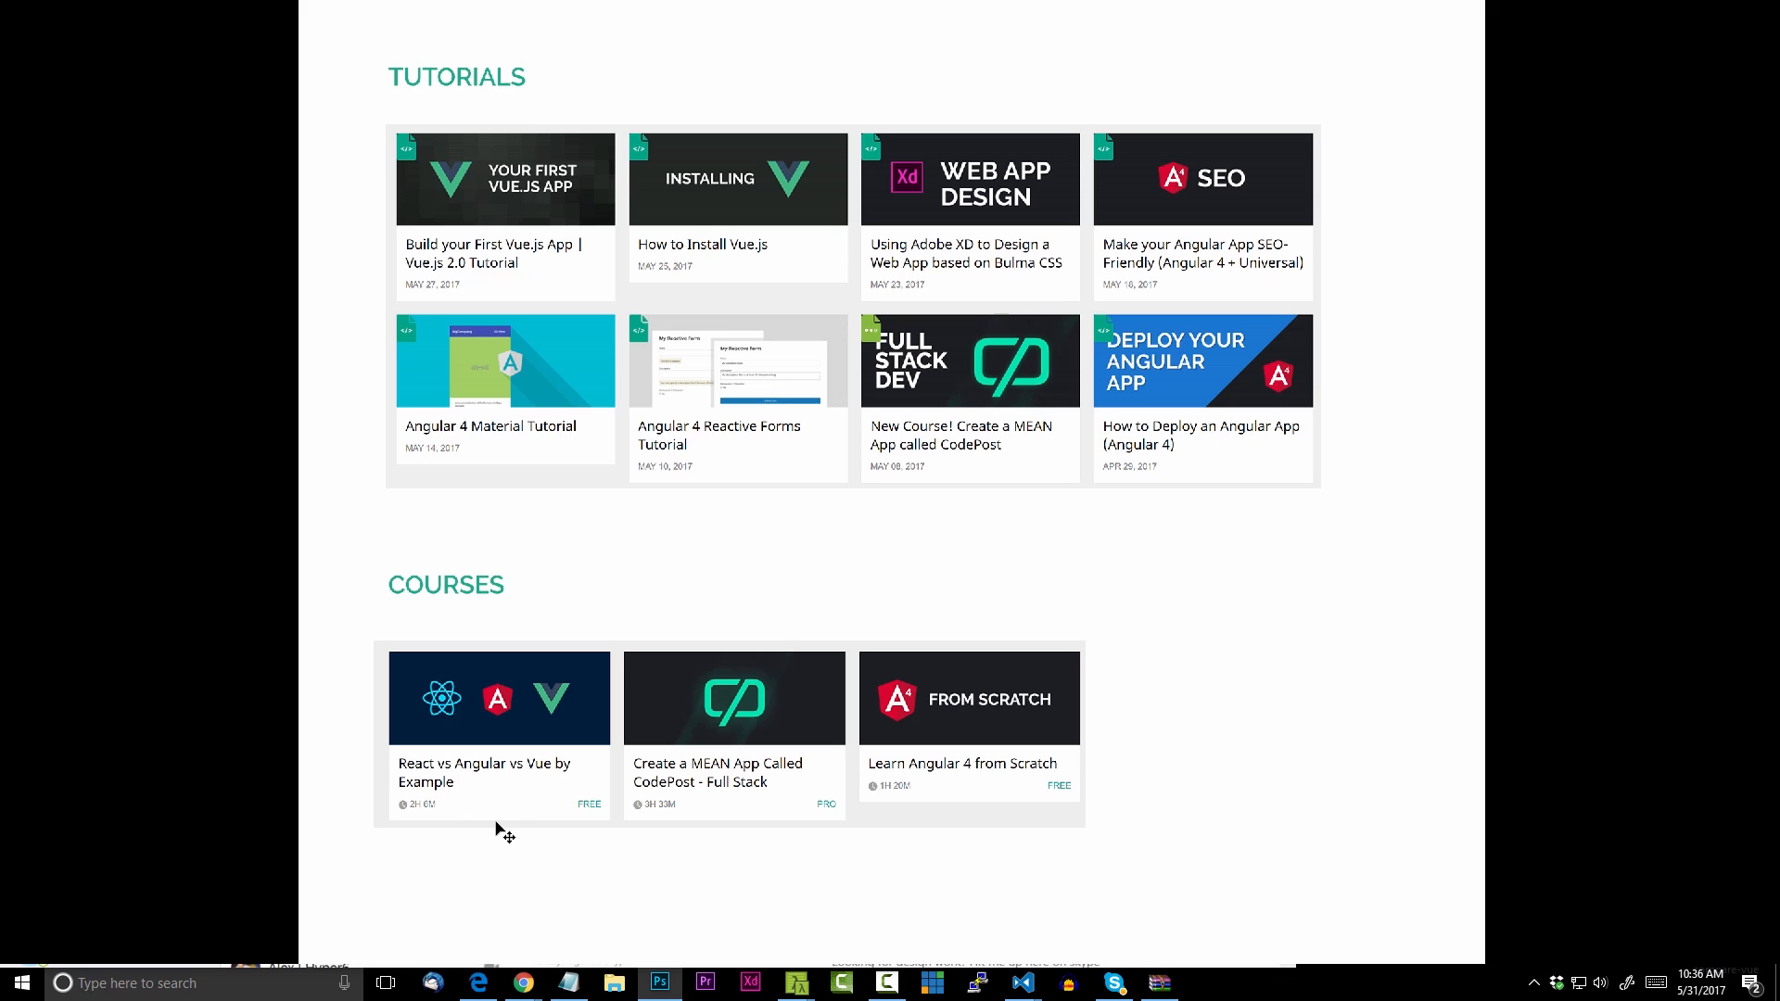
{"action": "mouse_move", "coordinate": [544, 773]}
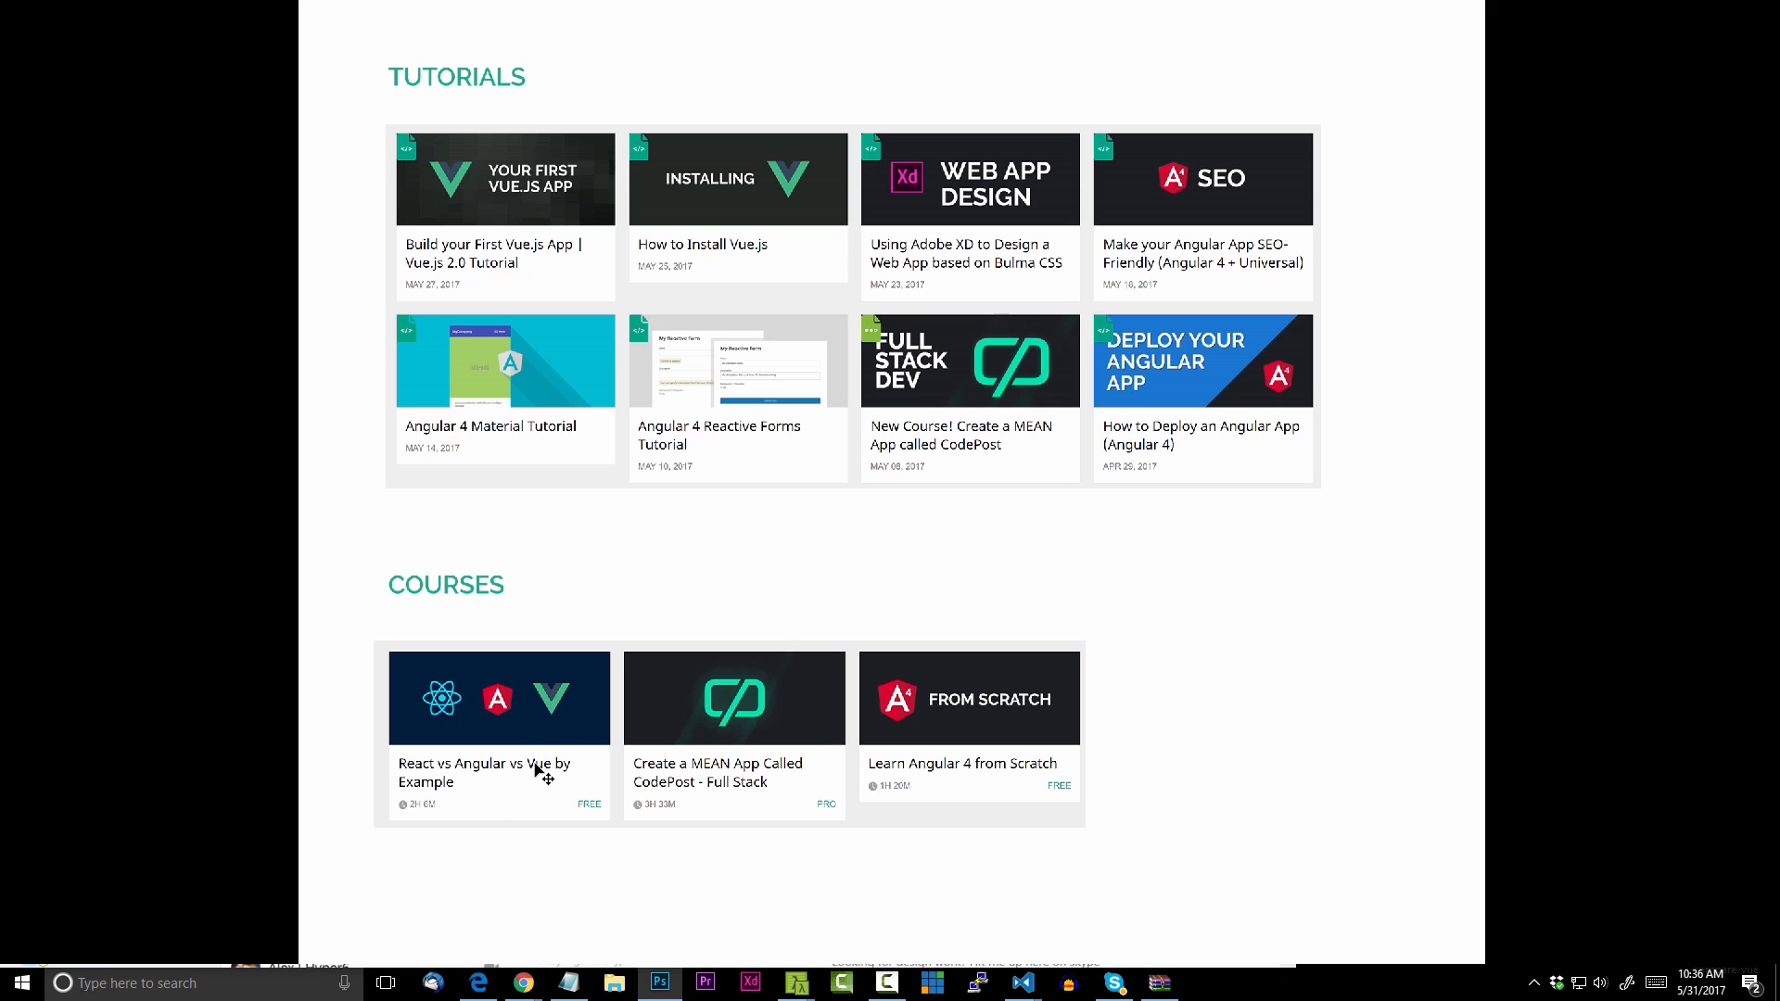
{"action": "mouse_move", "coordinate": [517, 804]}
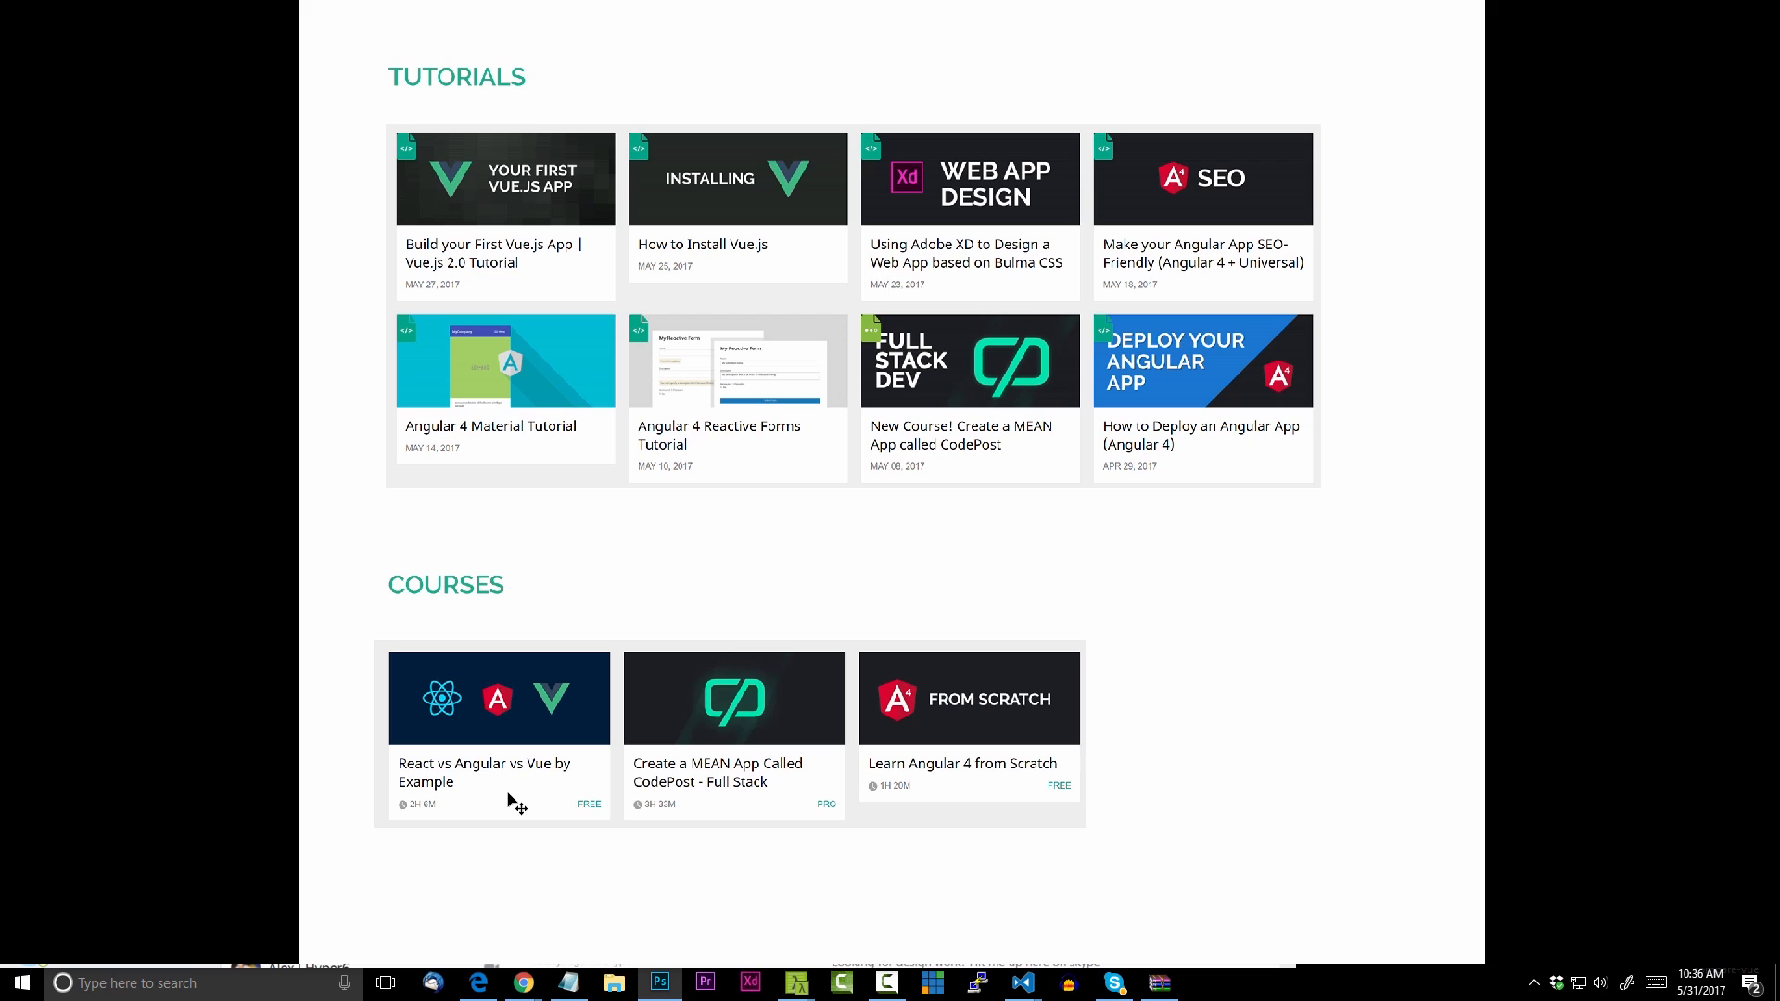
{"action": "mouse_move", "coordinate": [520, 824]}
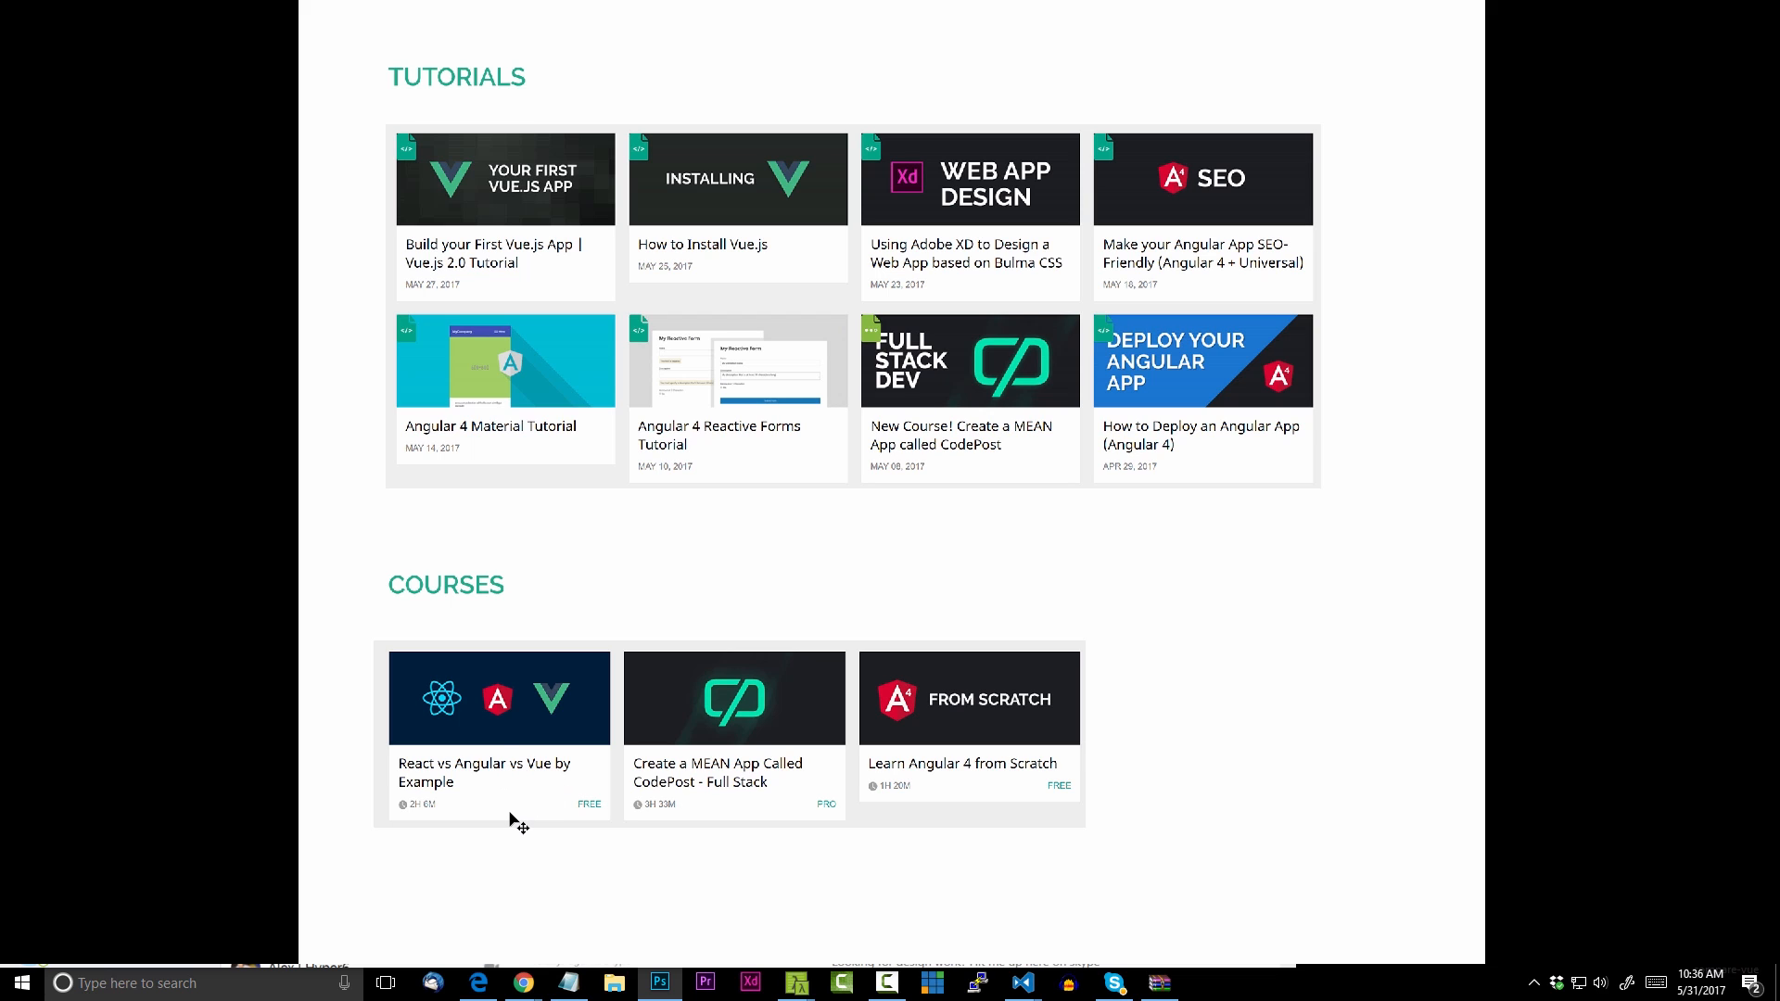
Scroll back to the May Update header and the January and February metrics
{"action": "scroll", "scroll_direction": "up", "scroll_amount": 3}
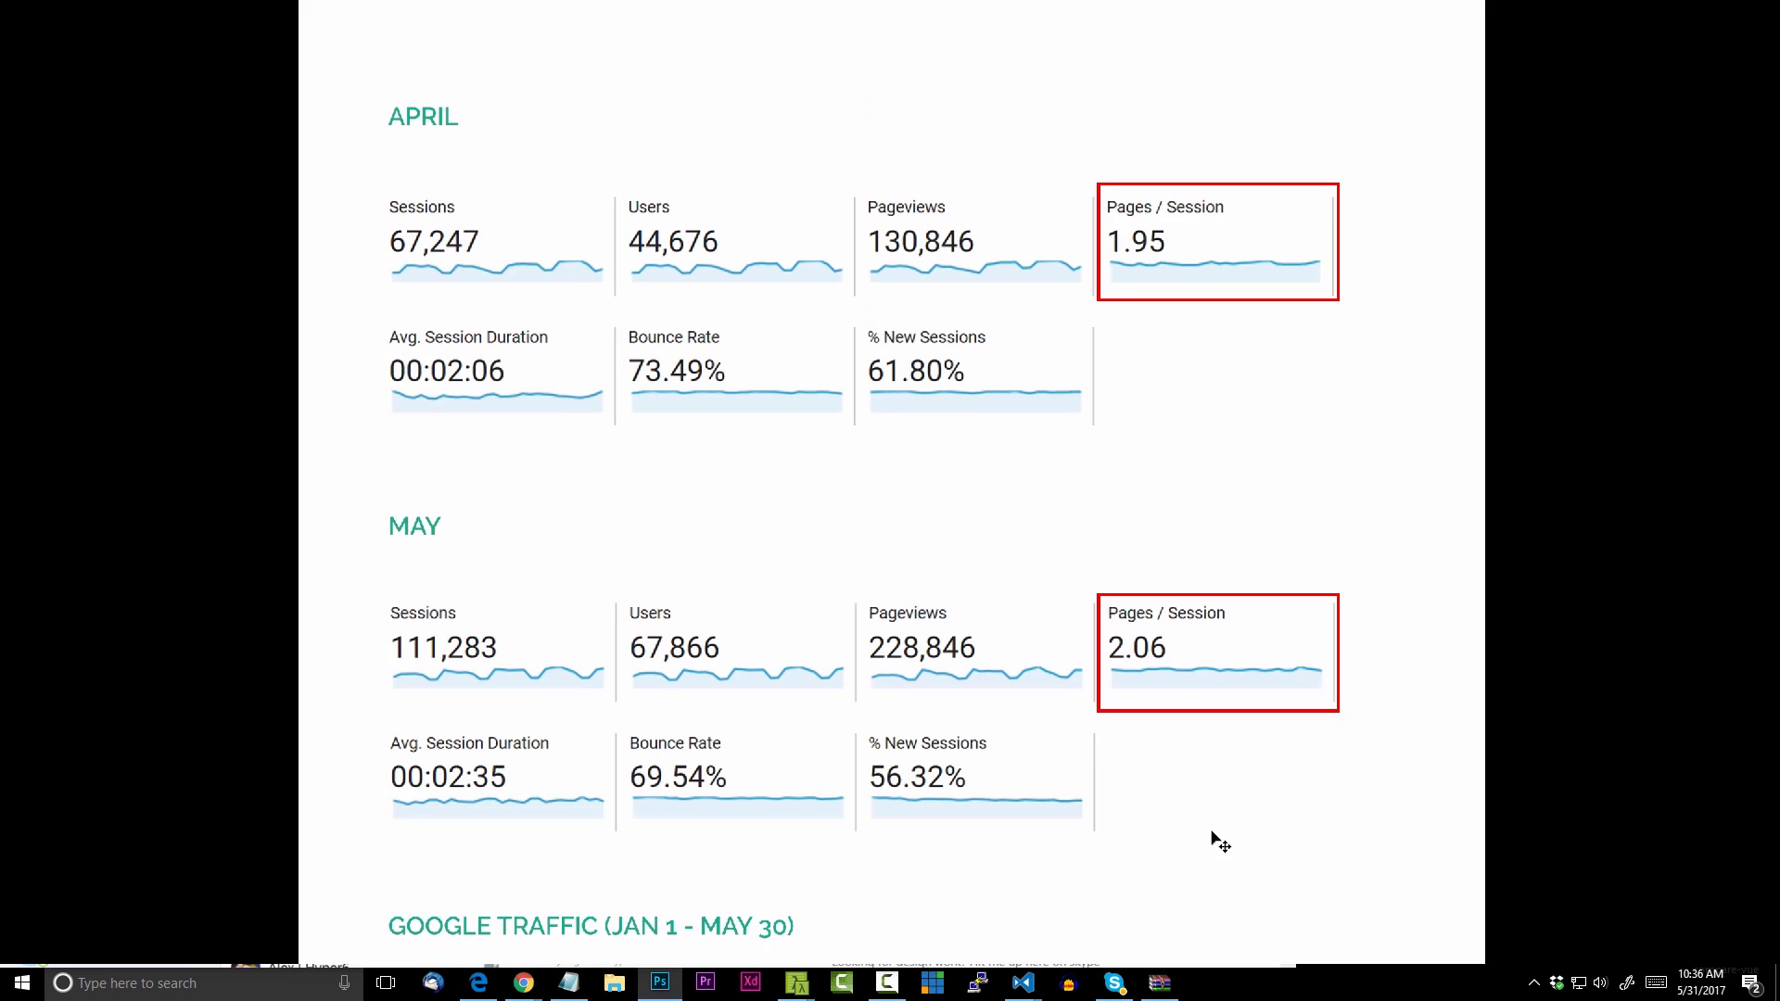
{"action": "scroll", "scroll_direction": "down", "scroll_amount": 3}
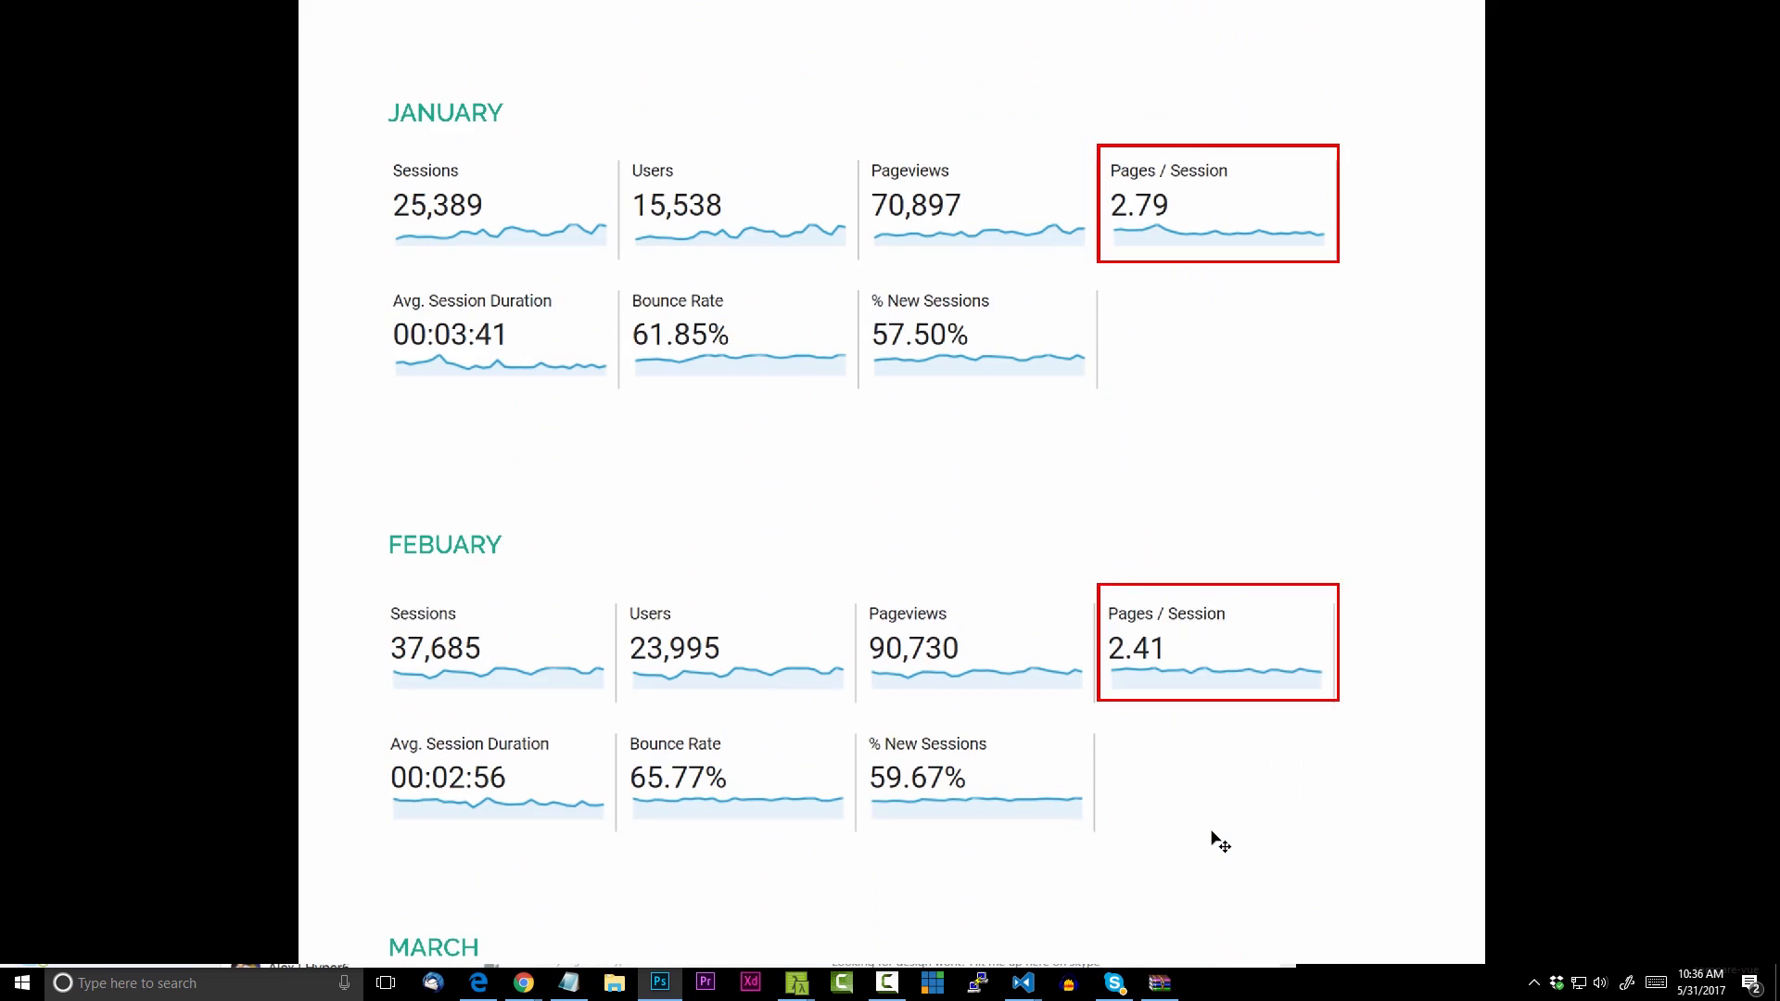
{"action": "scroll", "scroll_direction": "down", "scroll_amount": 3}
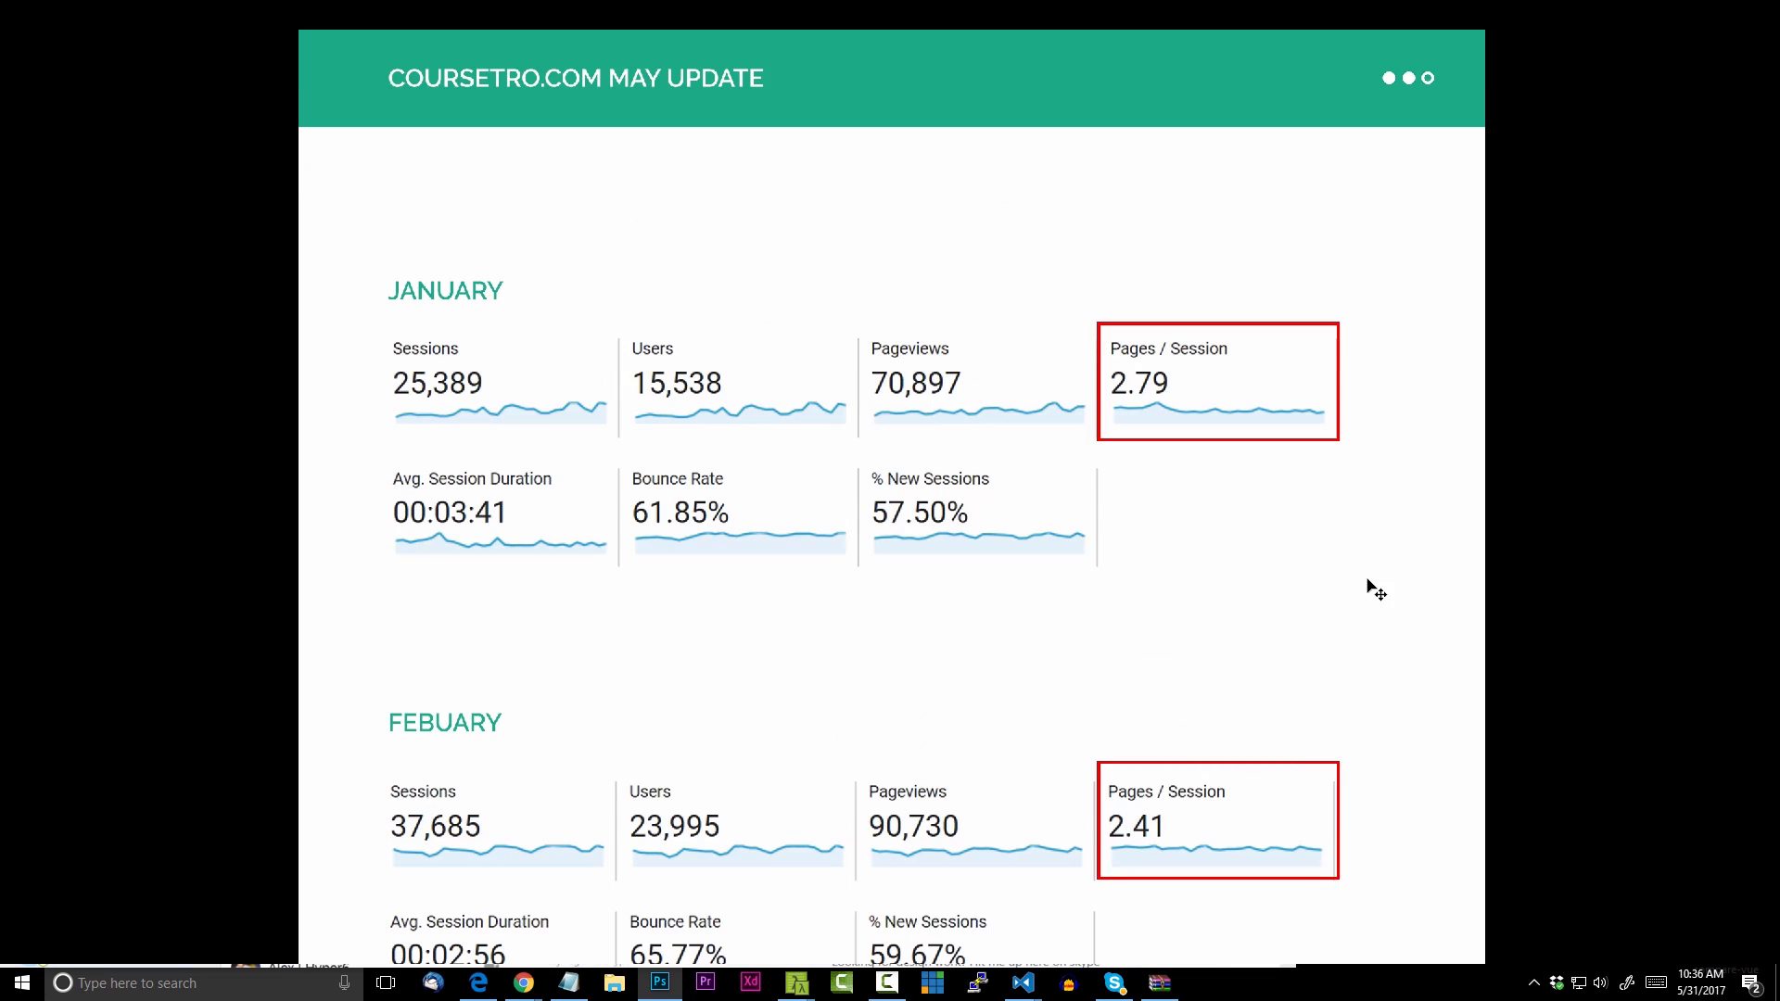
{"action": "mouse_move", "coordinate": [1410, 590]}
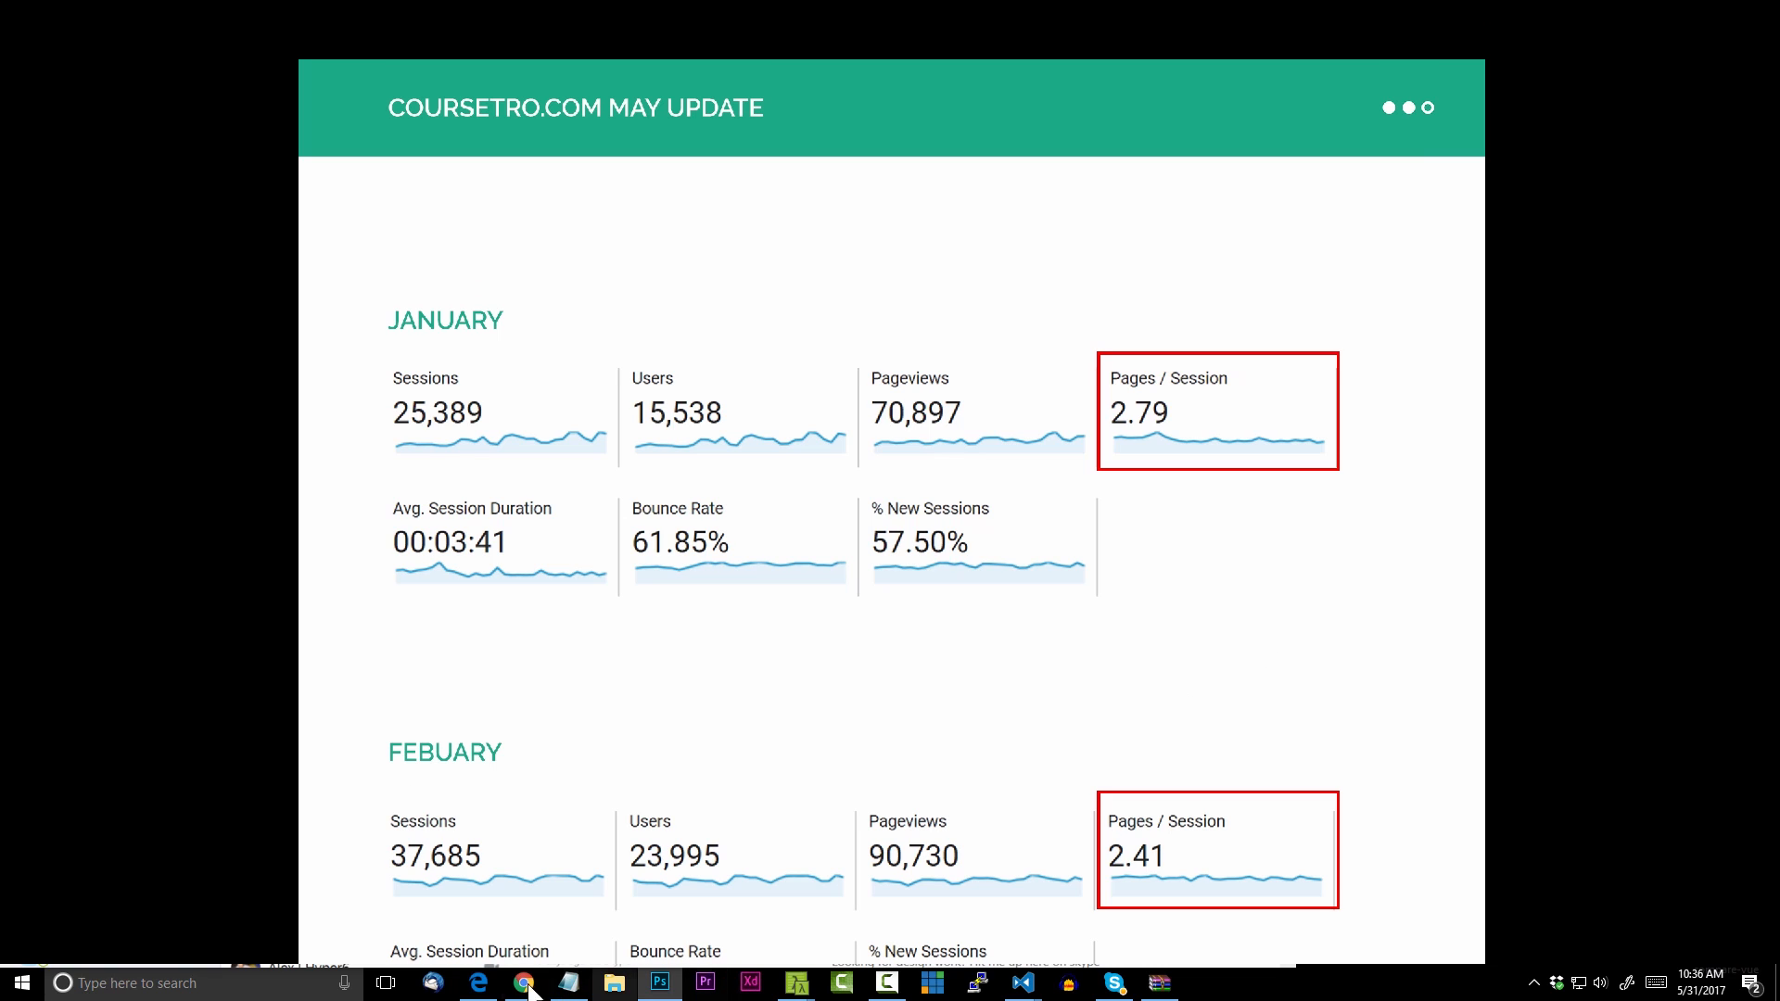
{"action": "mouse_move", "coordinate": [524, 982]}
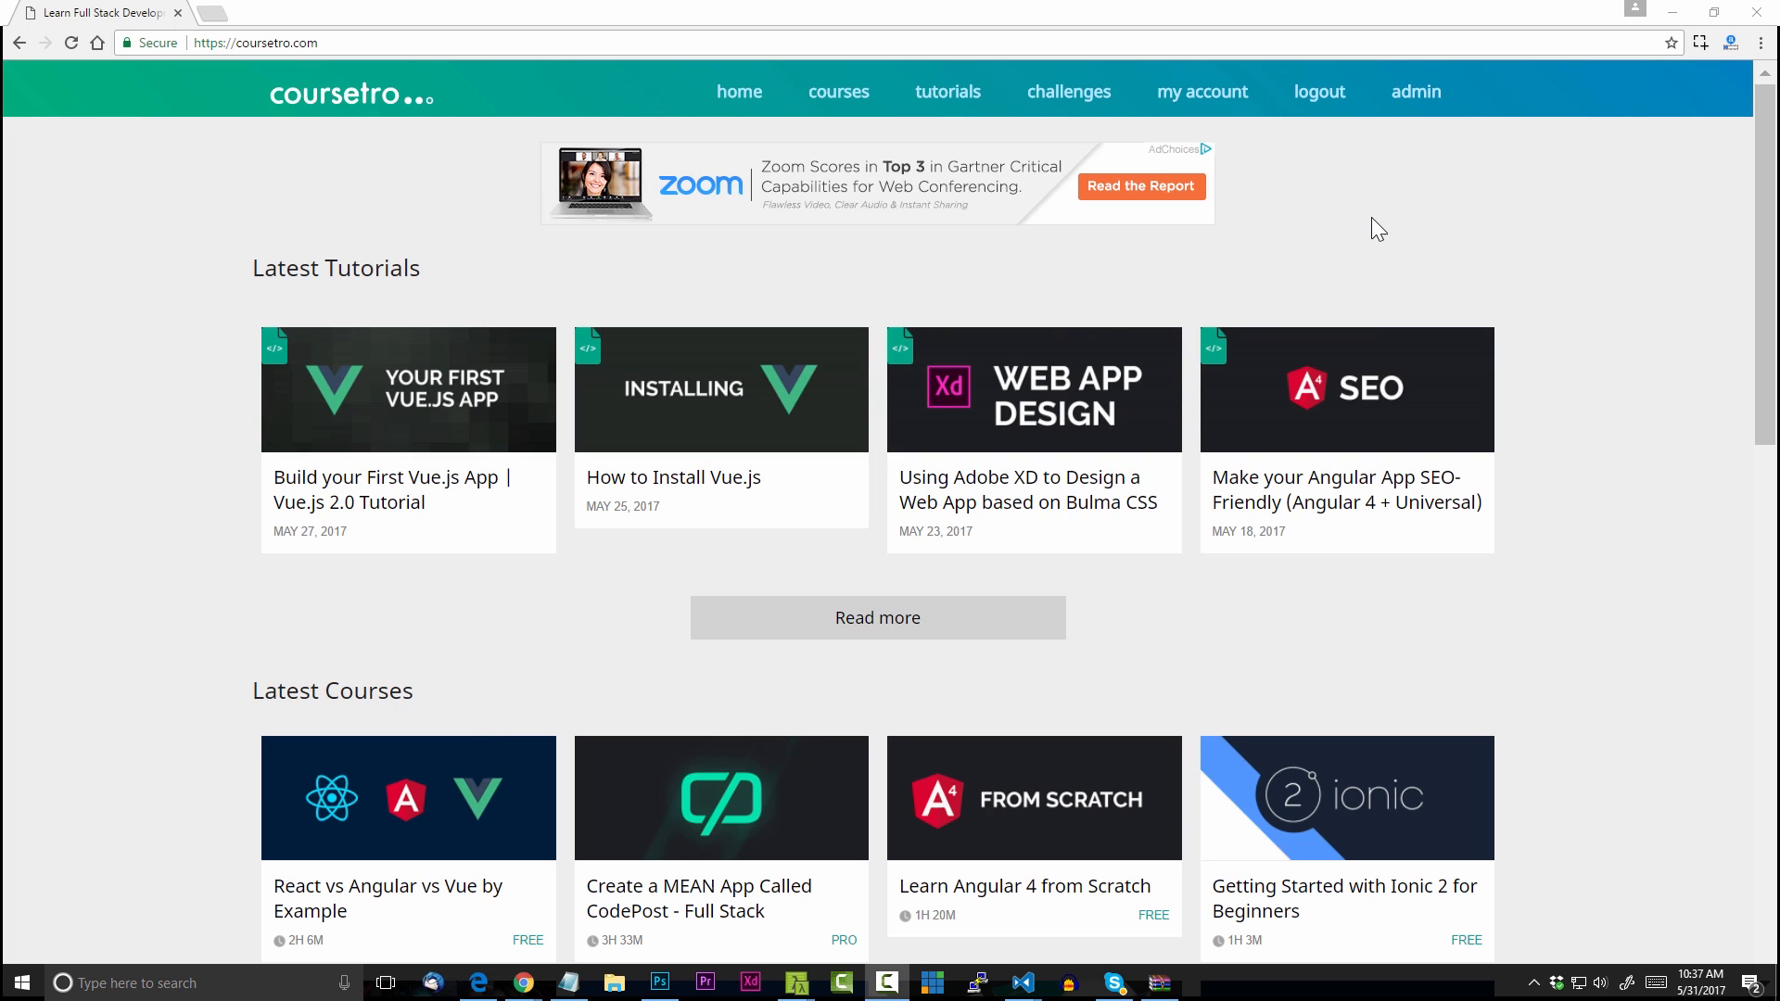
Open the 'Using Adobe XD to Design a Web App based on Bulma CSS' tutorial and scroll into it
{"action": "left_click", "coordinate": [1033, 389]}
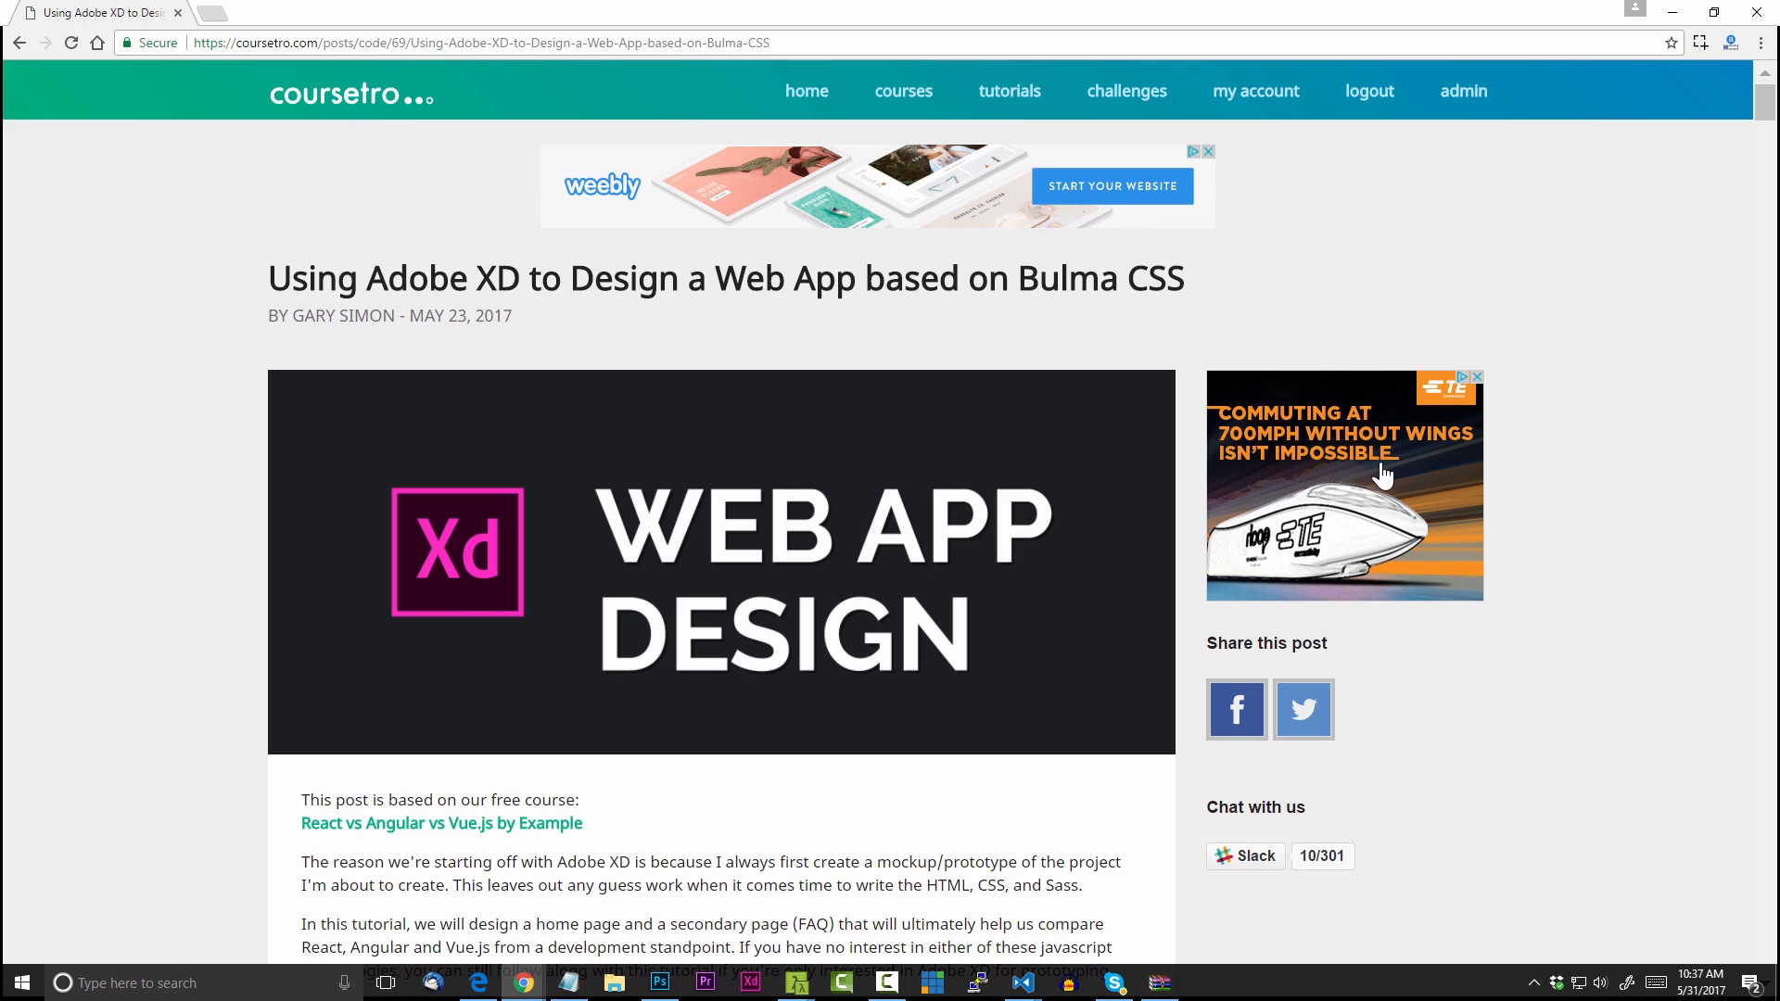
{"action": "scroll", "scroll_direction": "down", "scroll_amount": 3}
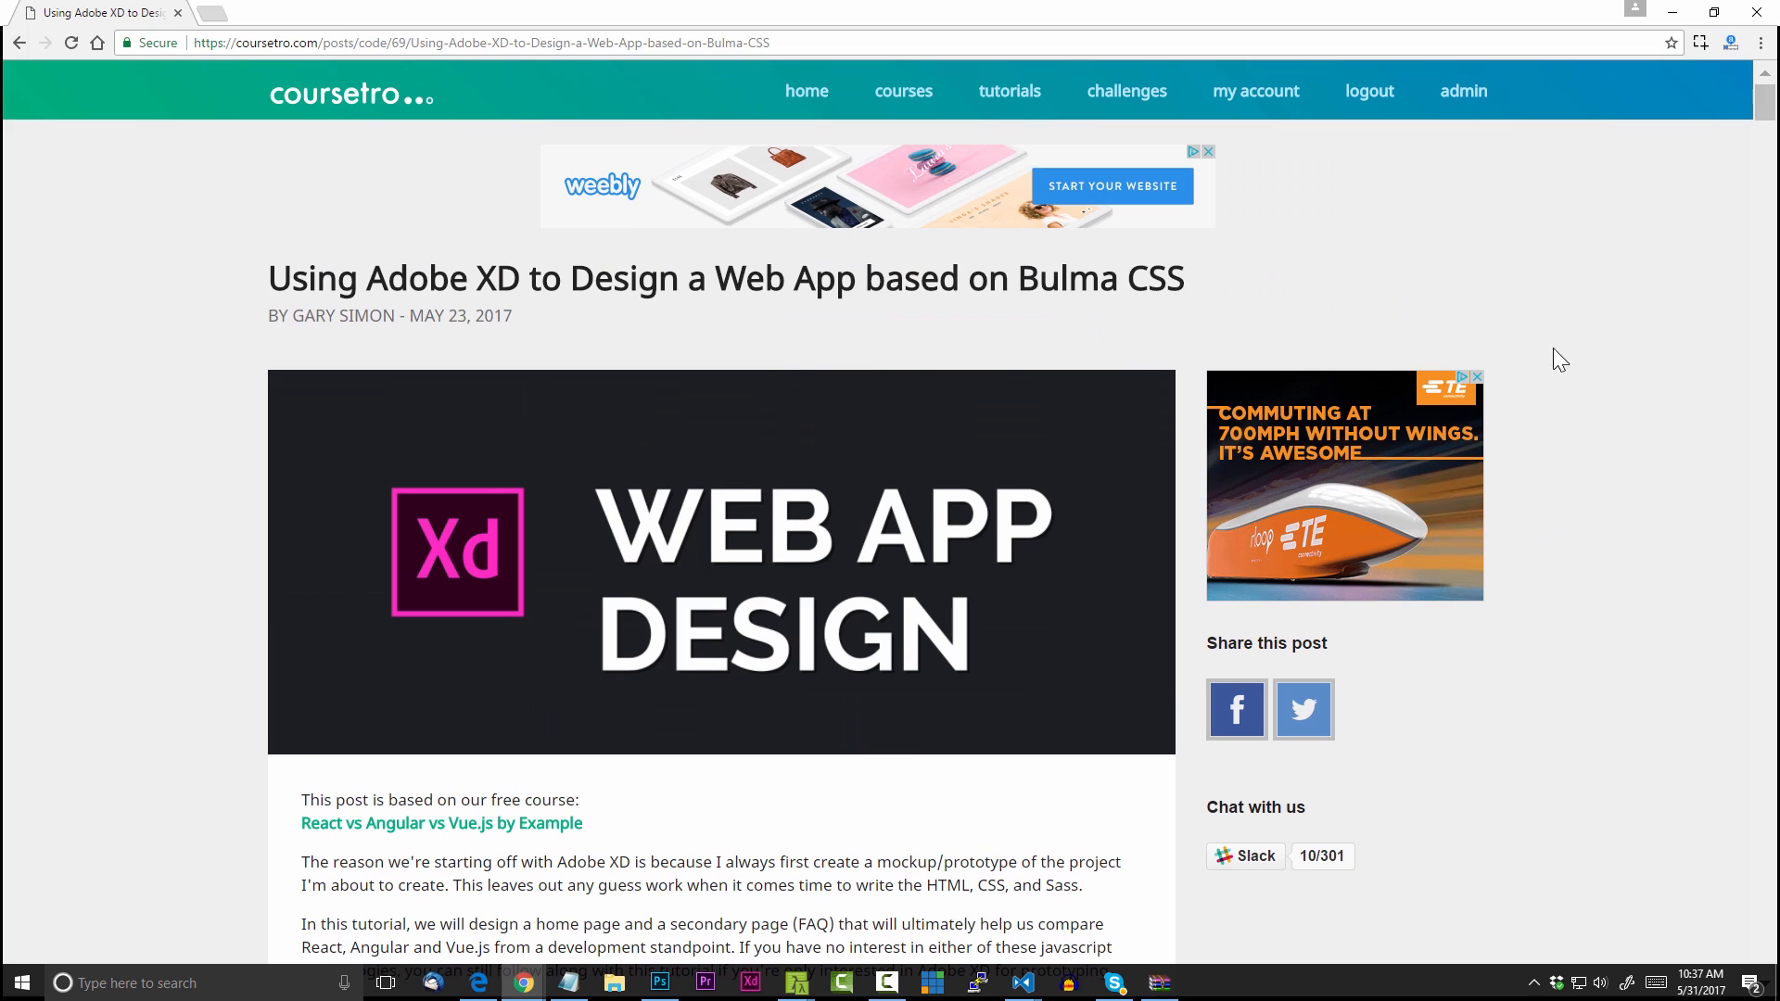
{"action": "mouse_move", "coordinate": [1350, 248]}
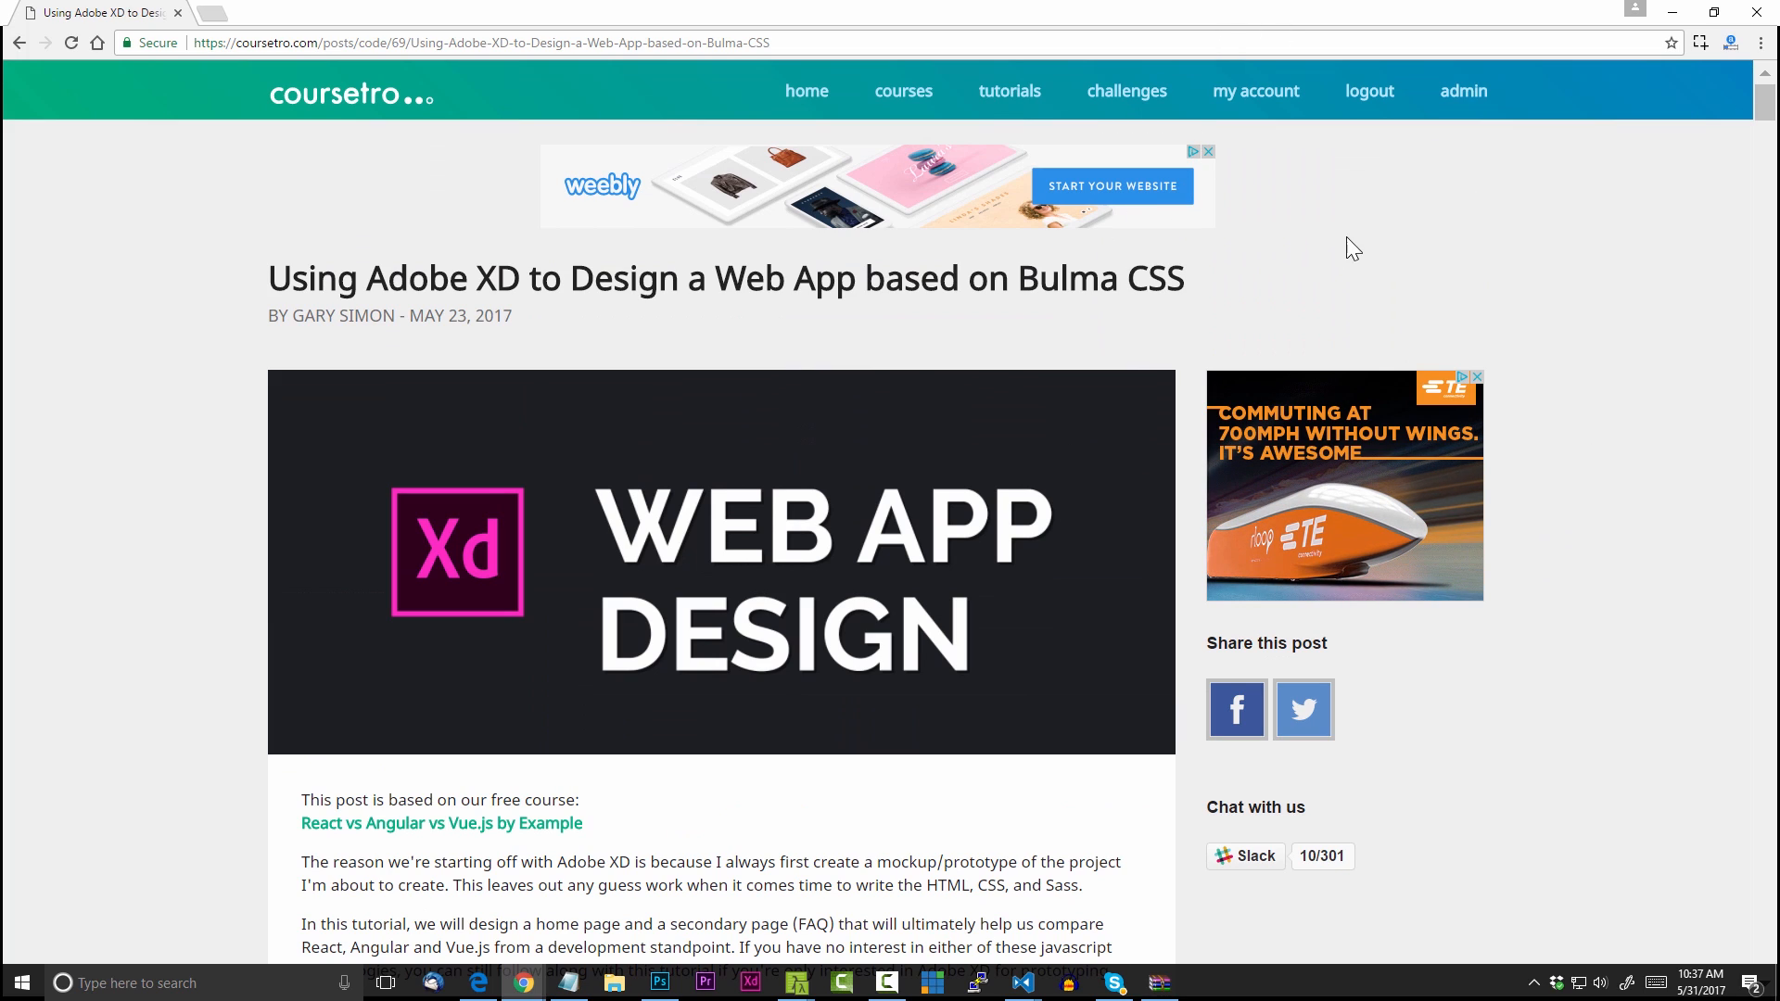
{"action": "mouse_move", "coordinate": [1598, 286]}
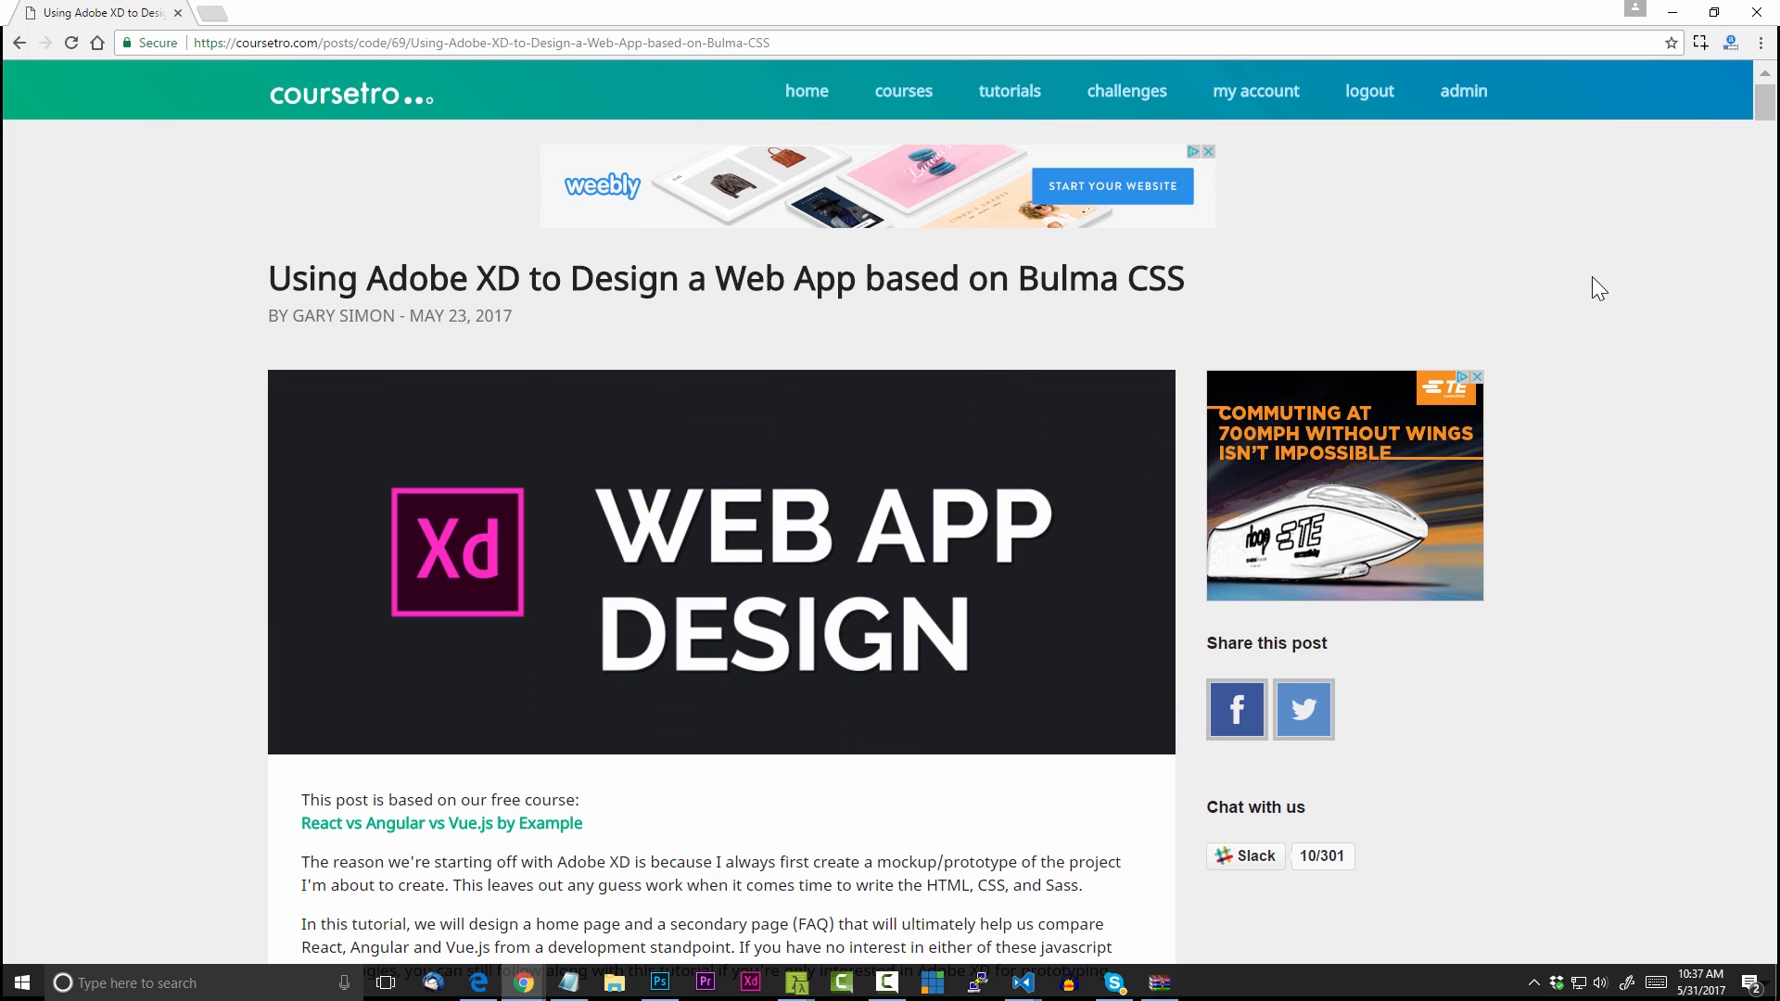
{"action": "mouse_move", "coordinate": [1529, 189]}
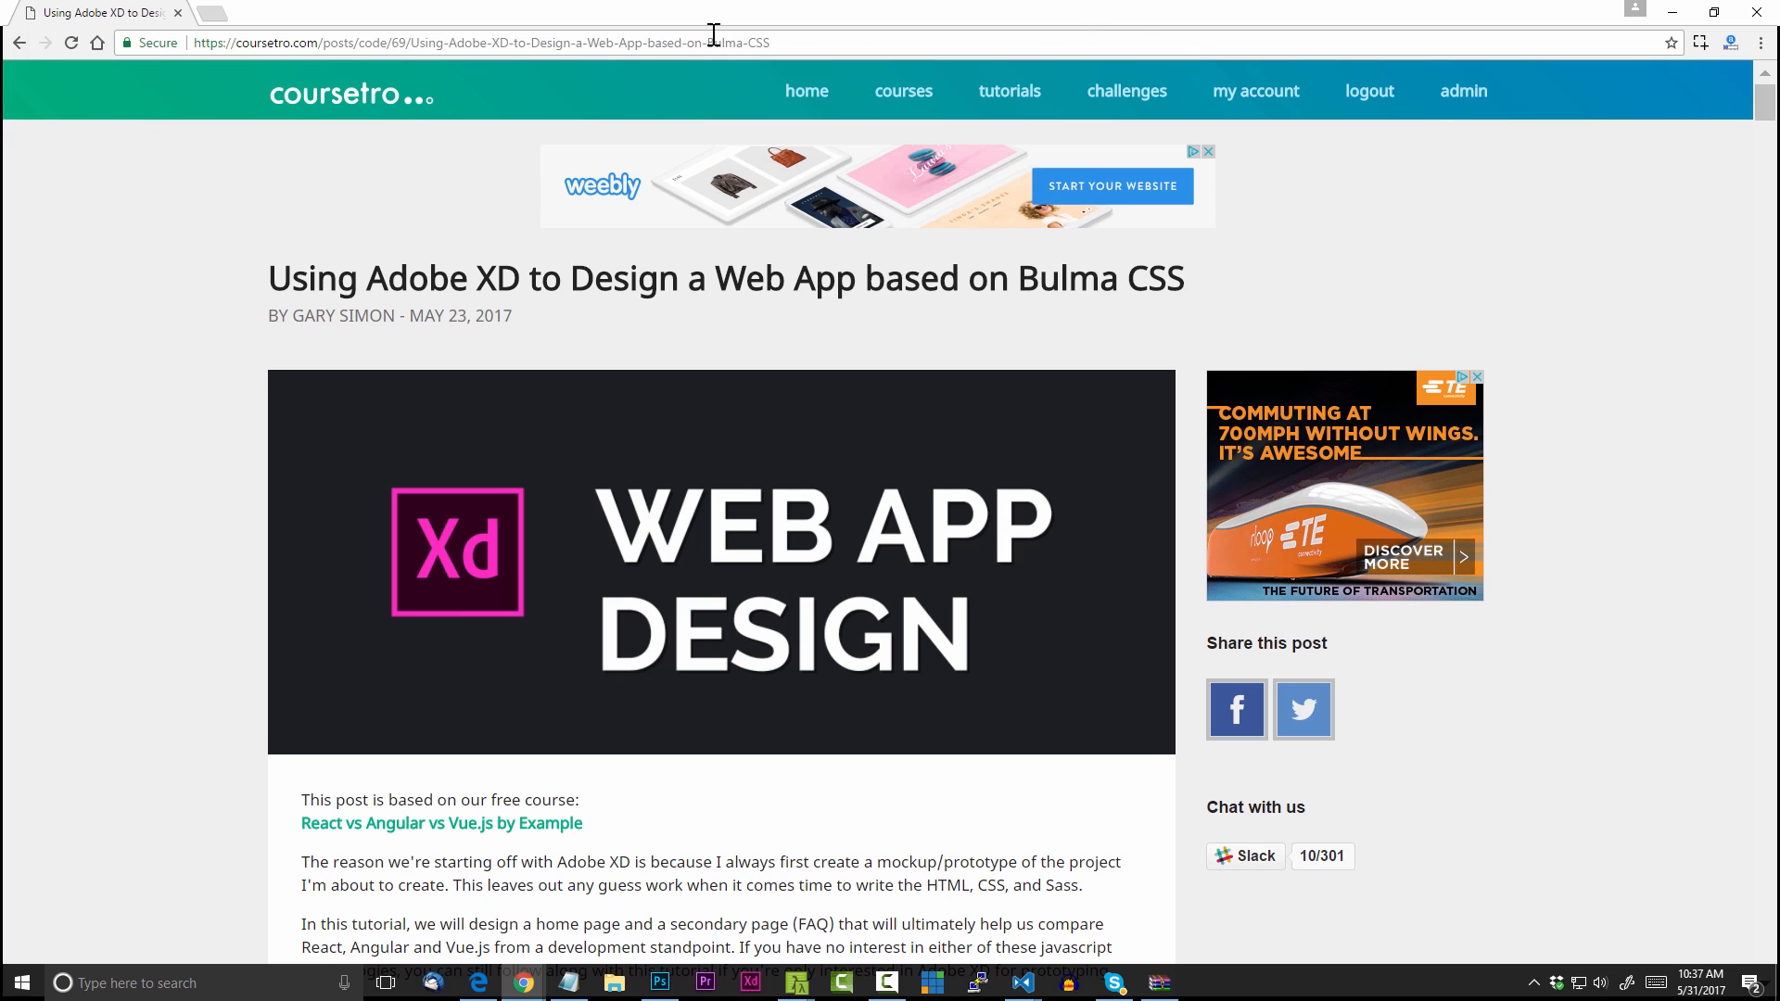
{"action": "left_click", "coordinate": [349, 95]}
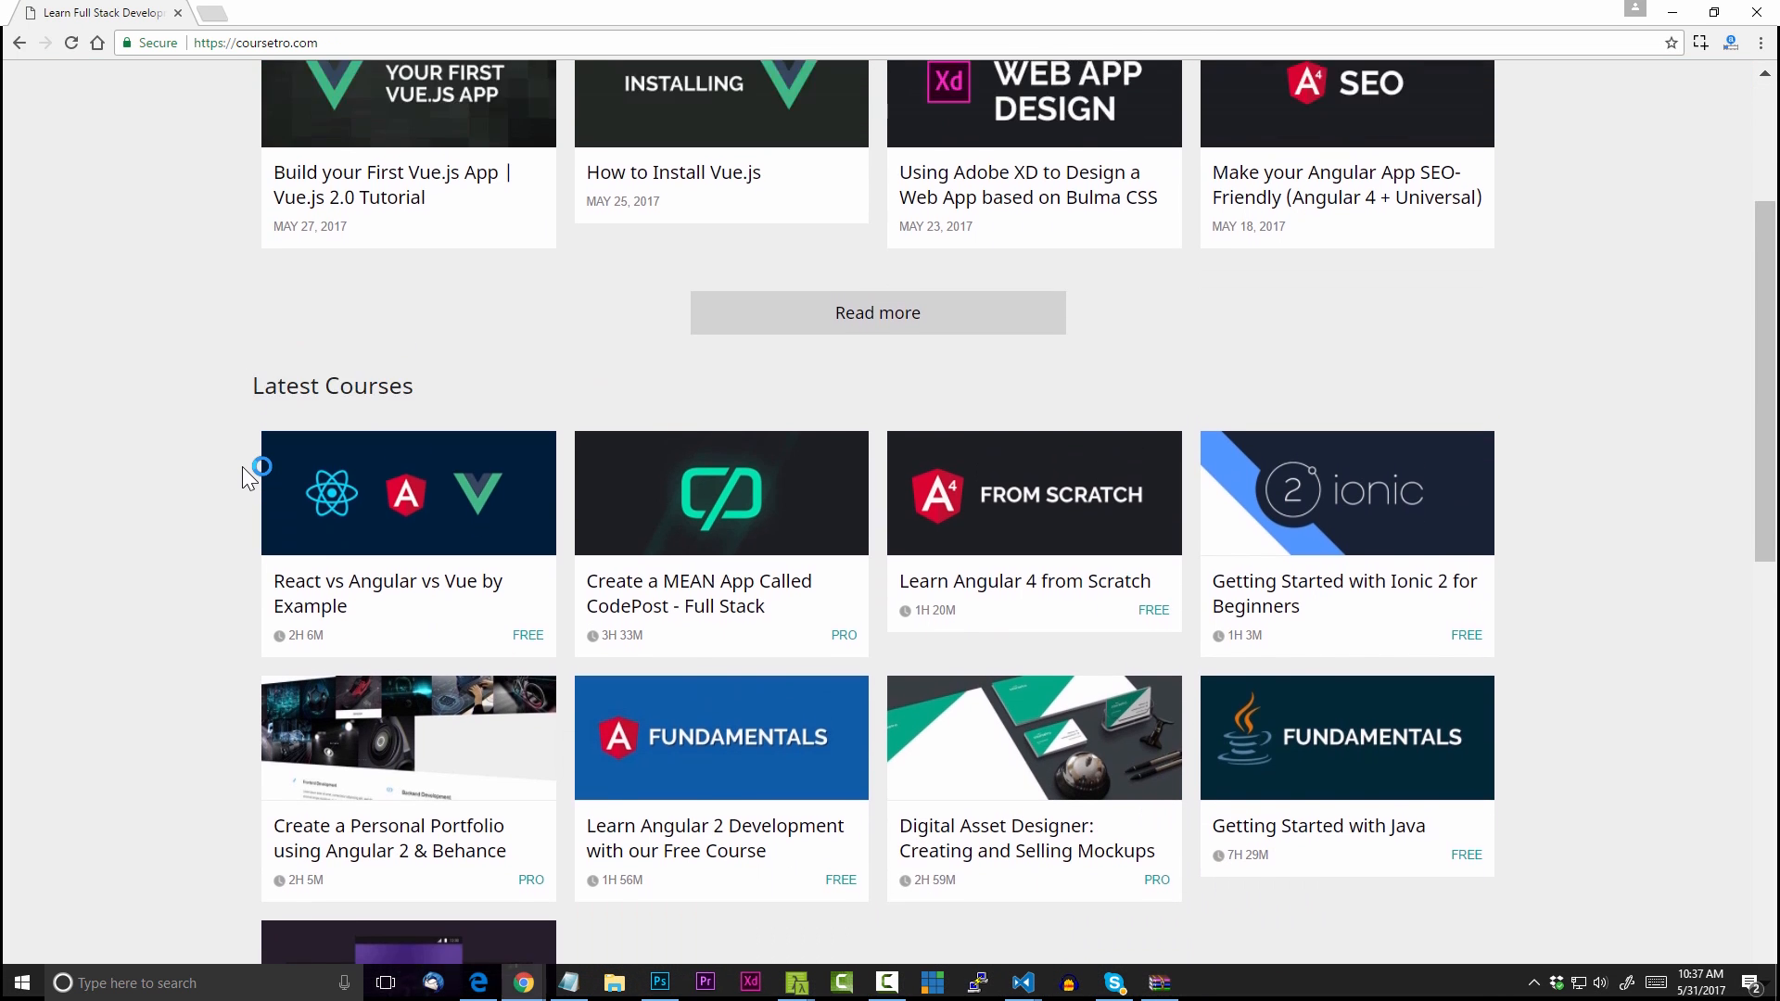
{"action": "scroll", "scroll_direction": "down", "scroll_amount": 3}
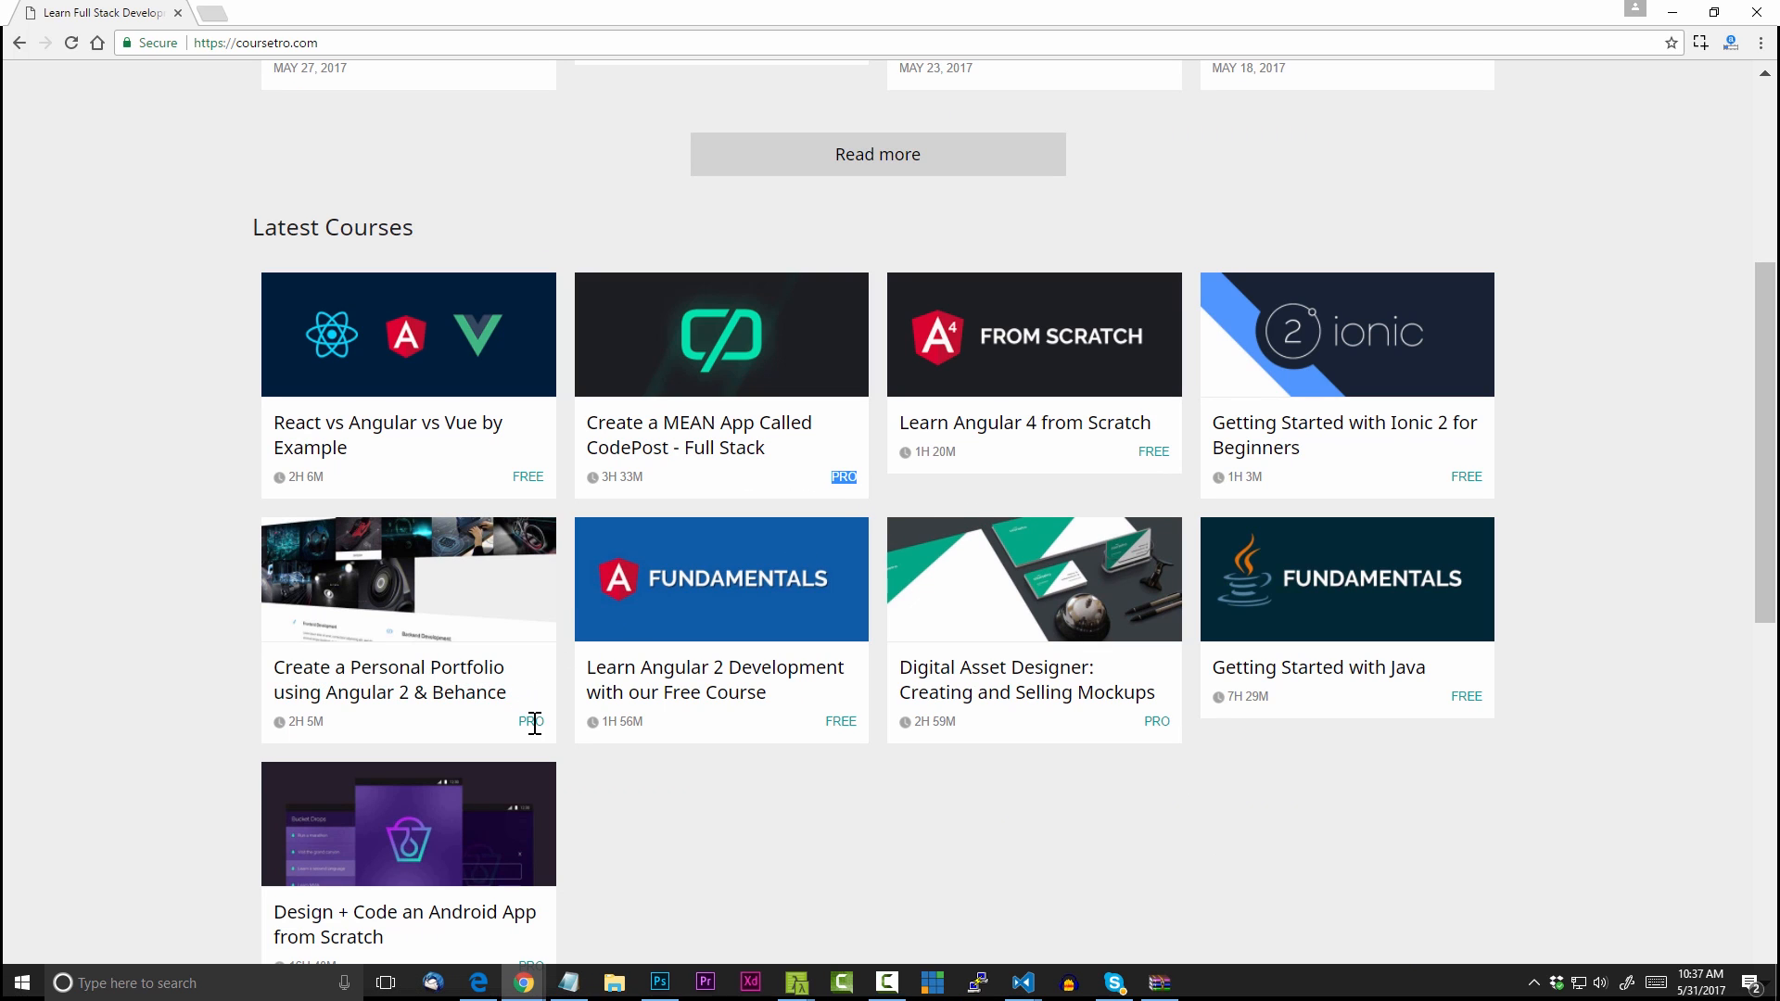
{"action": "scroll", "scroll_direction": "down", "scroll_amount": 3}
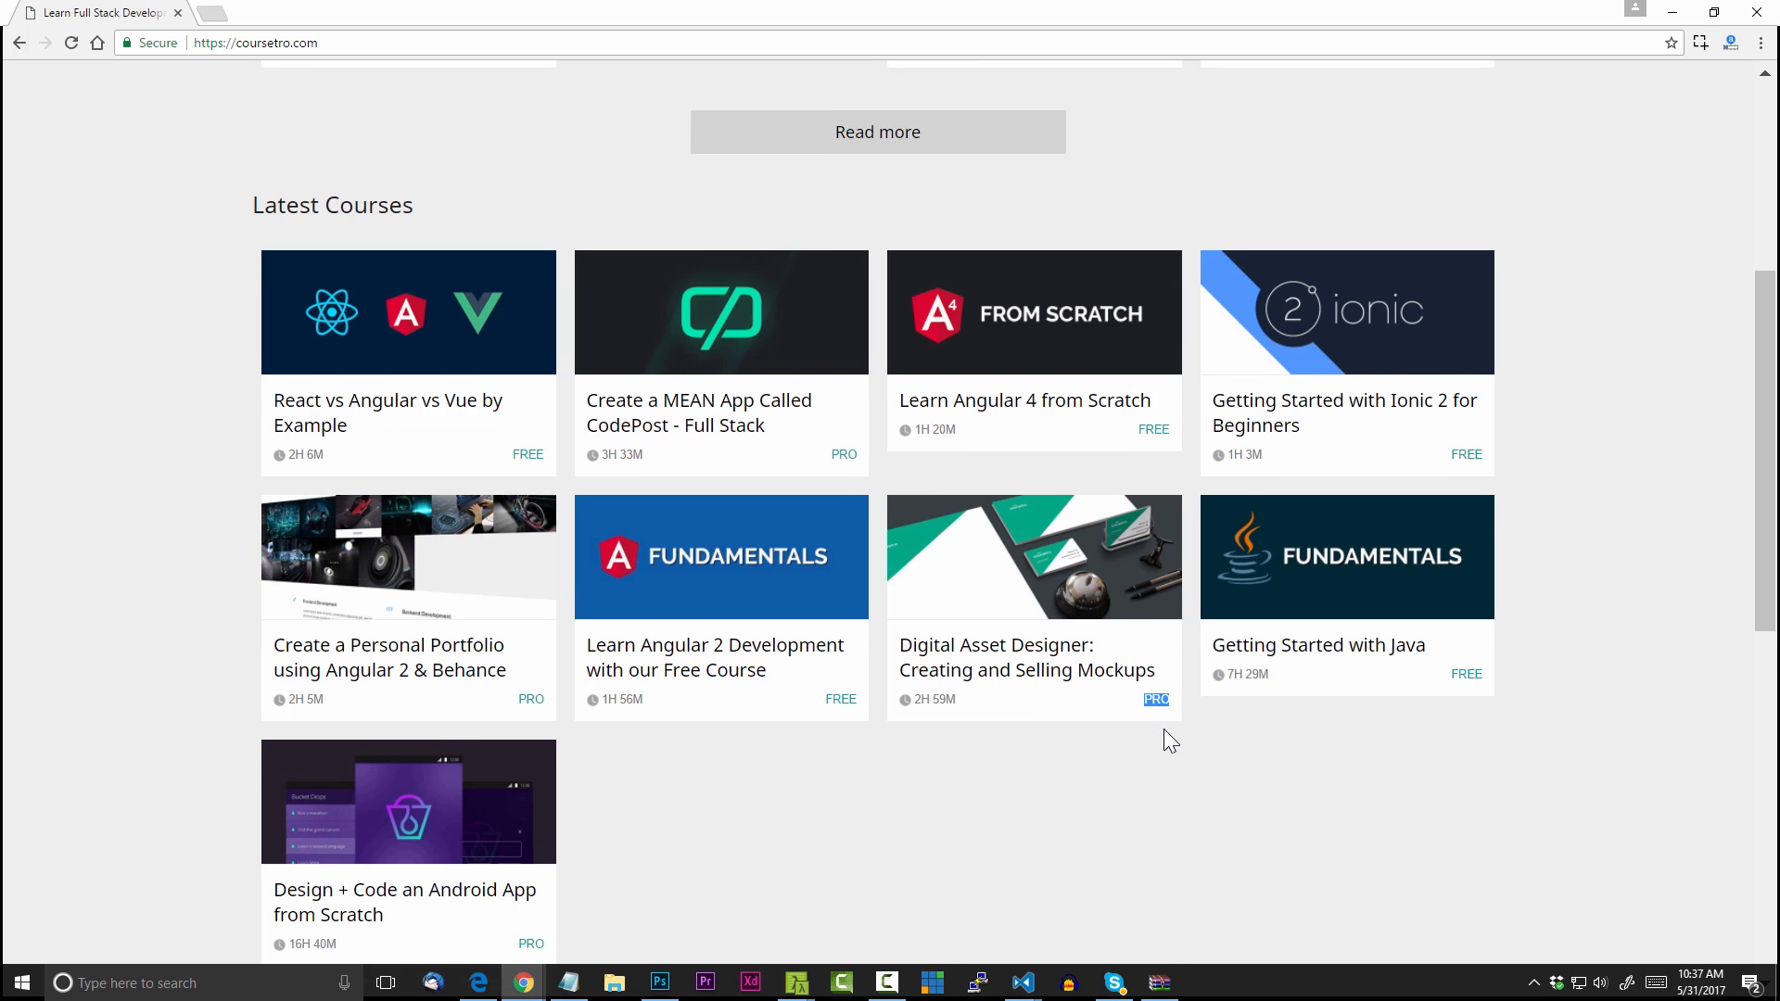
{"action": "scroll", "scroll_direction": "down", "scroll_amount": 3}
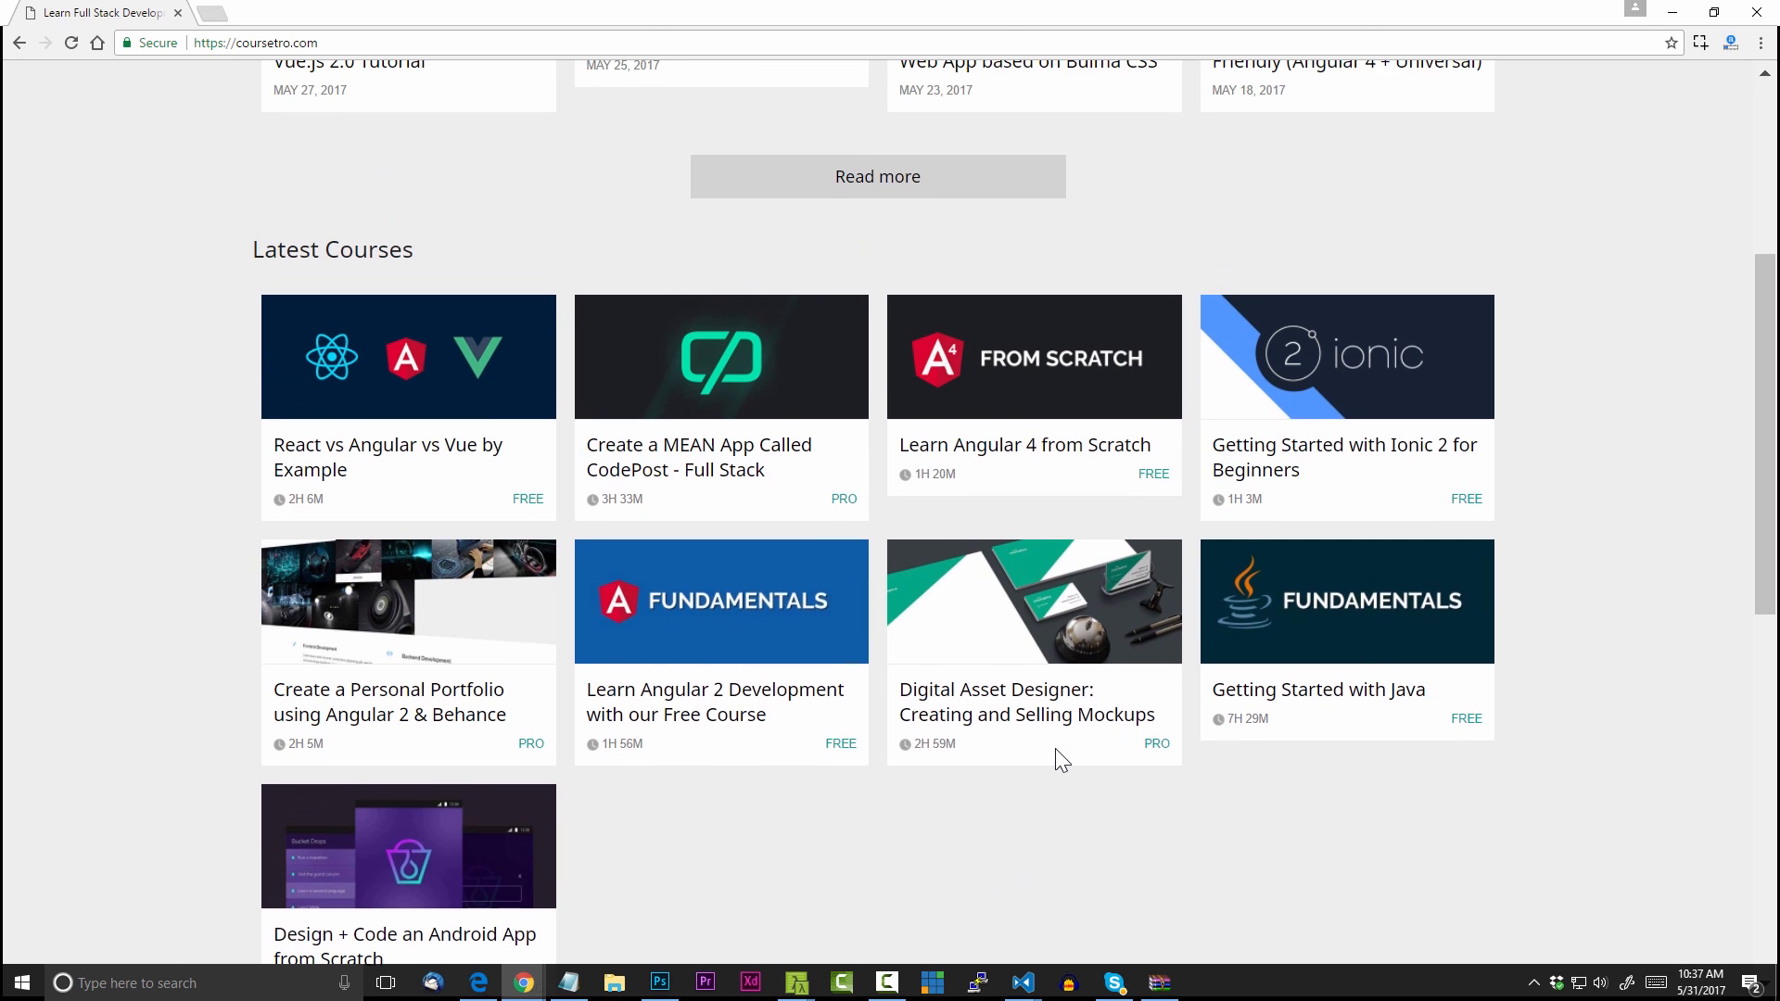
{"action": "scroll", "scroll_direction": "up", "scroll_amount": 3}
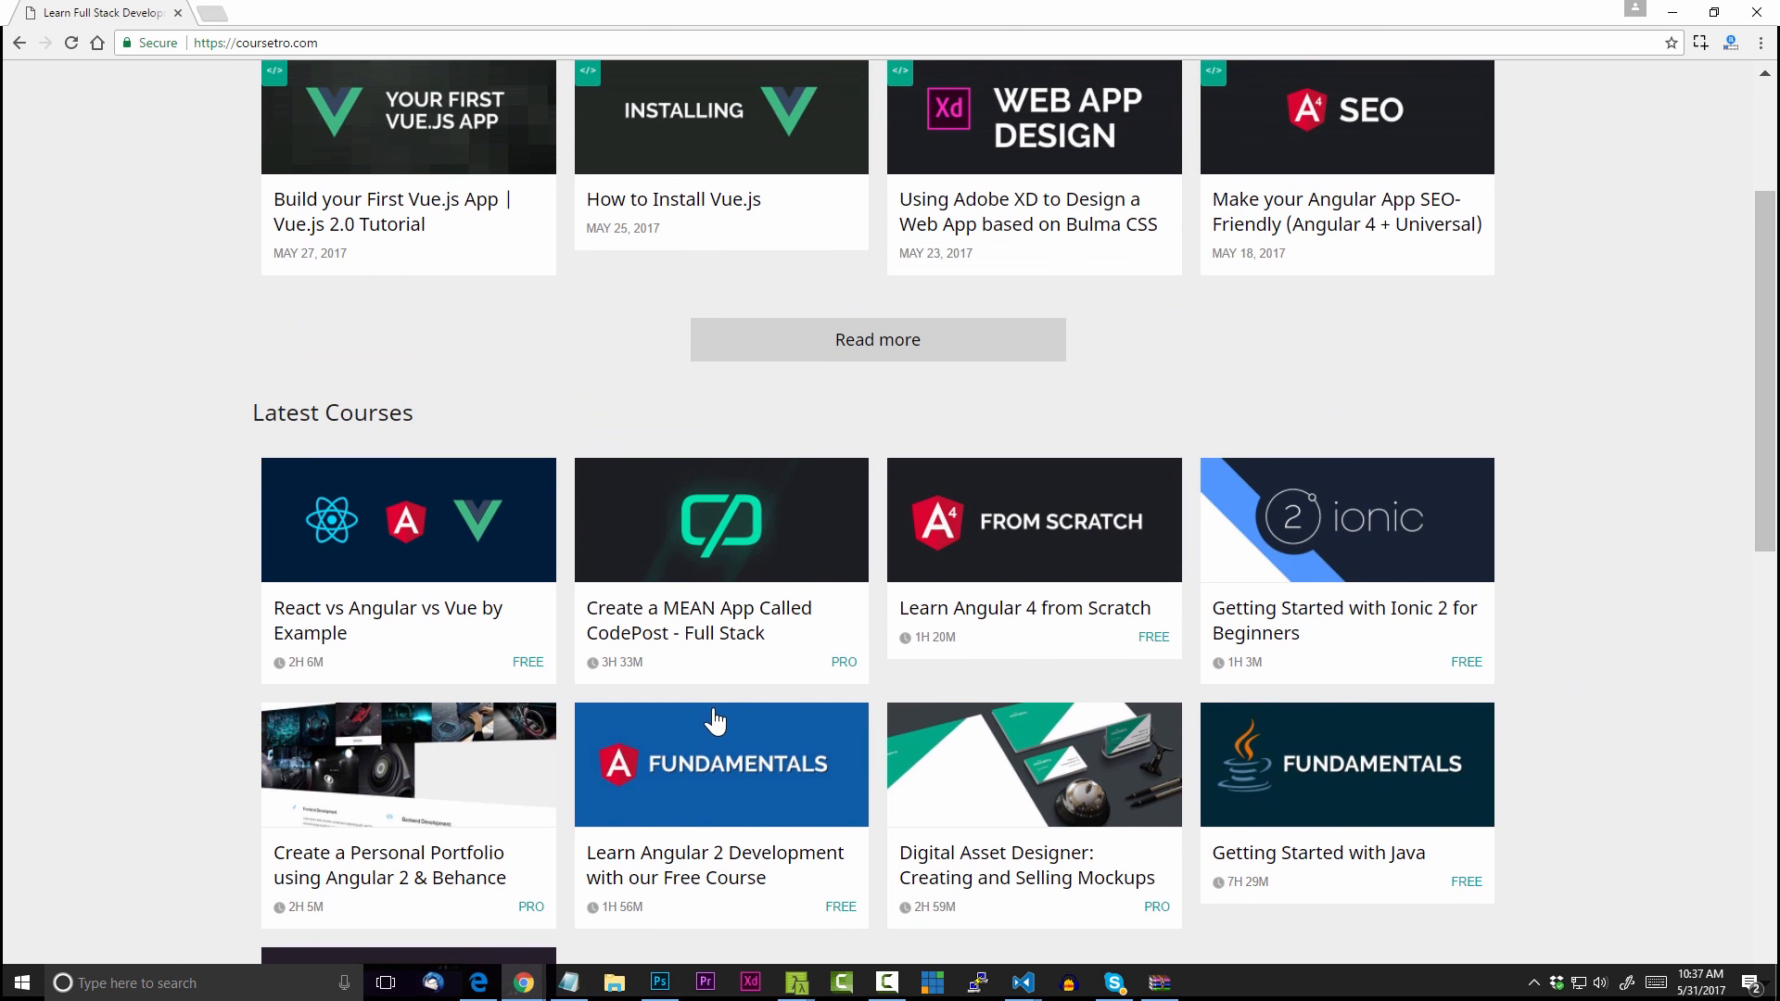
{"action": "mouse_move", "coordinate": [1612, 677]}
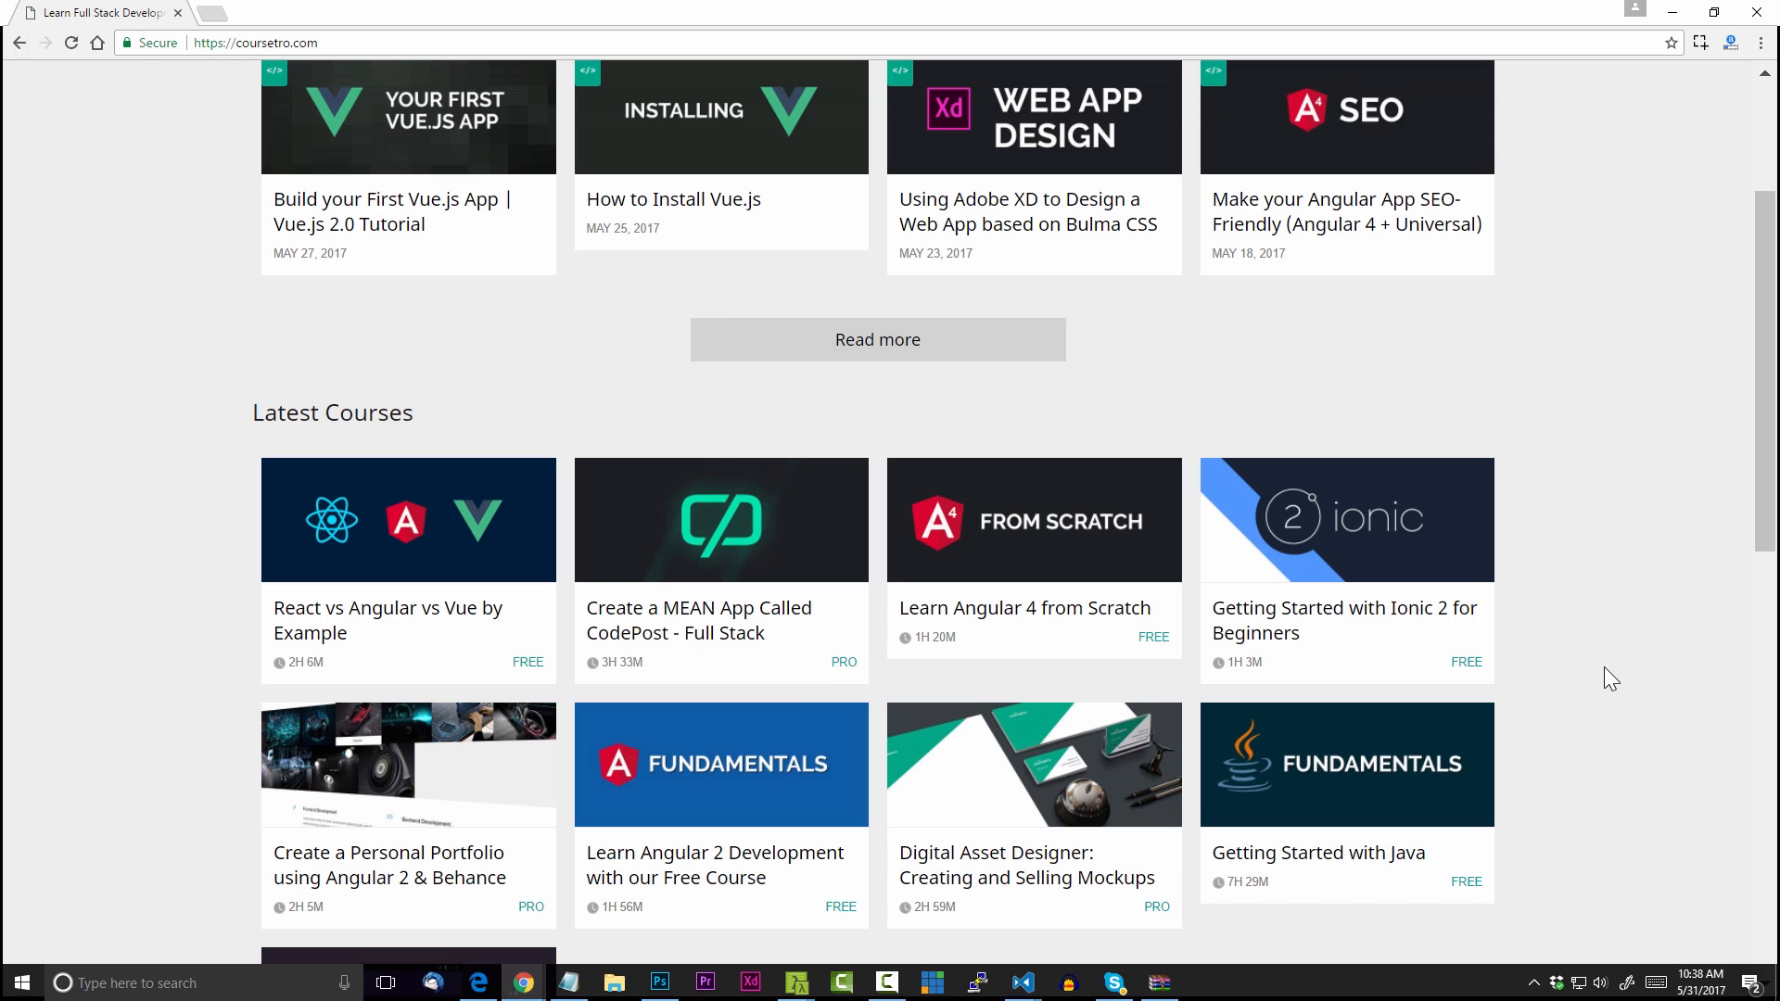
{"action": "scroll", "scroll_direction": "up", "scroll_amount": 3}
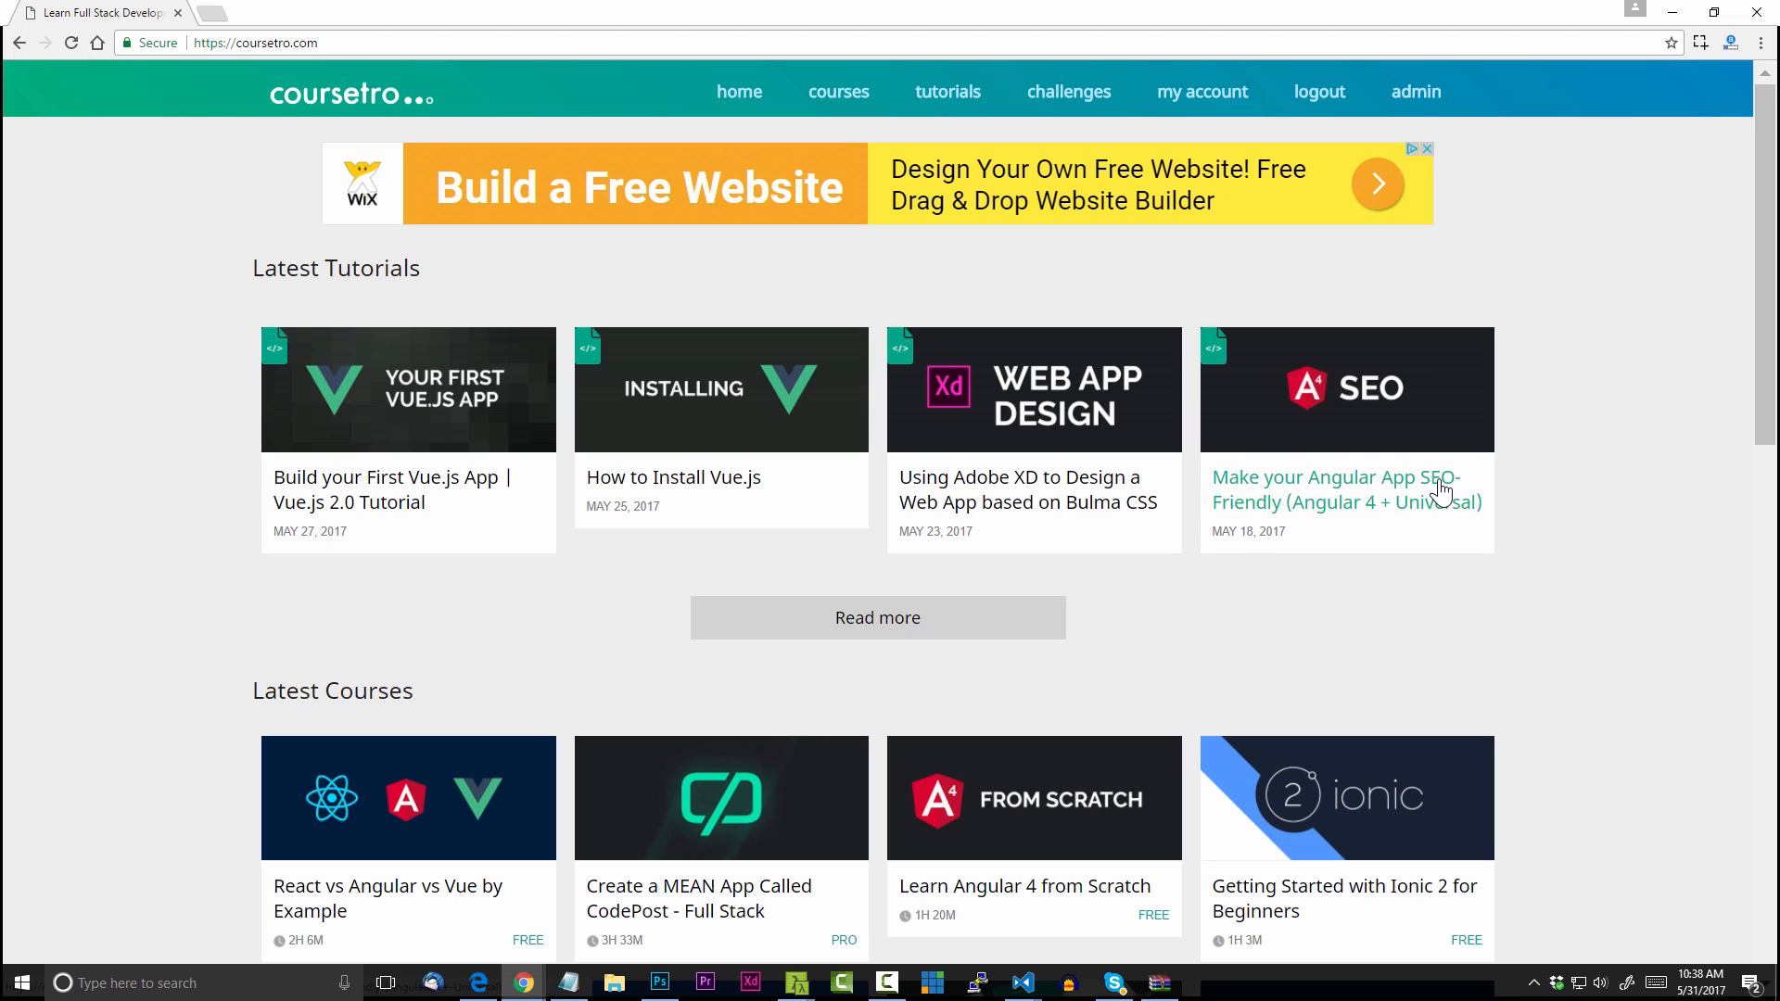
{"action": "mouse_move", "coordinate": [1636, 410]}
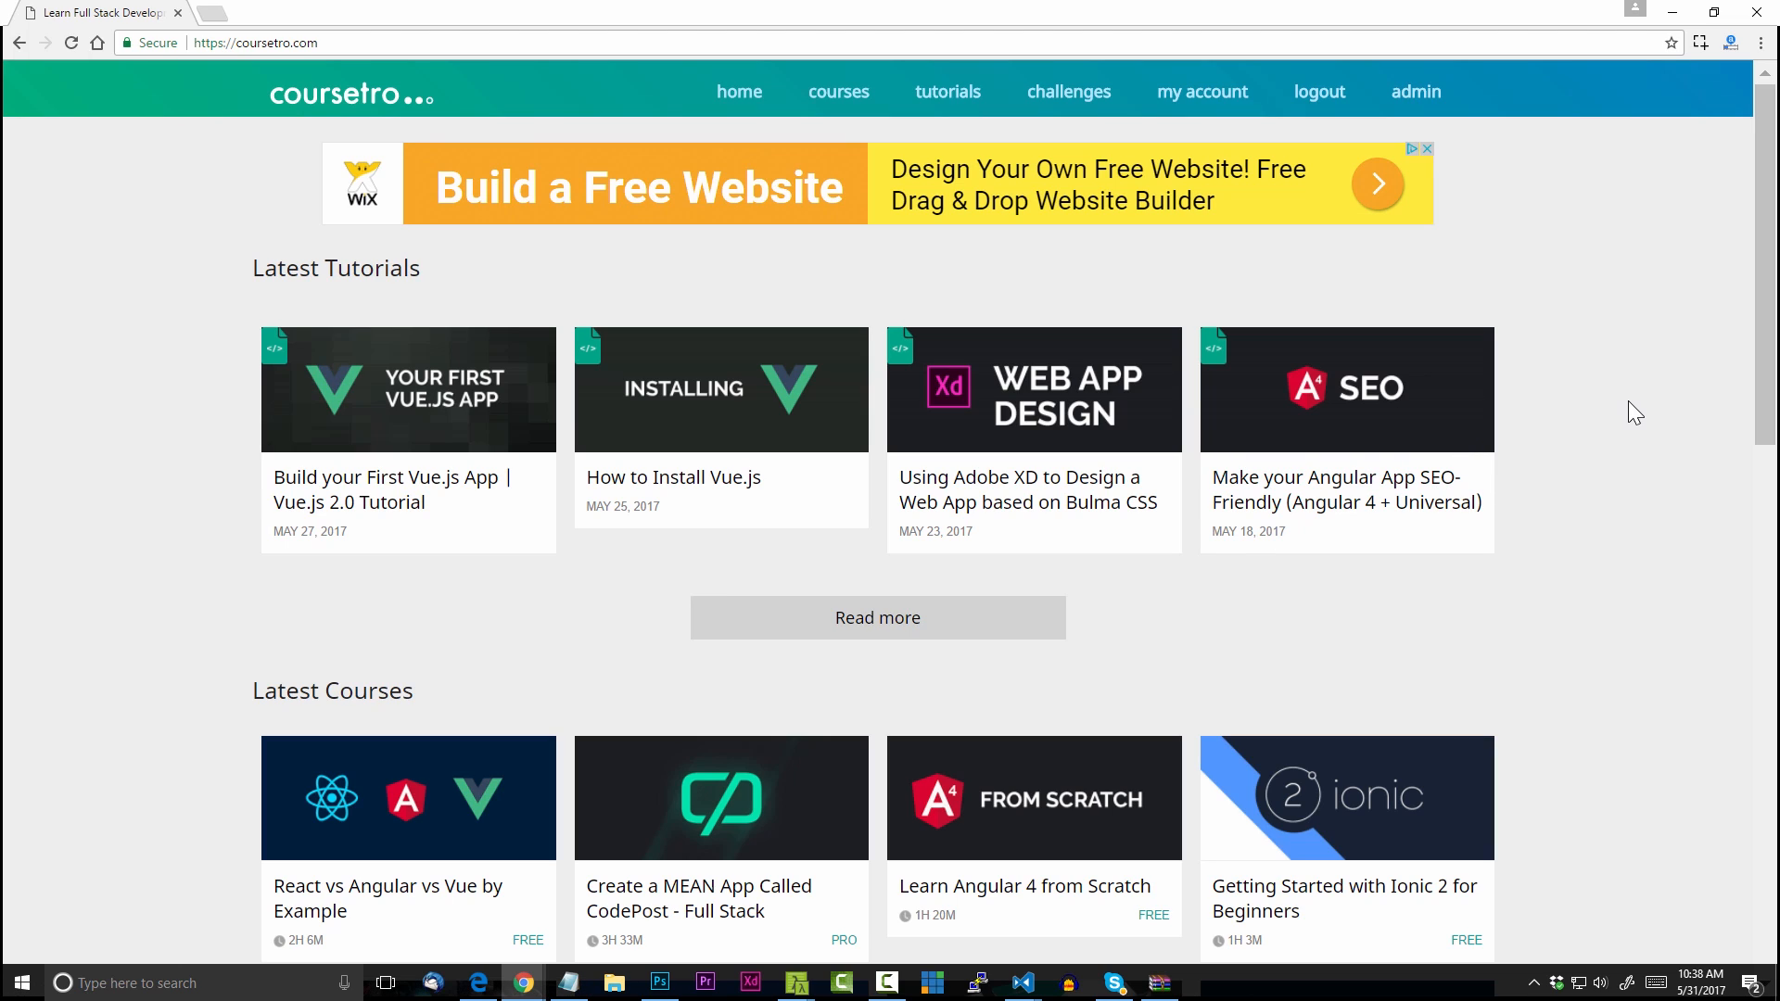
{"action": "mouse_move", "coordinate": [1346, 489]}
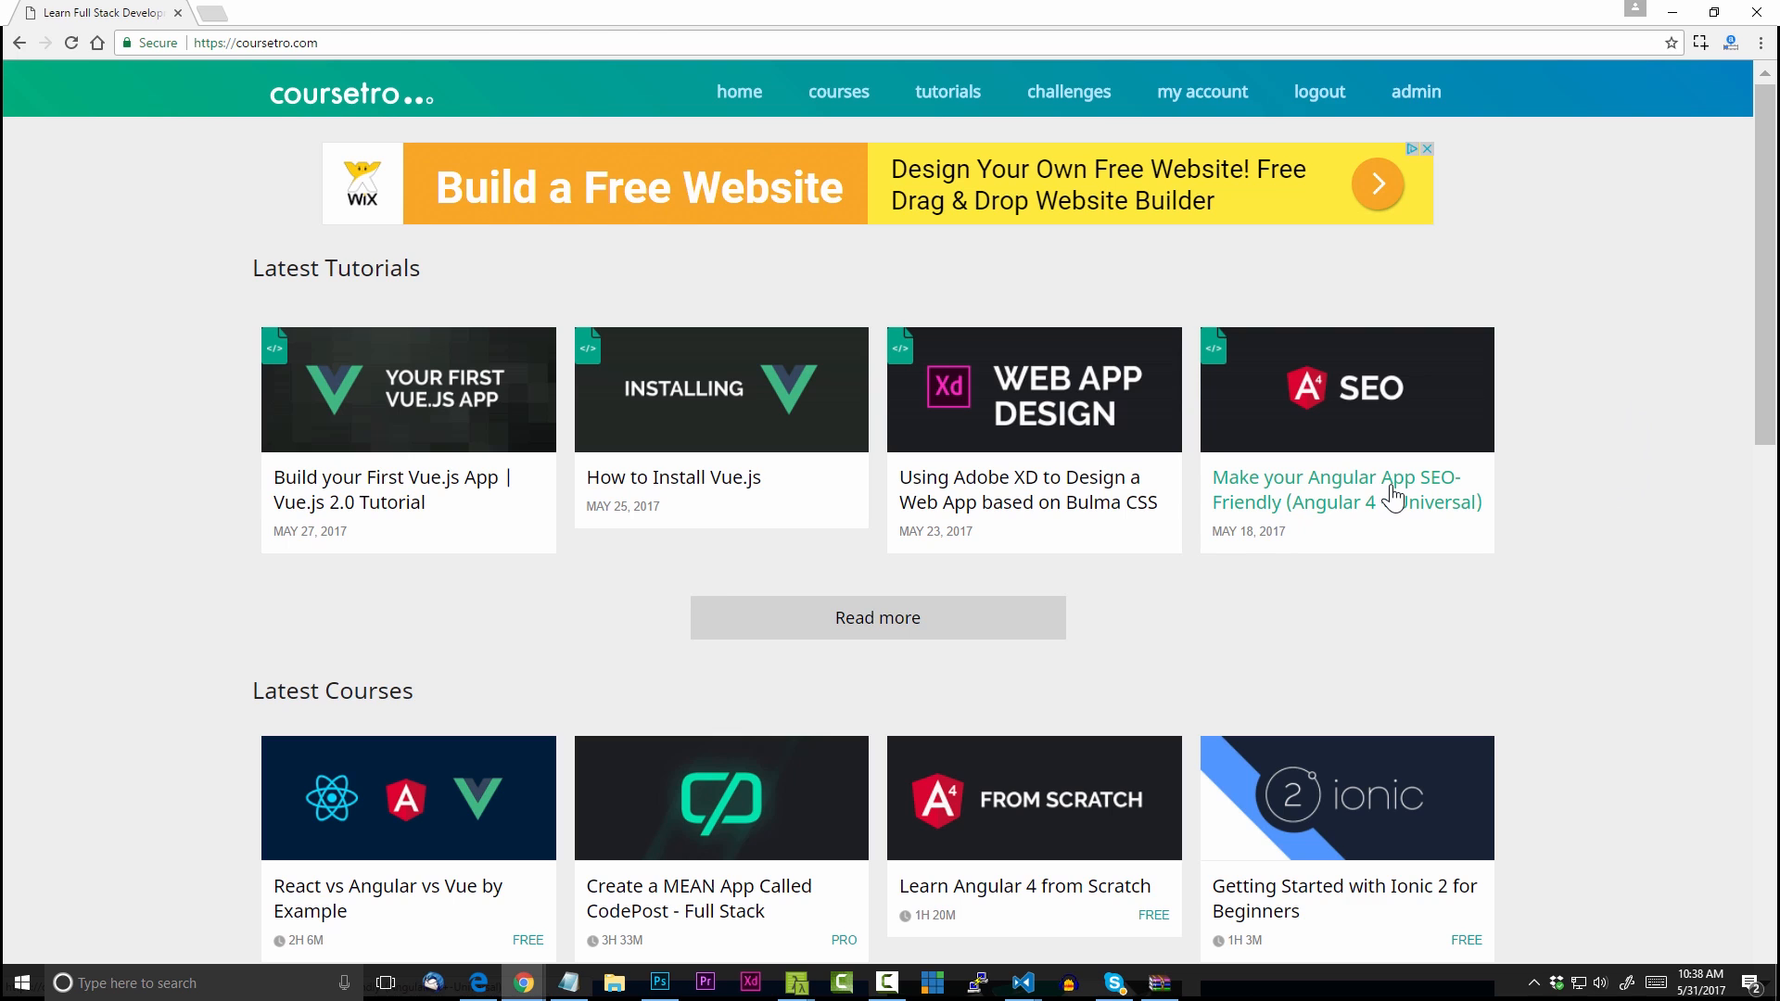
Open the 'Make your Angular App SEO-Friendly' article, read through it, and return to the top
{"action": "left_click", "coordinate": [1345, 489]}
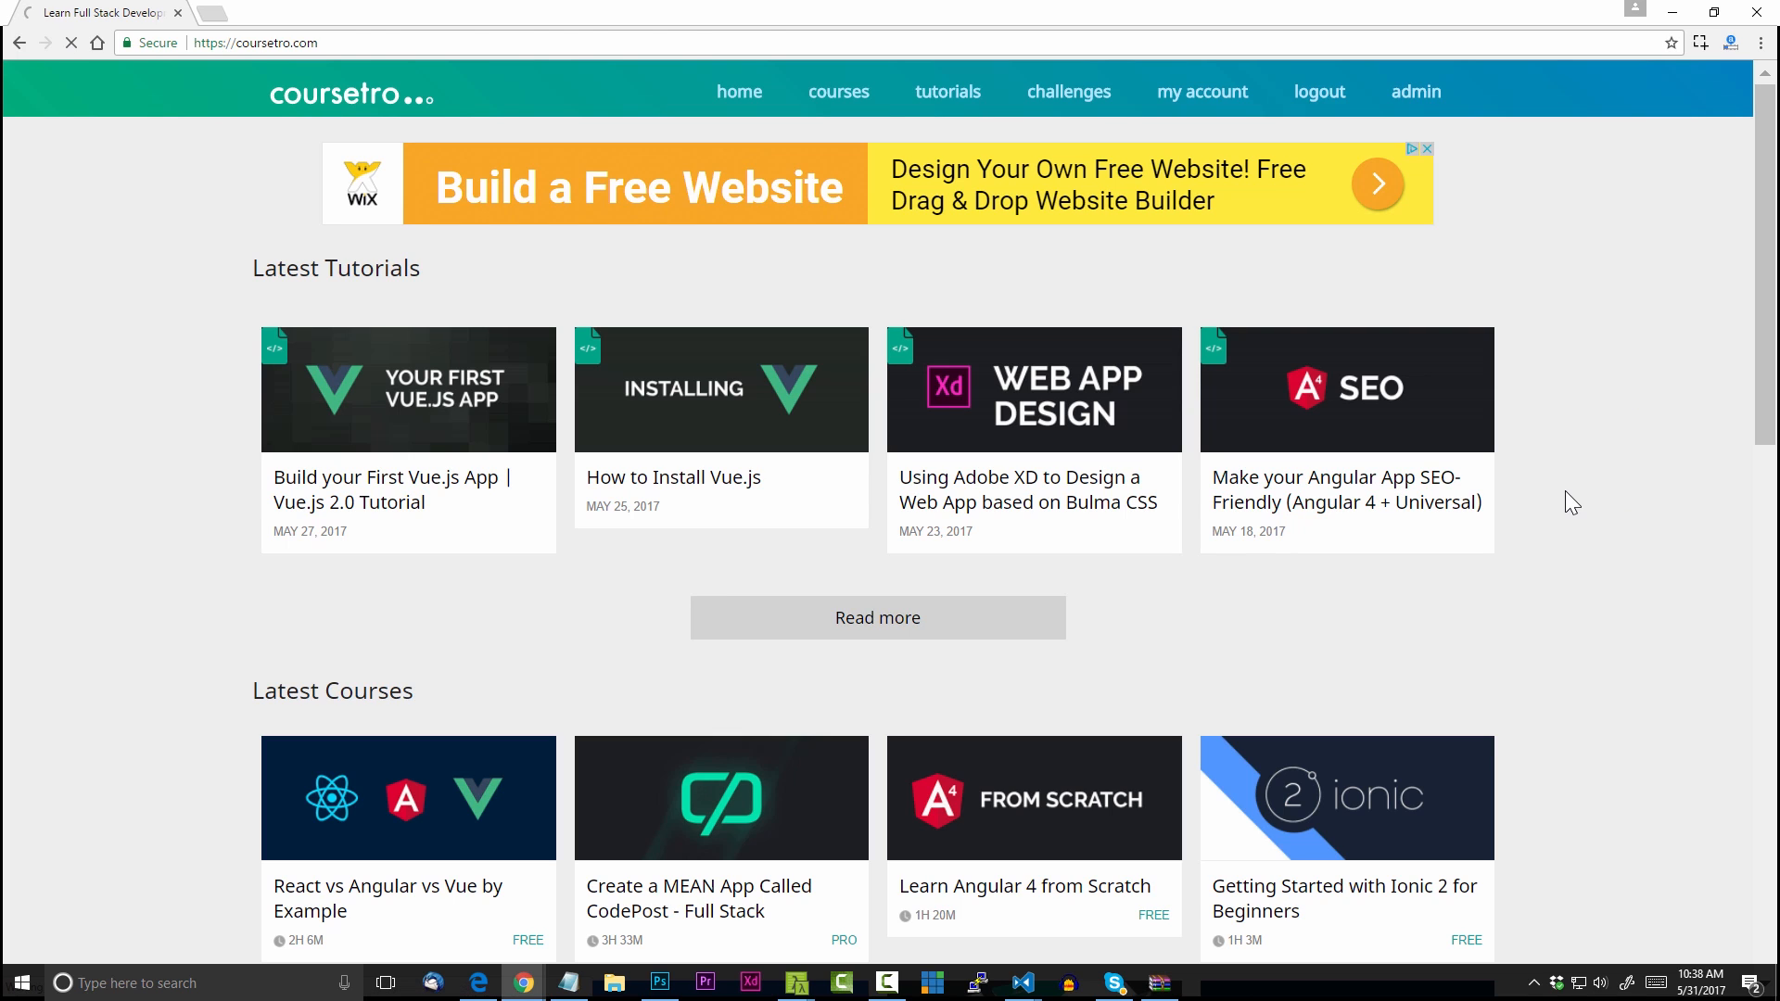
{"action": "left_click", "coordinate": [1346, 390]}
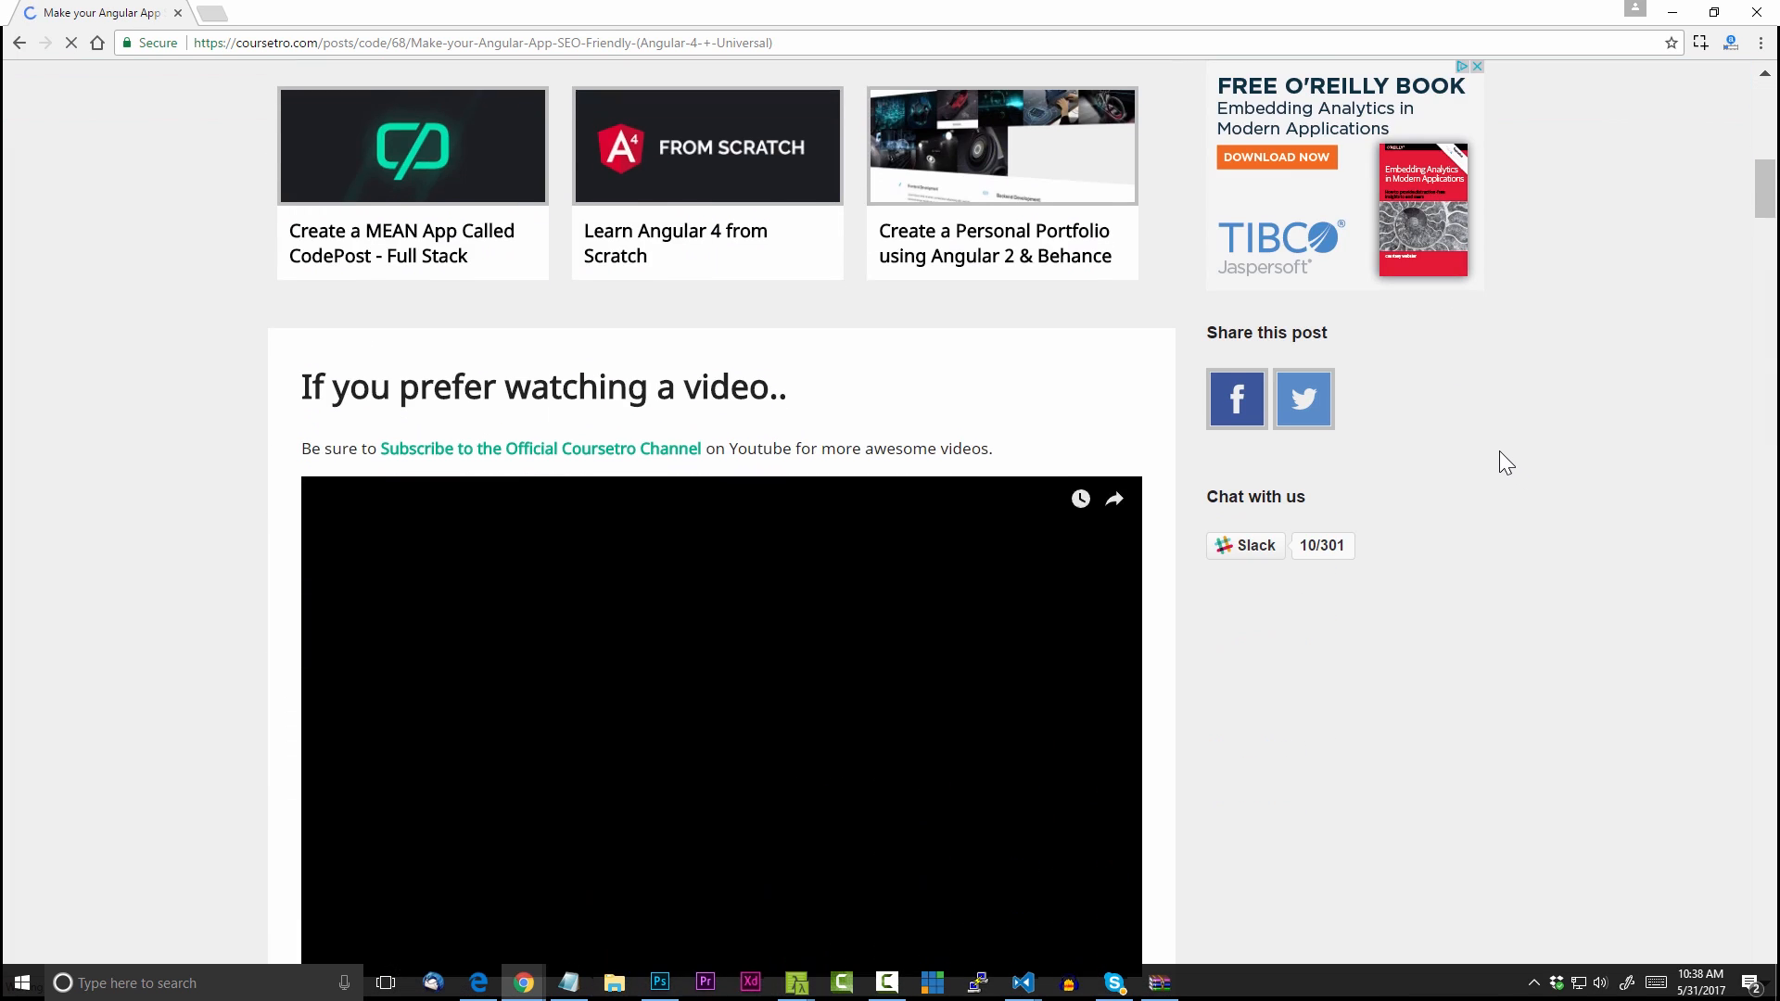
{"action": "scroll", "scroll_direction": "down", "scroll_amount": 3}
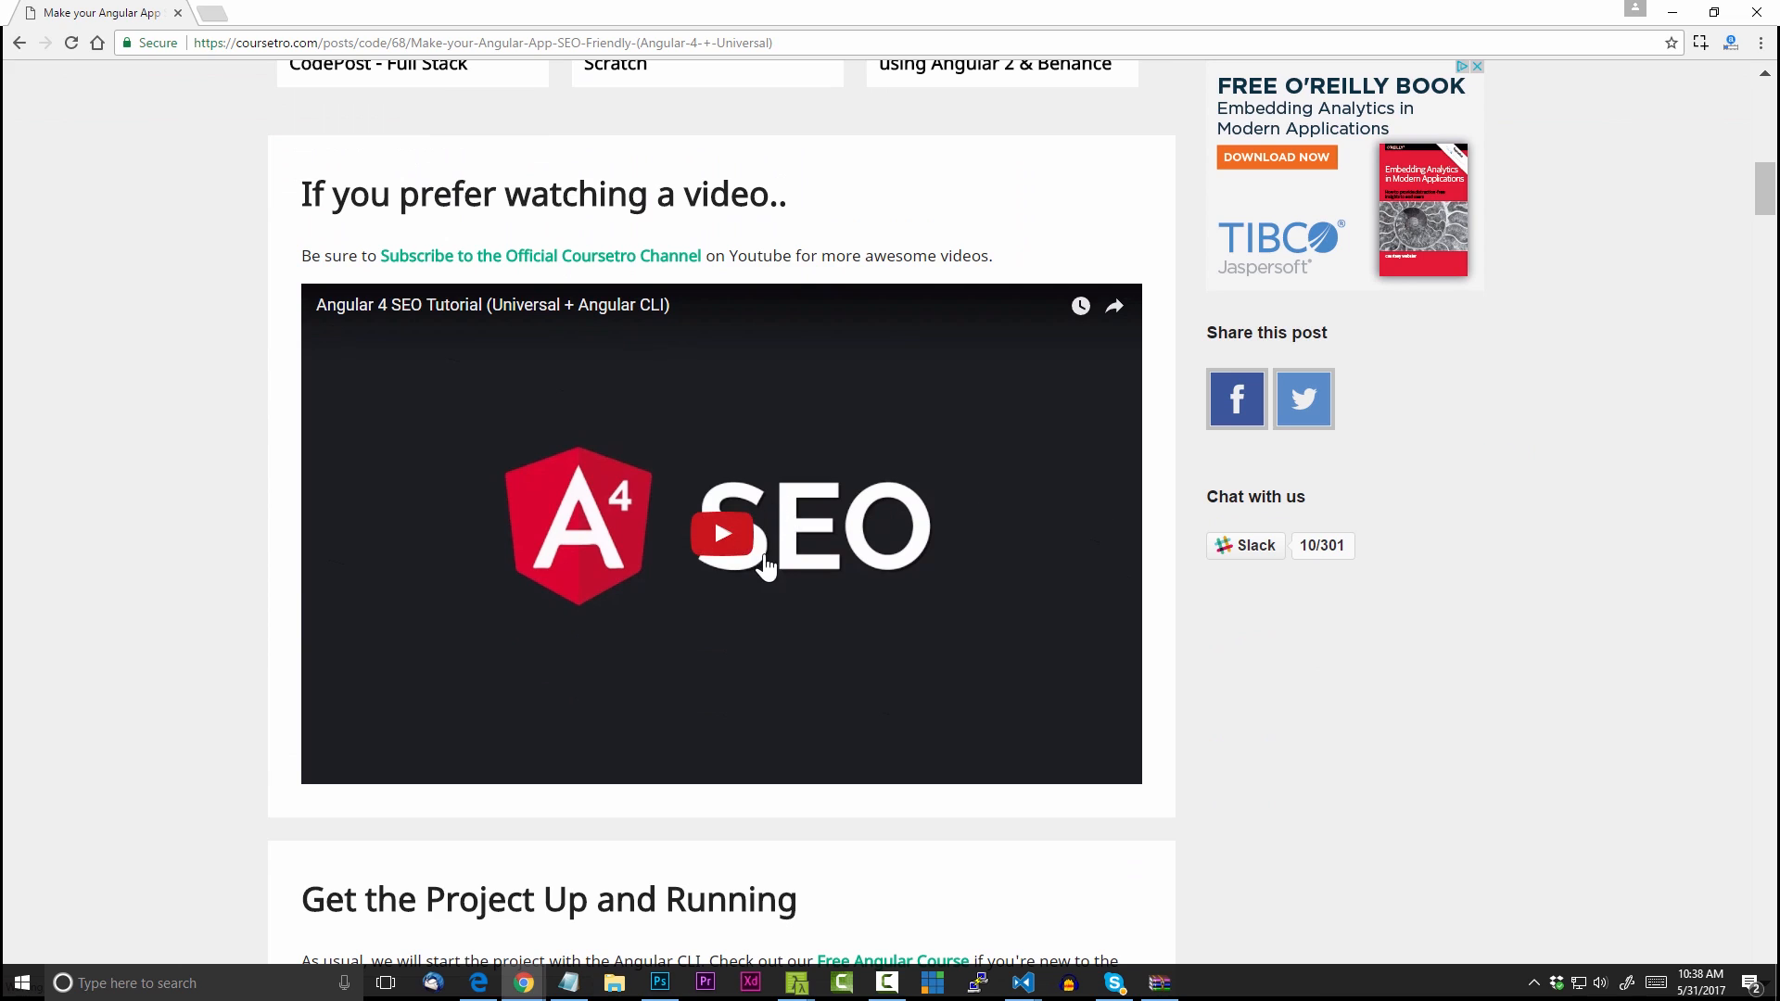
{"action": "mouse_move", "coordinate": [1158, 435]}
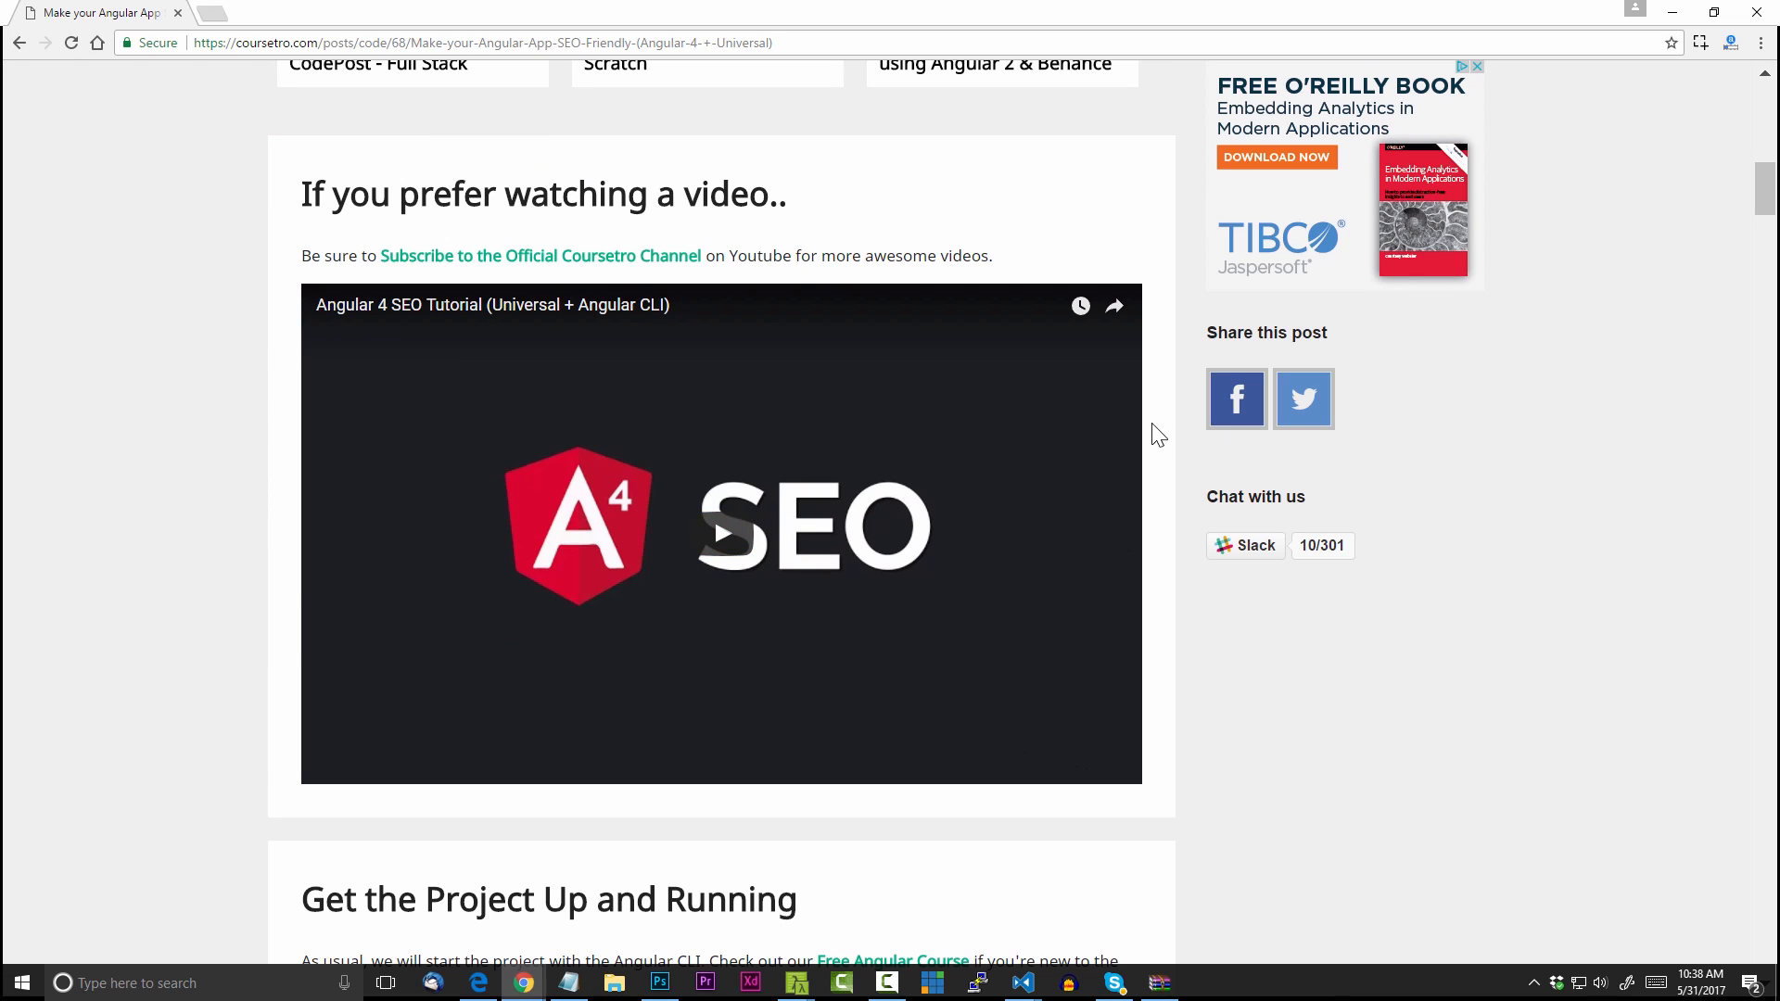
{"action": "mouse_move", "coordinate": [507, 326]}
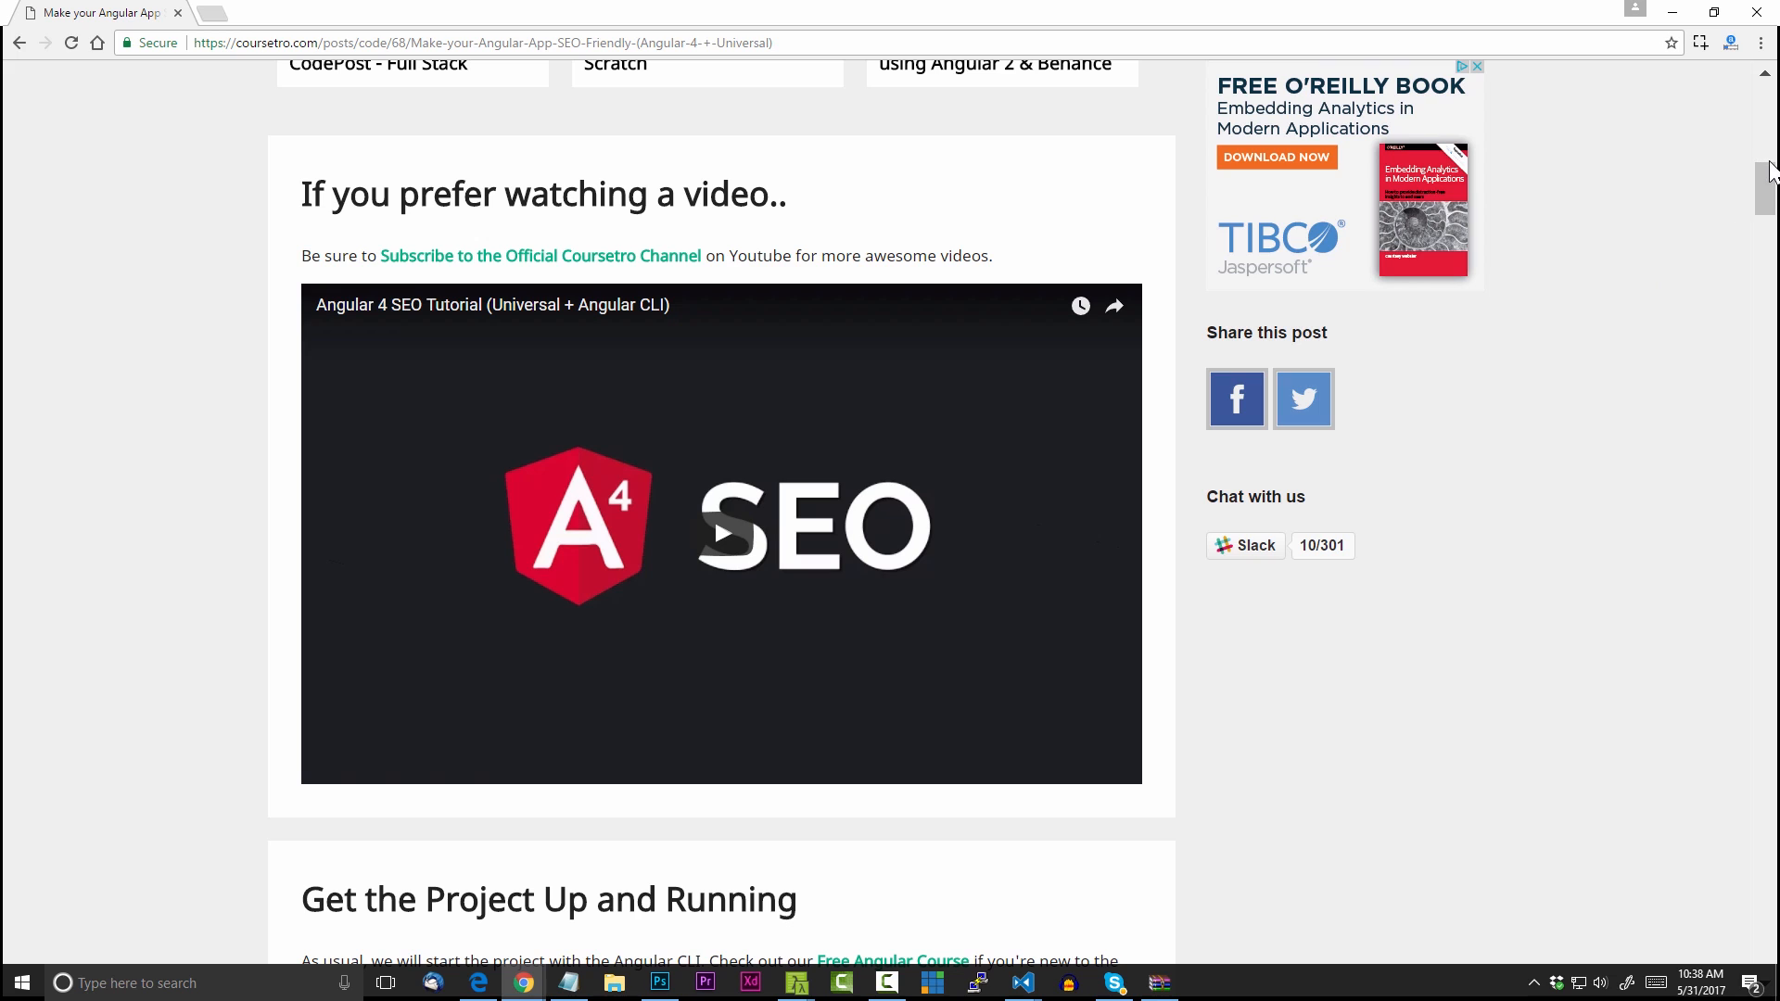
{"action": "scroll", "scroll_direction": "down", "scroll_amount": 3}
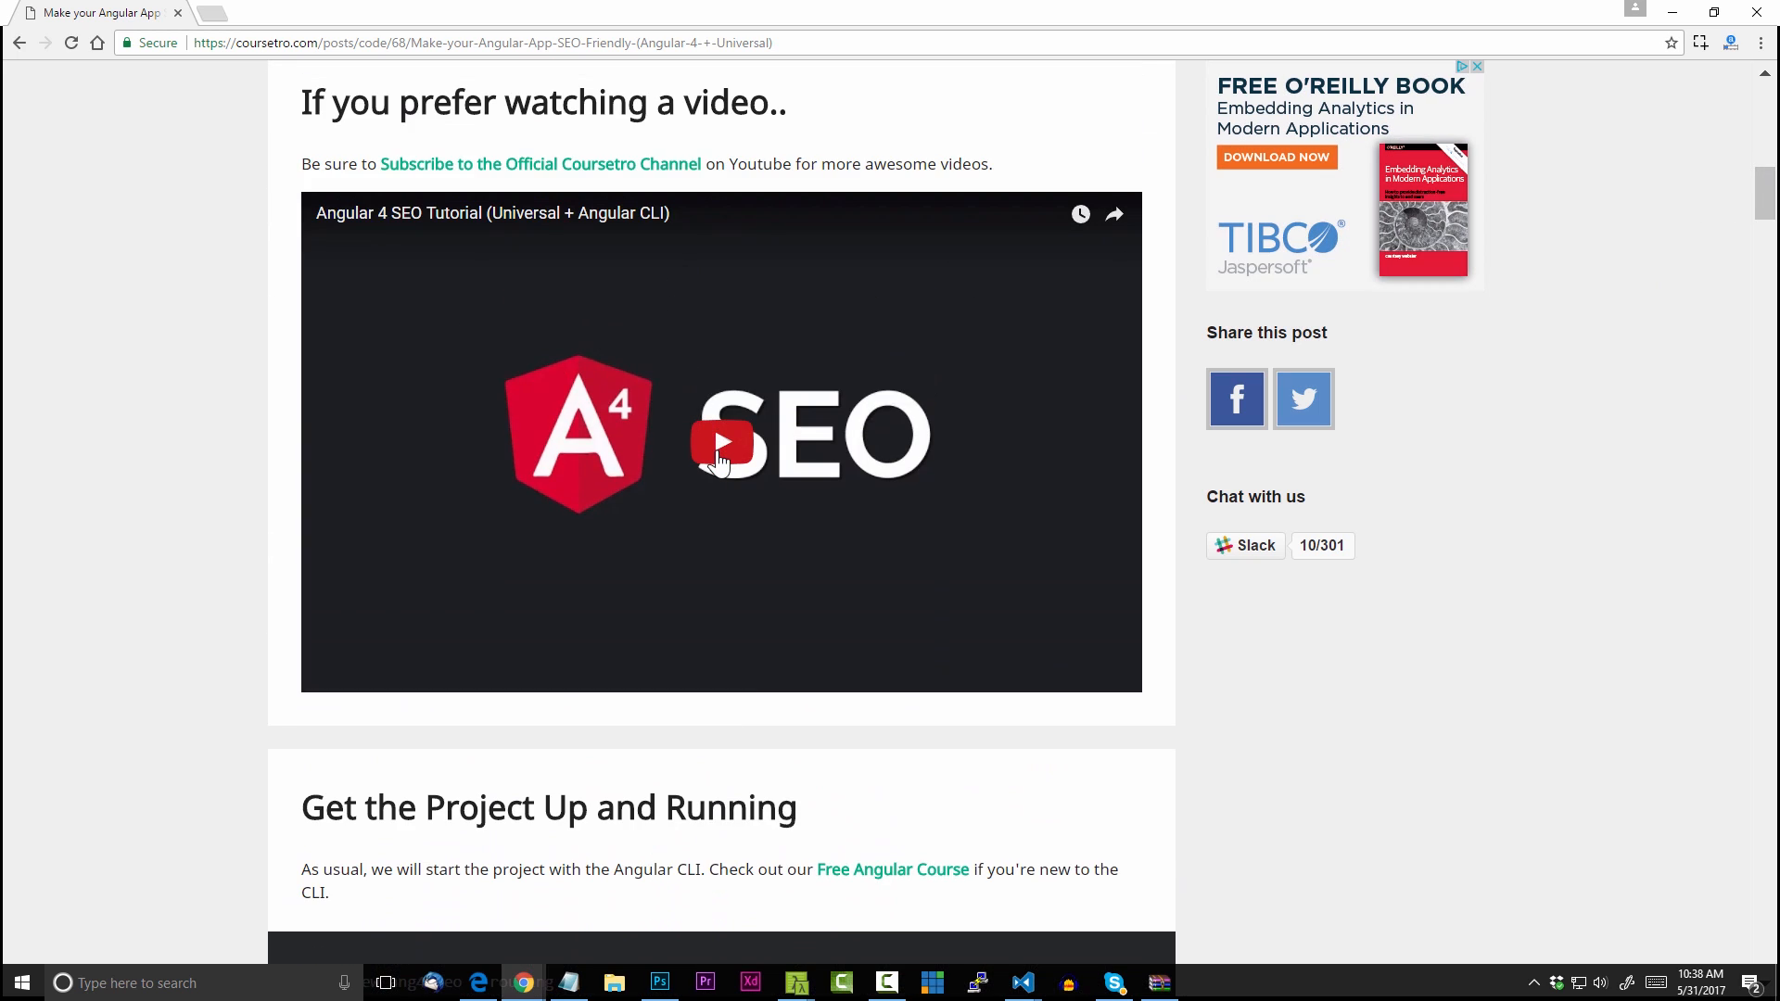
{"action": "scroll", "scroll_direction": "down", "scroll_amount": 3}
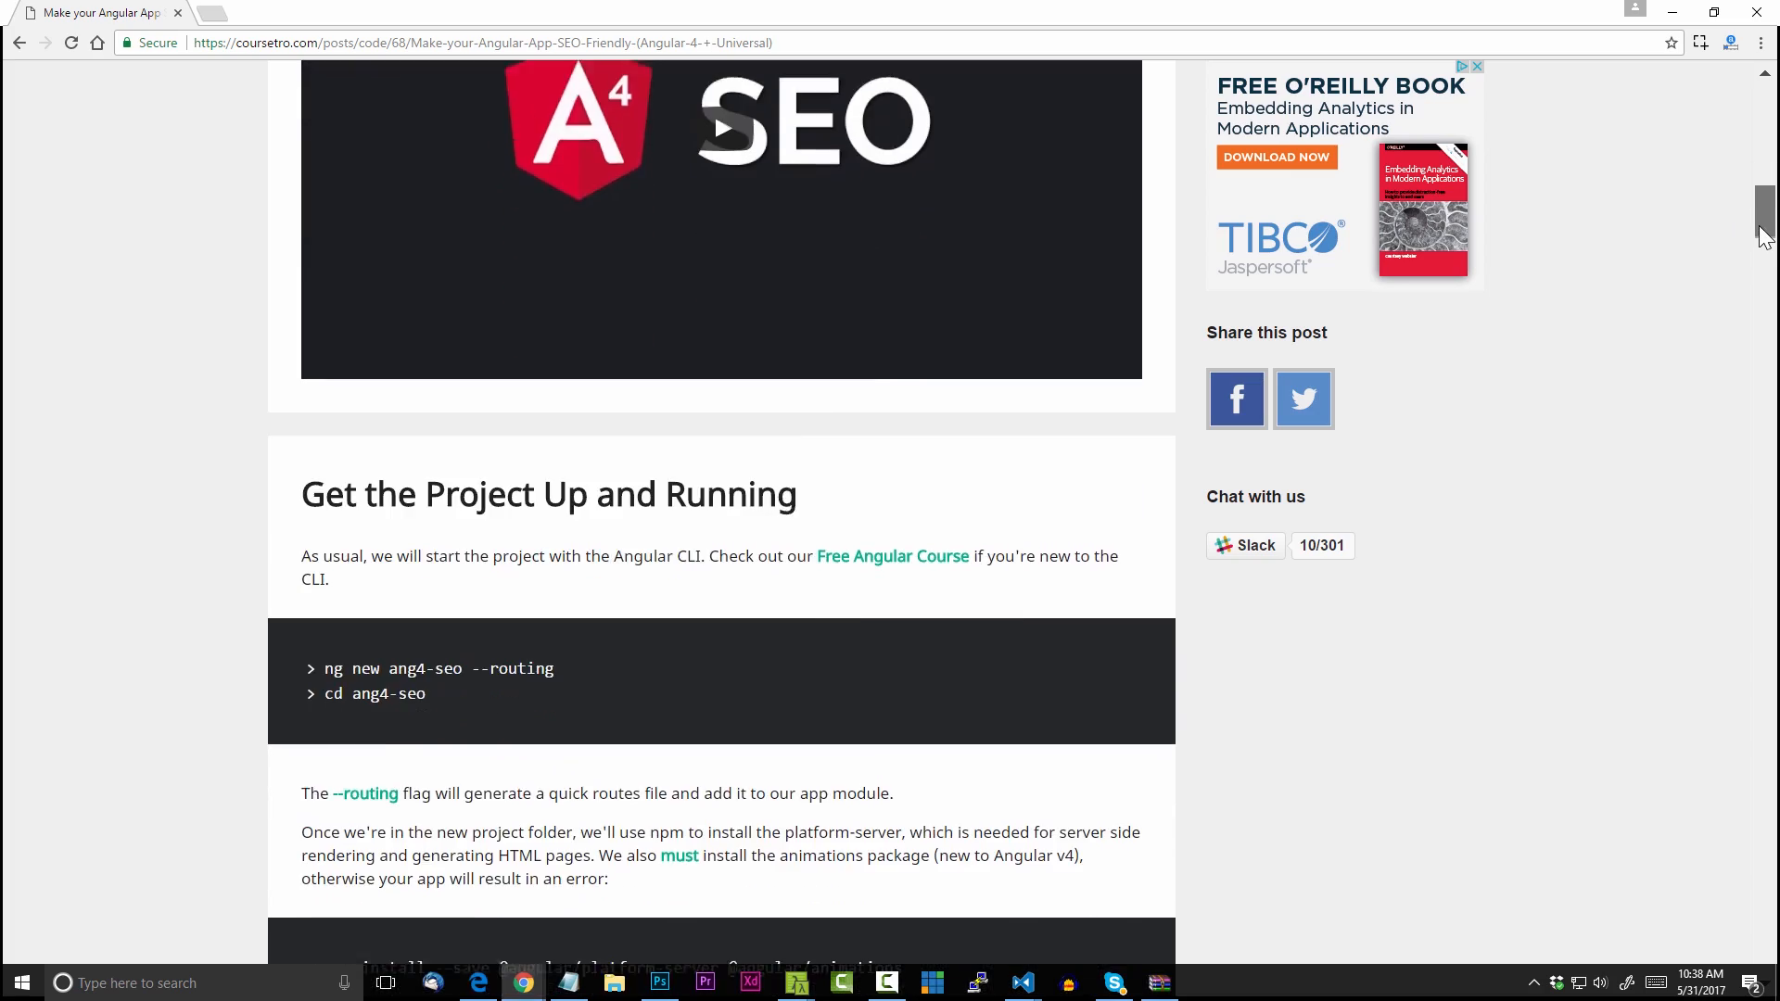
{"action": "scroll", "scroll_direction": "down", "scroll_amount": 3}
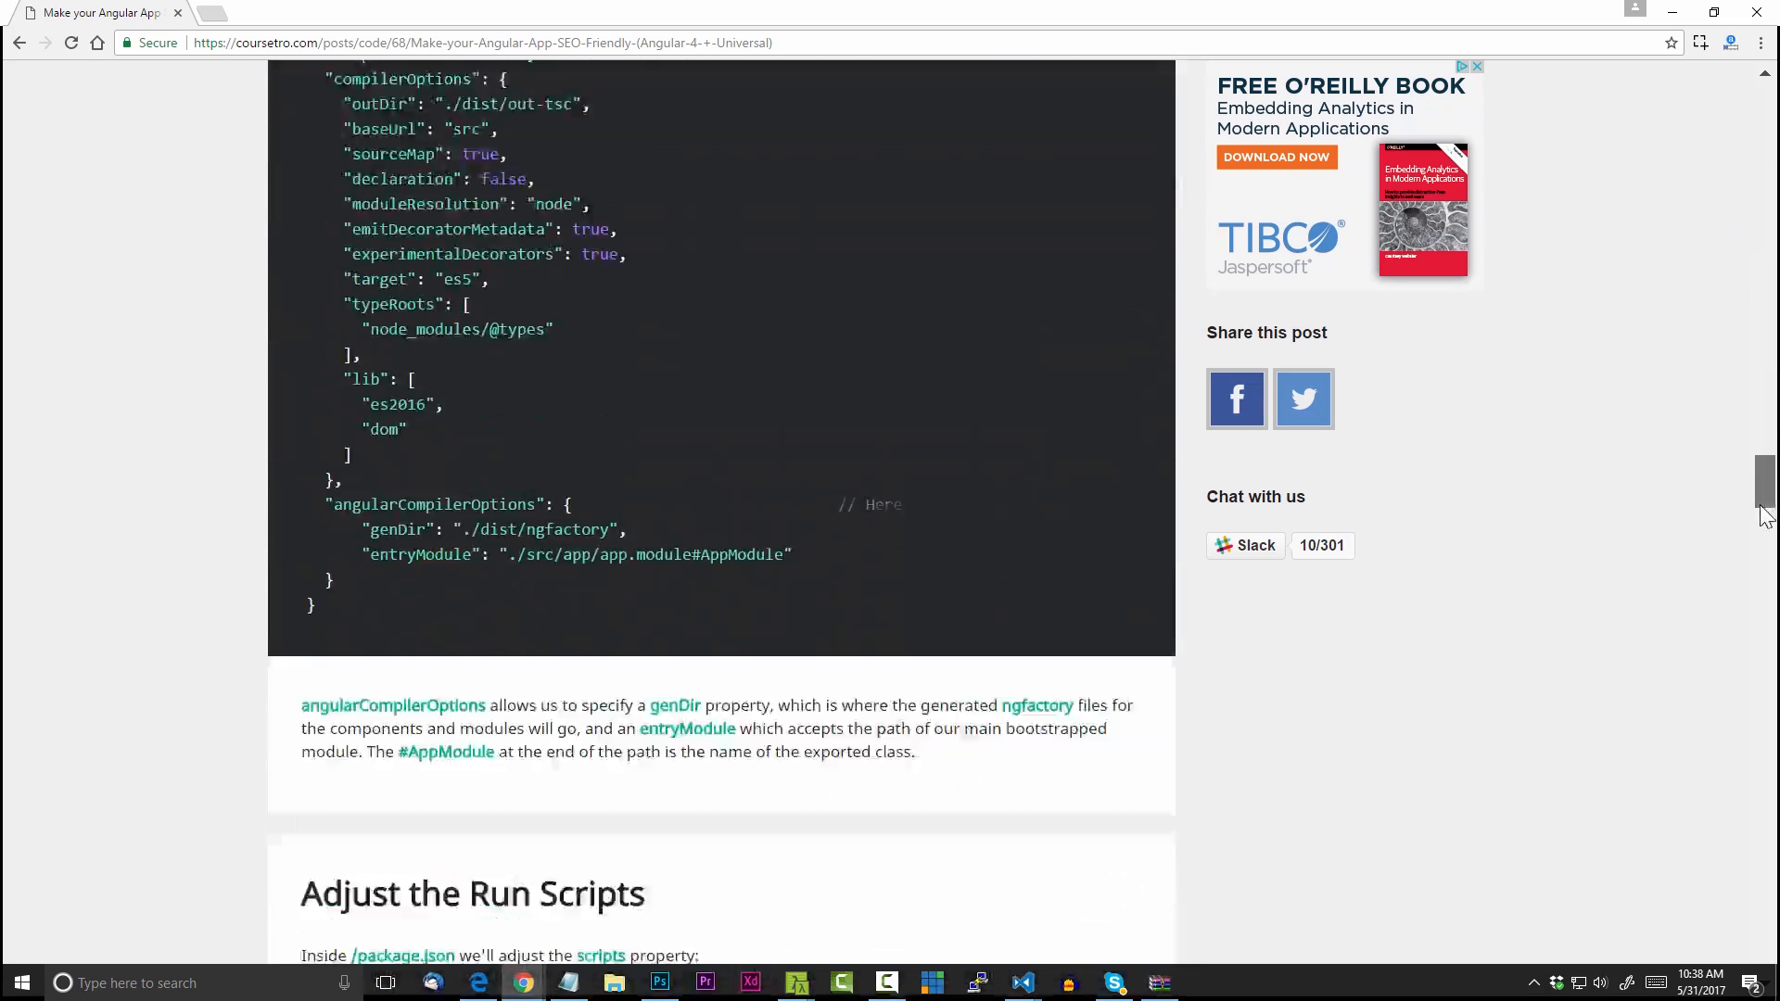
{"action": "scroll", "scroll_direction": "down", "scroll_amount": 3}
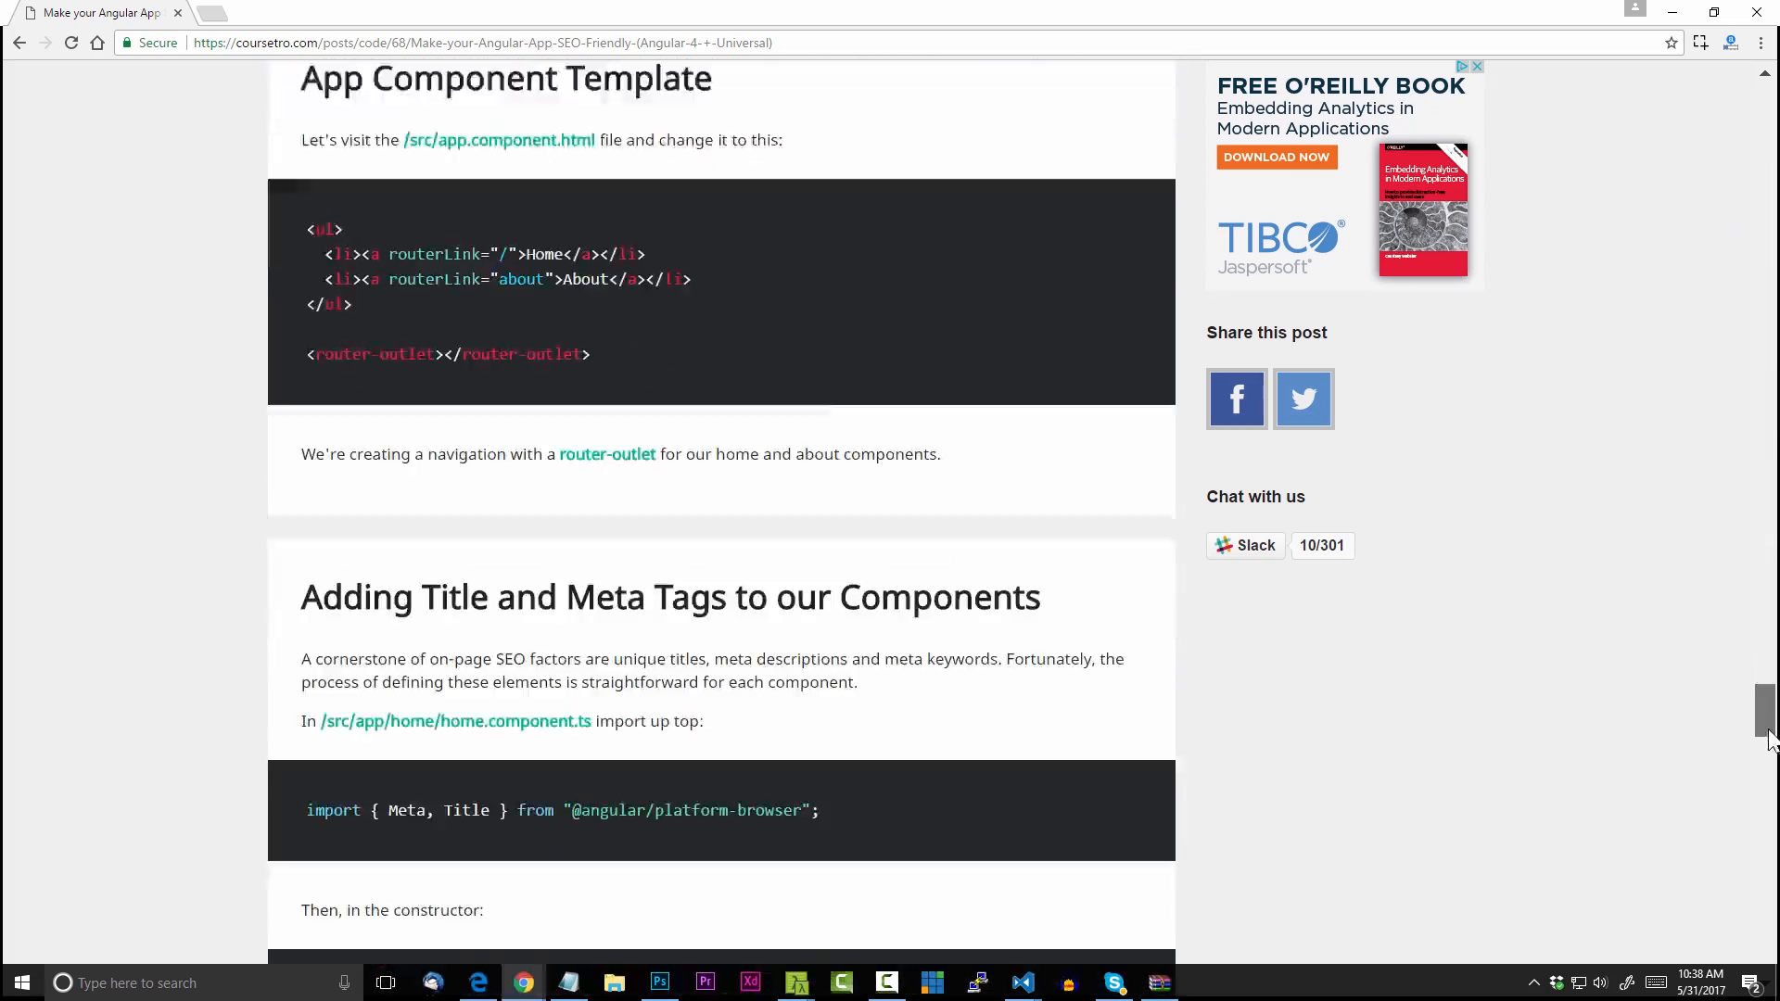
{"action": "scroll", "scroll_direction": "up", "scroll_amount": 3}
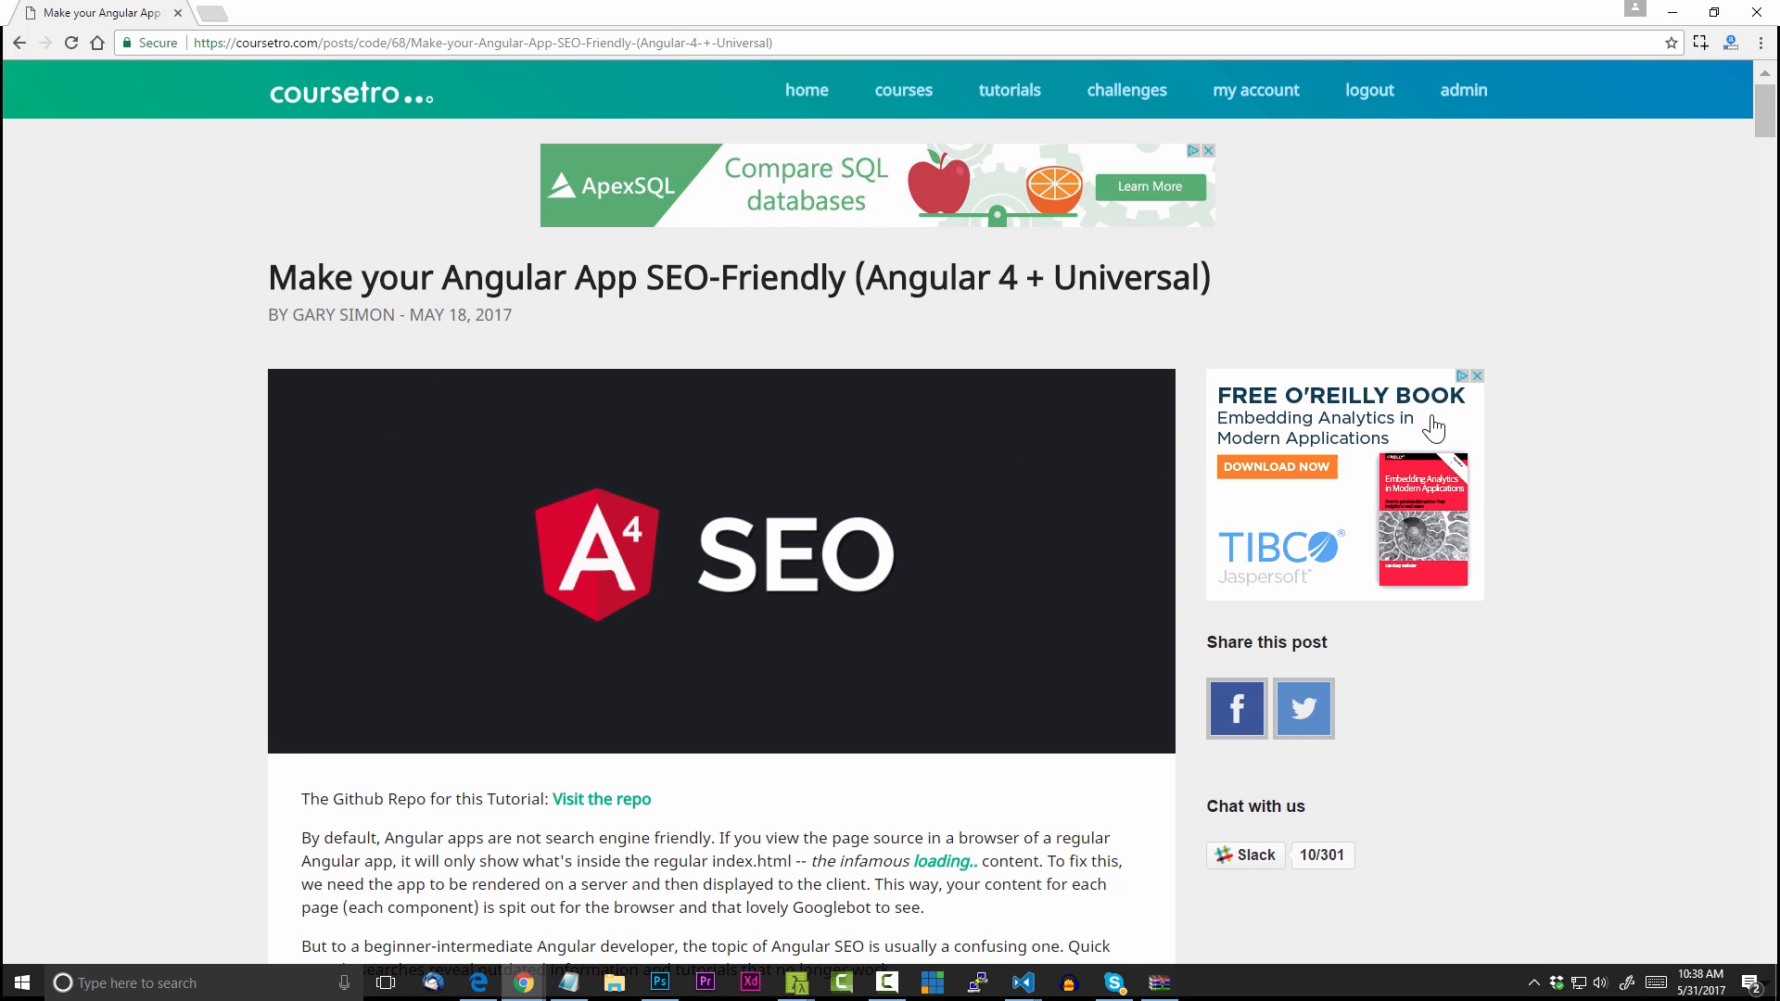
{"action": "mouse_move", "coordinate": [1535, 472]}
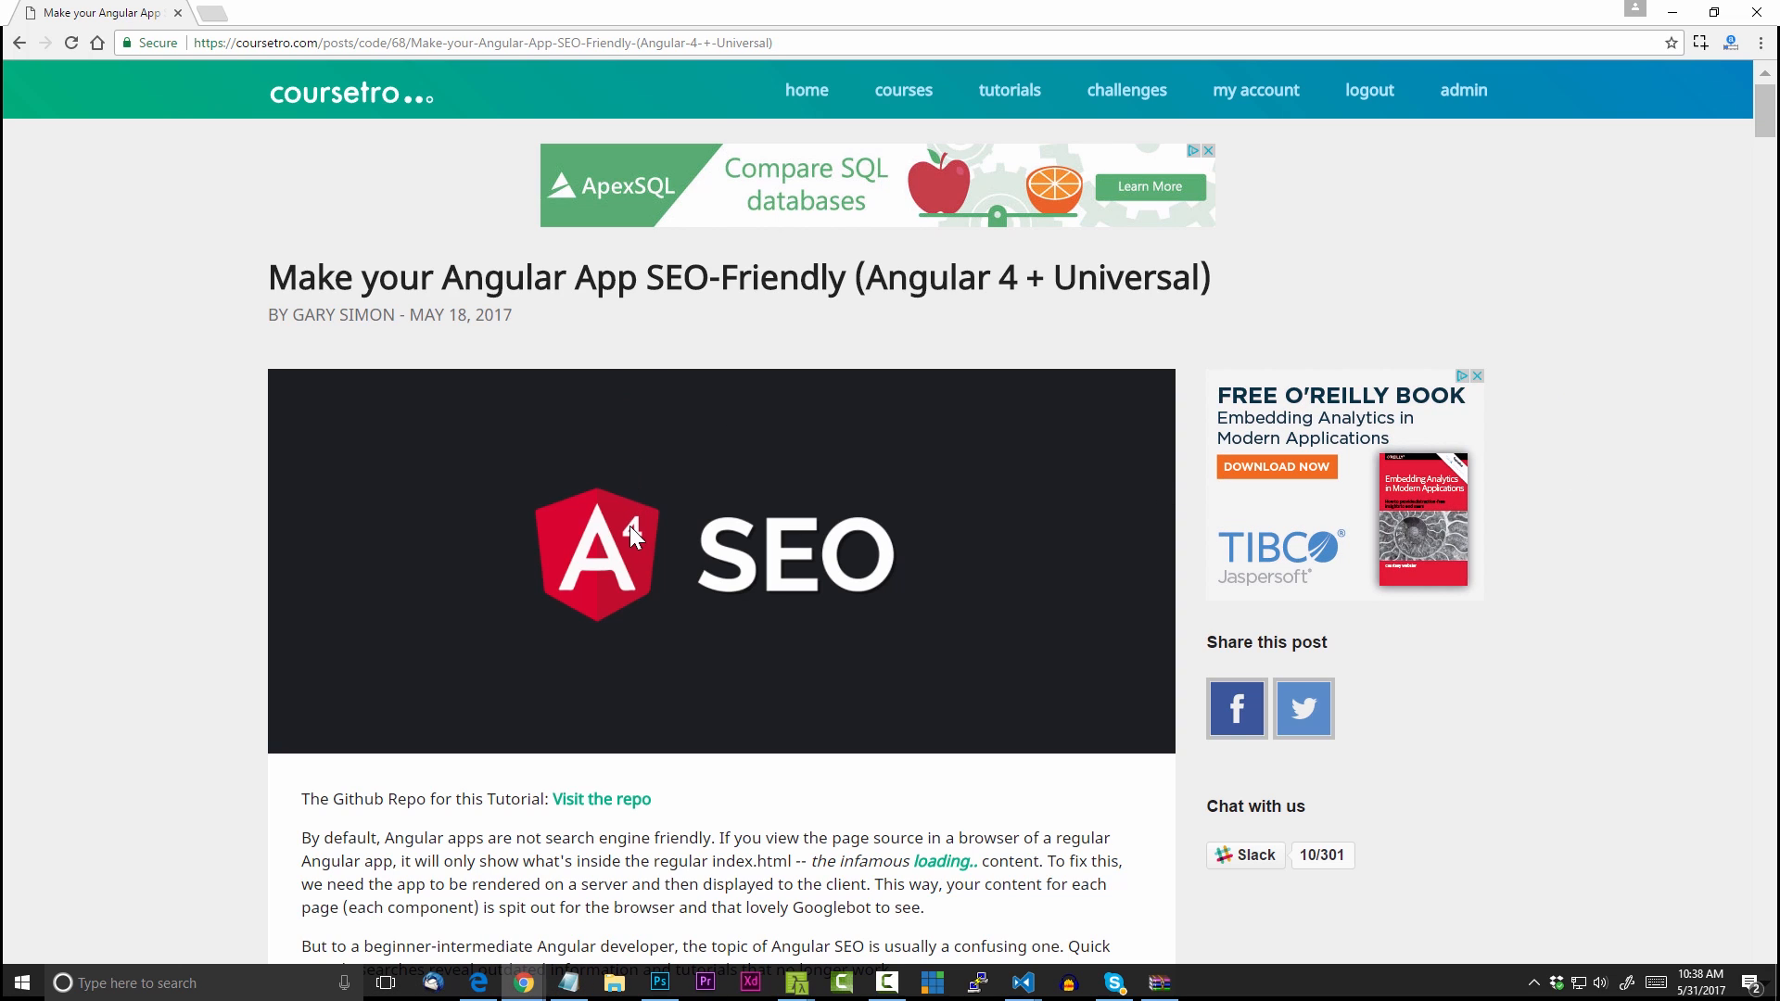
{"action": "mouse_move", "coordinate": [815, 535]}
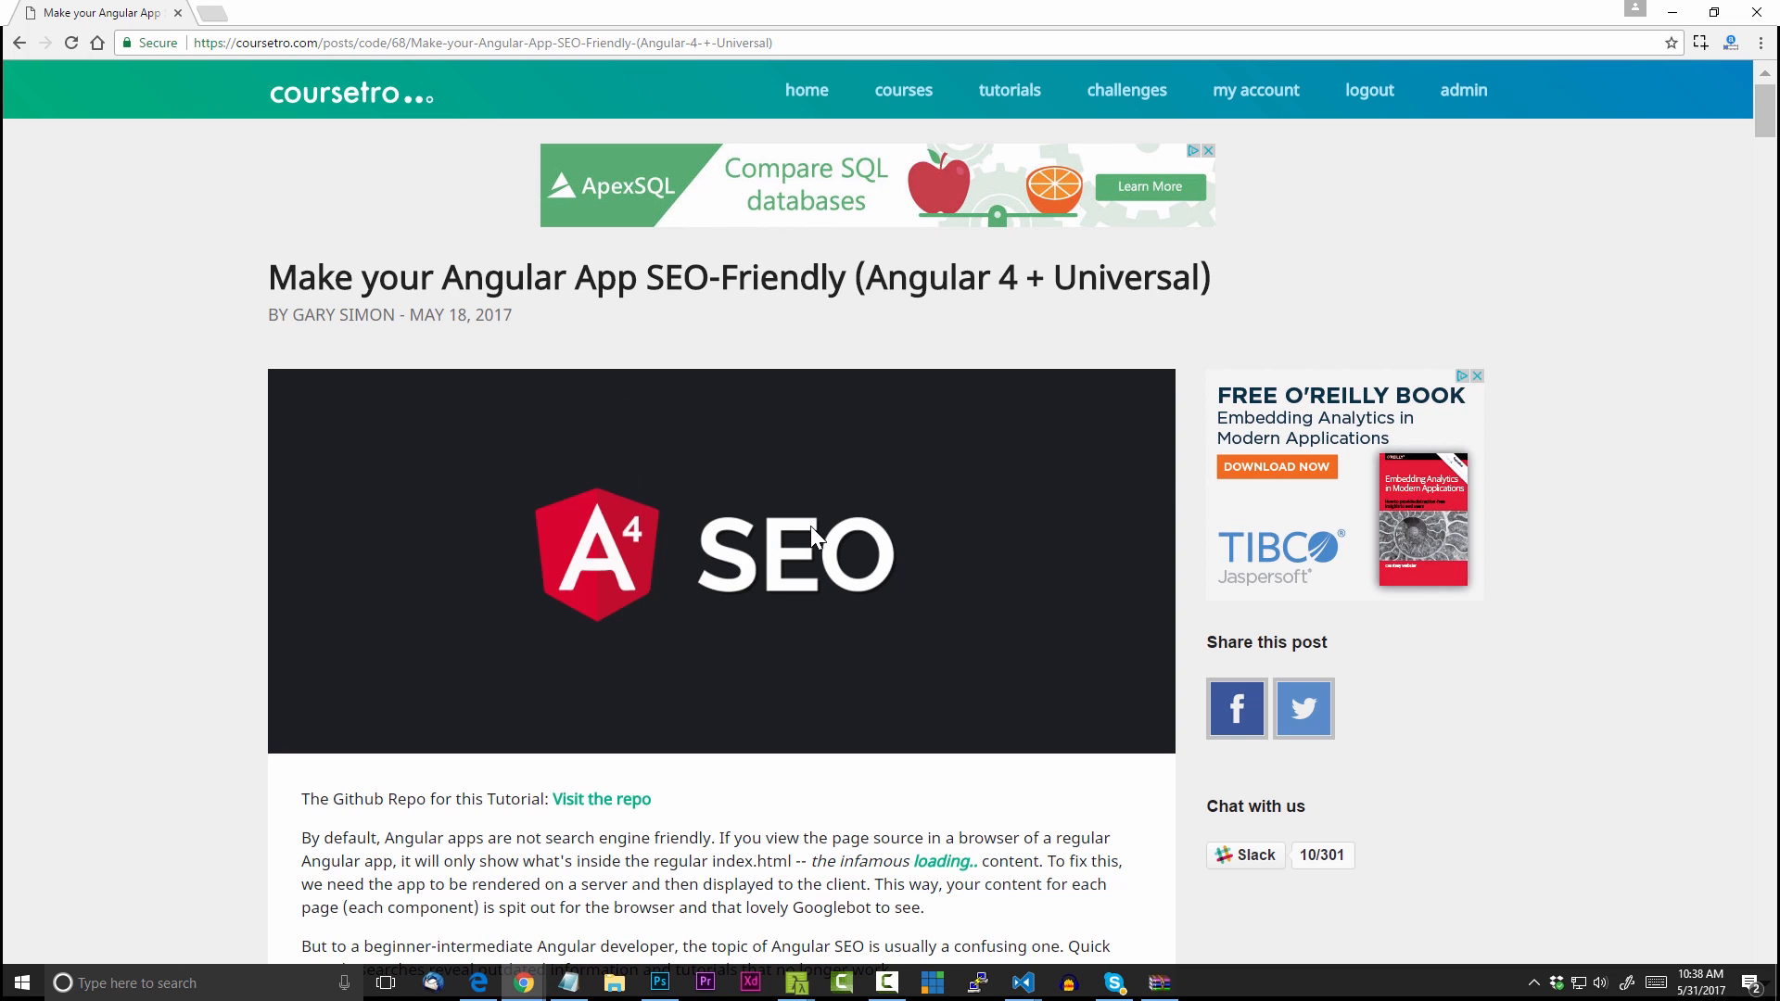
{"action": "mouse_move", "coordinate": [902, 90]}
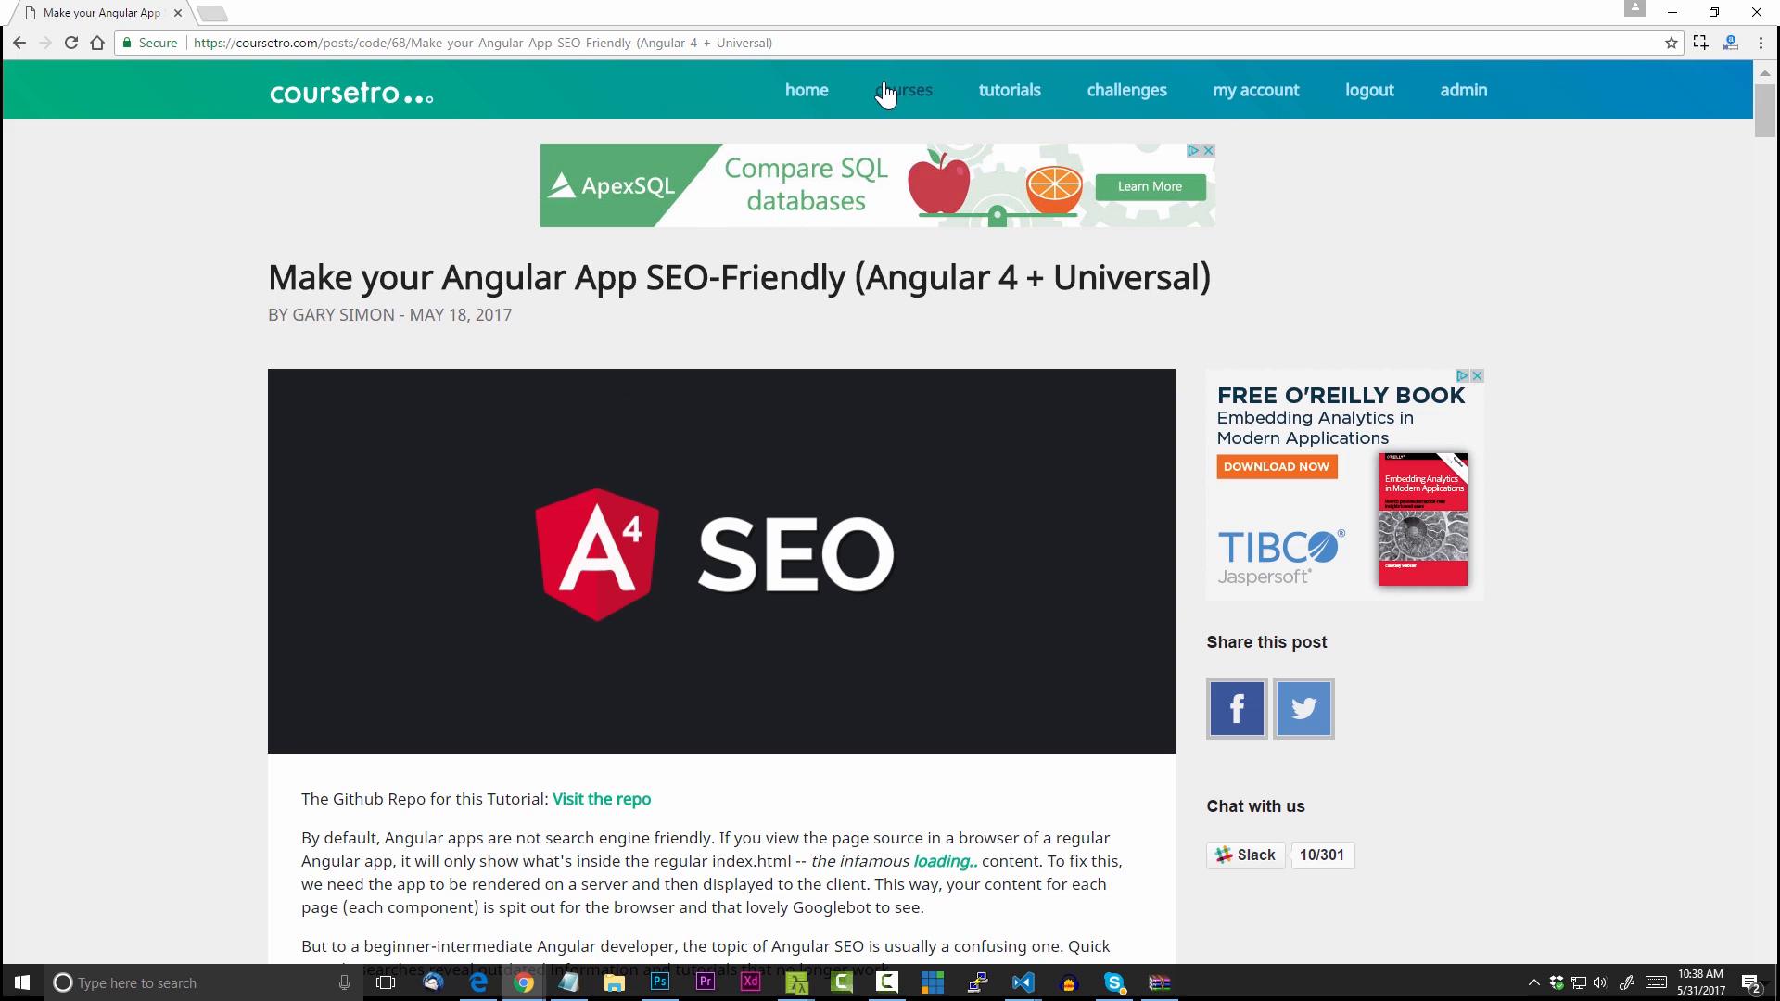
Go to coursetro.com's home page via the 'courses' link, showing Latest Tutorials and Latest Courses
{"action": "left_click", "coordinate": [904, 90]}
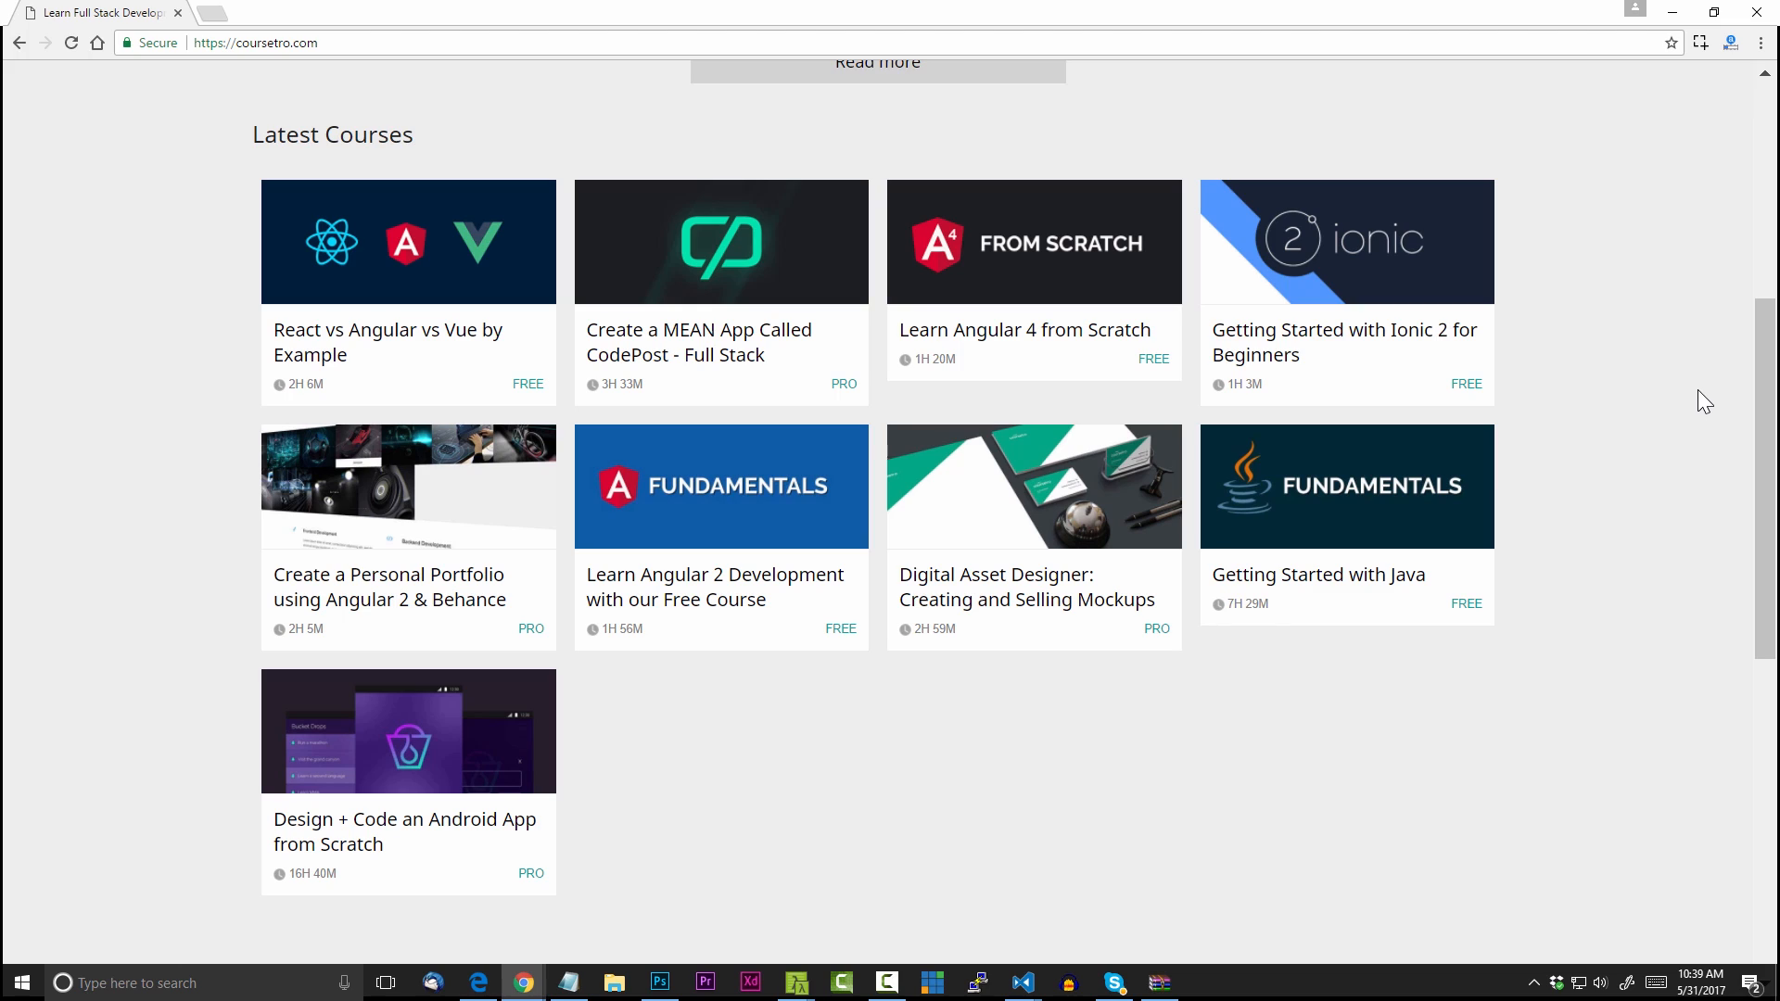
{"action": "mouse_move", "coordinate": [1684, 398]}
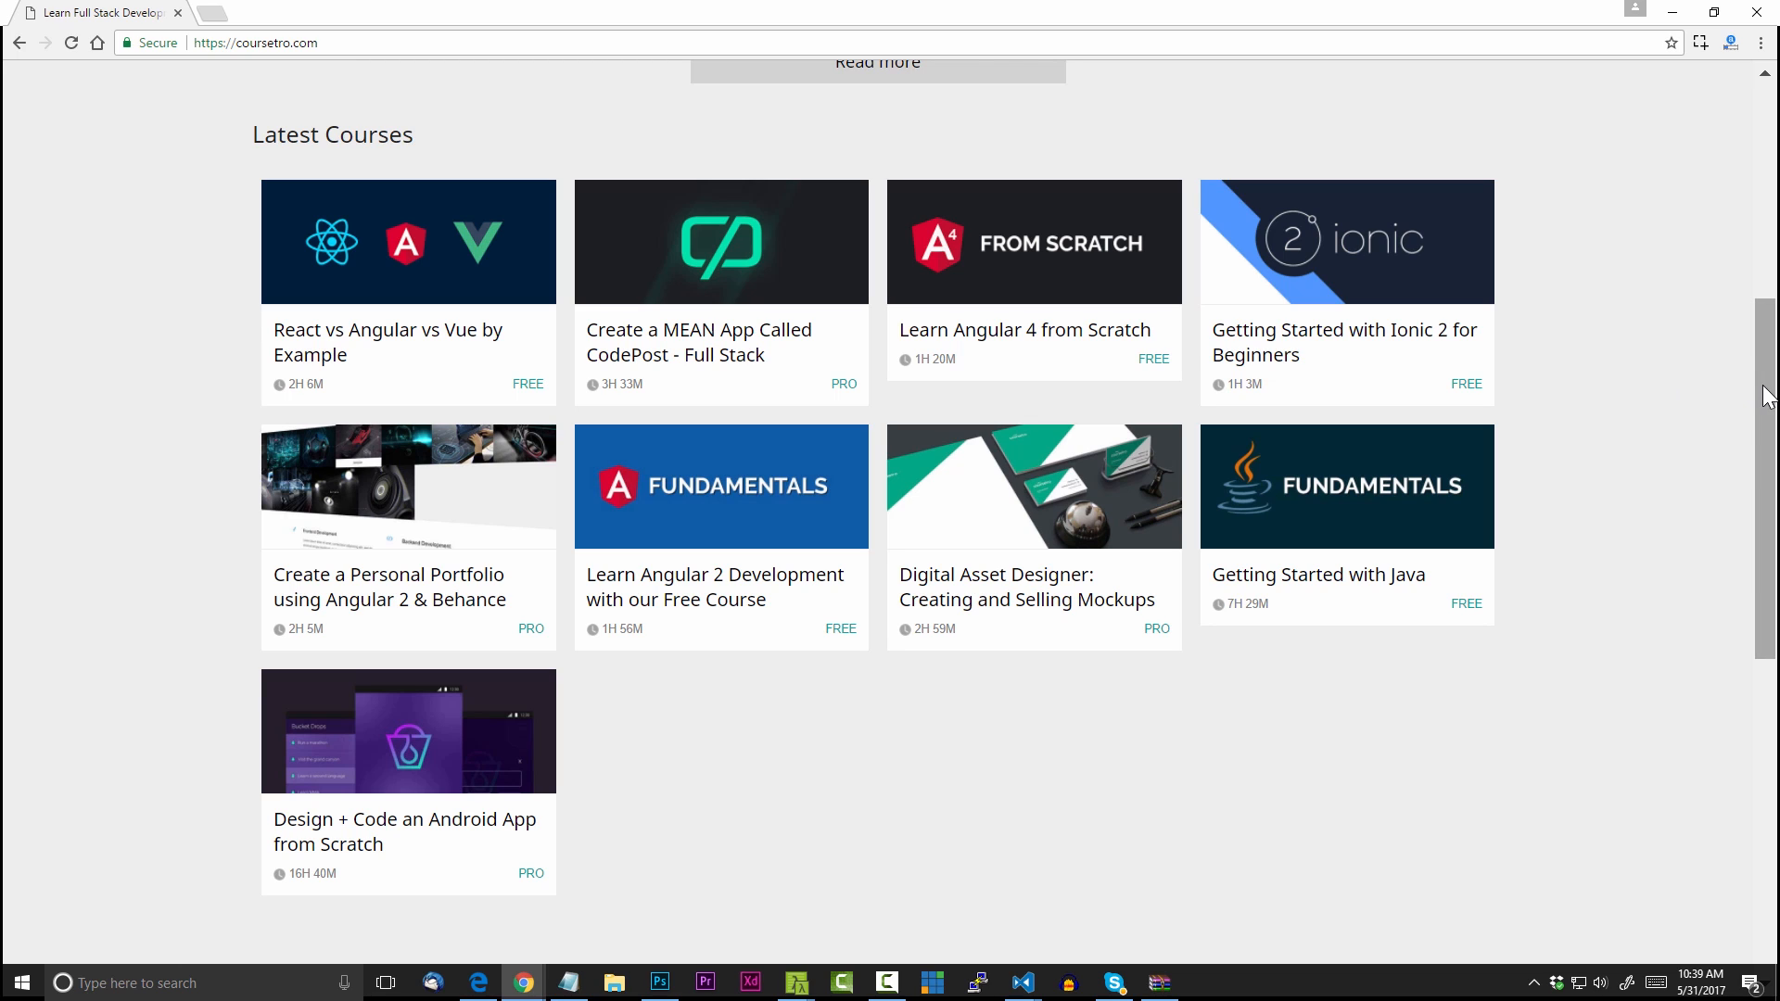
{"action": "scroll", "scroll_direction": "down", "scroll_amount": 3}
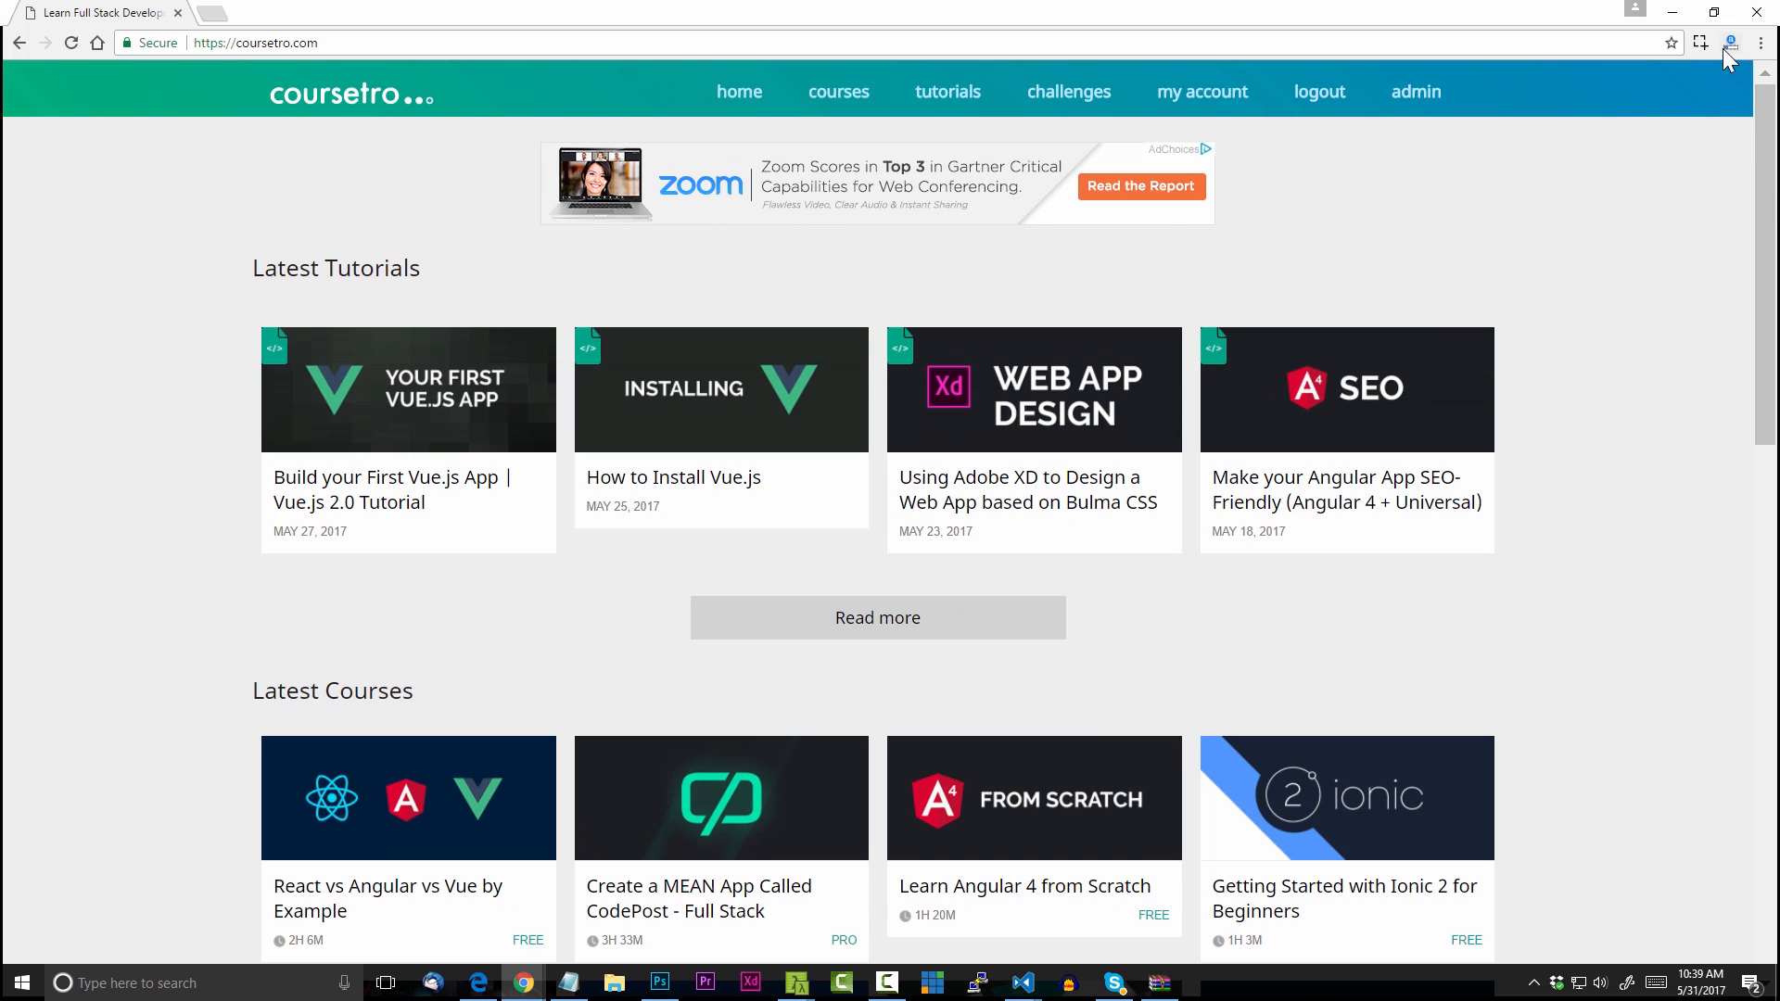
Show coursetro.com's Alexa rank popup: 94,837 globally and 18,037 in India
{"action": "left_click", "coordinate": [1729, 42]}
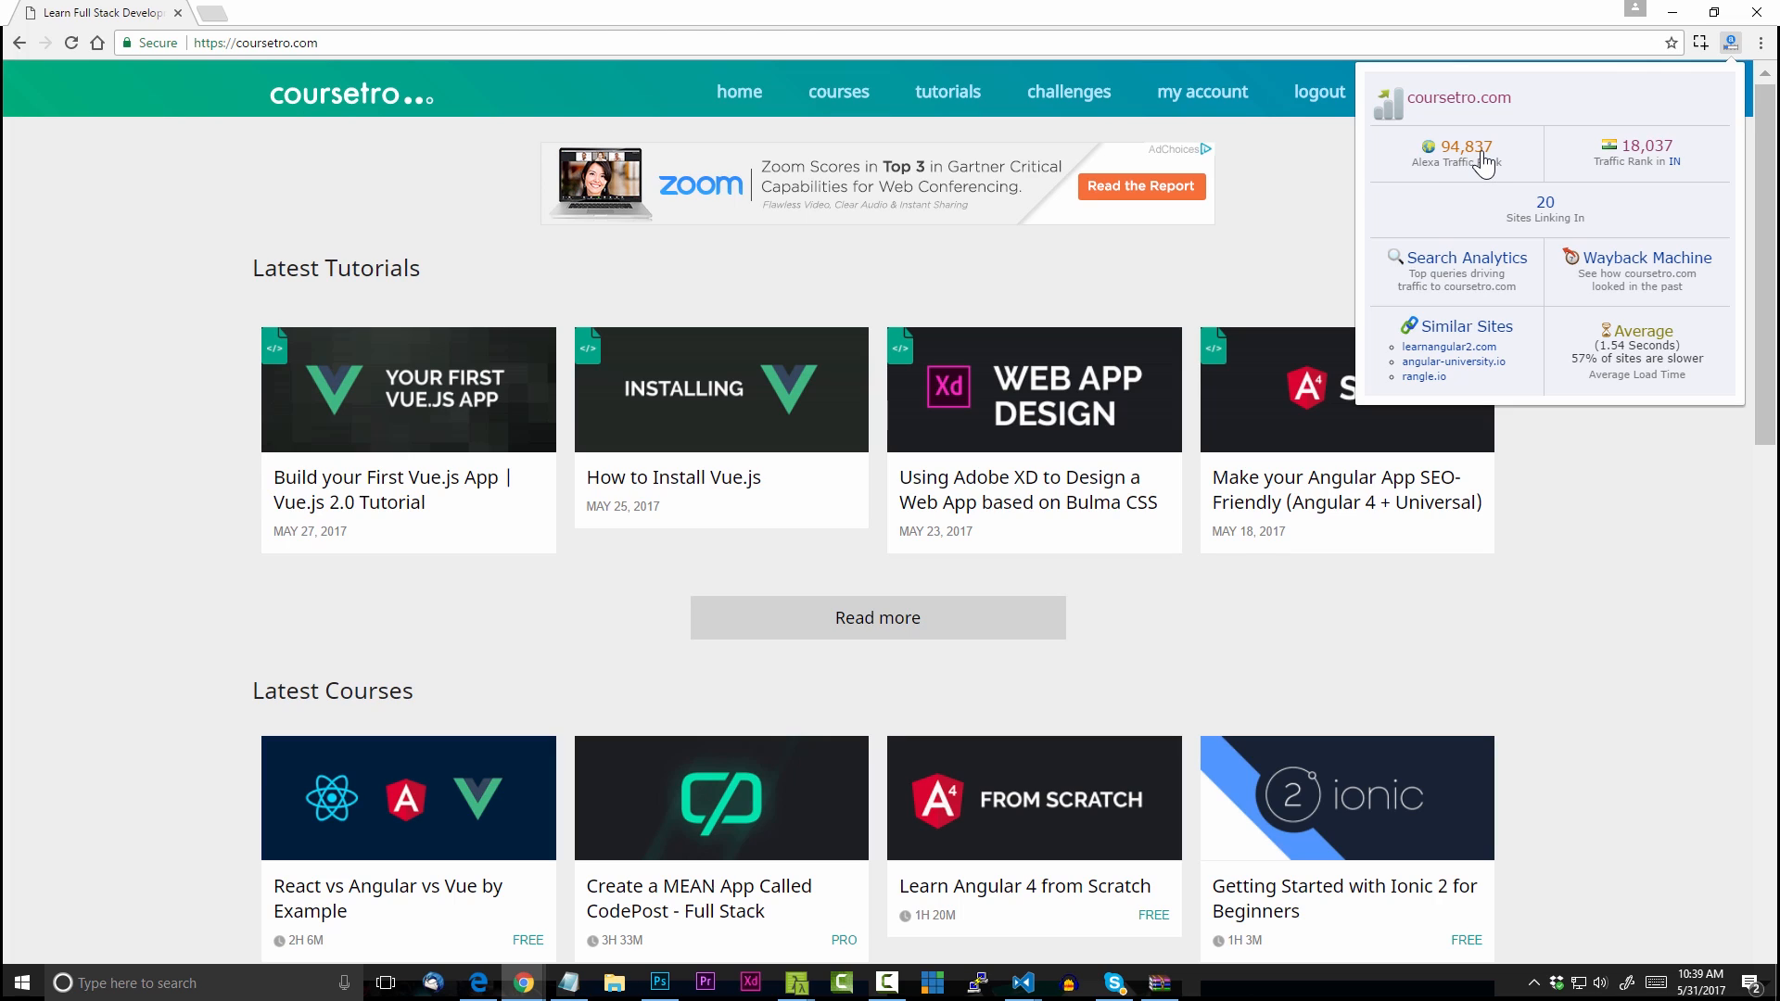
{"action": "mouse_move", "coordinate": [1472, 165]}
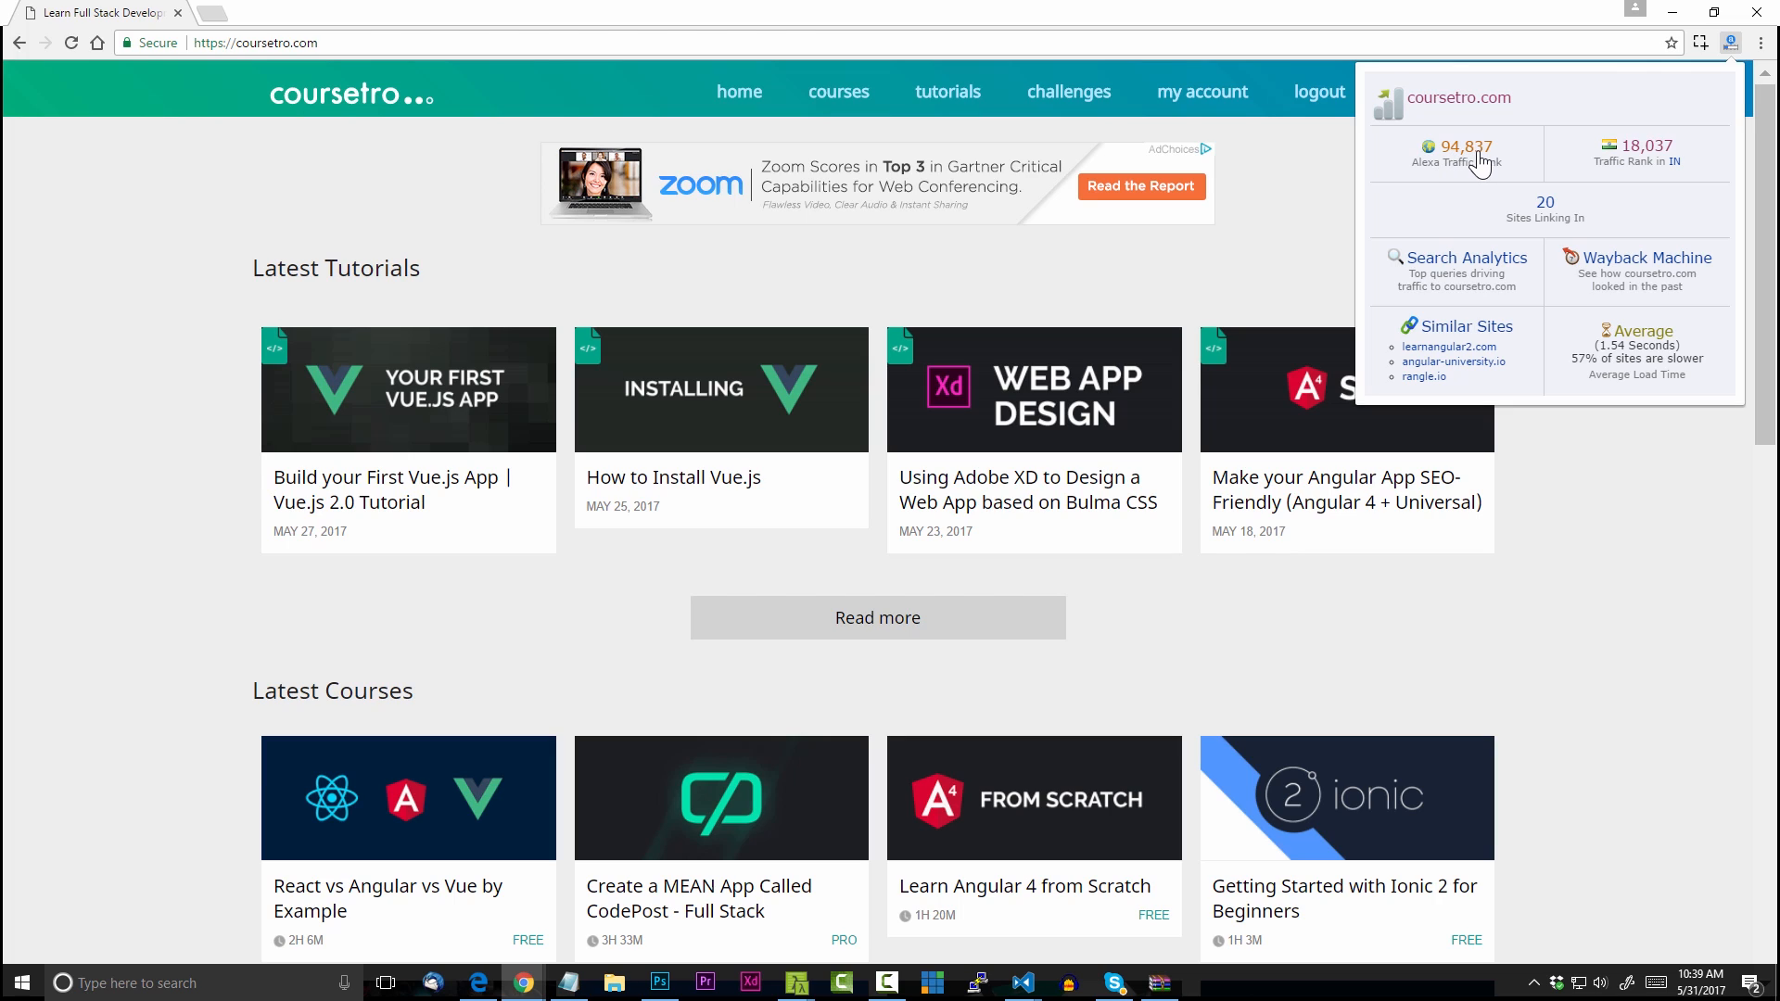
{"action": "mouse_move", "coordinate": [1472, 162]}
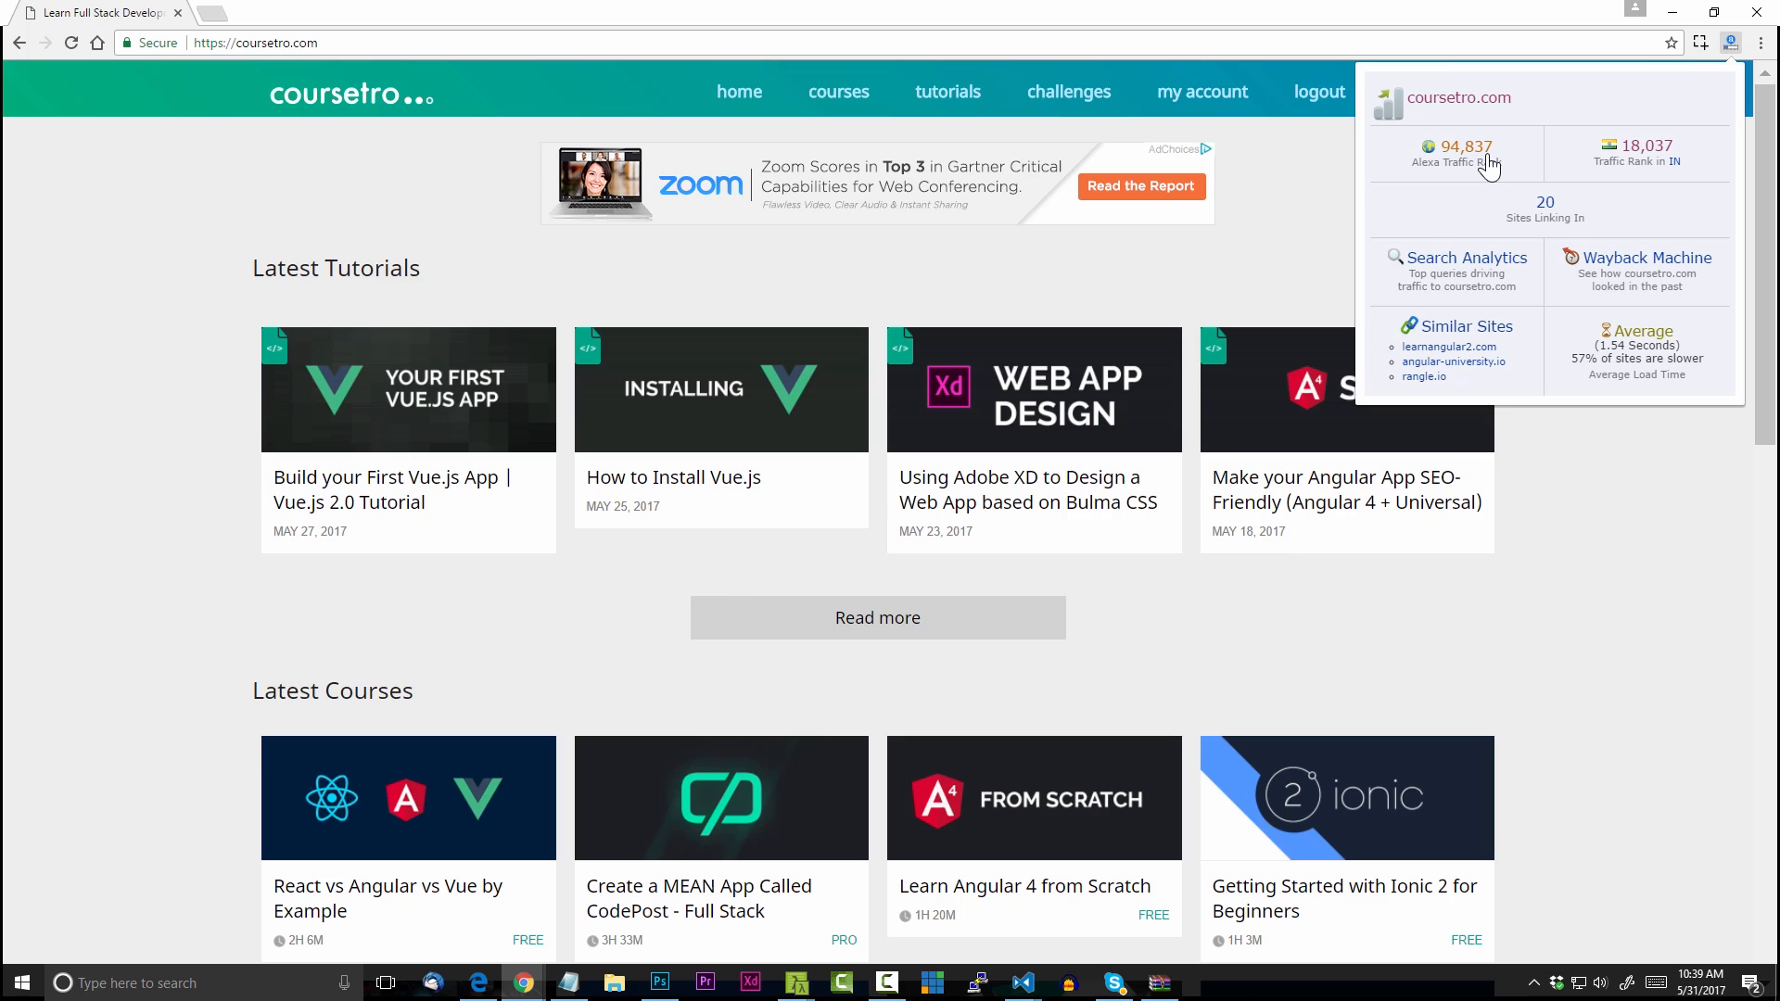
{"action": "mouse_move", "coordinate": [1462, 162]}
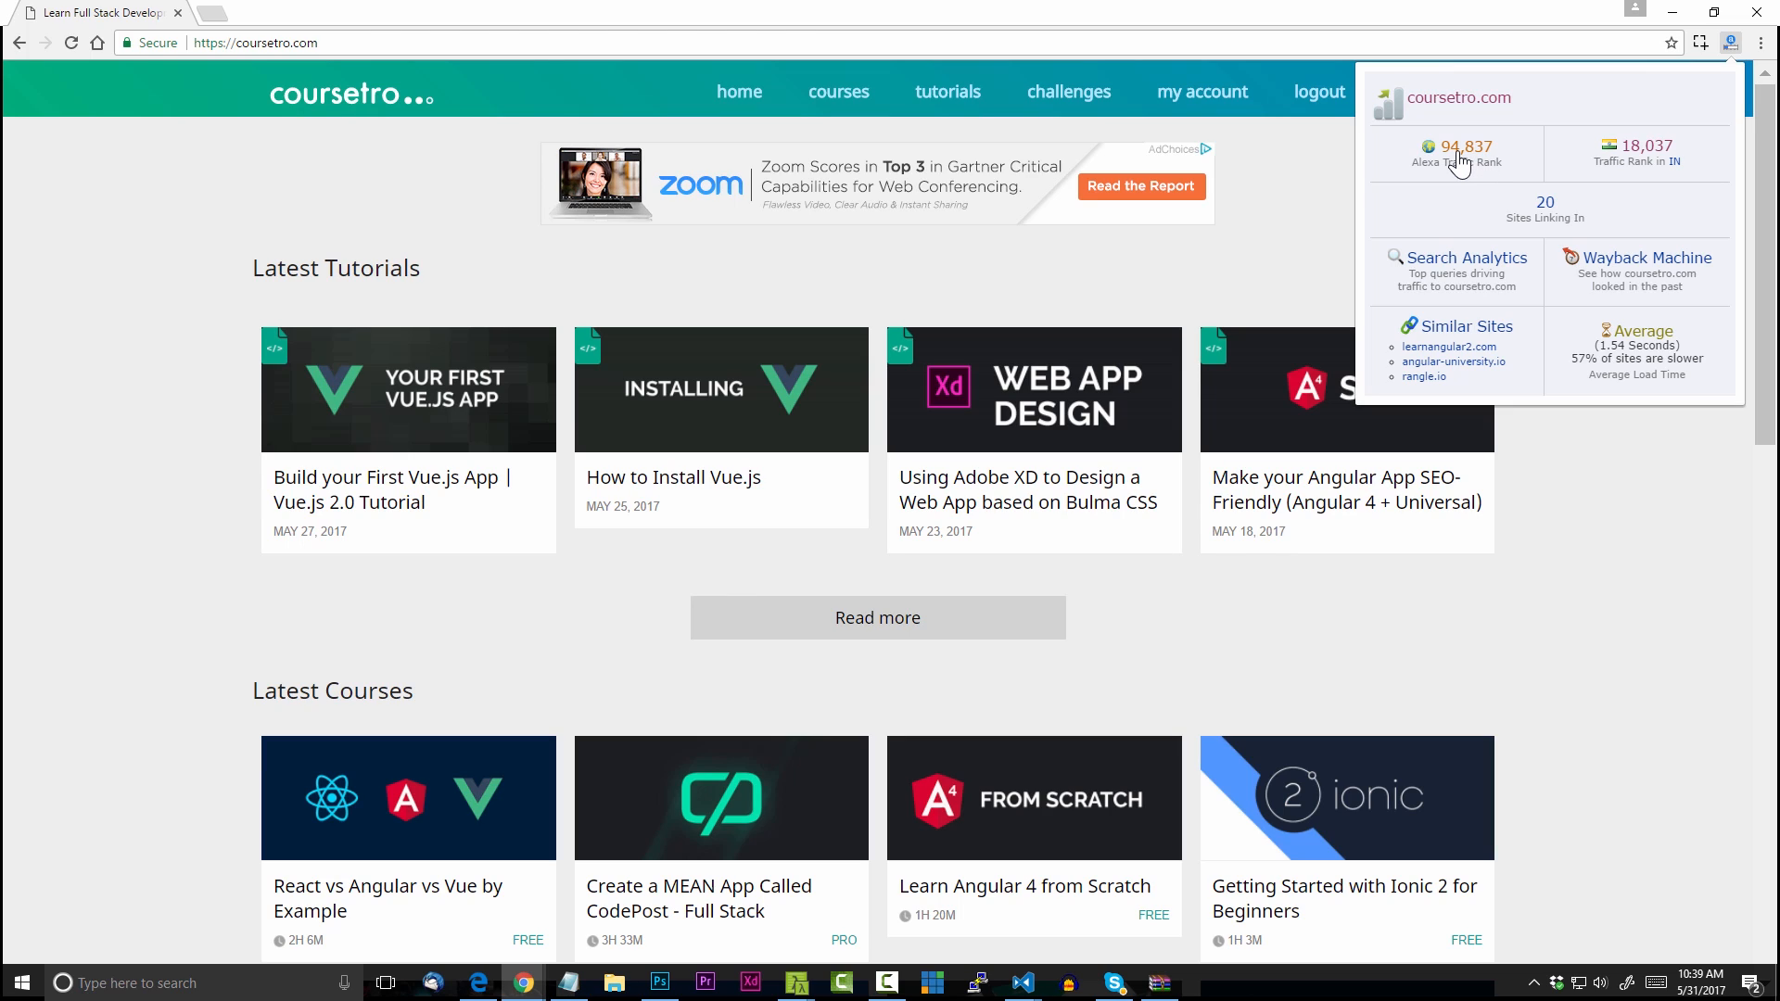
{"action": "mouse_move", "coordinate": [1455, 165]}
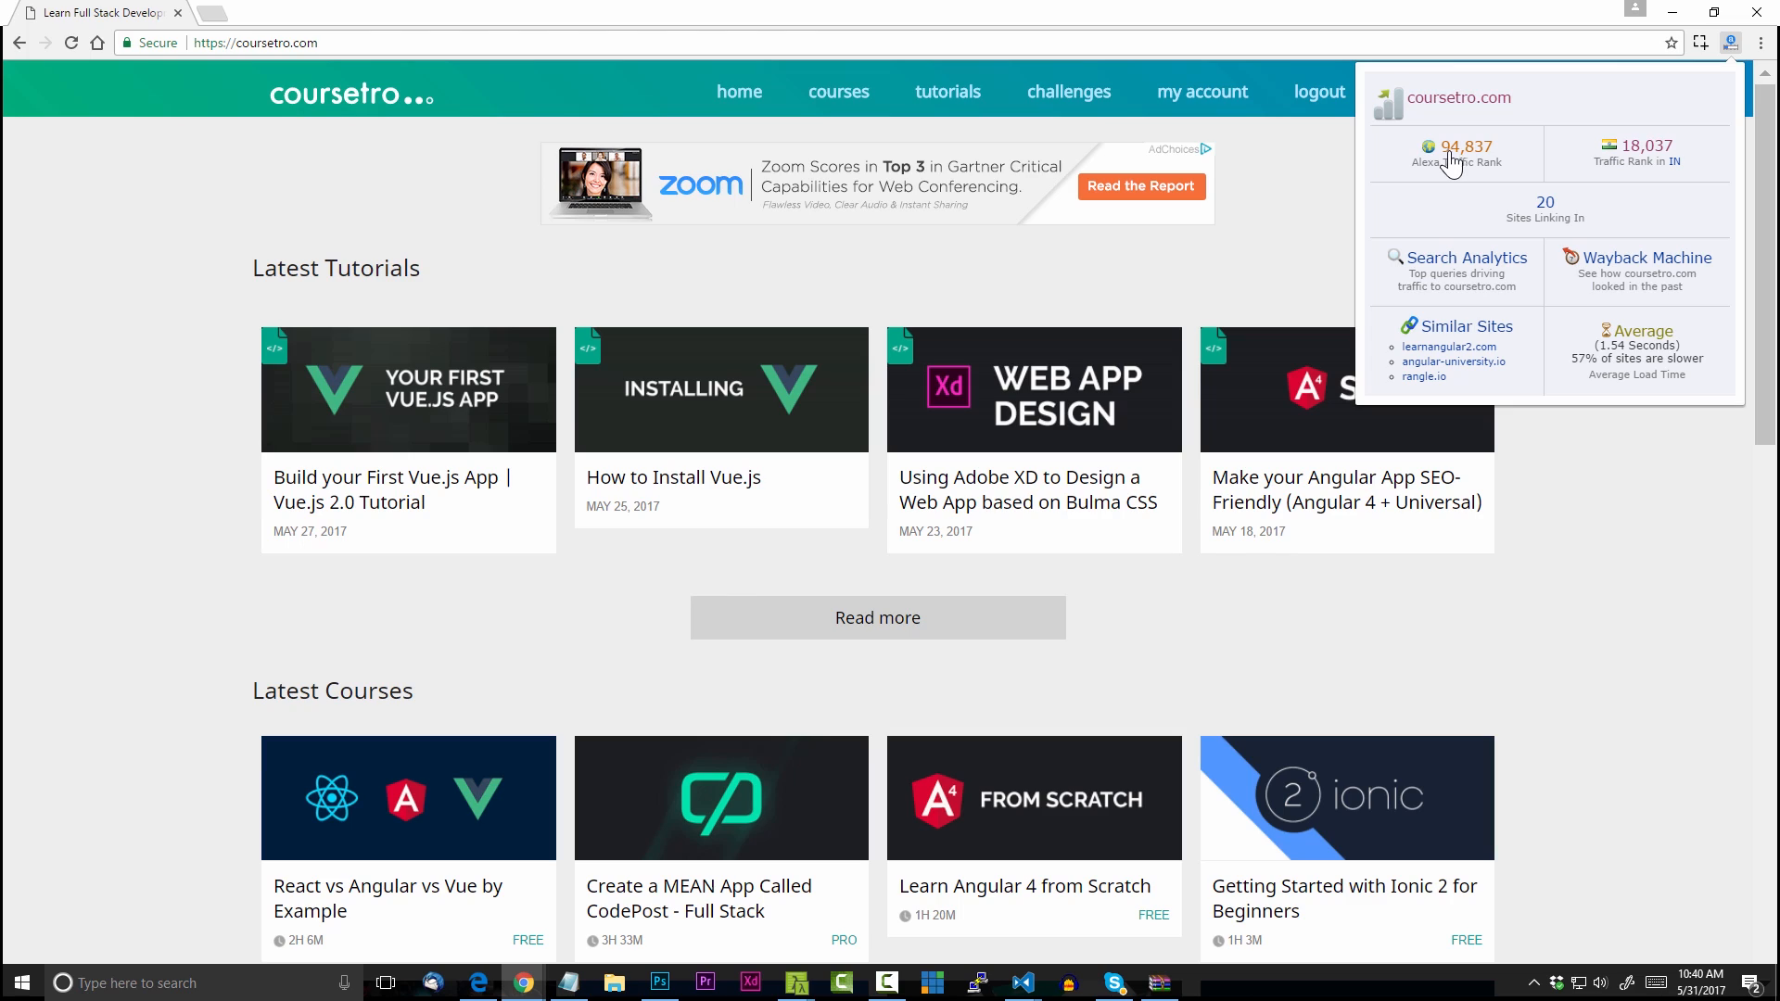
{"action": "mouse_move", "coordinate": [1653, 566]}
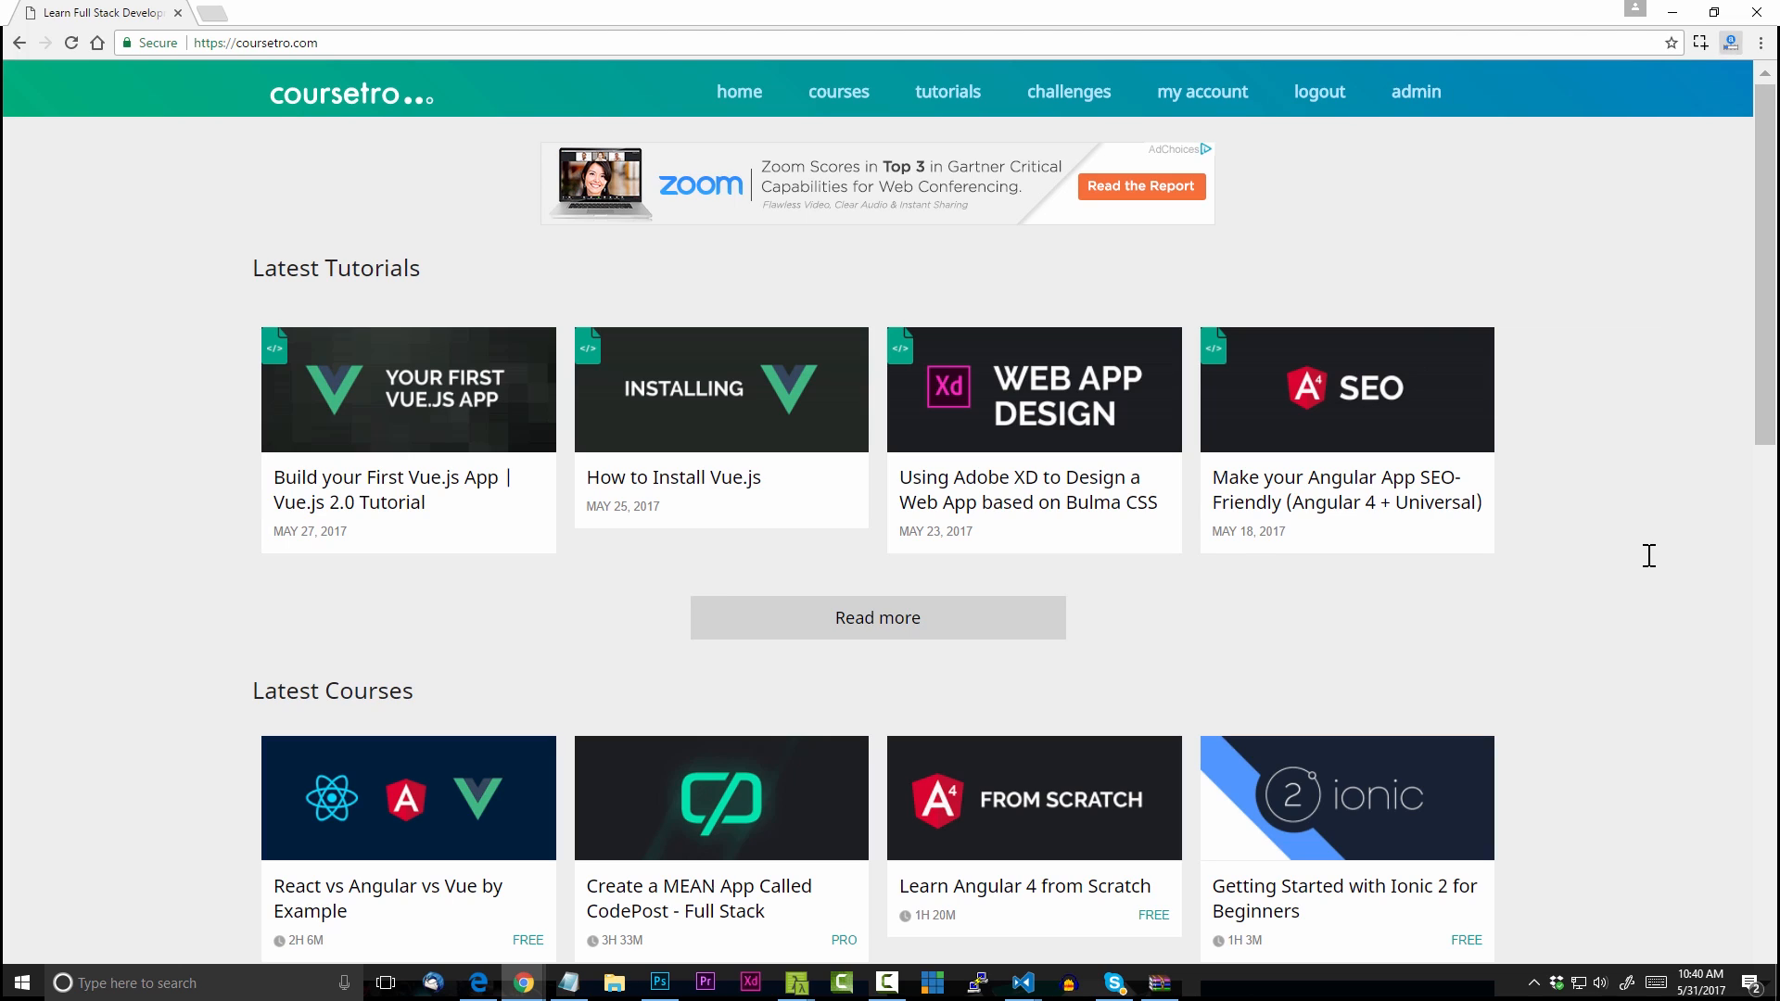
{"action": "mouse_move", "coordinate": [1337, 421]}
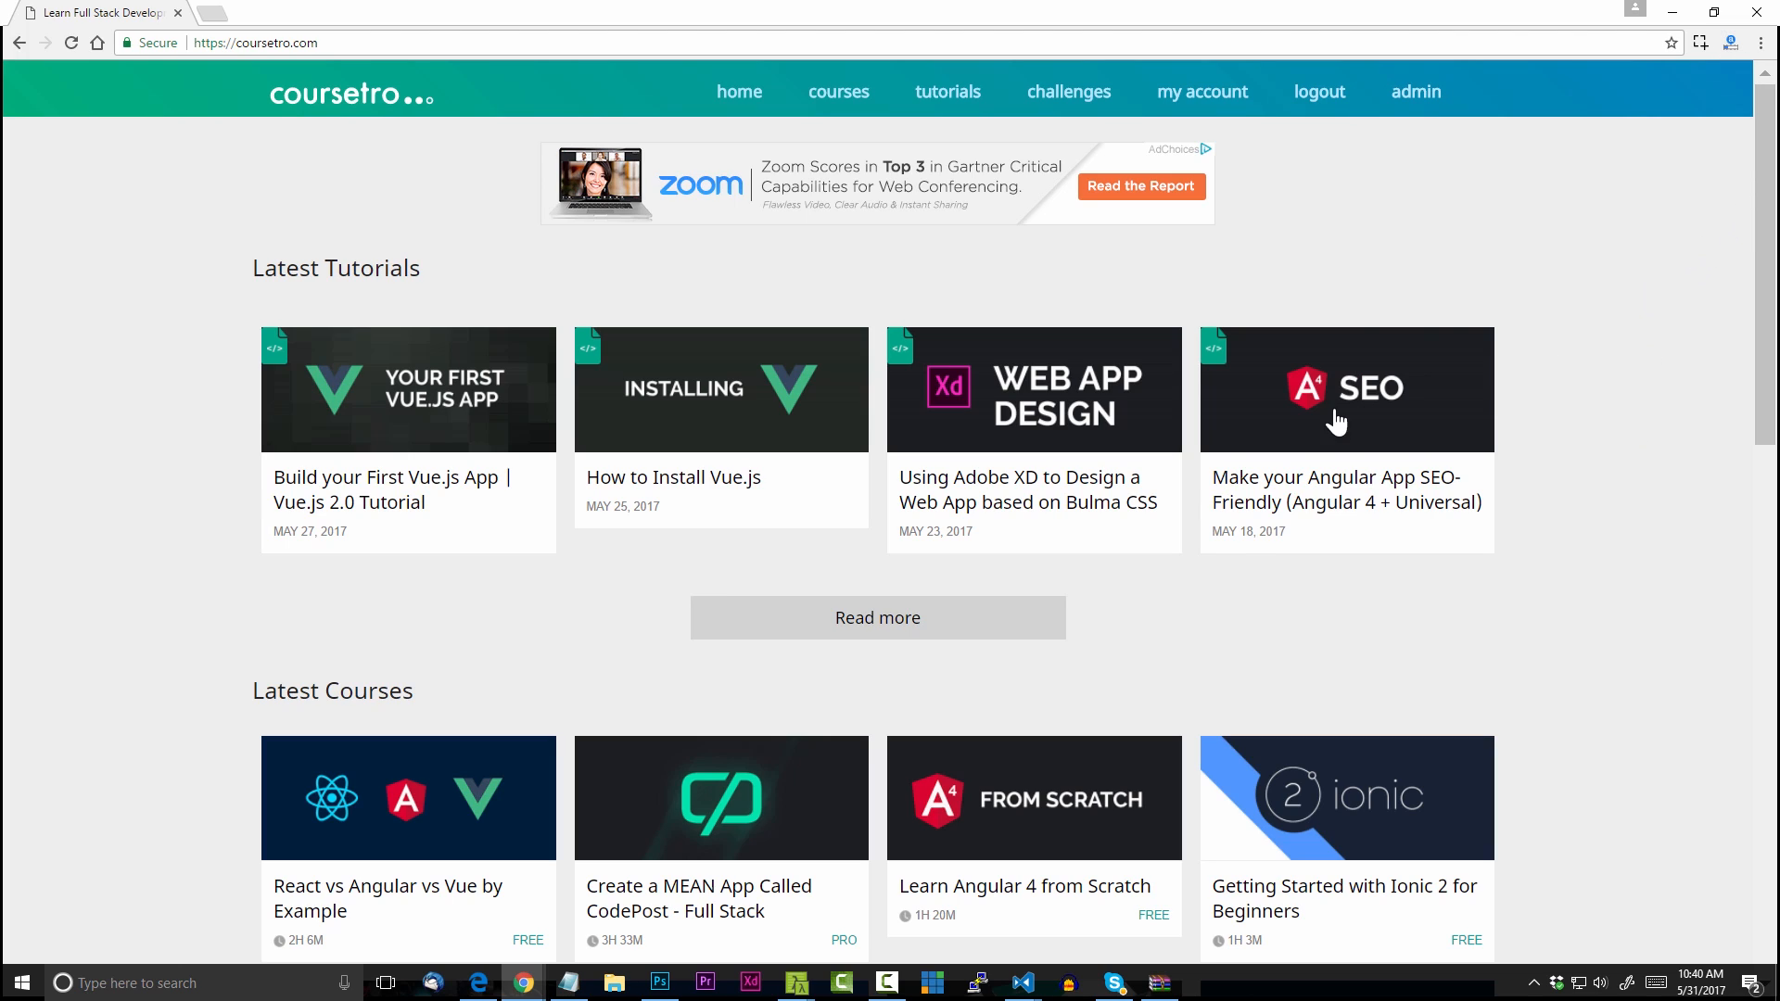
{"action": "mouse_move", "coordinate": [390, 490]}
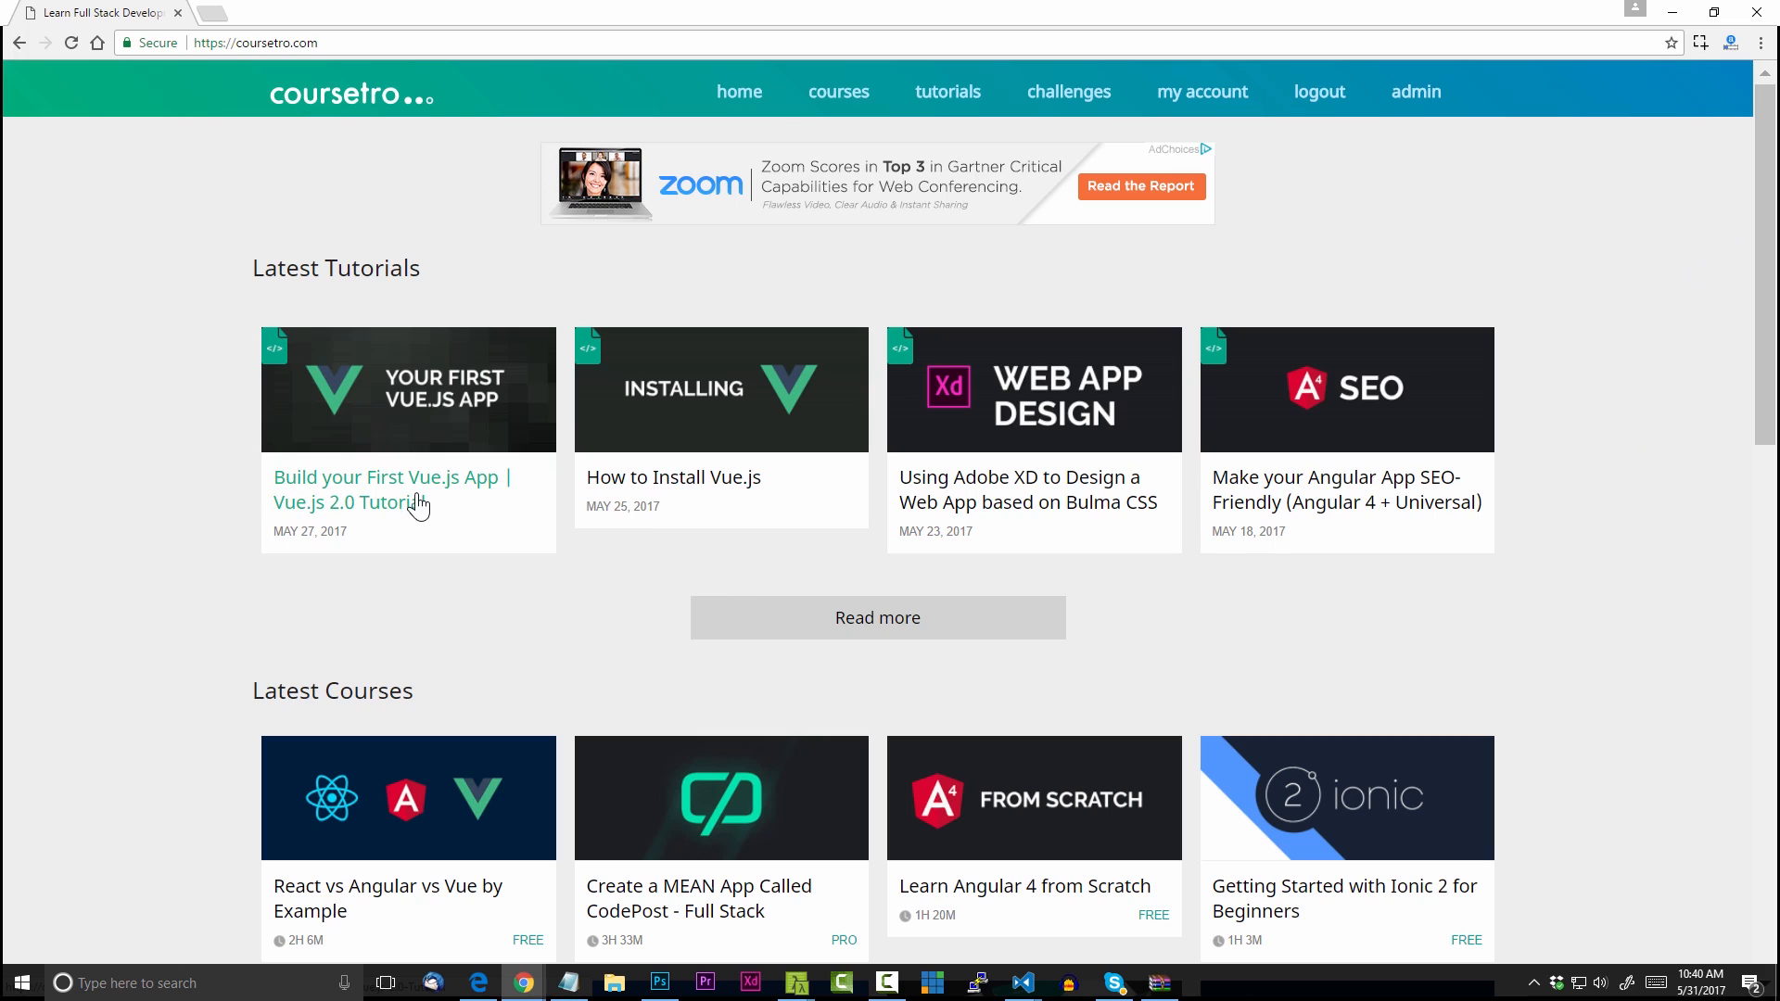
{"action": "mouse_move", "coordinate": [1392, 514]}
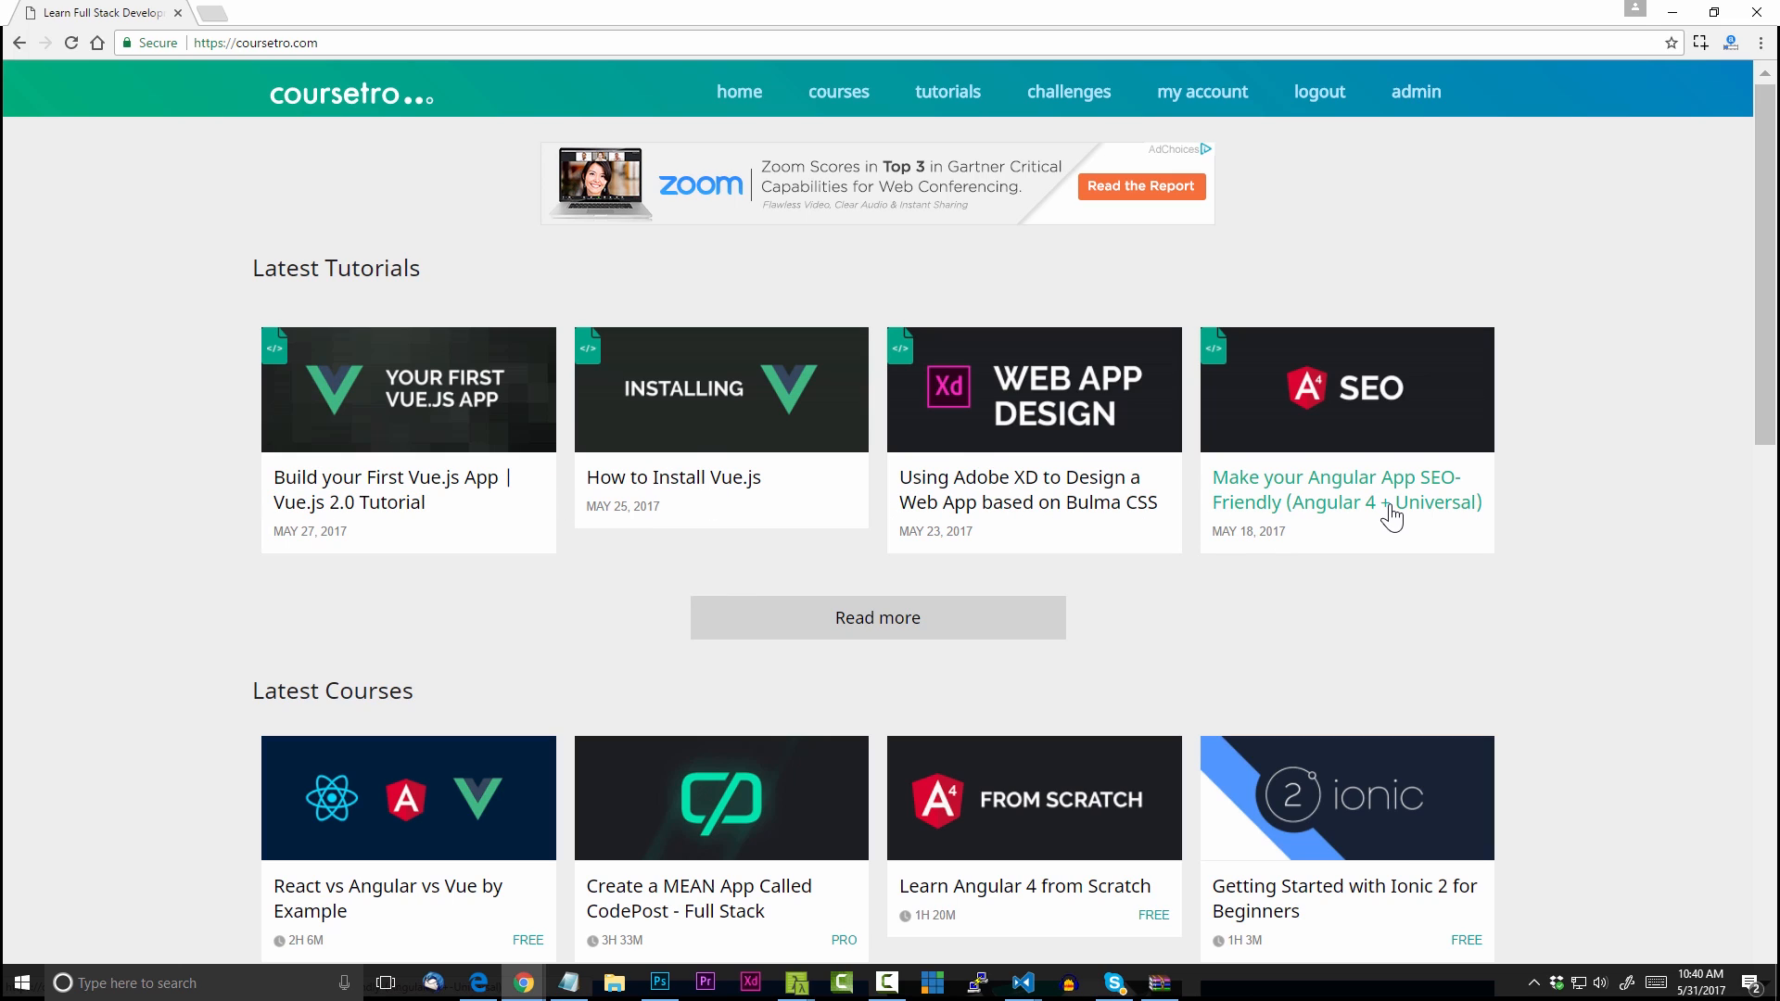
{"action": "mouse_move", "coordinate": [1396, 517]}
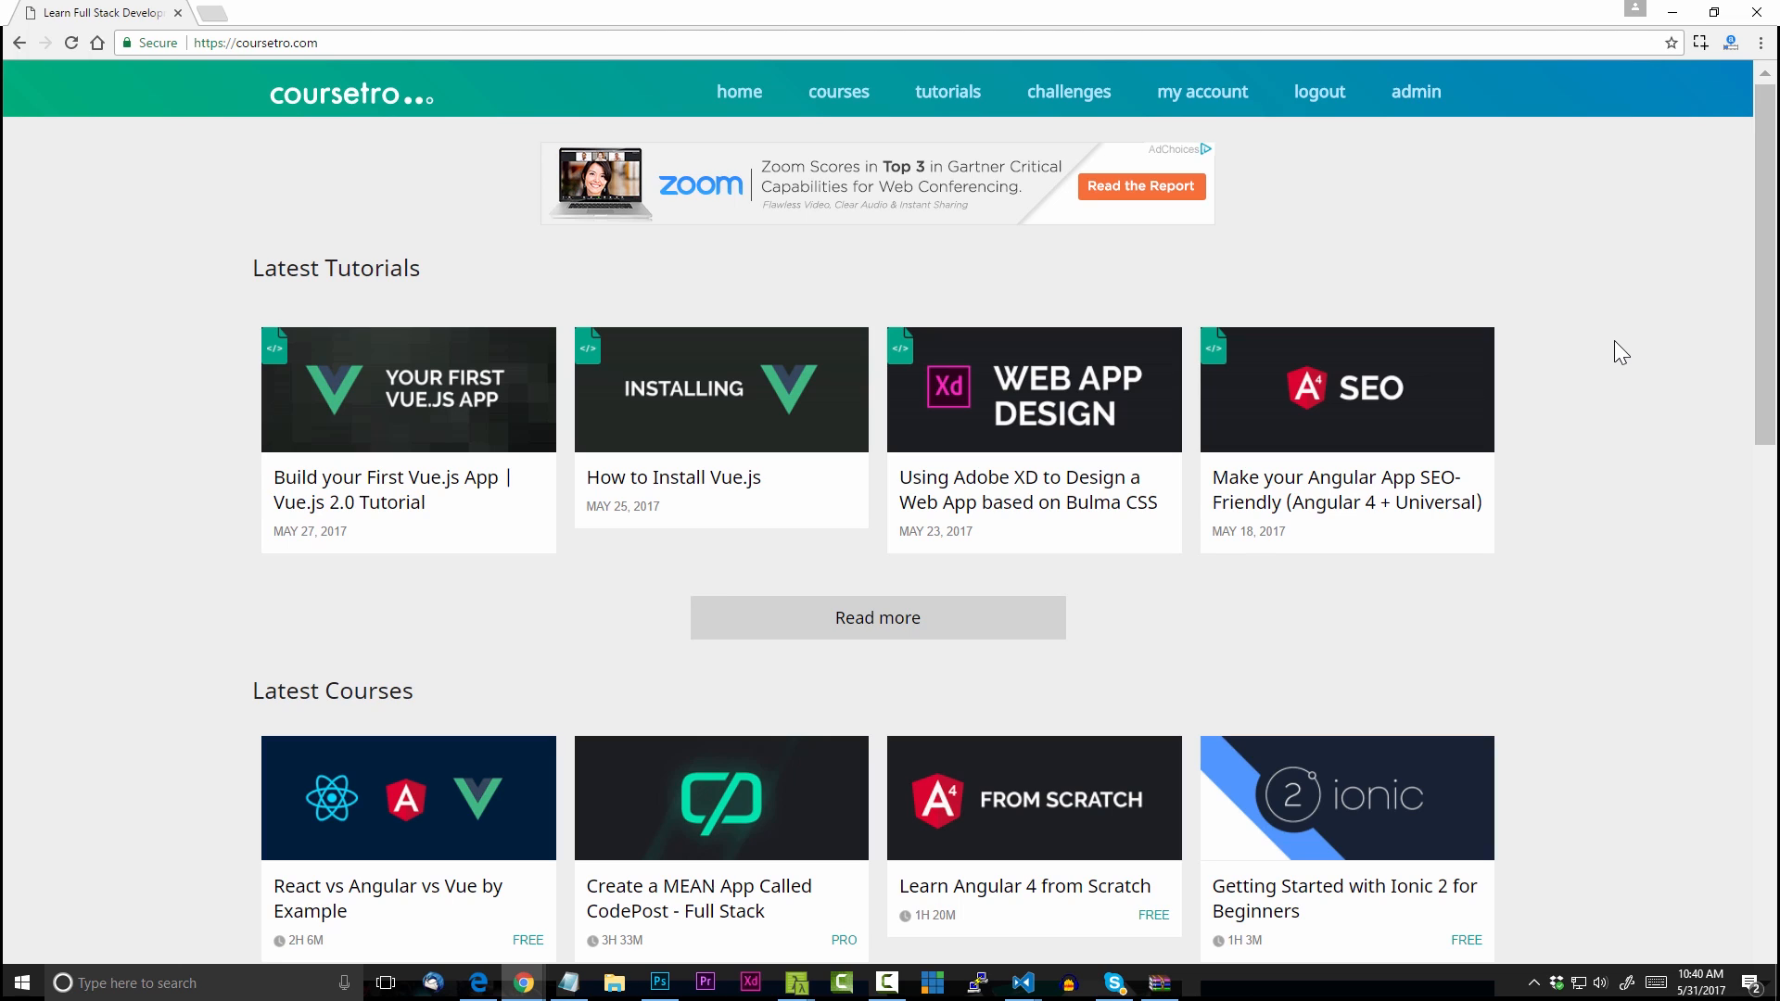
{"action": "mouse_move", "coordinate": [1621, 453]}
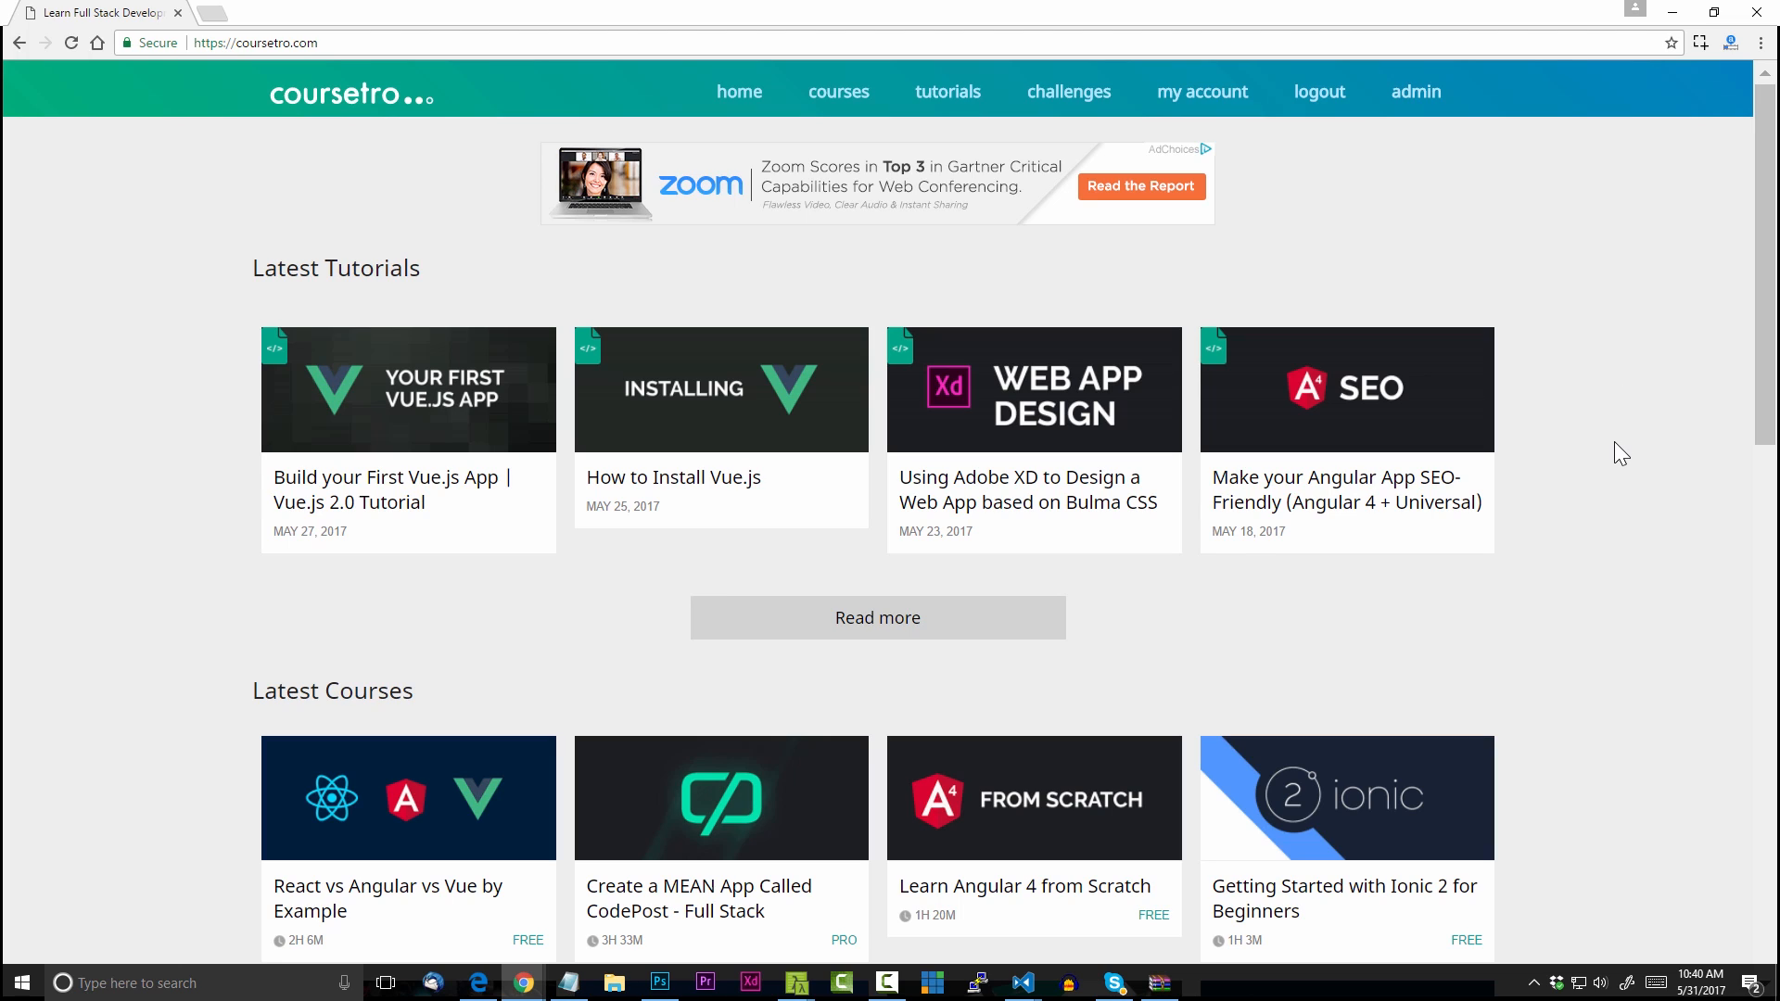
{"action": "mouse_move", "coordinate": [1511, 329]}
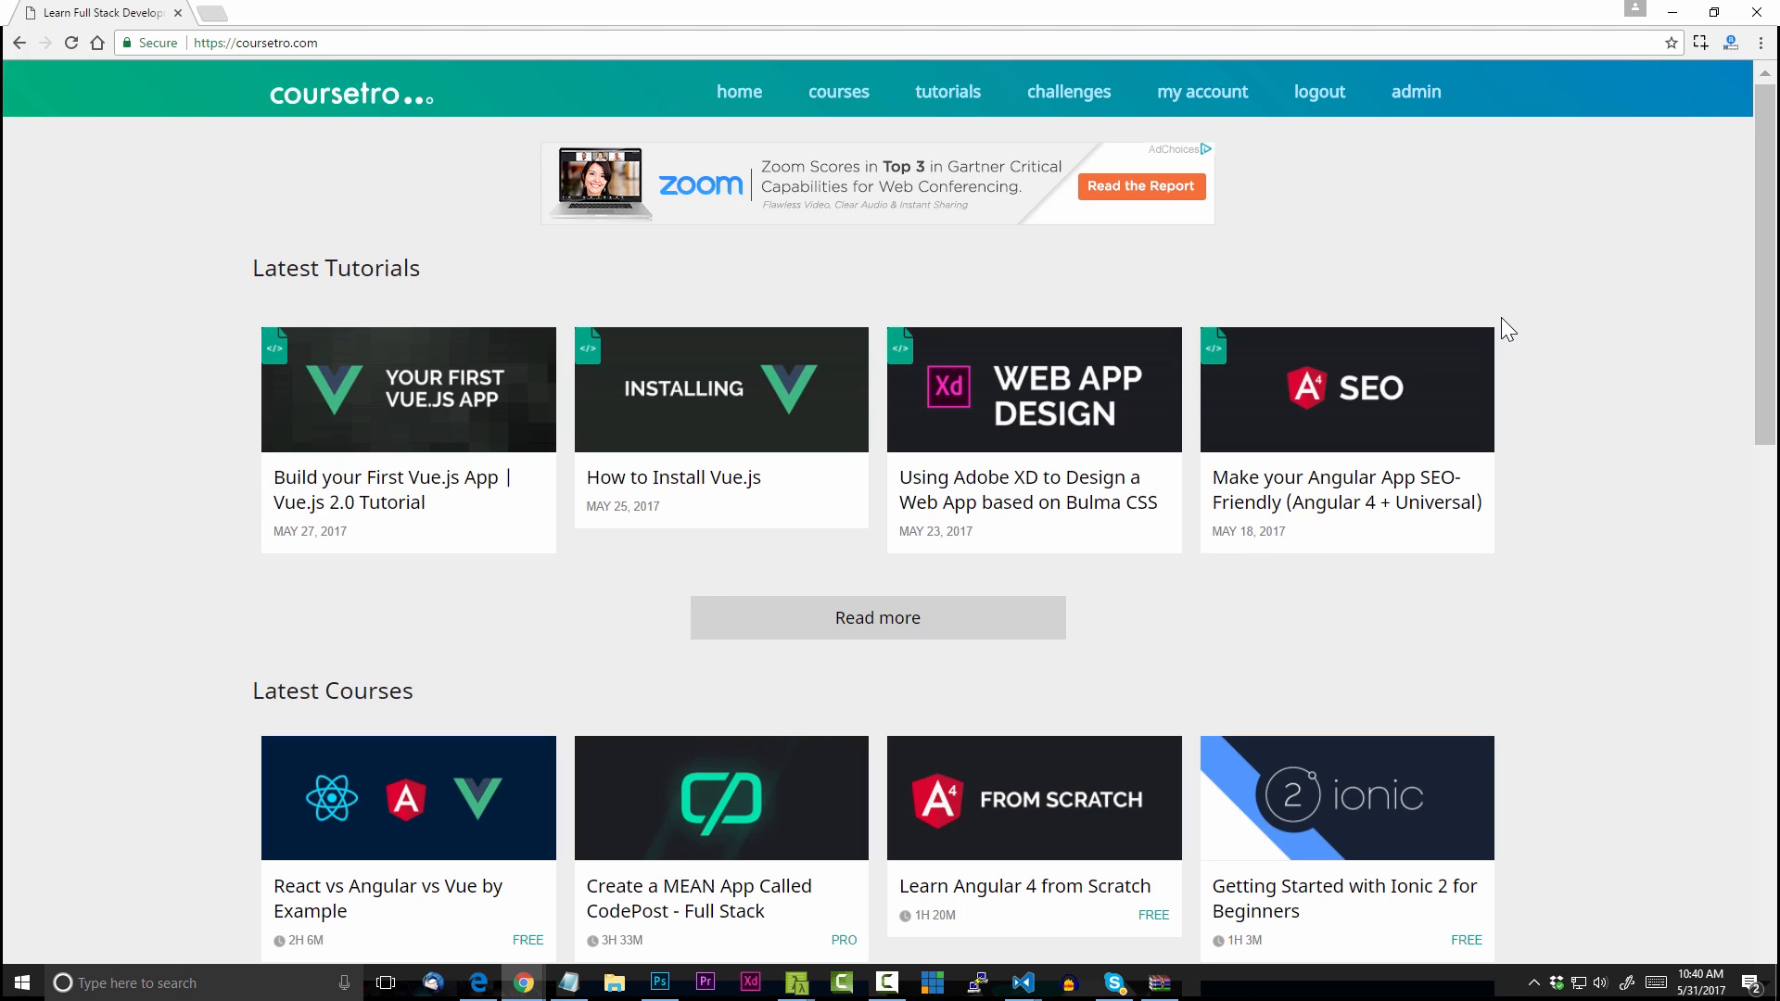
Scroll the coursetro.com home page to find the Angular SEO-Friendly (Angular 4 + Universal) tutorial
{"action": "scroll", "scroll_direction": "down", "scroll_amount": 3}
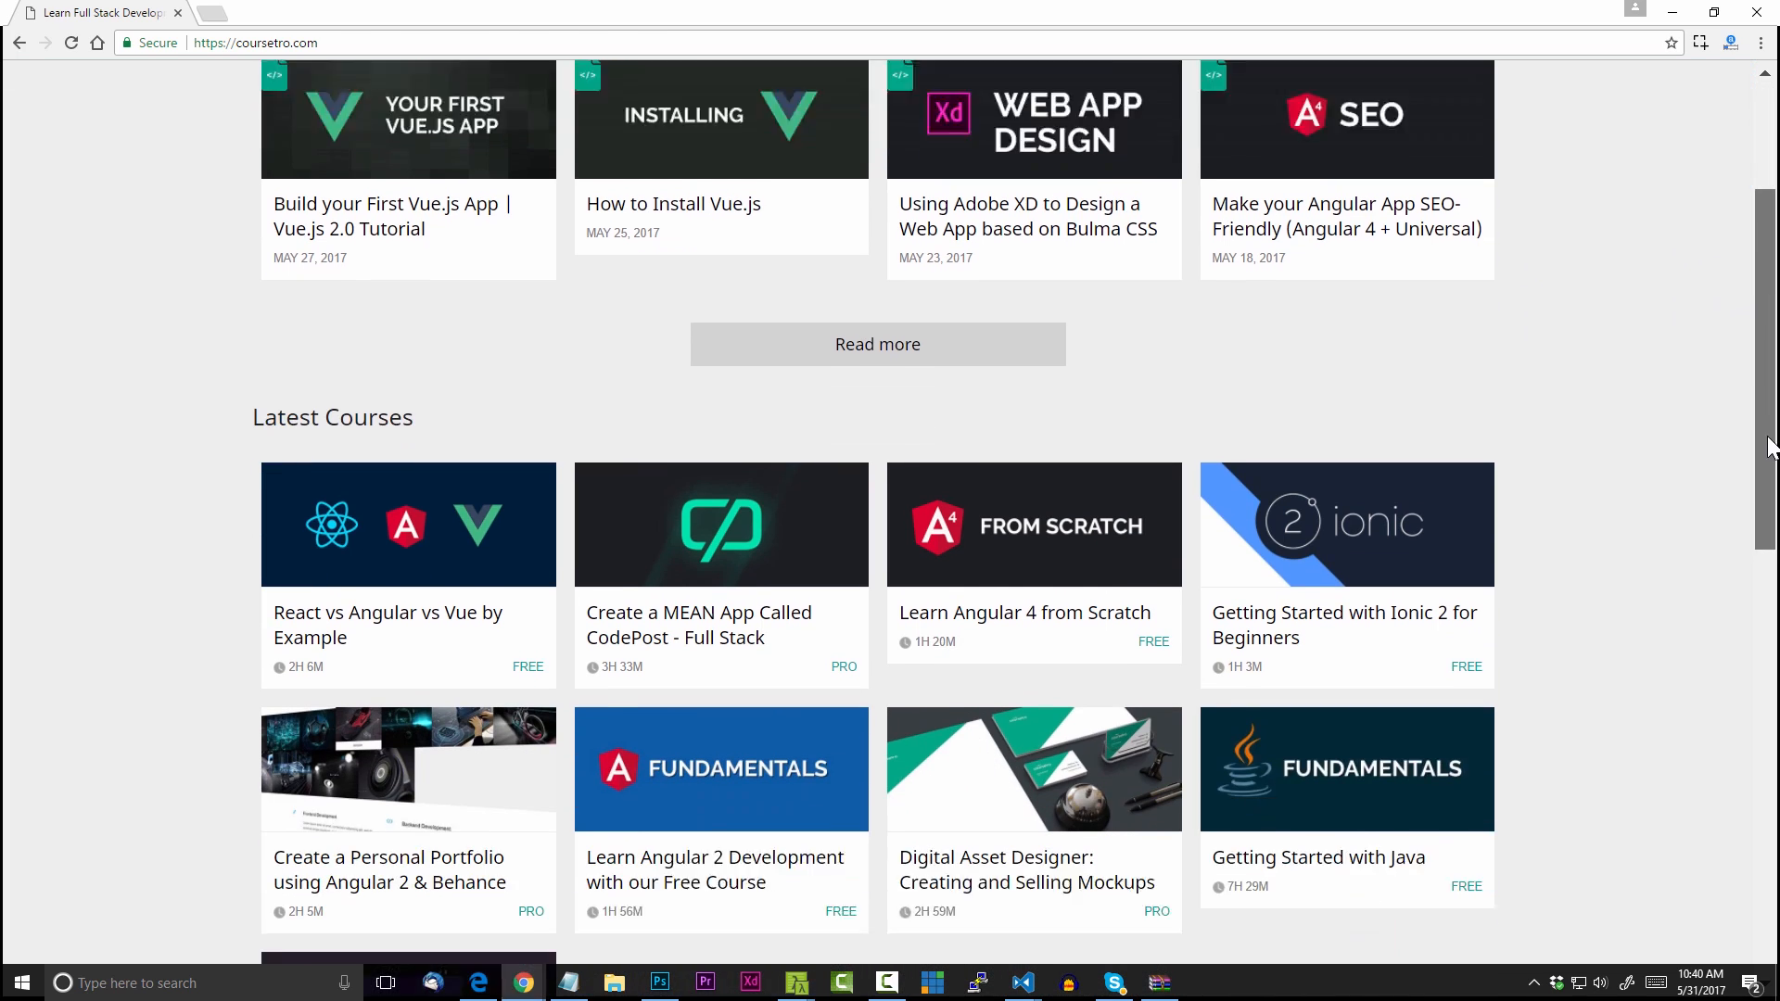
{"action": "scroll", "scroll_direction": "down", "scroll_amount": 3}
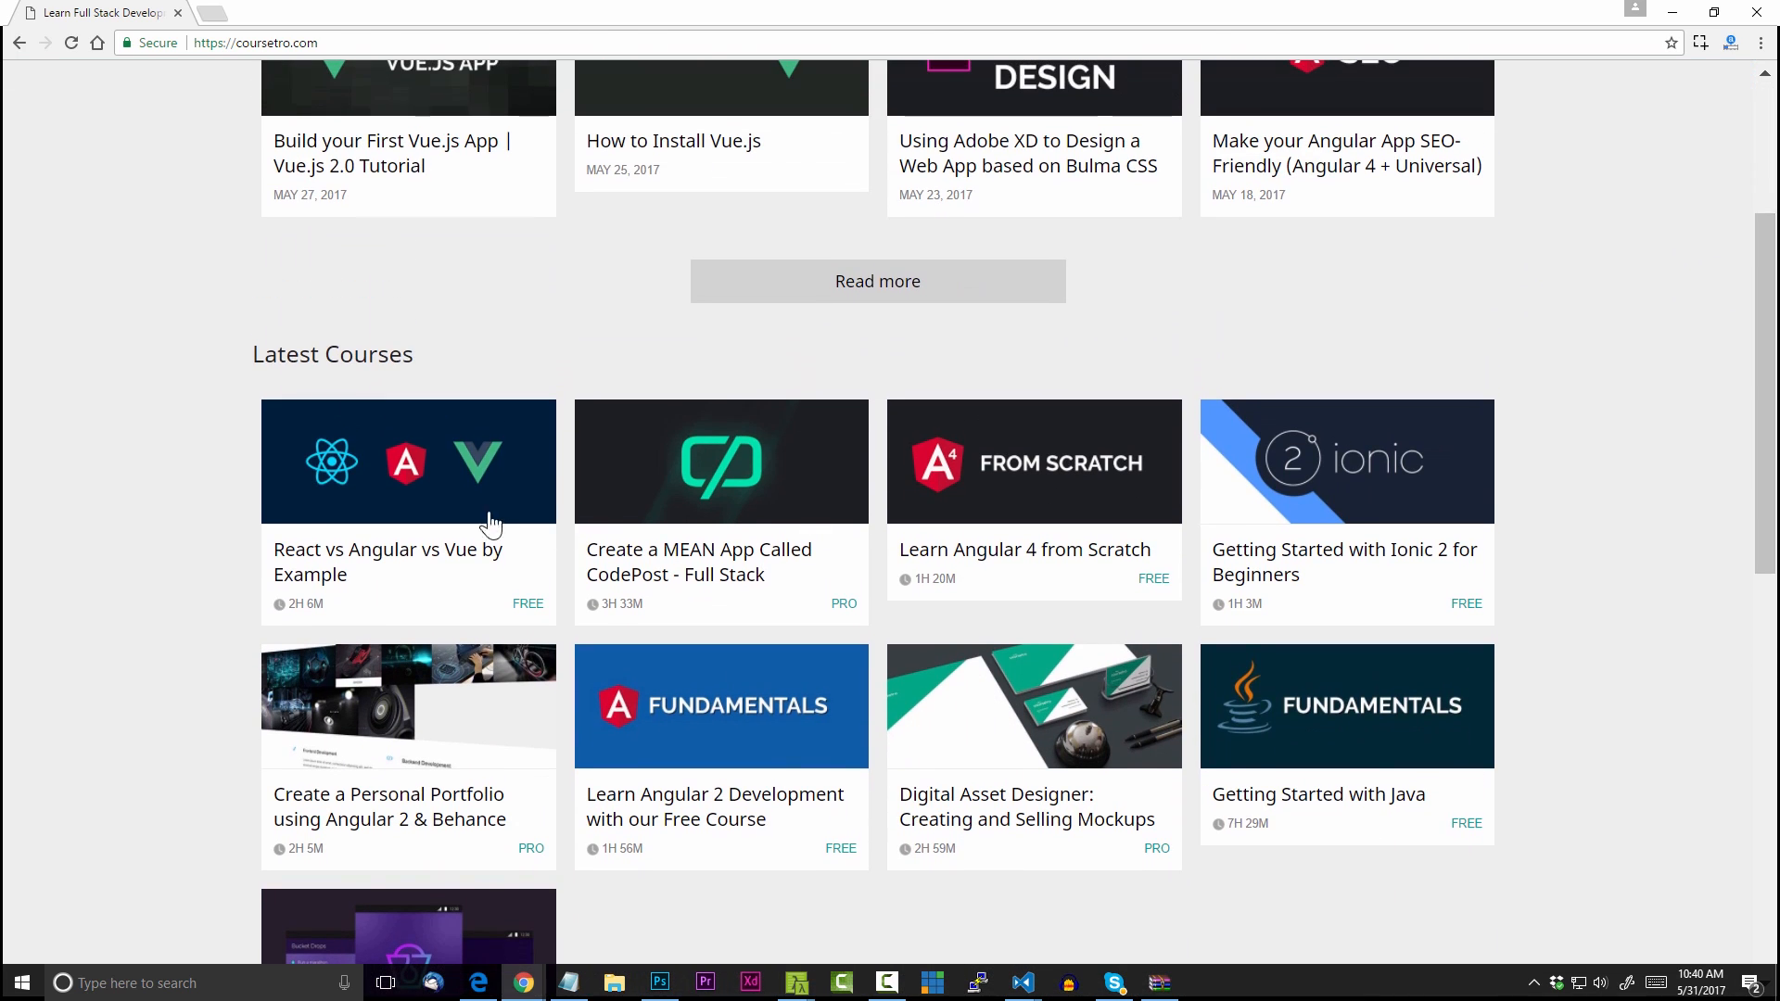
{"action": "mouse_move", "coordinate": [460, 561]}
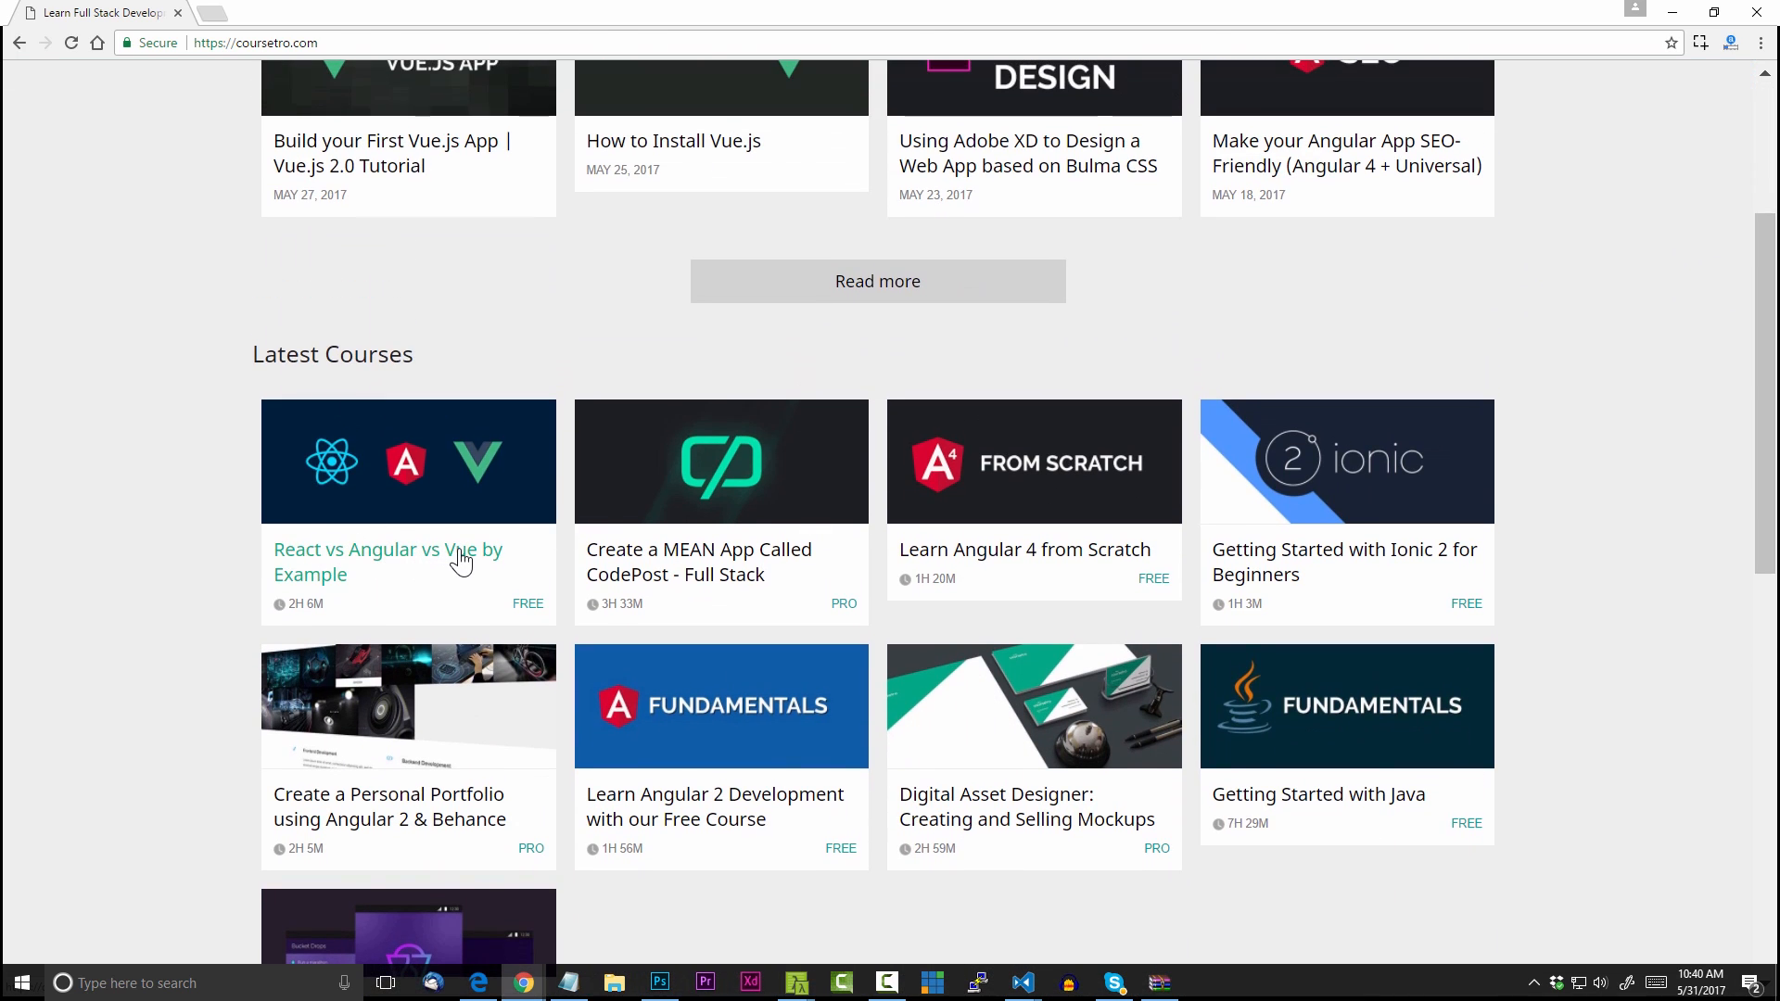
{"action": "mouse_move", "coordinate": [1631, 571]}
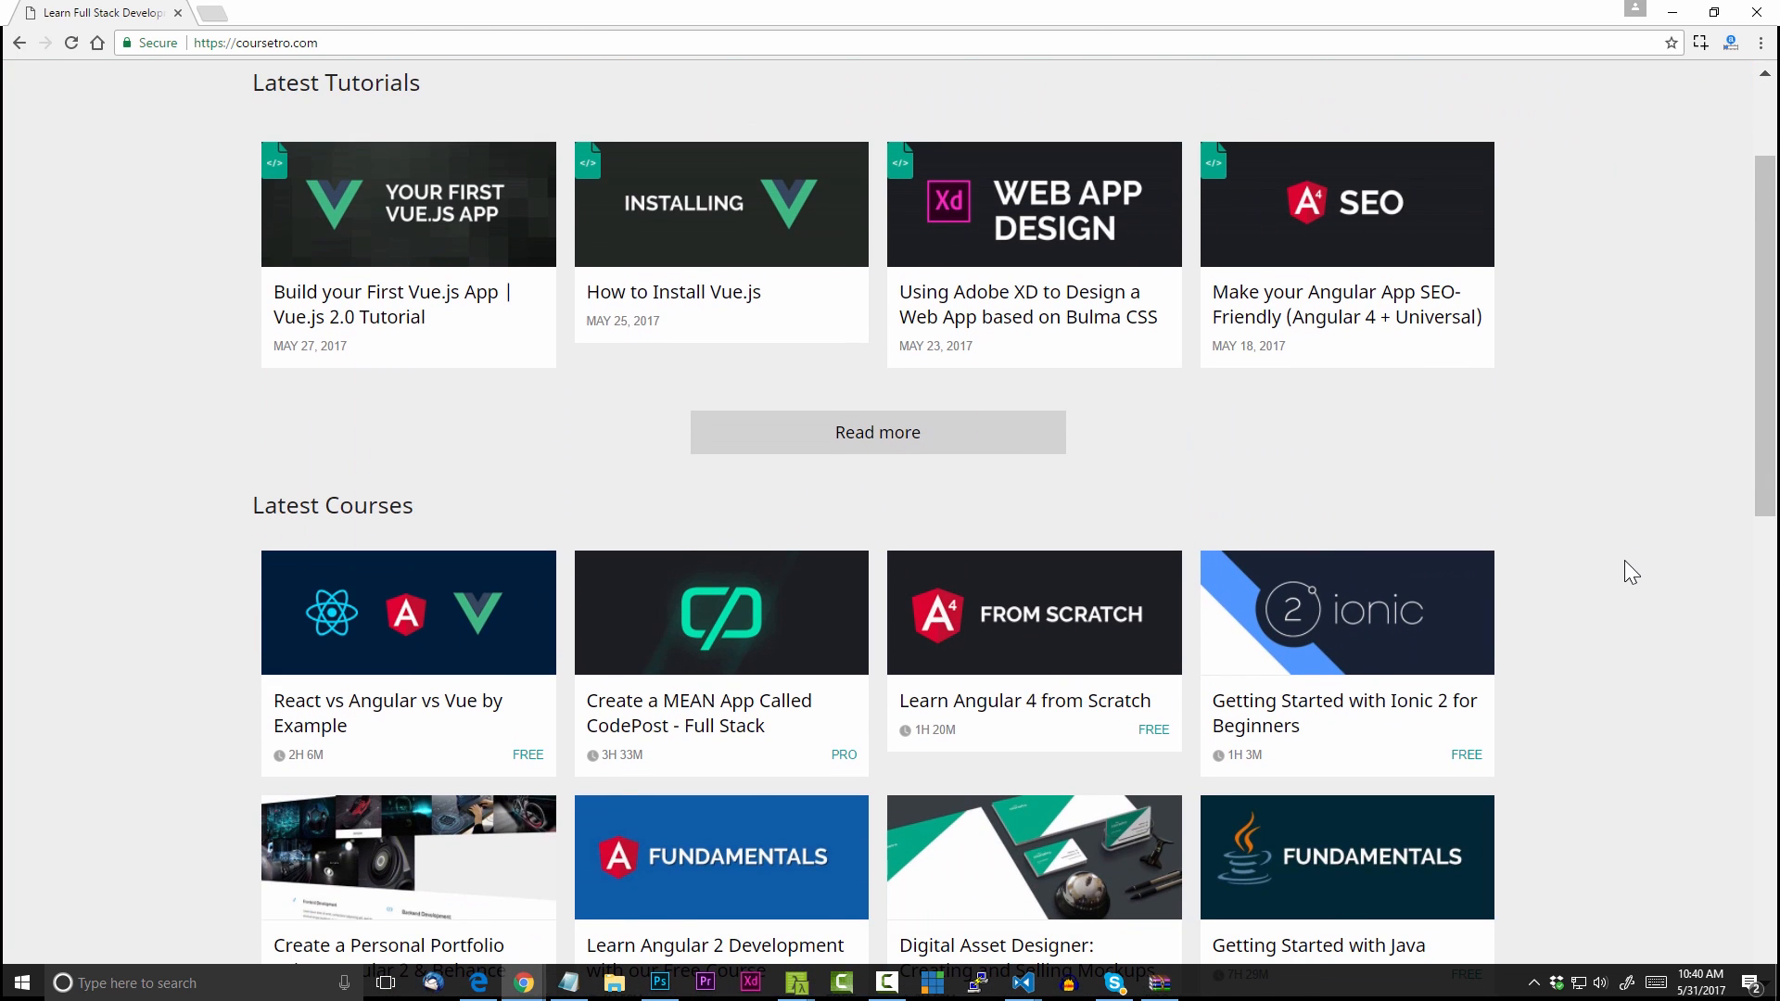
{"action": "scroll", "scroll_direction": "down", "scroll_amount": 3}
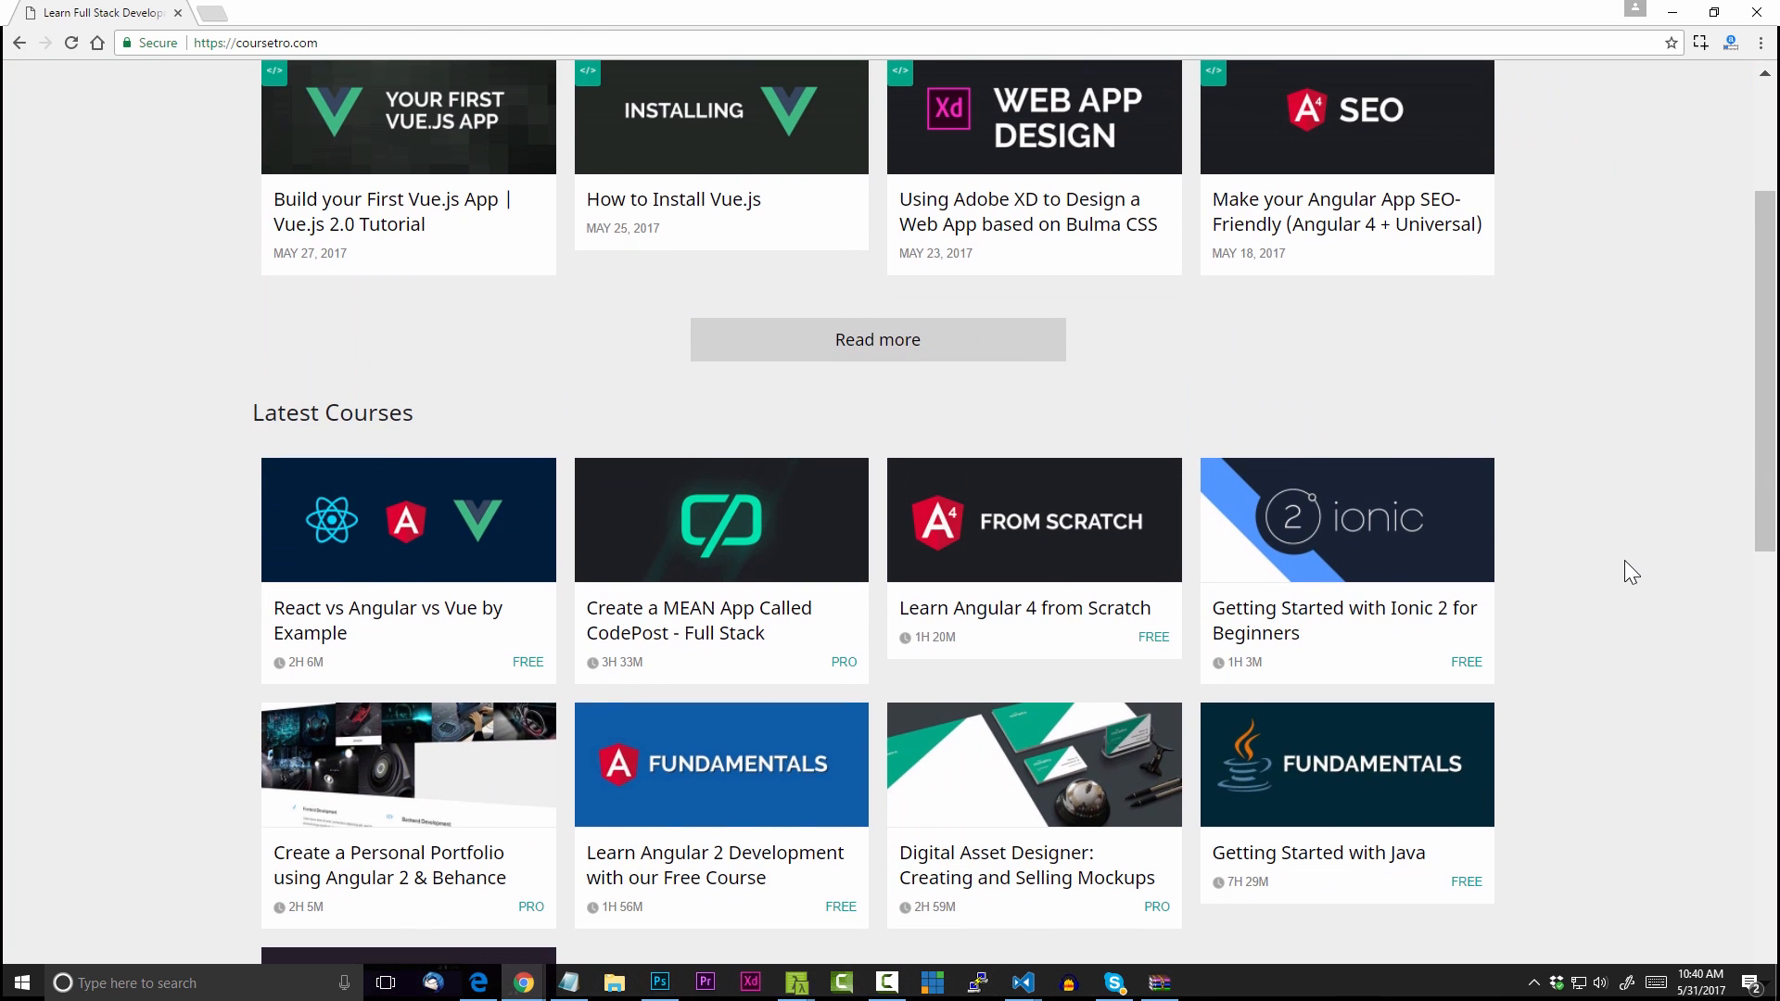
{"action": "scroll", "scroll_direction": "up", "scroll_amount": 3}
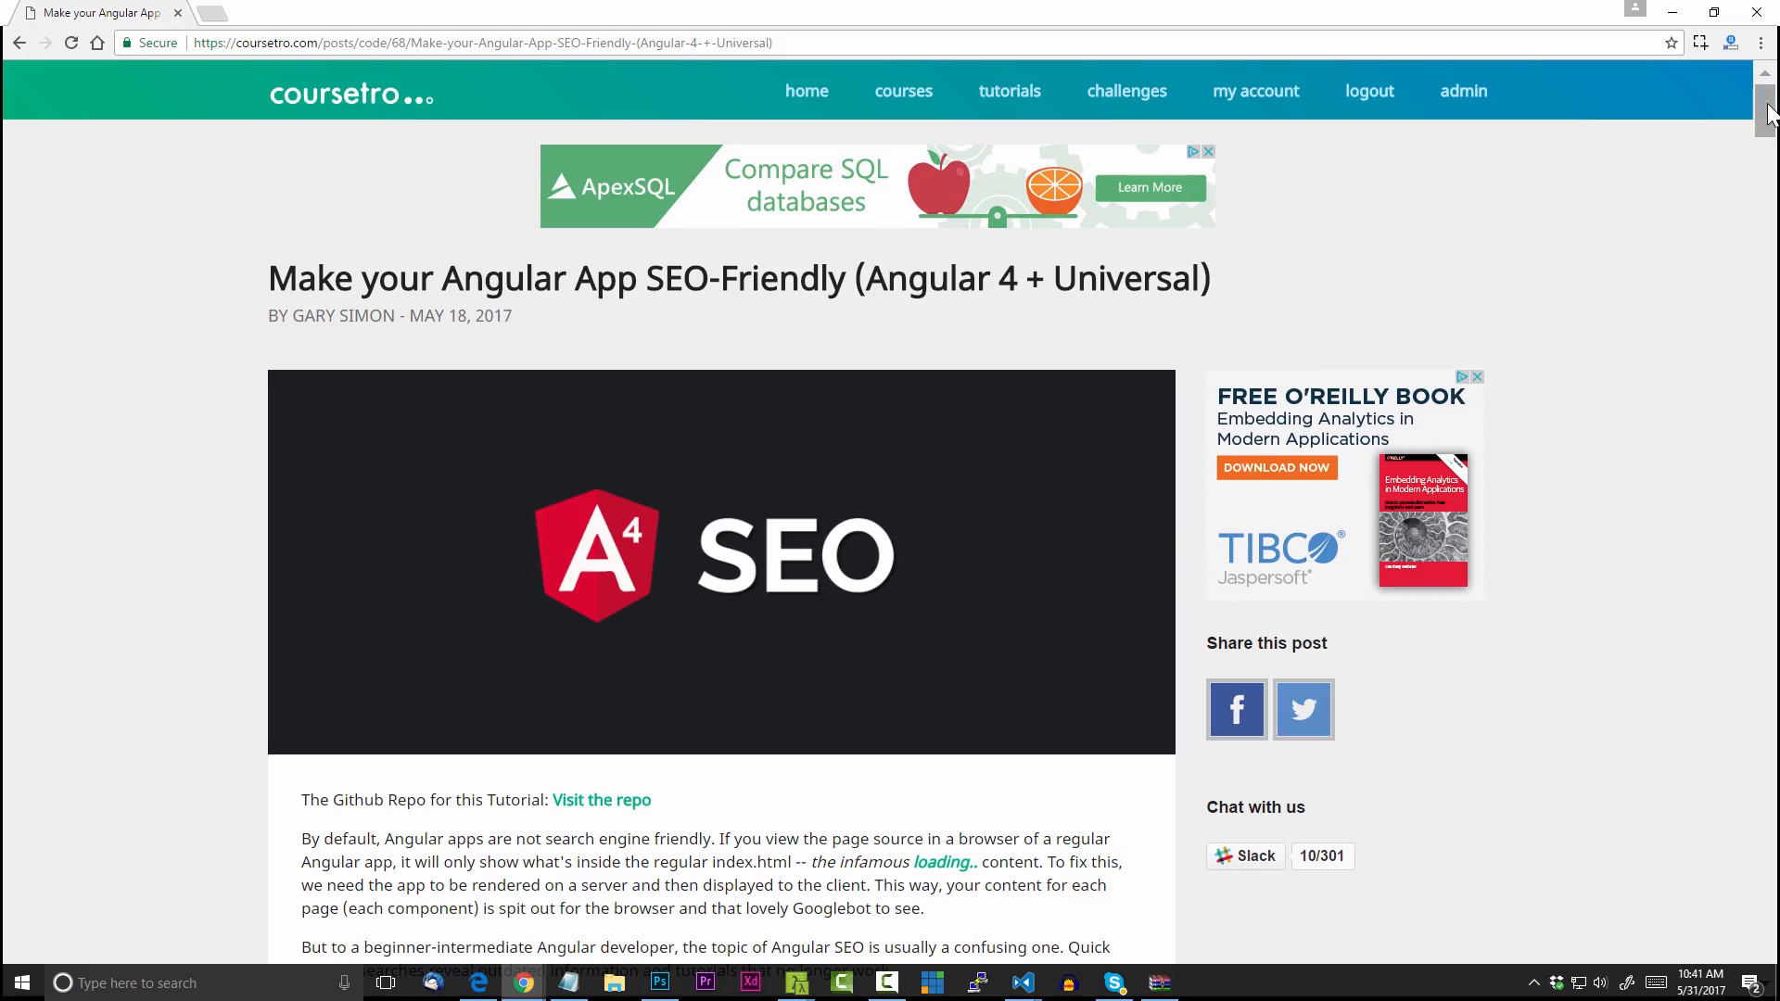
{"action": "scroll", "scroll_direction": "down", "scroll_amount": 3}
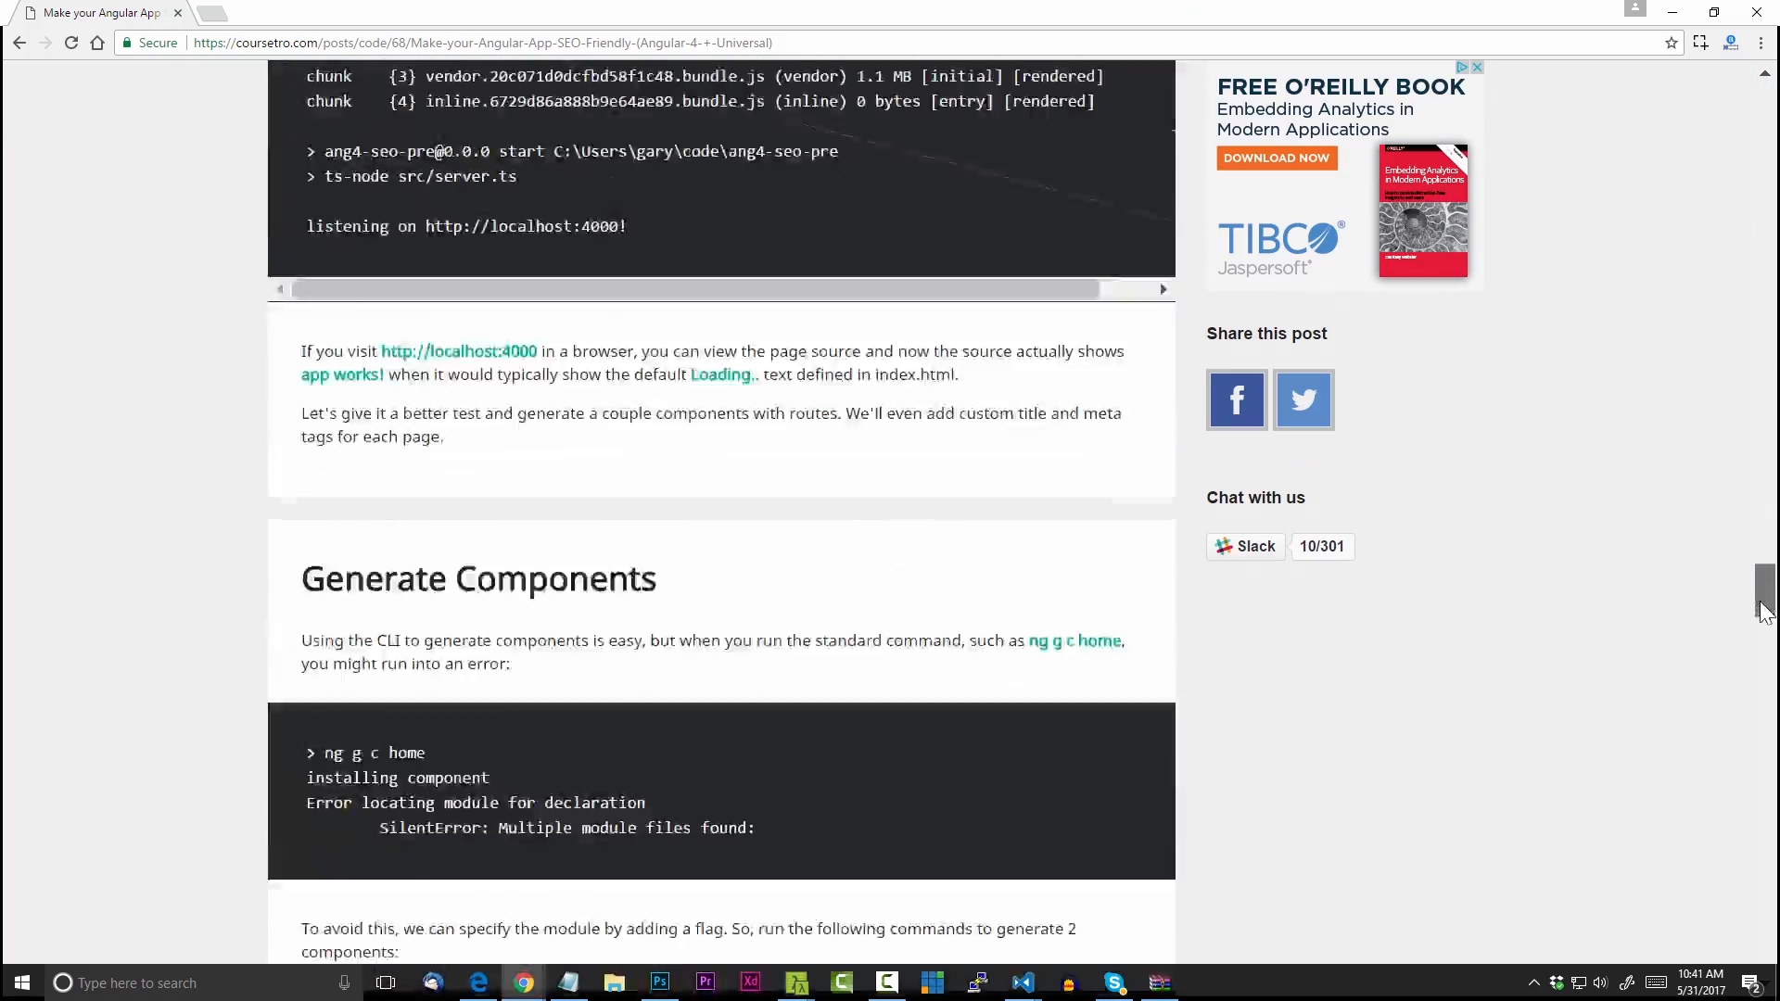
{"action": "scroll", "scroll_direction": "down", "scroll_amount": 3}
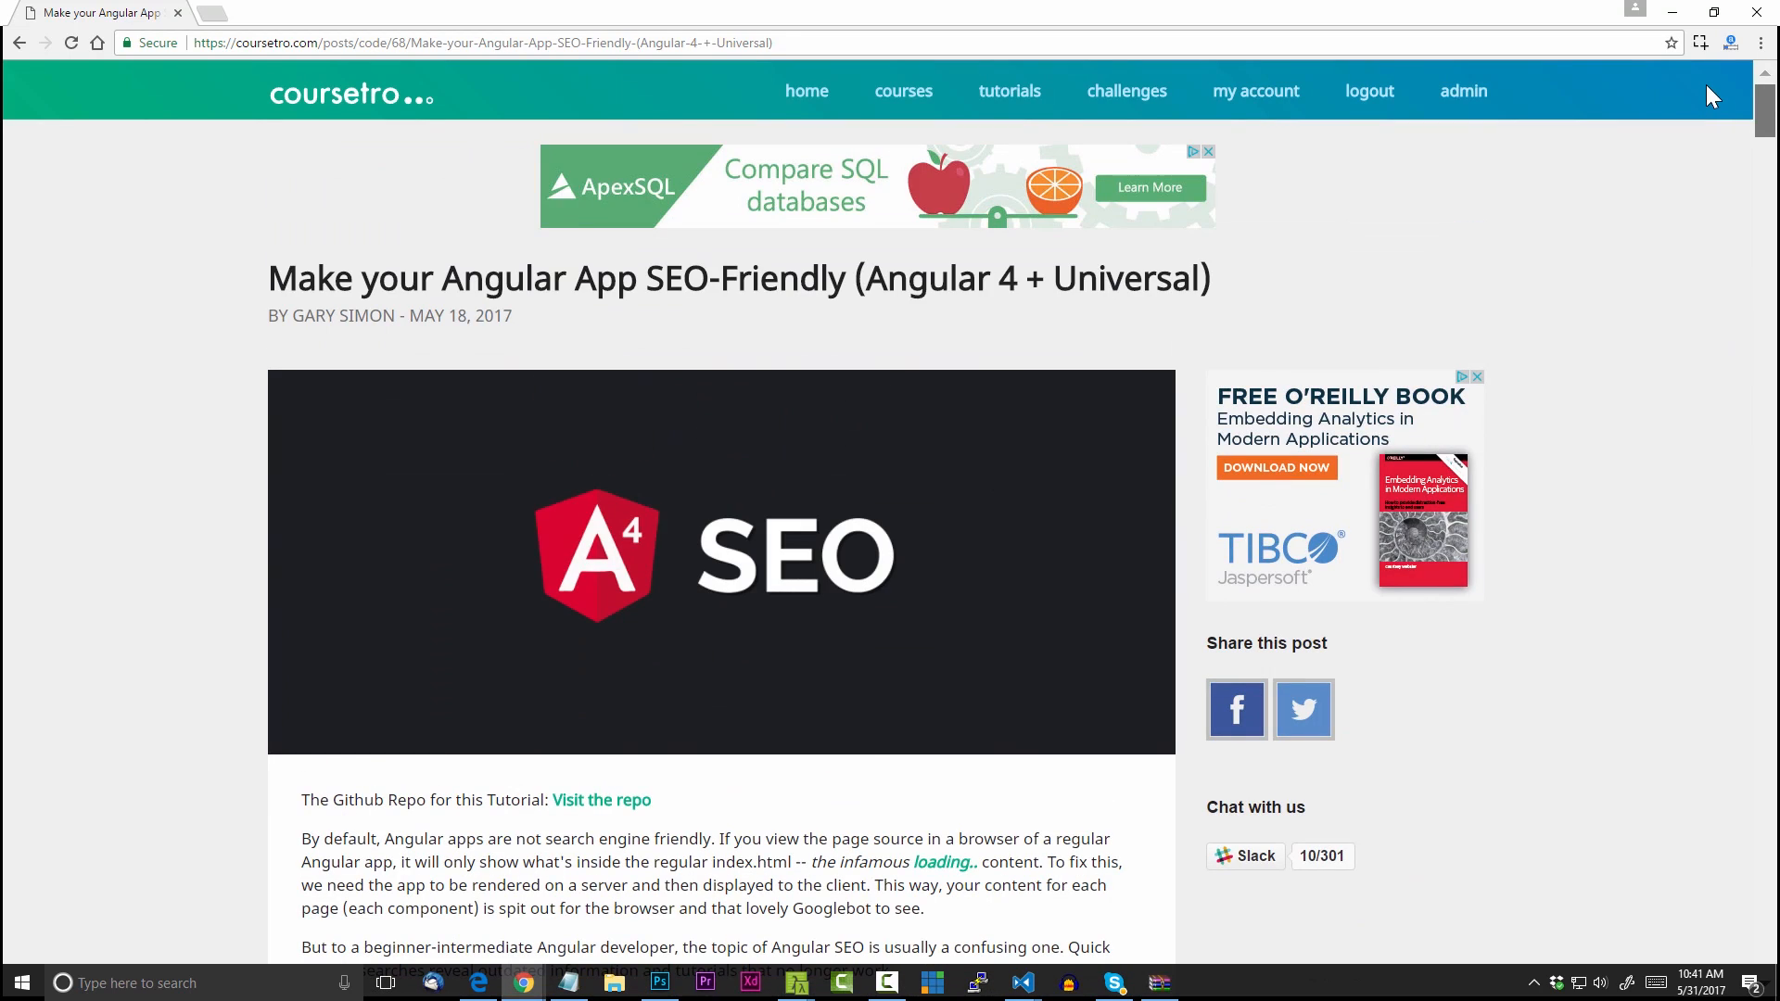
{"action": "mouse_move", "coordinate": [1632, 486]}
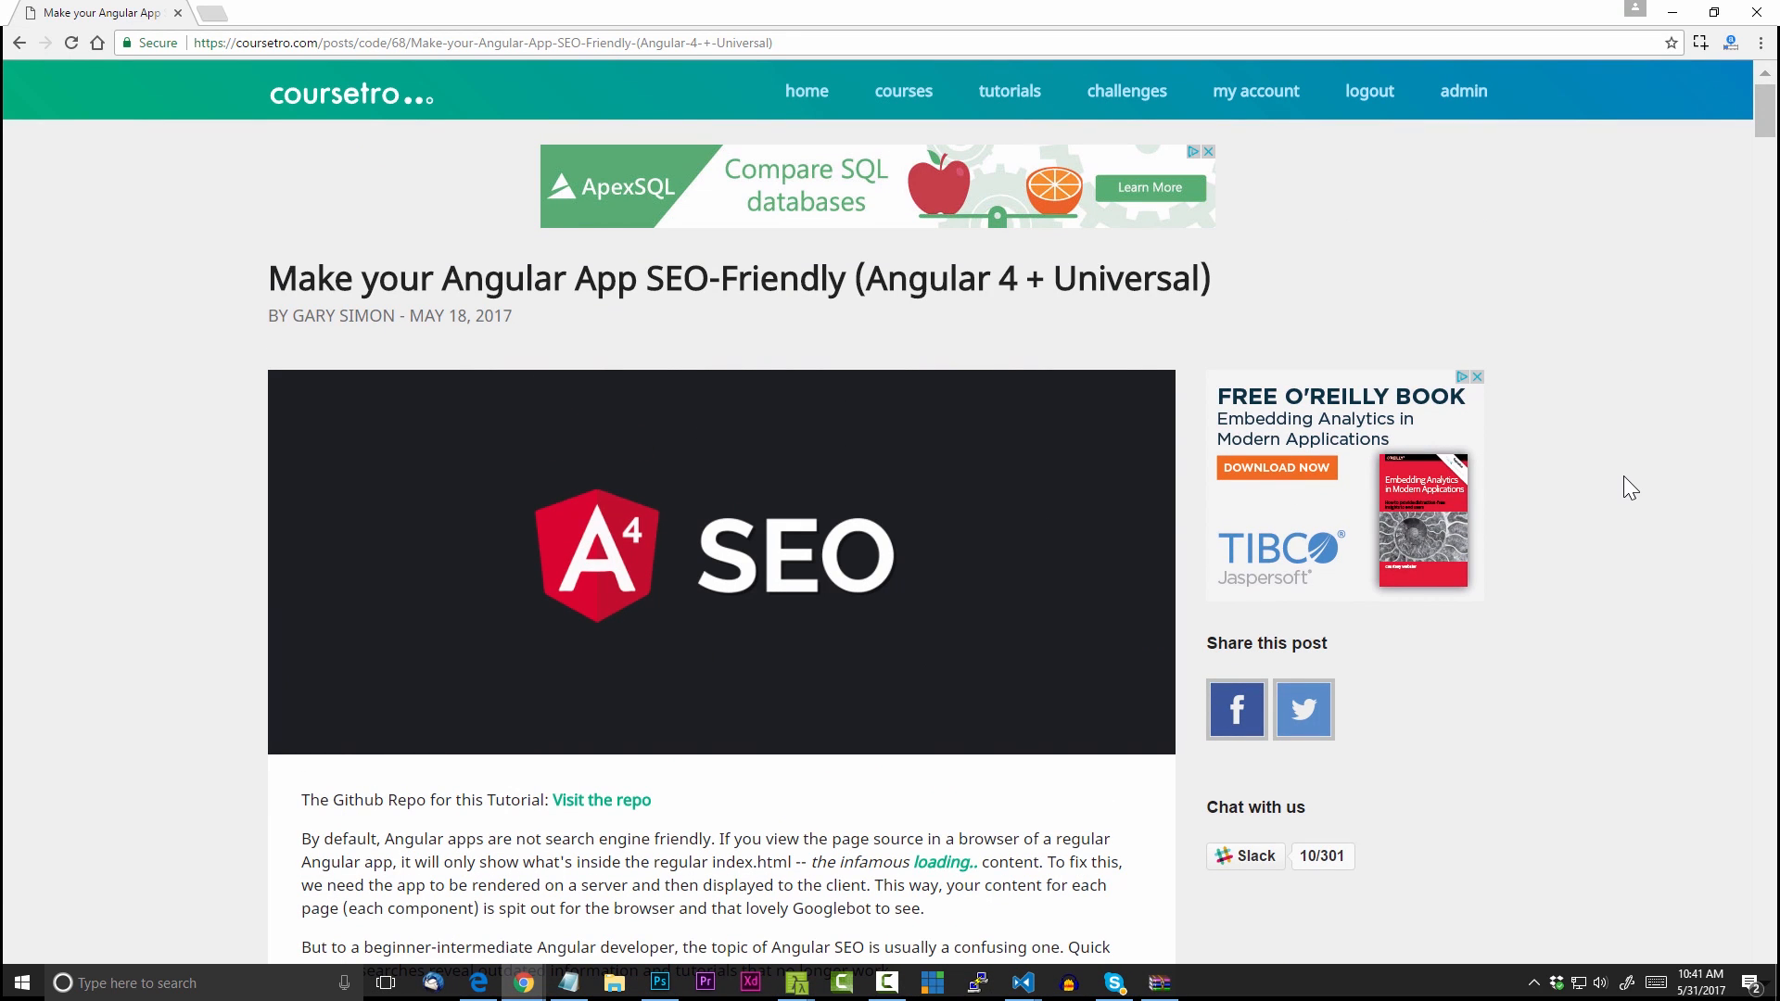
{"action": "mouse_move", "coordinate": [1646, 469]}
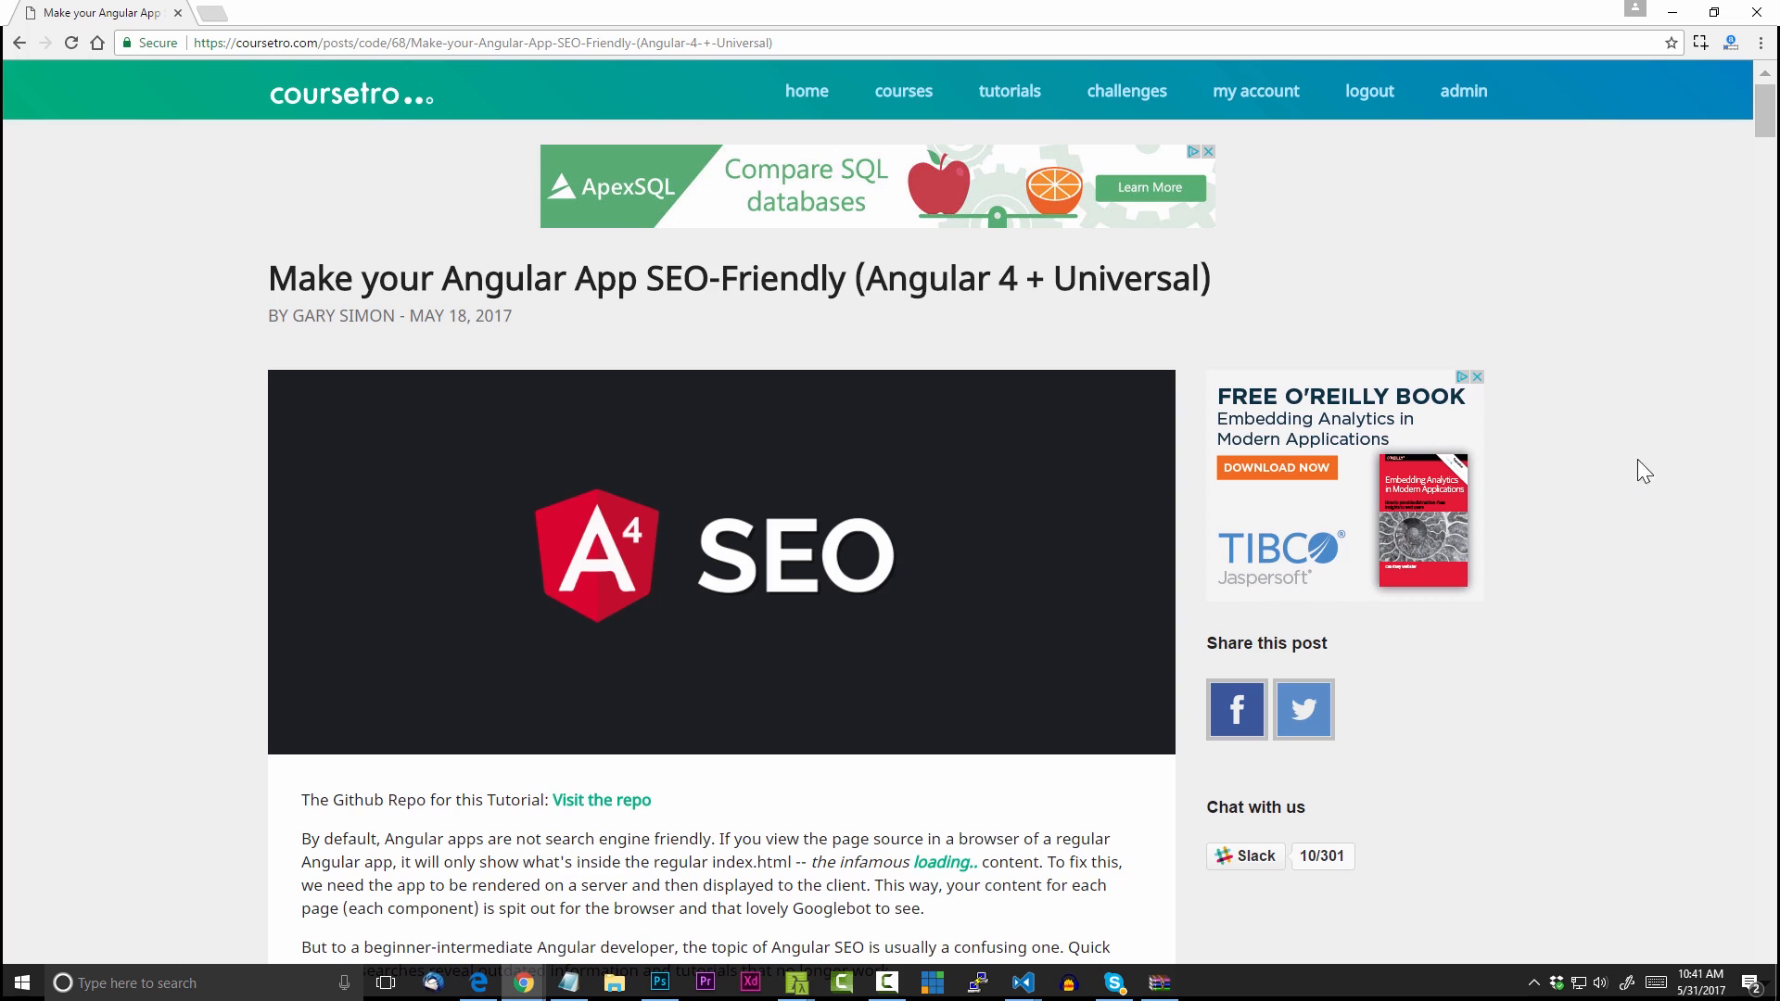
{"action": "mouse_move", "coordinate": [1729, 44]}
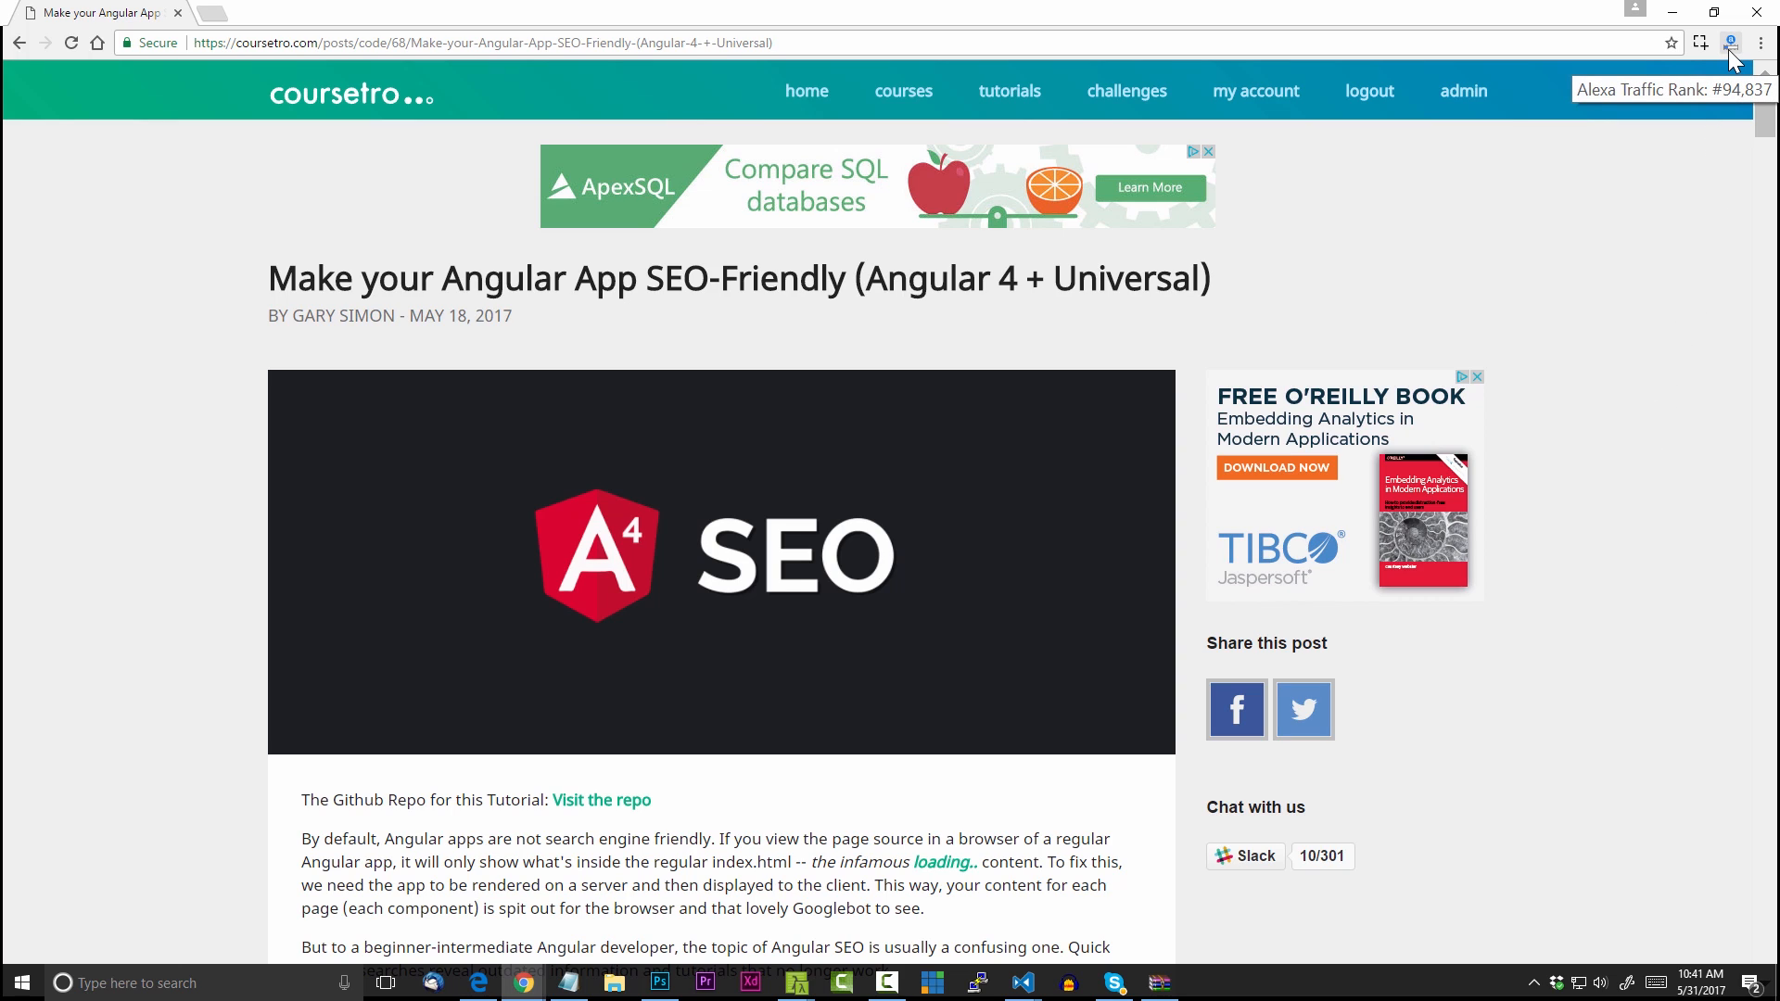
{"action": "mouse_move", "coordinate": [1736, 89]}
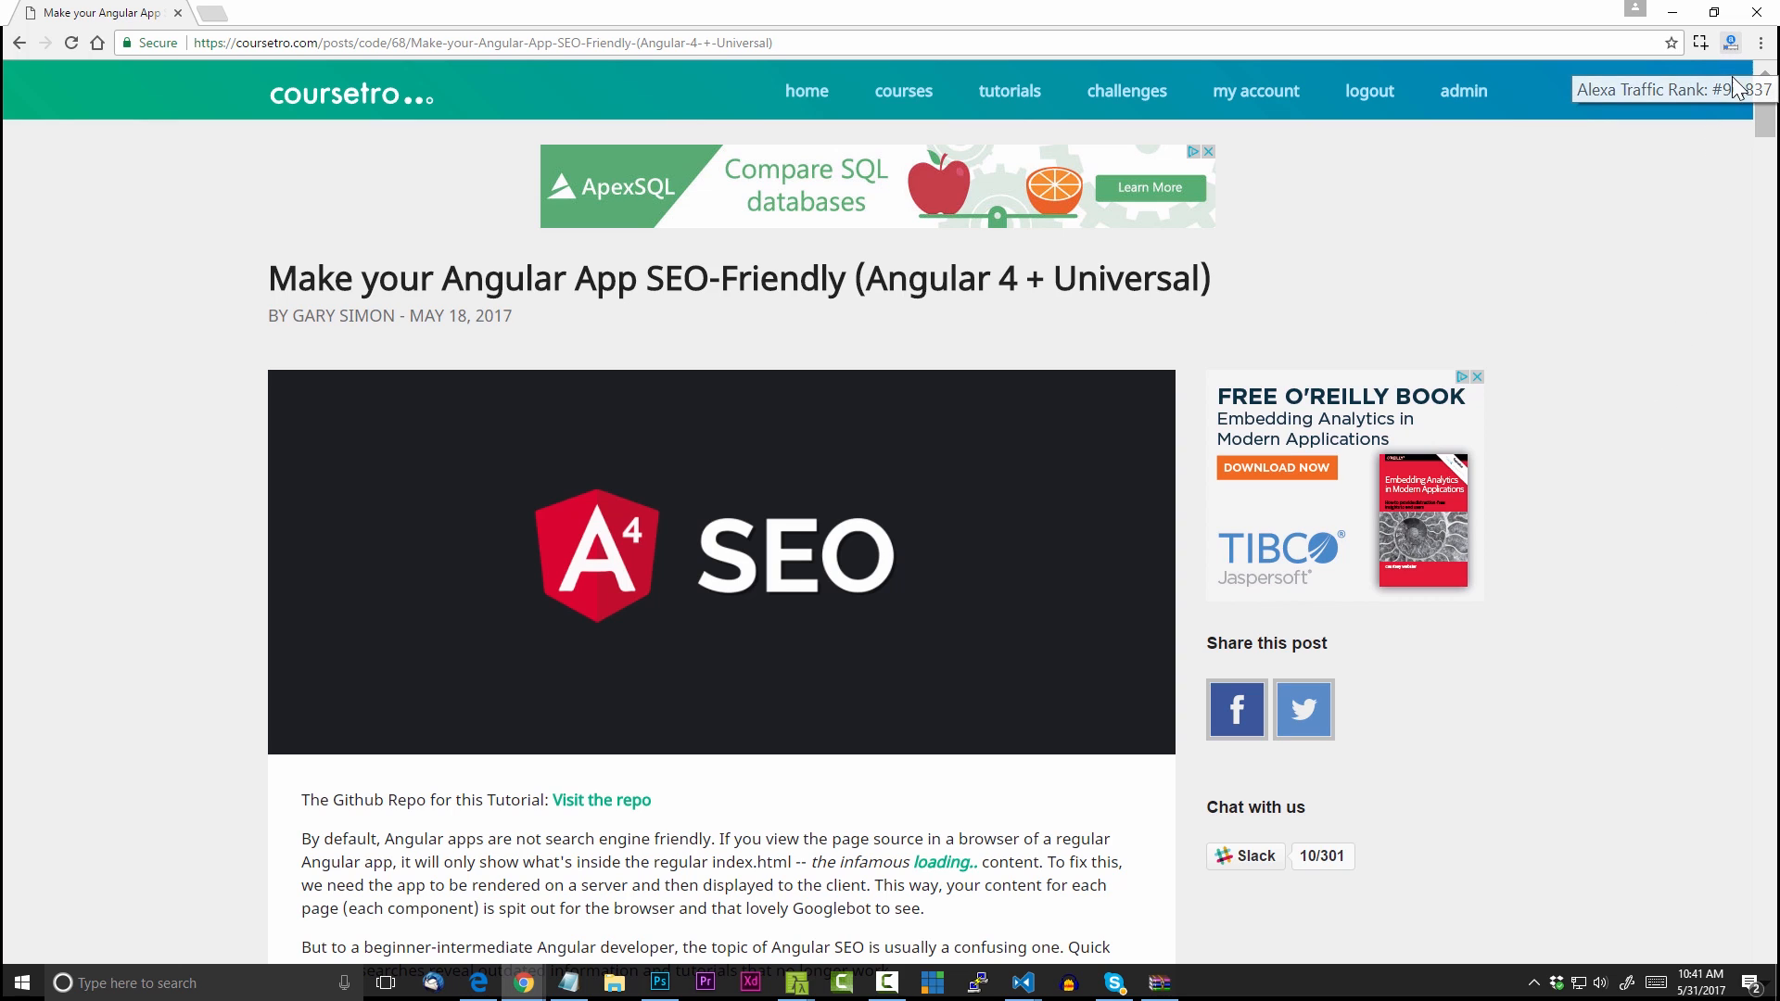
{"action": "mouse_move", "coordinate": [1739, 309]}
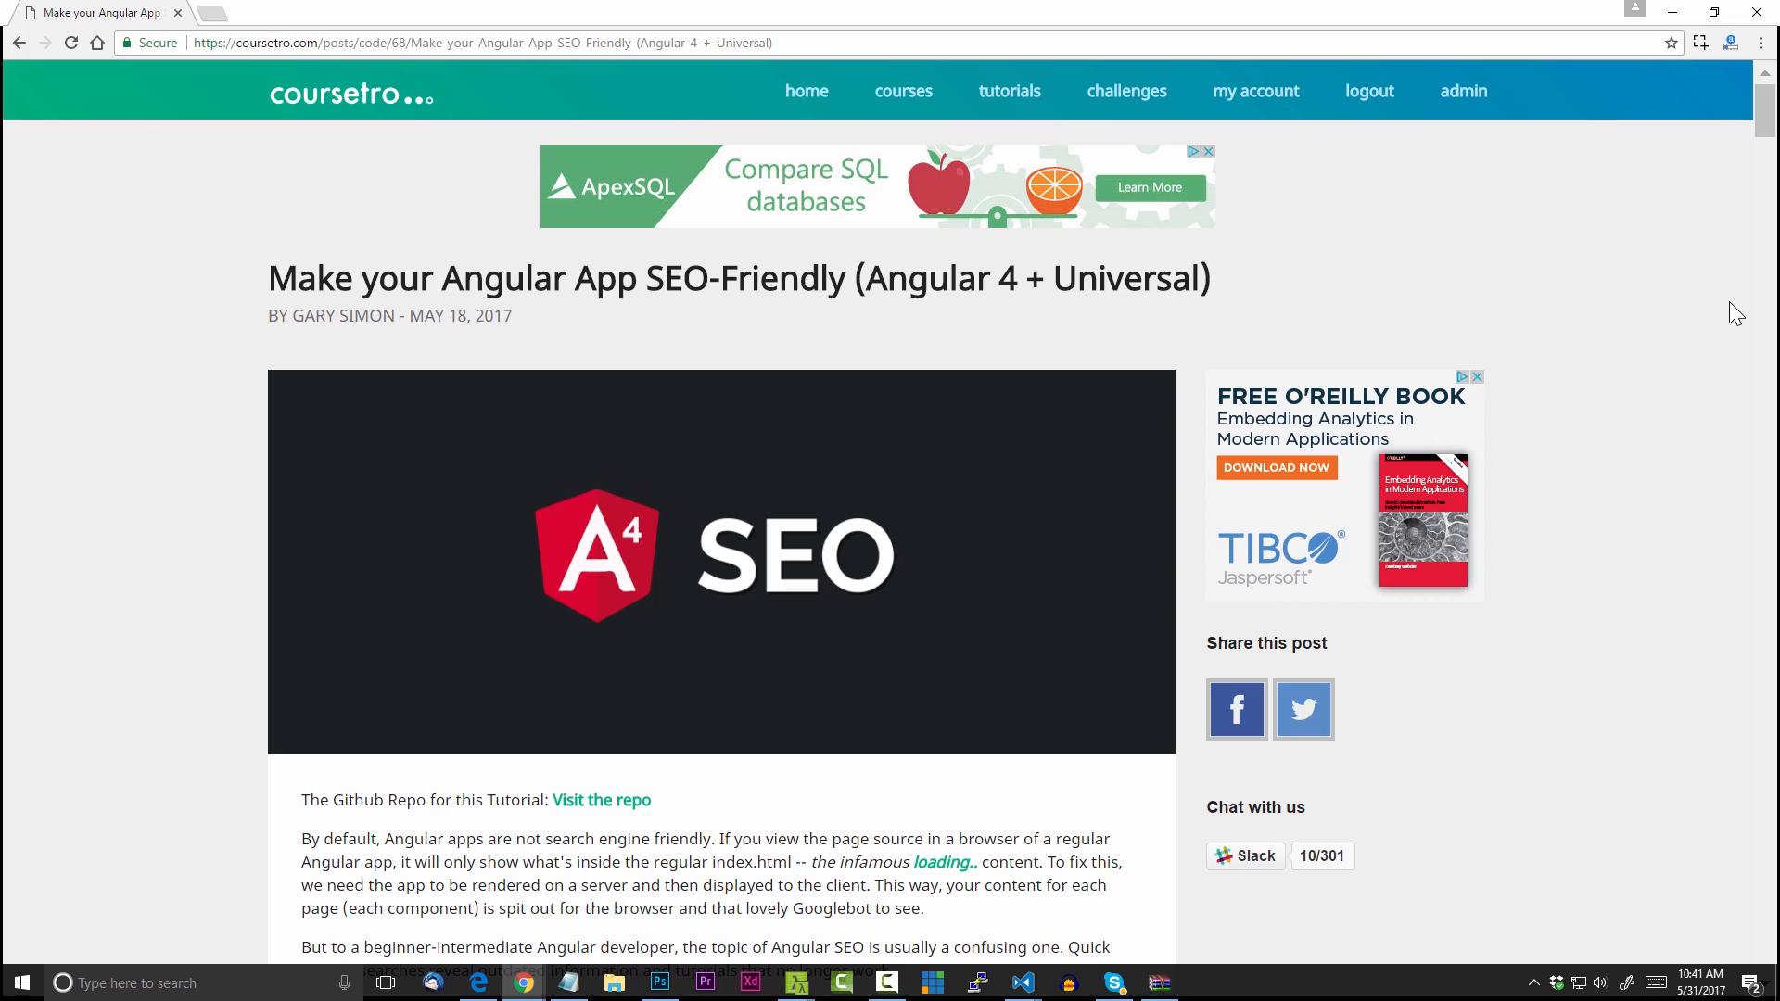
Open 'React vs Angular vs Vue by Example' and scroll its lessons down to React and Angular (coming soon)
{"action": "left_click", "coordinate": [350, 94]}
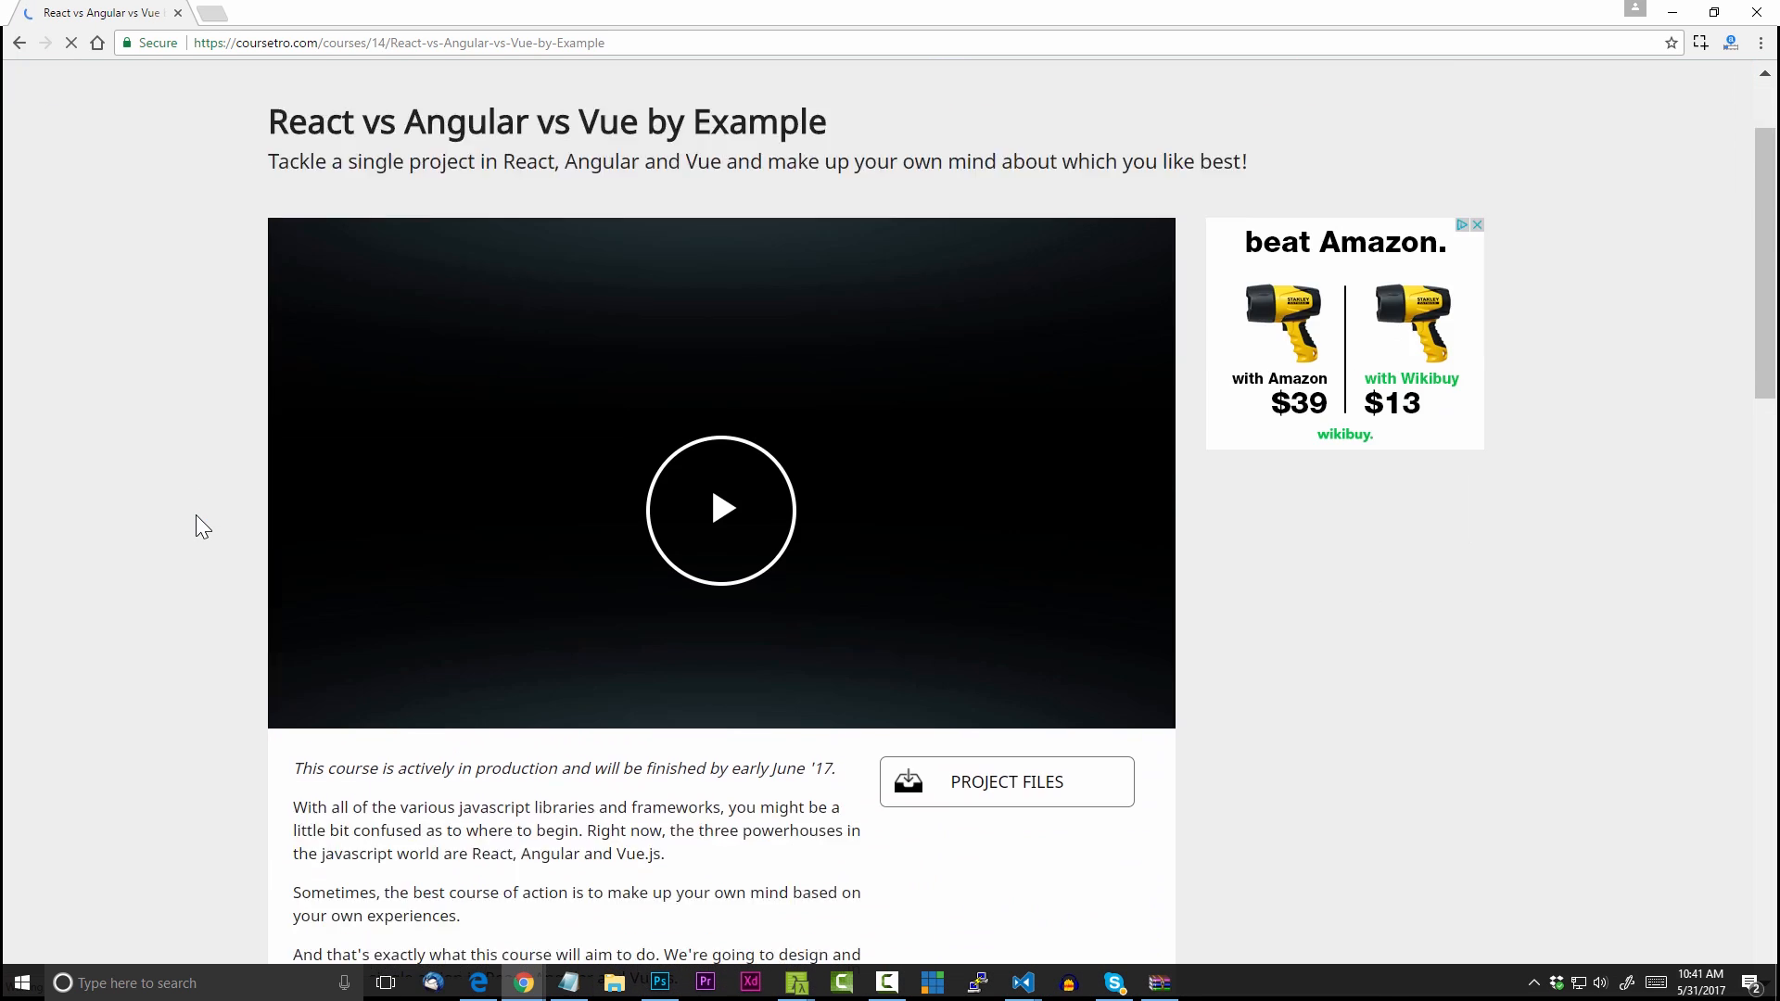
{"action": "scroll", "scroll_direction": "down", "scroll_amount": 3}
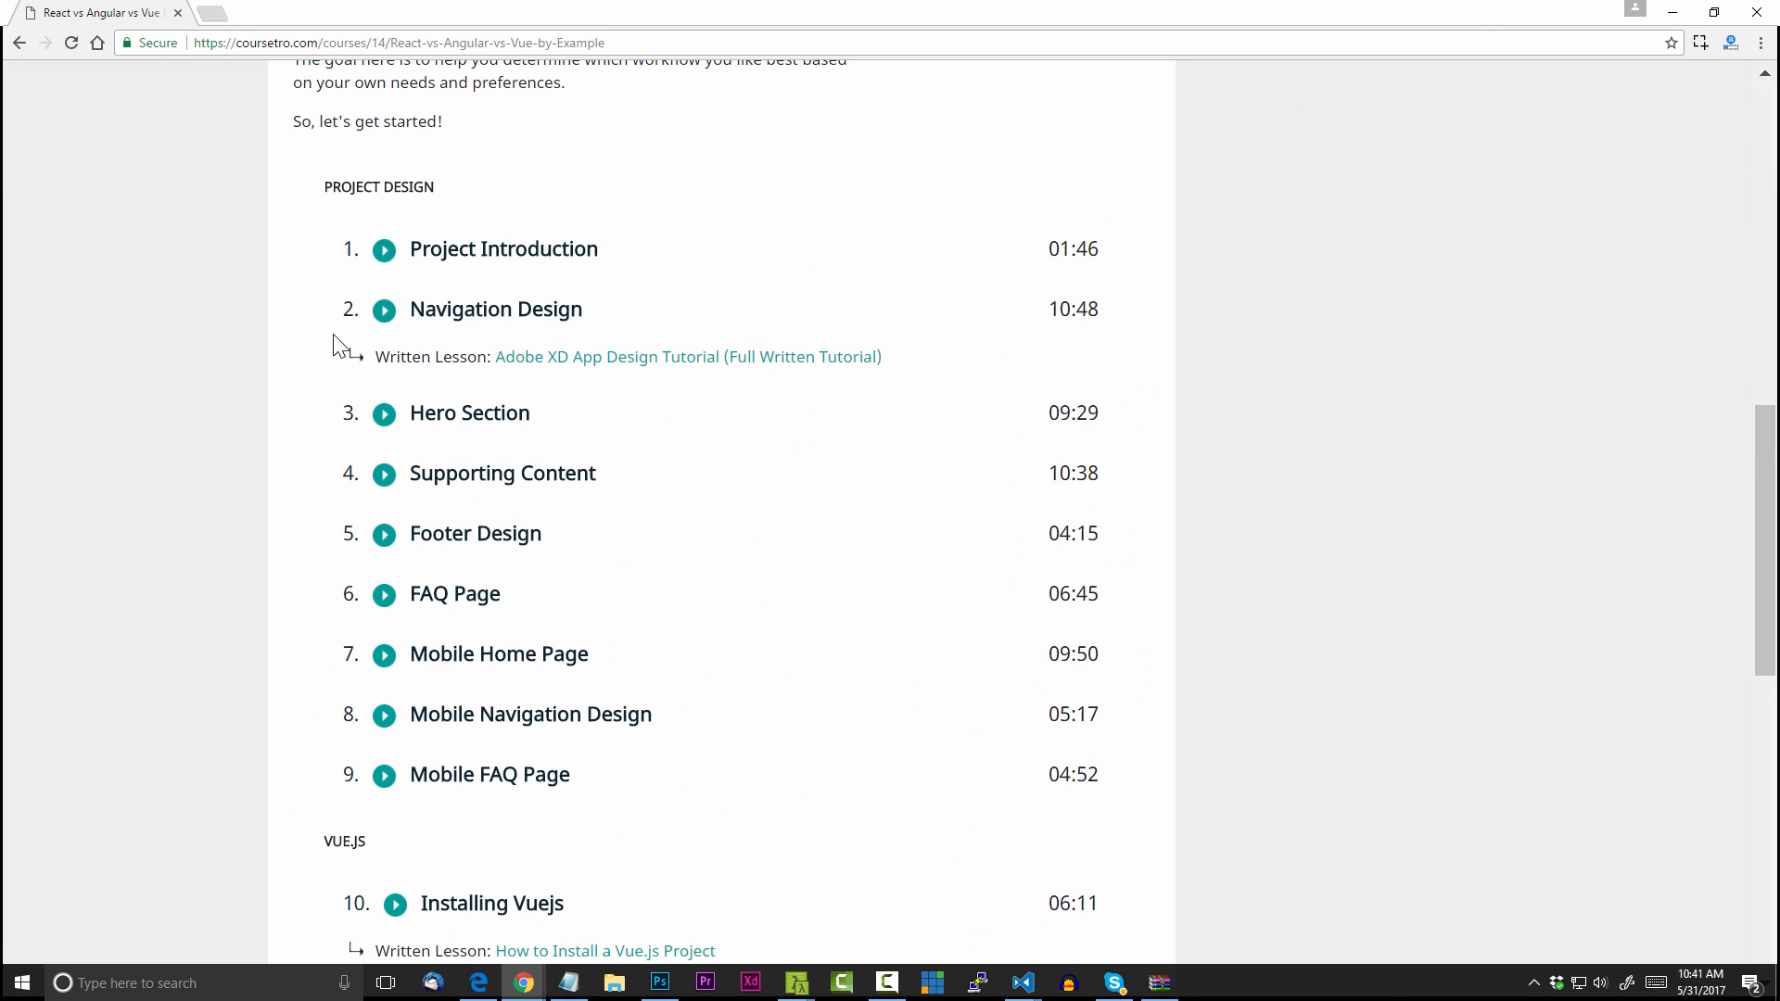
{"action": "scroll", "scroll_direction": "down", "scroll_amount": 3}
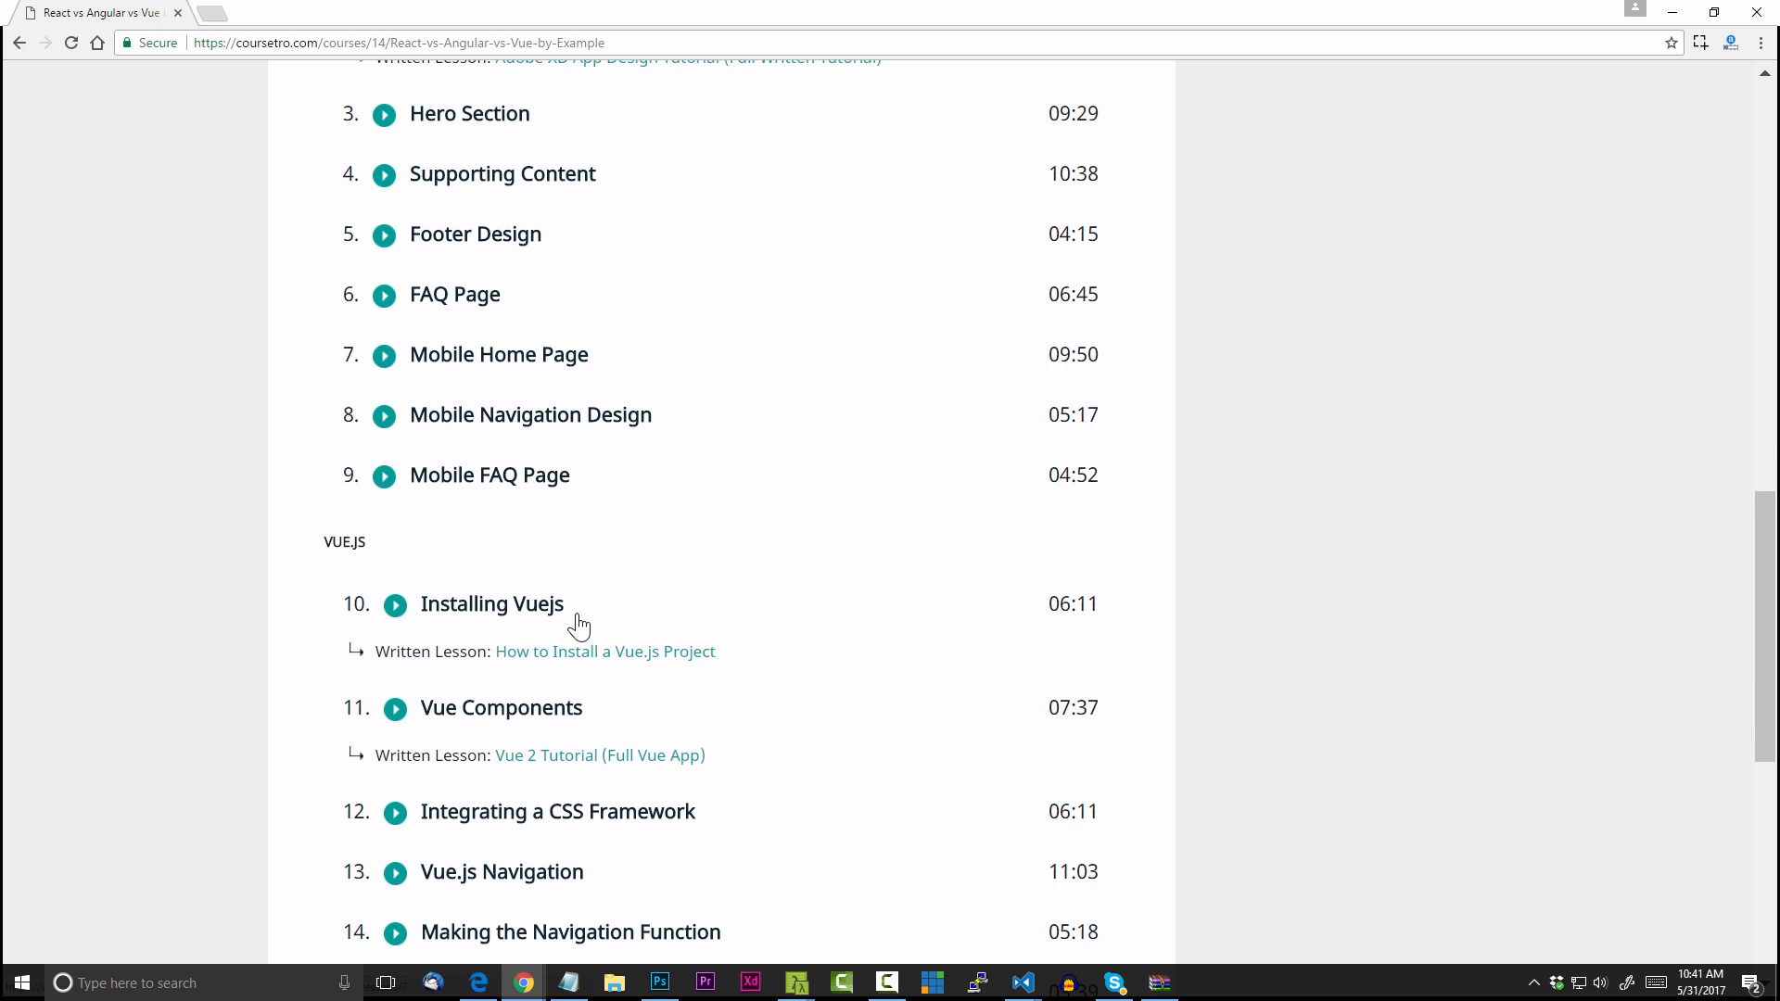
{"action": "scroll", "scroll_direction": "down", "scroll_amount": 3}
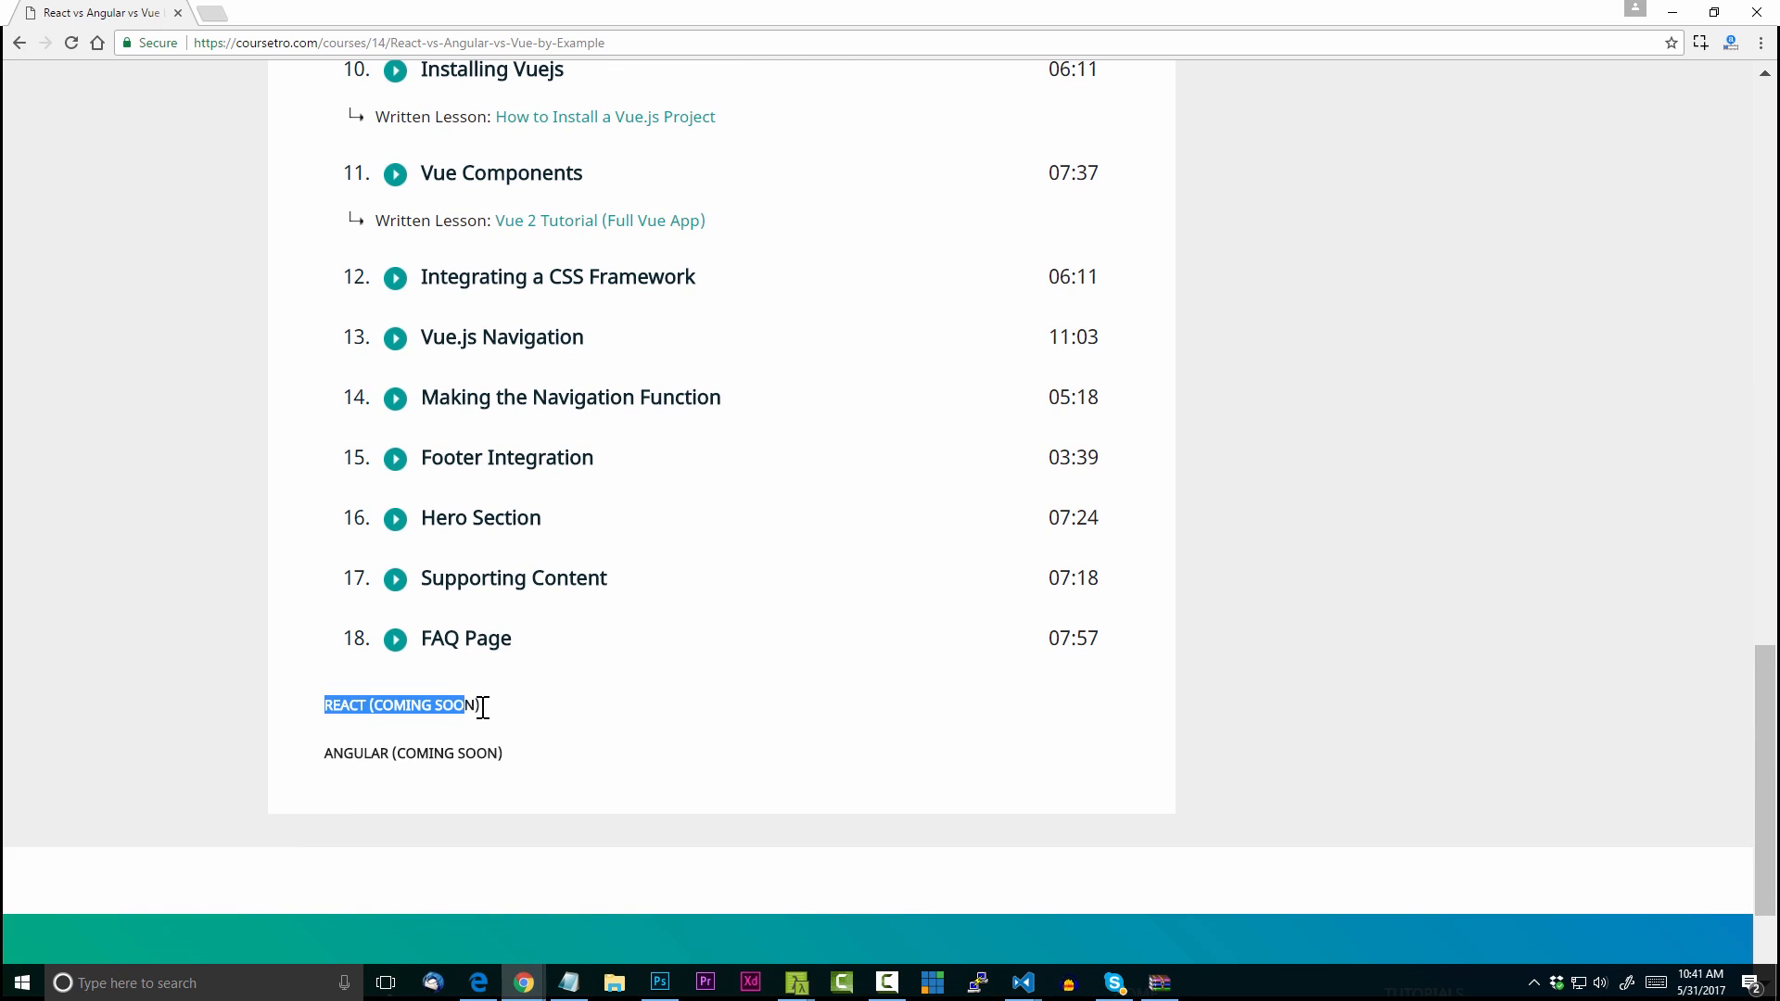
{"action": "left_click", "coordinate": [494, 726]}
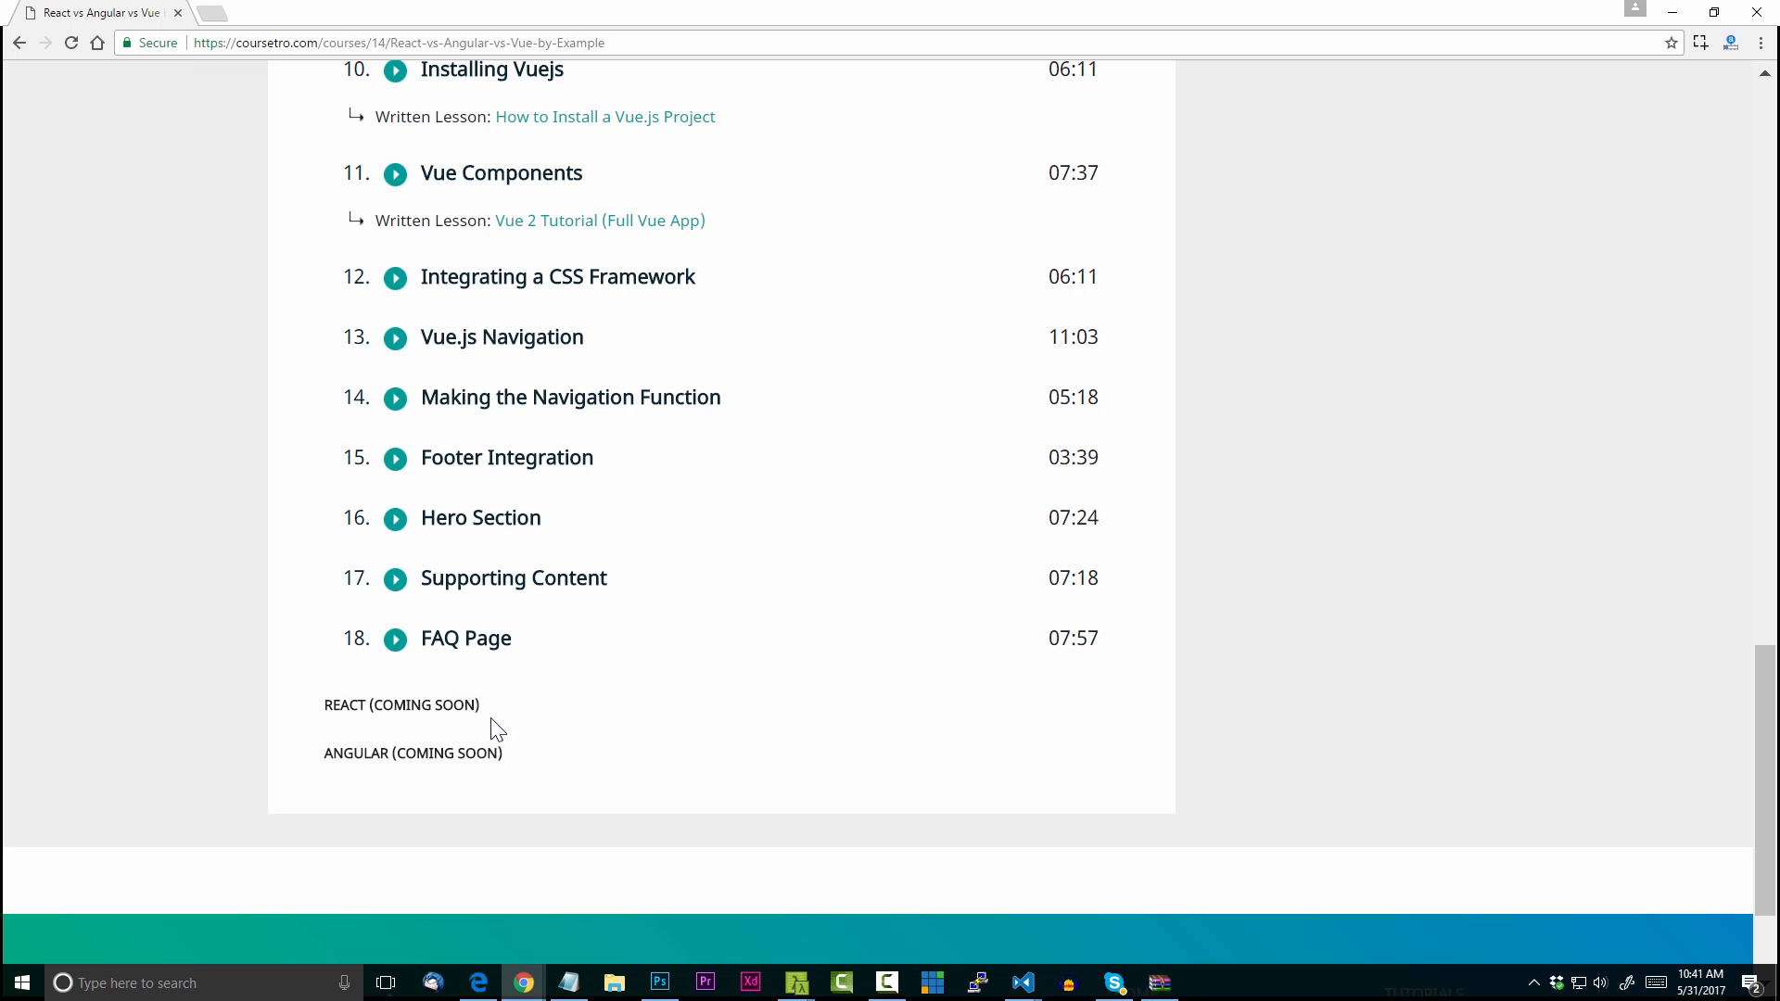
{"action": "mouse_move", "coordinate": [591, 713]}
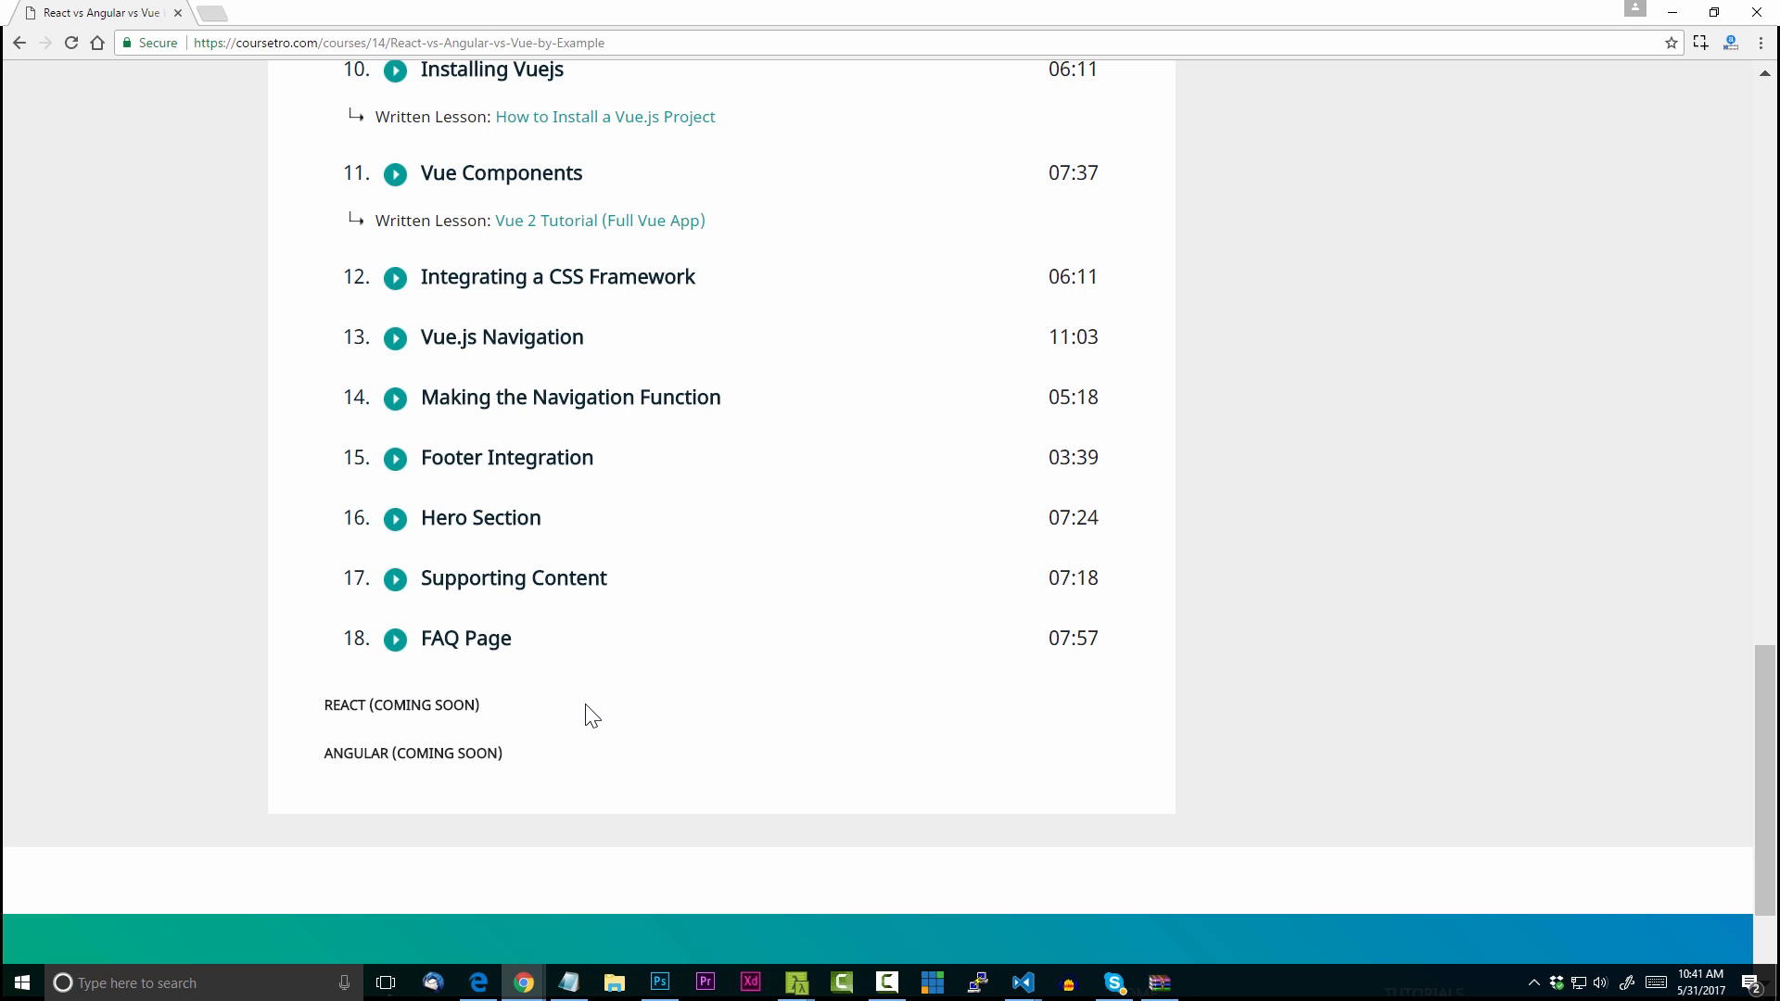